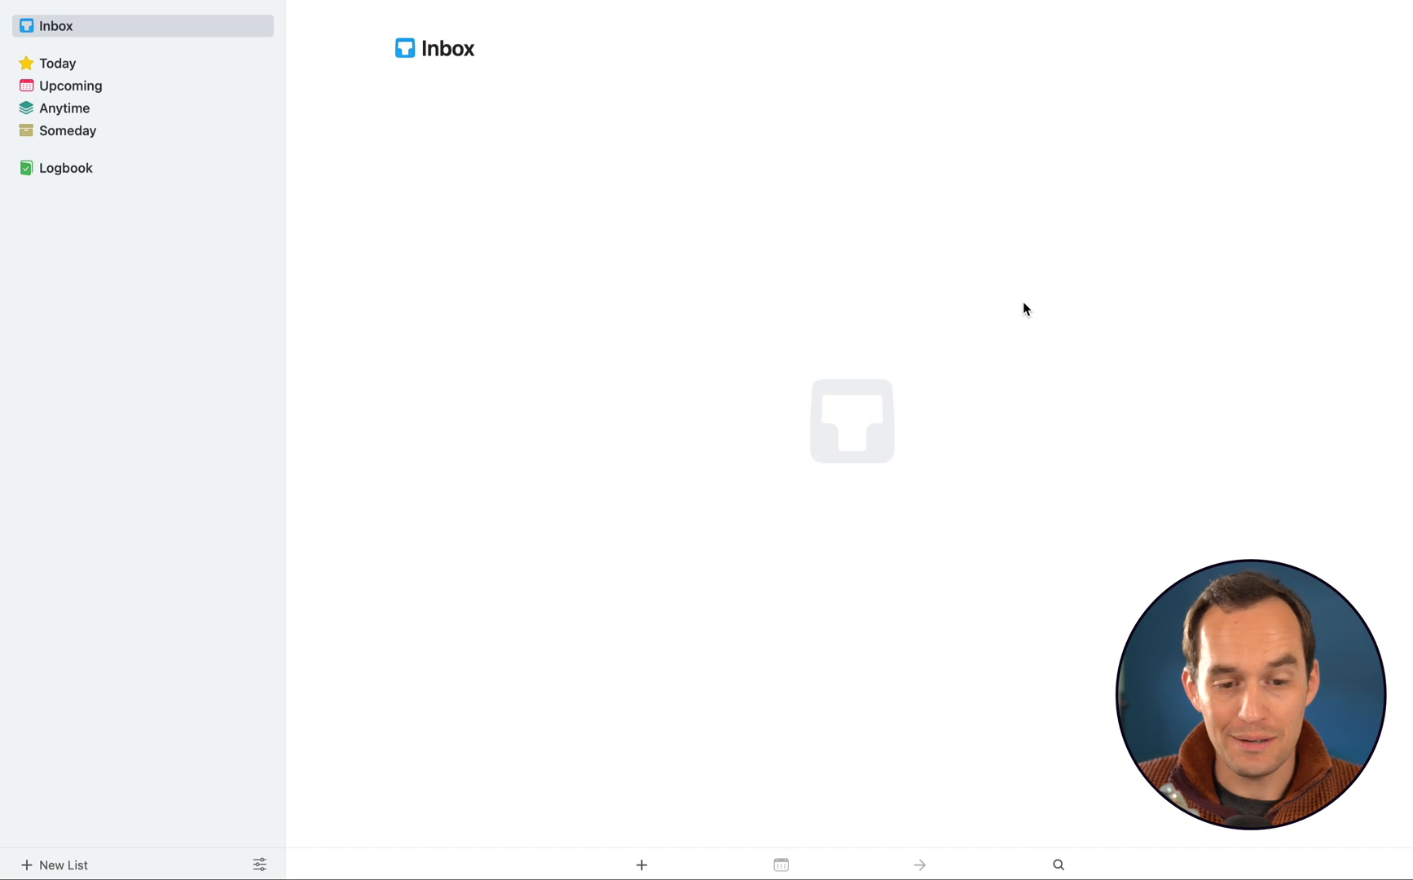
mouse_move(729, 245)
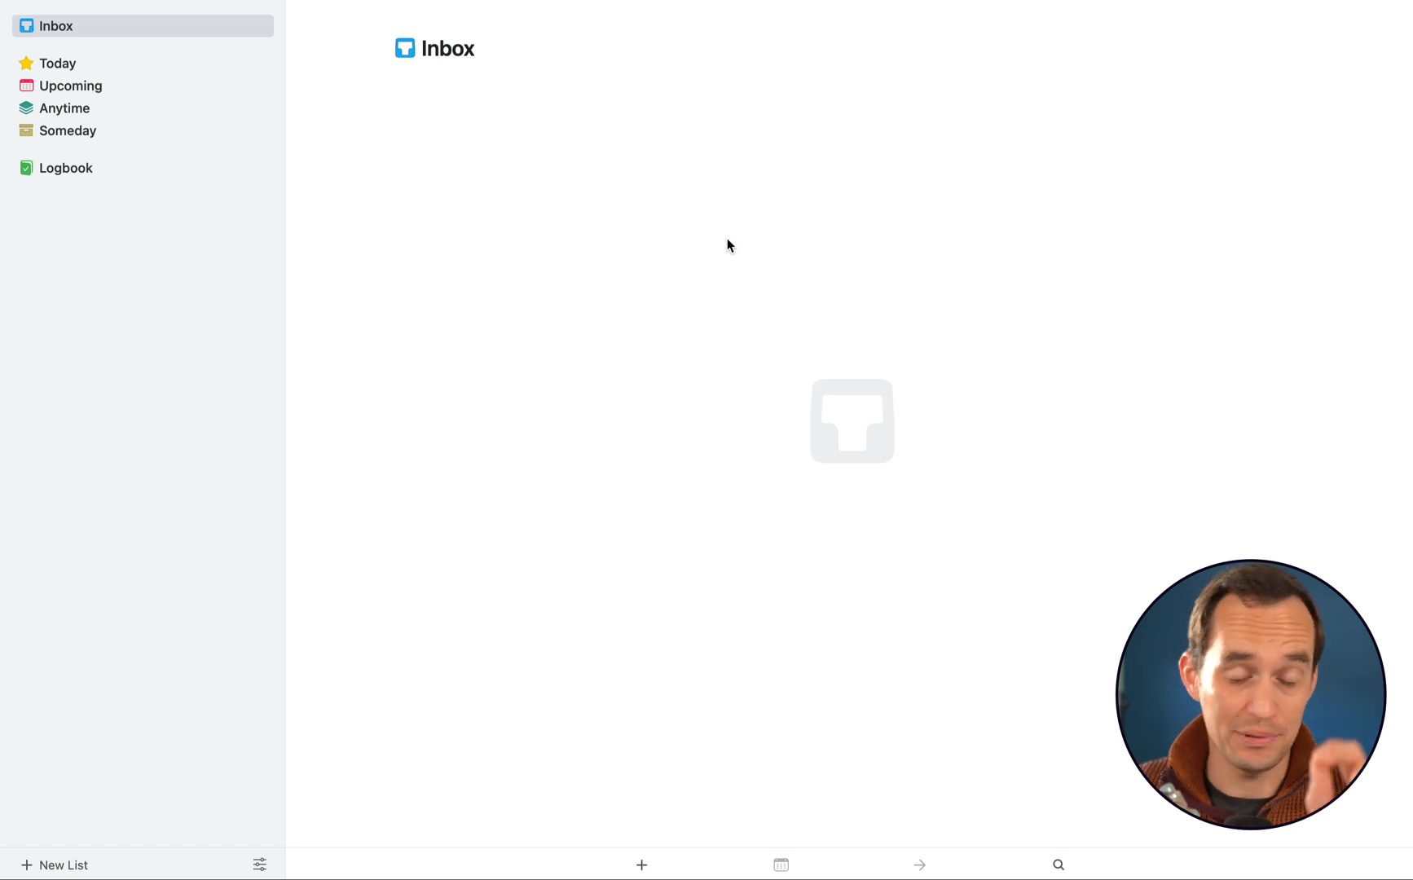
mouse_move(597, 311)
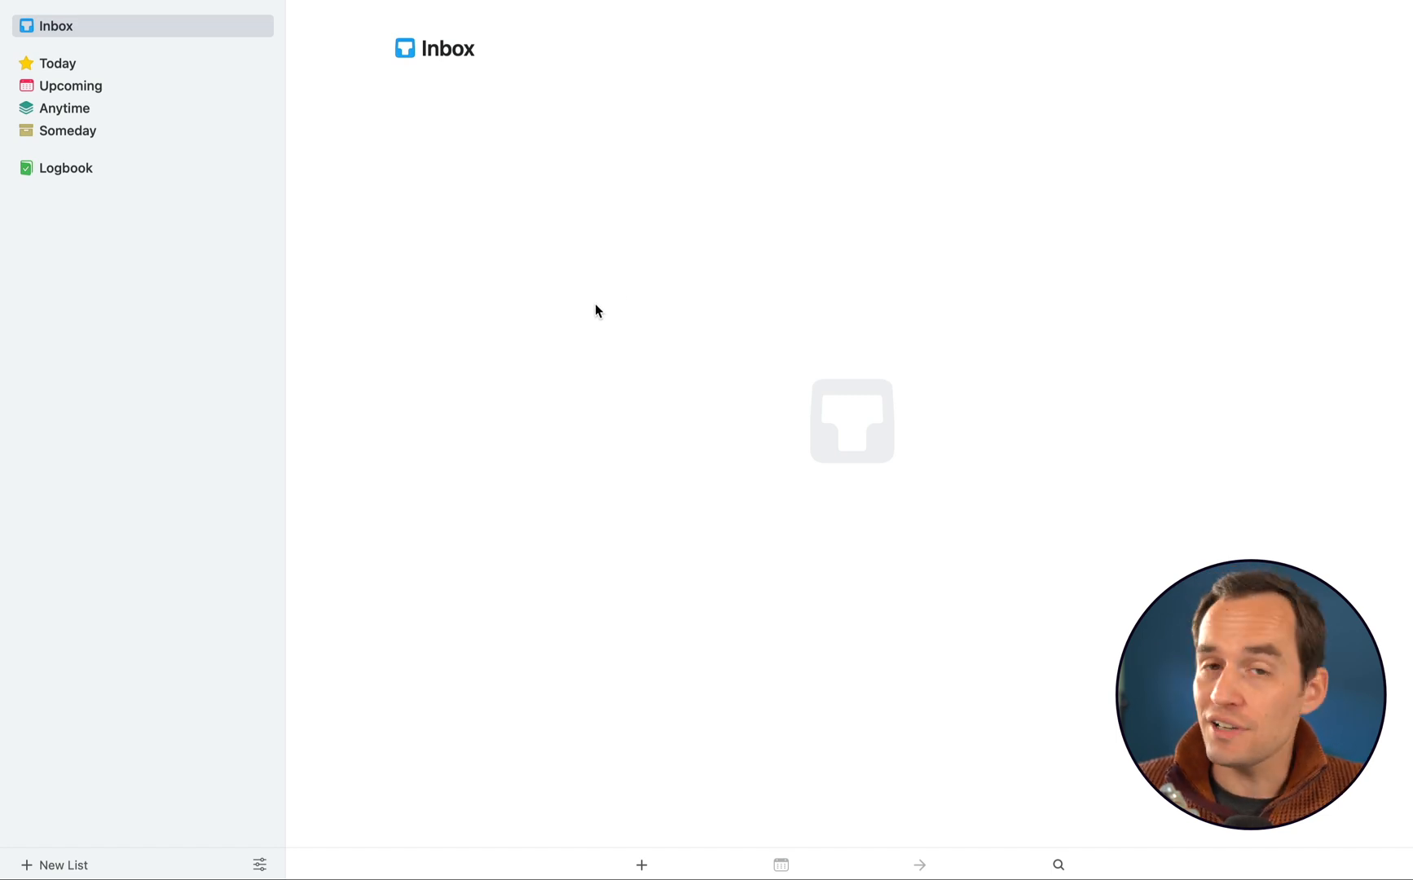
mouse_move(580, 305)
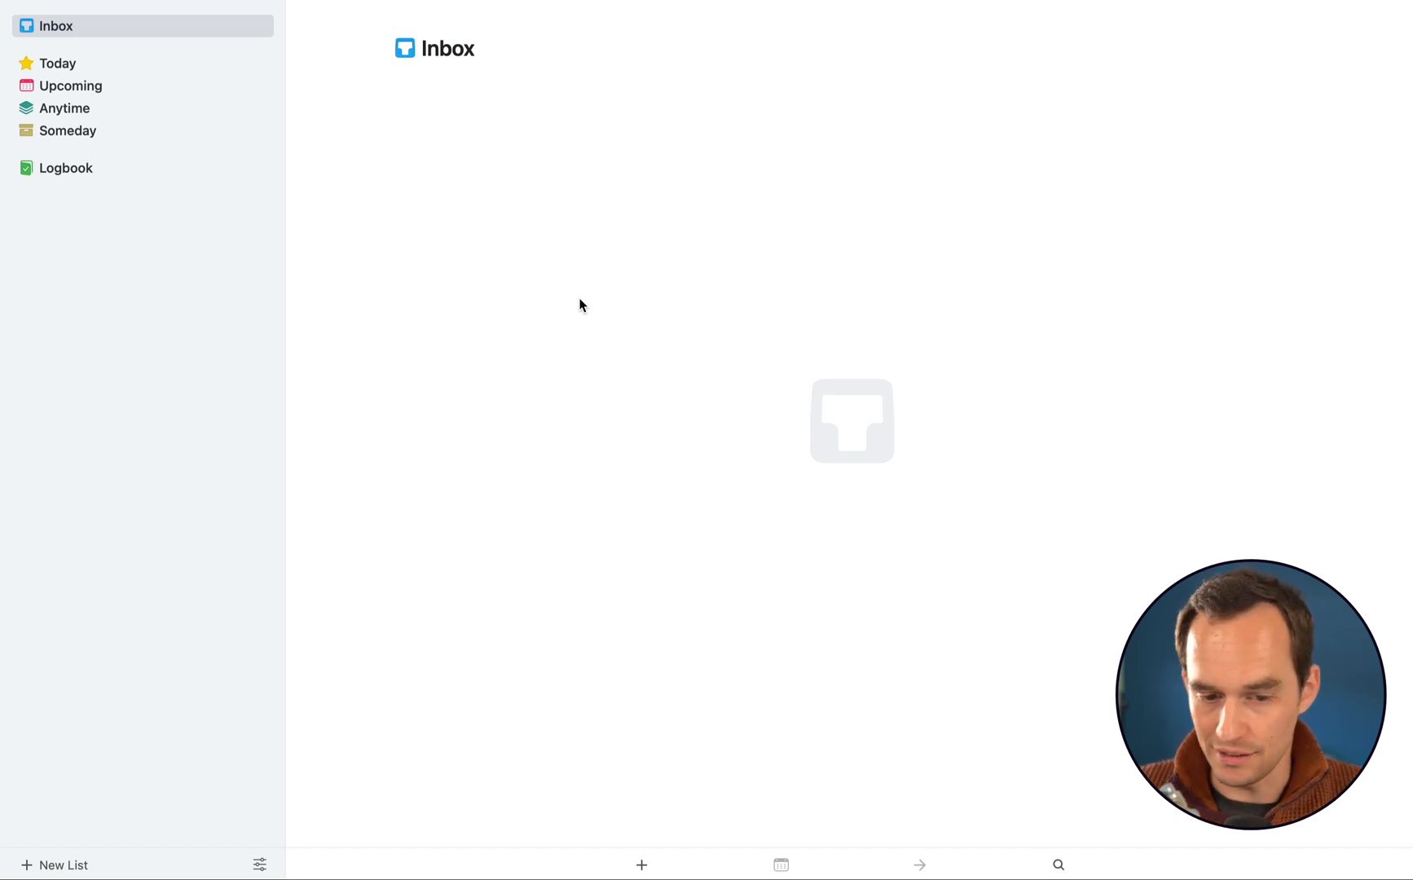
mouse_move(531, 223)
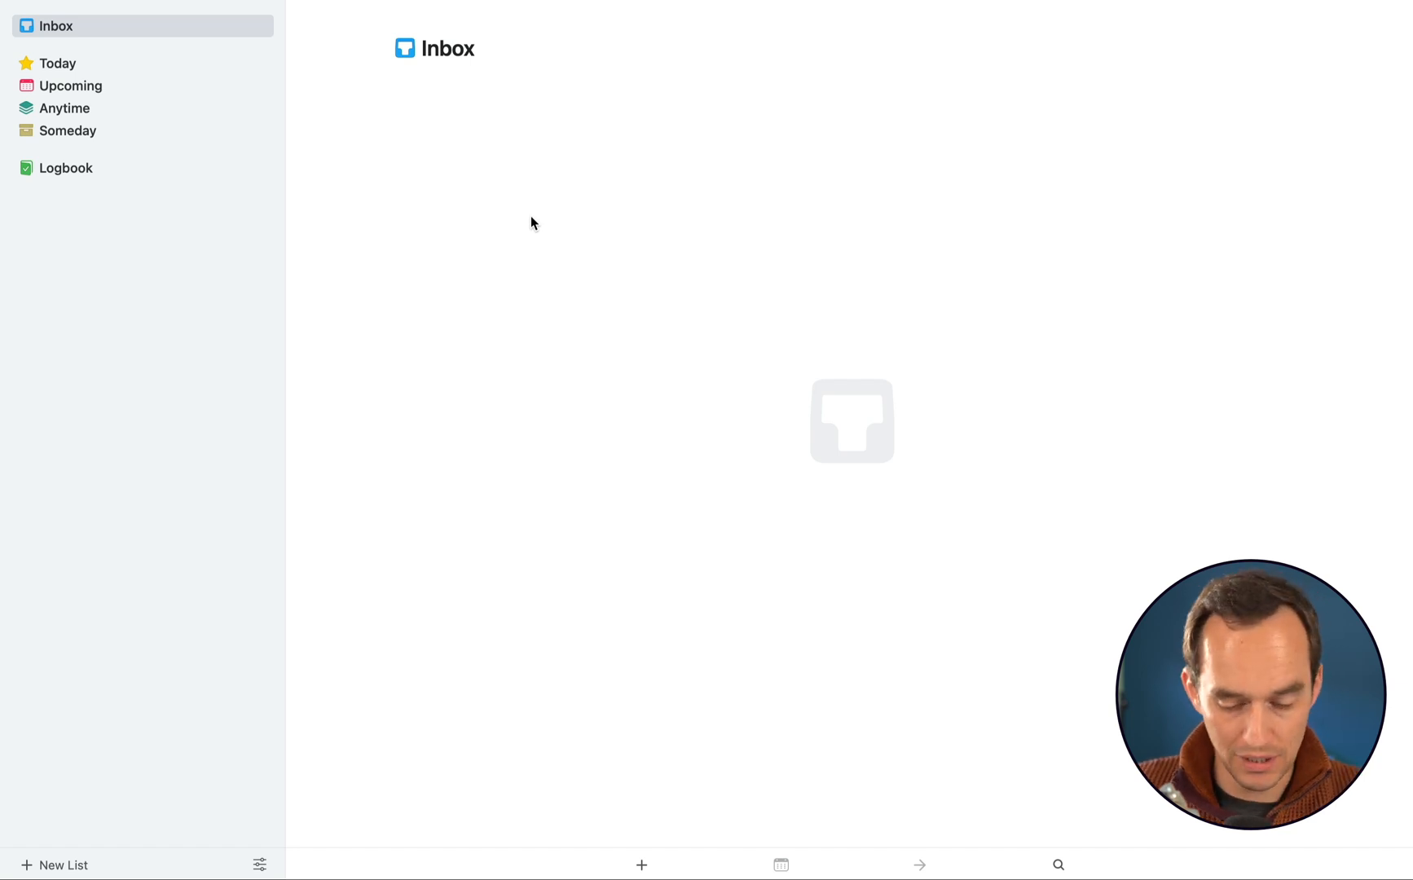
Add Inbox to-dos to invite grandma over for dinner and send last month's receipts to the bookkeeper
type("Invite")
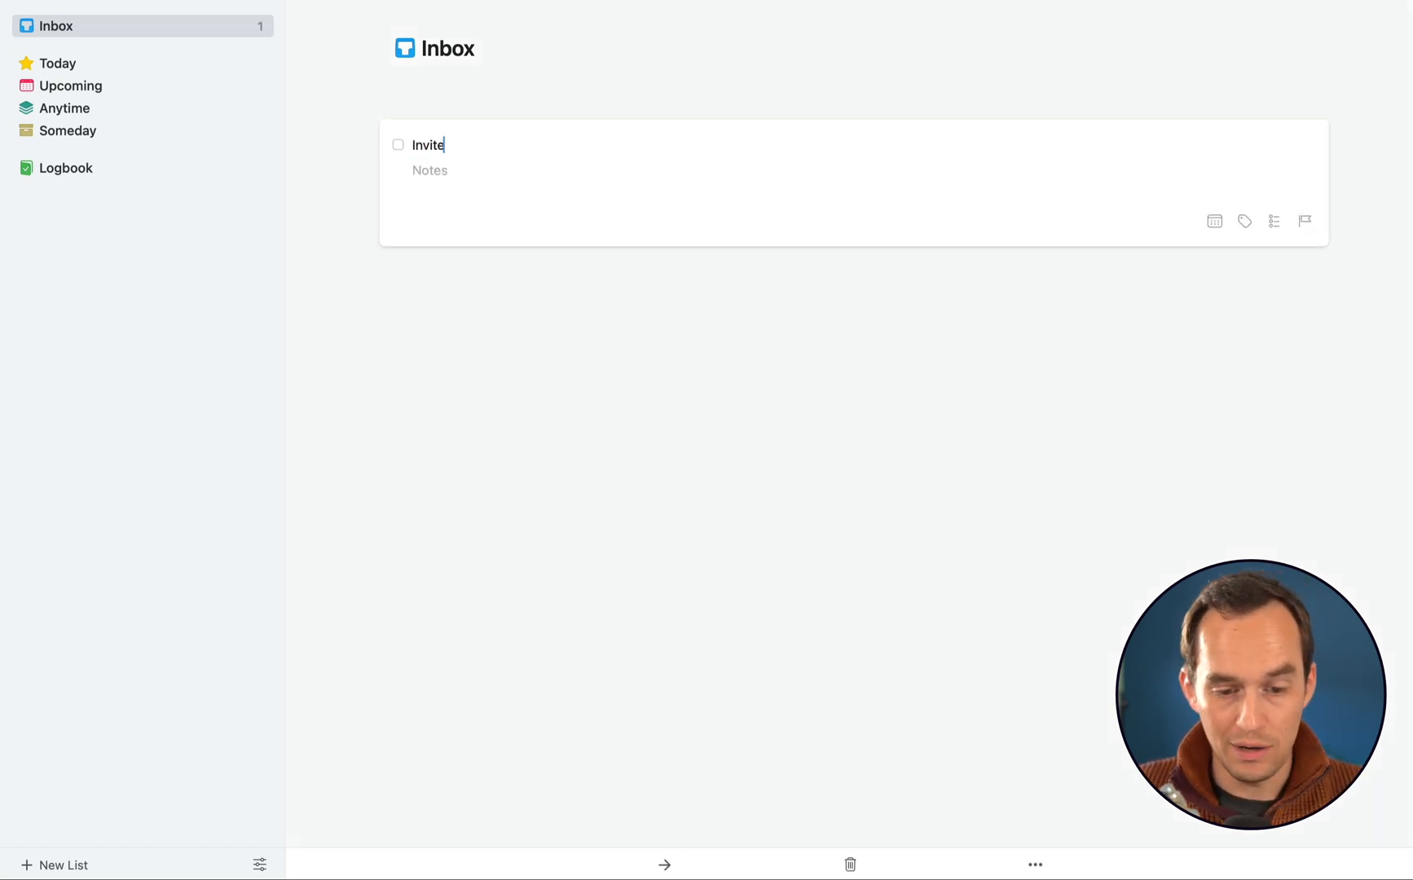
type("my grandma over for dinner")
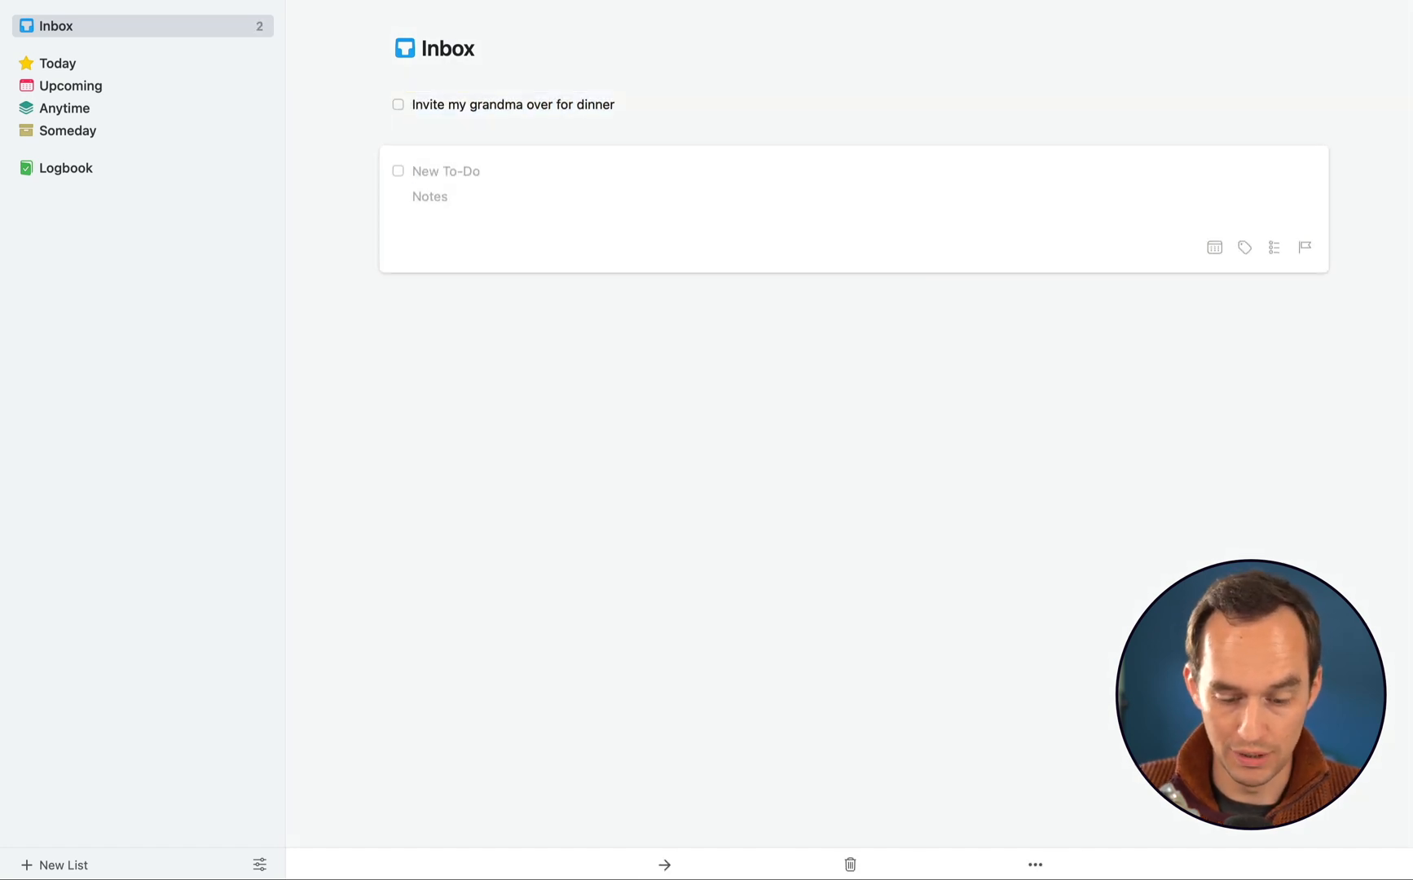
type("Send last")
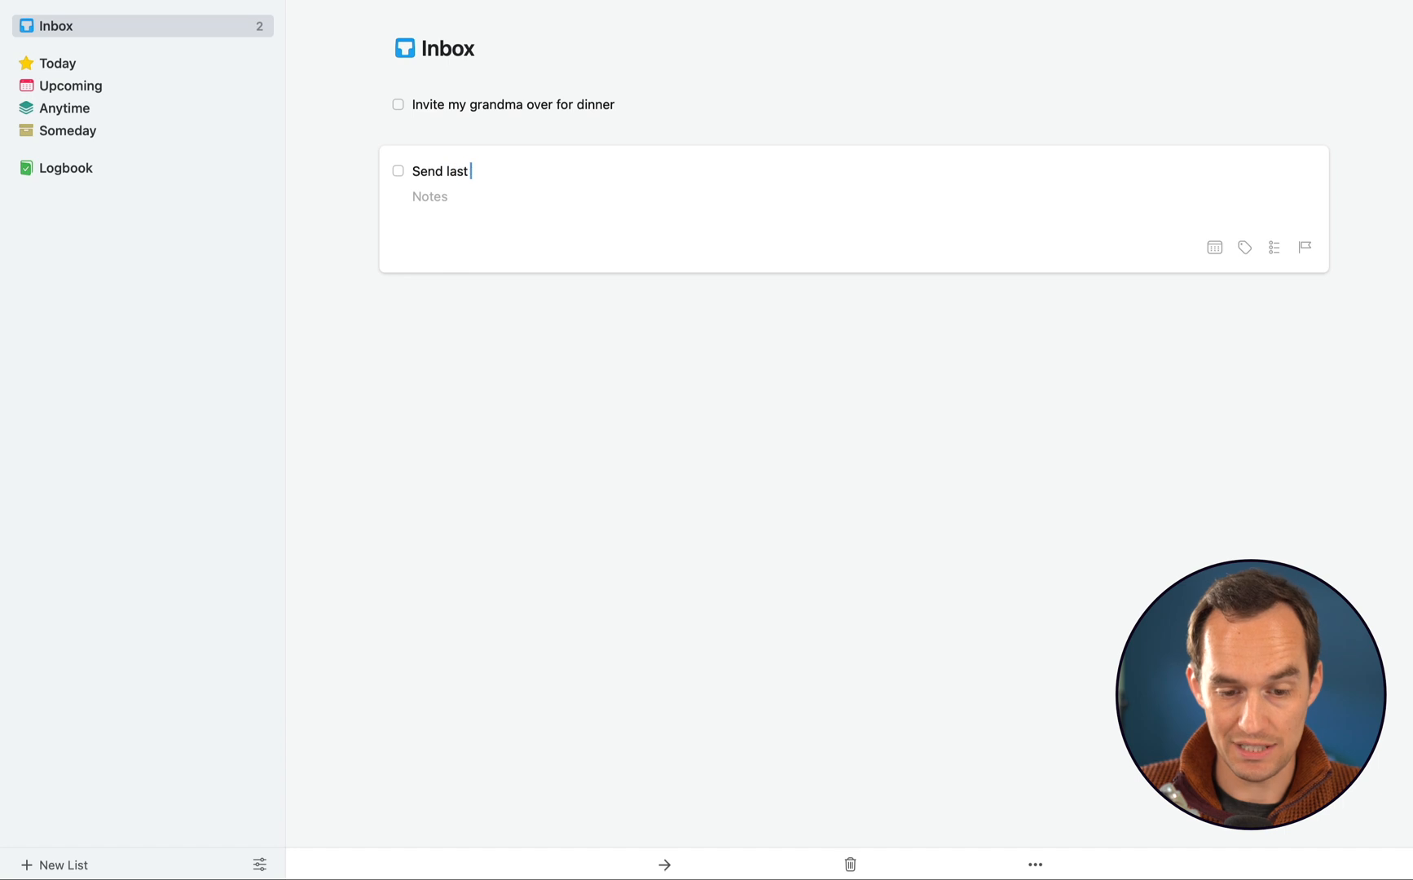
type("month's business")
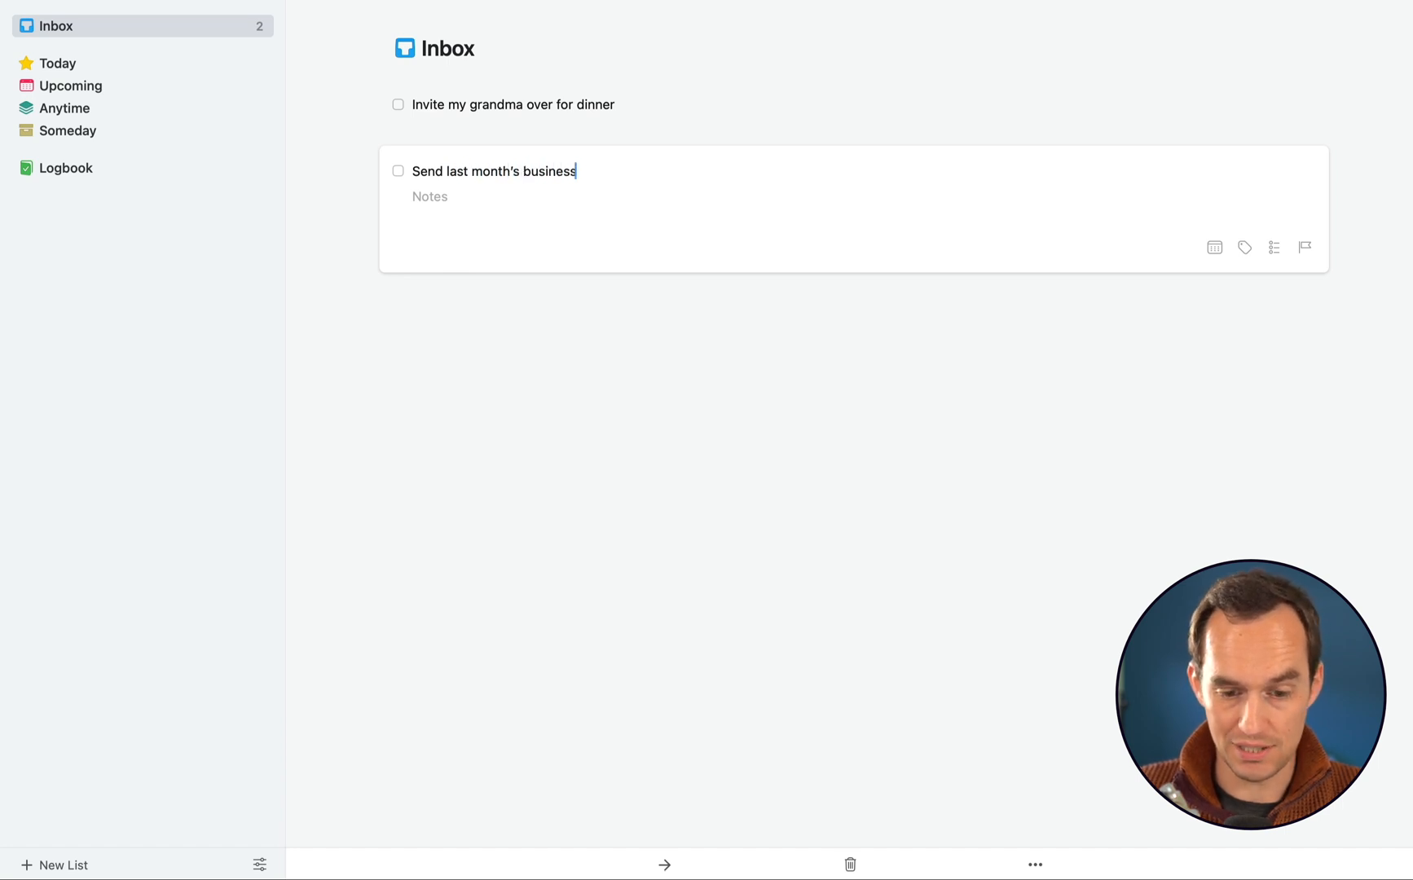
type("receipts to my bookkeeper")
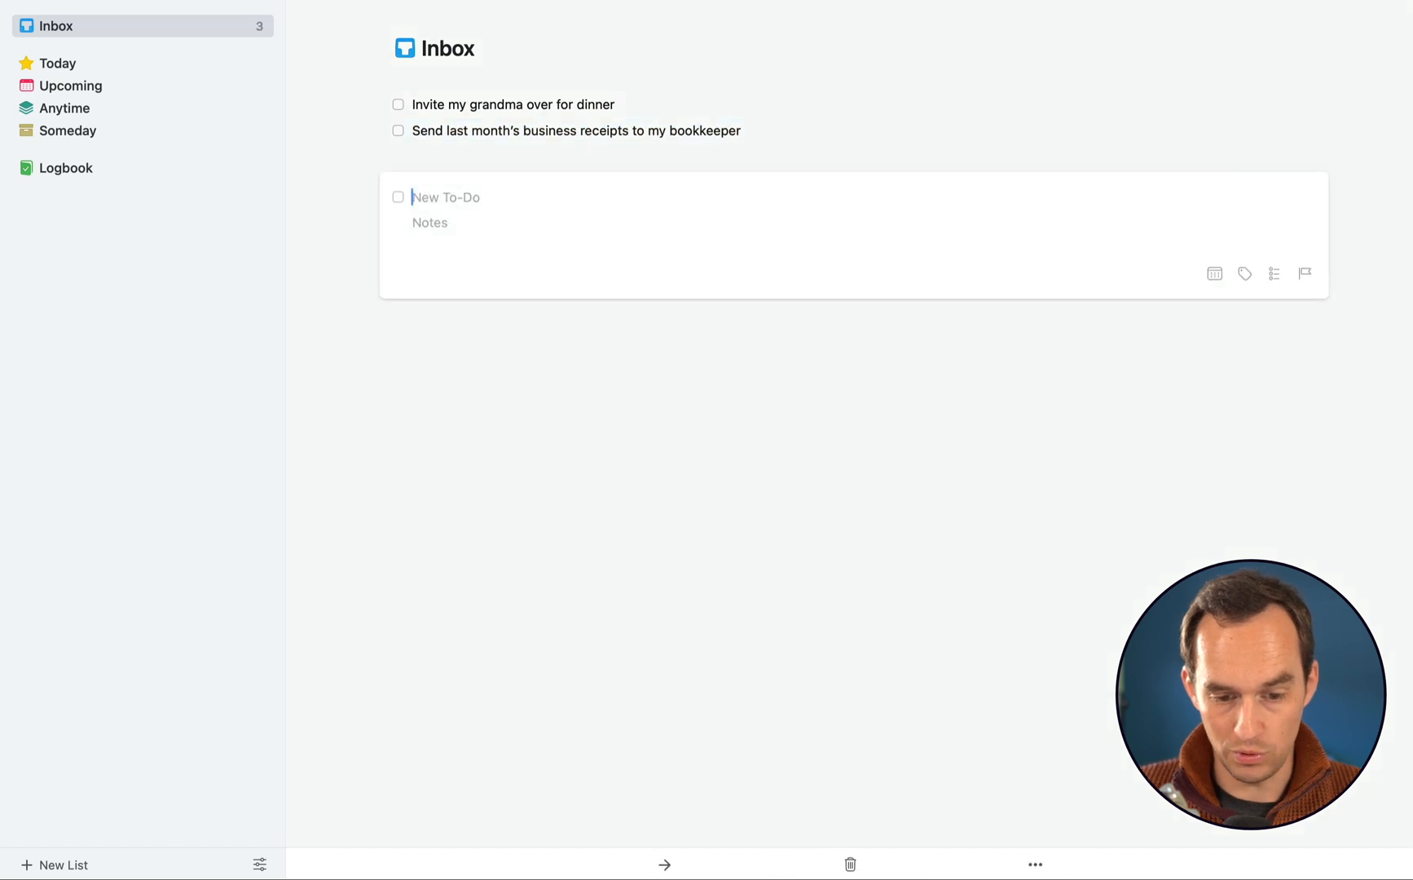
Add Inbox to-dos to buy new shoes and finish building the new home office/studio
type("Bui")
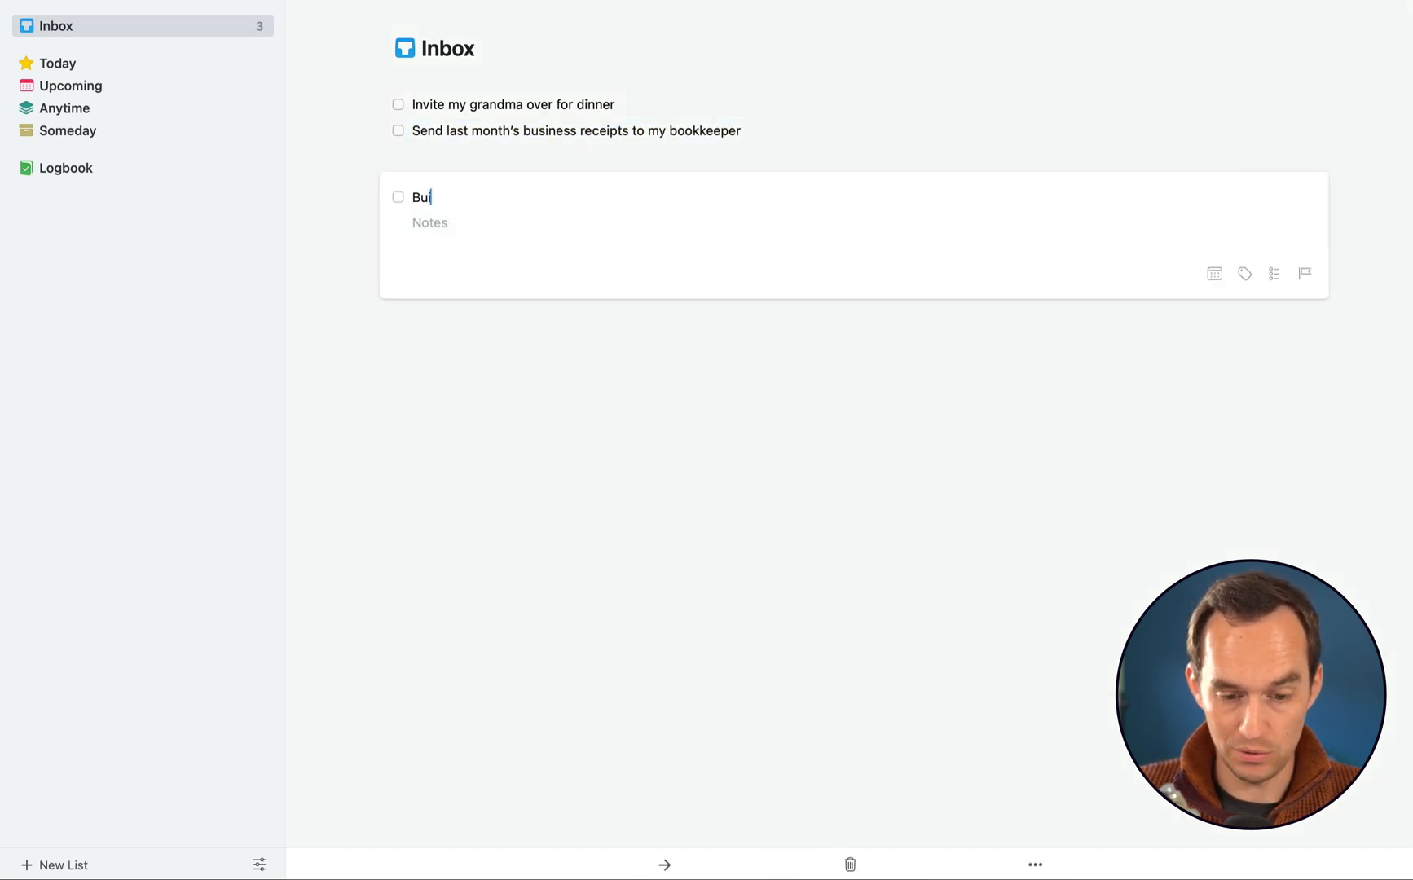
type("ld my")
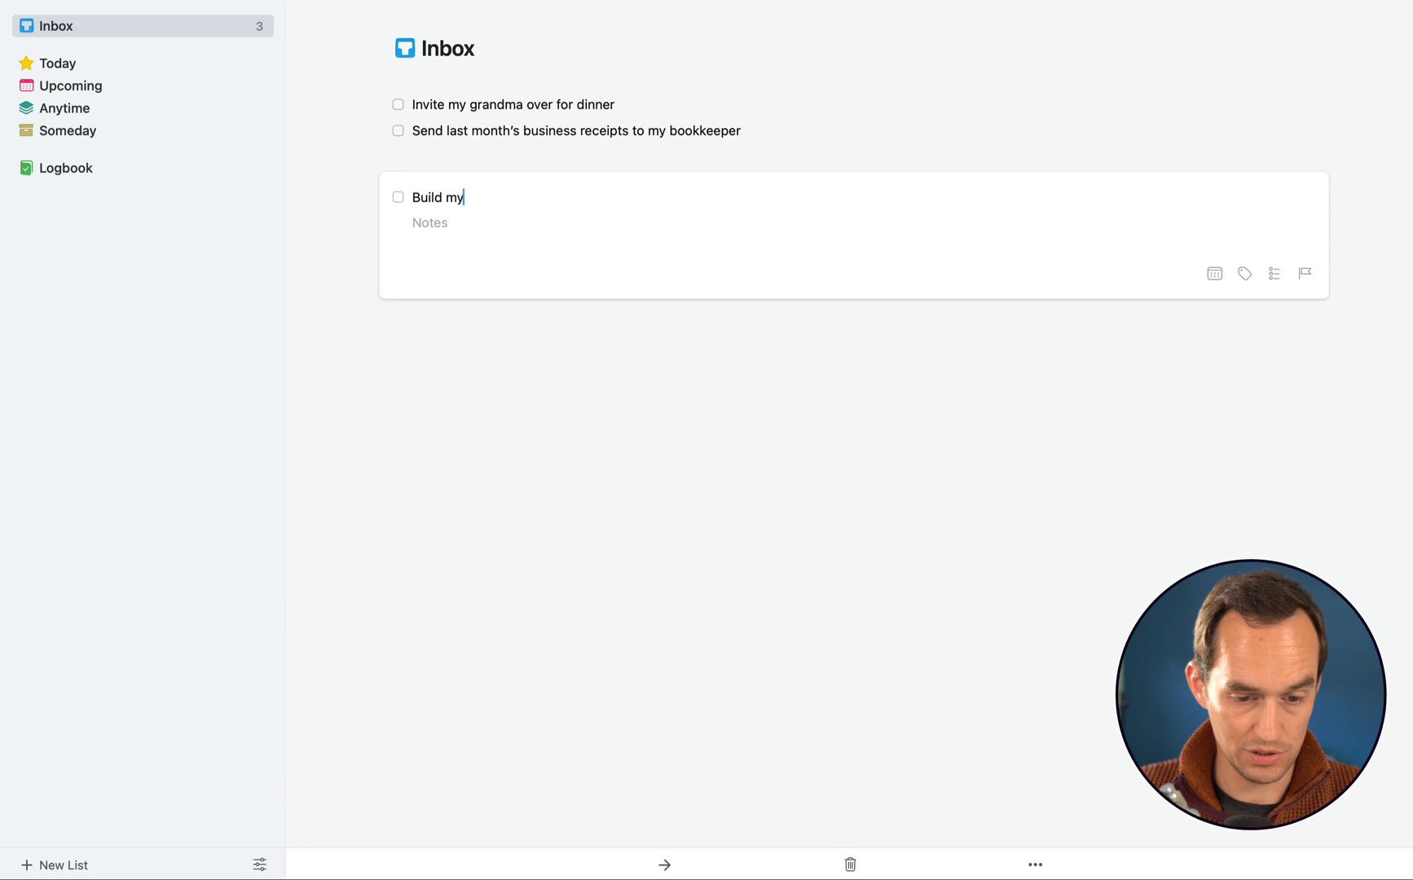
type("Finish building y")
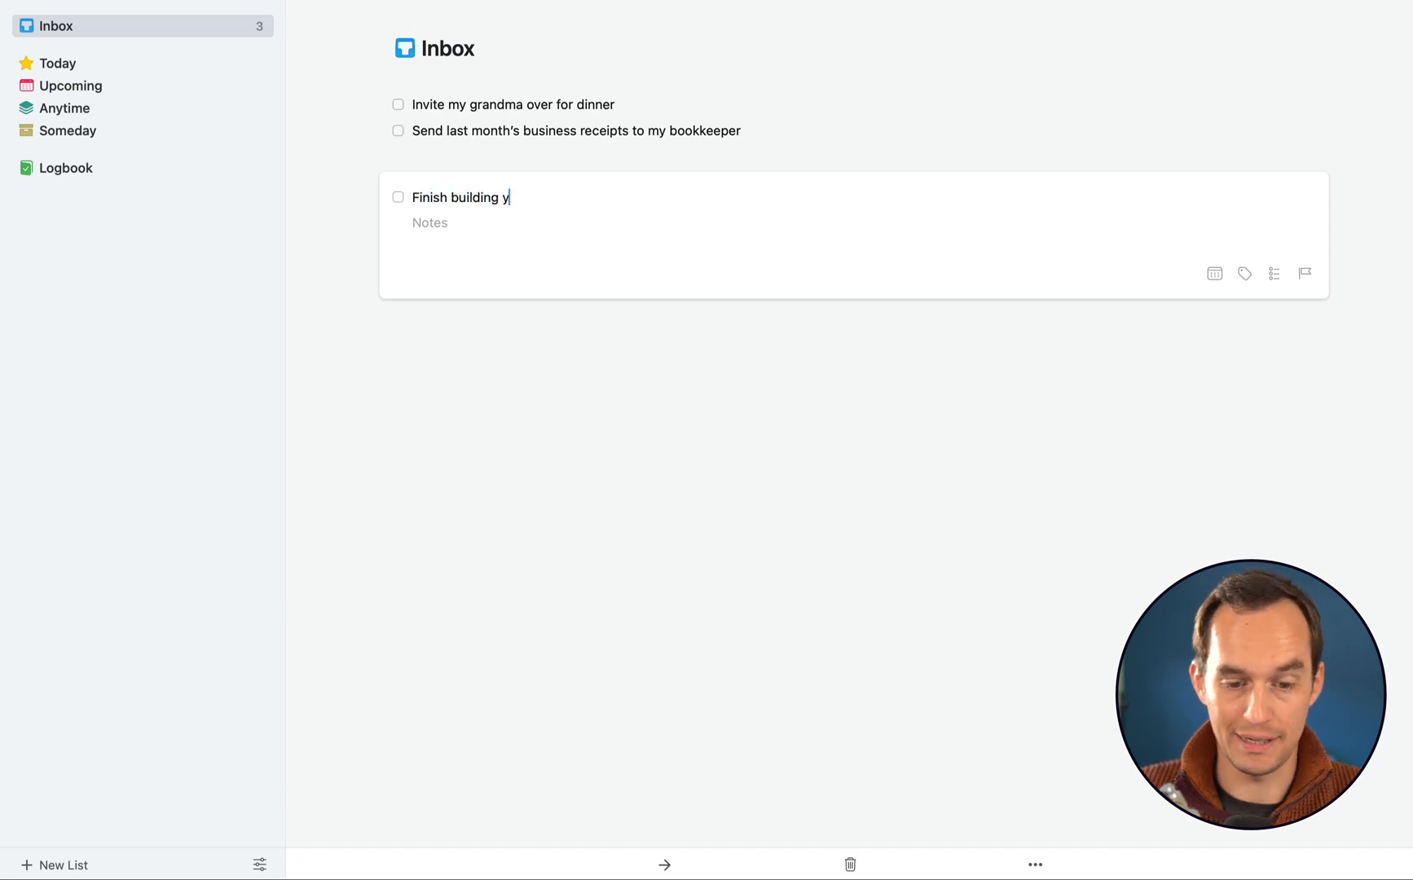
type("my new home office")
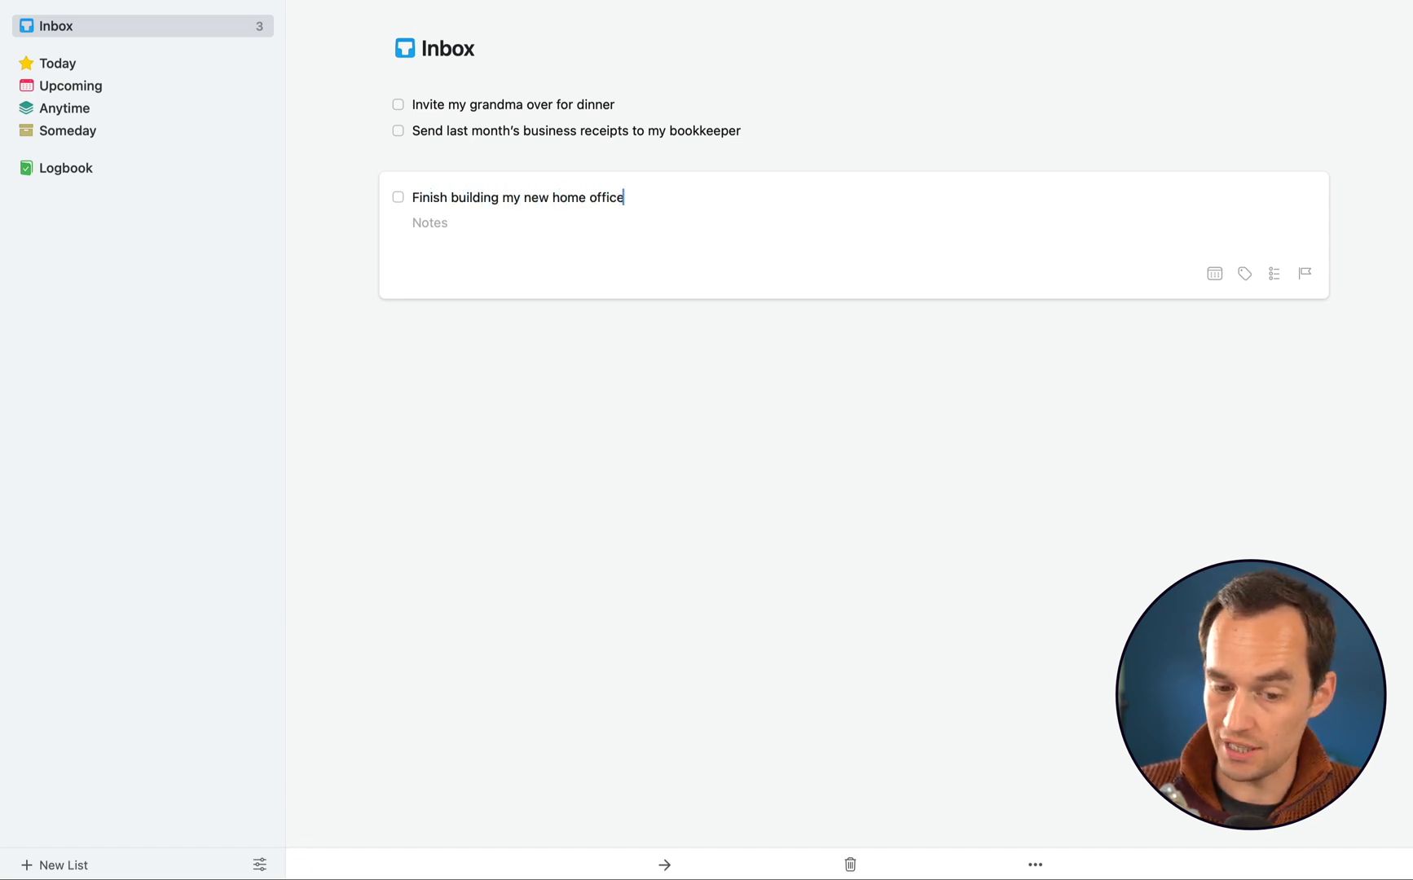
type("/studio")
type("Buy some new shoes")
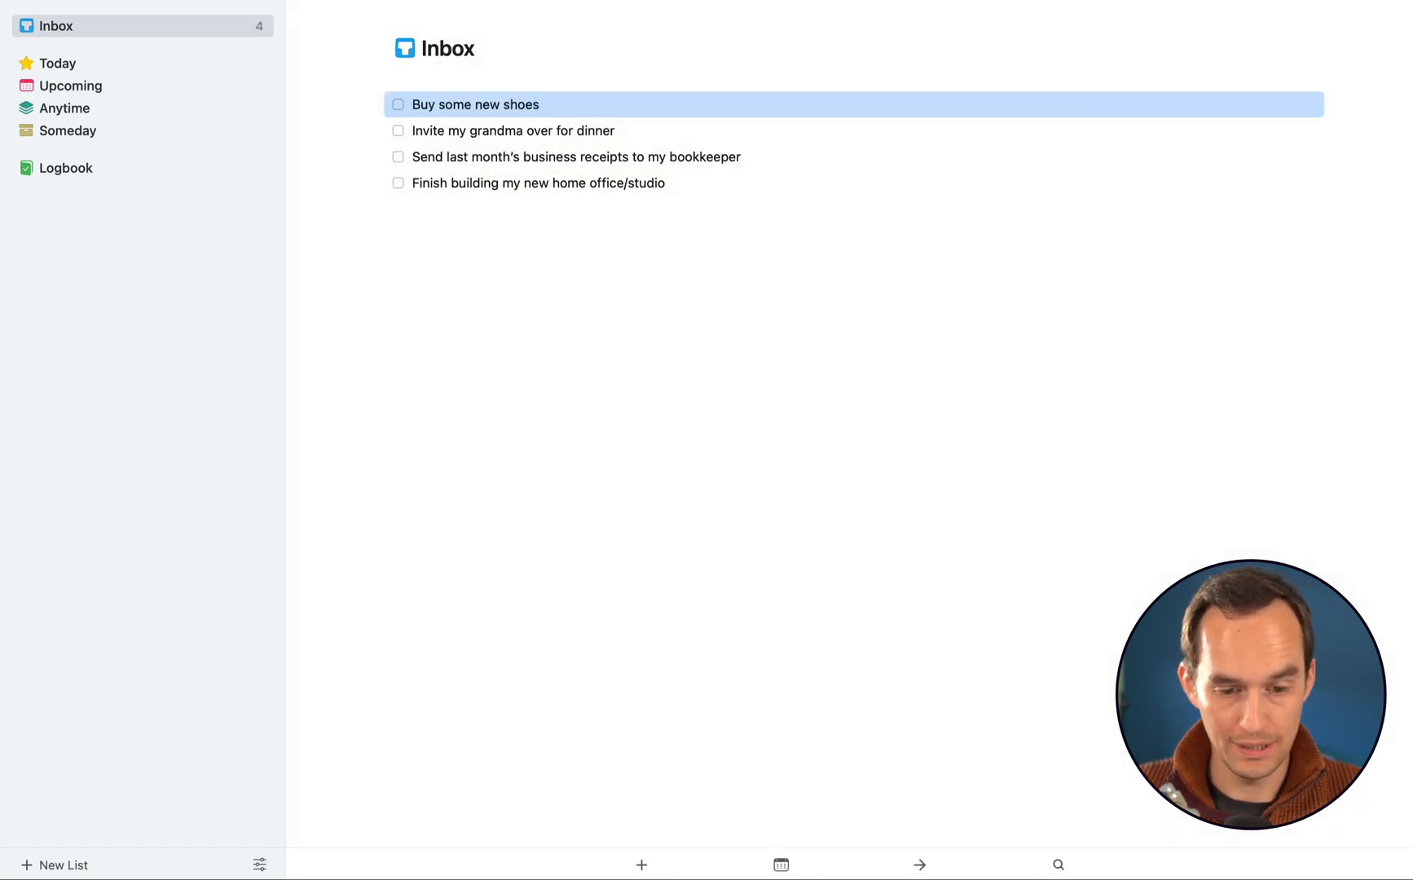
Add an Inbox to-do to tell Sharon about the article read earlier today
left_click(643, 864)
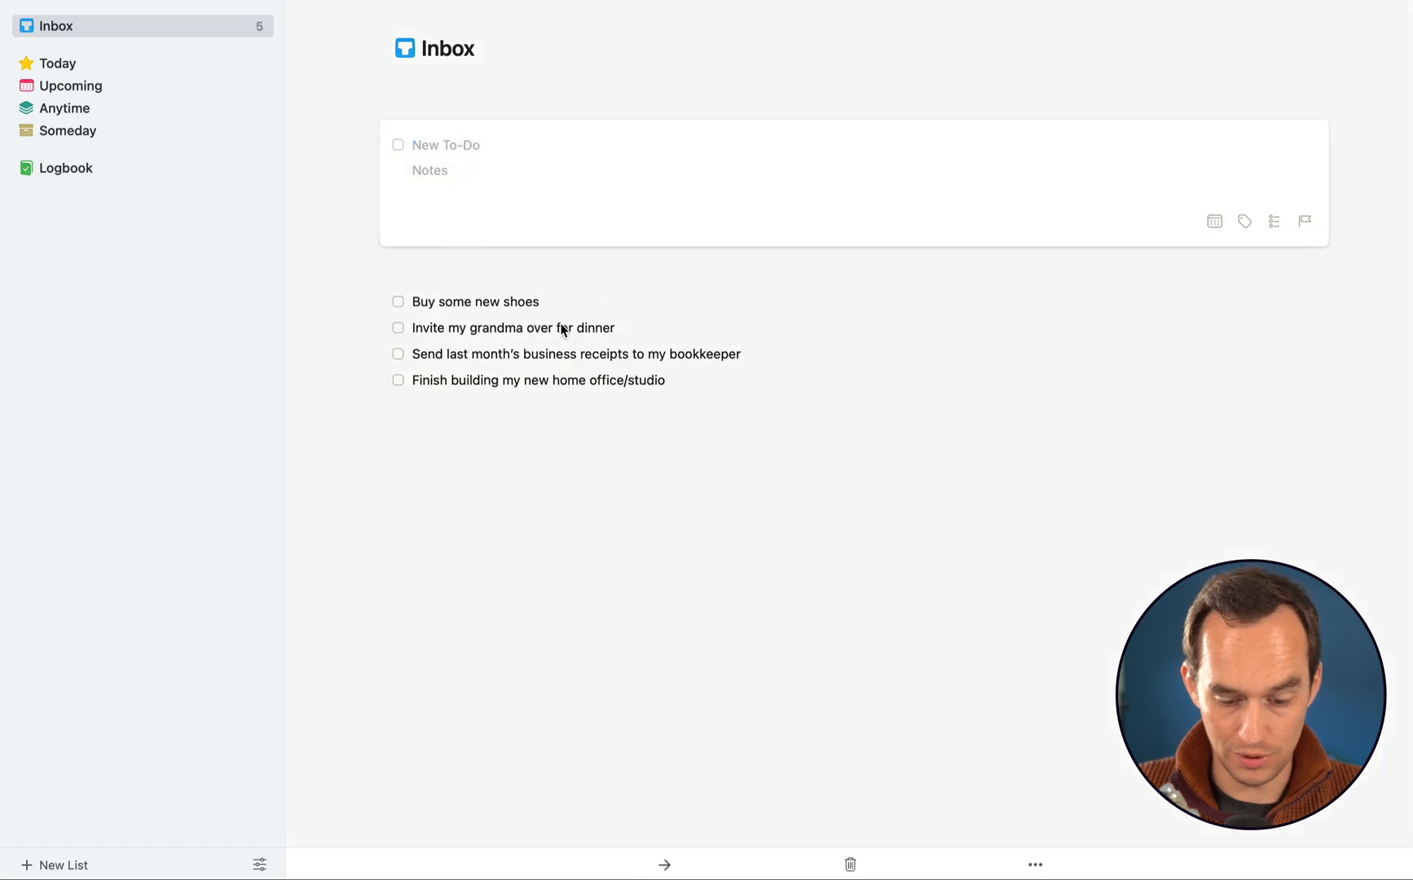
type("Tell Sharon about that interesting ar")
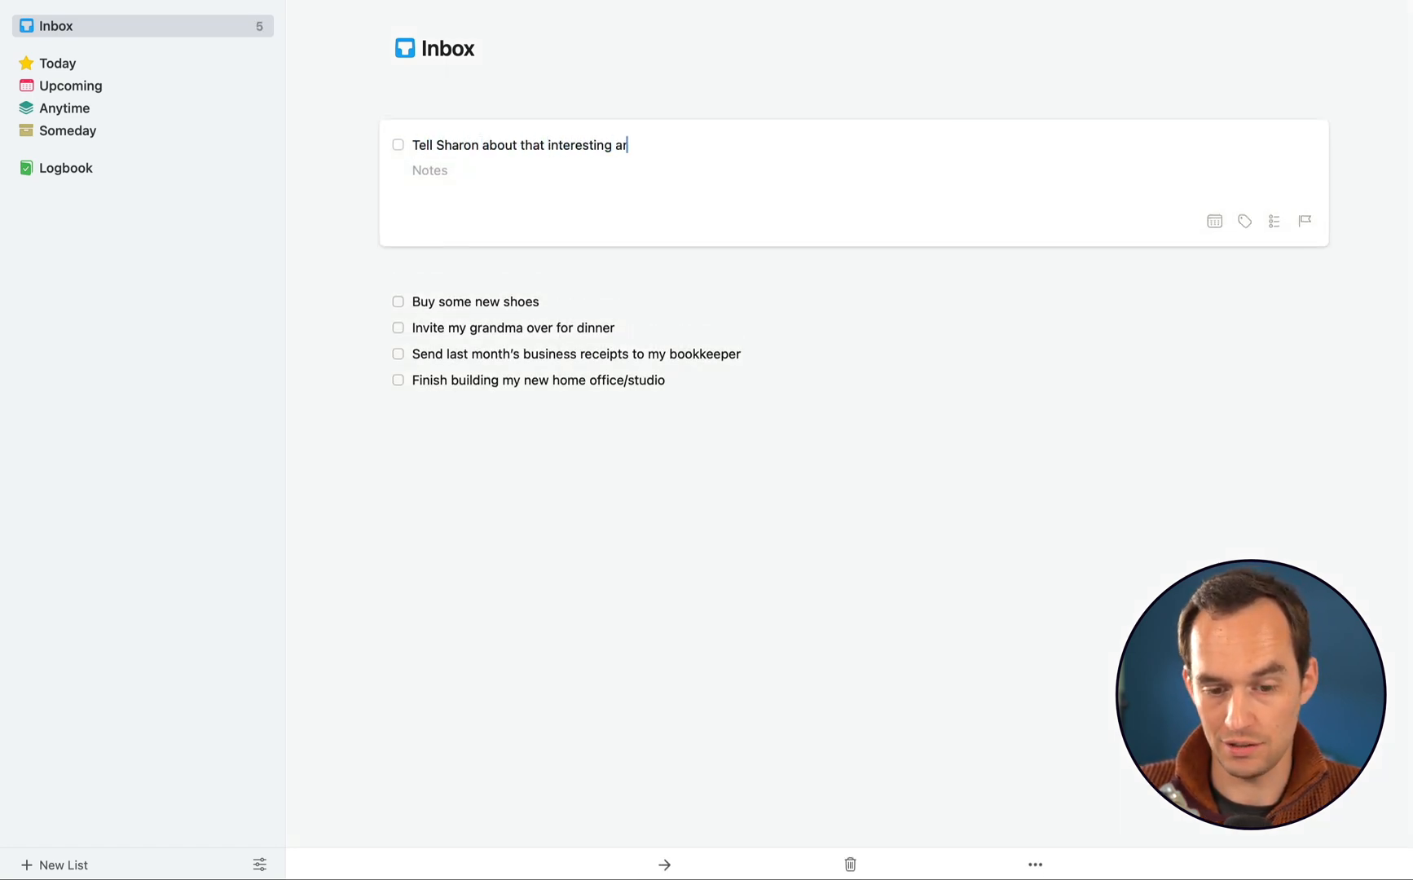
type("ticle I read earlier today")
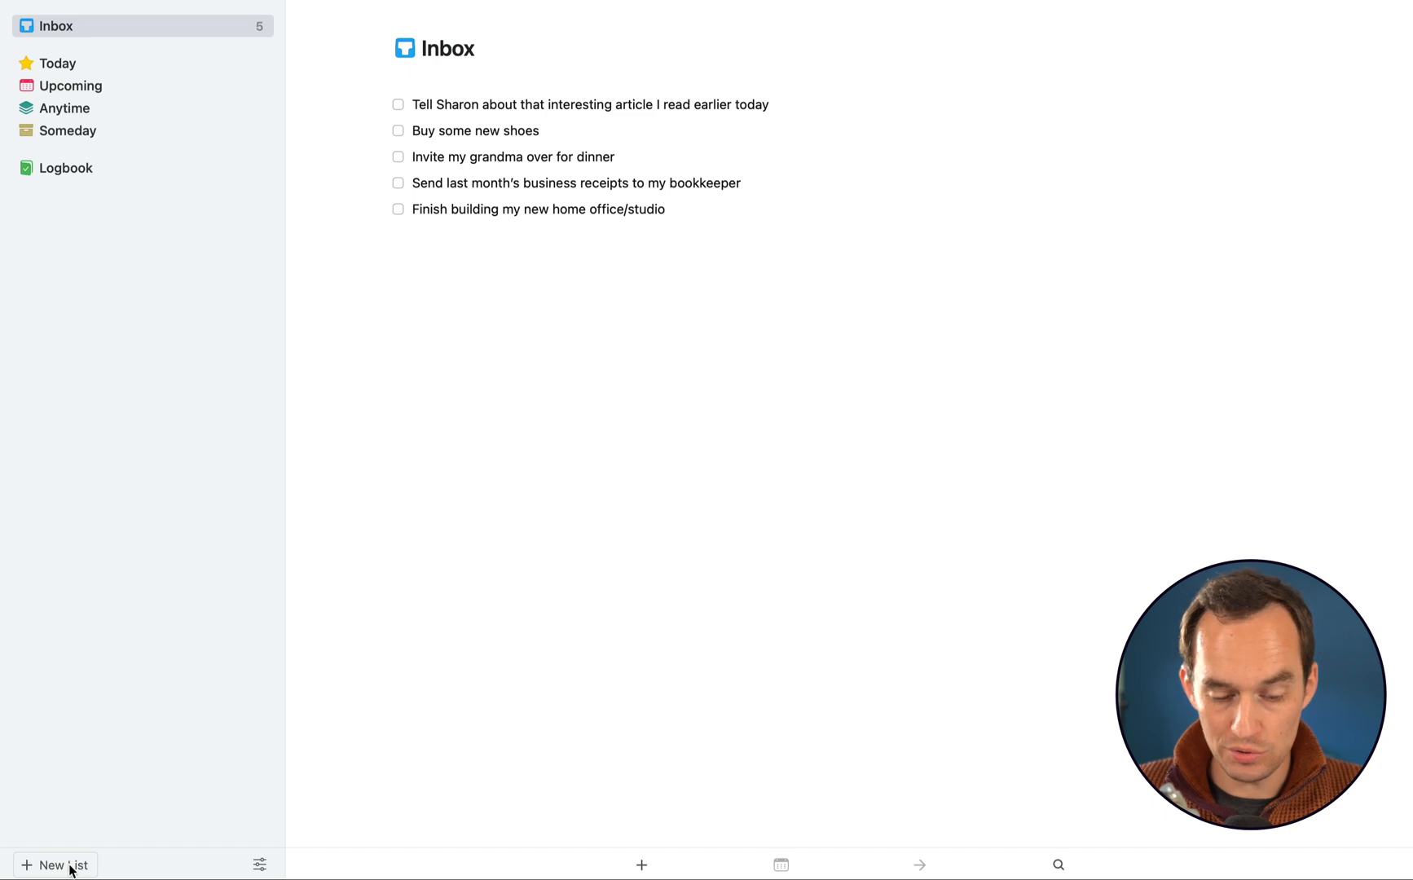
Create new areas named Admin & Finances, Home and Relationships
left_click(53, 866)
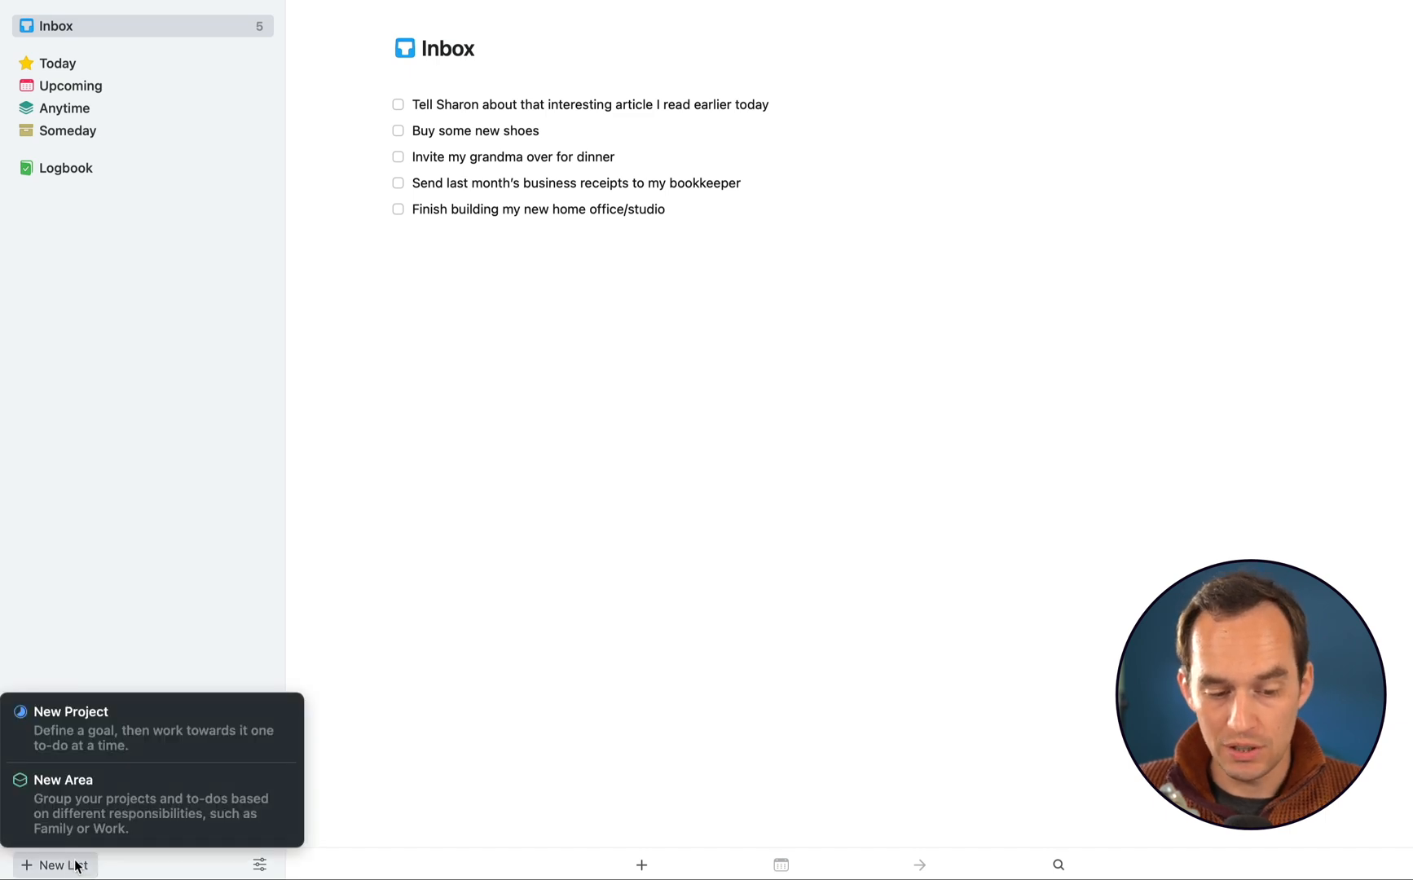
mouse_move(151, 806)
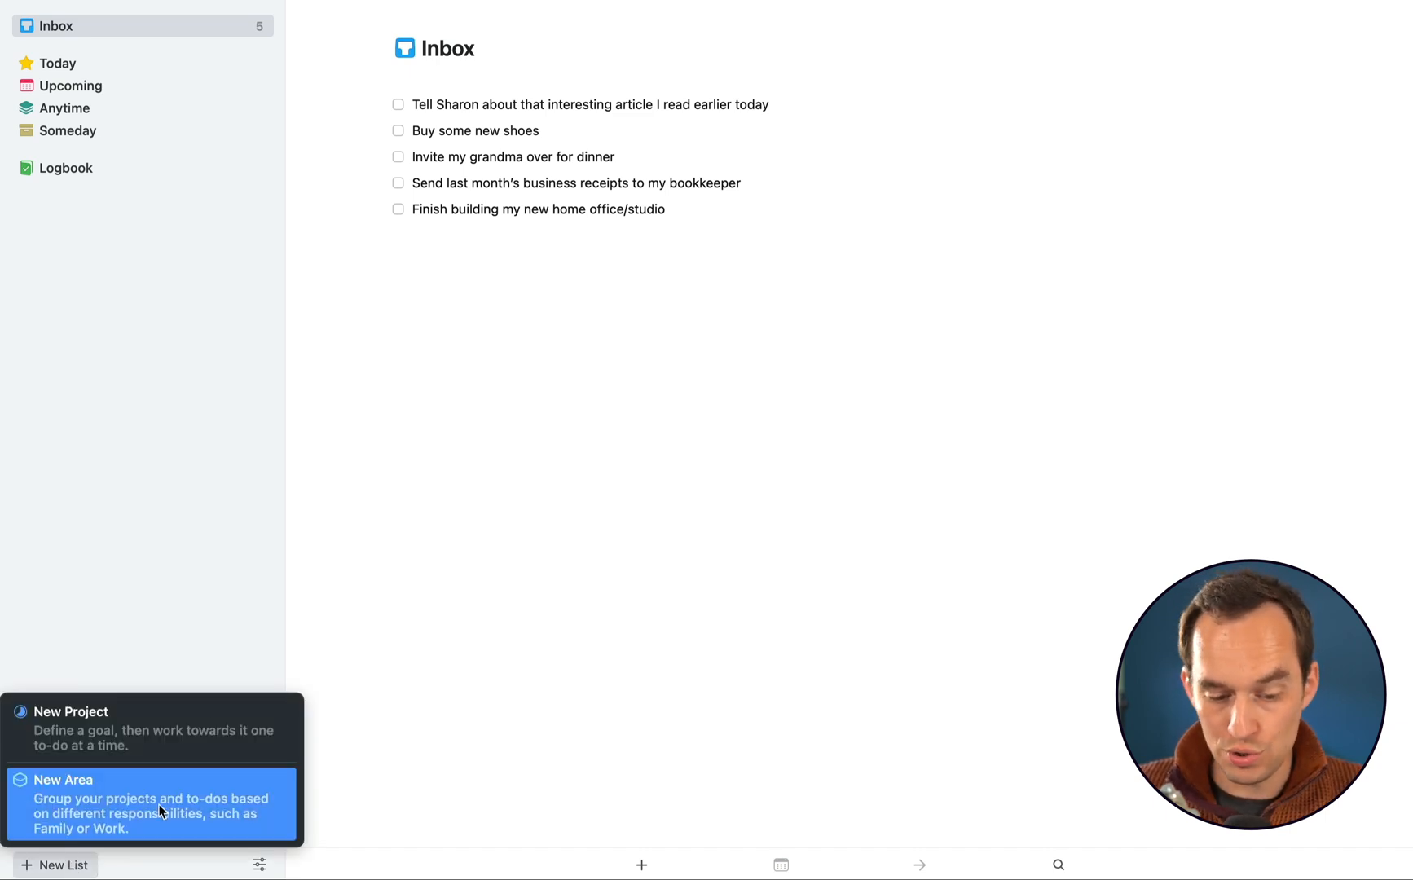
mouse_move(263, 814)
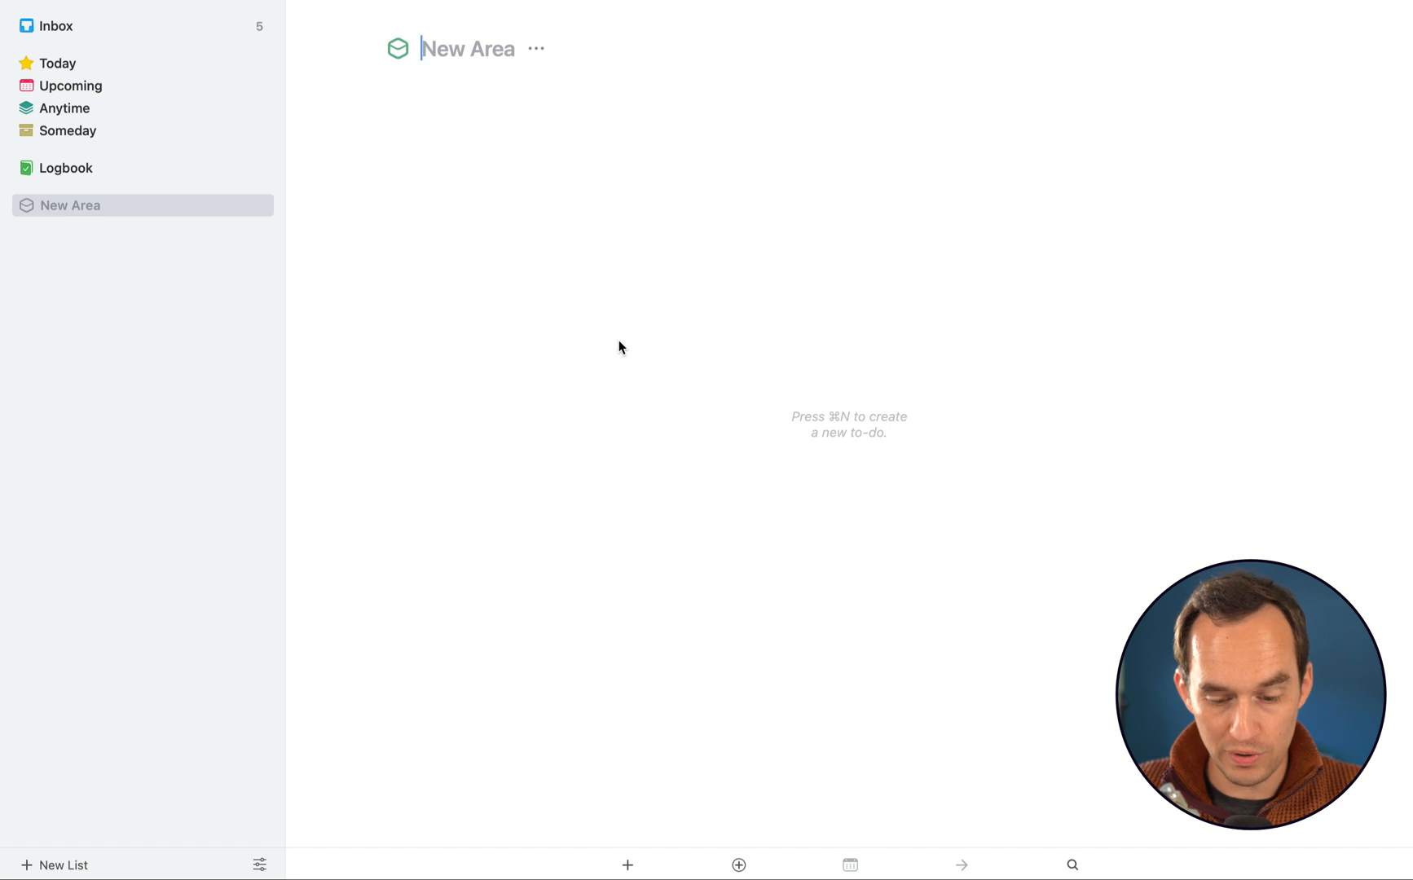
type("Admin")
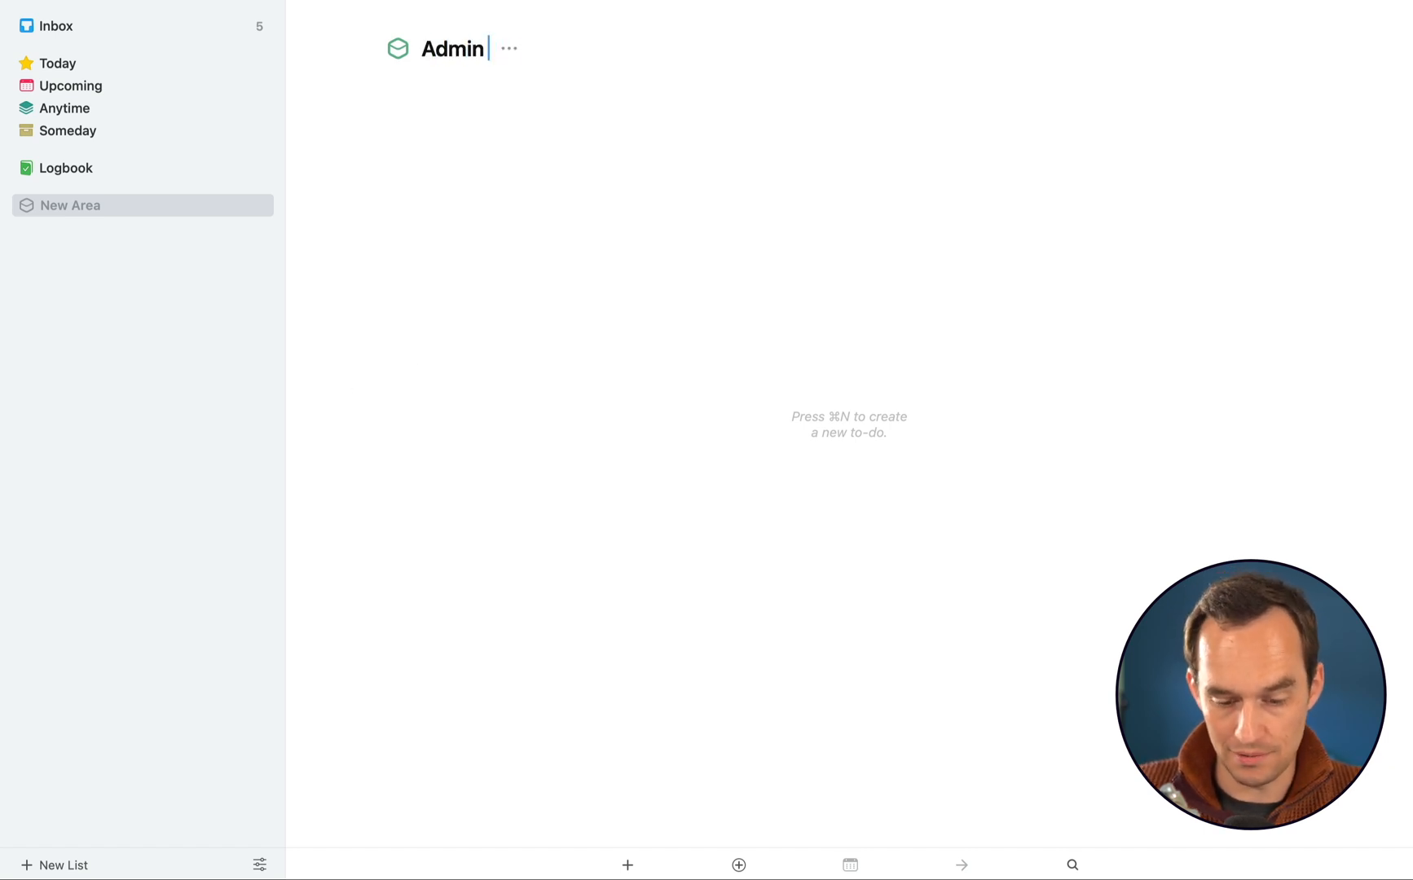
type("& Finances")
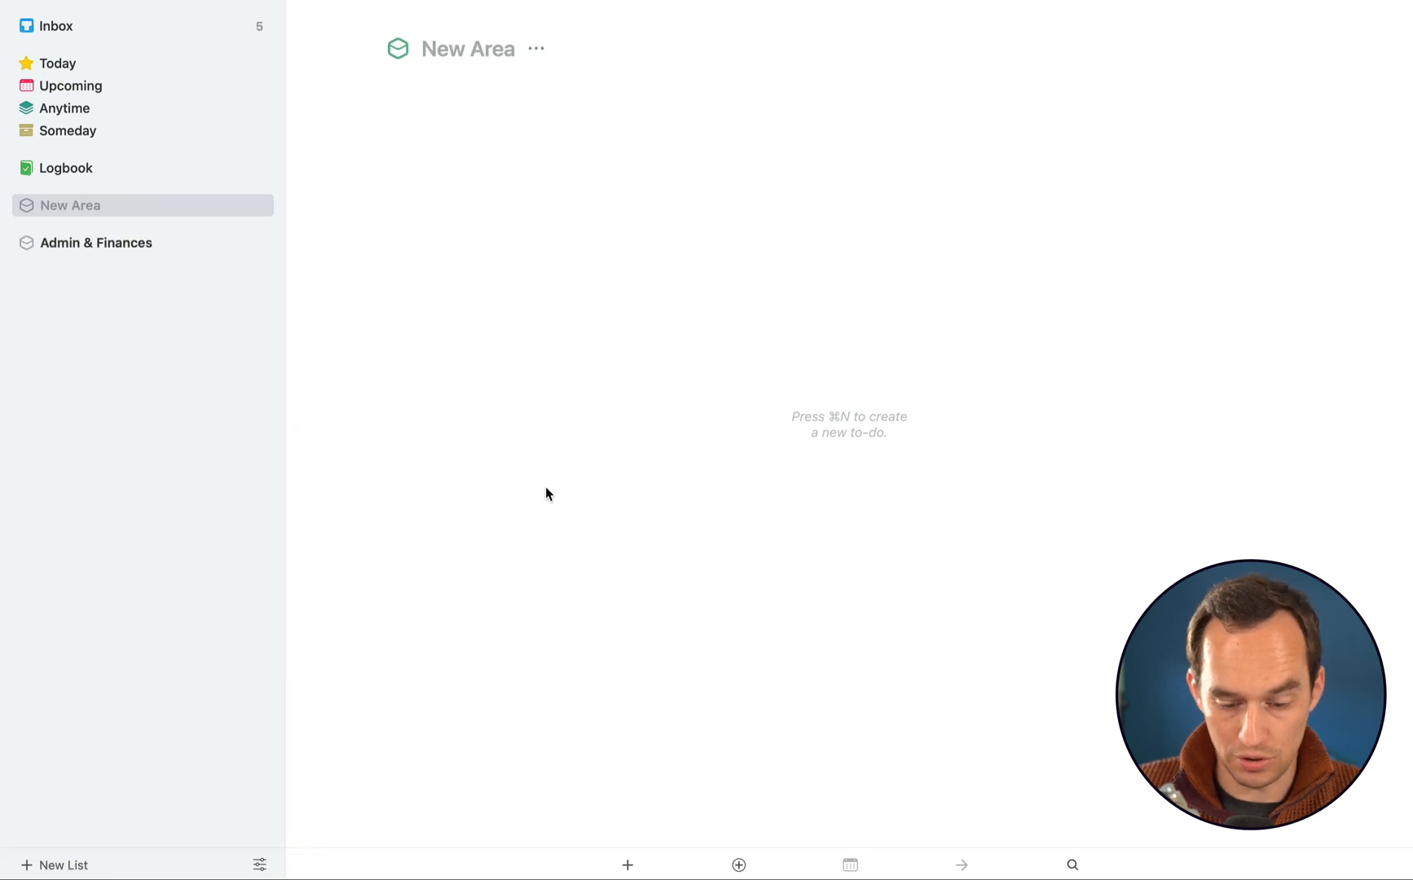
type("Home")
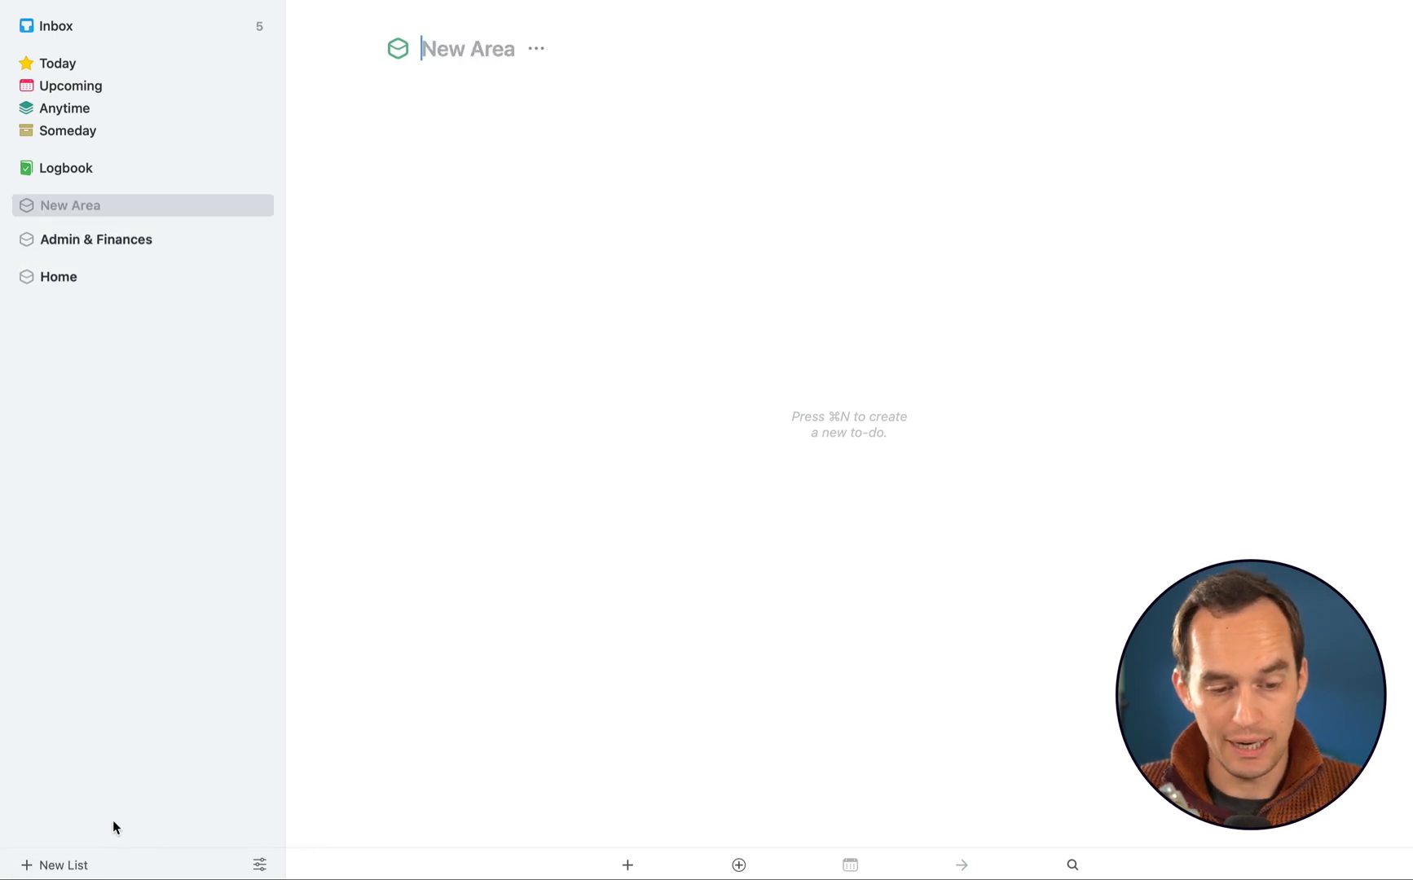
type("Relatoins")
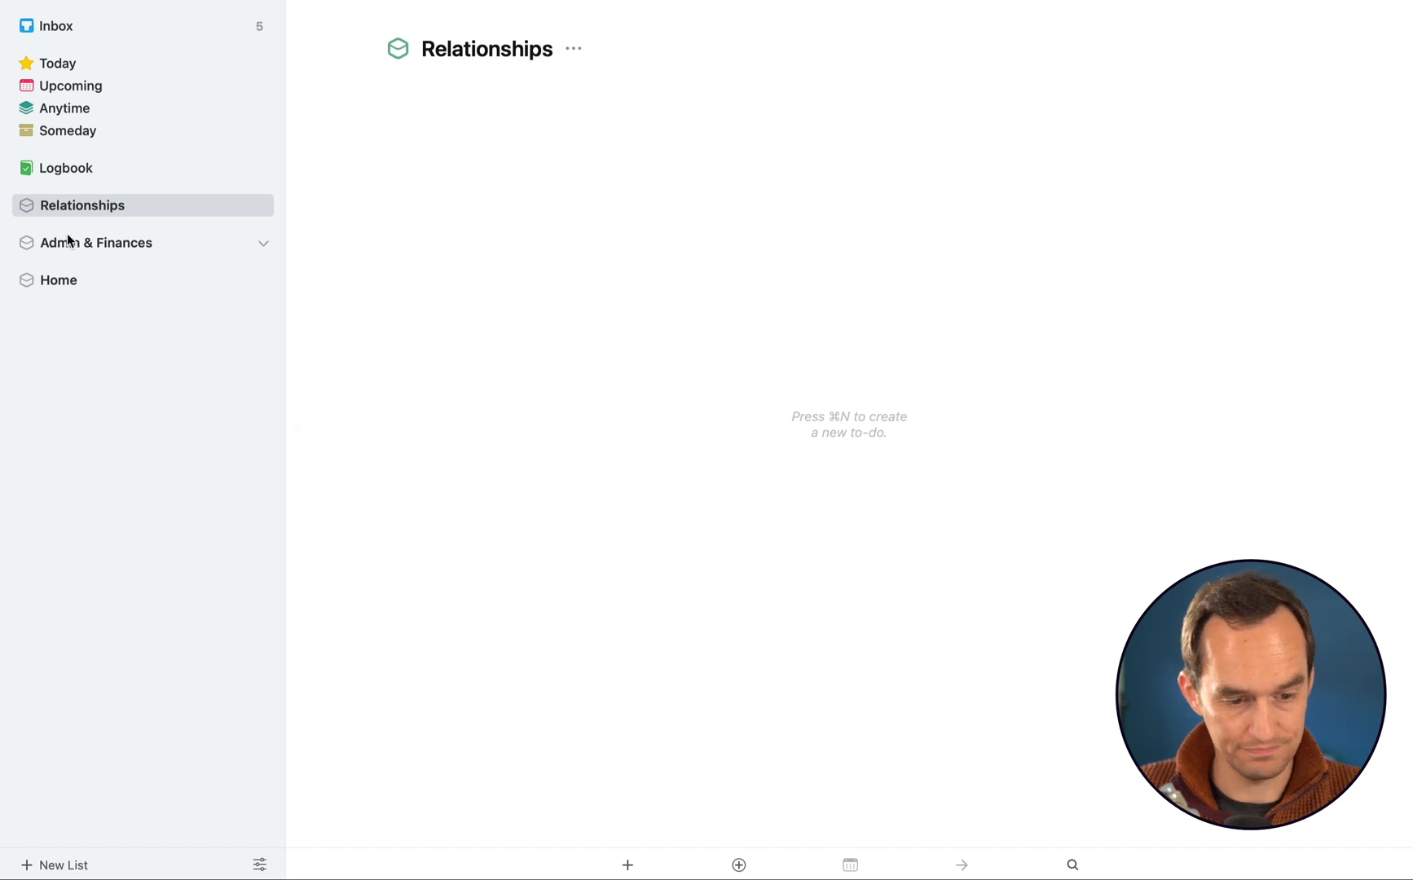
Create the remaining areas, Health and Work, from the new-list choices
left_click(61, 866)
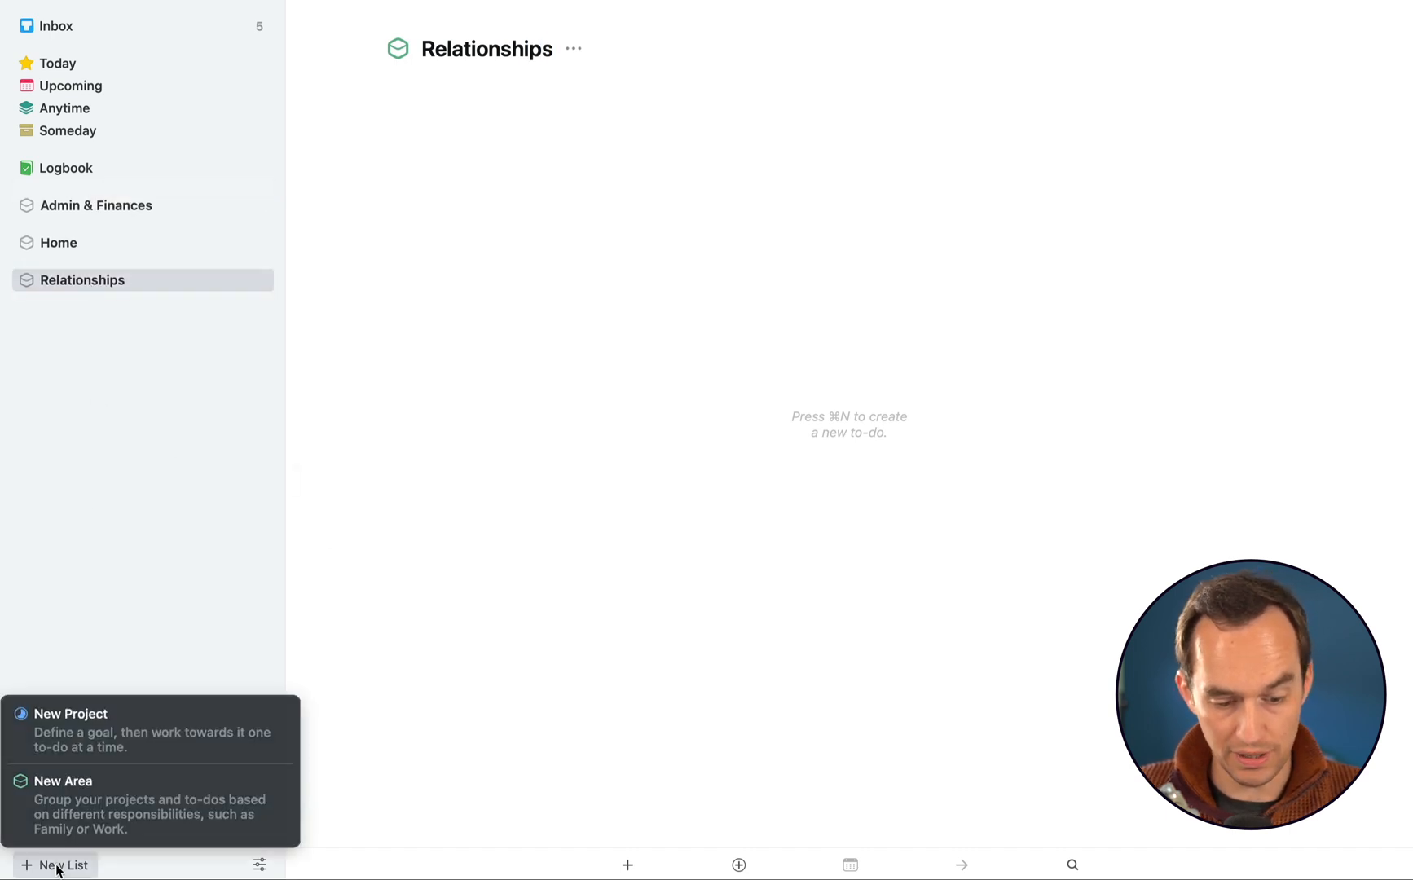
left_click(64, 781)
type("Health")
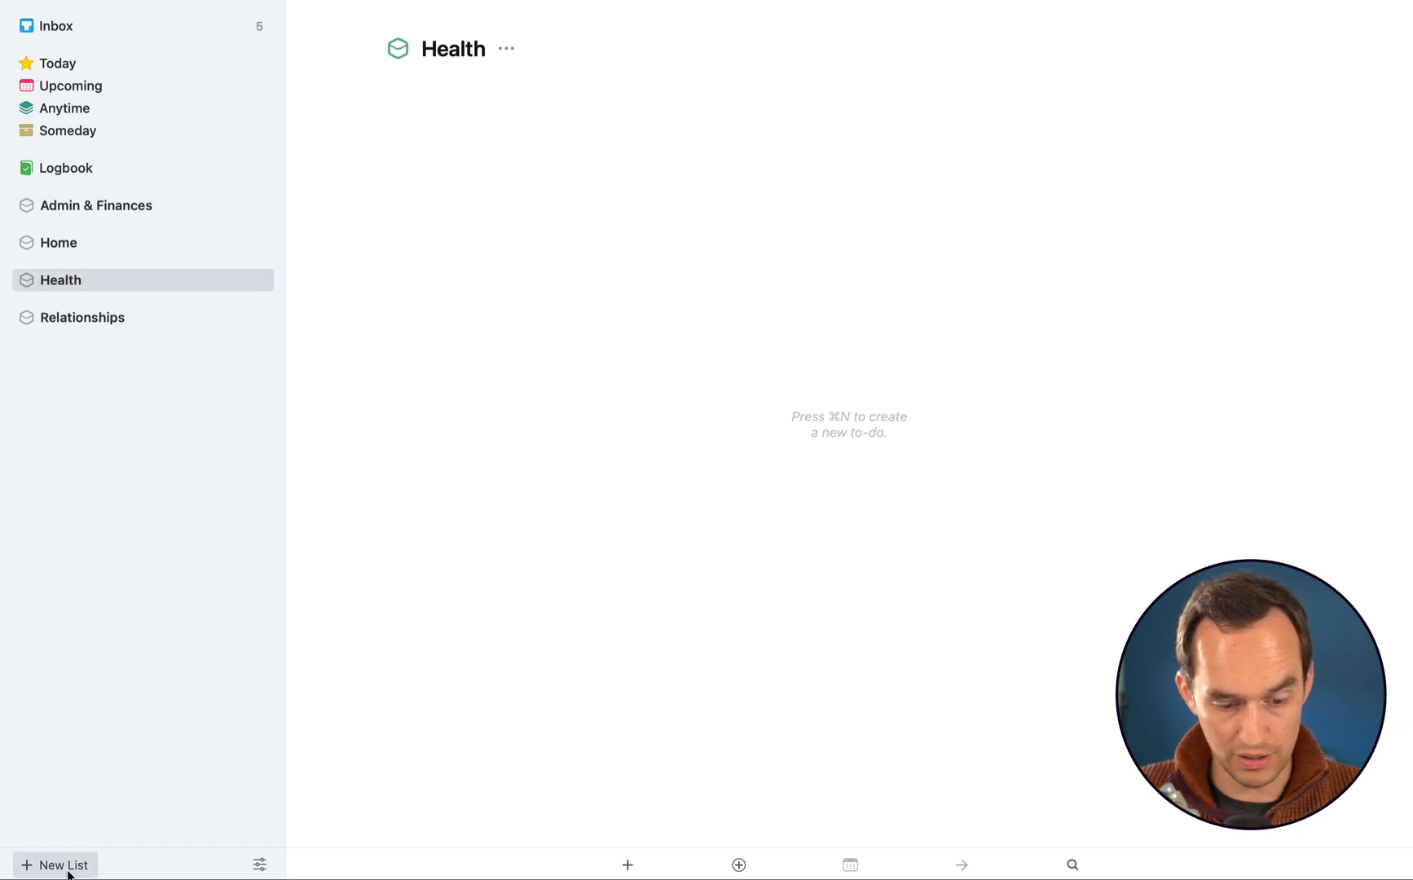
left_click(55, 865)
type("Work")
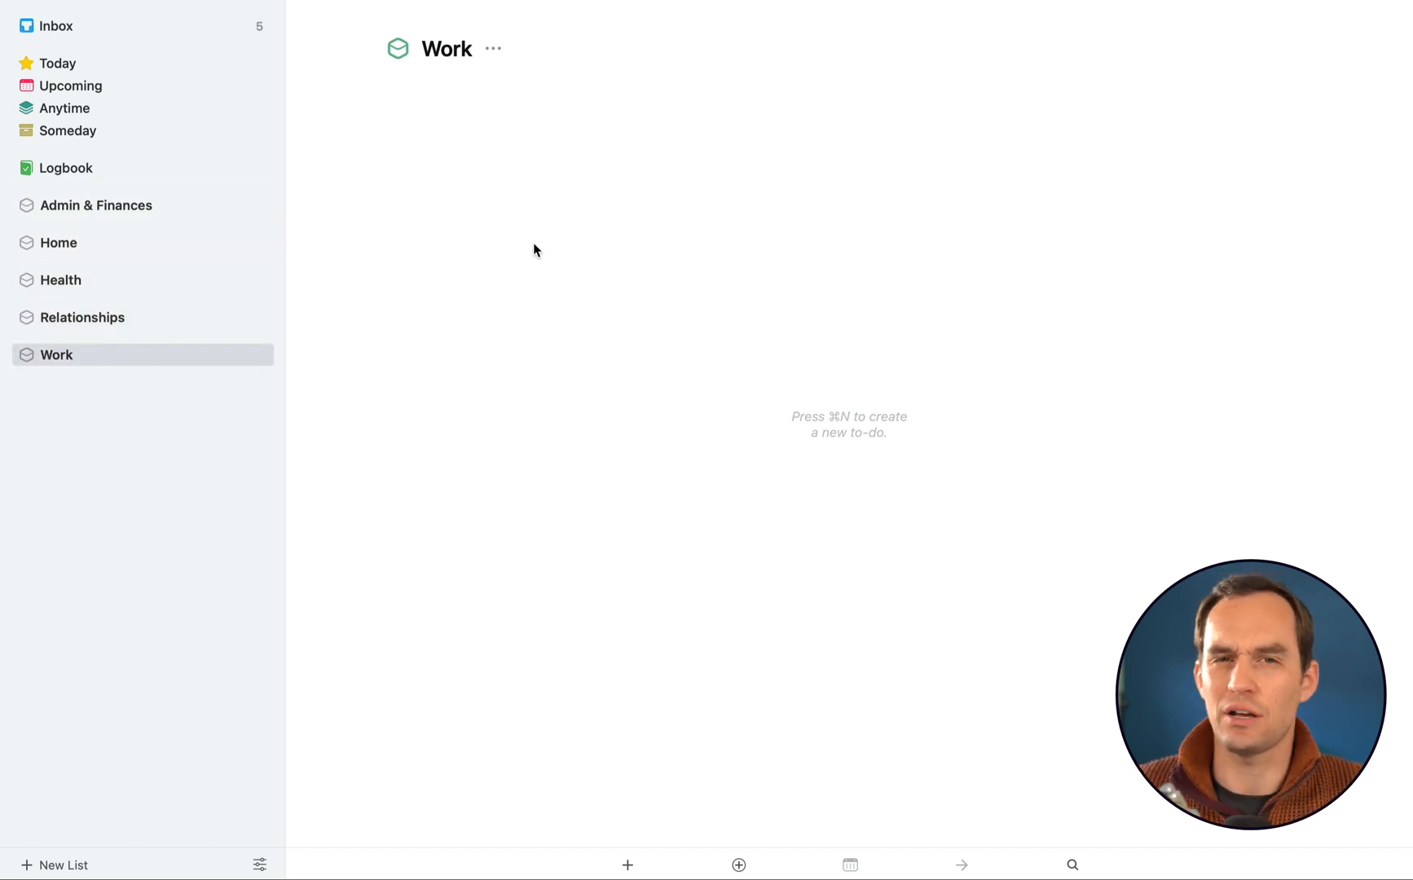
mouse_move(211, 205)
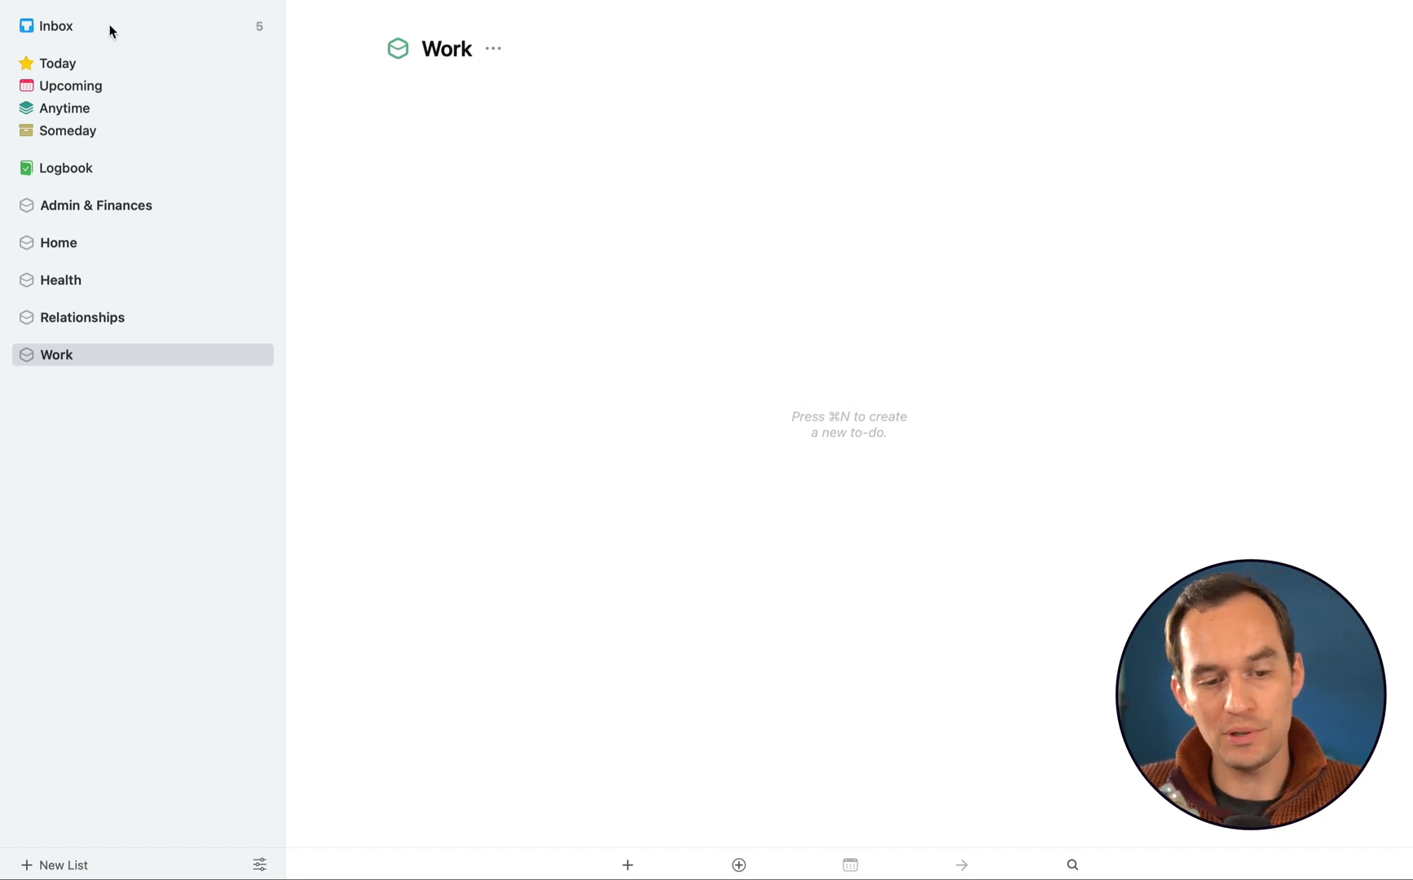
Move the buy new shoes and home office to-dos from the Inbox into the Home area
left_click(56, 24)
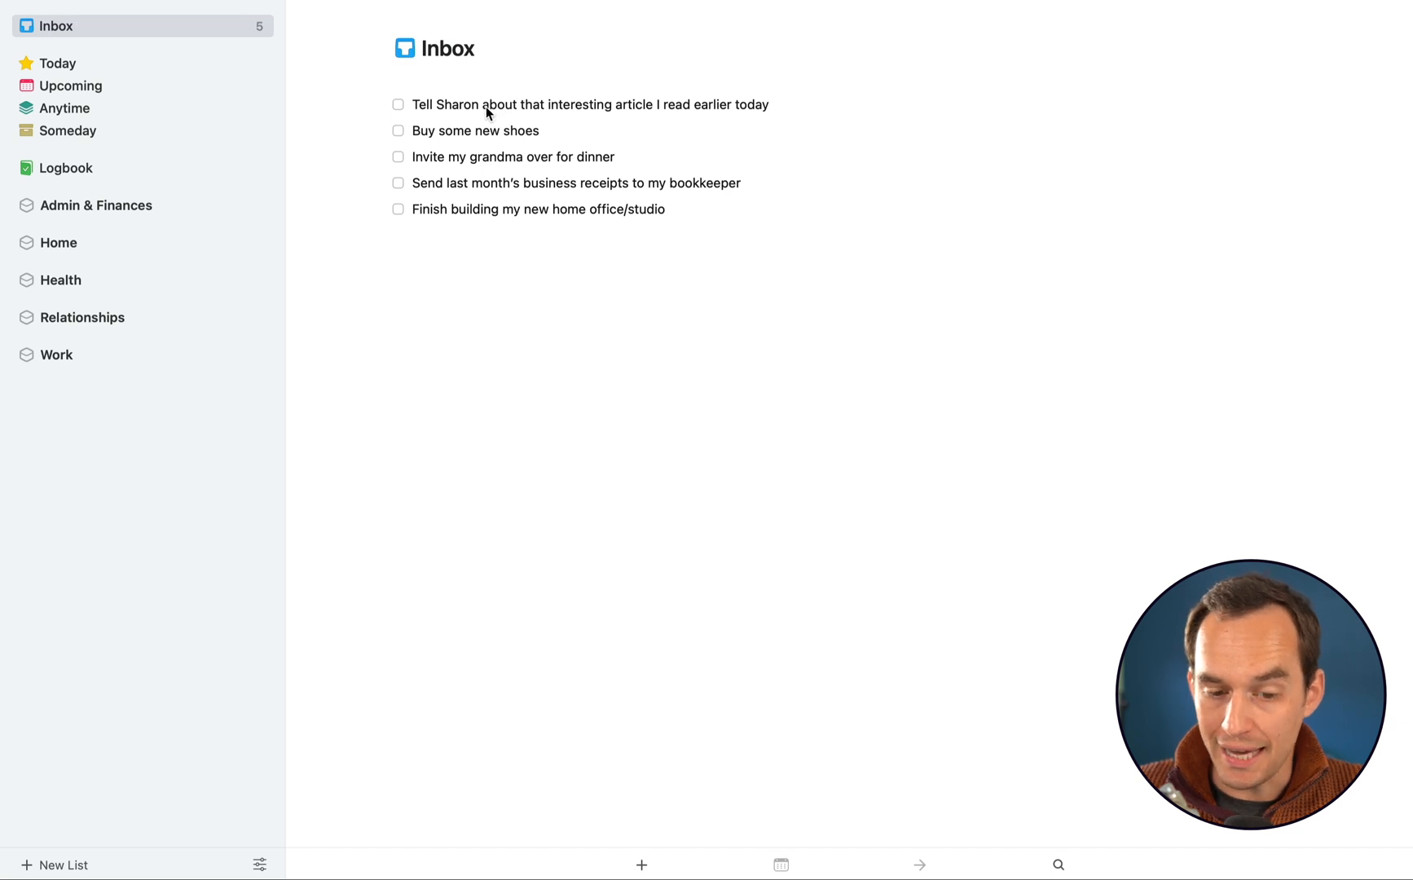
mouse_move(606, 199)
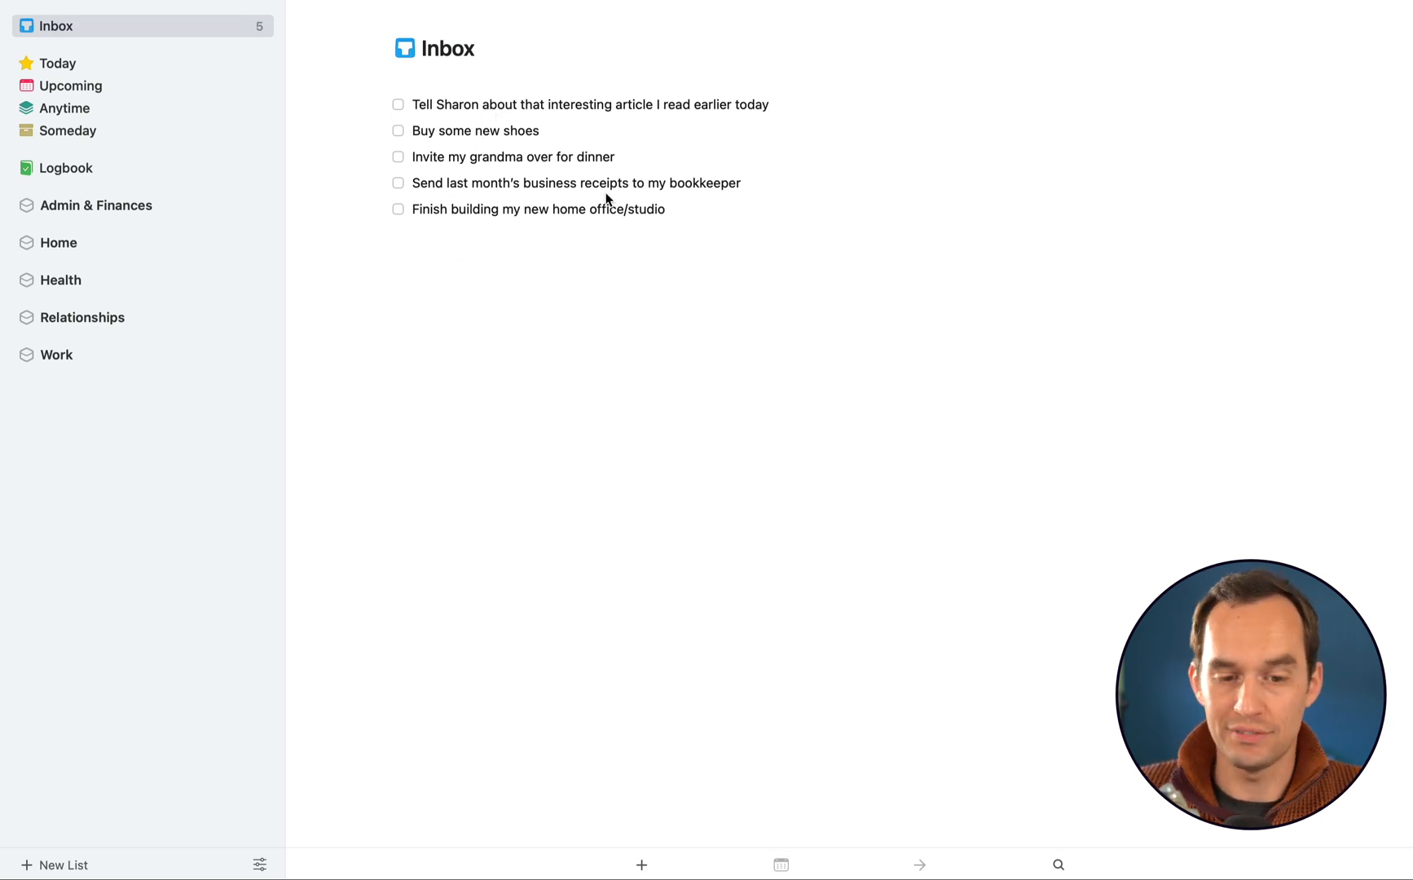
left_click(476, 130)
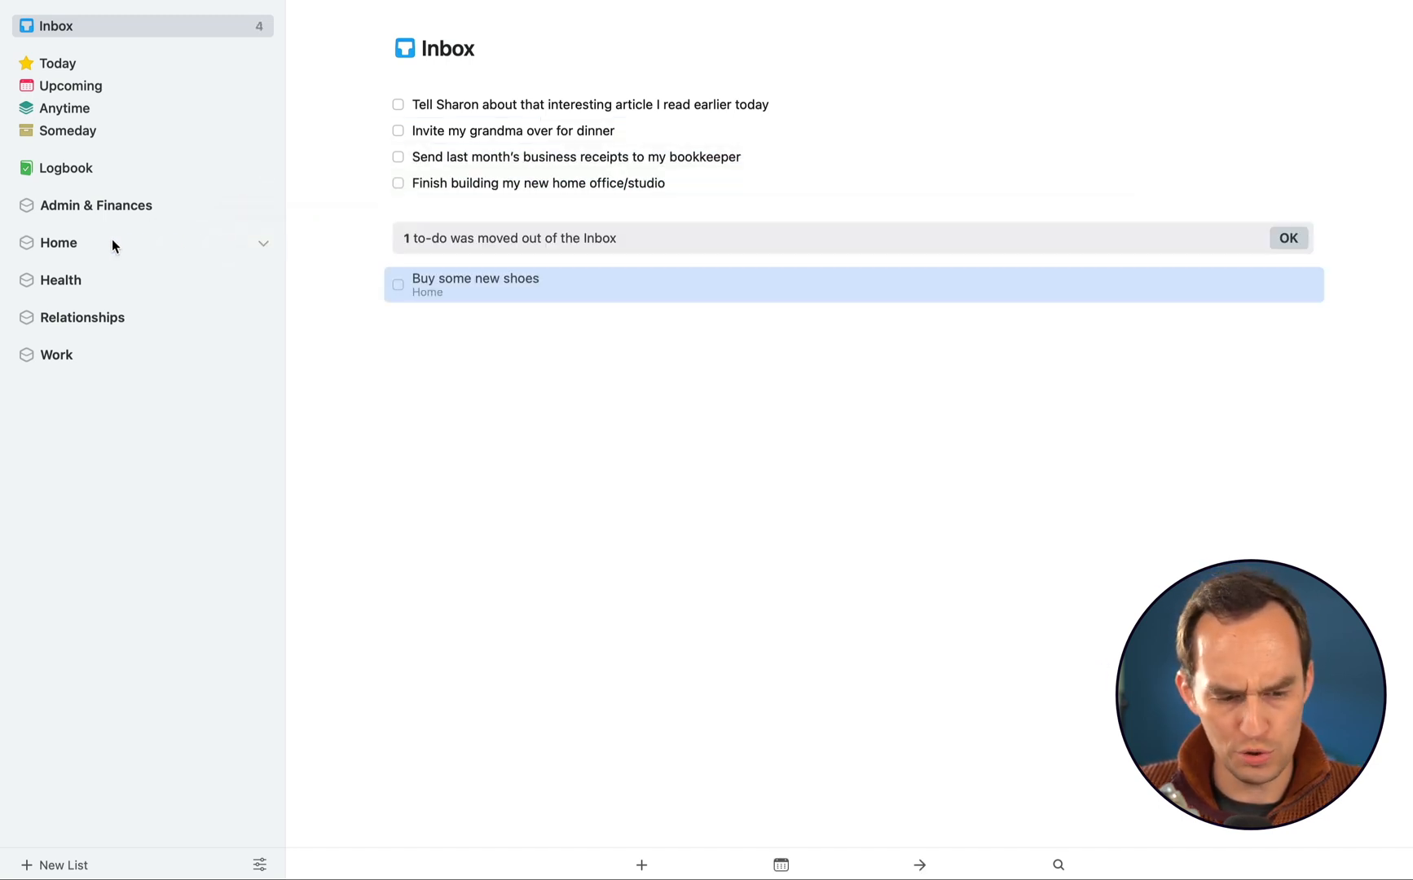
left_click(262, 243)
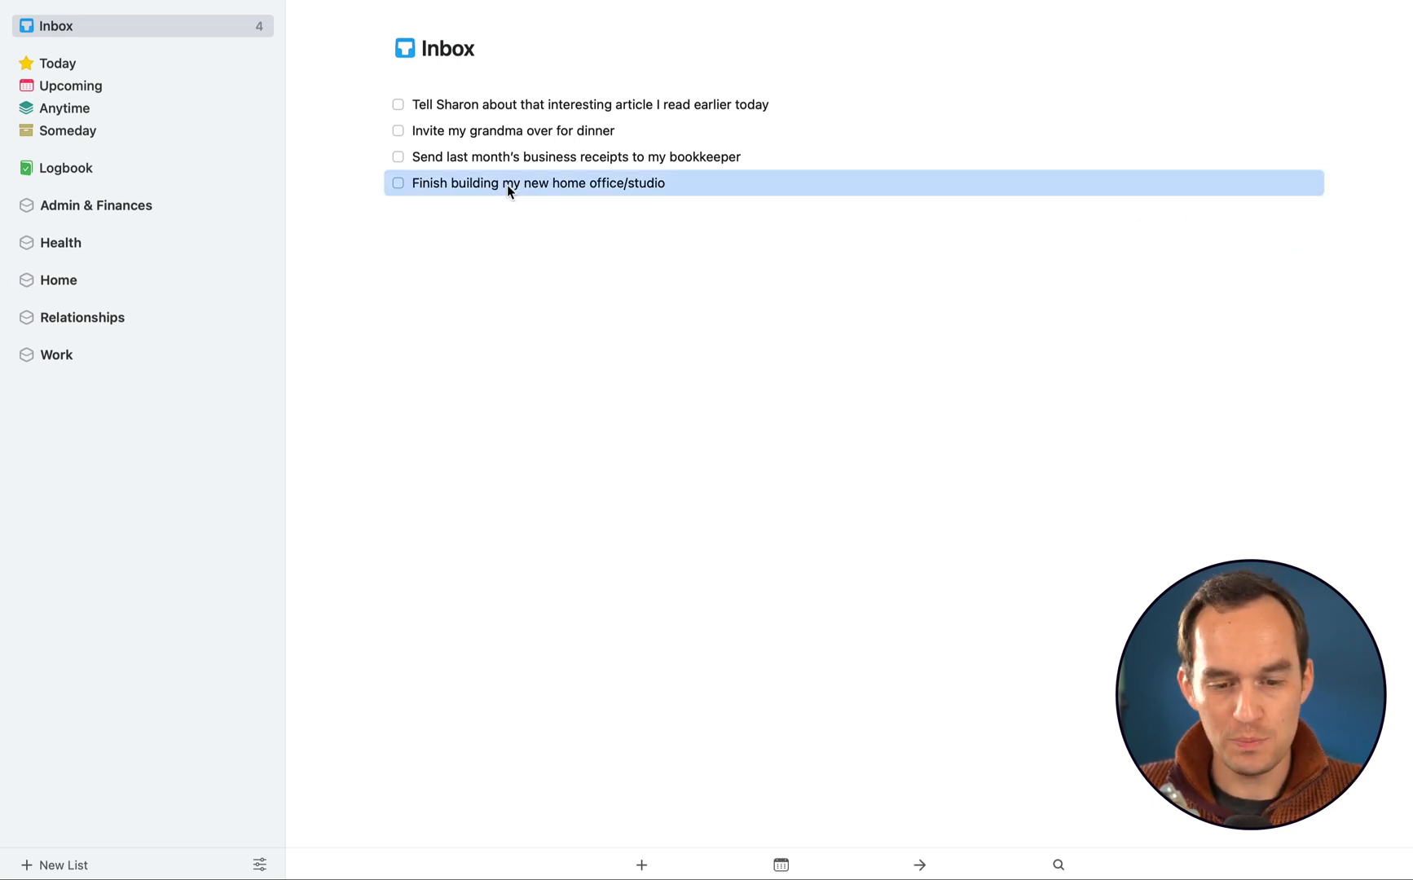
mouse_move(670, 184)
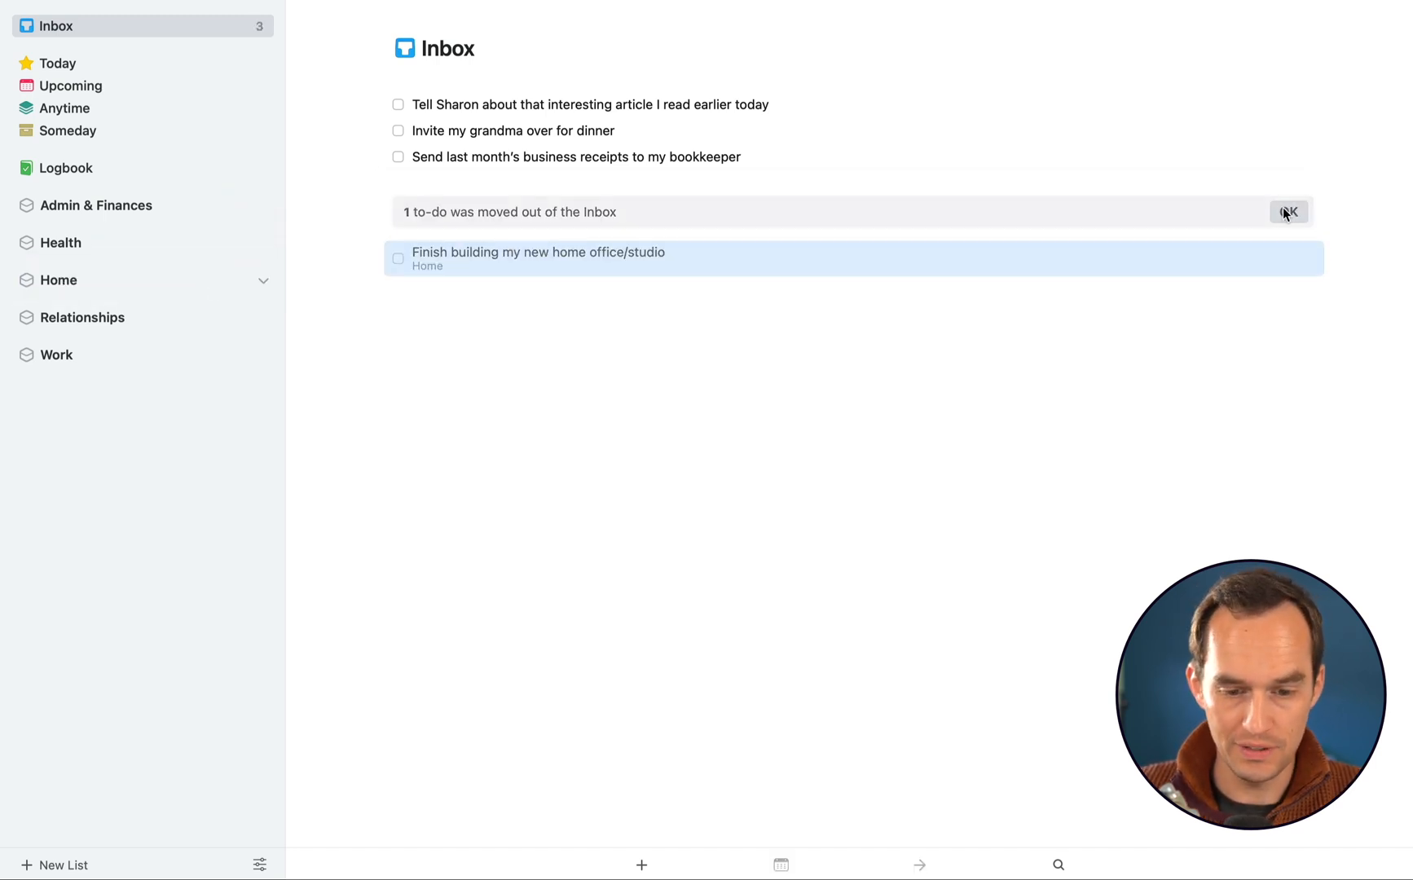
left_click(1290, 212)
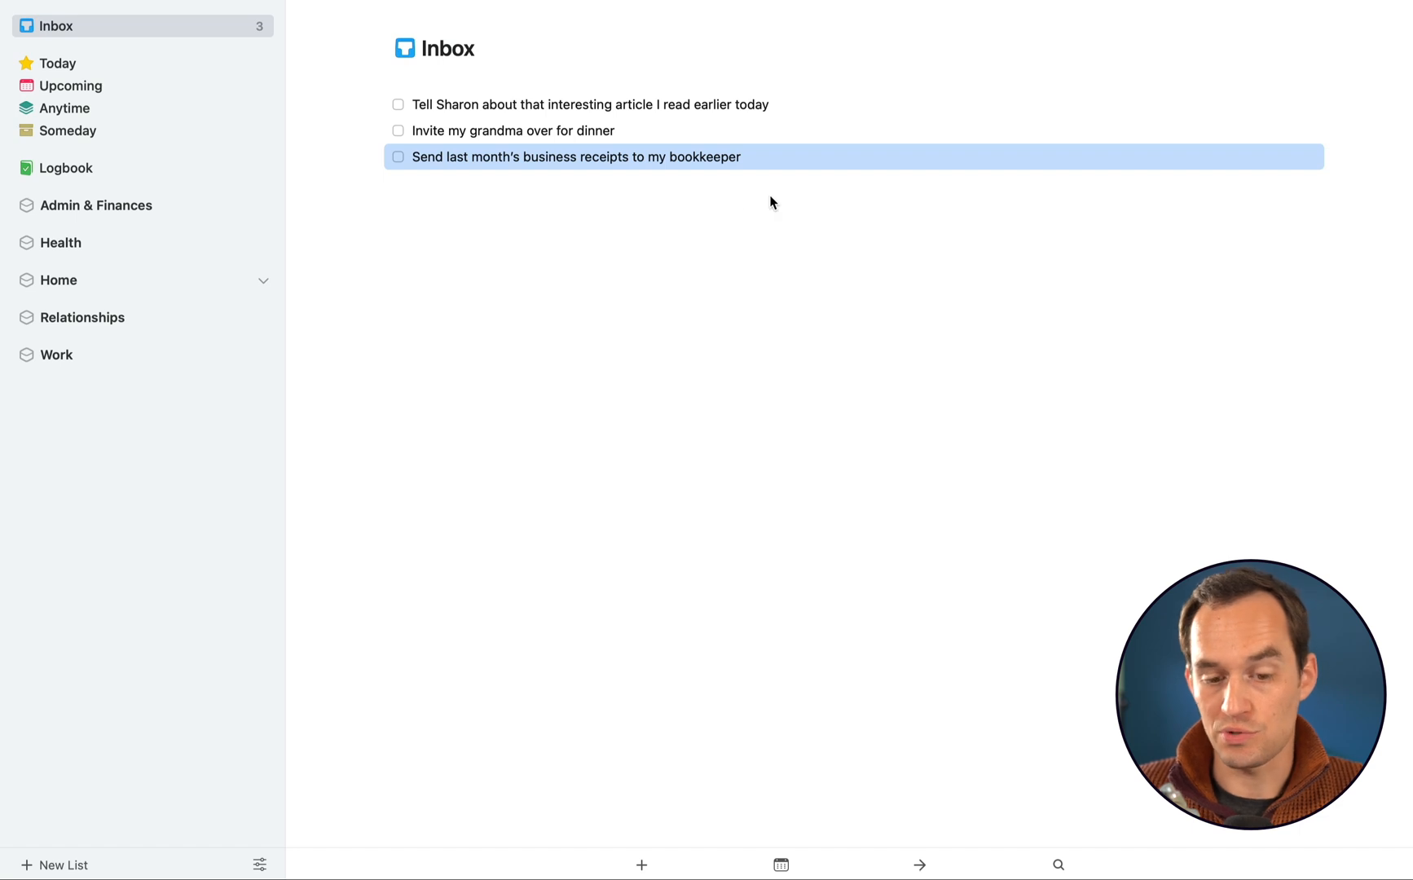
mouse_move(140, 214)
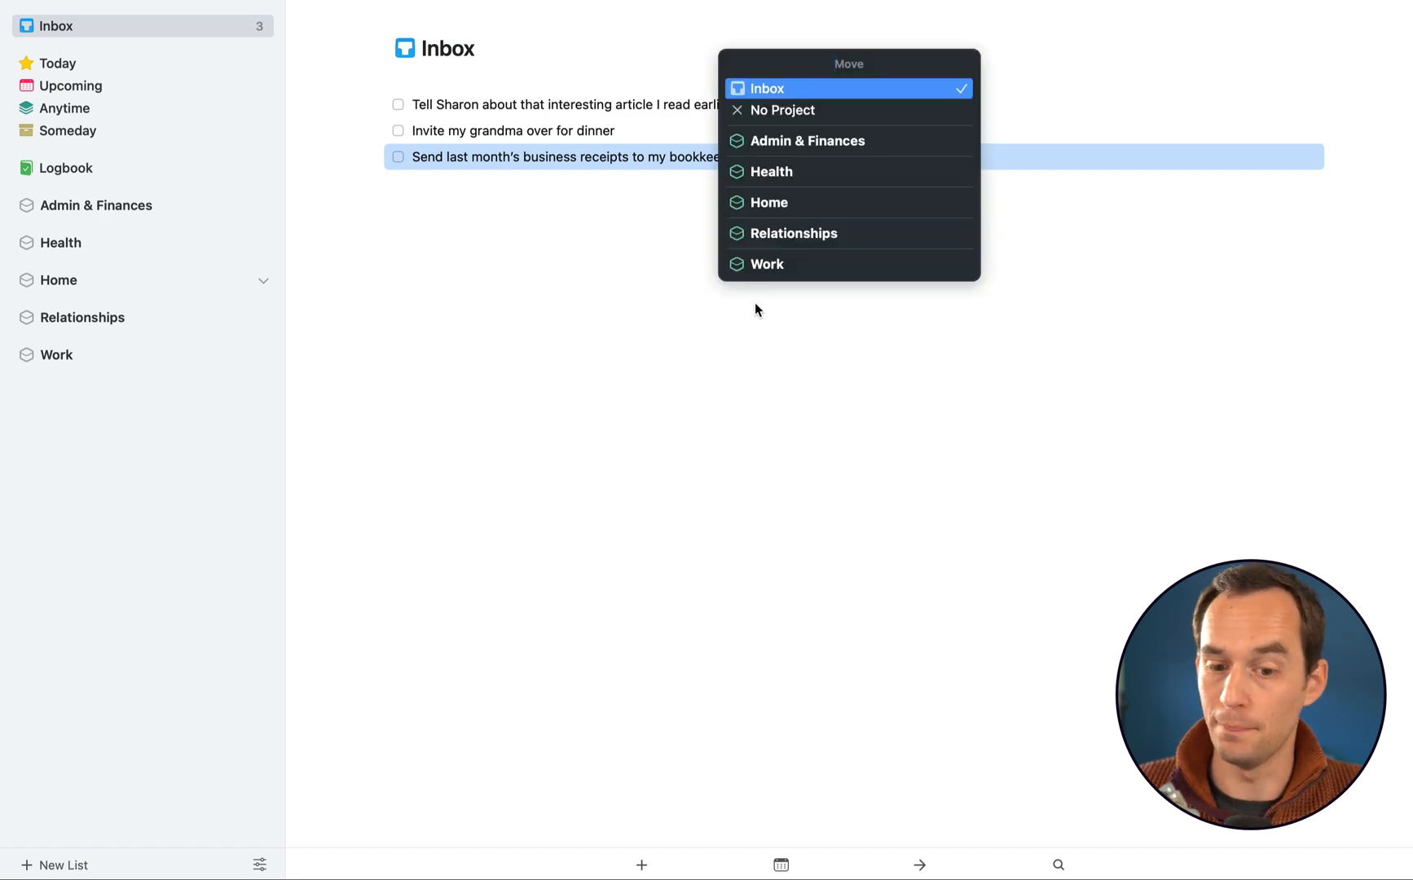
Move the receipts to-do to Admin & Finances and the remaining to-dos to Relationships, emptying the Inbox
type("admin")
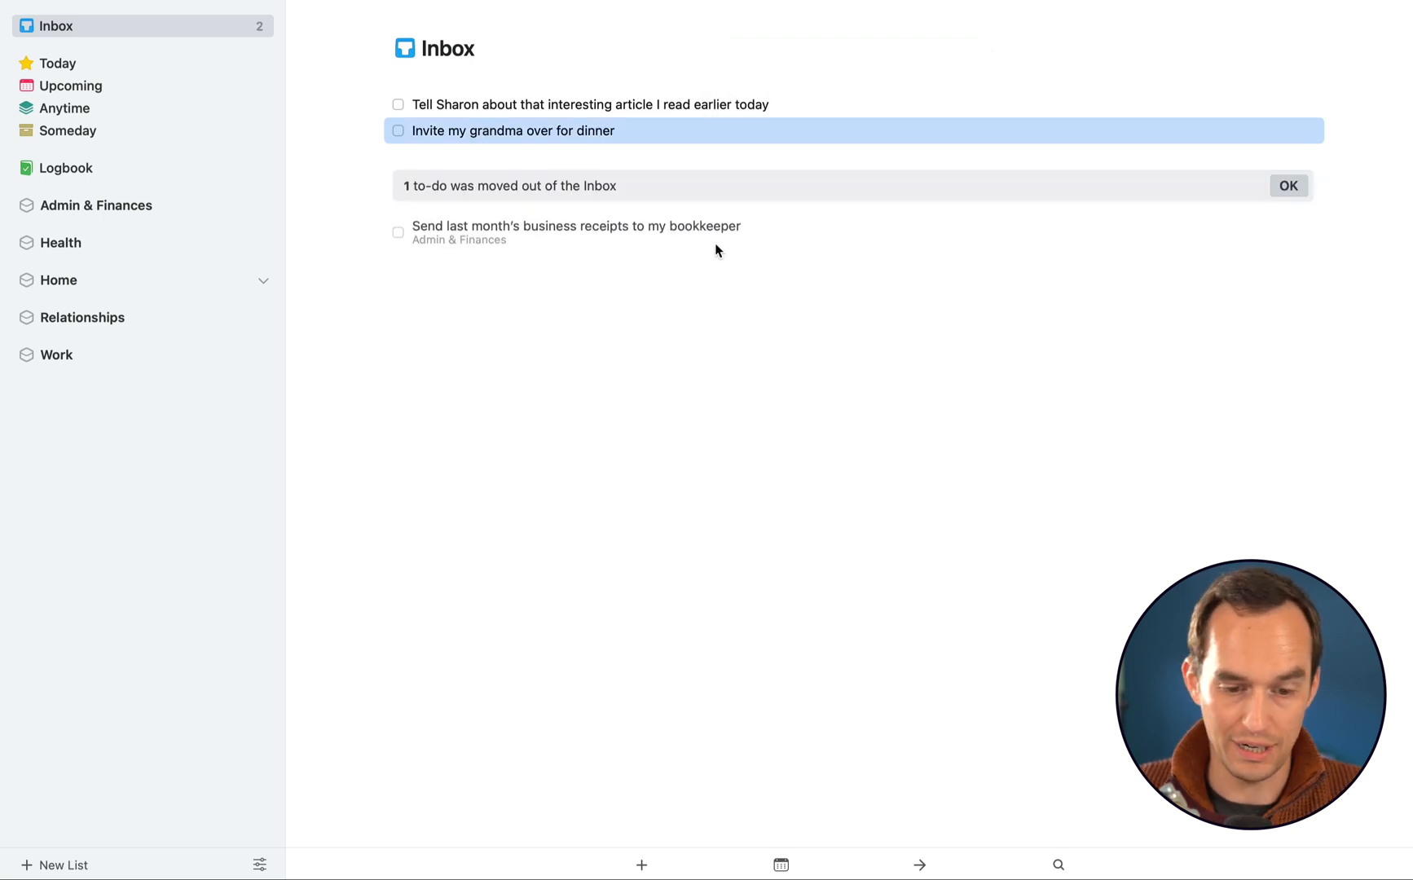
left_click(96, 206)
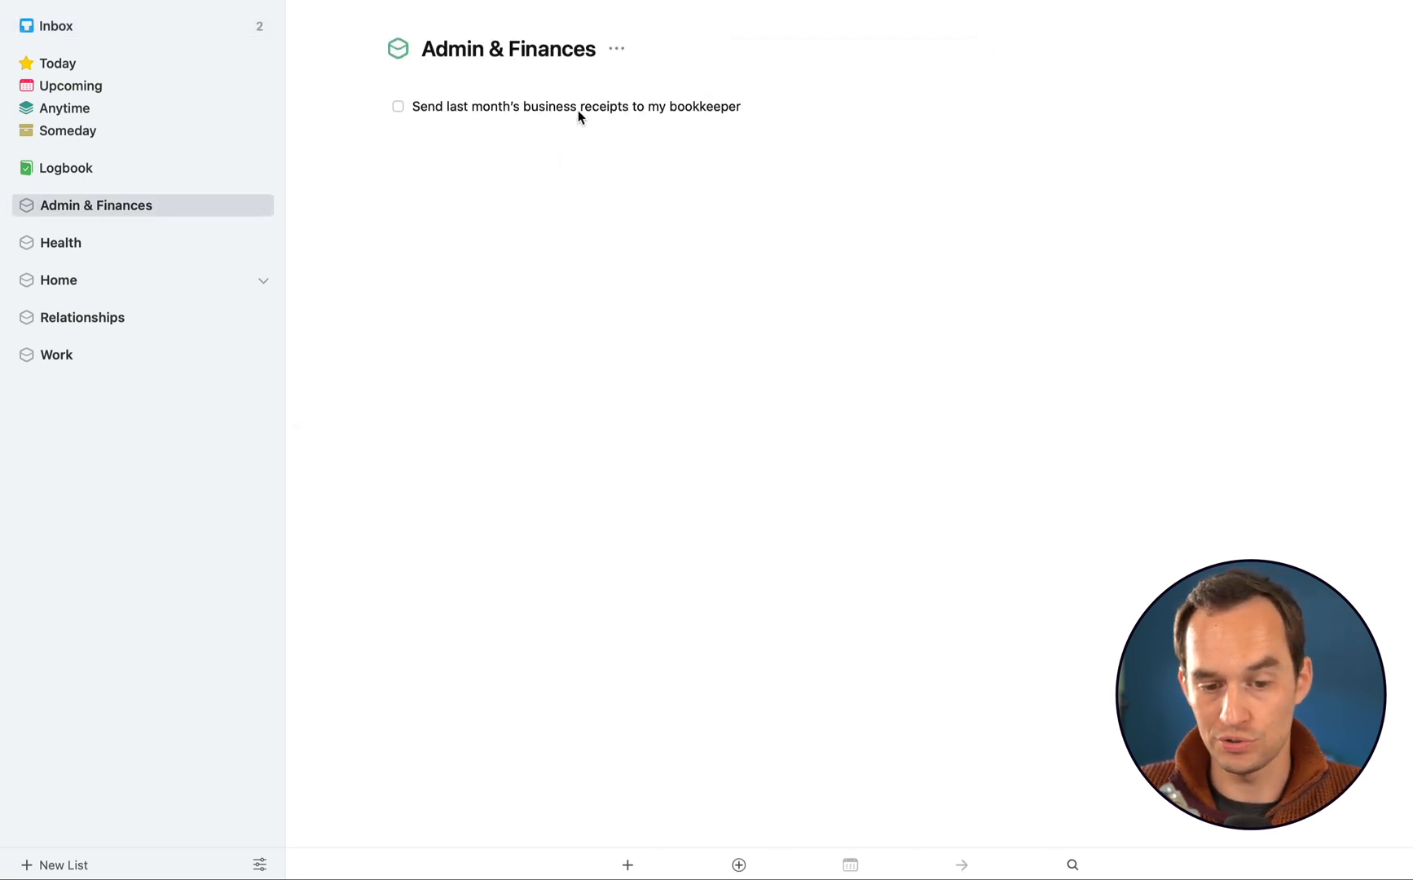
left_click(56, 24)
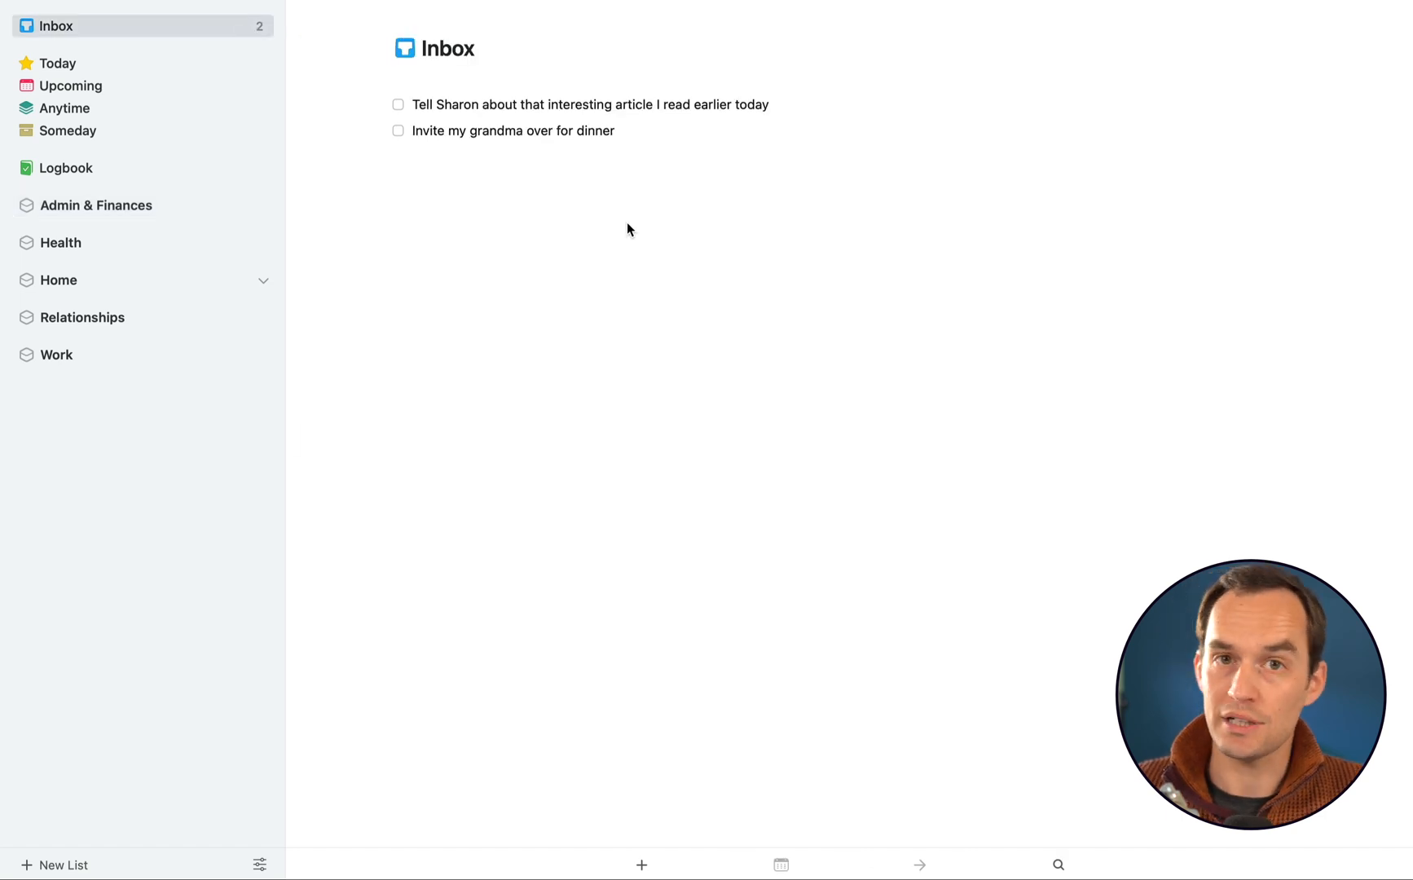
left_click(515, 130)
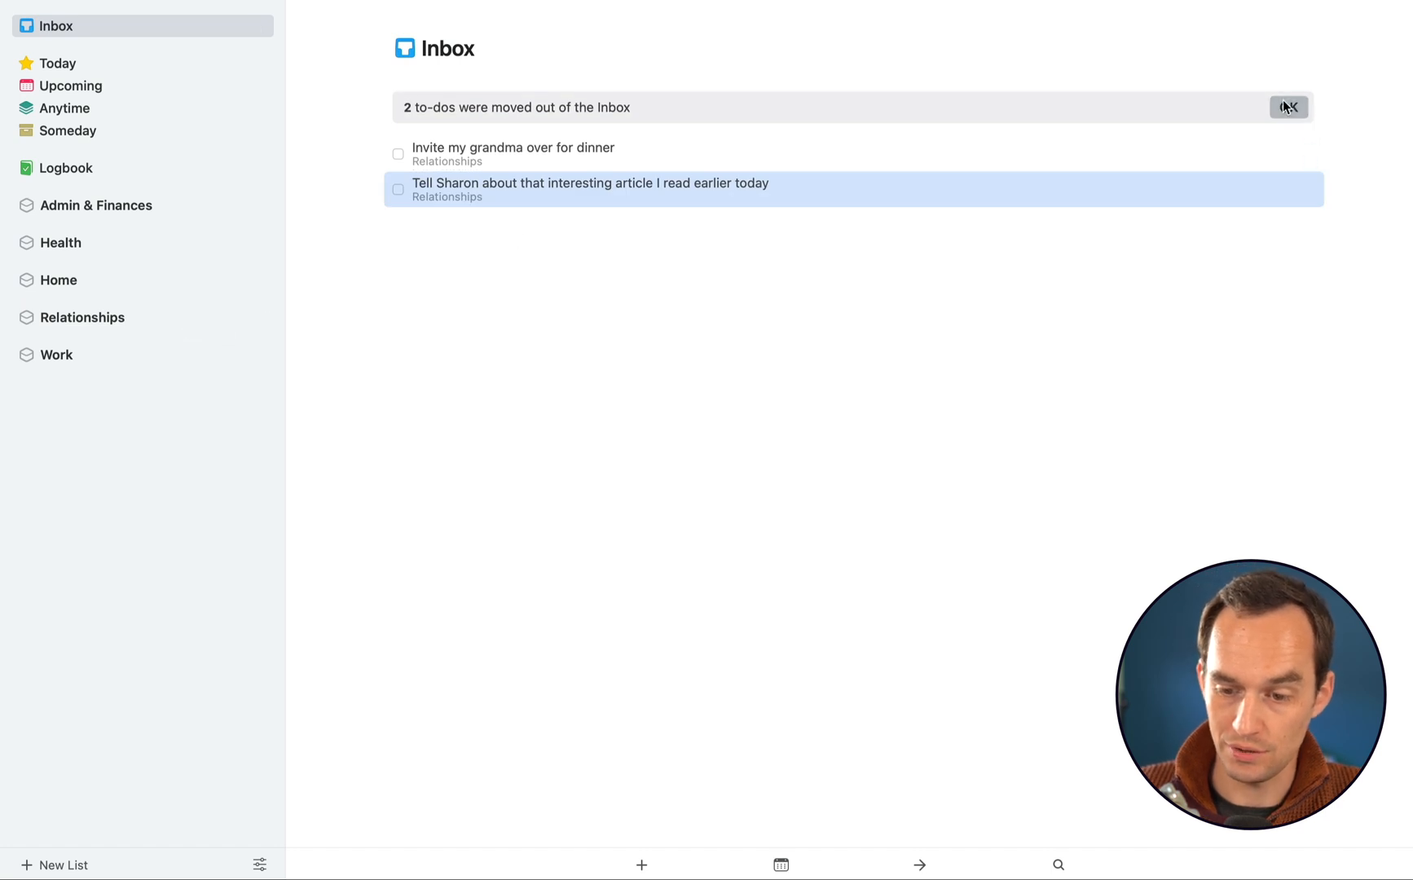
left_click(1288, 105)
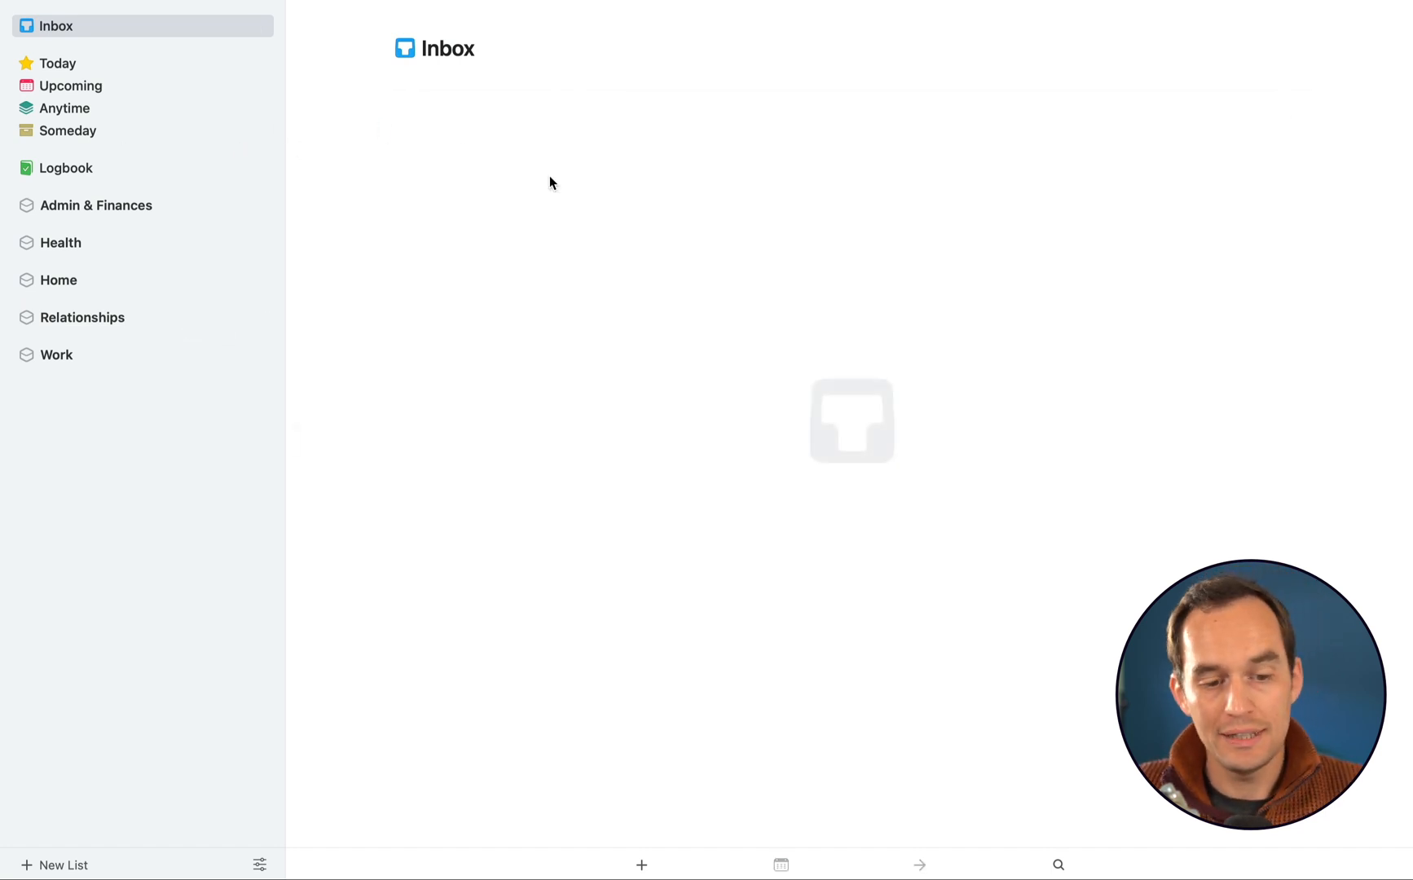
left_click(96, 203)
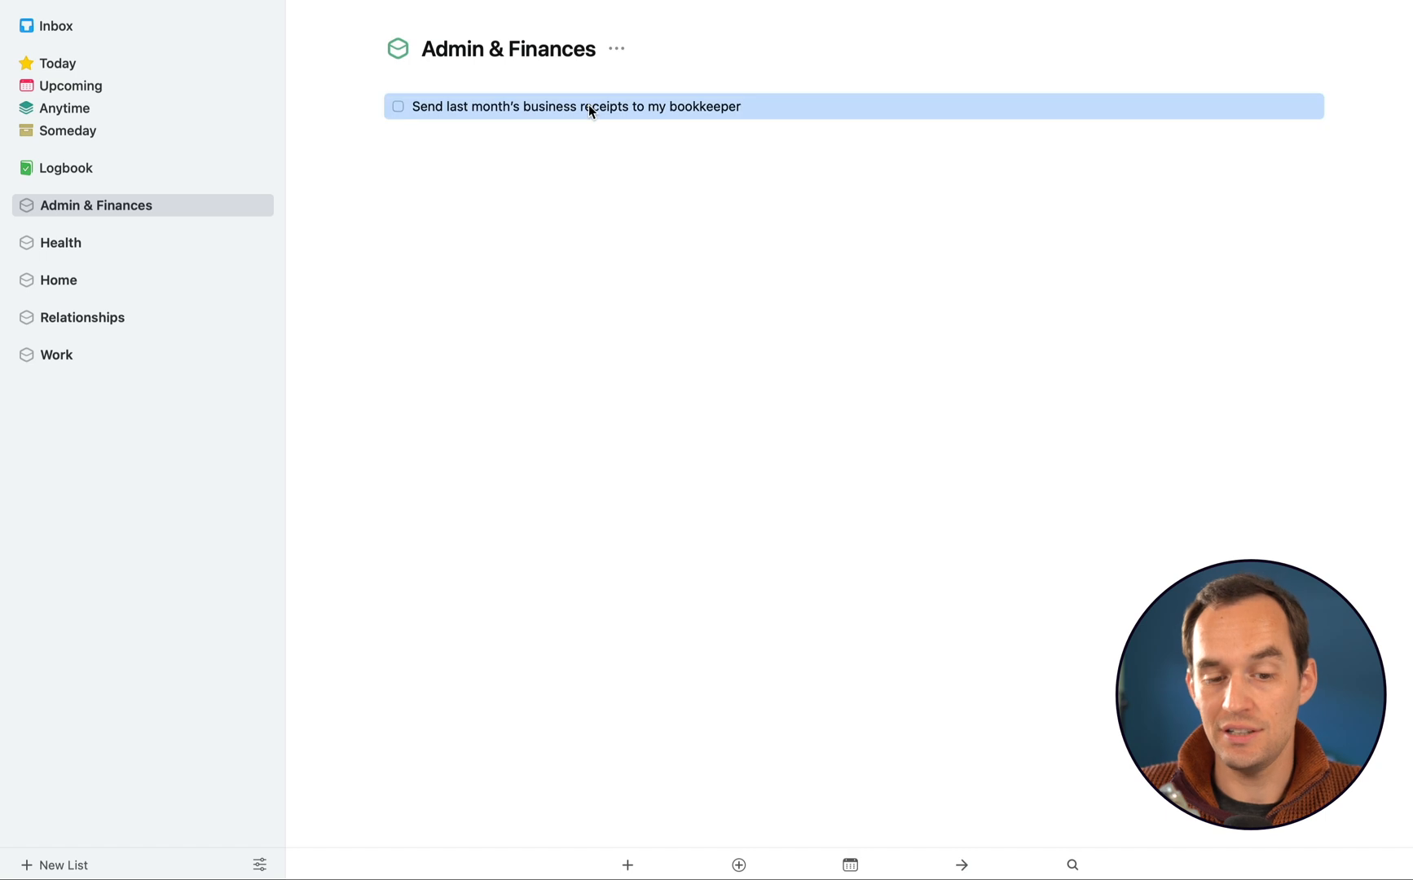
mouse_move(79, 217)
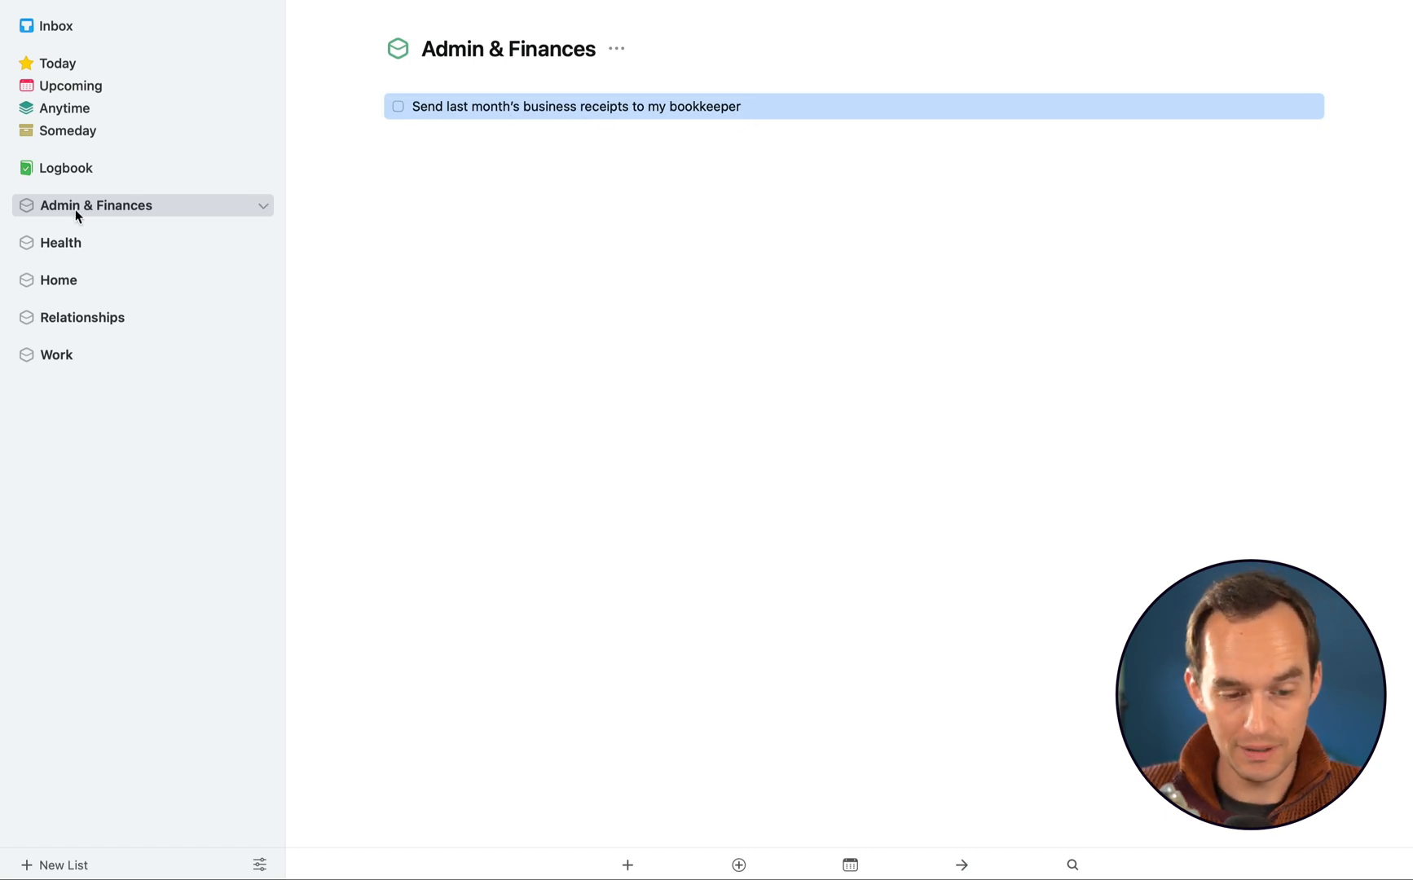
left_click(81, 318)
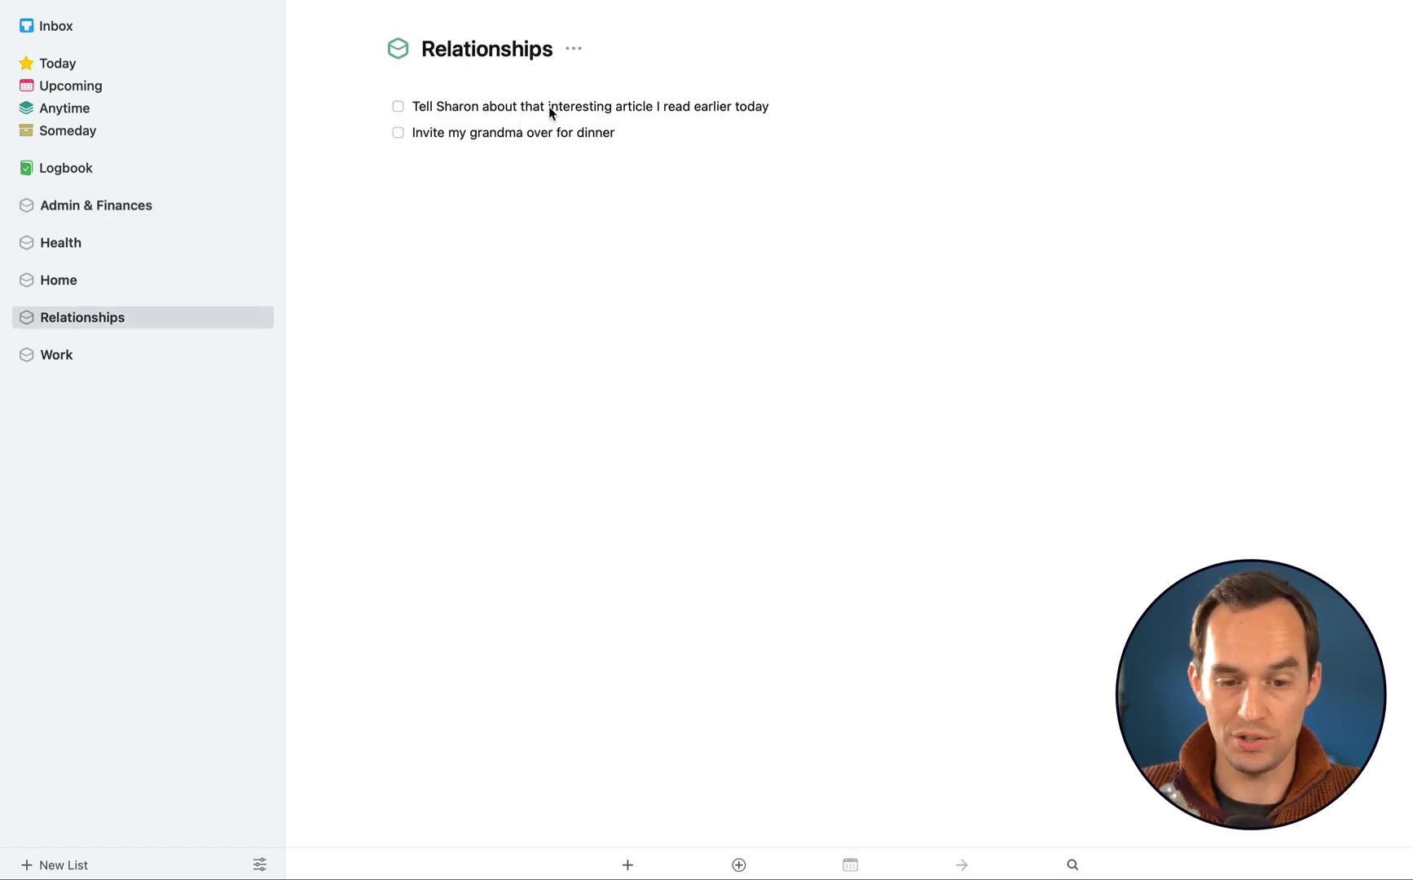
left_click(55, 354)
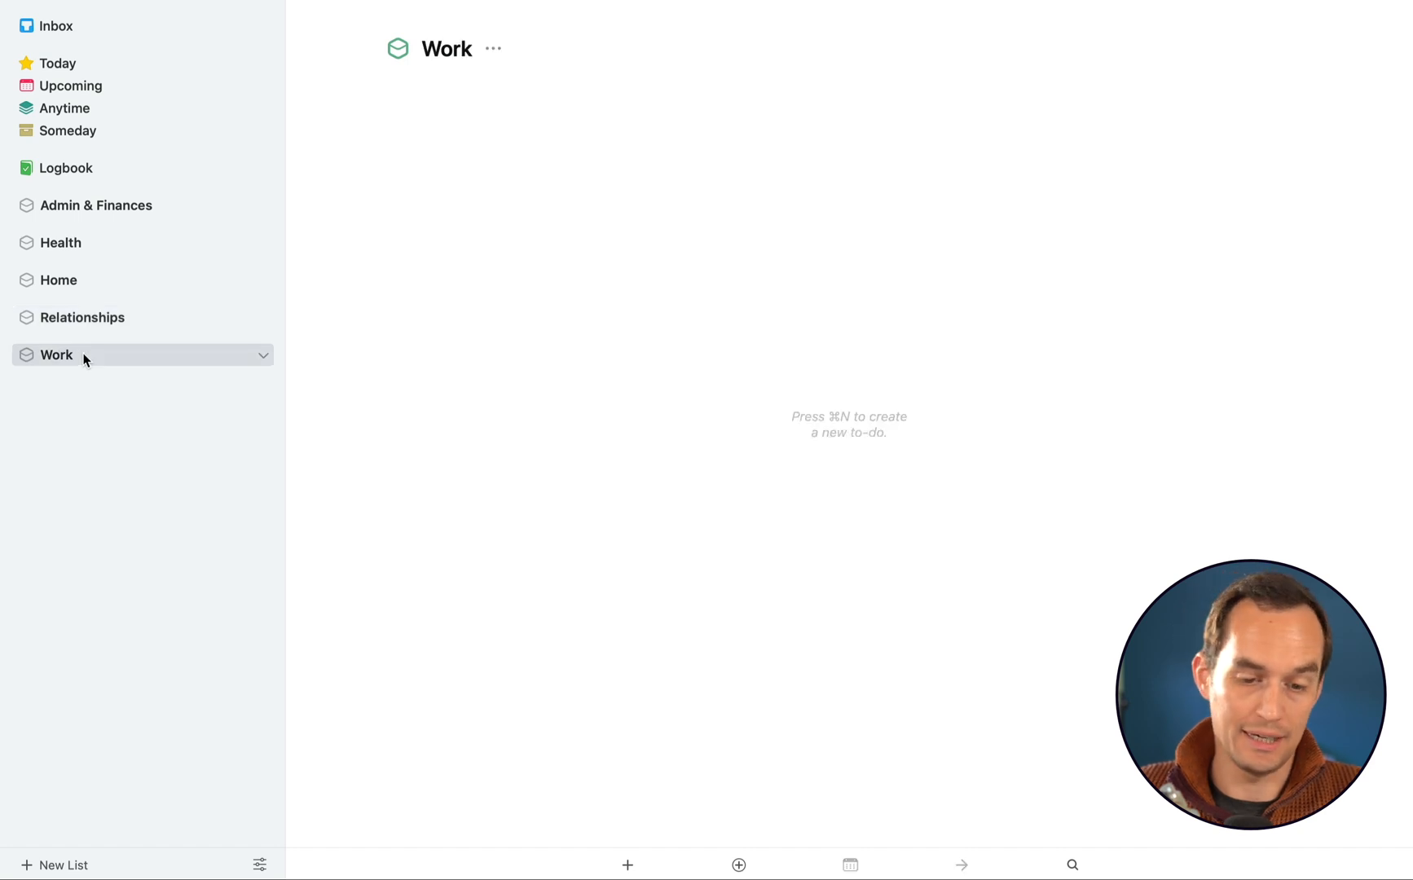
mouse_move(687, 191)
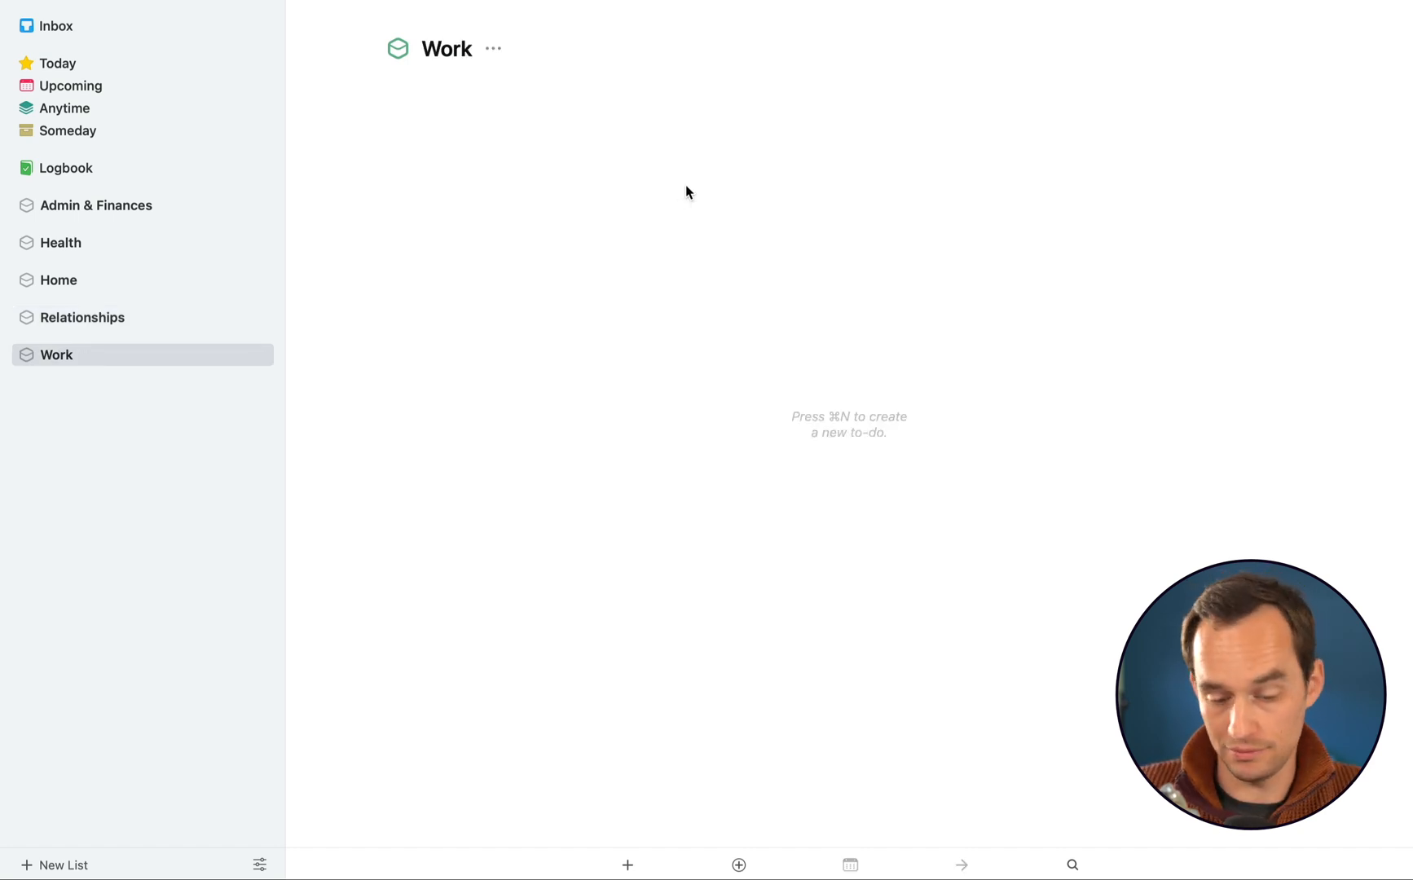
type("Fi")
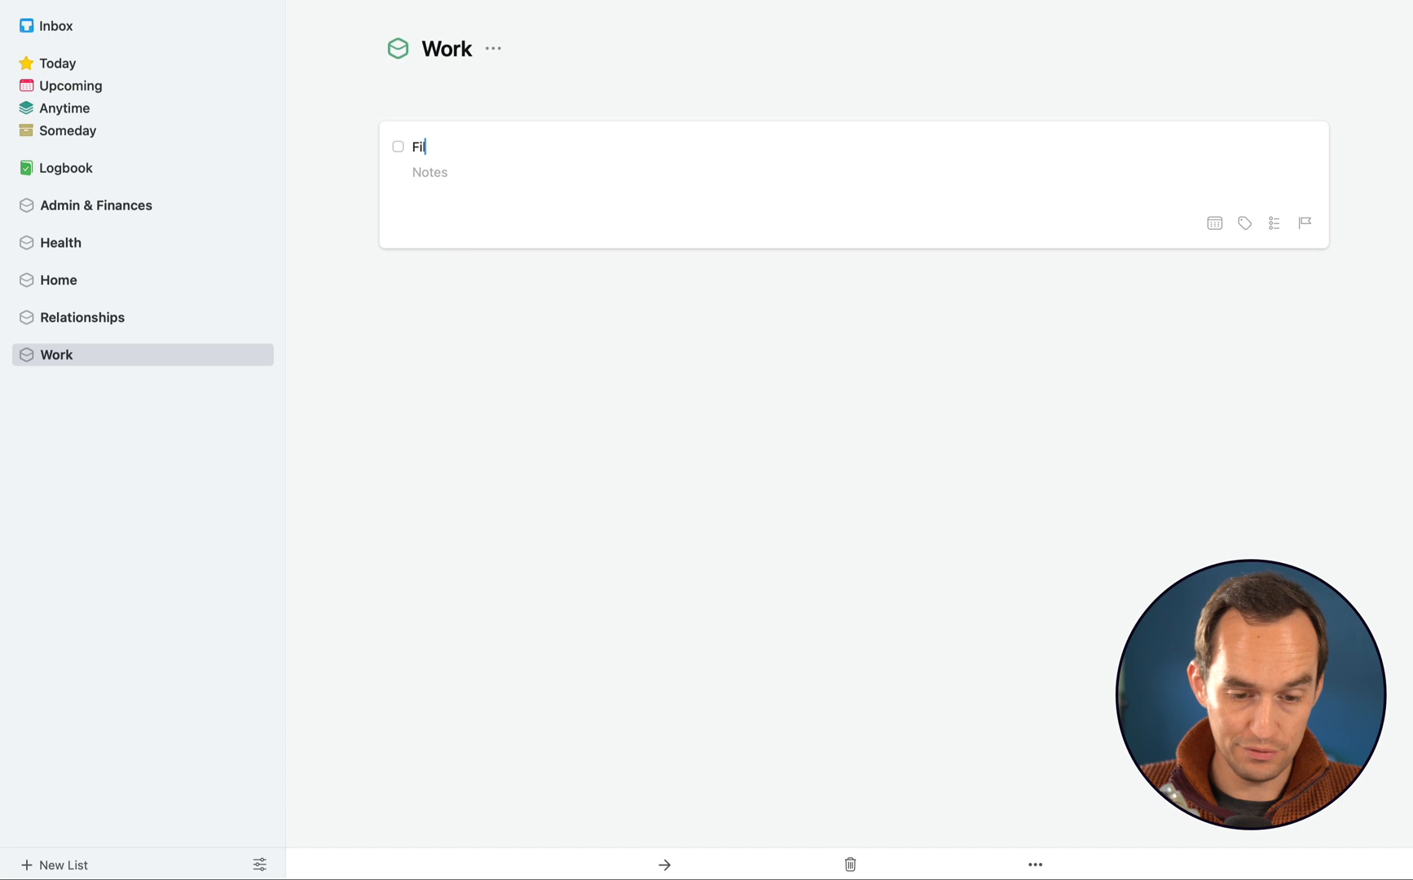
type("lm a YouTube video on getting started with Things 3 in 2022")
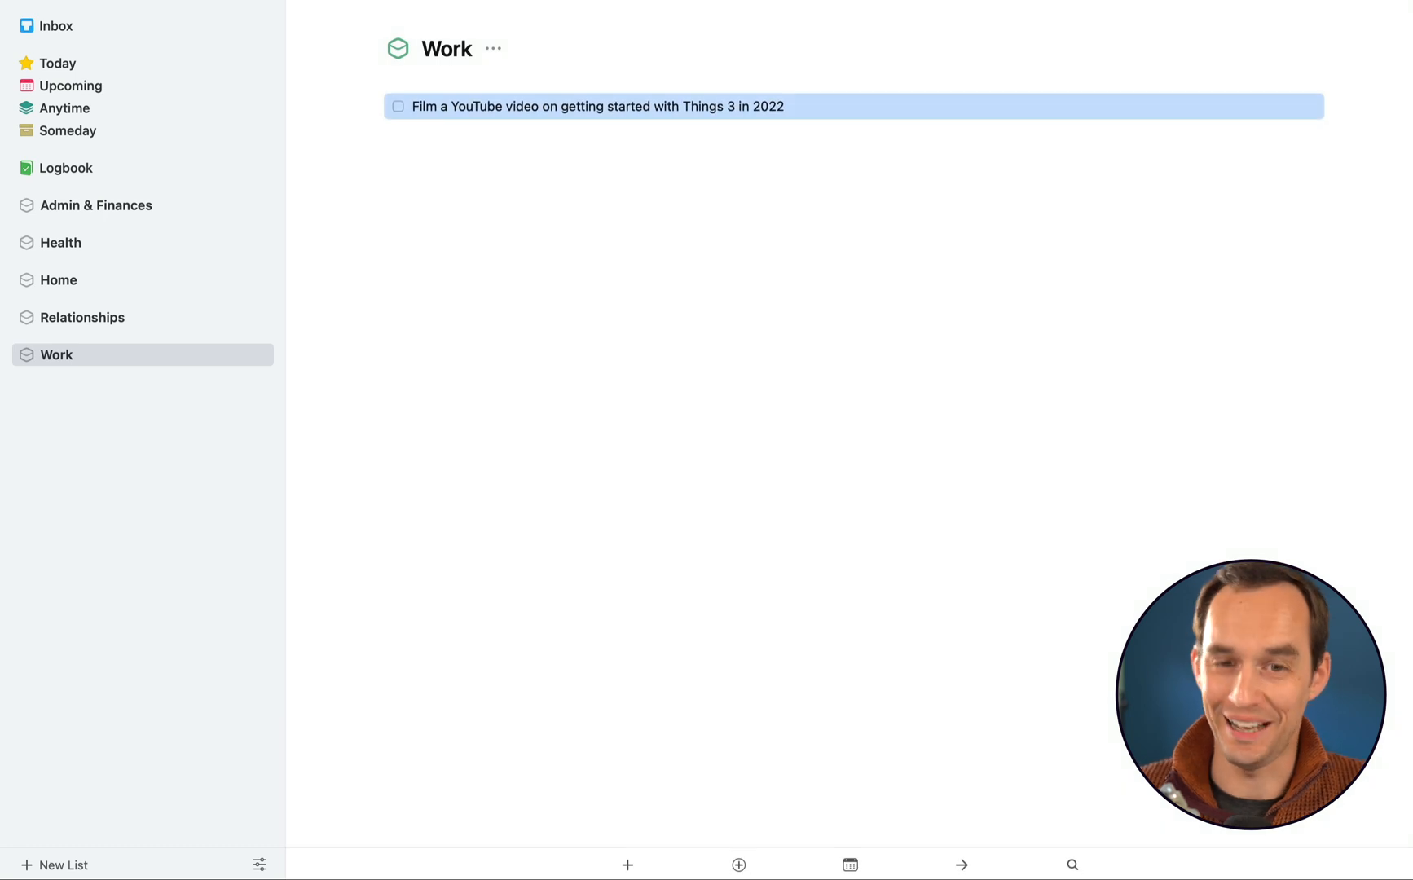
mouse_move(316, 181)
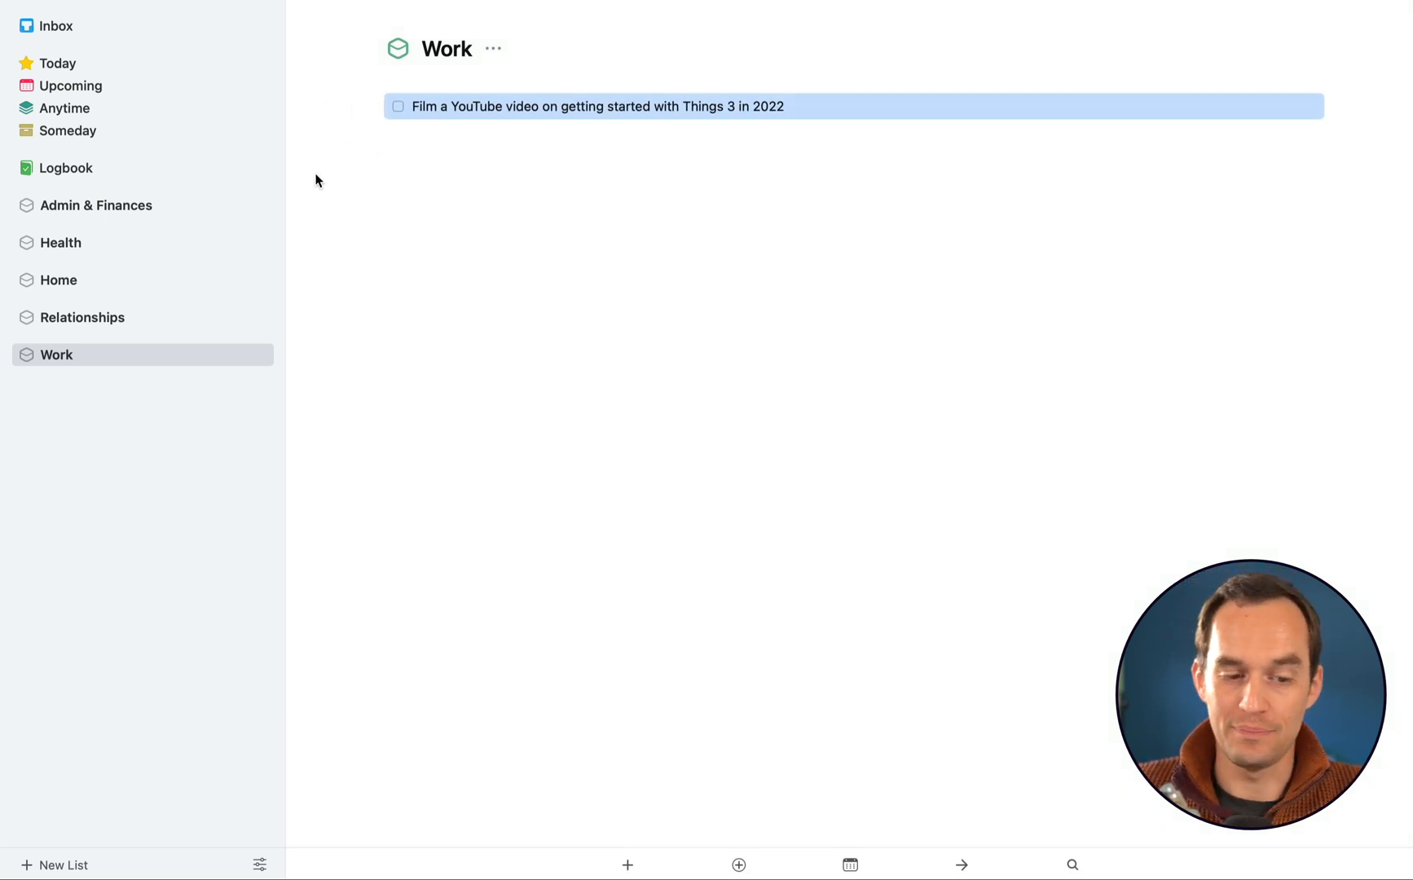
left_click(96, 204)
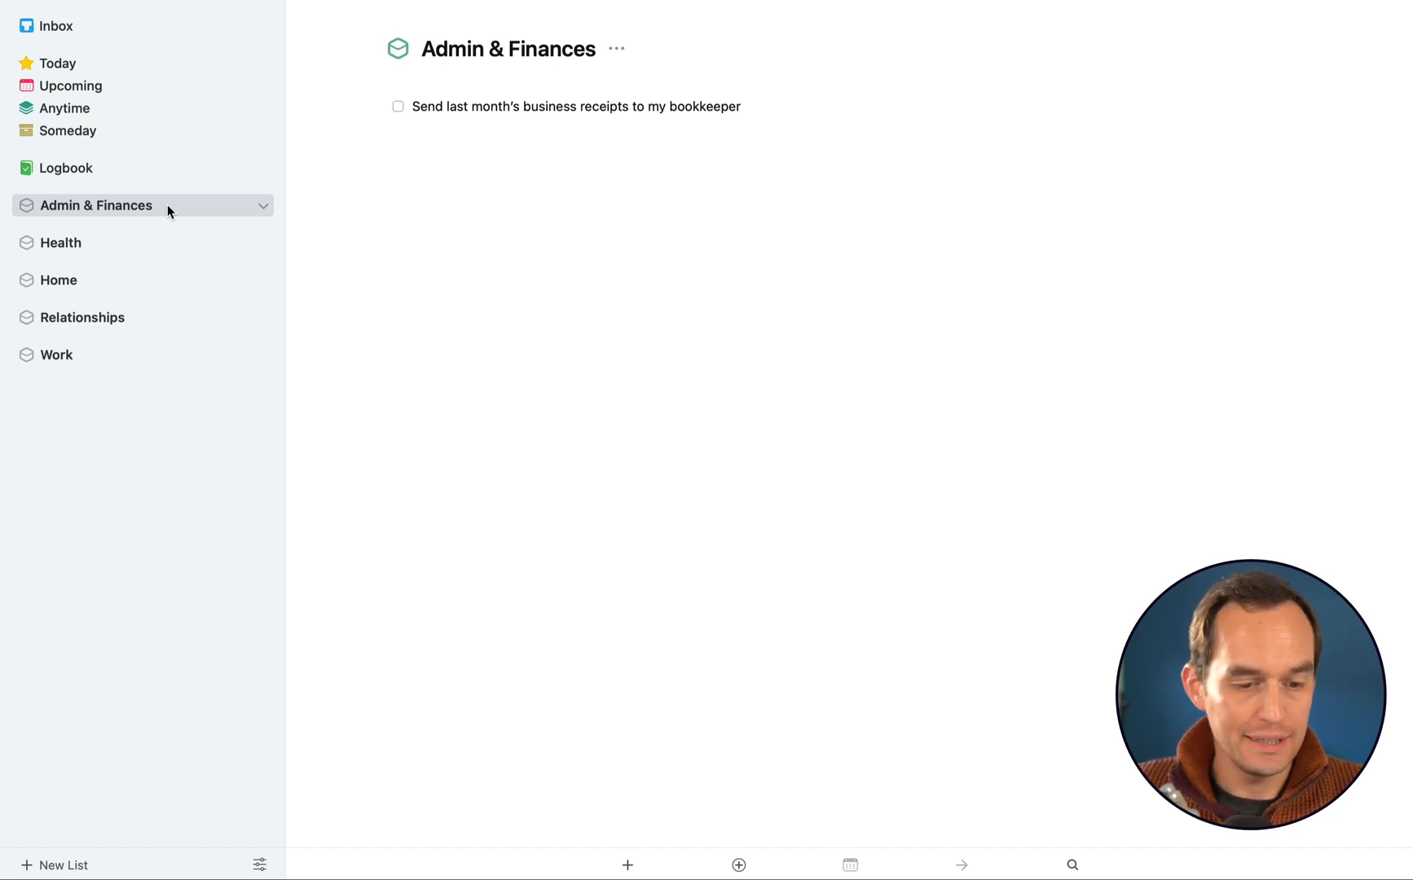
left_click(57, 281)
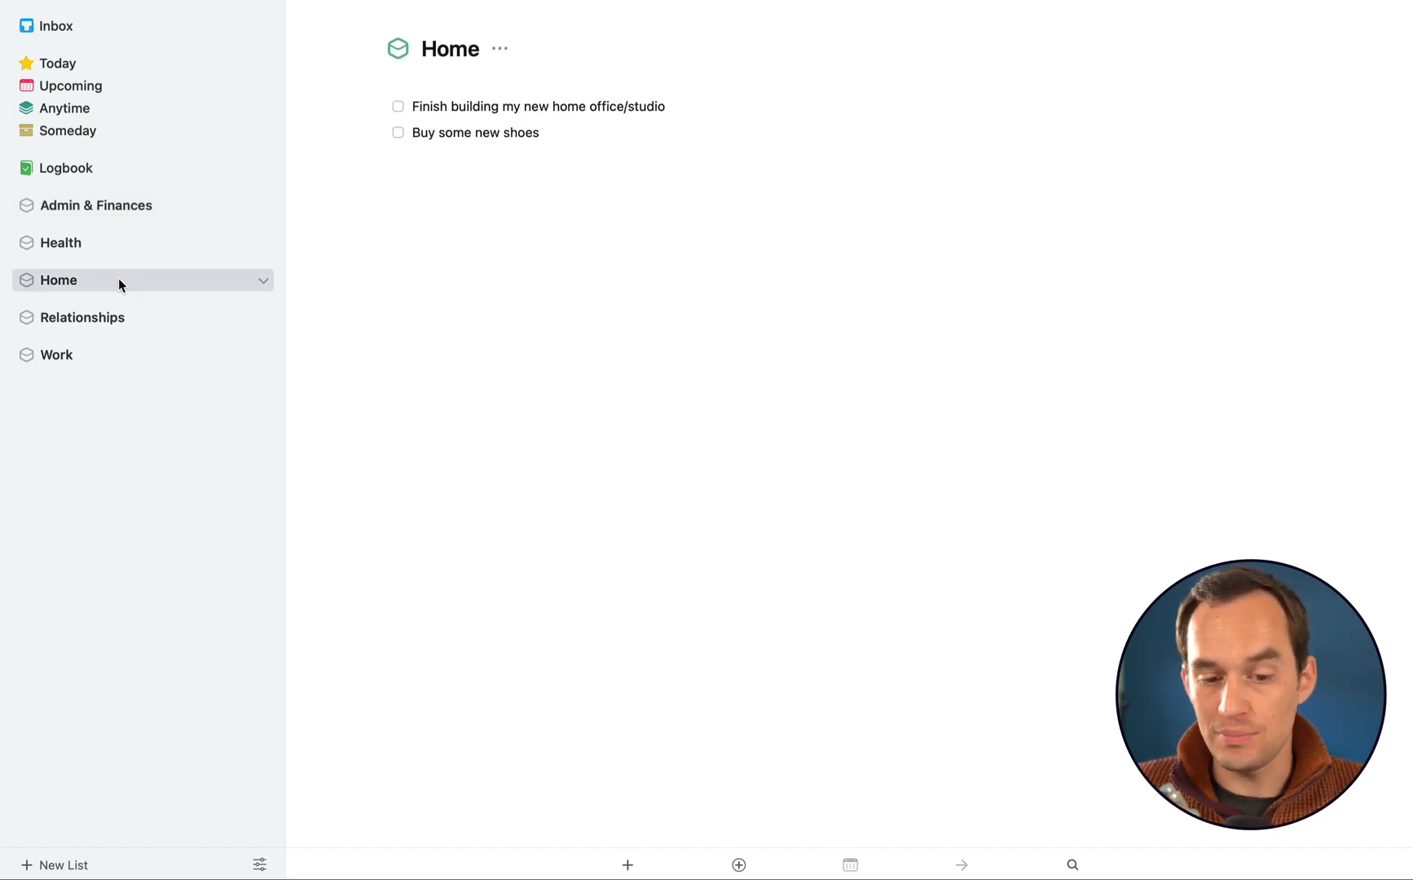
left_click(538, 106)
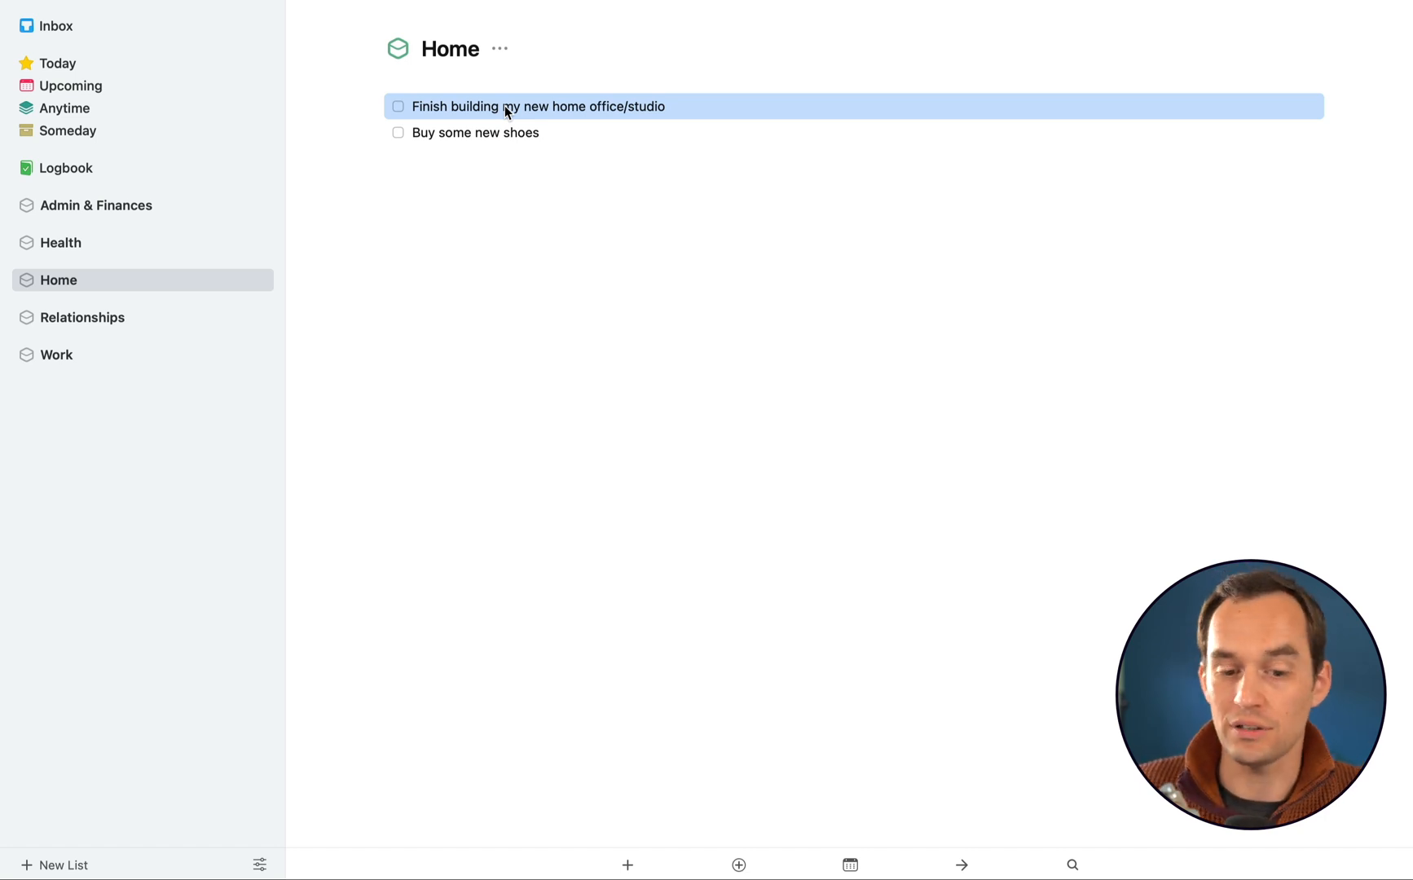
mouse_move(616, 121)
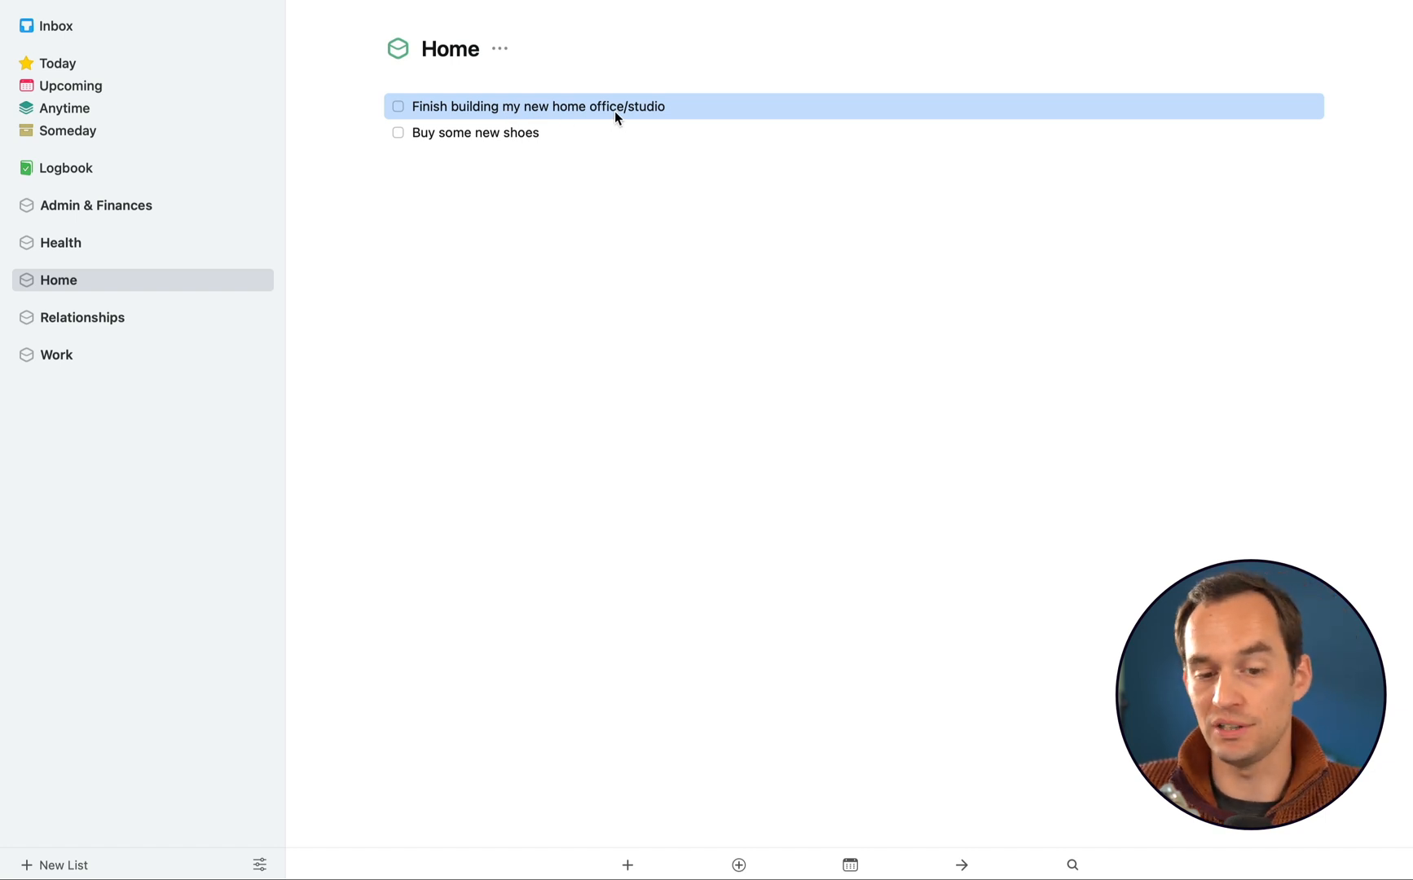
mouse_move(635, 118)
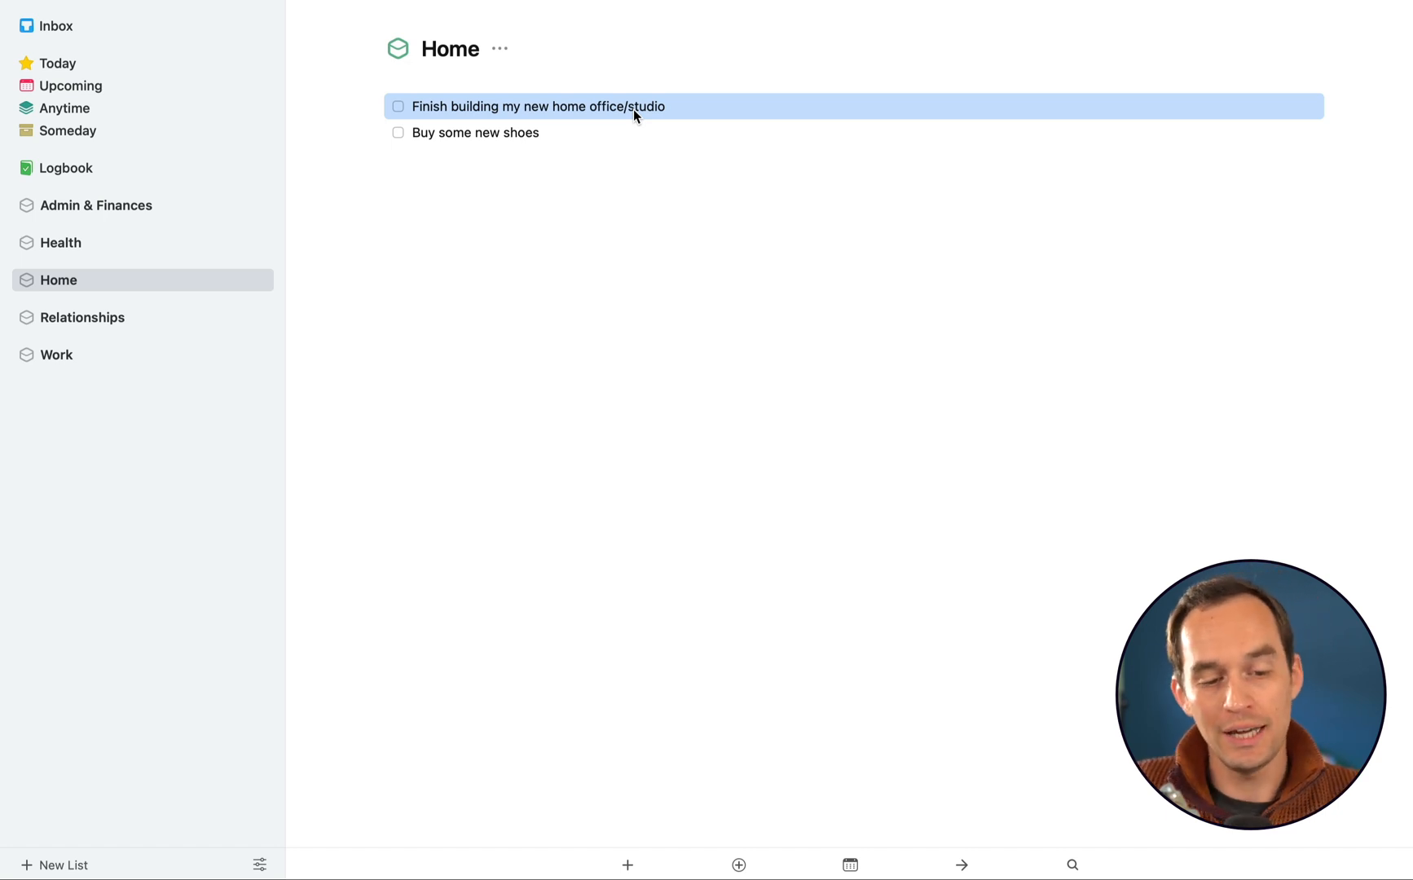
mouse_move(65, 723)
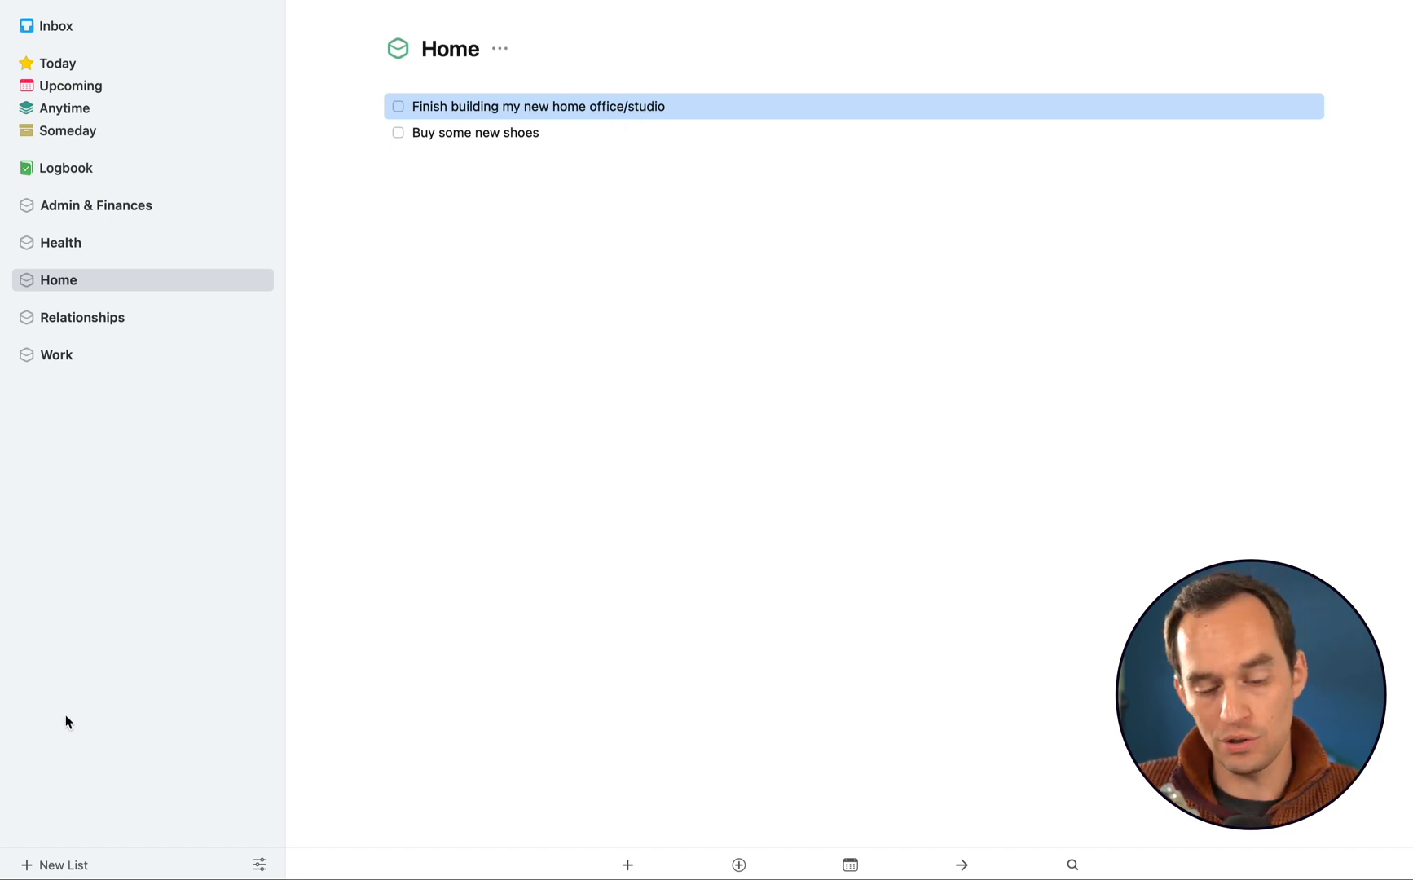
left_click(56, 865)
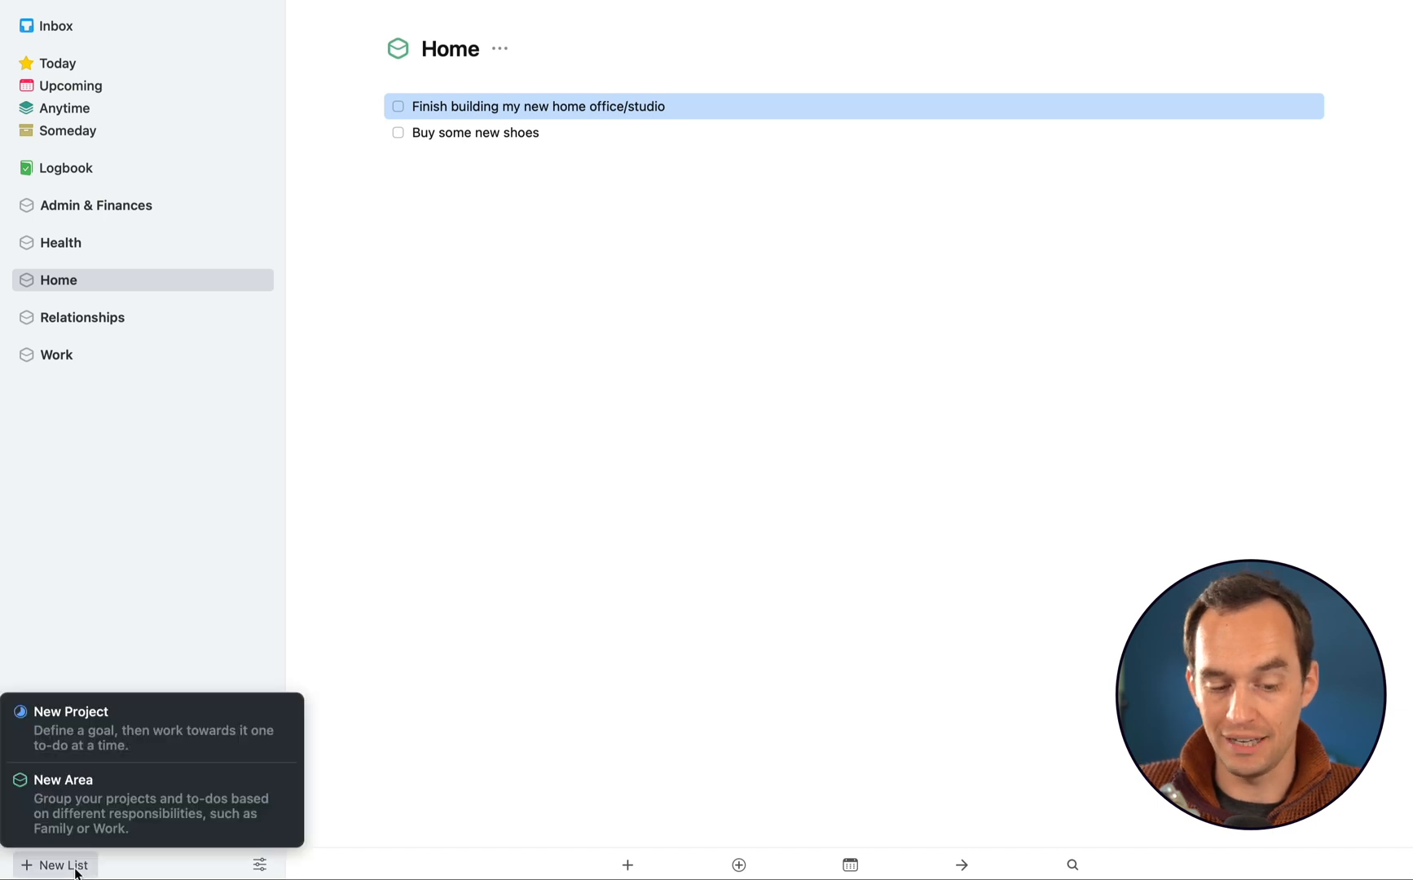
mouse_move(160, 713)
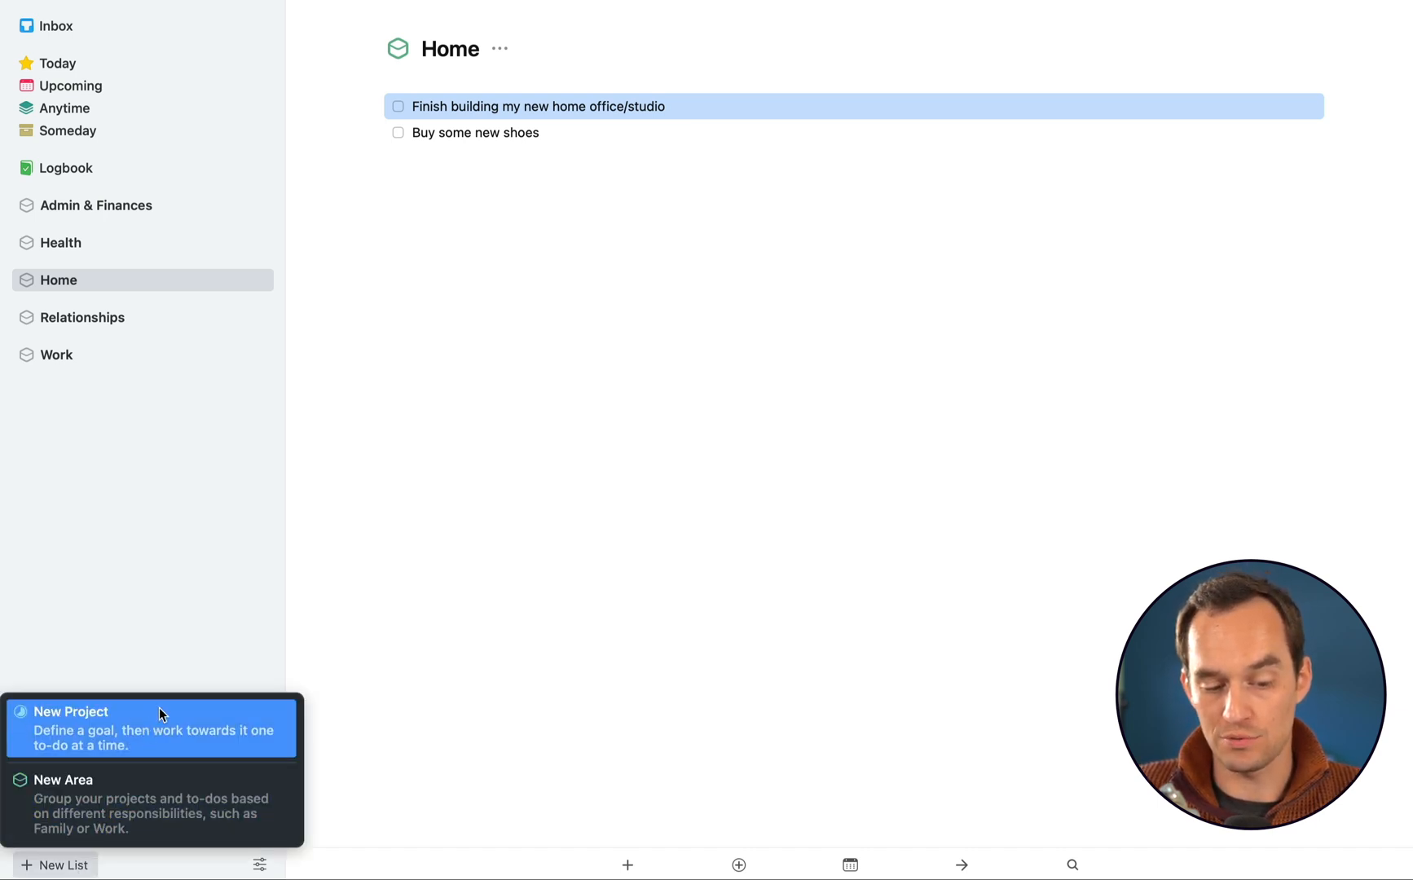
mouse_move(198, 748)
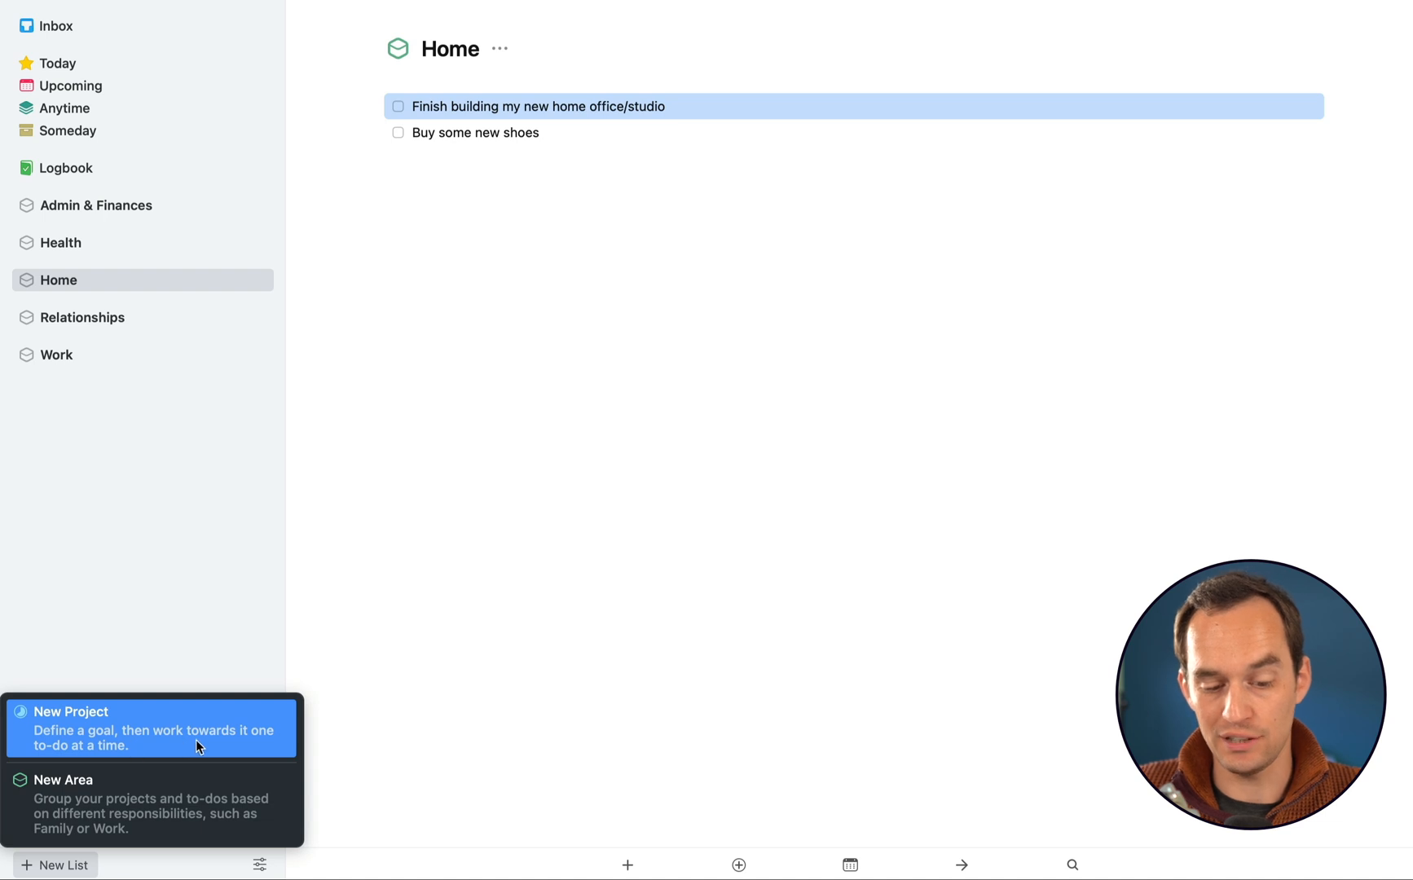
mouse_move(258, 742)
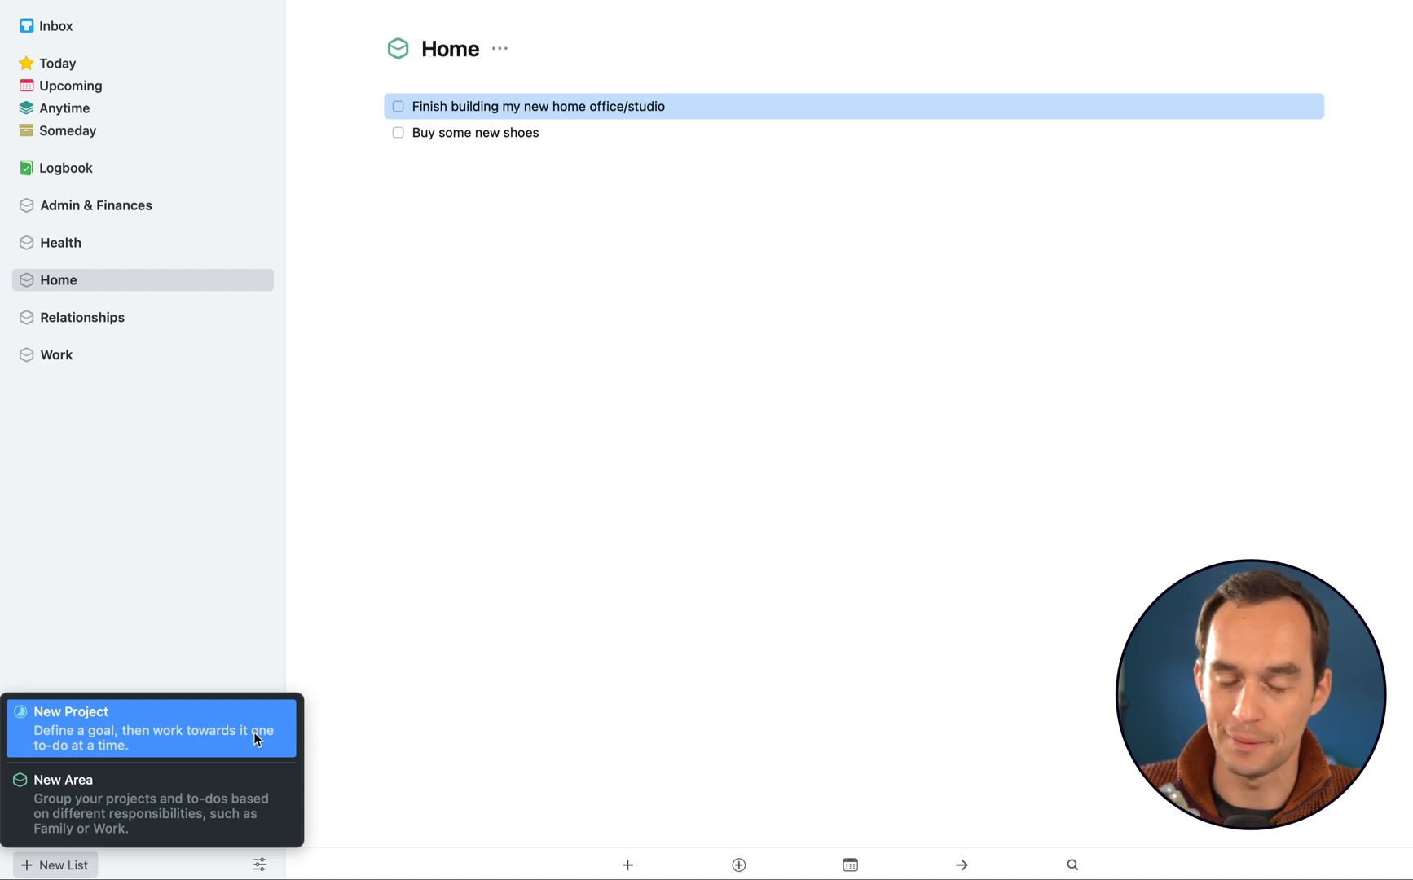
mouse_move(693, 379)
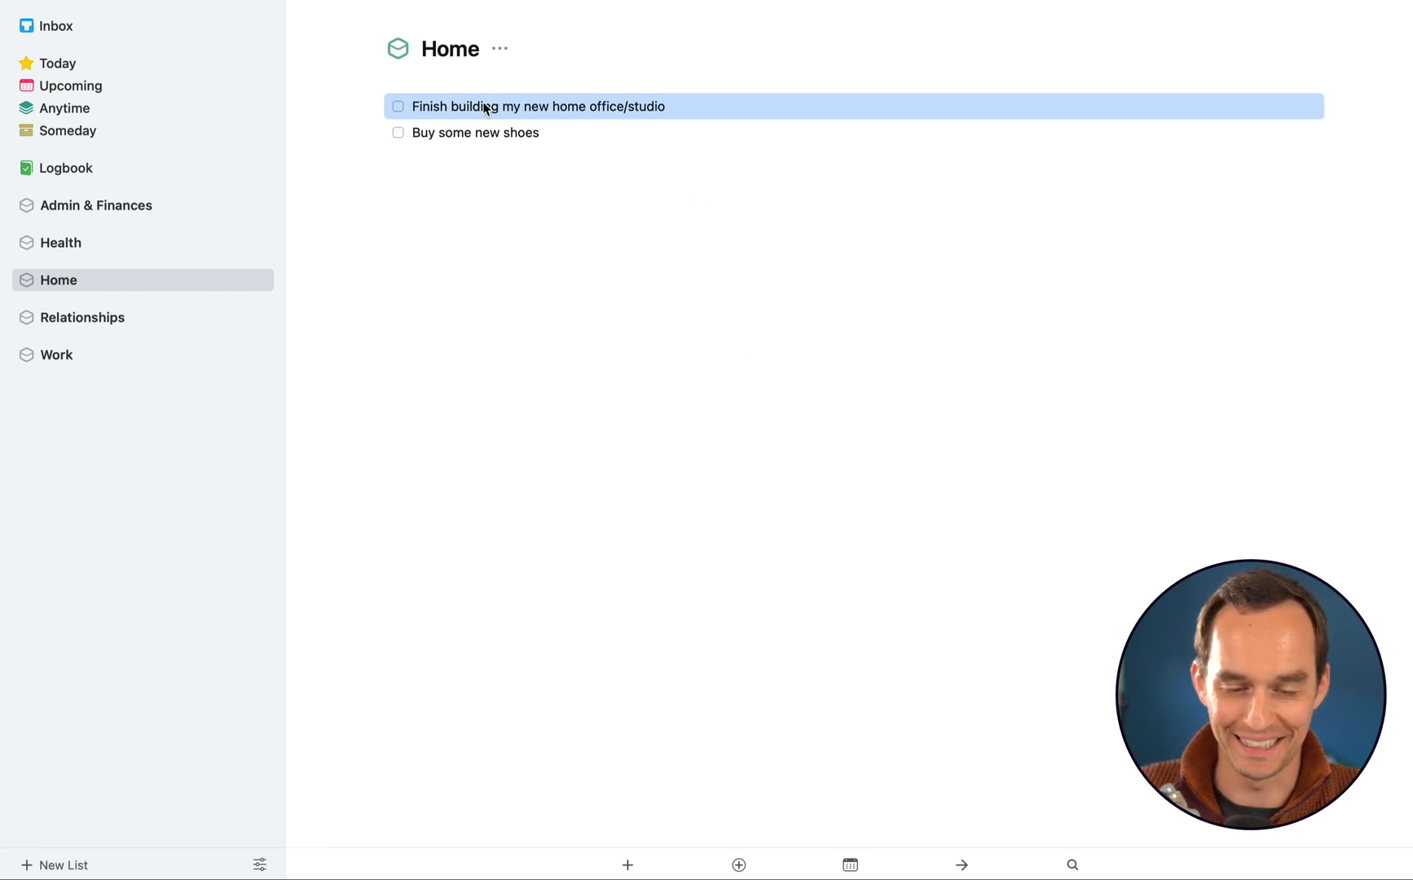
mouse_move(707, 112)
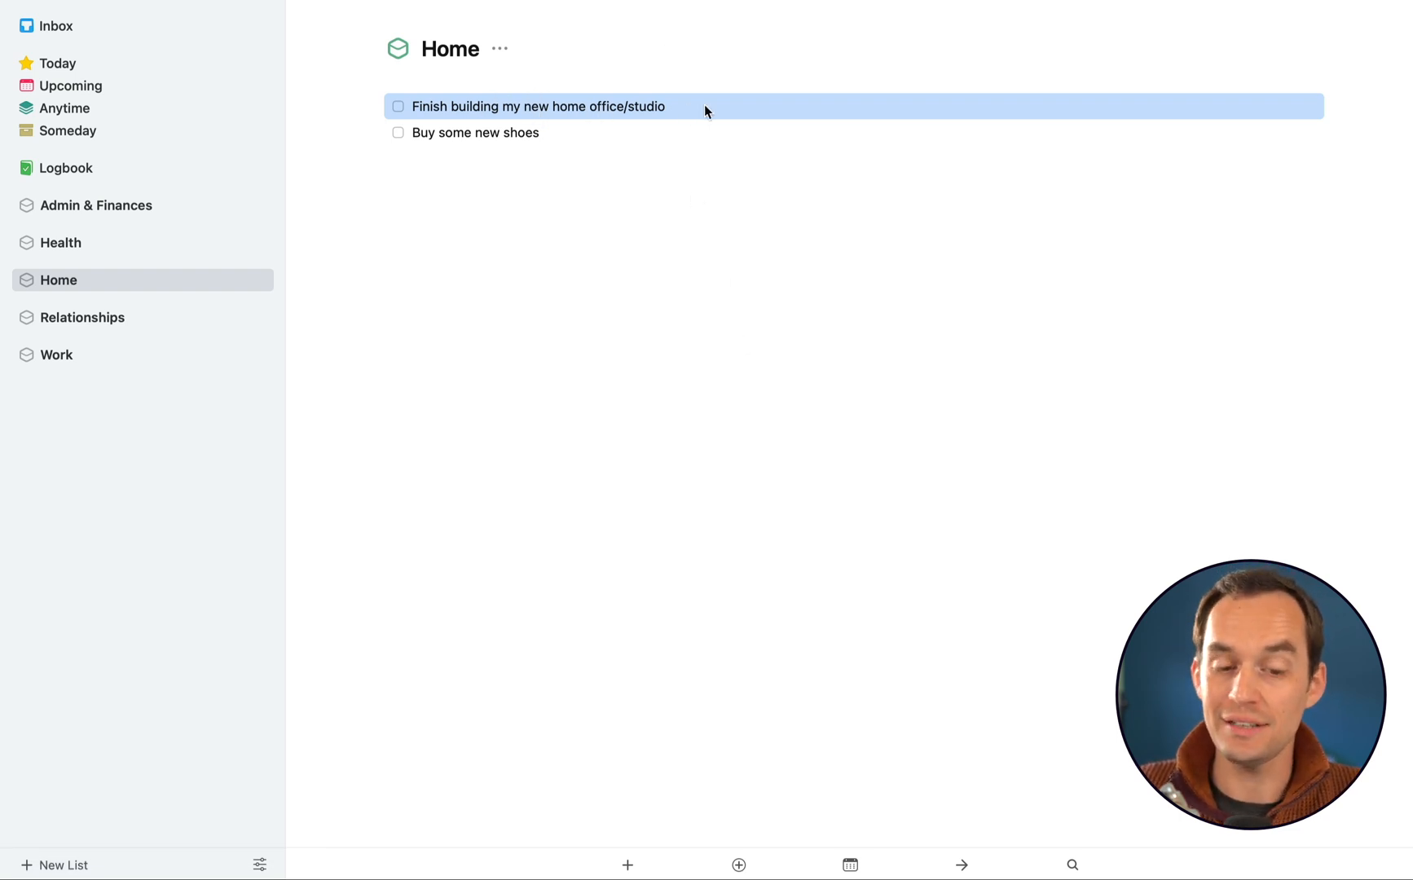
Convert the finish home office/studio to-do into a project under Home
right_click(536, 106)
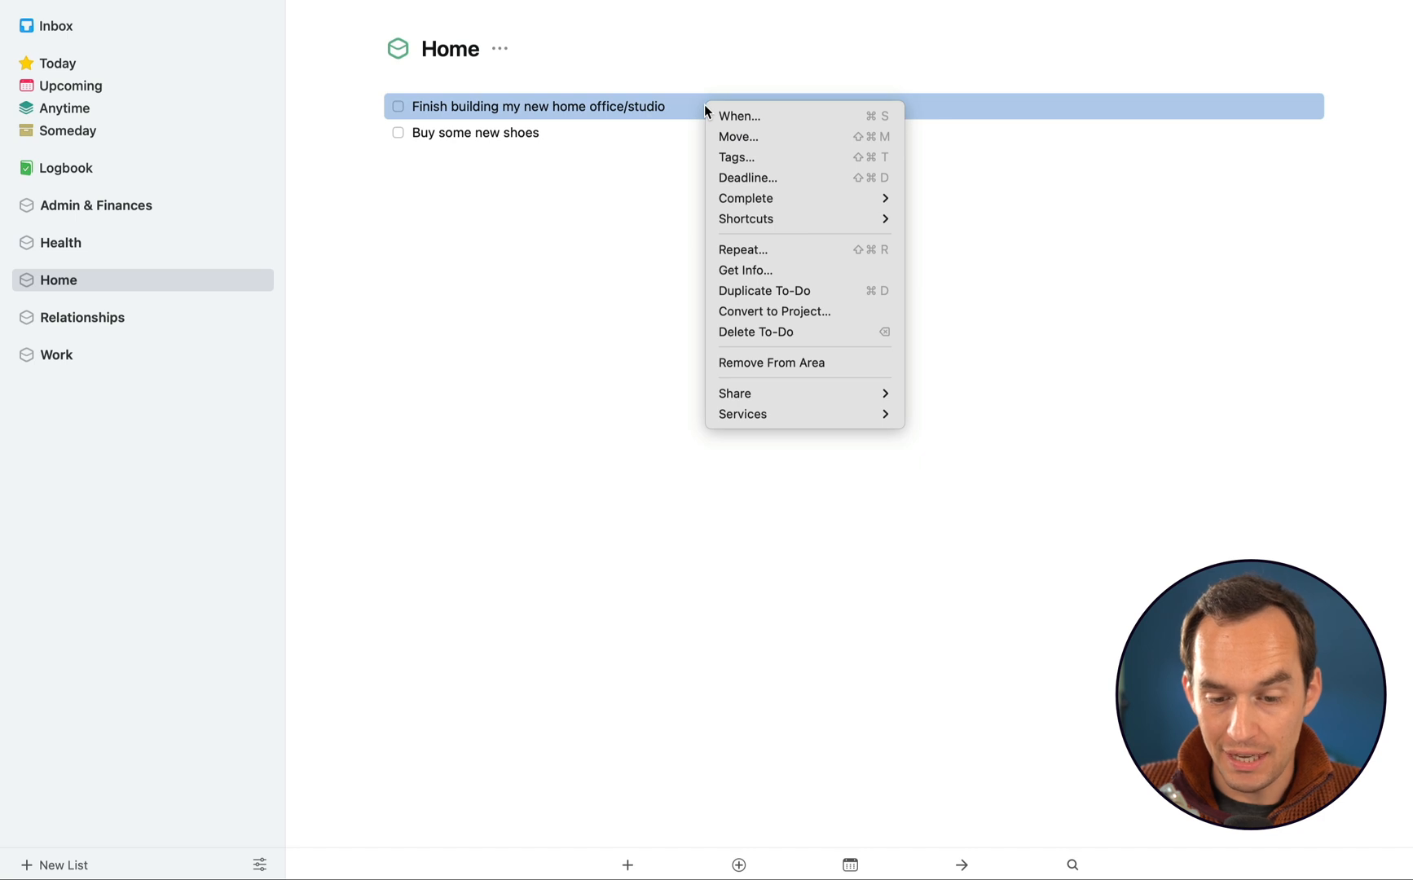
mouse_move(803, 312)
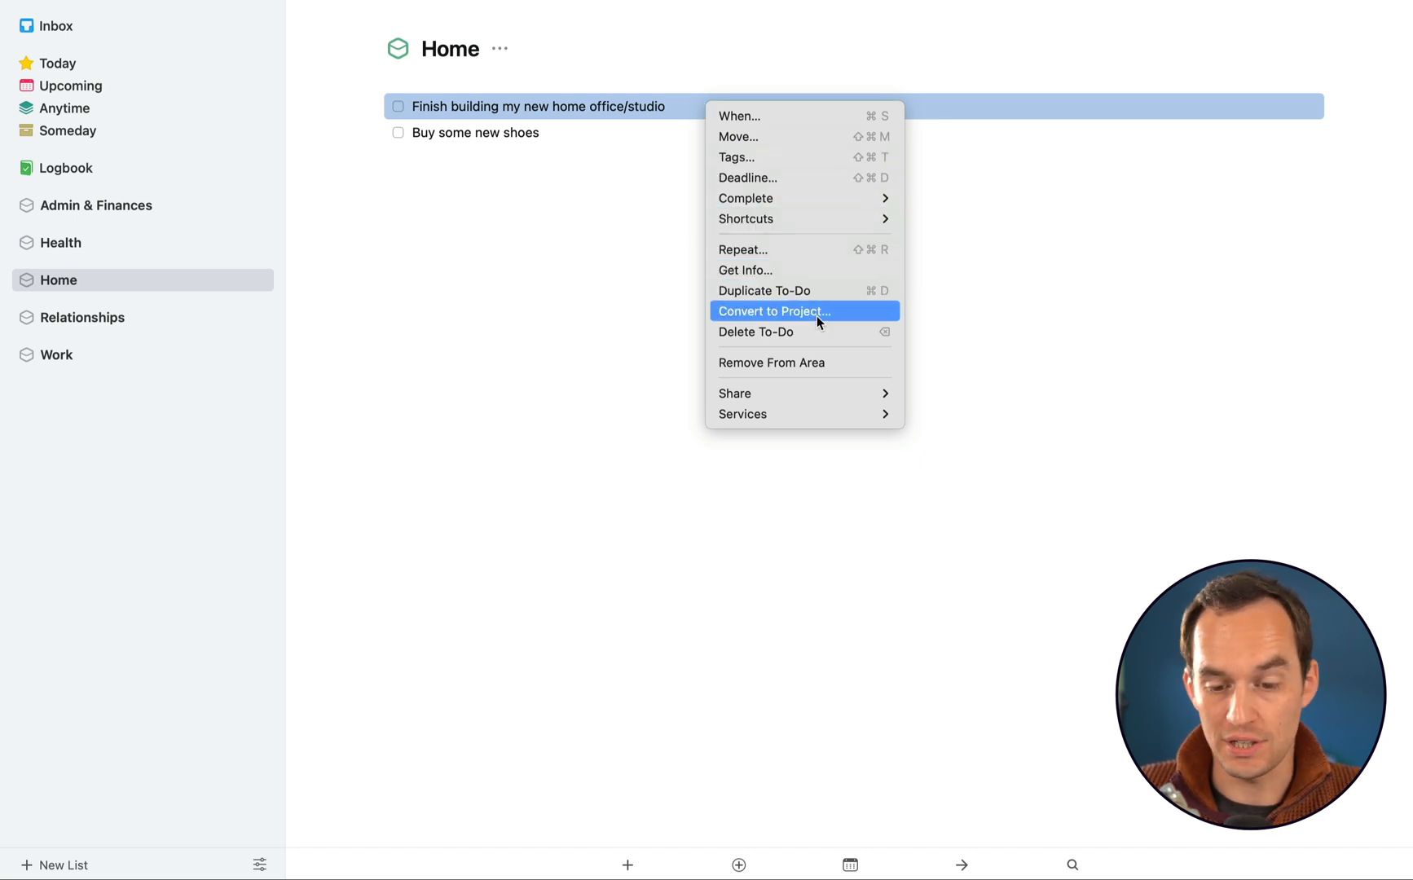
left_click(772, 312)
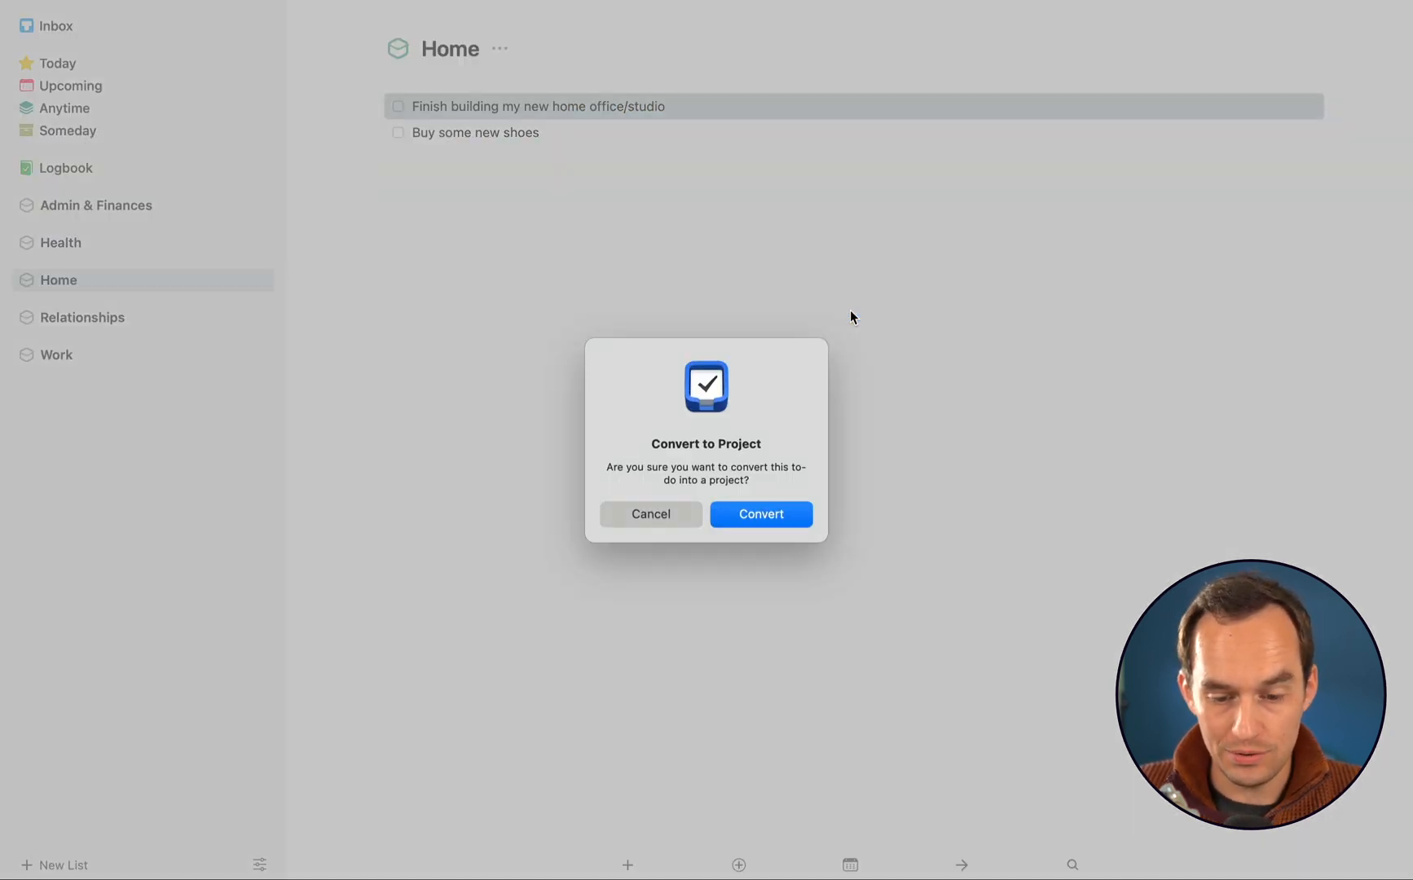
left_click(759, 513)
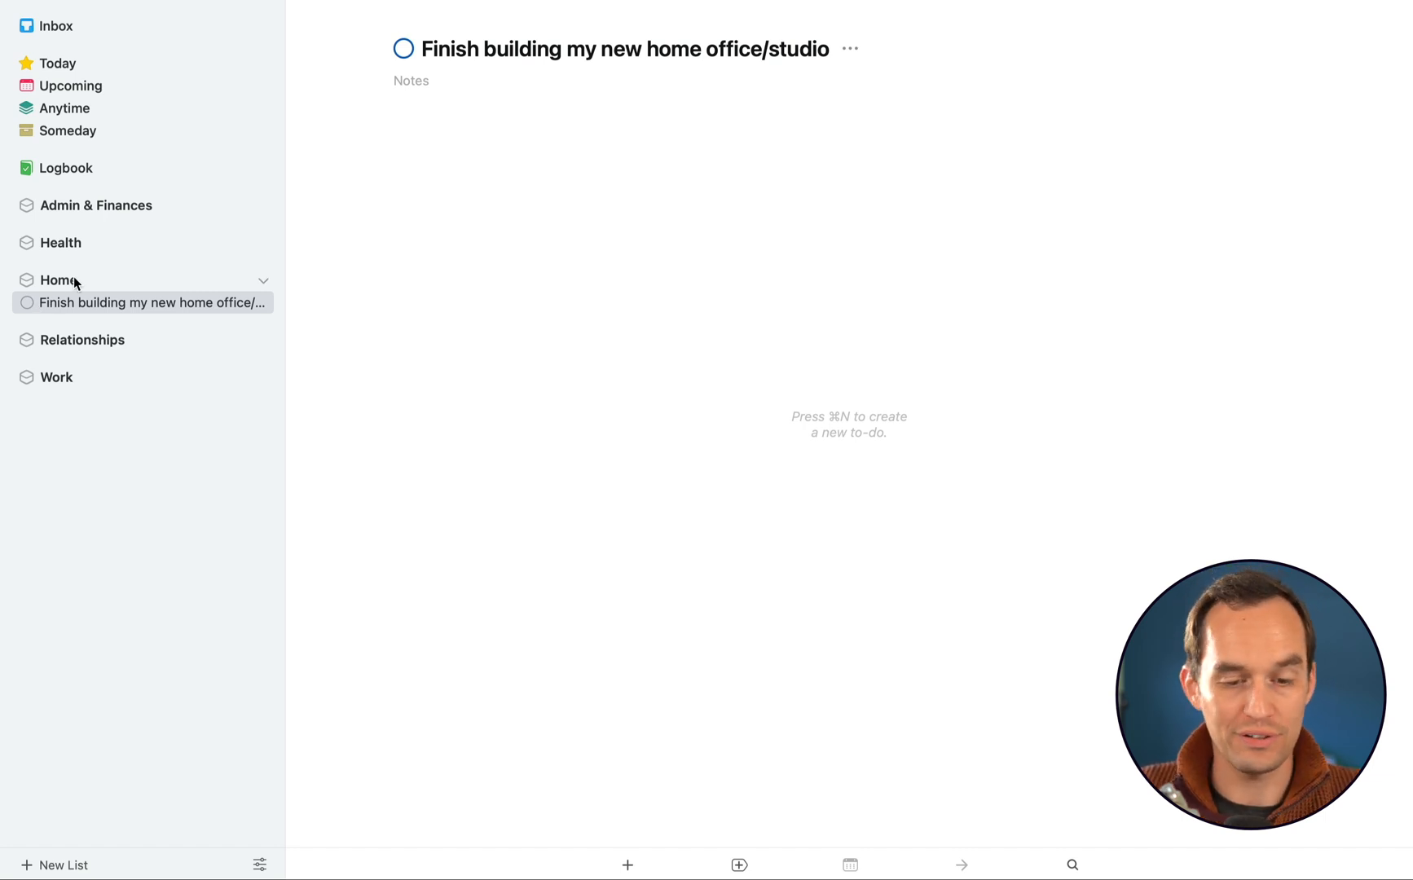
Return to the Home area and open the new, empty home office project
left_click(58, 279)
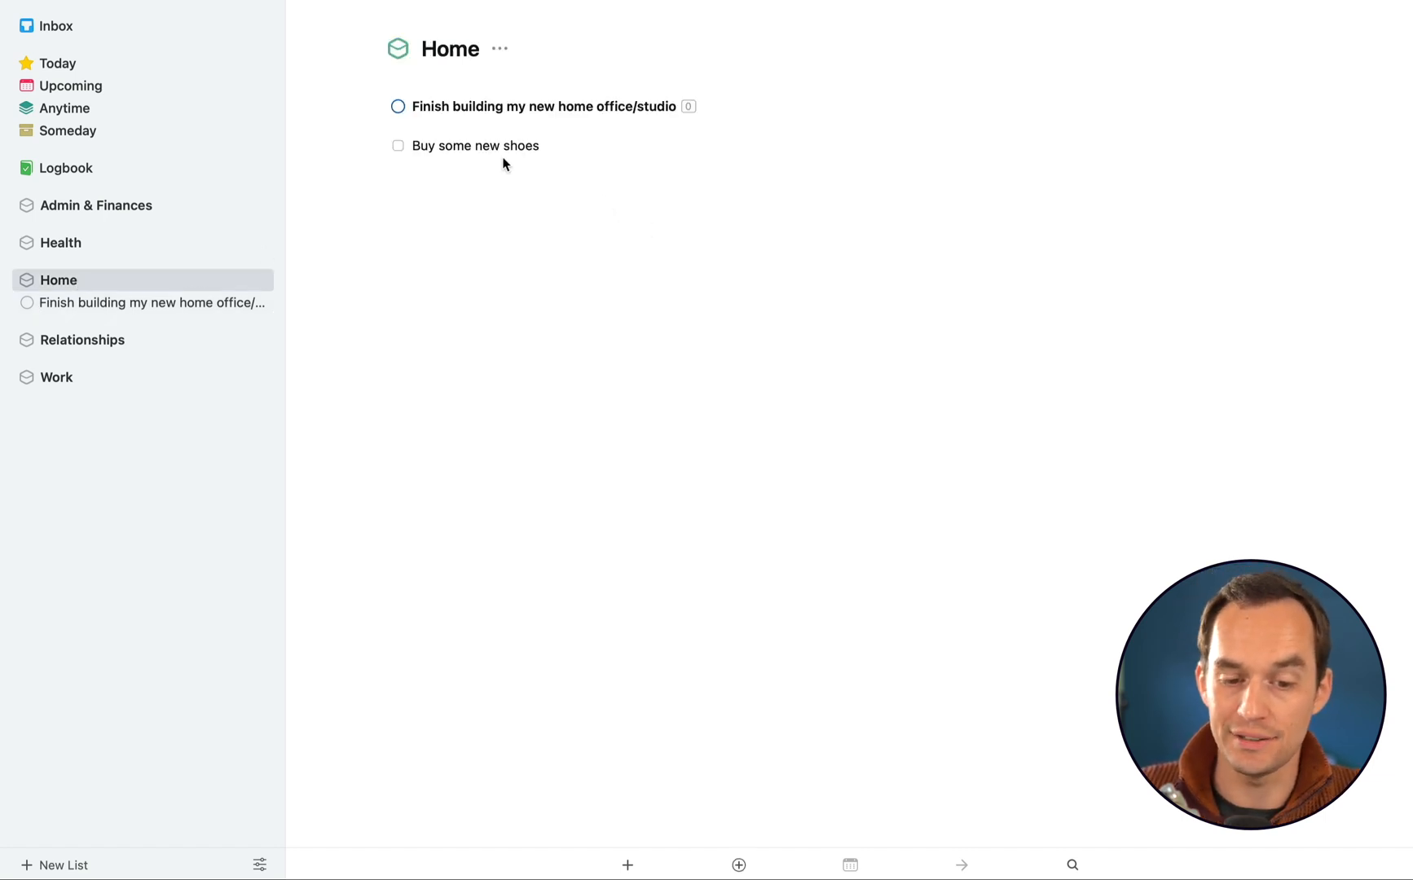
left_click(476, 145)
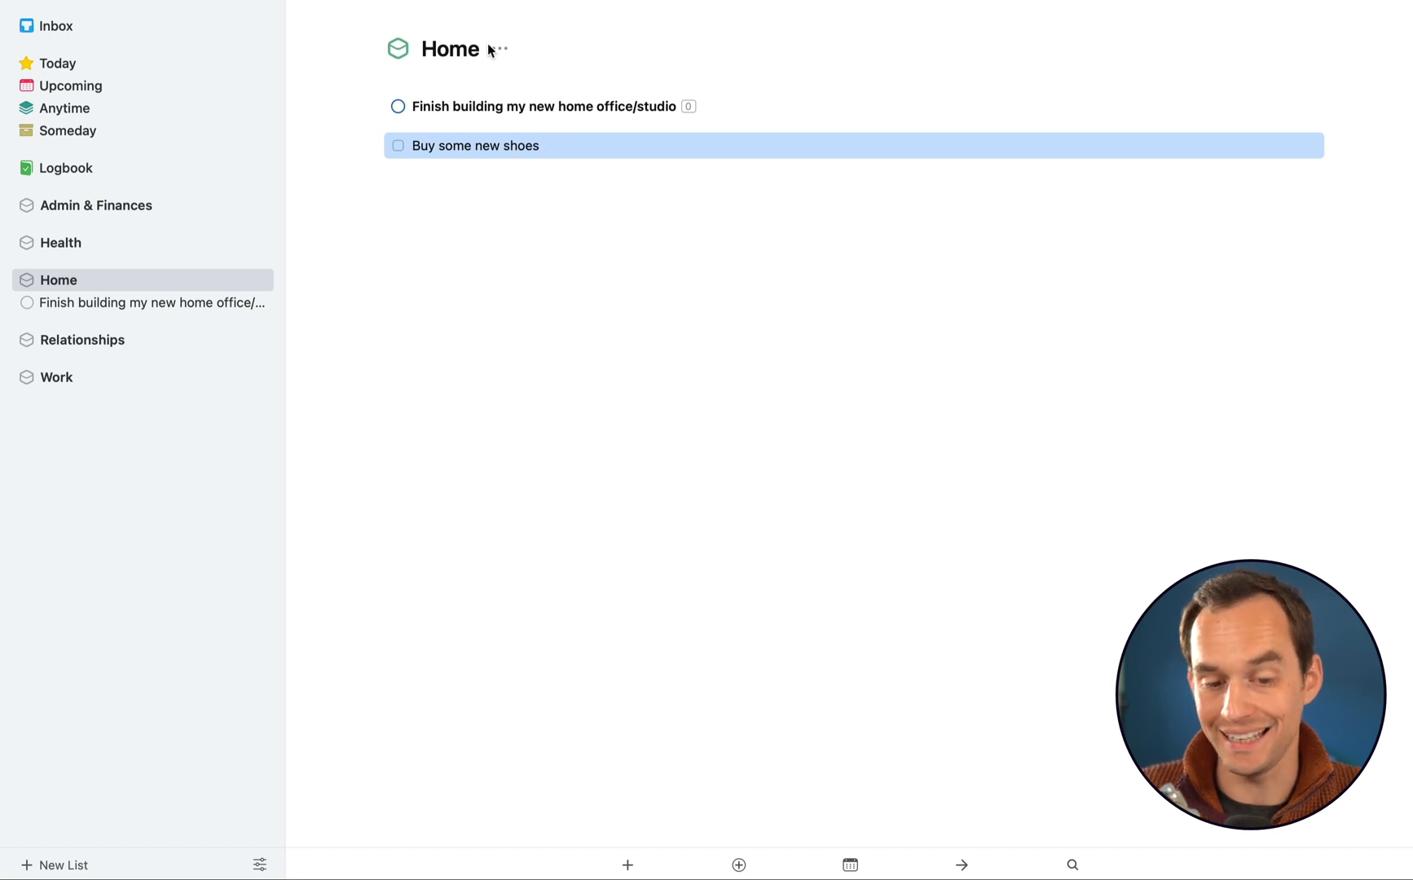
mouse_move(510, 106)
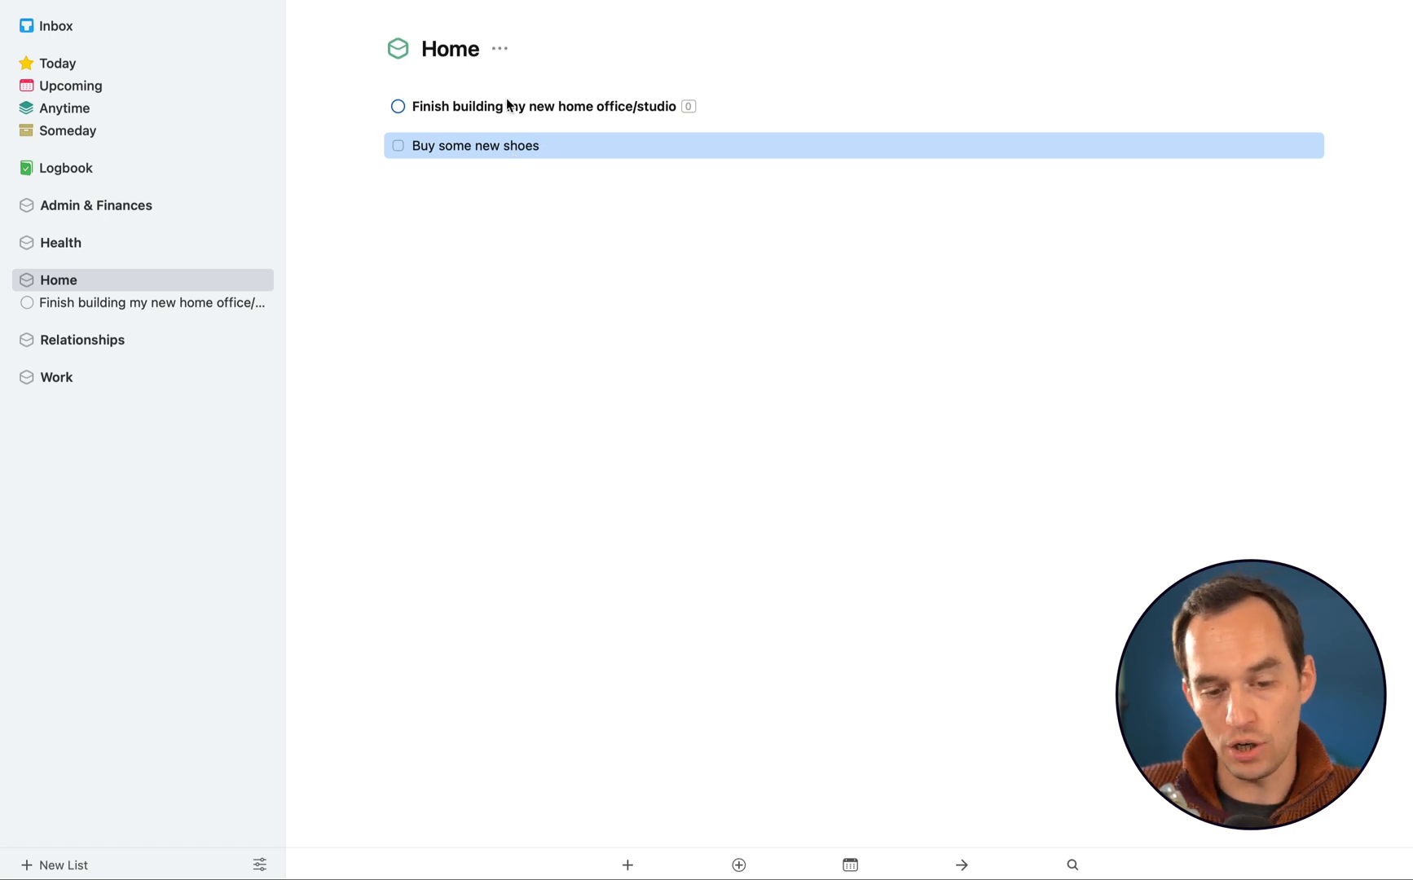
left_click(542, 106)
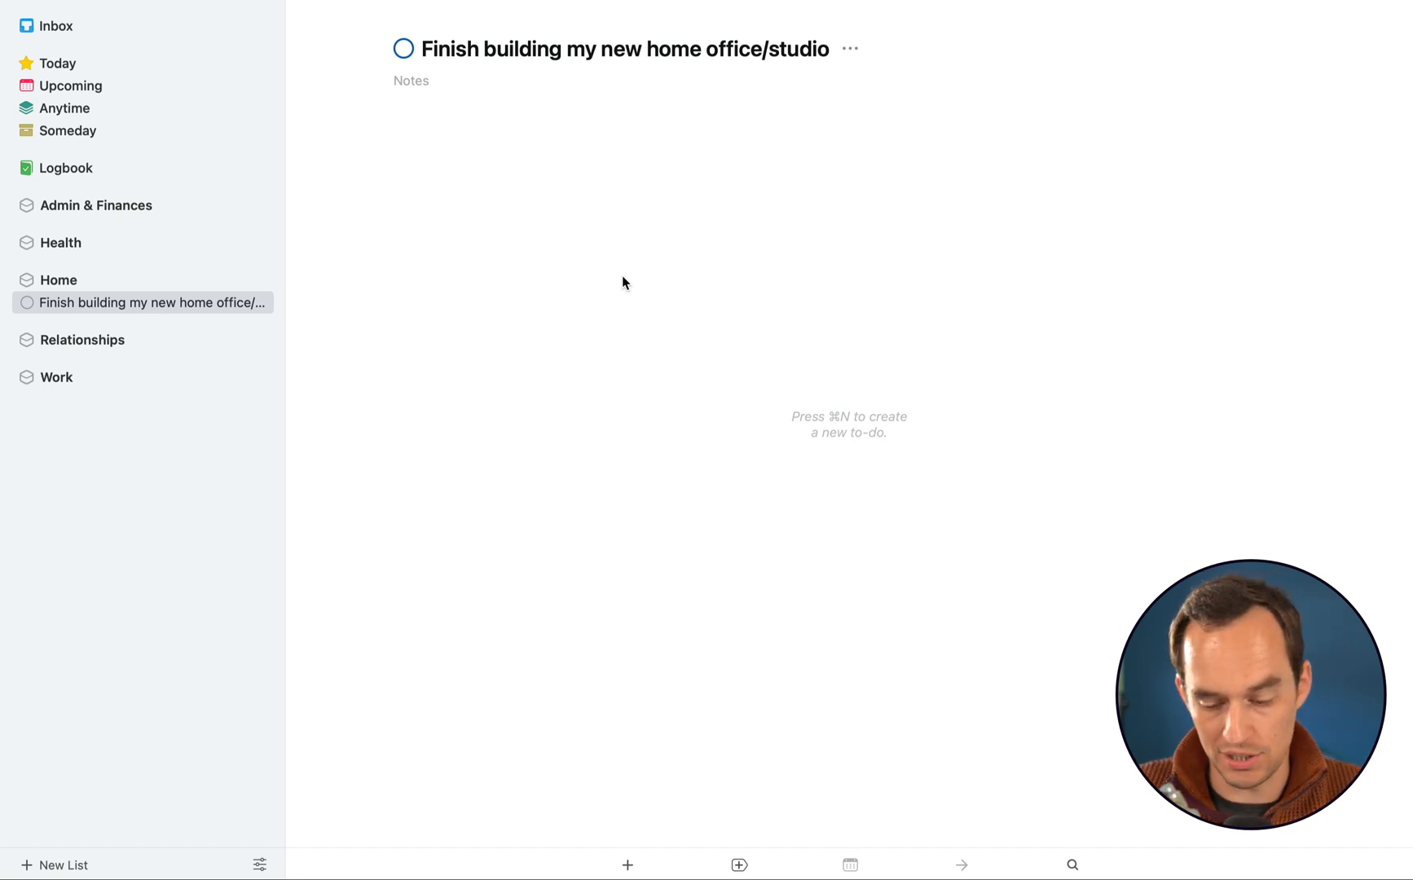
Add project to-dos to put the peg board and tape the LED light strip on the back wall
type("Put")
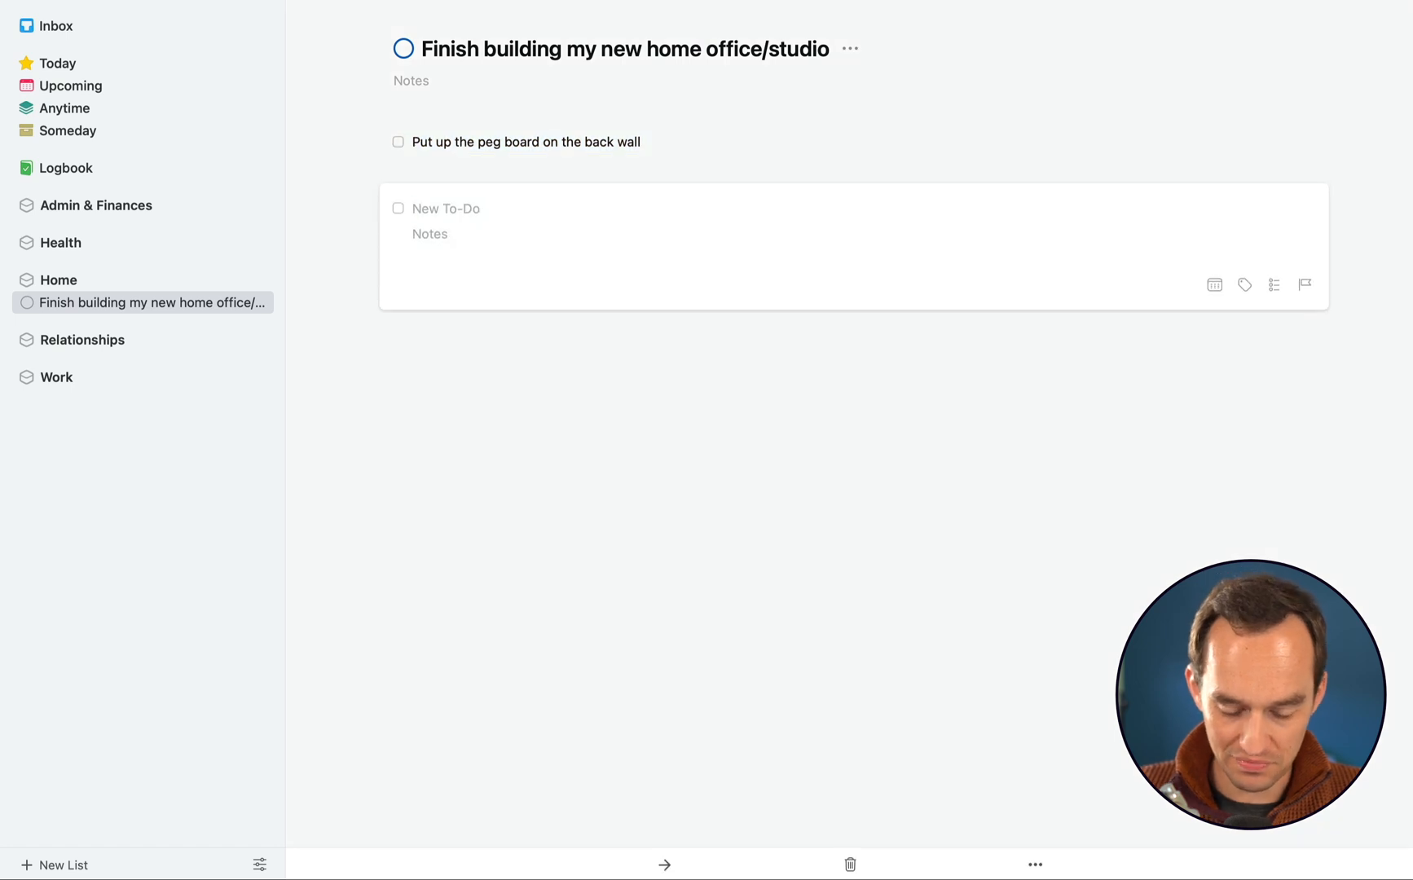
type("Tape")
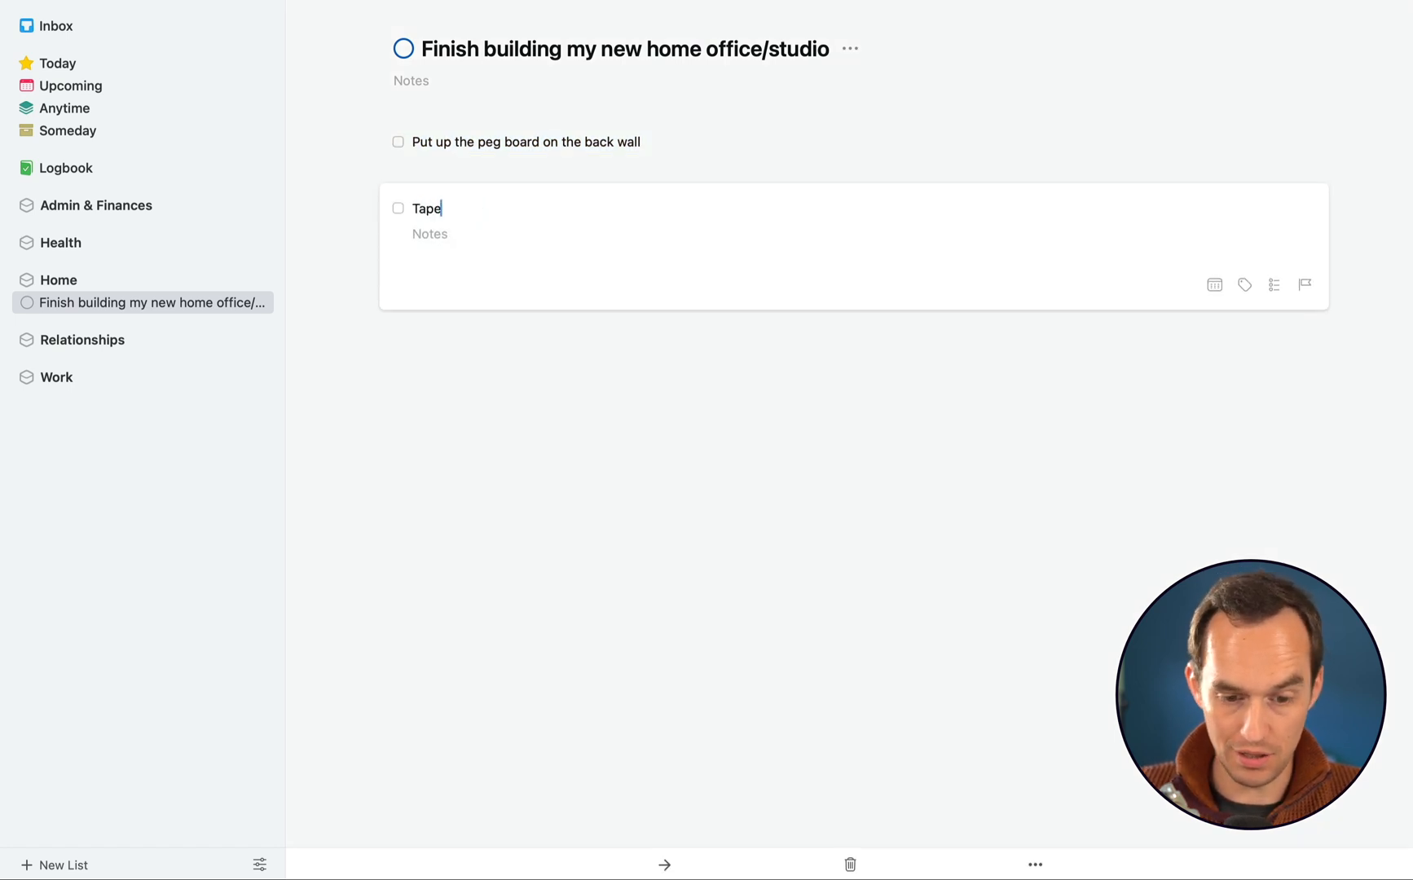
type("the LED light strip to the")
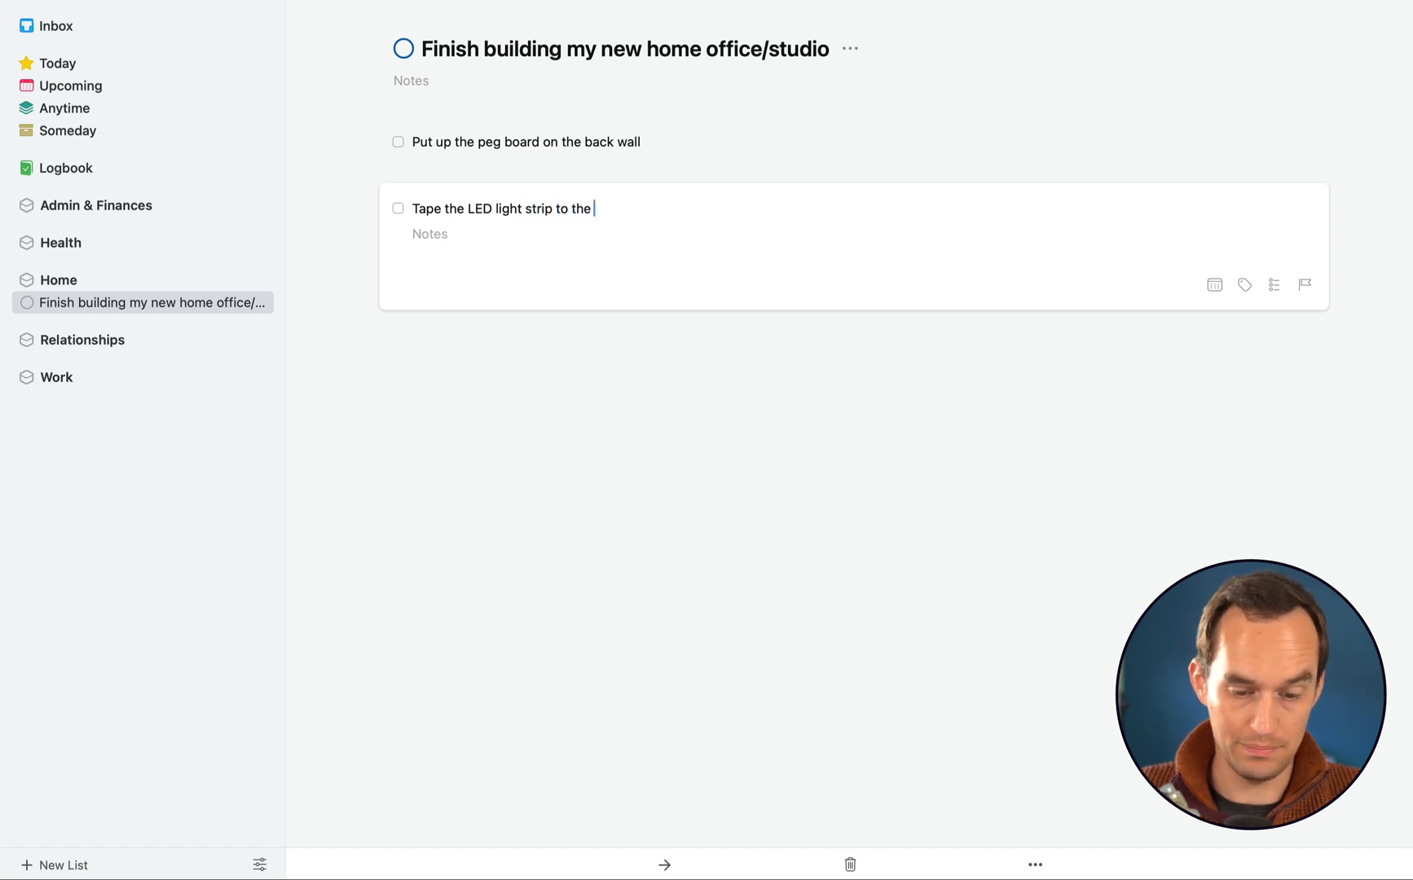
type("back wall")
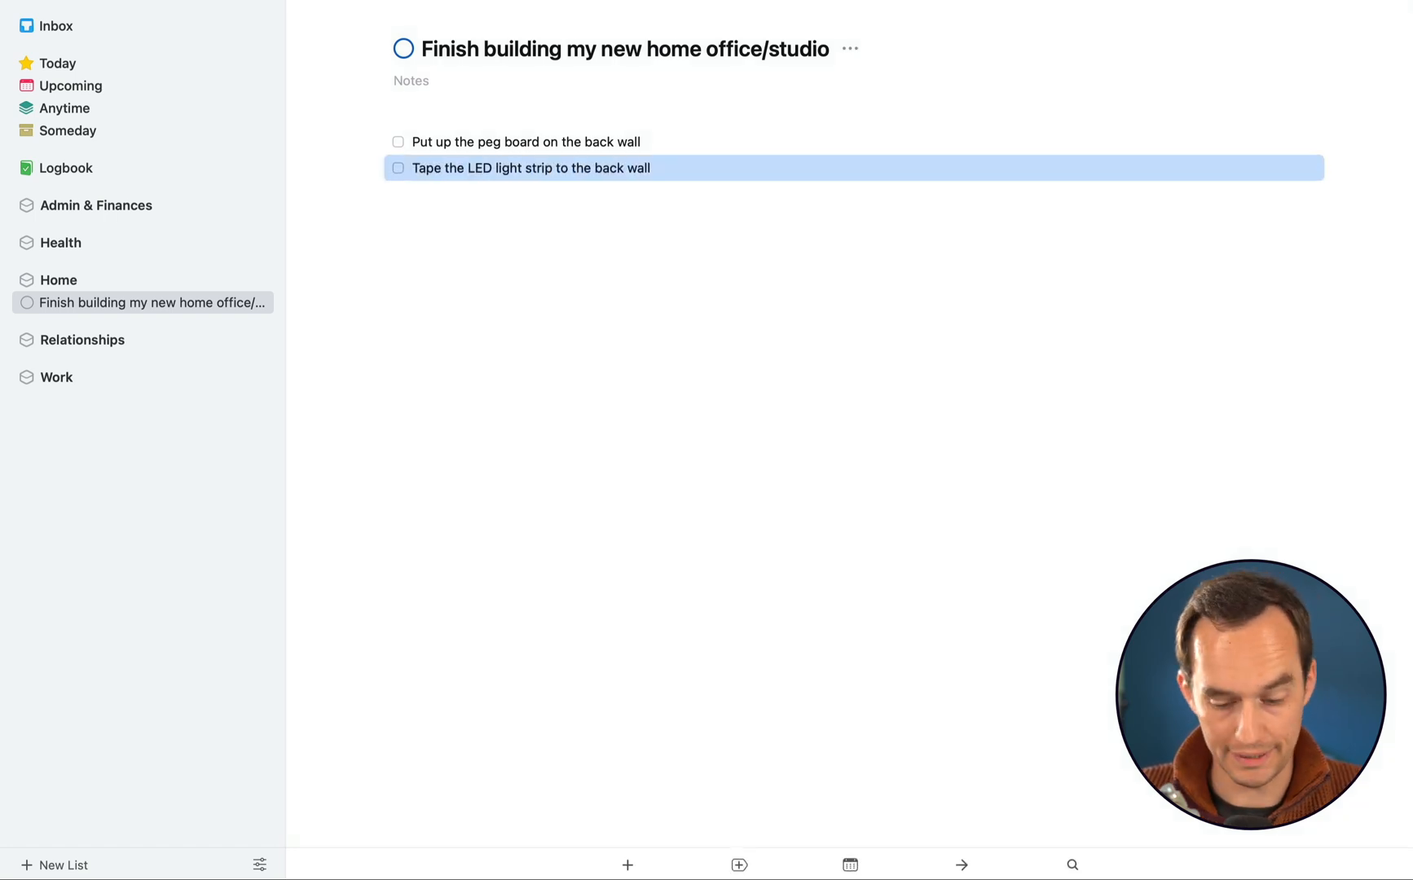
Add a project to-do to put up the sound dampening panels on the side wall
left_click(627, 866)
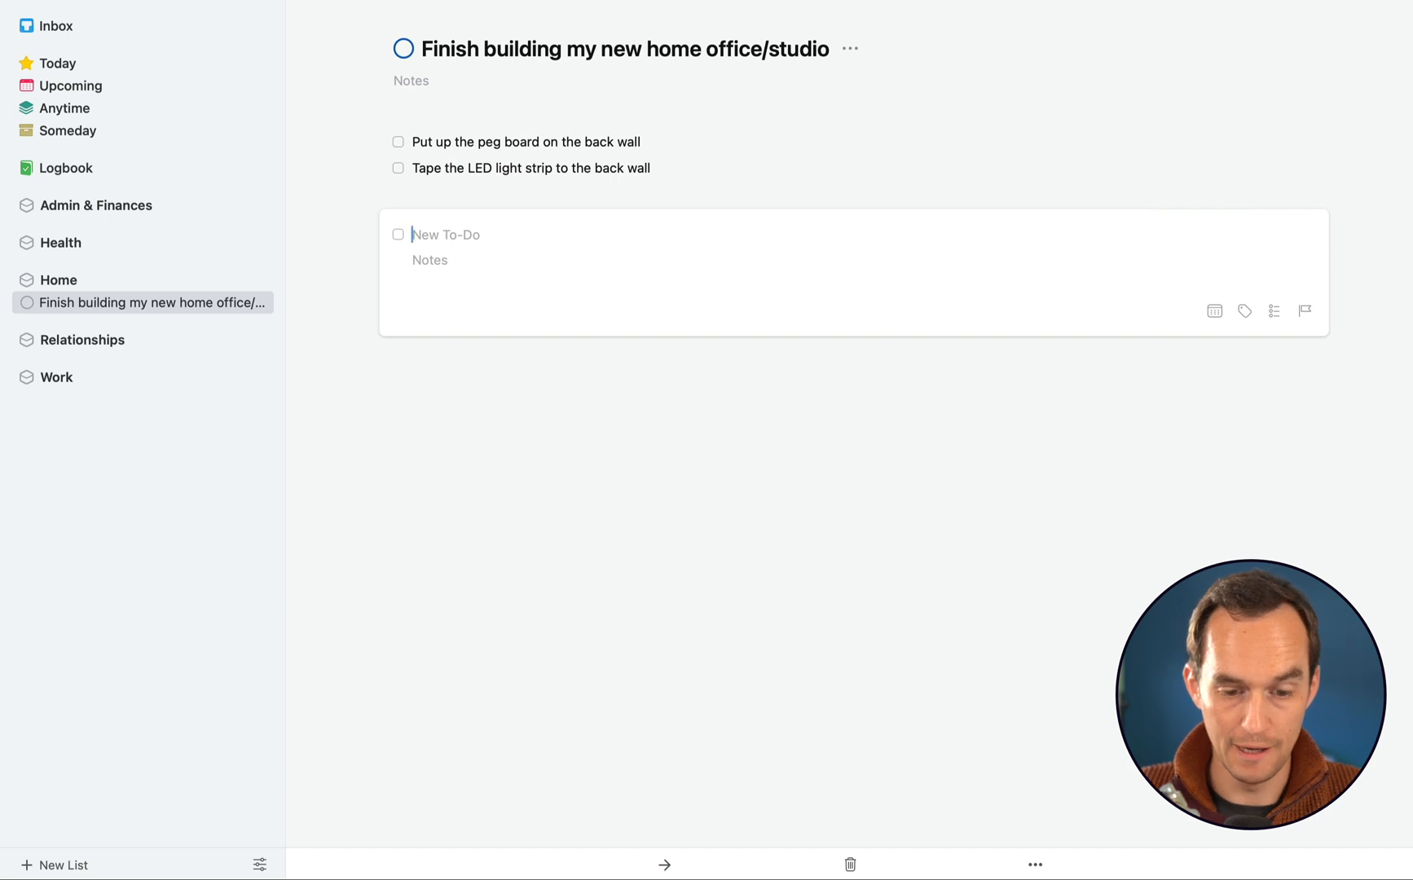
type("Put up the sound damp")
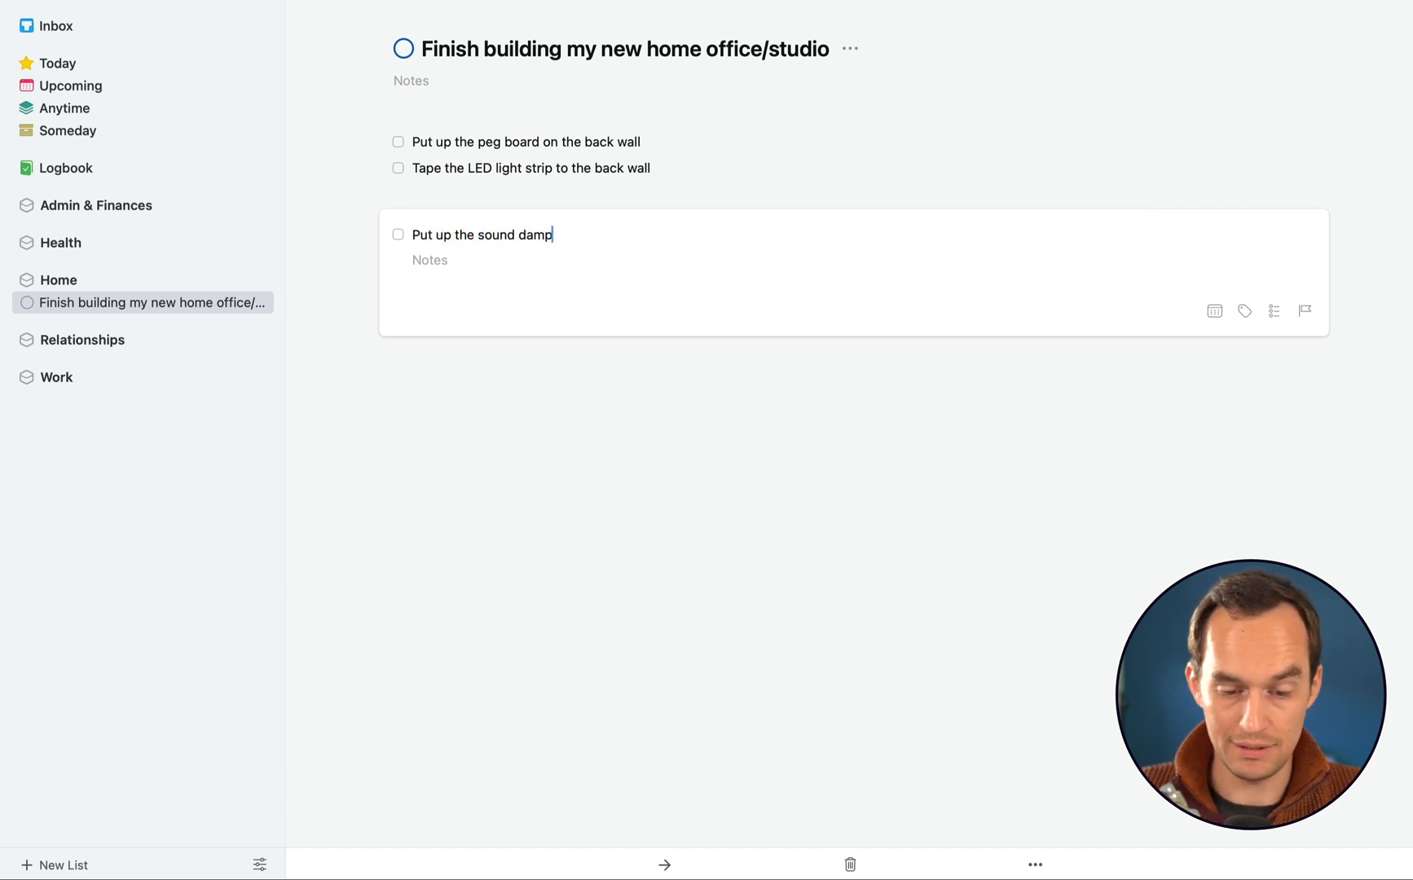
type("ening panels on the side wall")
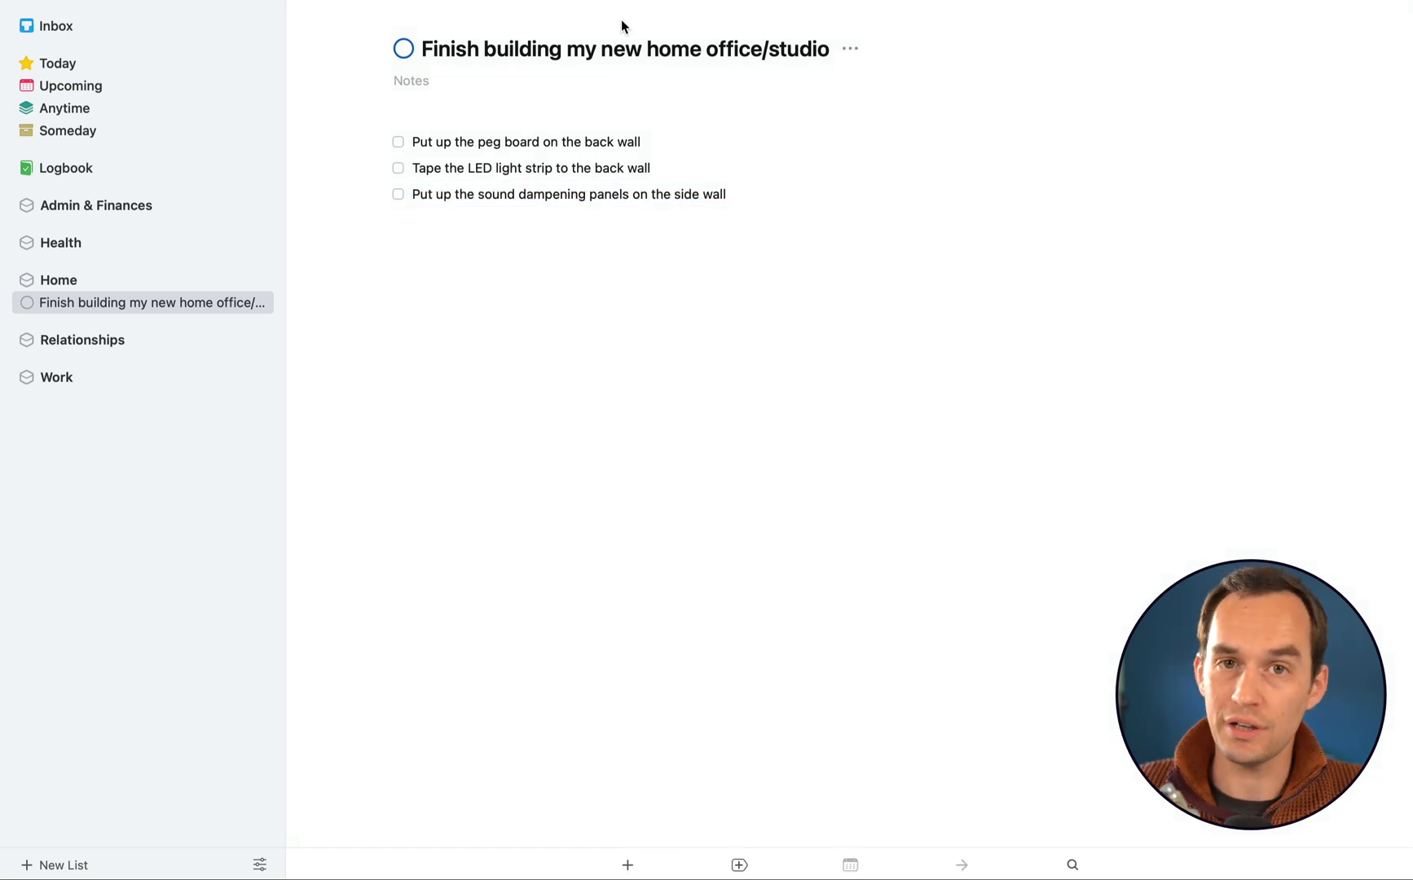
mouse_move(397, 141)
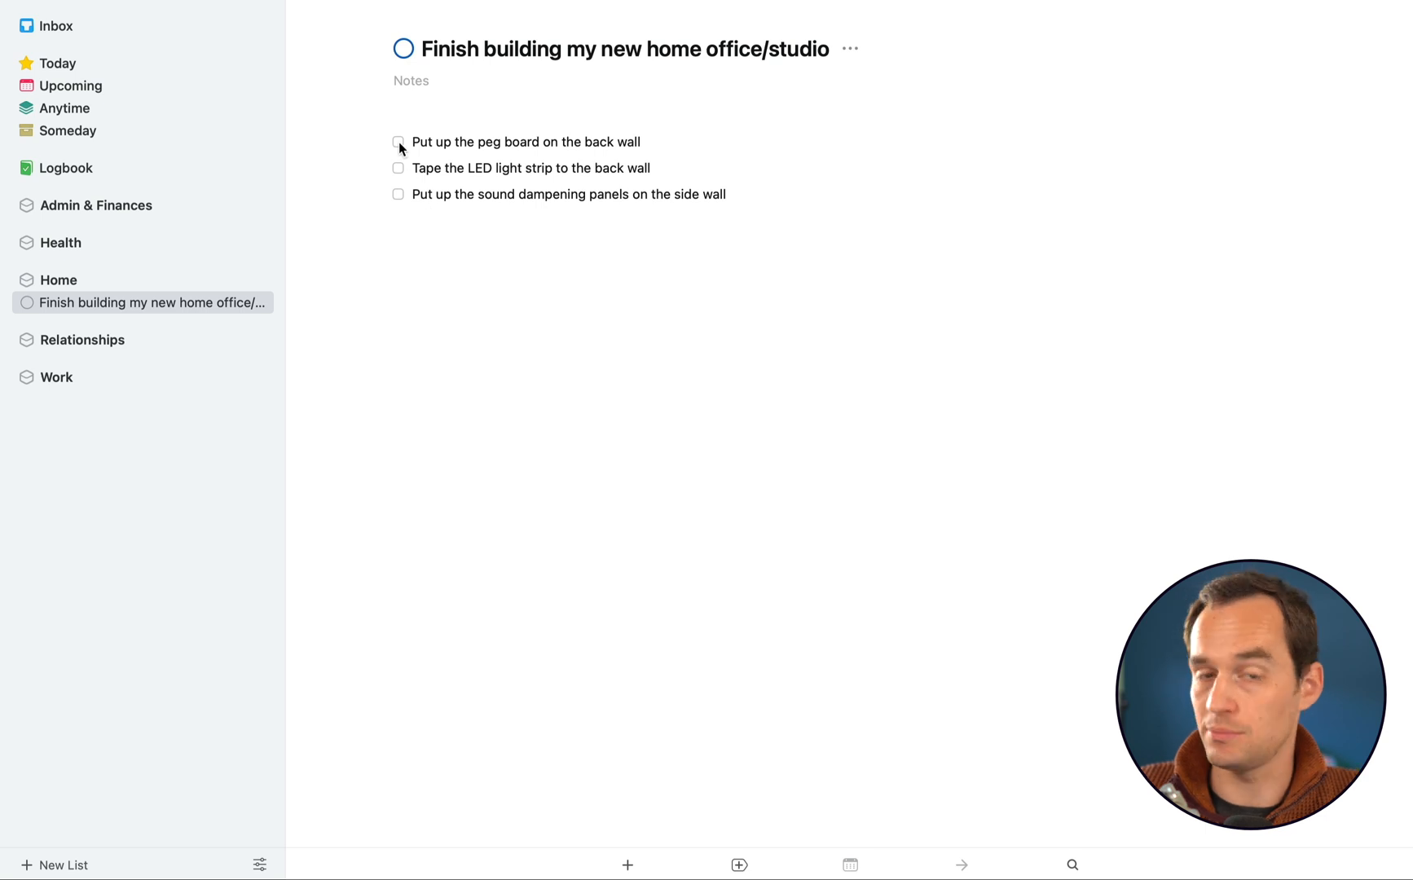
Check off the three home office sub-tasks and the whole project, then uncheck them again
left_click(398, 142)
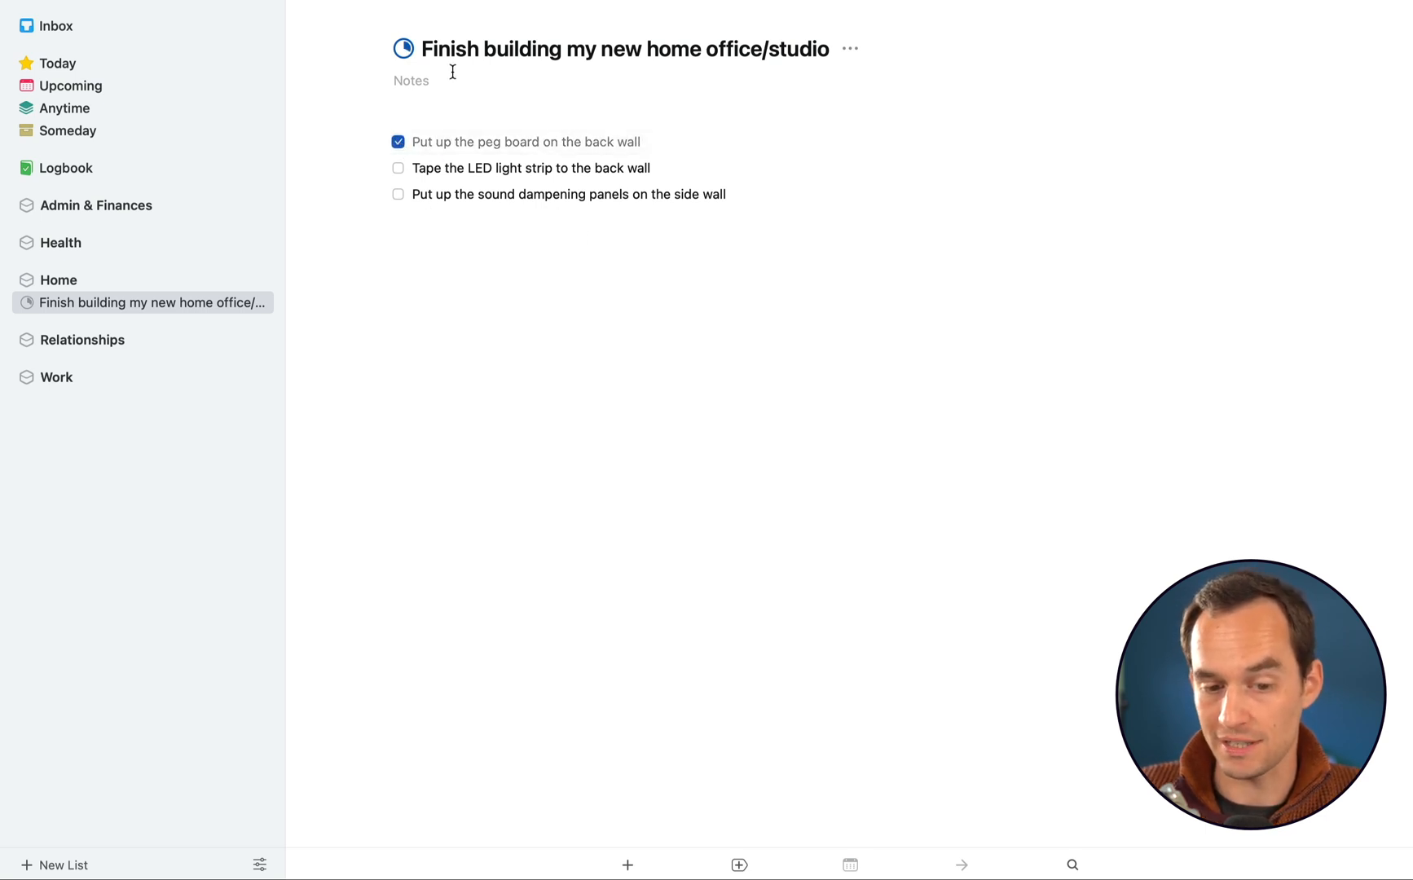
left_click(397, 142)
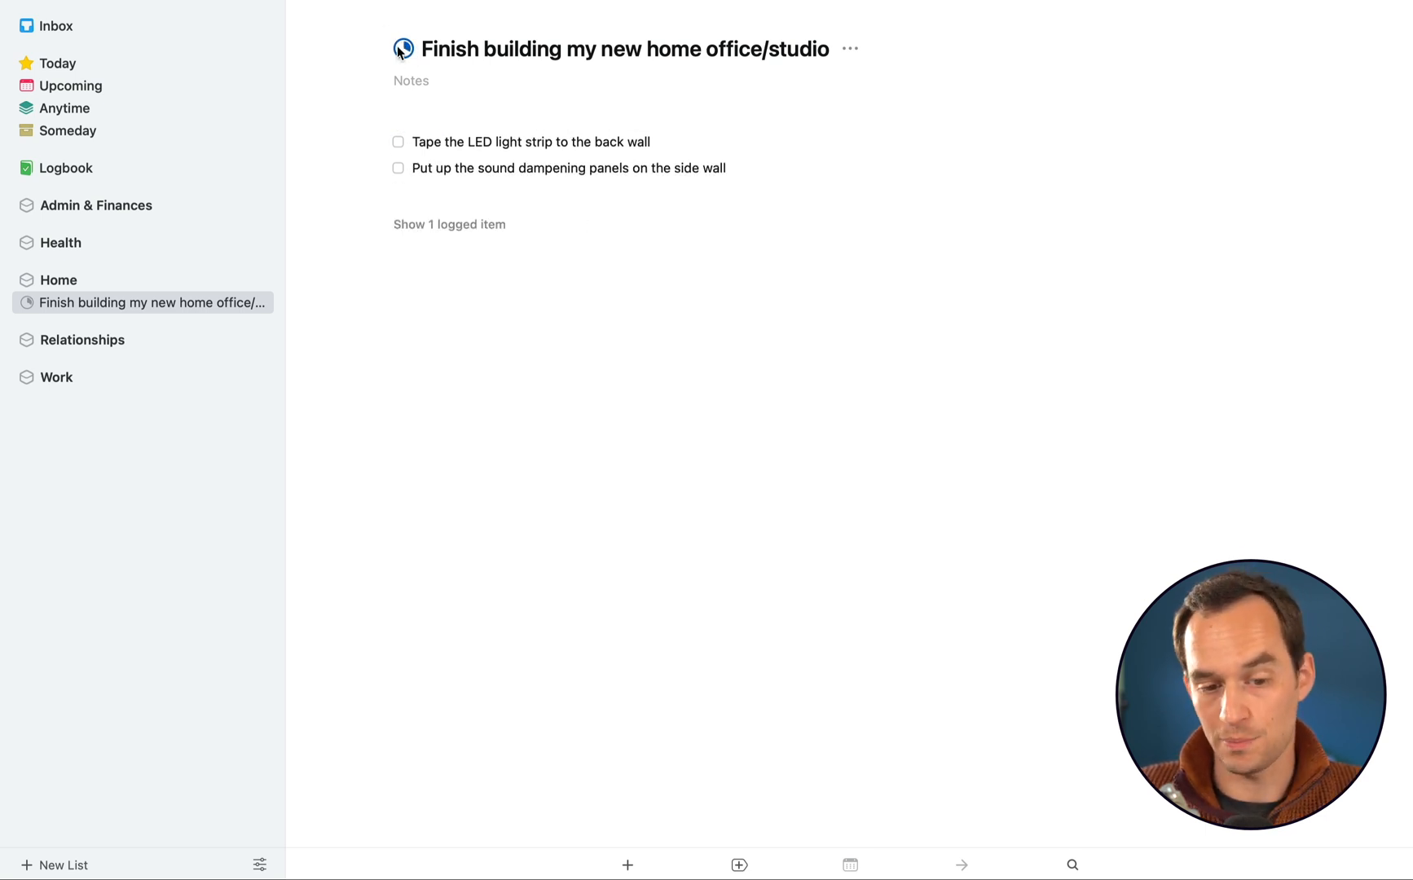
left_click(398, 142)
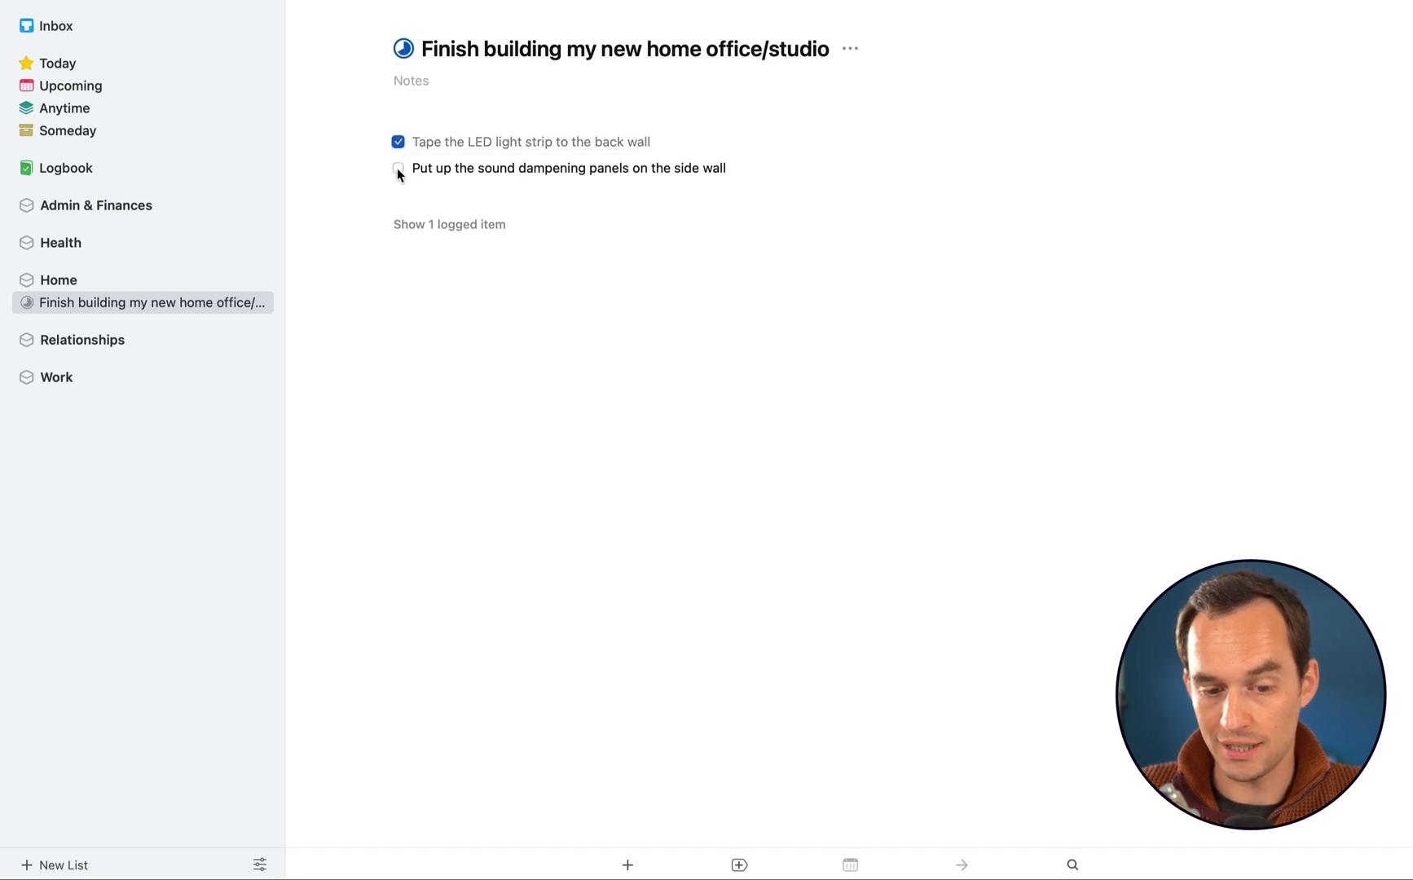
left_click(398, 167)
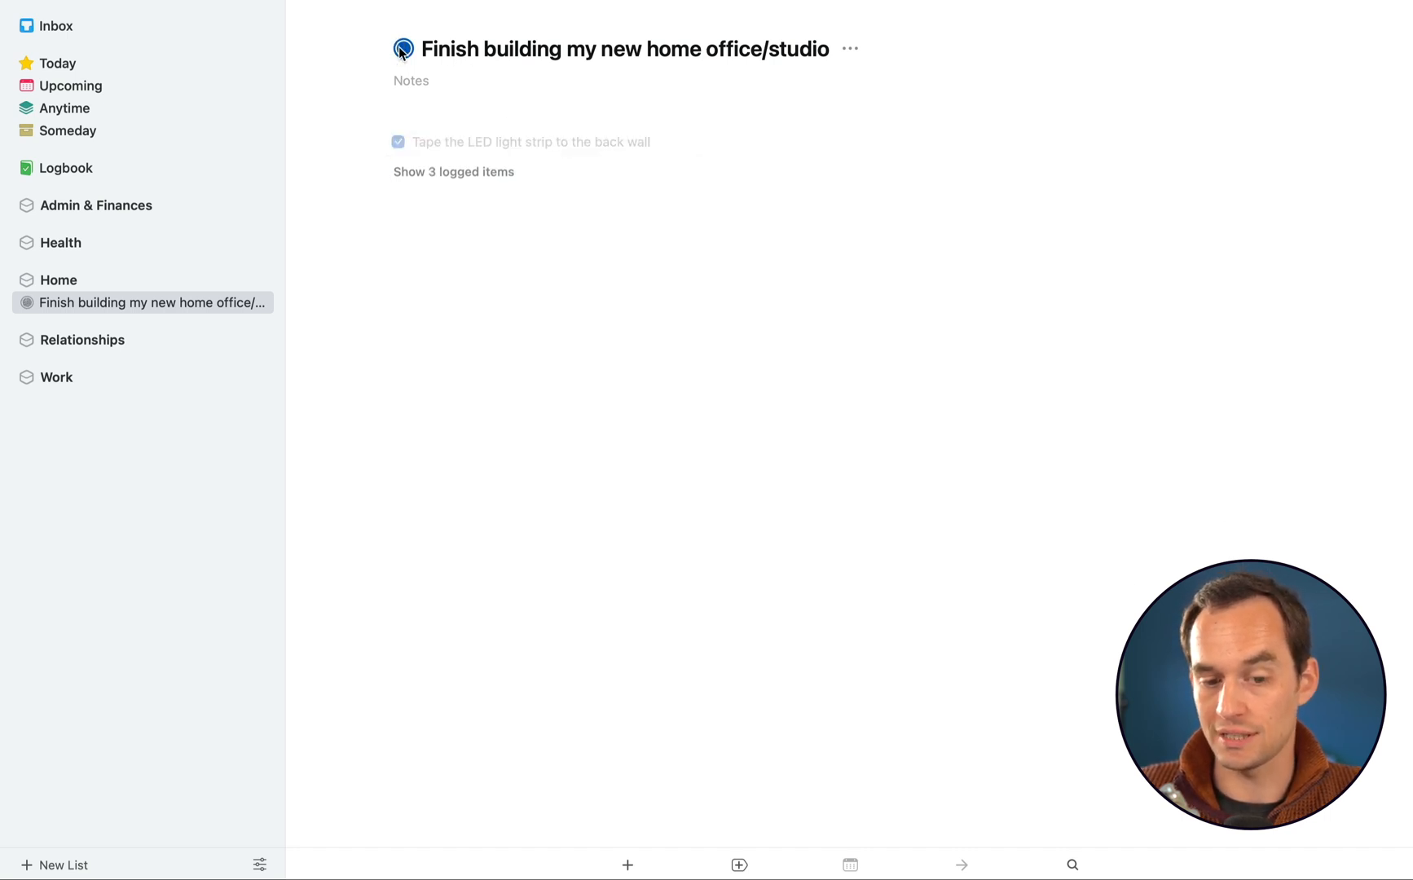
left_click(397, 142)
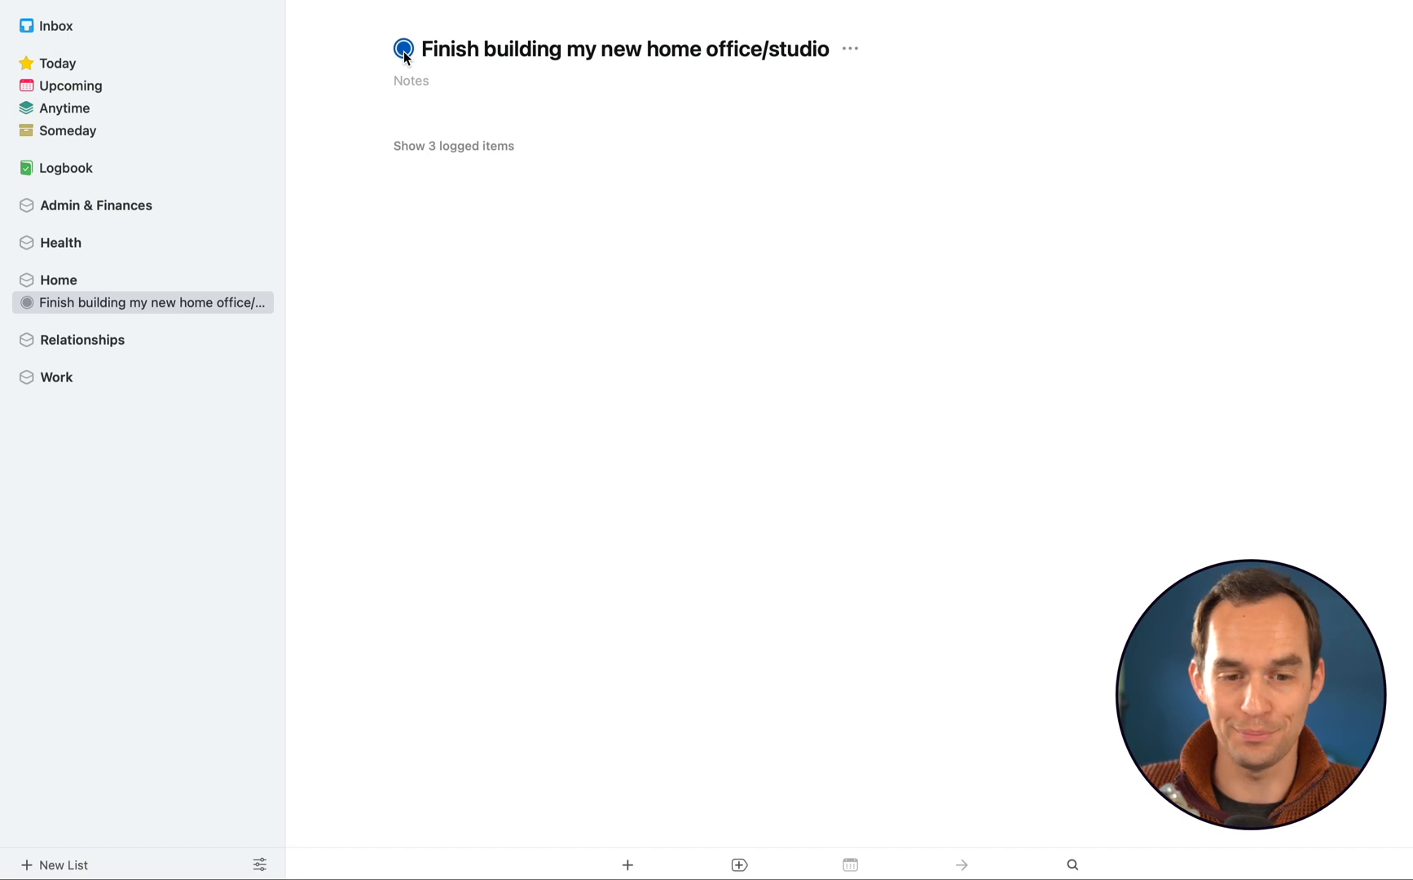
left_click(404, 49)
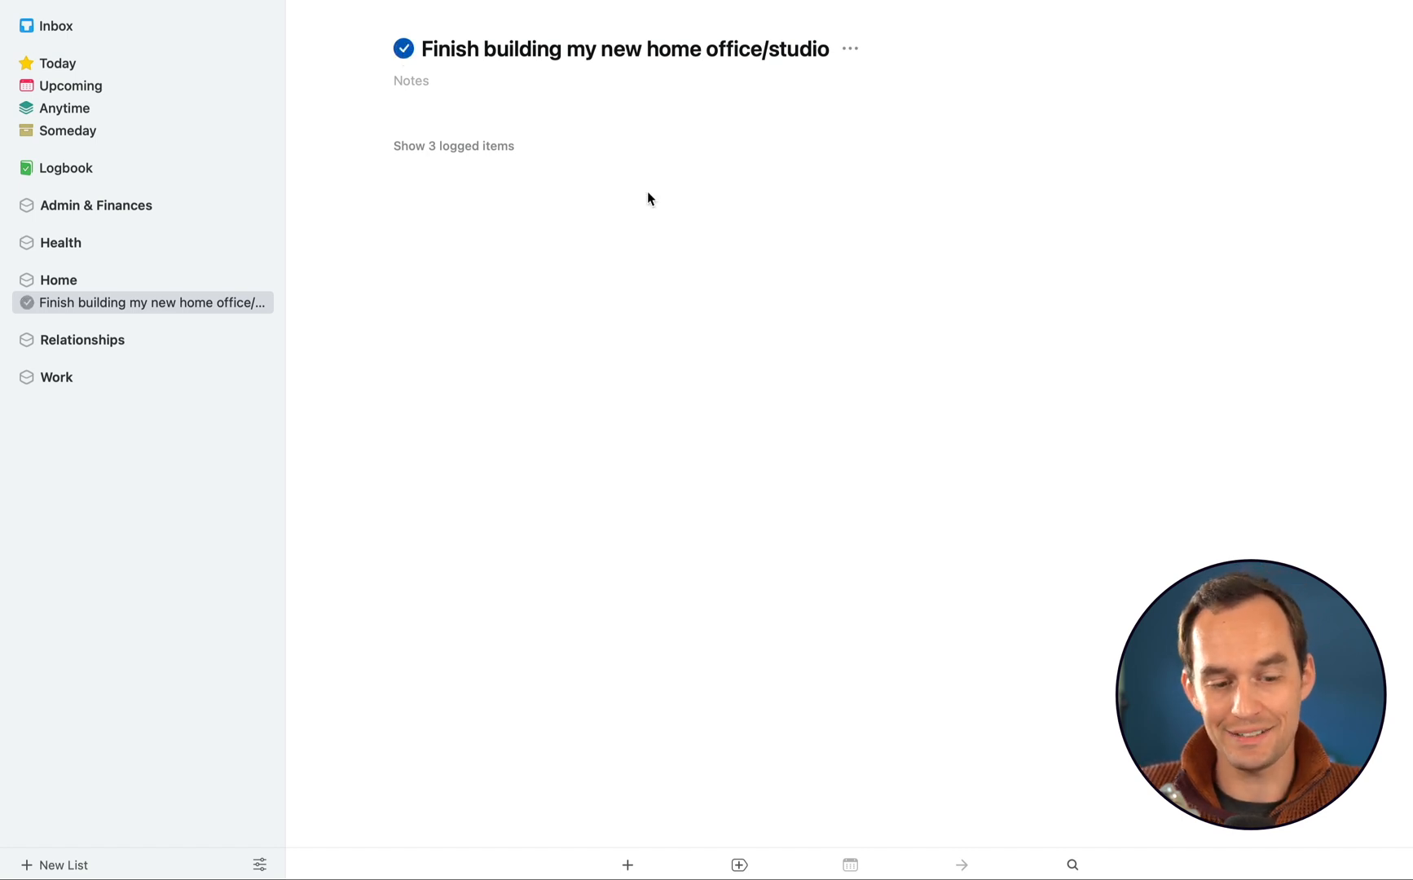
View the Home area listing the home office project with three to-dos and the shoes to-do
left_click(82, 339)
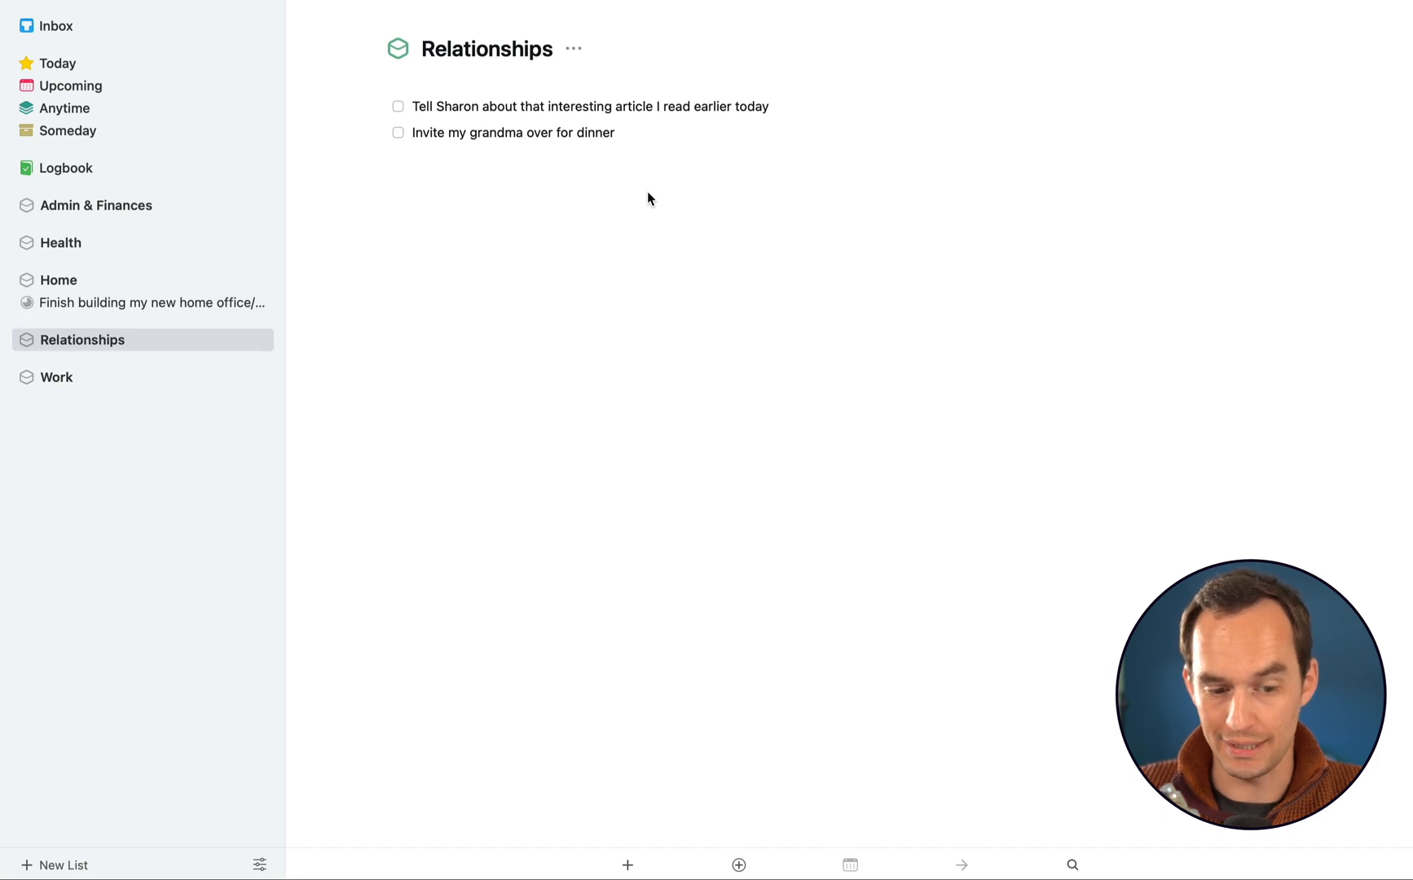
left_click(152, 303)
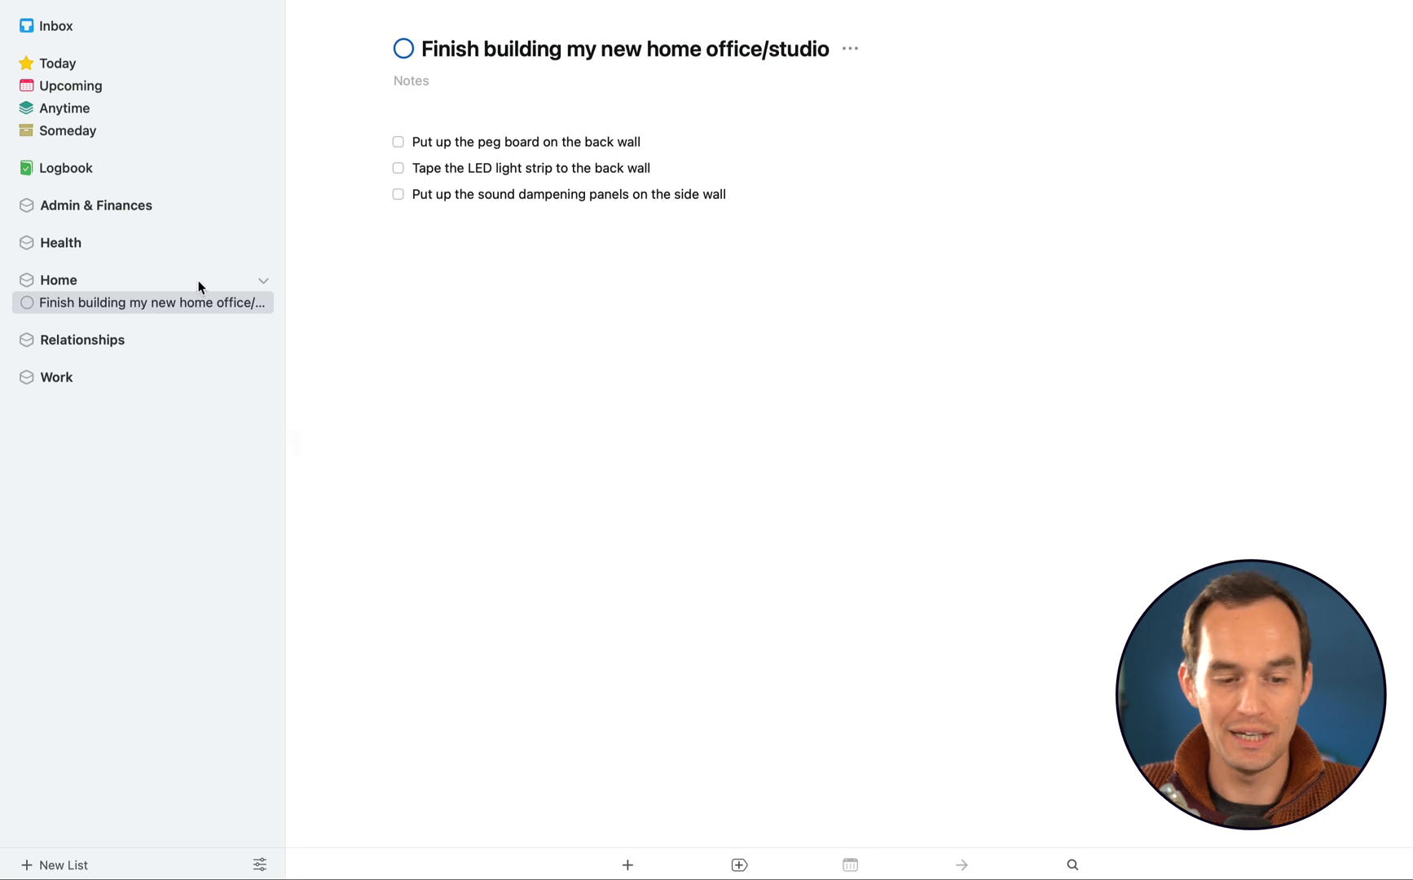
left_click(57, 280)
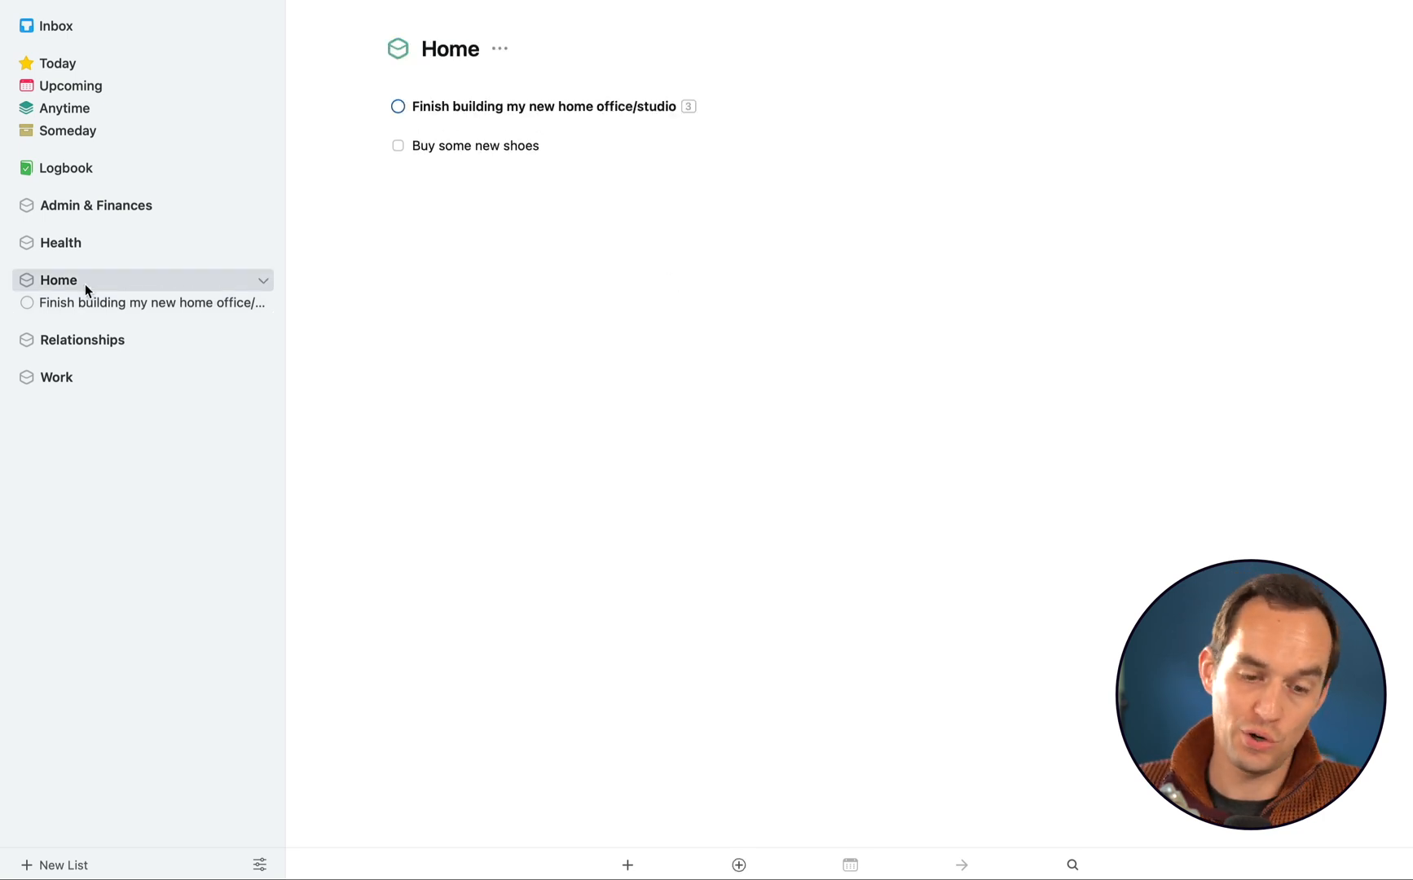
mouse_move(702, 111)
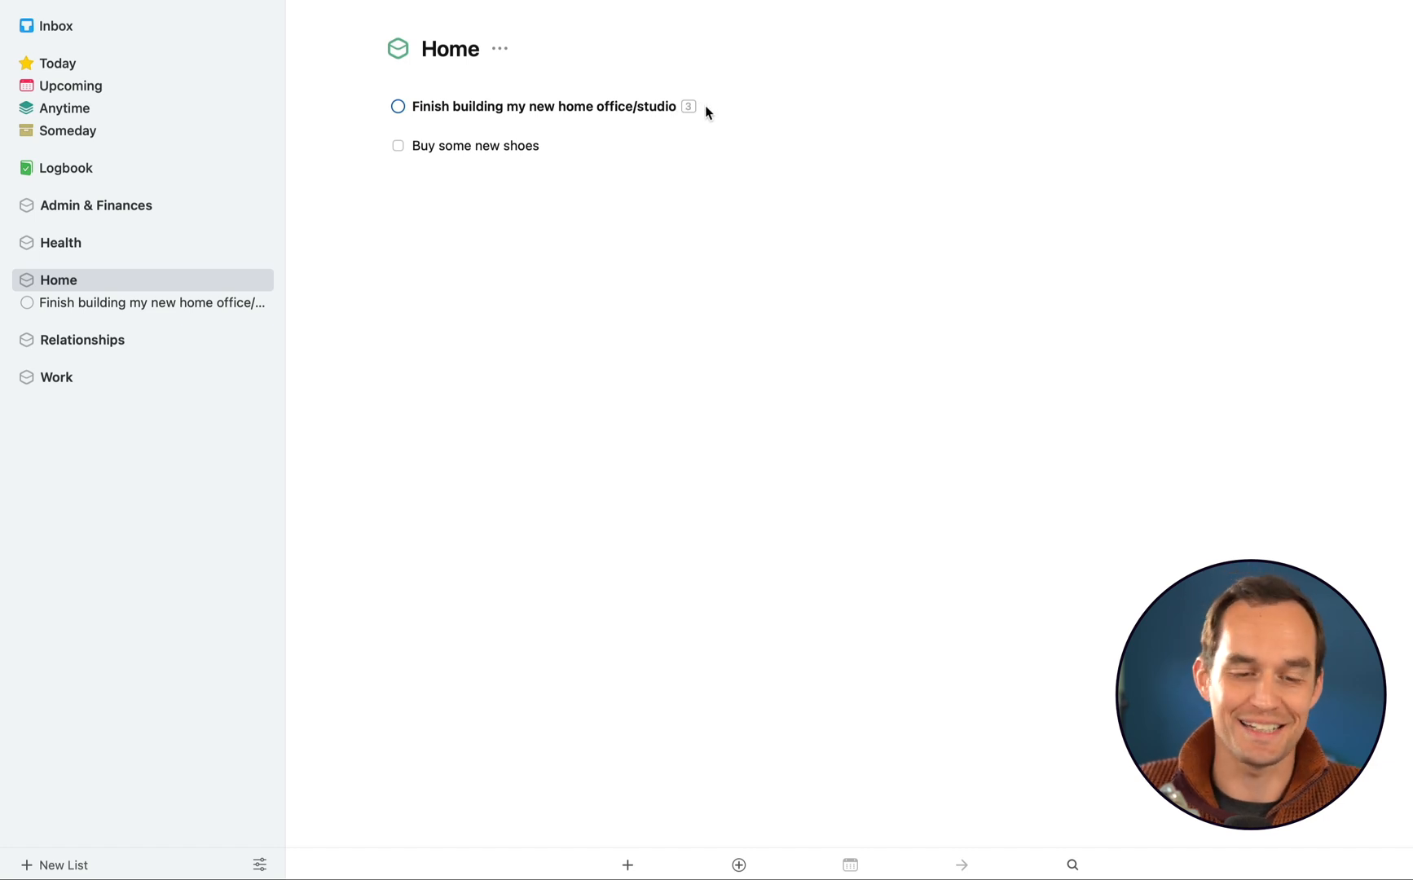
left_click(541, 106)
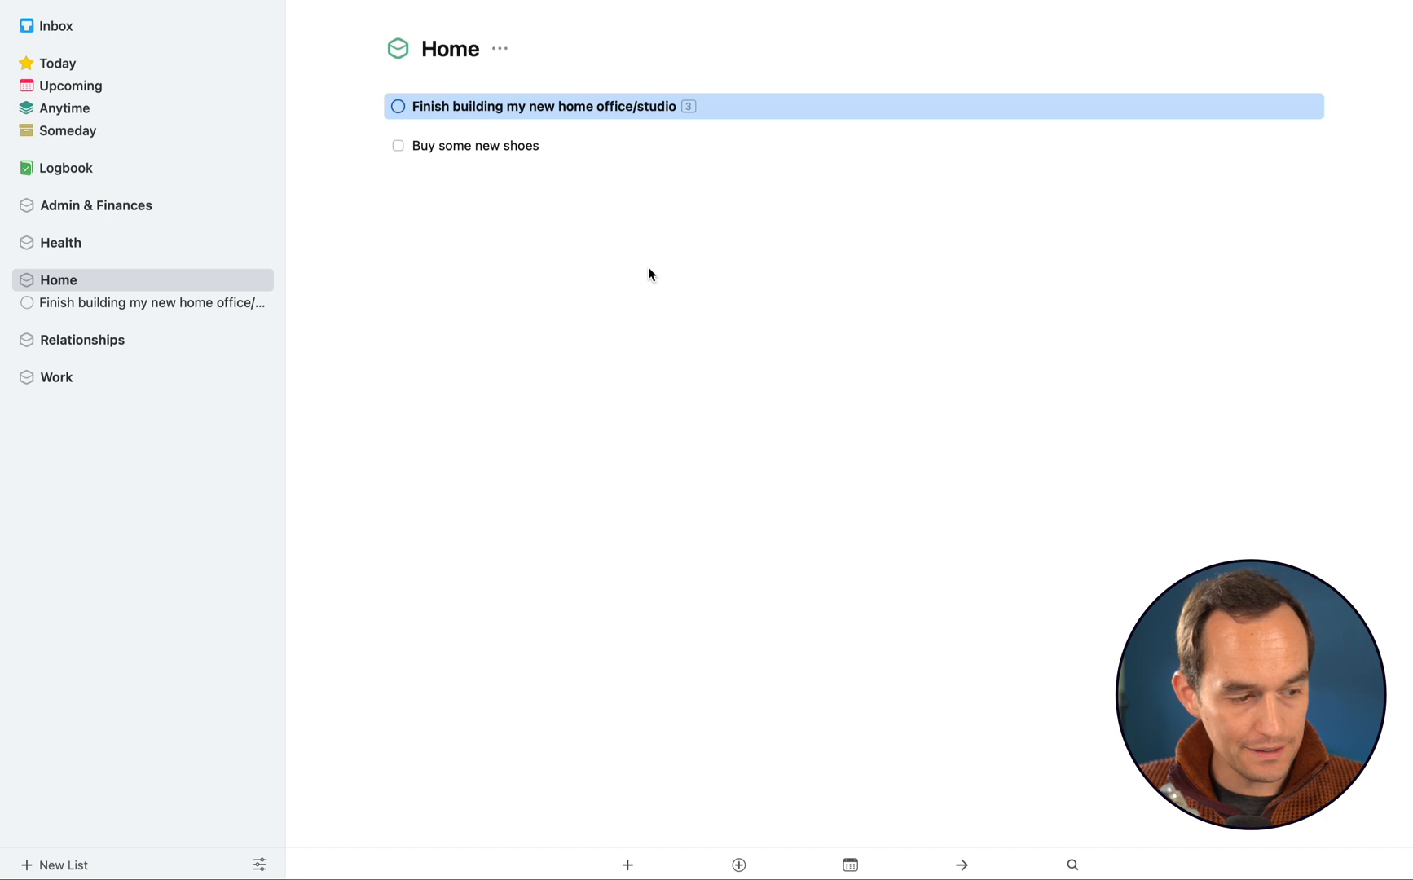
left_click(631, 271)
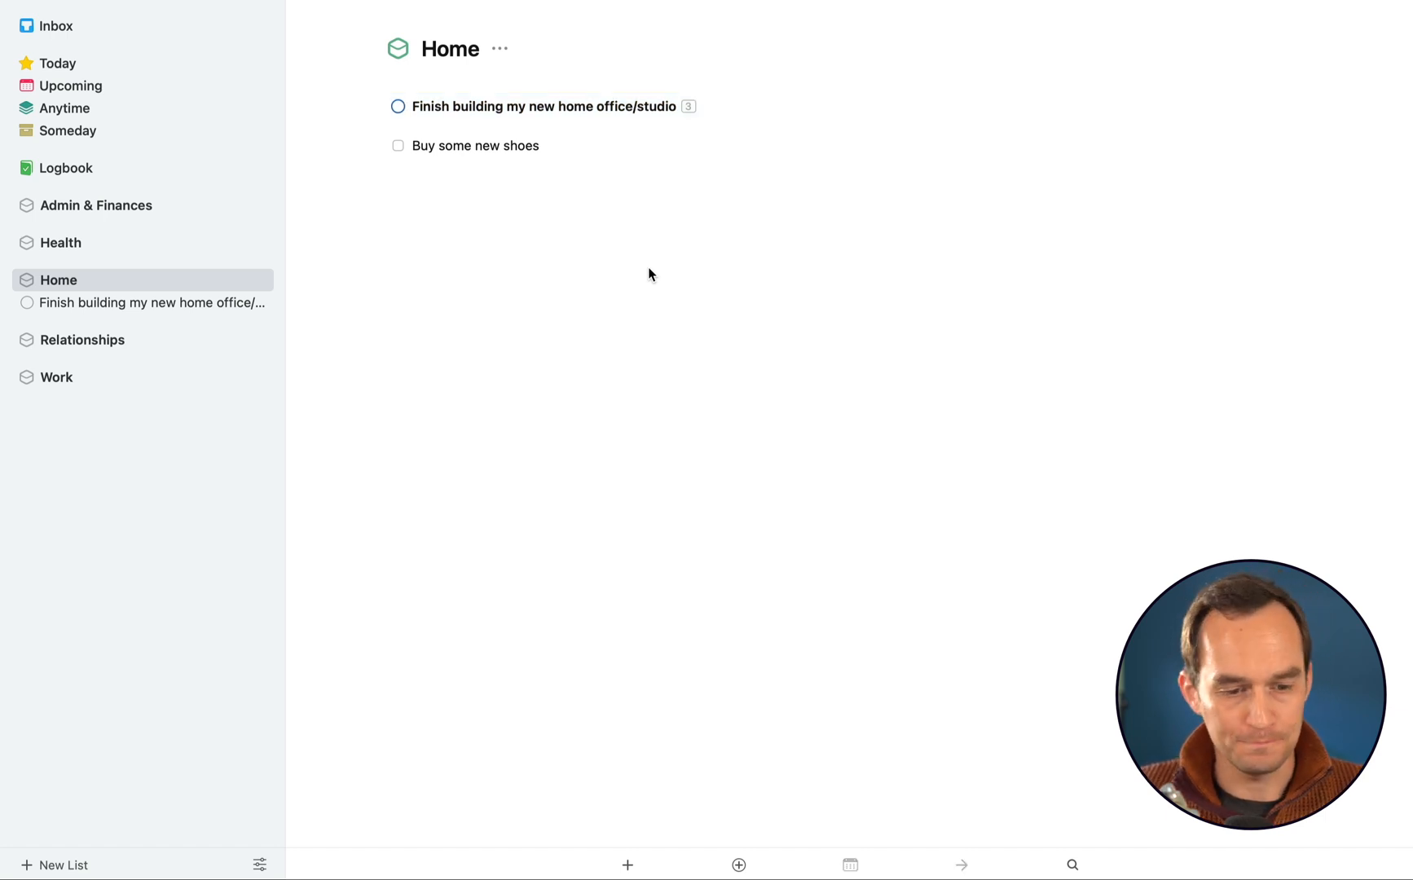
mouse_move(577, 250)
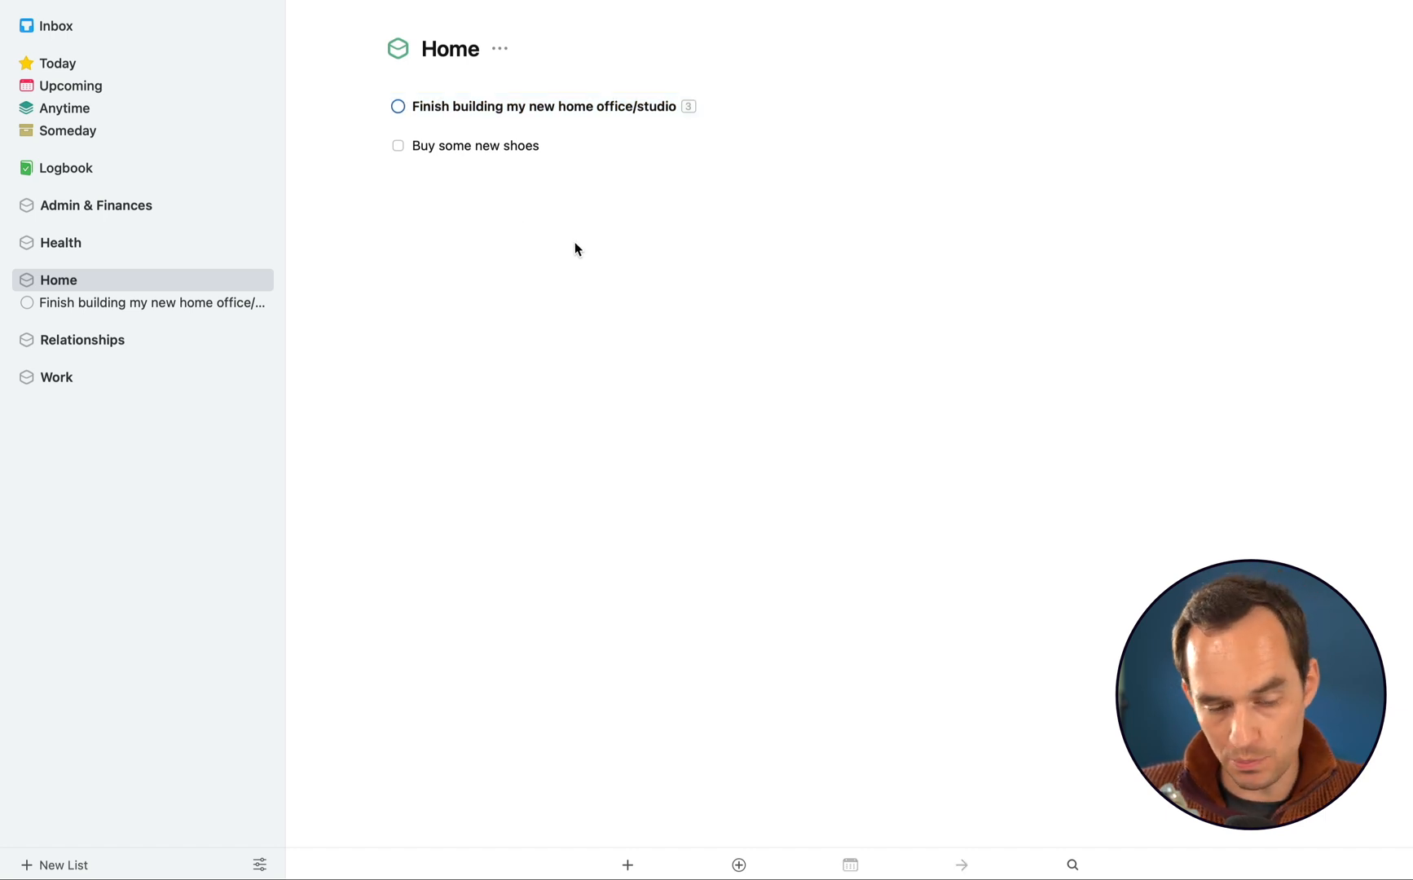
mouse_move(70, 67)
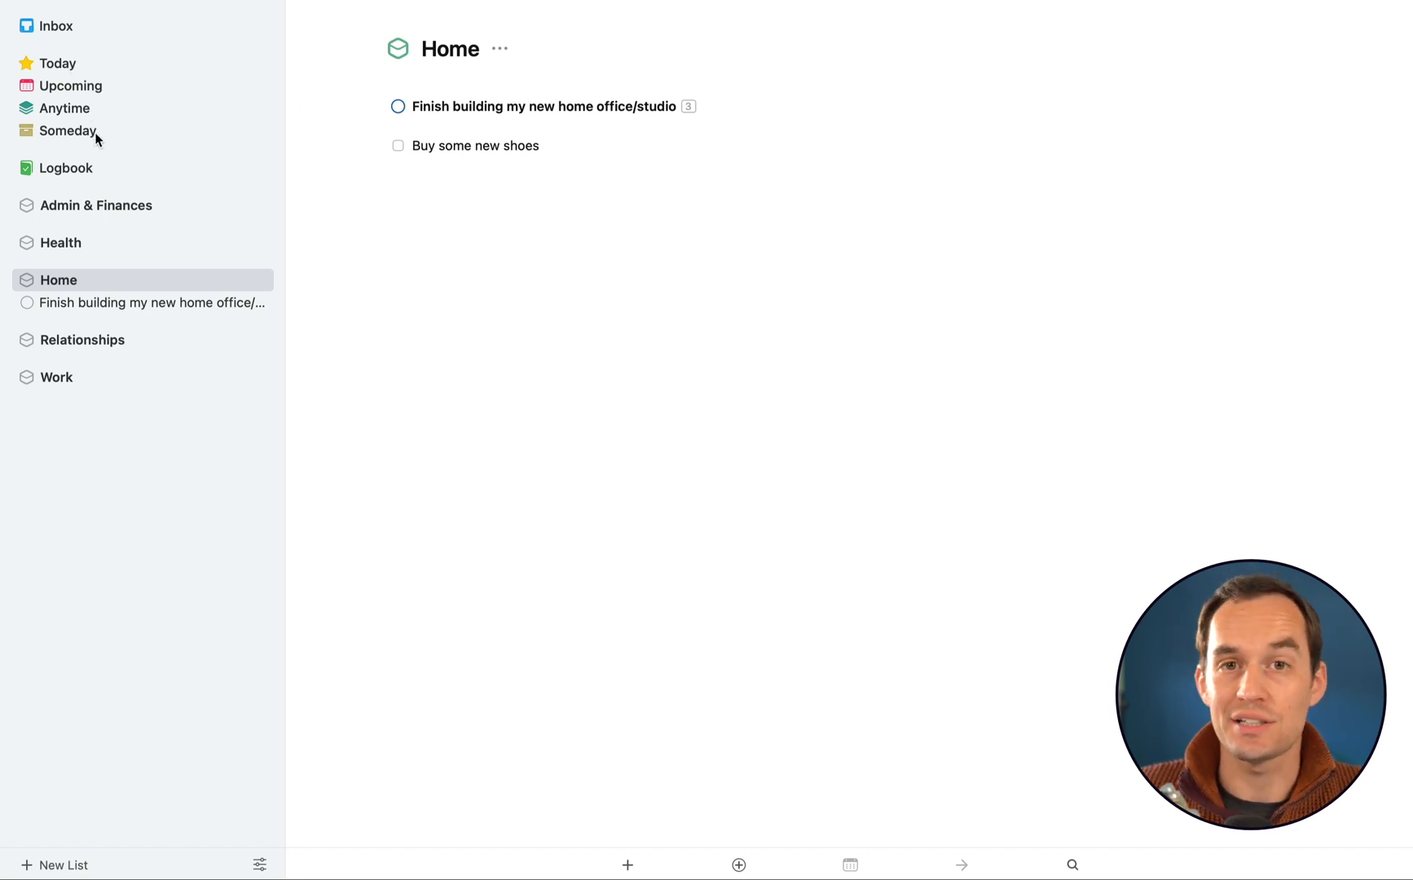
View the empty Inbox and then the empty Today list
left_click(55, 25)
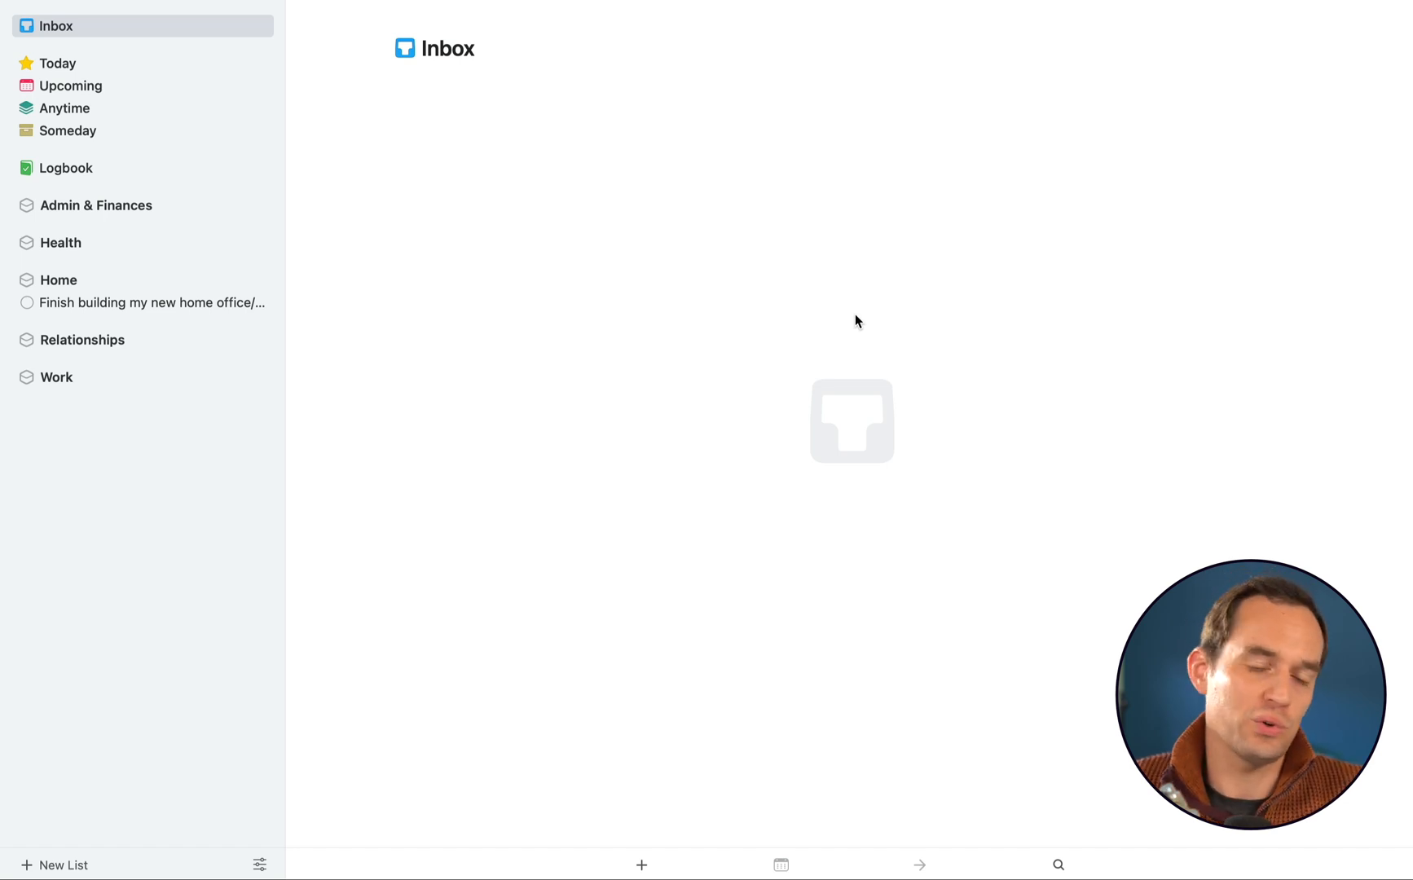
mouse_move(504, 147)
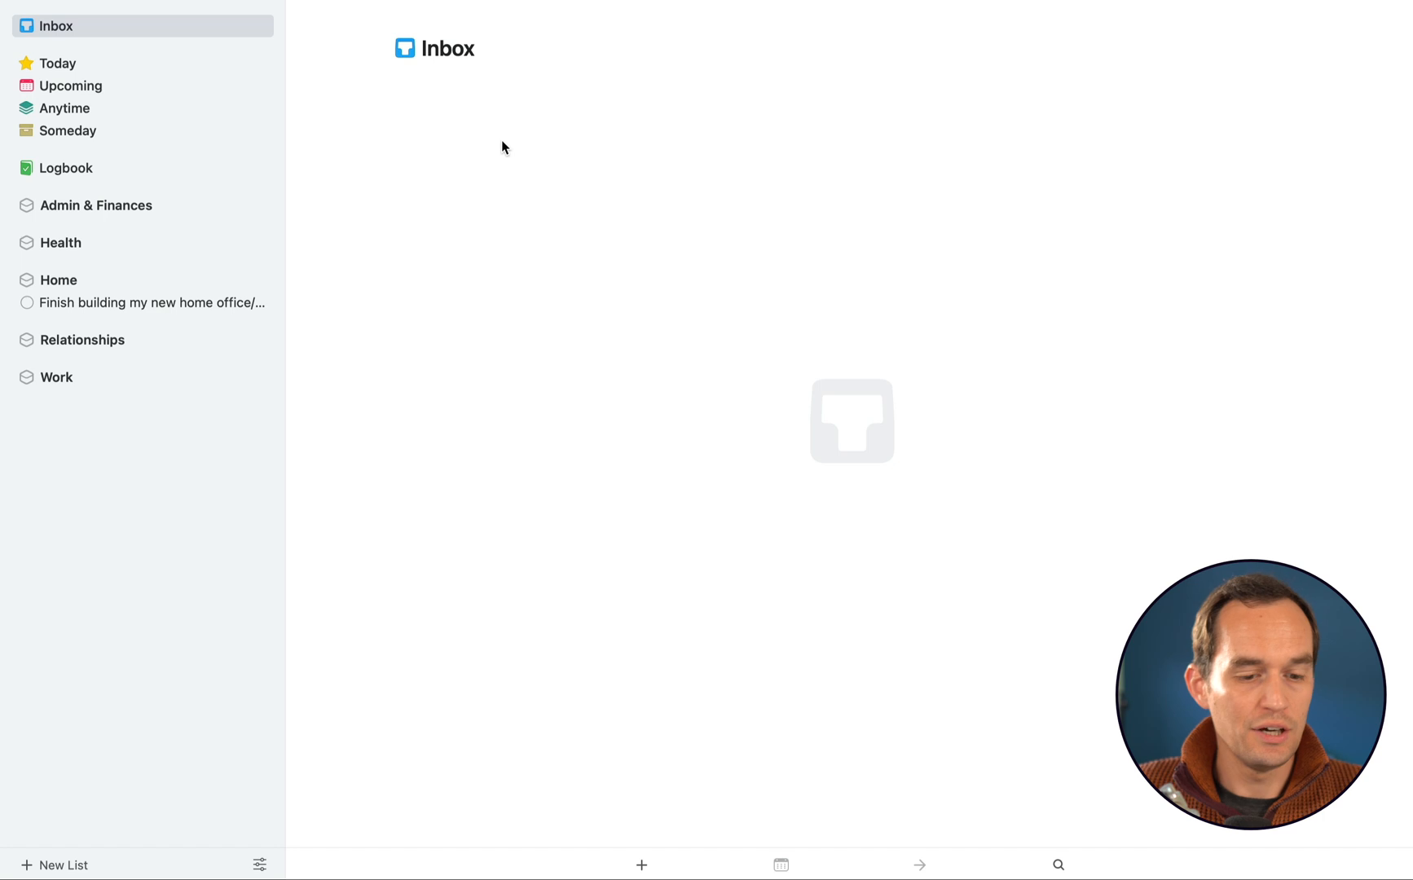
mouse_move(696, 264)
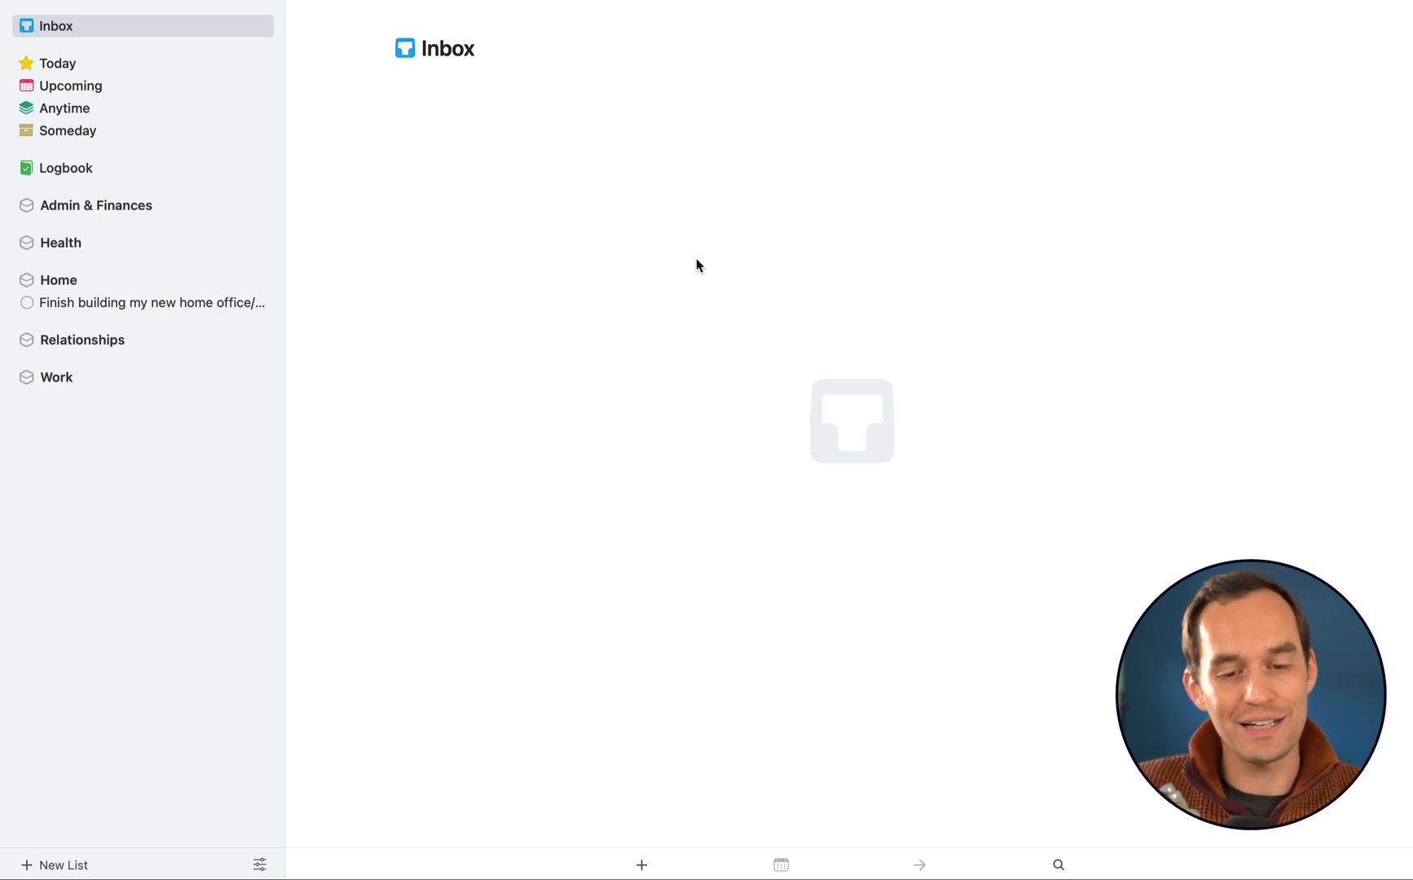
mouse_move(577, 354)
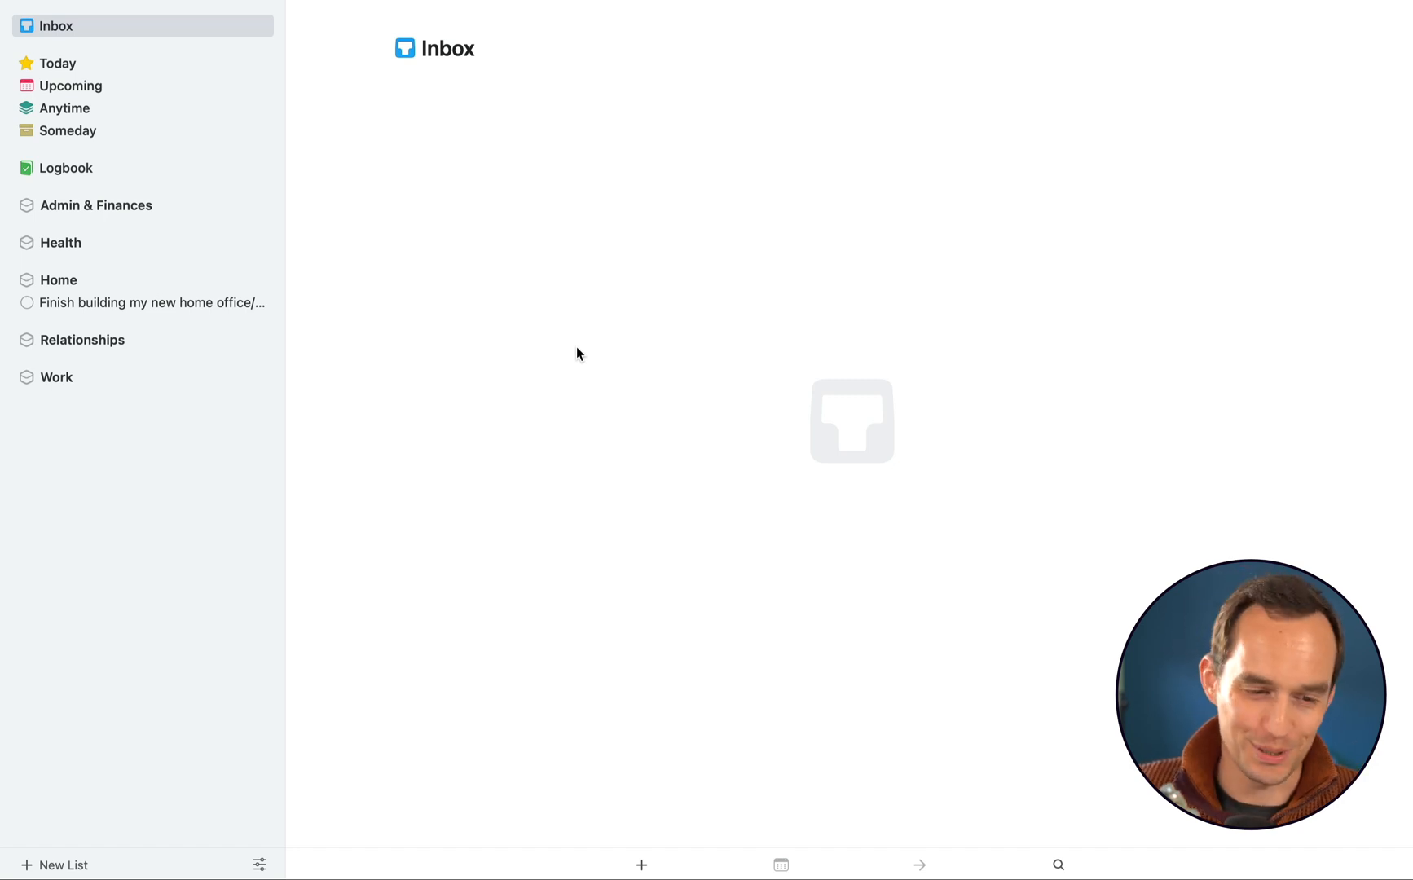
mouse_move(600, 145)
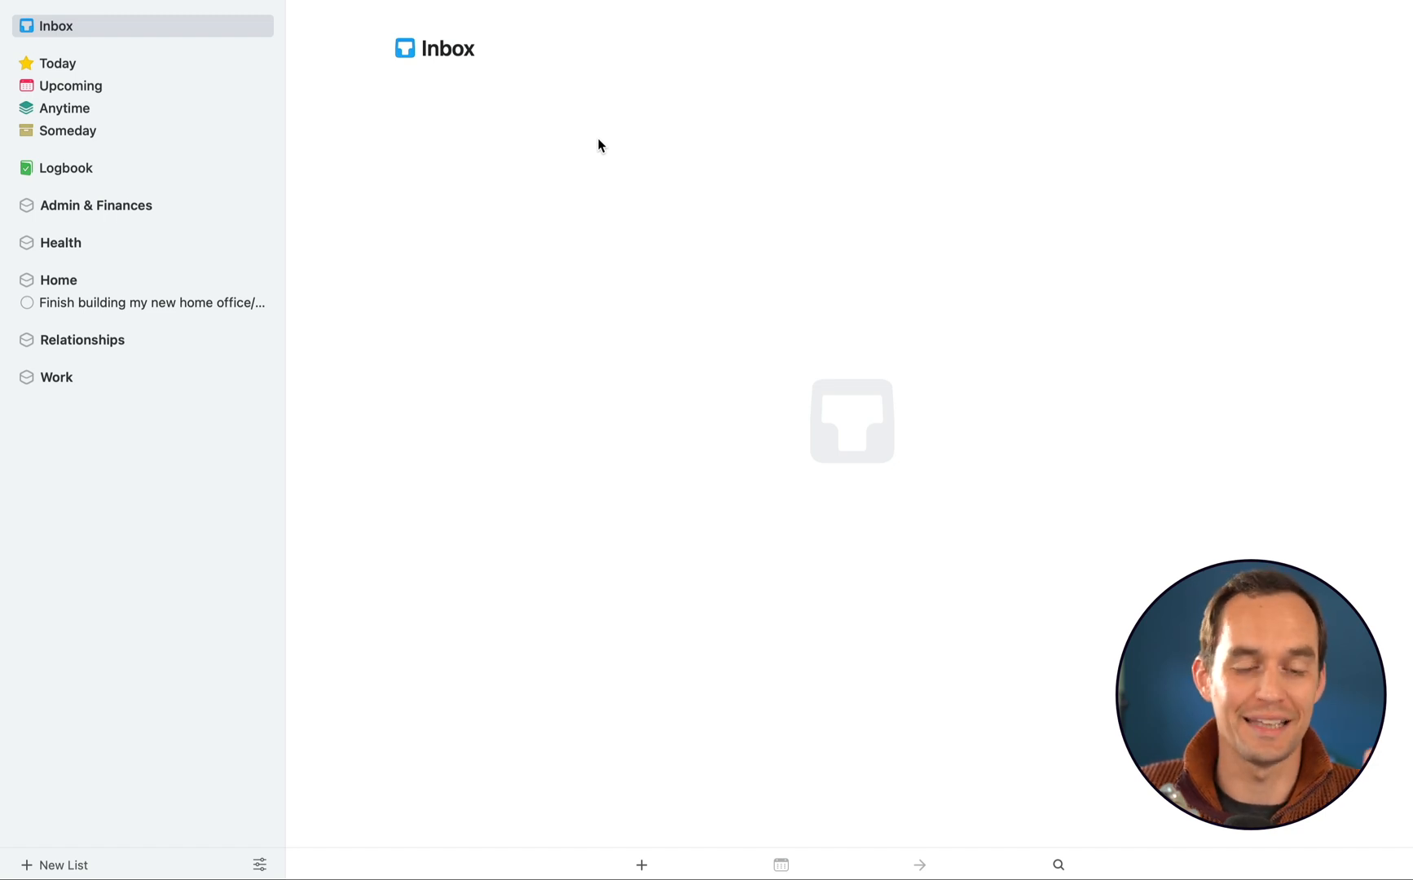
mouse_move(116, 176)
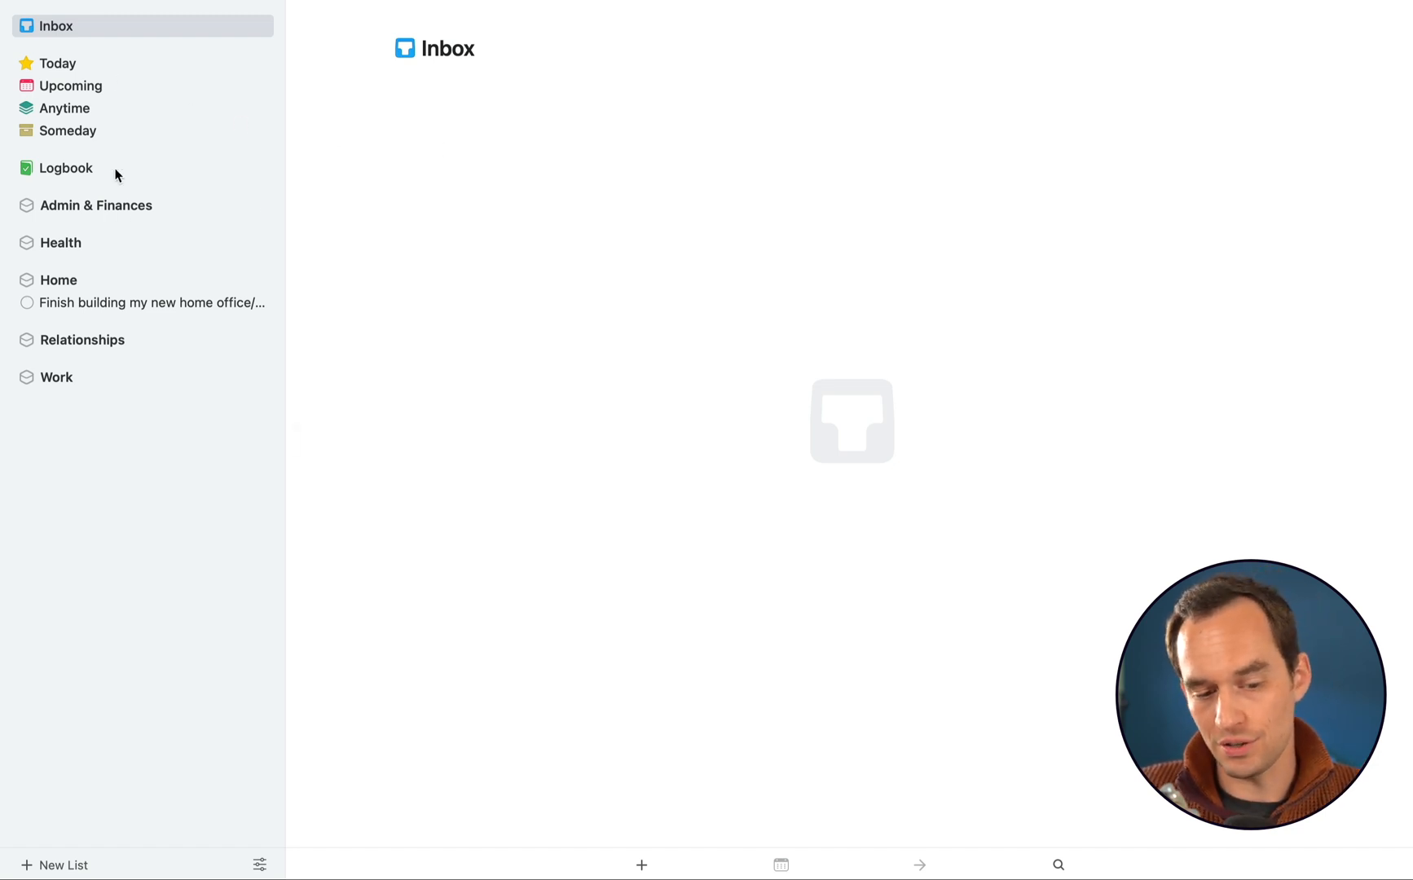
mouse_move(96, 63)
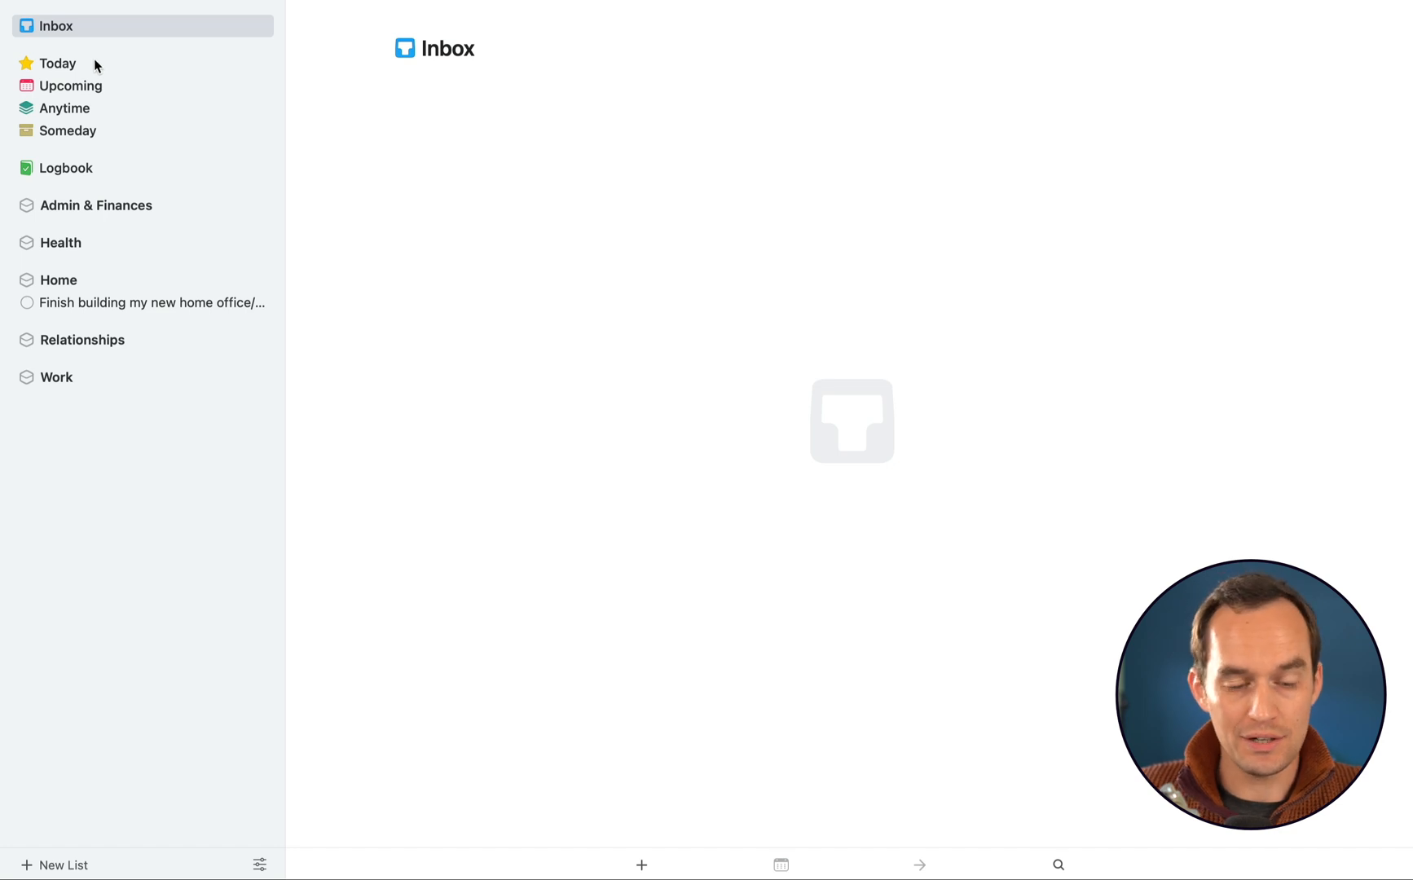
left_click(57, 64)
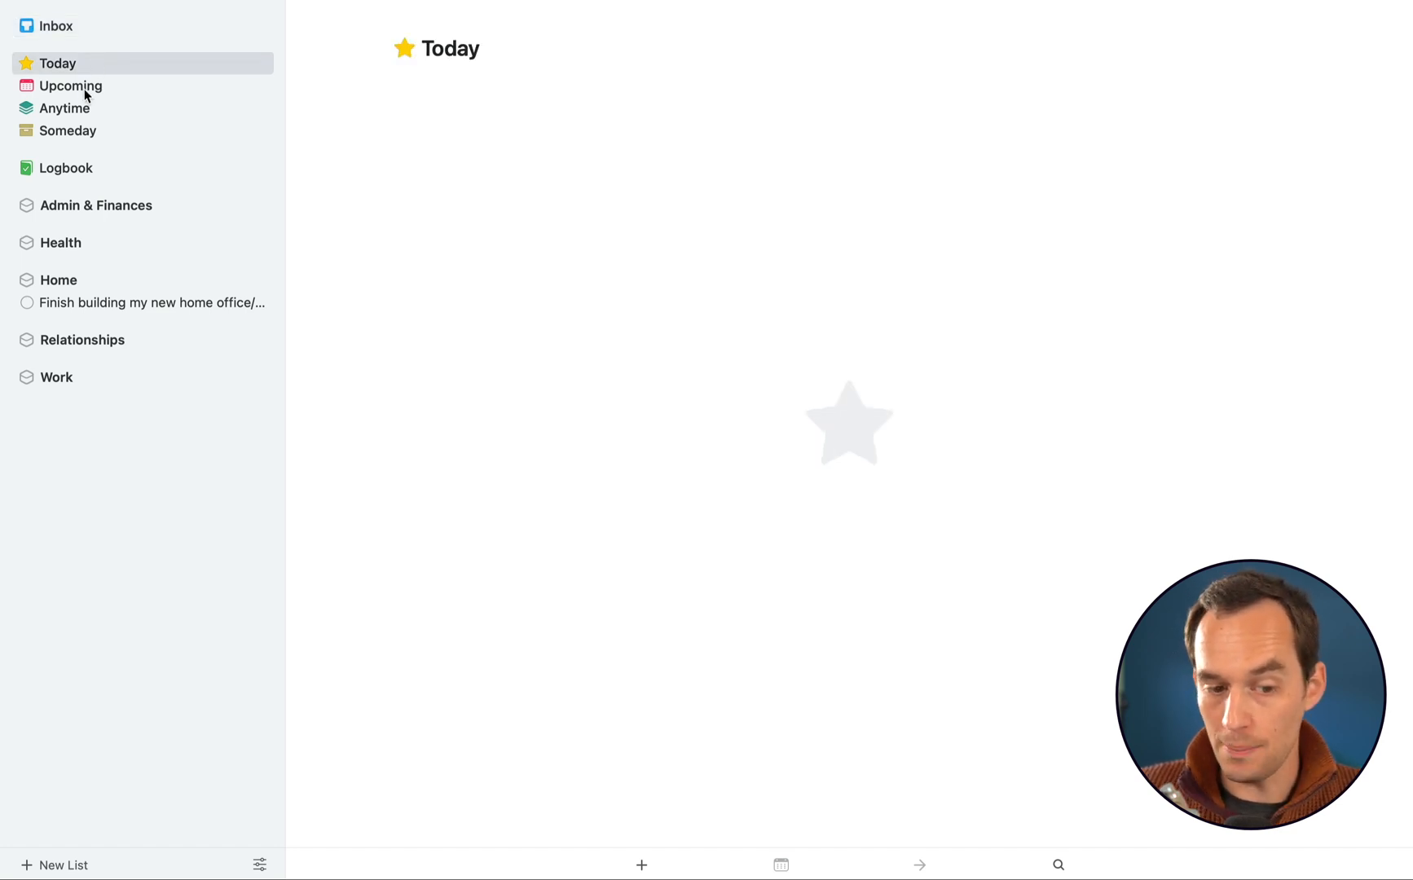
mouse_move(98, 137)
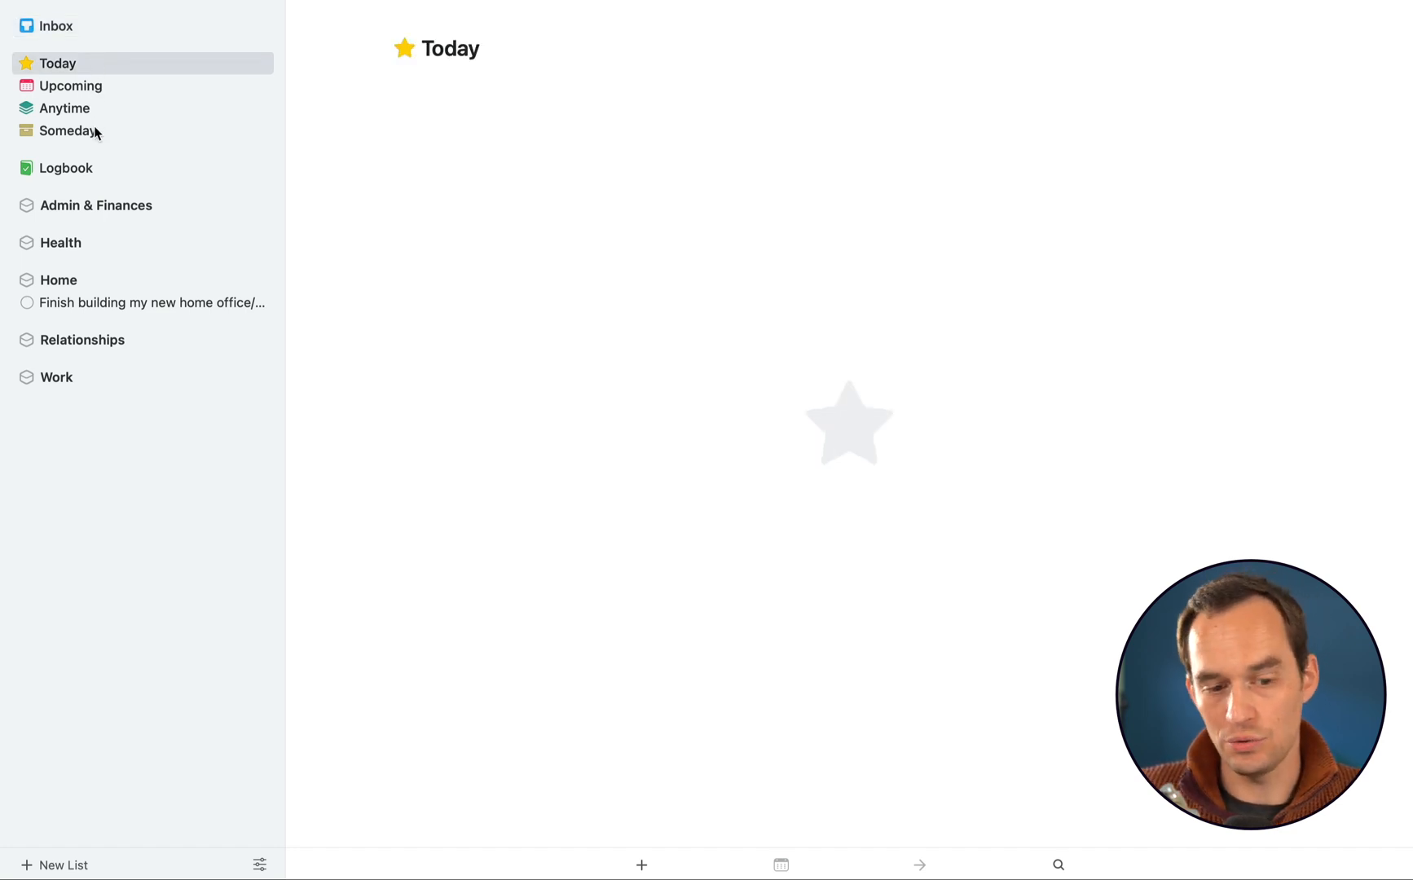
mouse_move(675, 169)
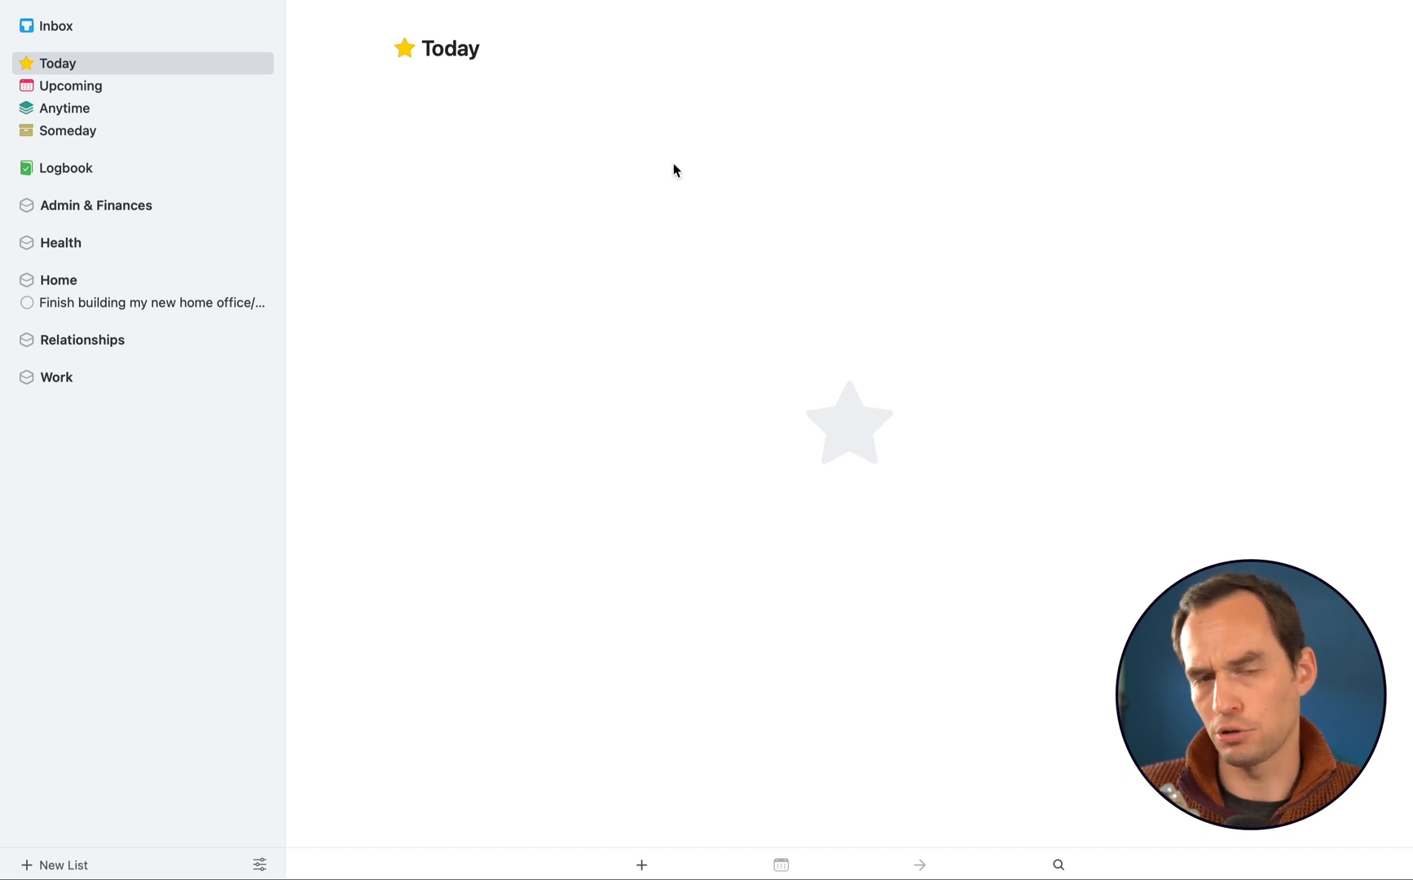
mouse_move(693, 176)
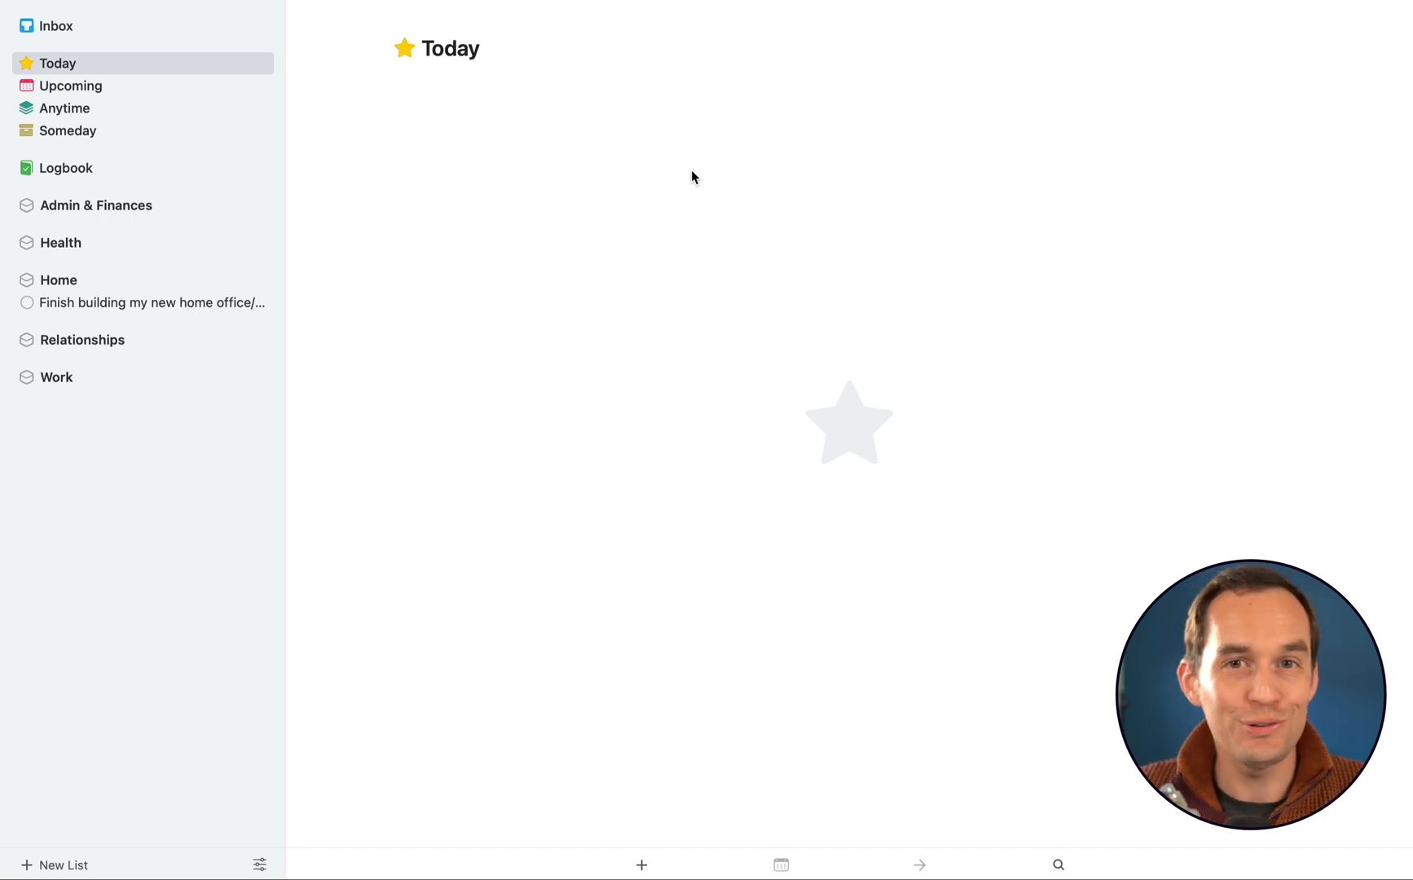
Mark the bookkeeper receipts to-do in Admin & Finances for Today and view it in the Today list
left_click(96, 204)
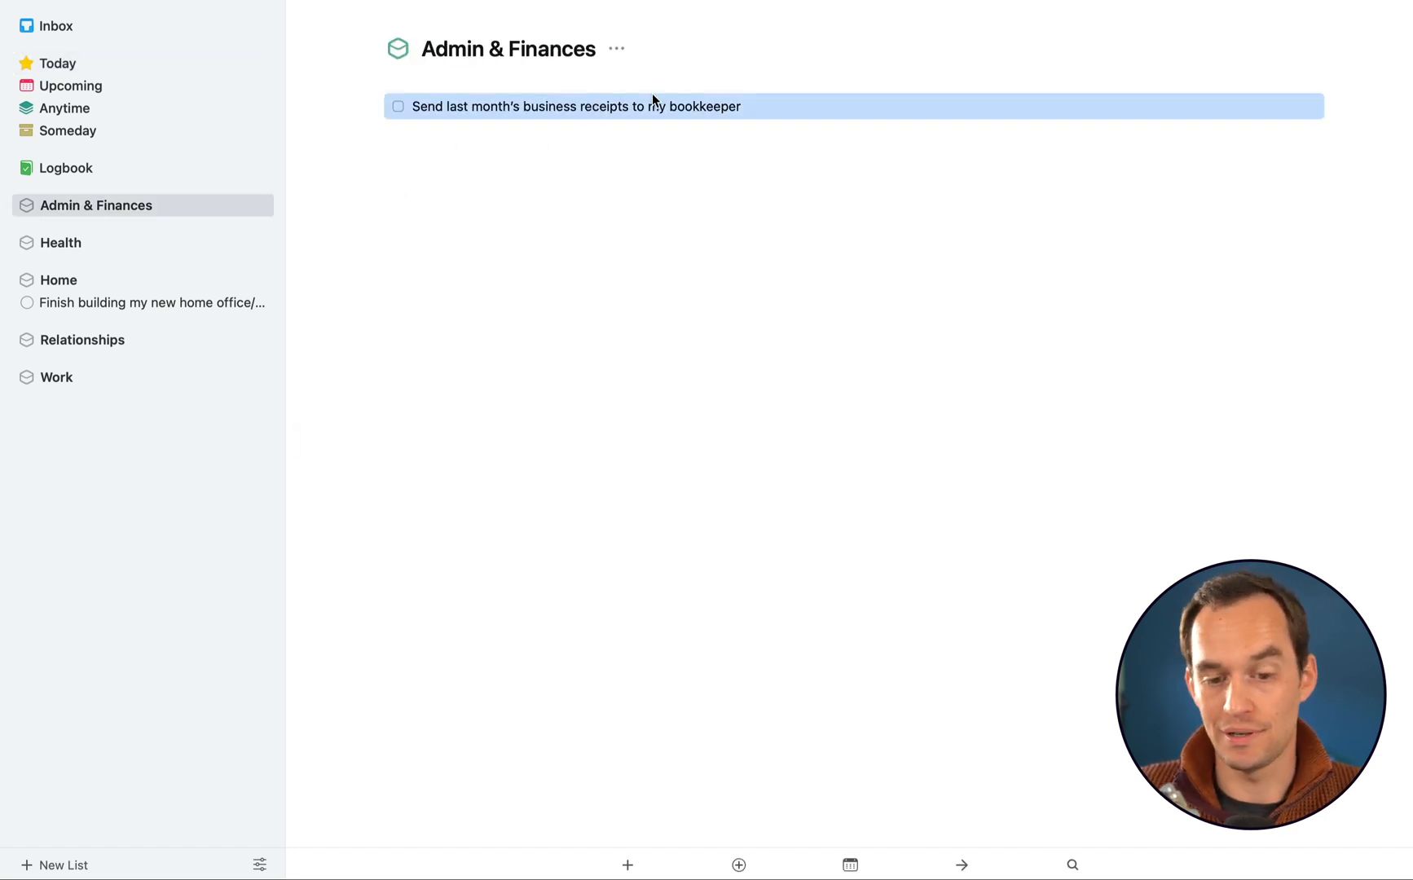
mouse_move(693, 124)
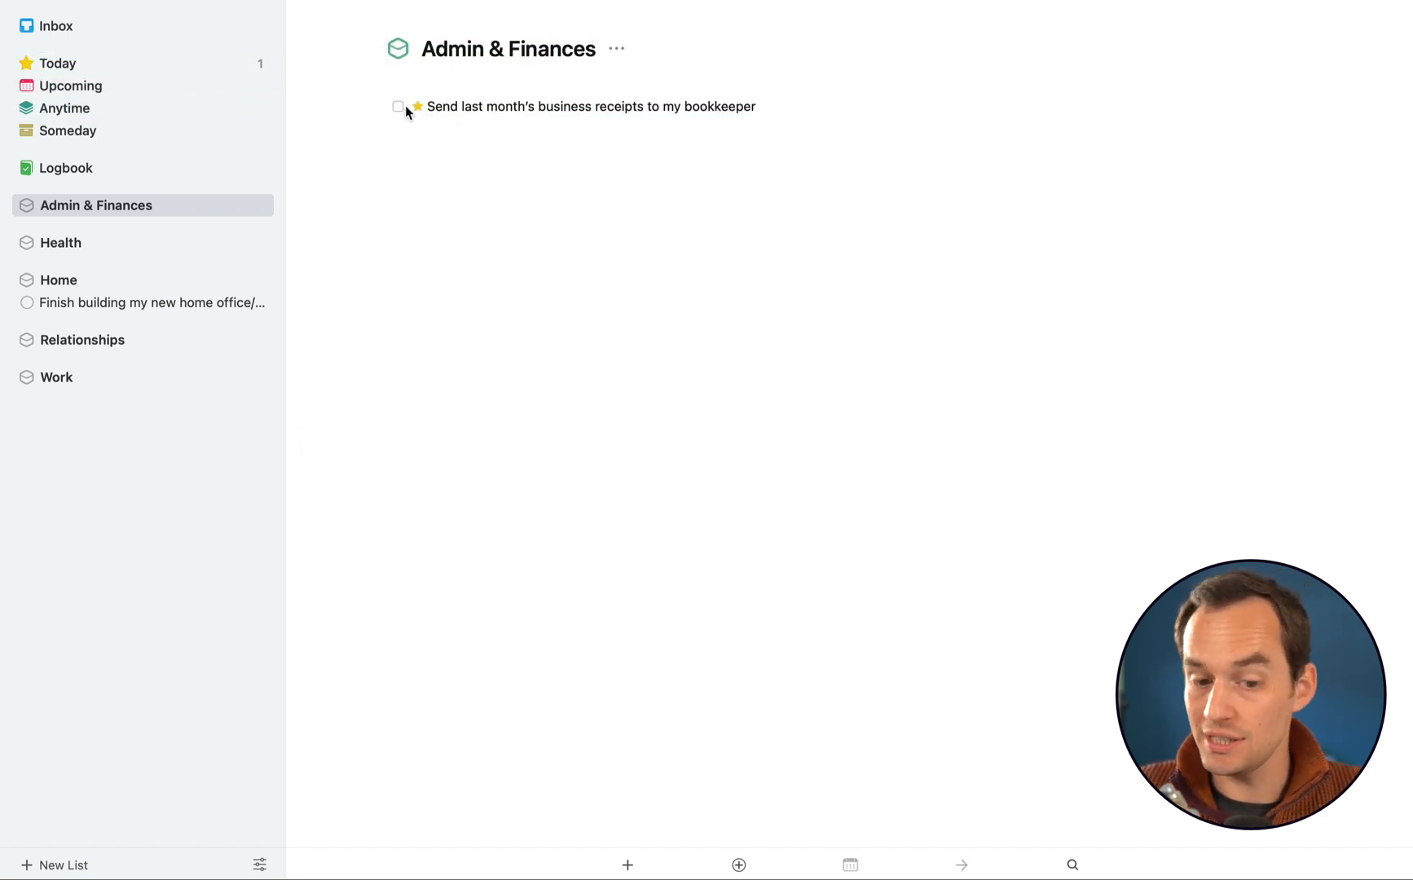
left_click(57, 64)
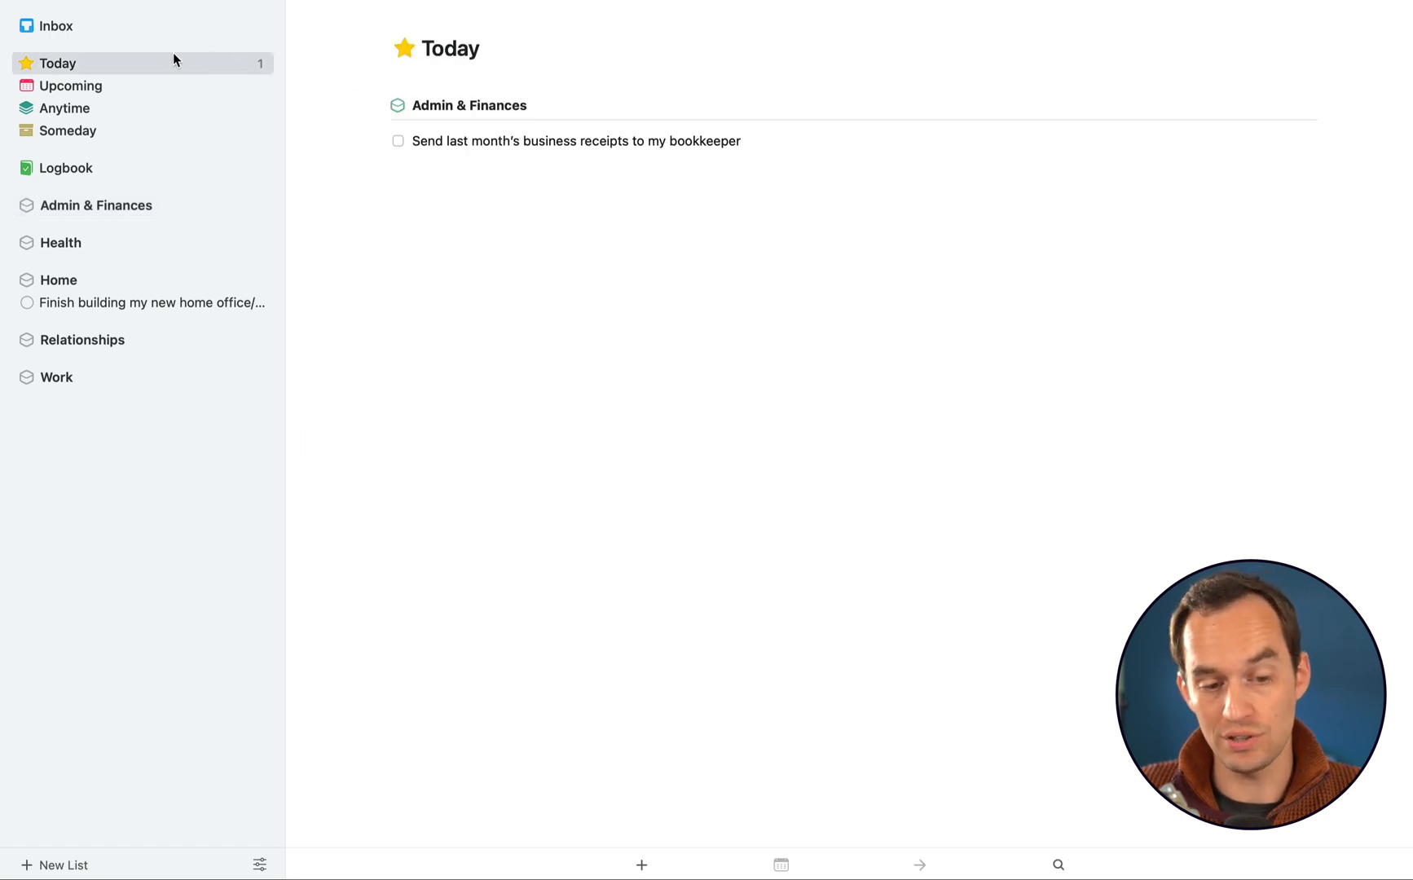
mouse_move(689, 136)
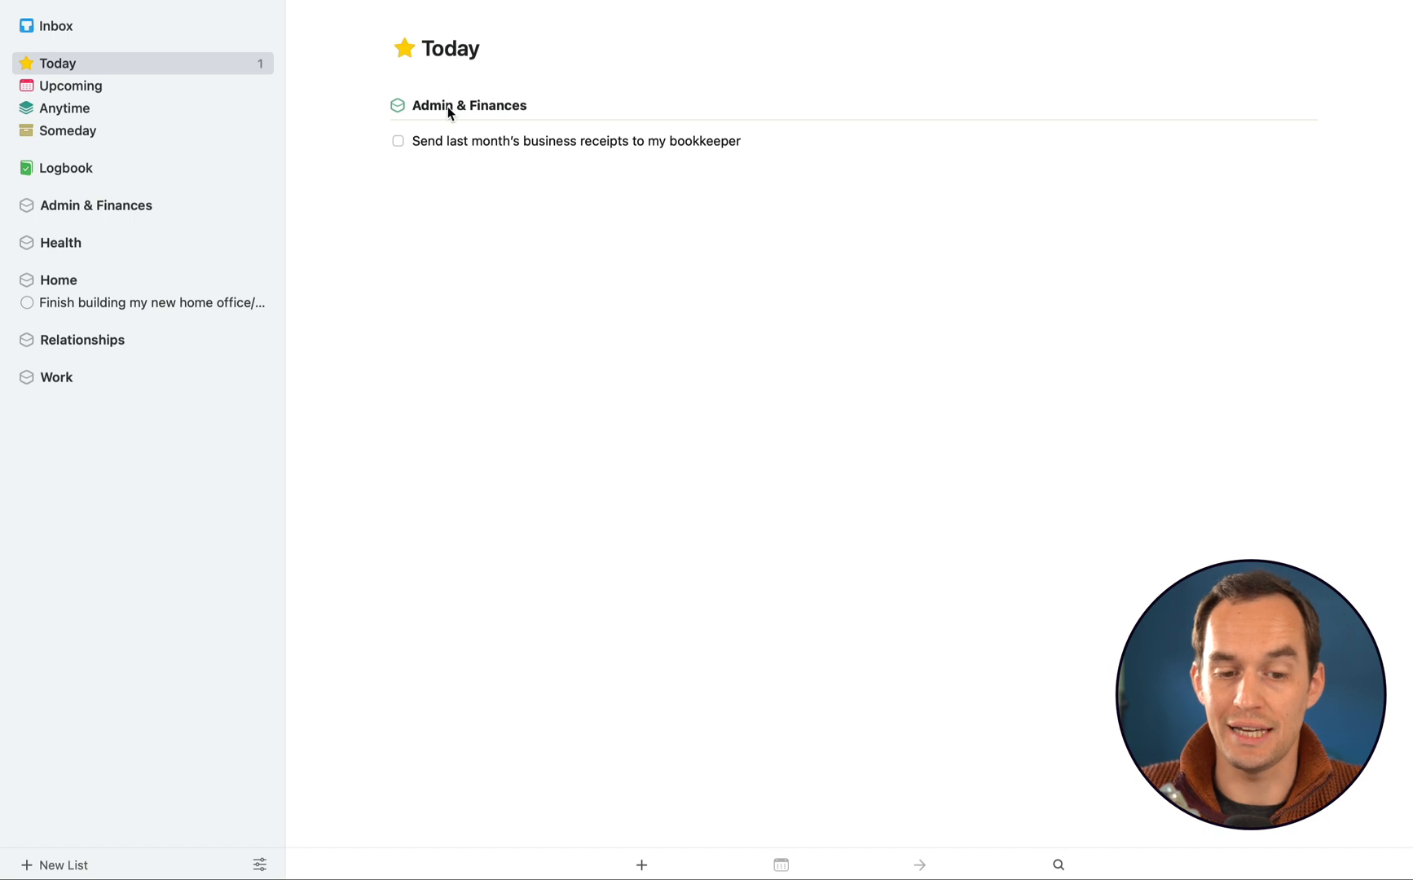
left_click(96, 203)
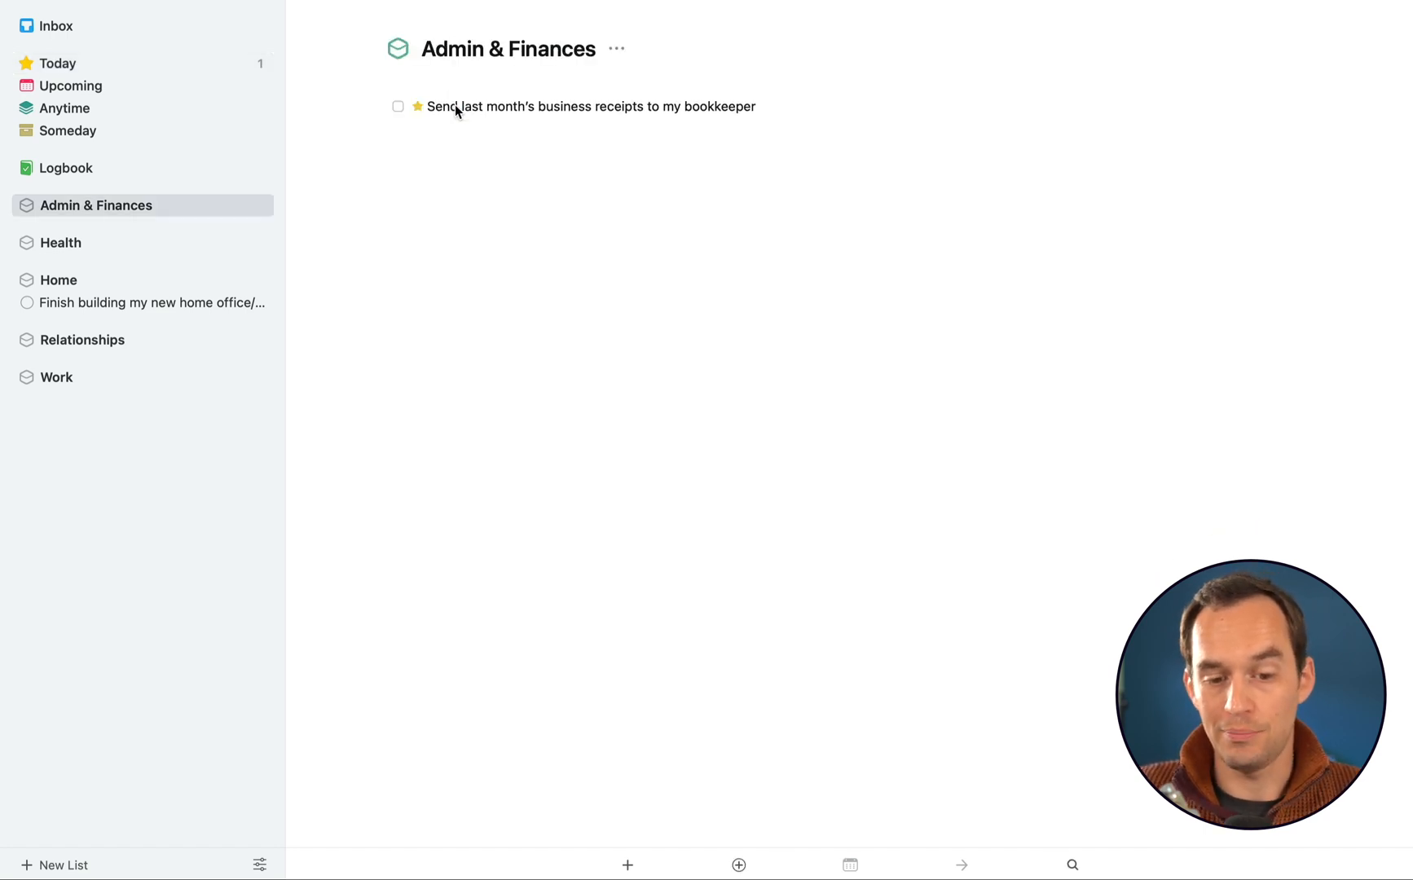
left_click(57, 62)
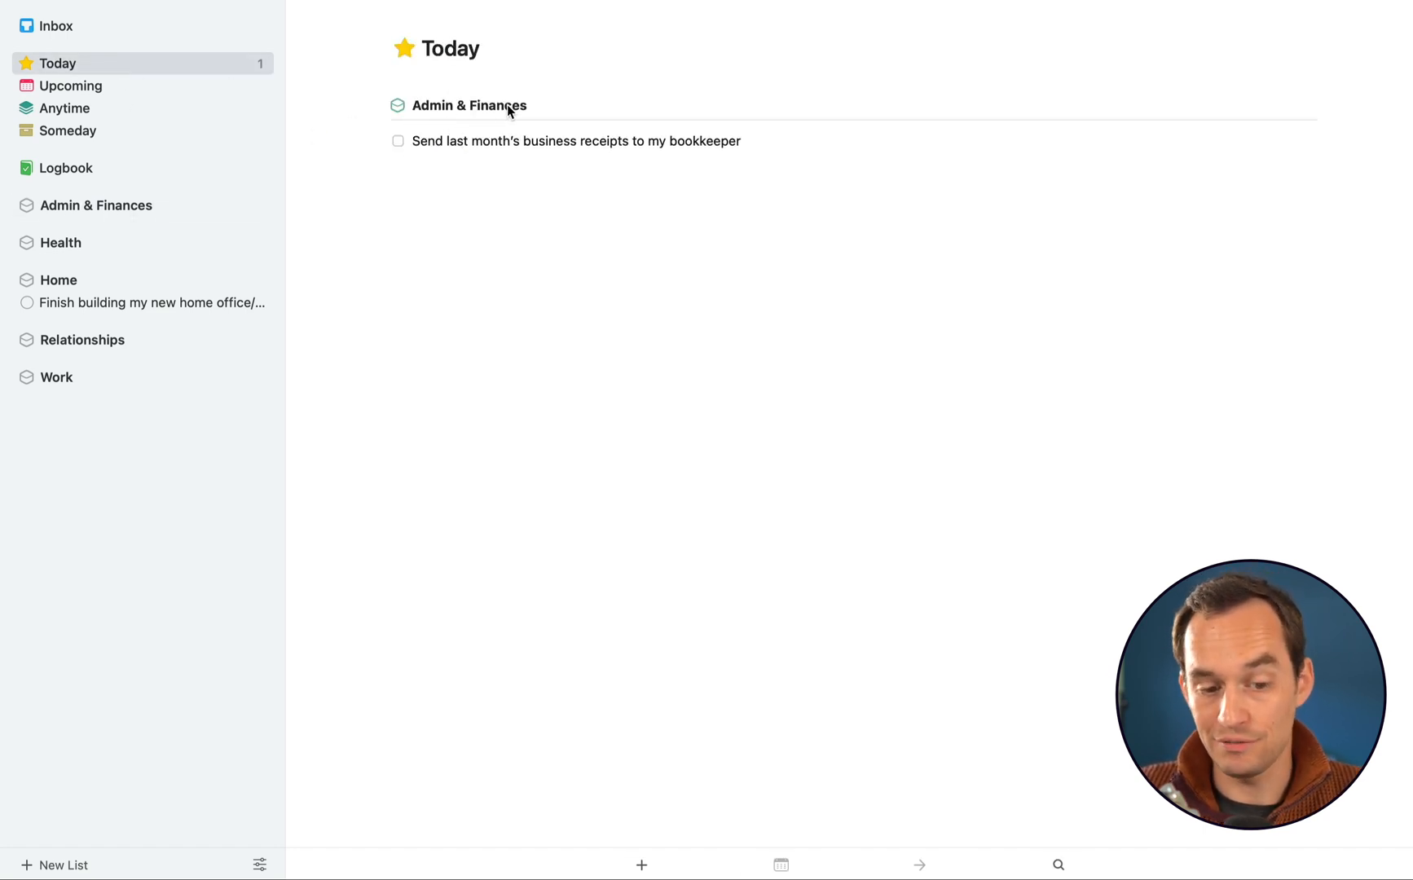
mouse_move(87, 352)
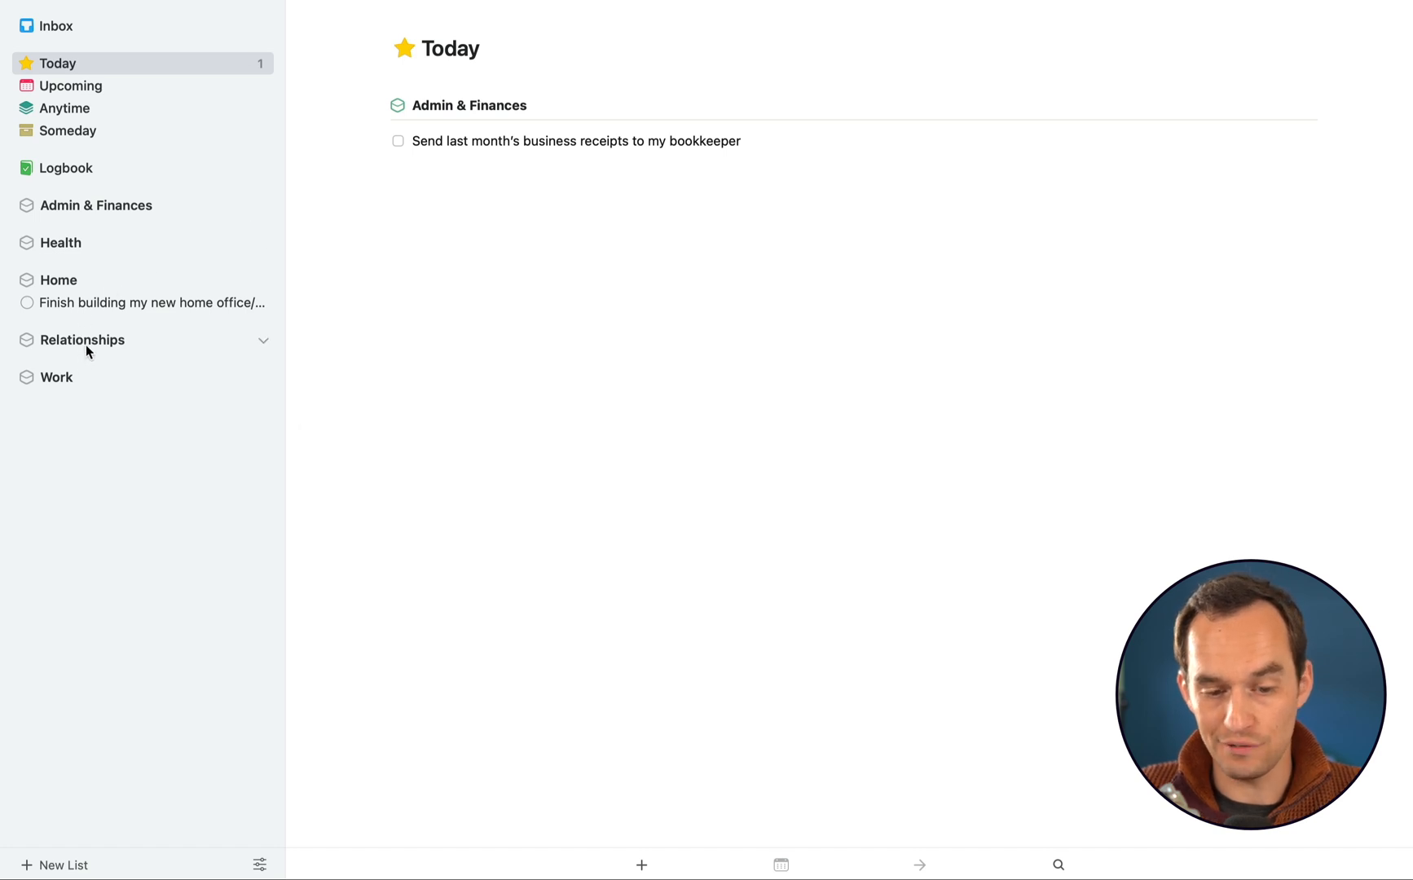
Schedule the invite grandma to dinner to-do in Relationships for today and view both to-dos in Today
left_click(81, 339)
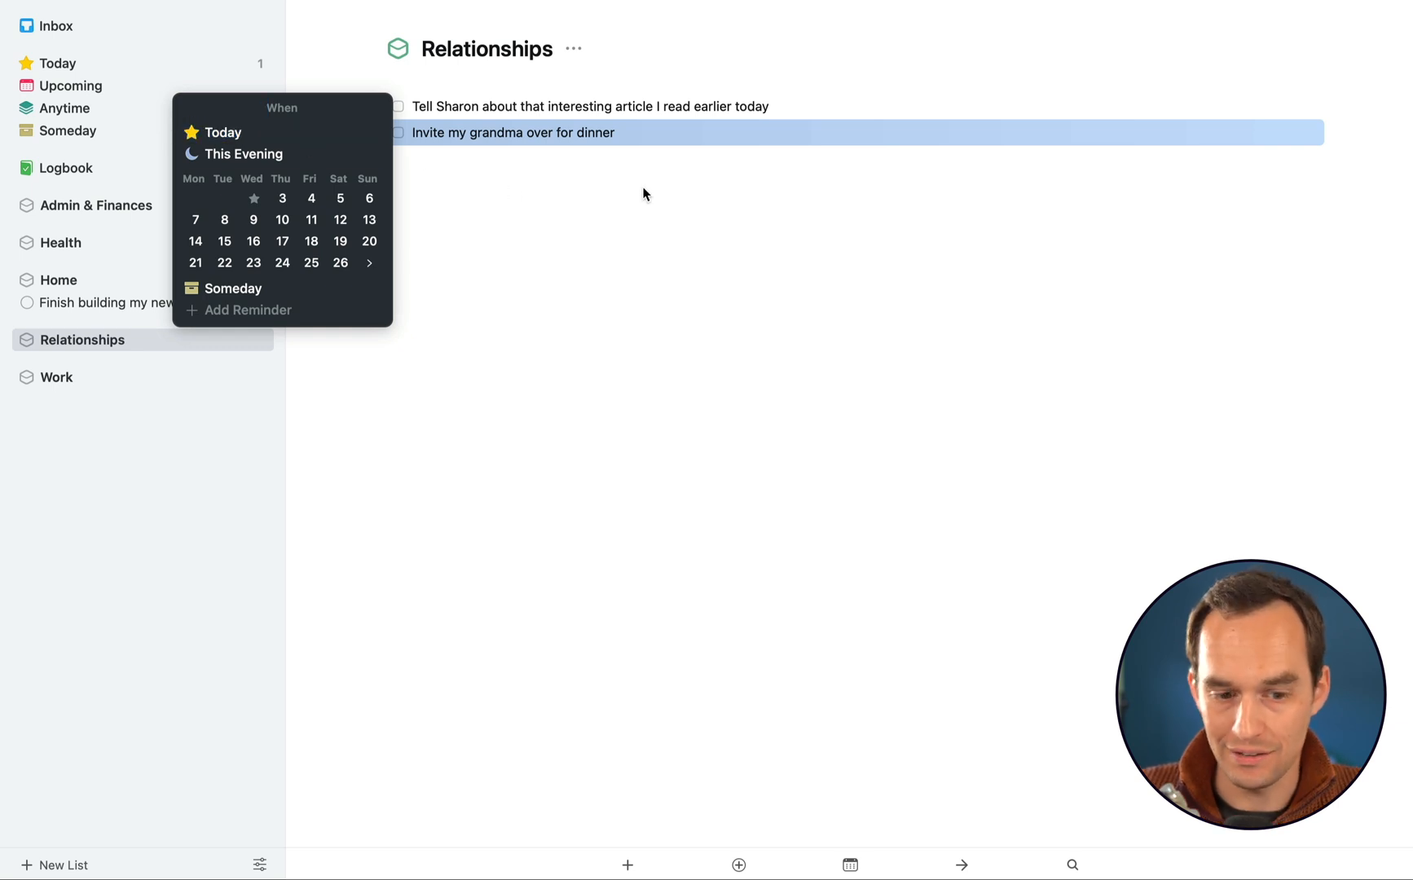
type("t")
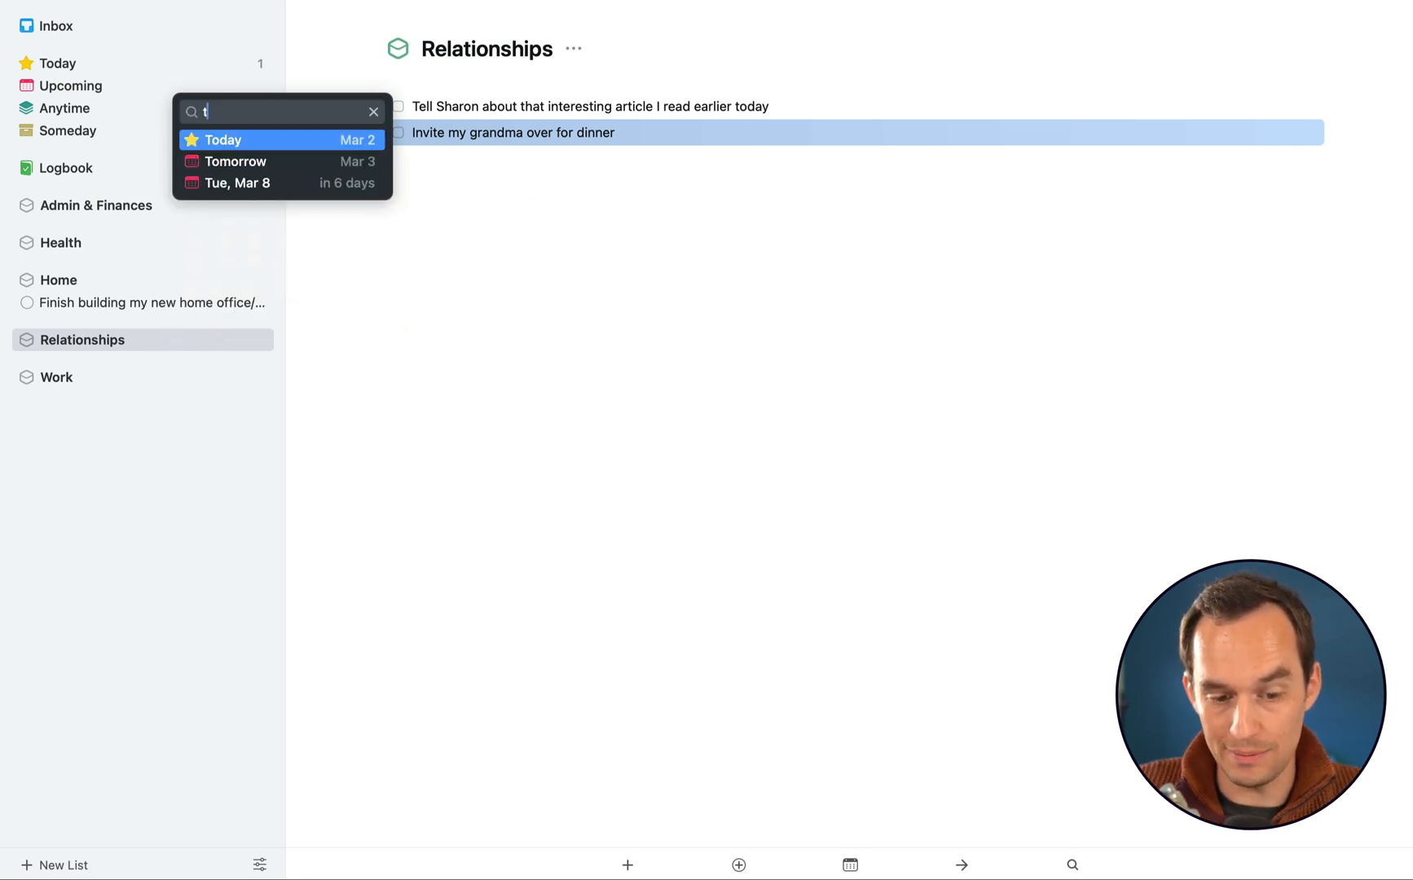
type("oday")
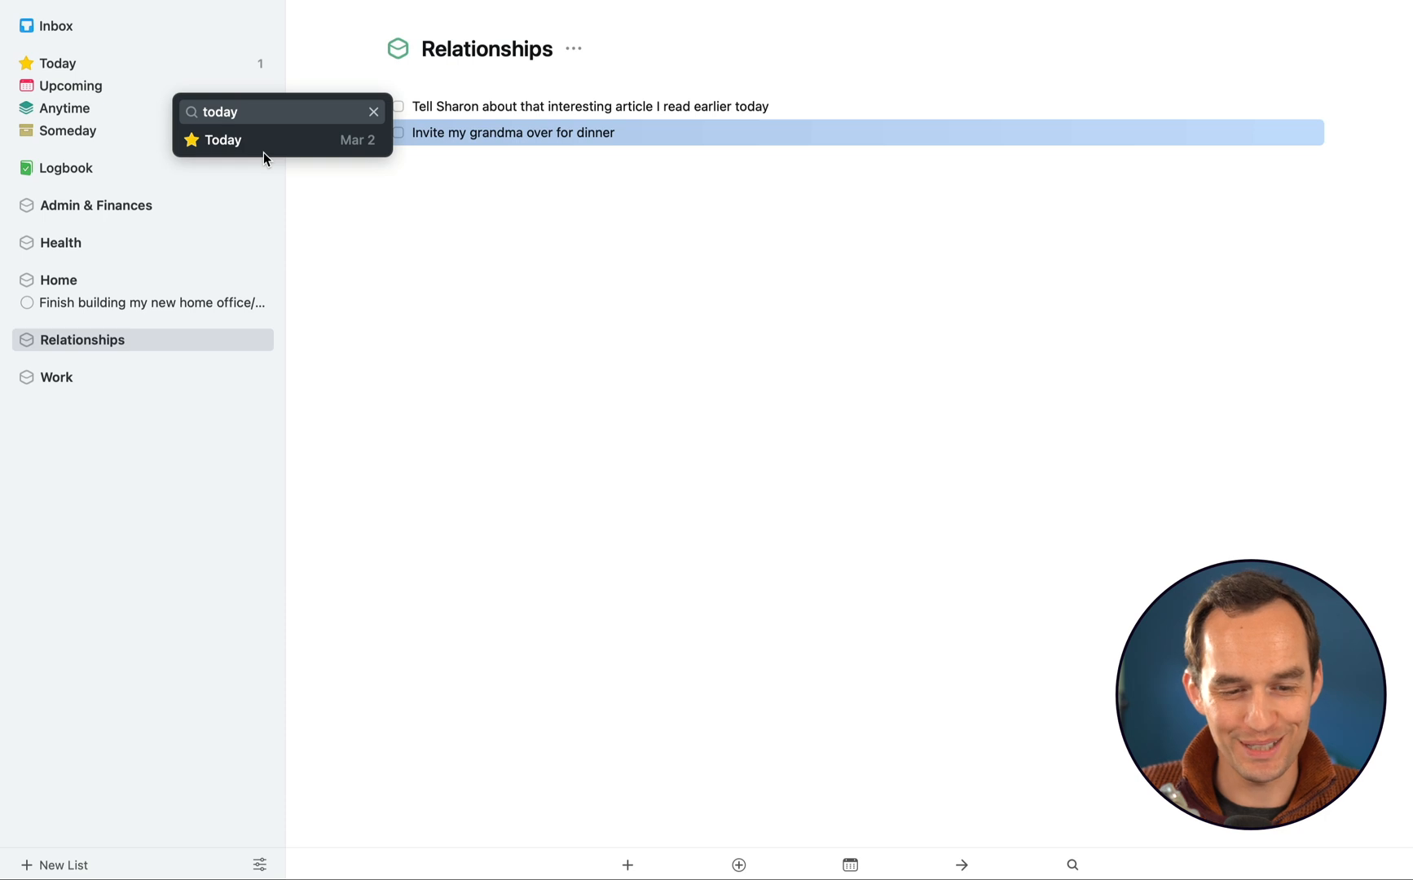
left_click(221, 140)
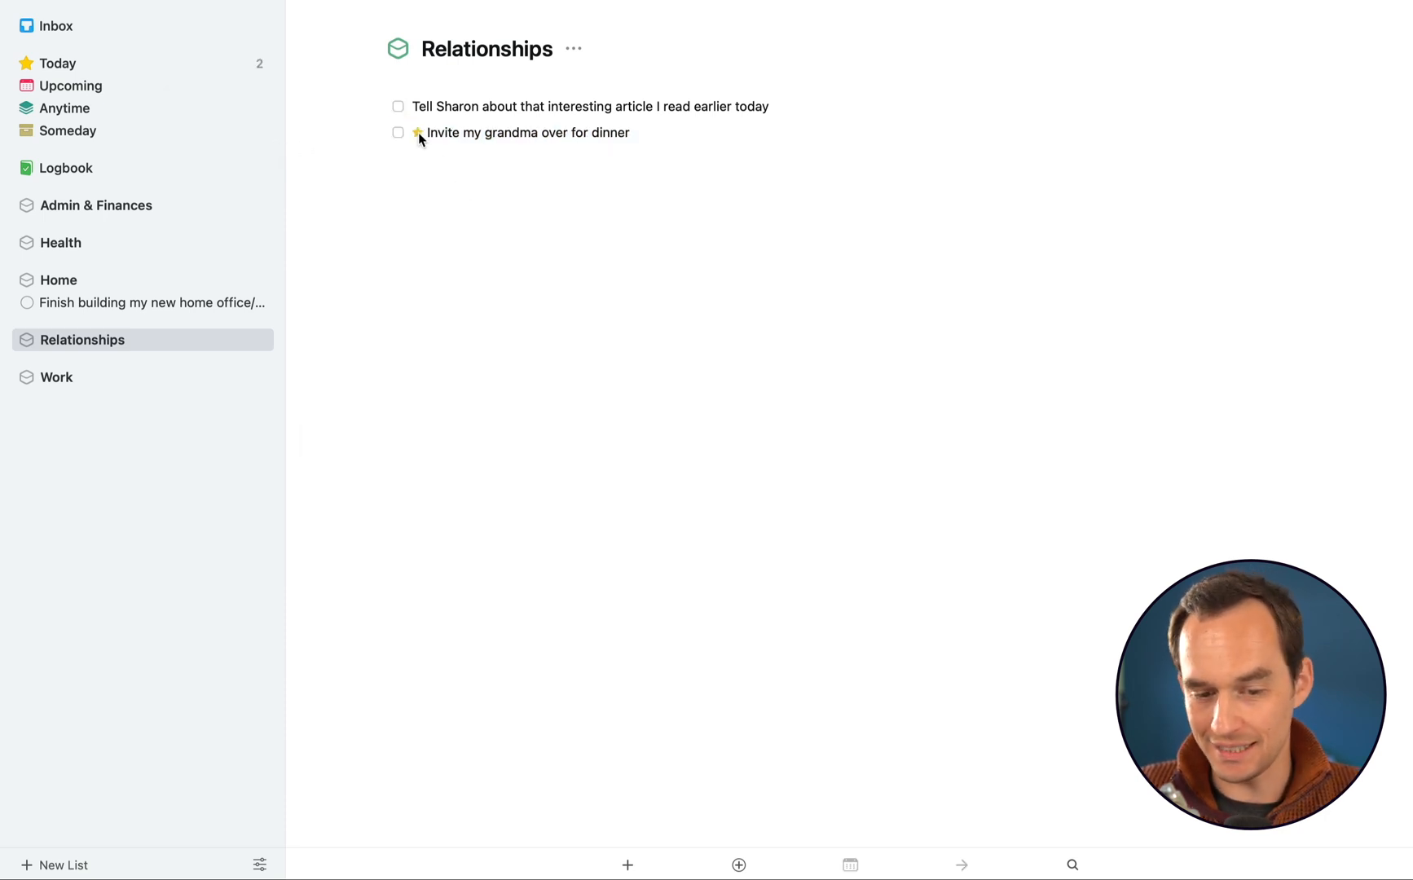
left_click(57, 62)
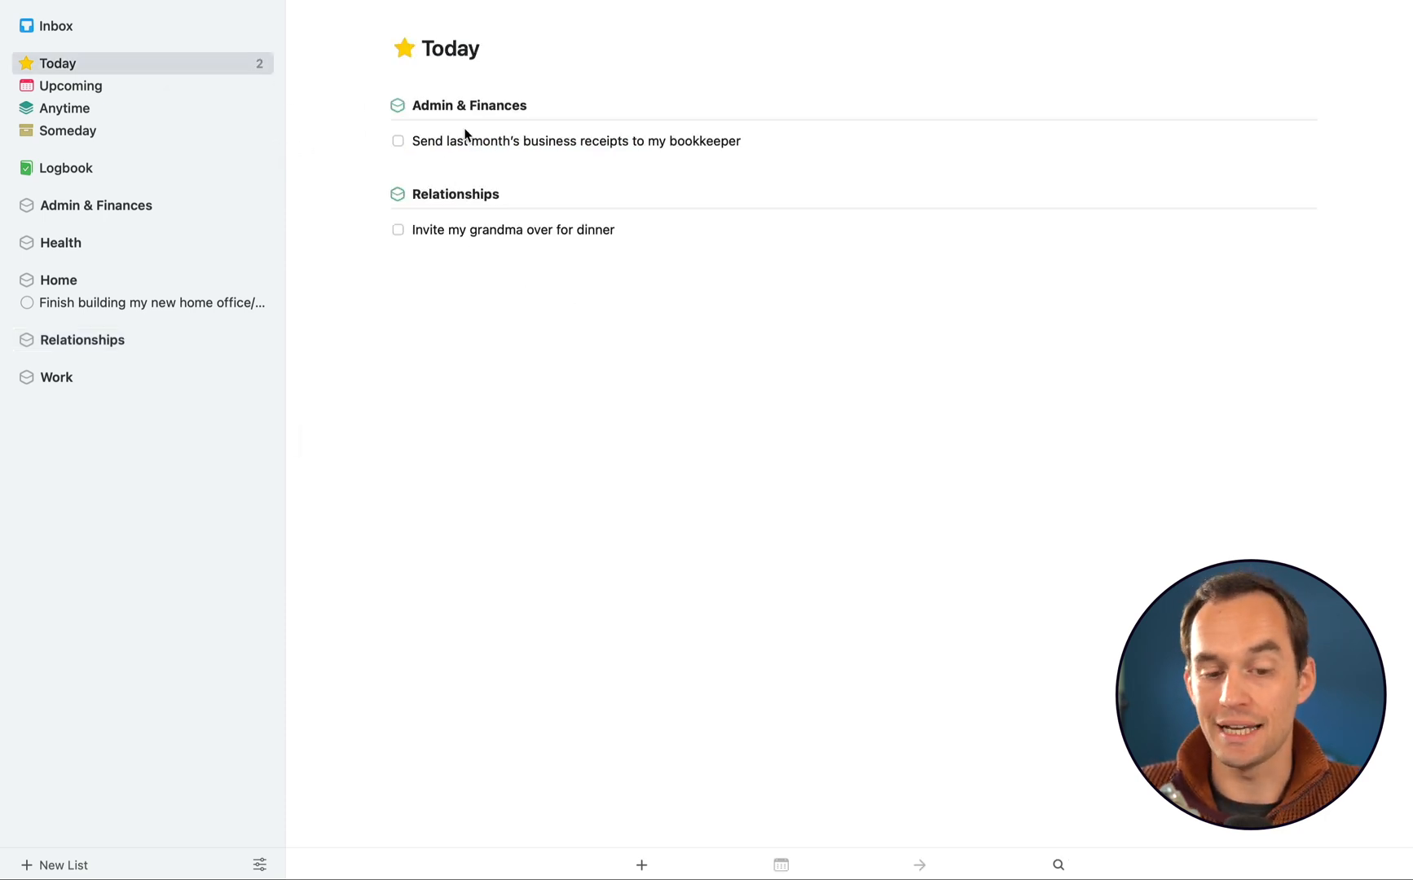
mouse_move(530, 268)
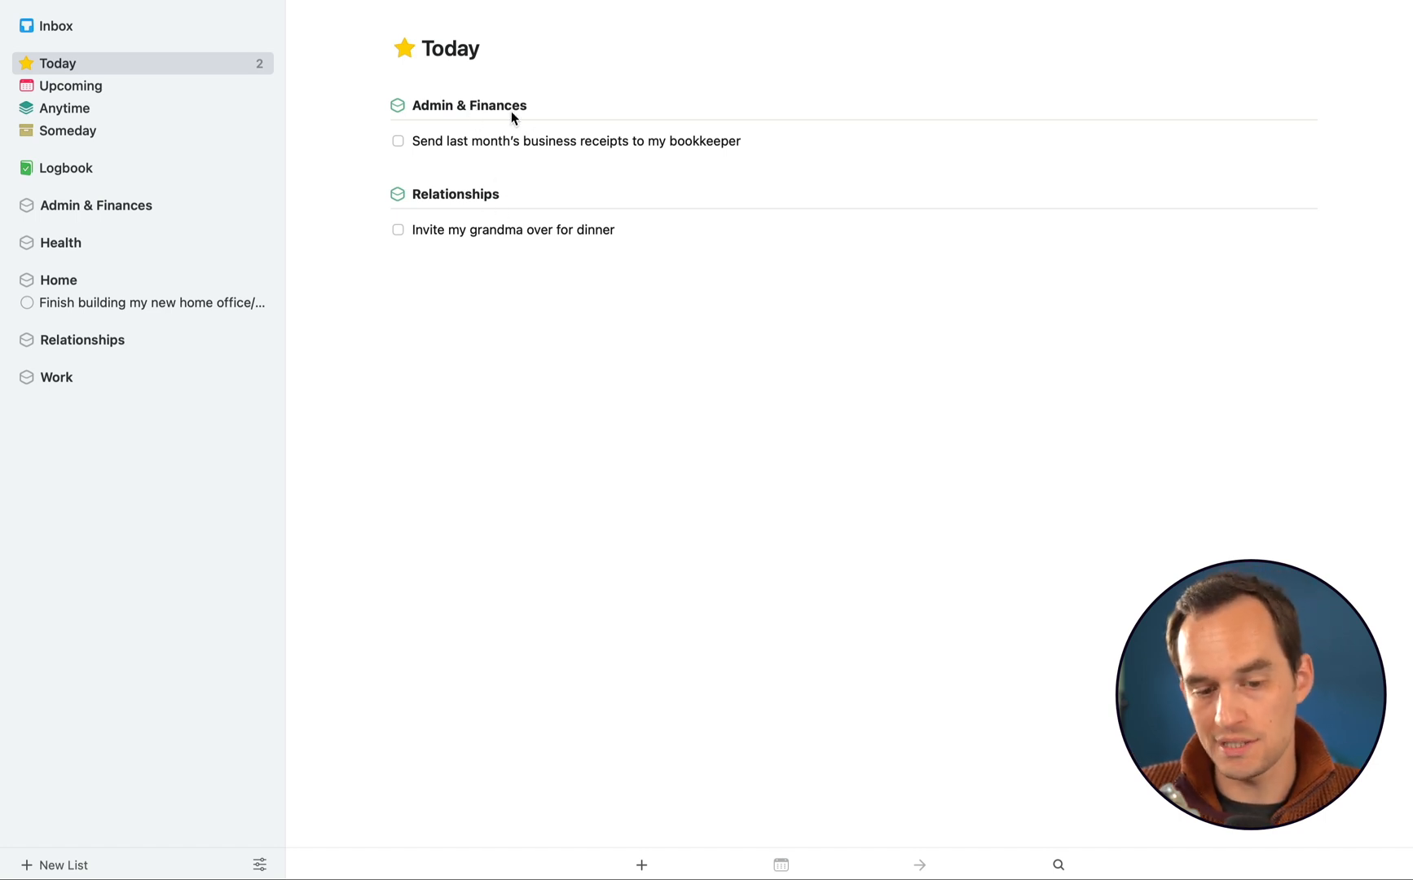
mouse_move(569, 243)
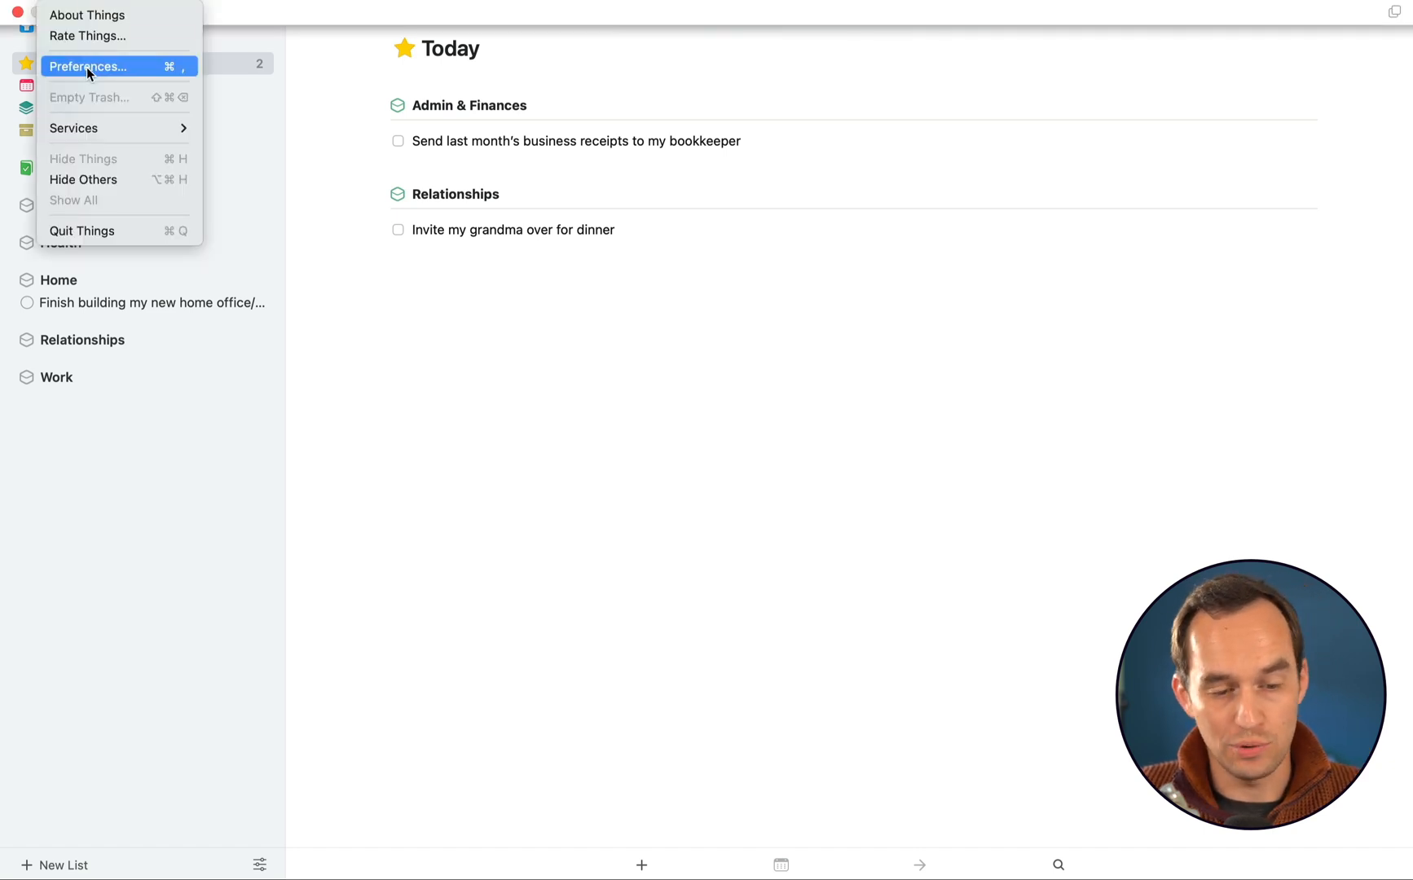
In Preferences, toggle grouping of Today to-dos by area off and back on, then close the settings
left_click(88, 65)
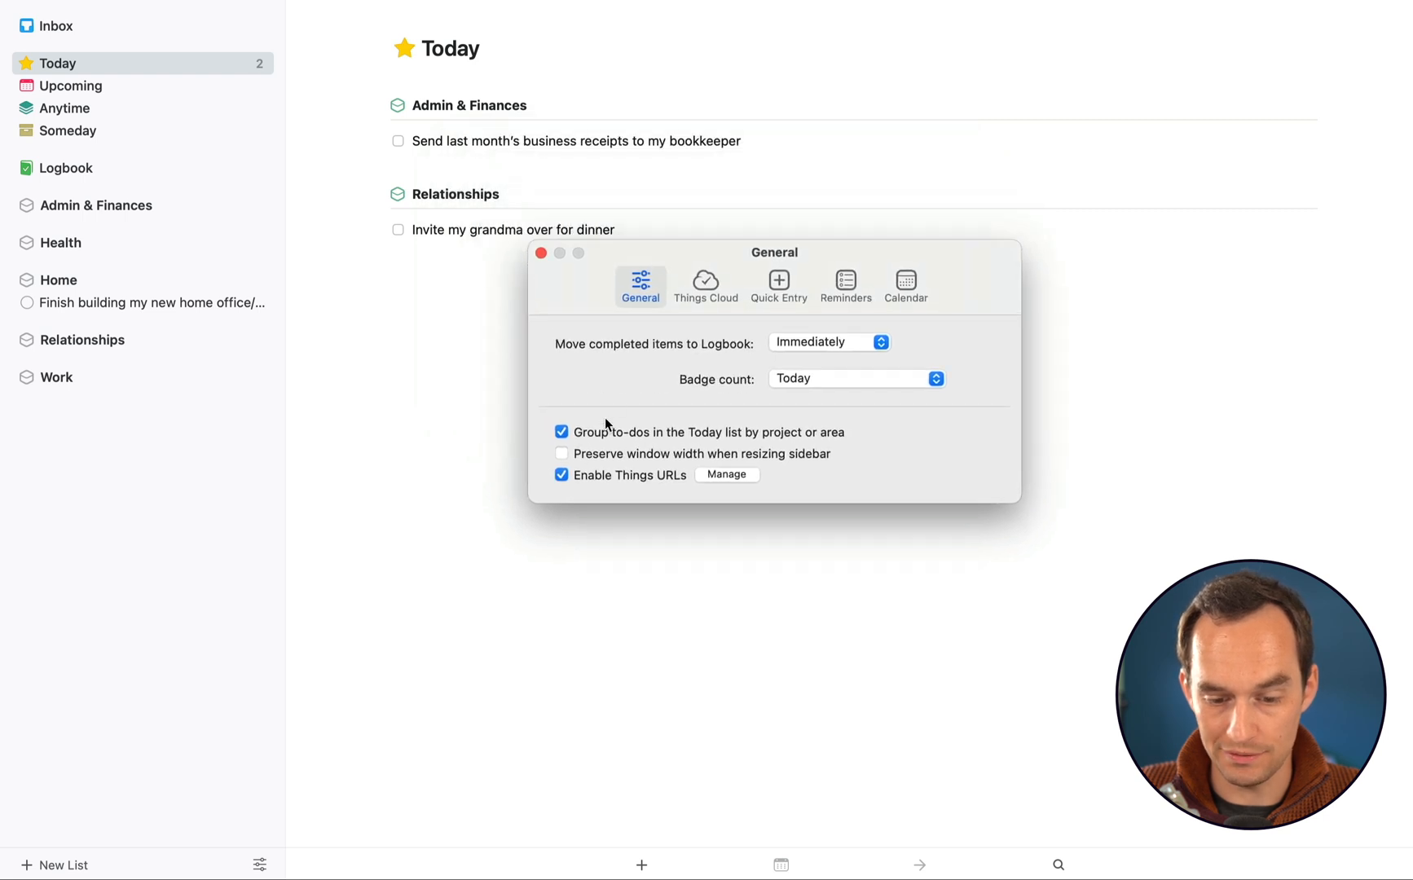
mouse_move(944, 271)
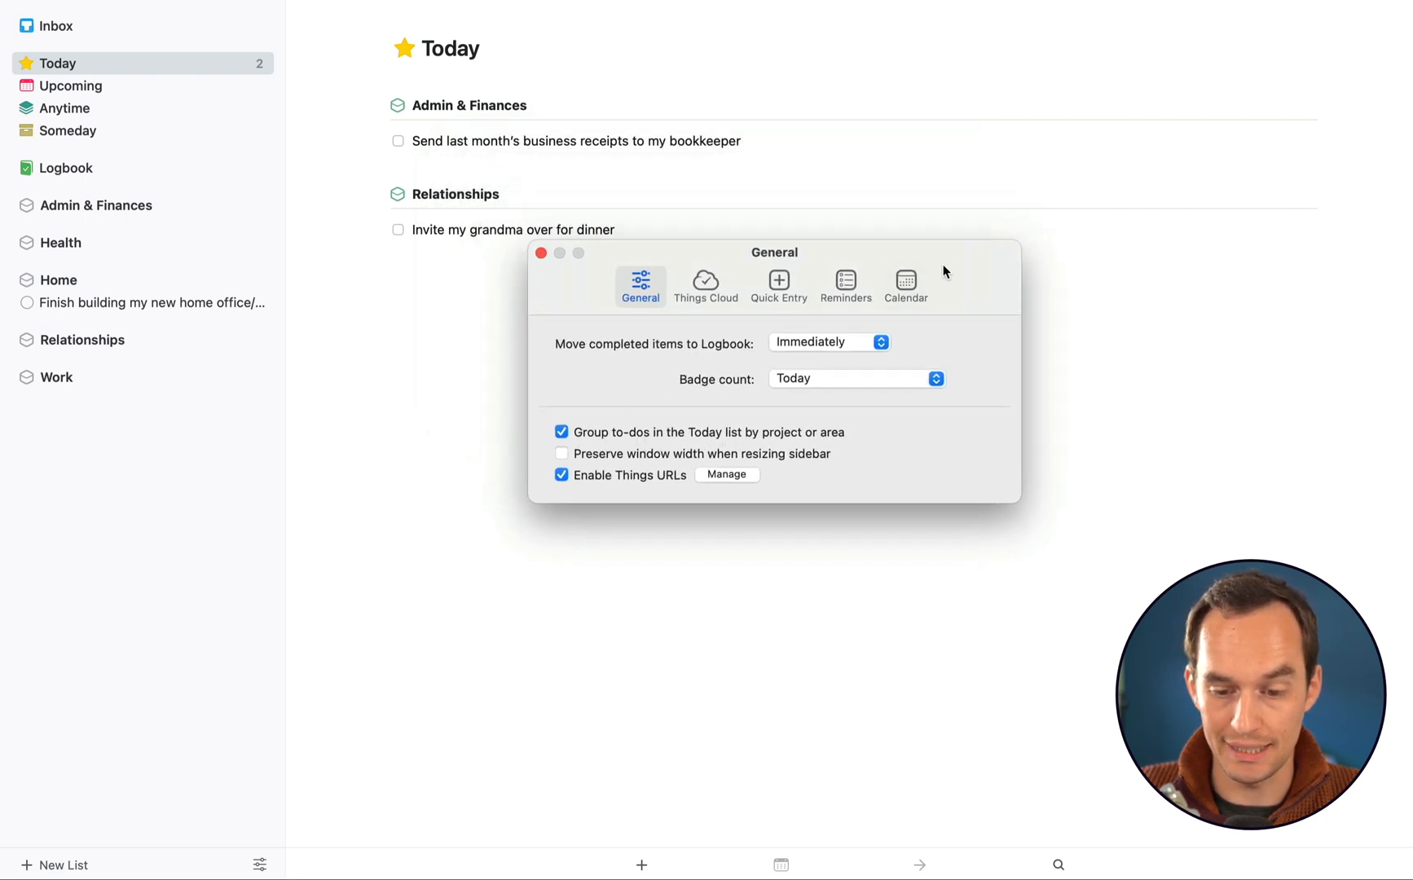
left_click(561, 432)
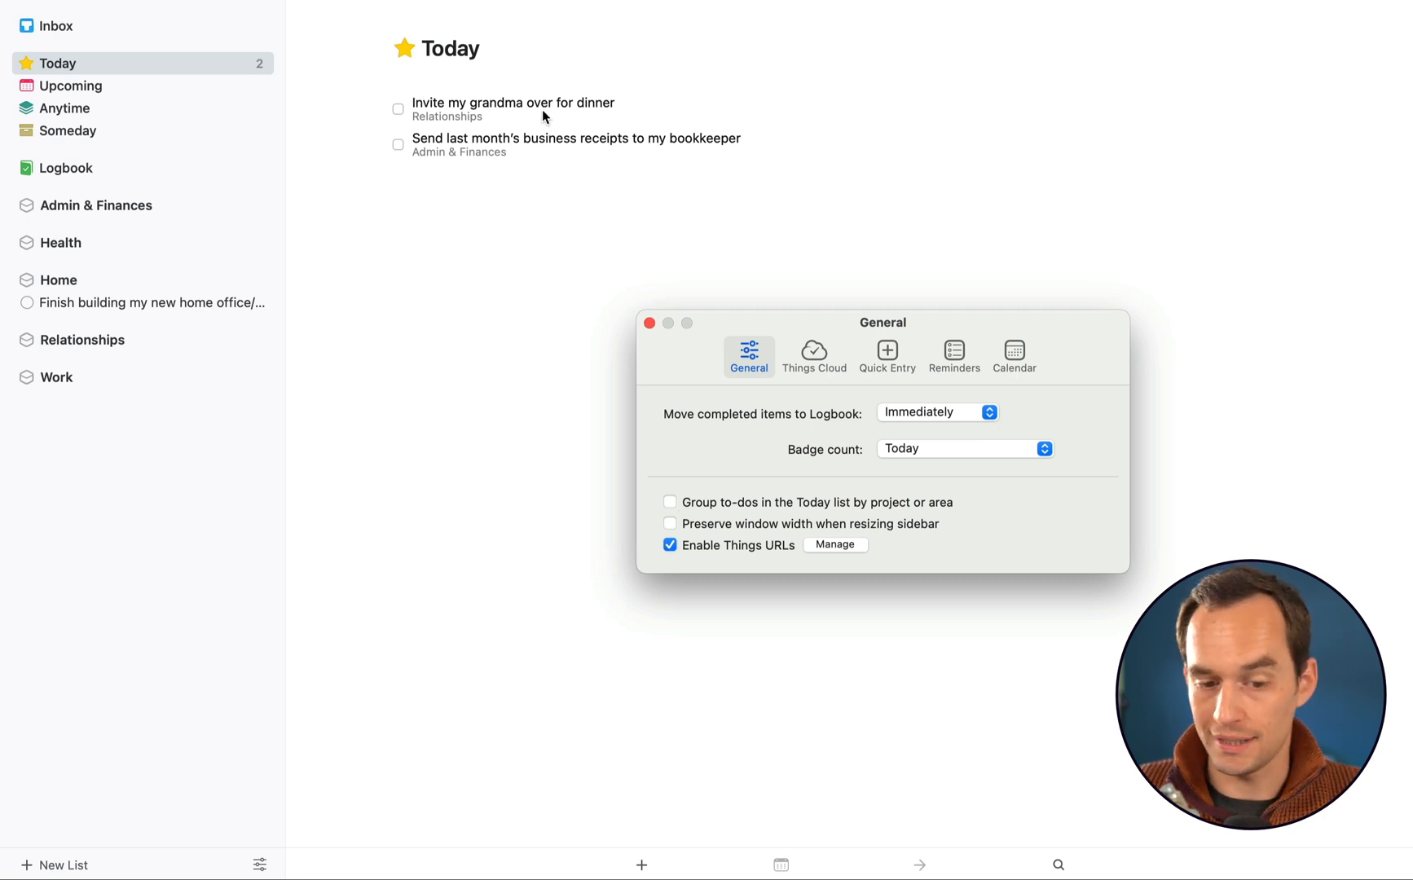
mouse_move(479, 167)
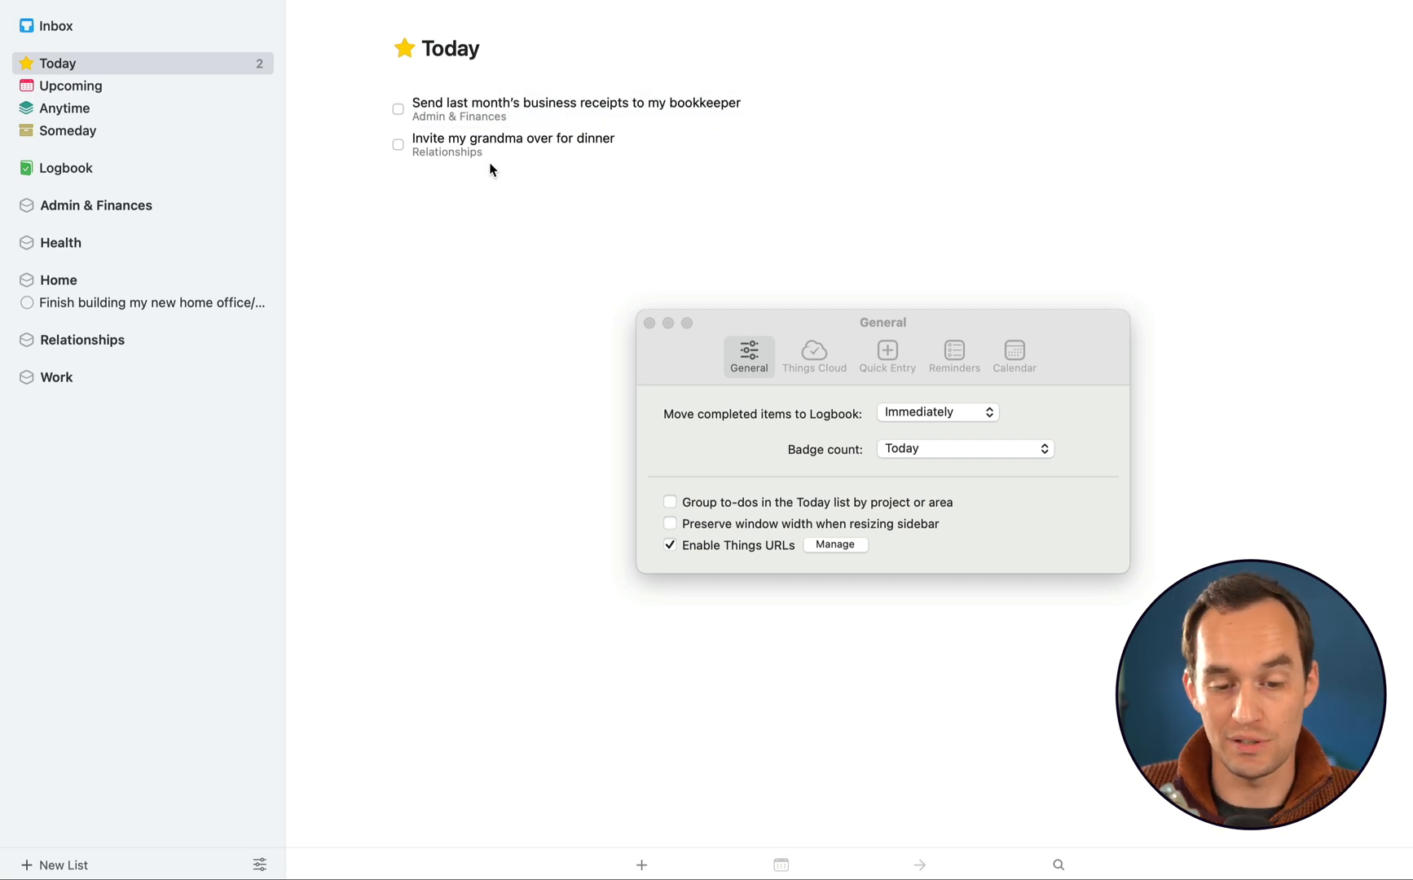
left_click(670, 502)
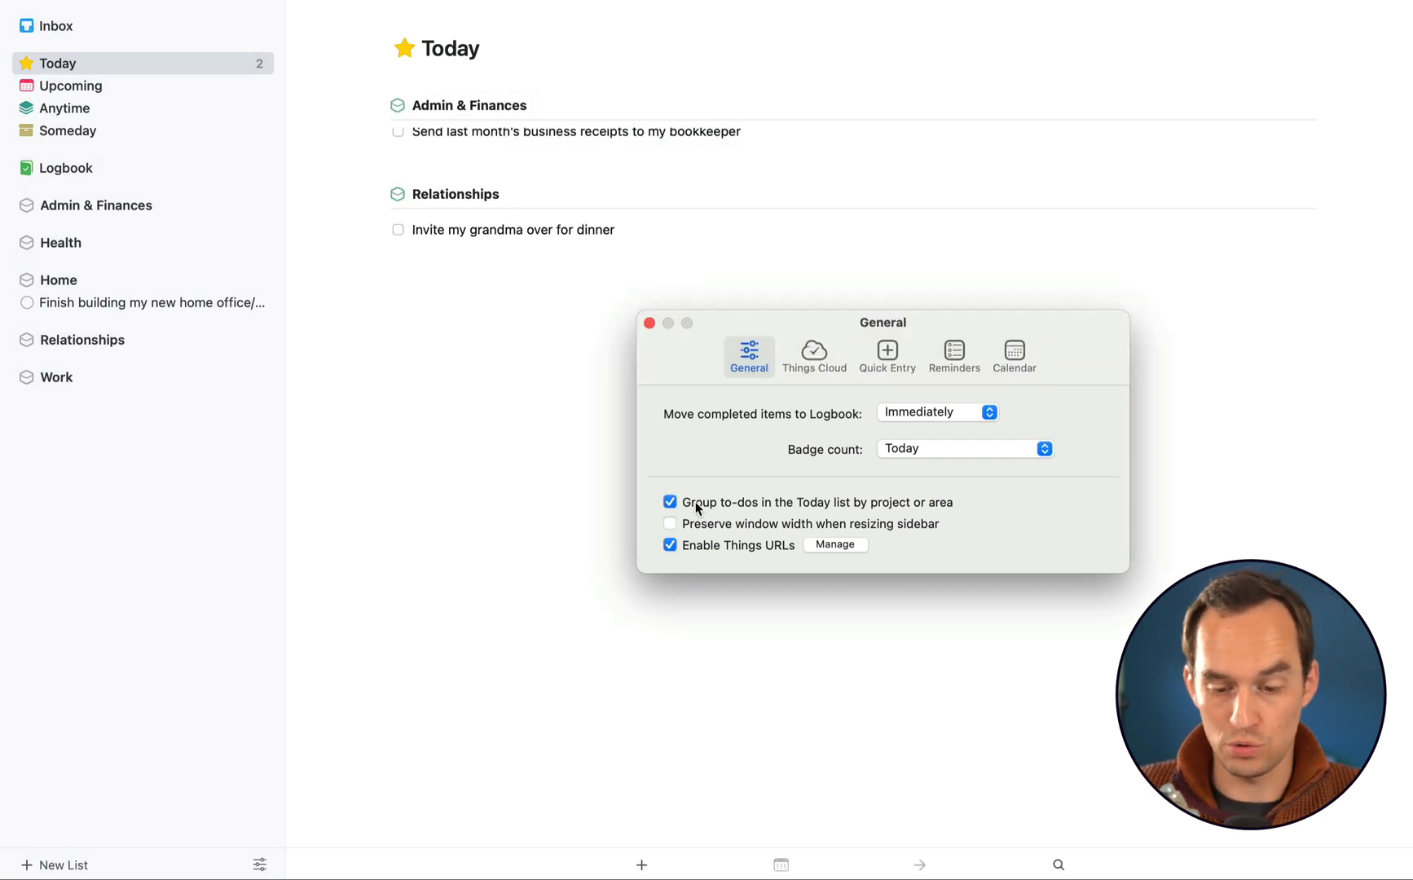
left_click(649, 323)
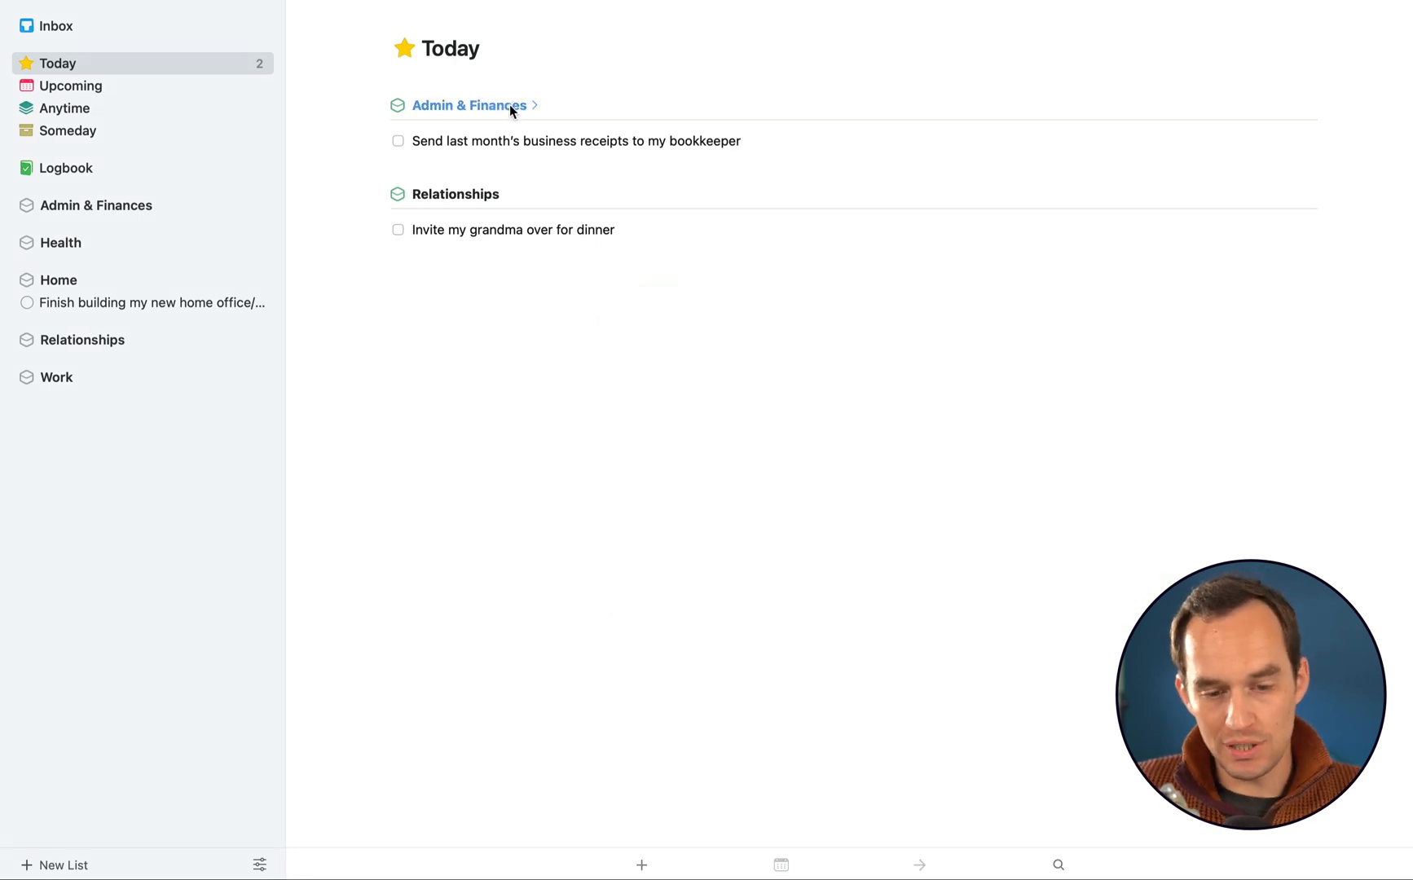
mouse_move(538, 162)
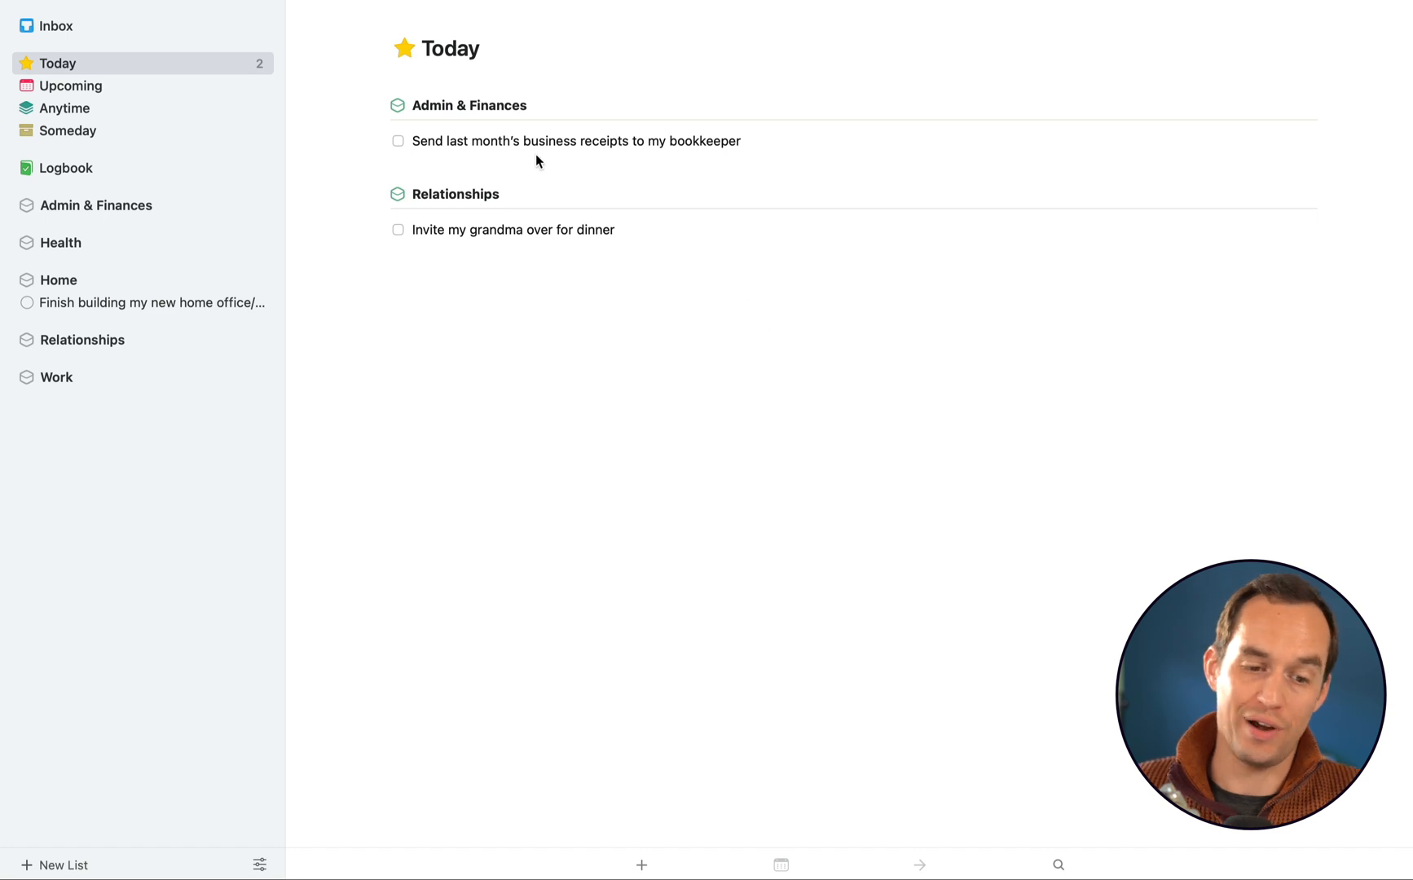
mouse_move(618, 191)
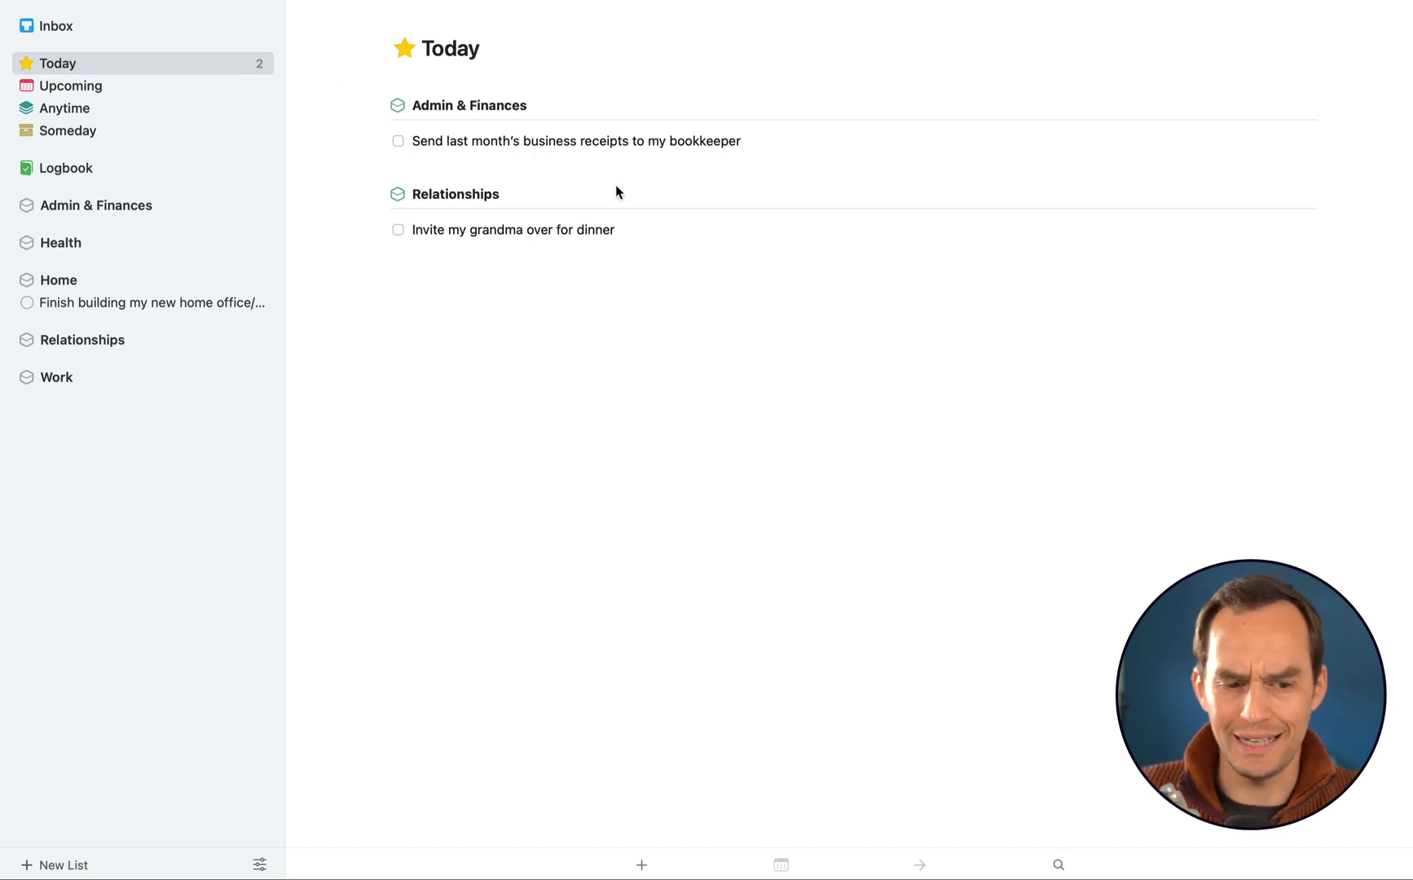
mouse_move(94, 205)
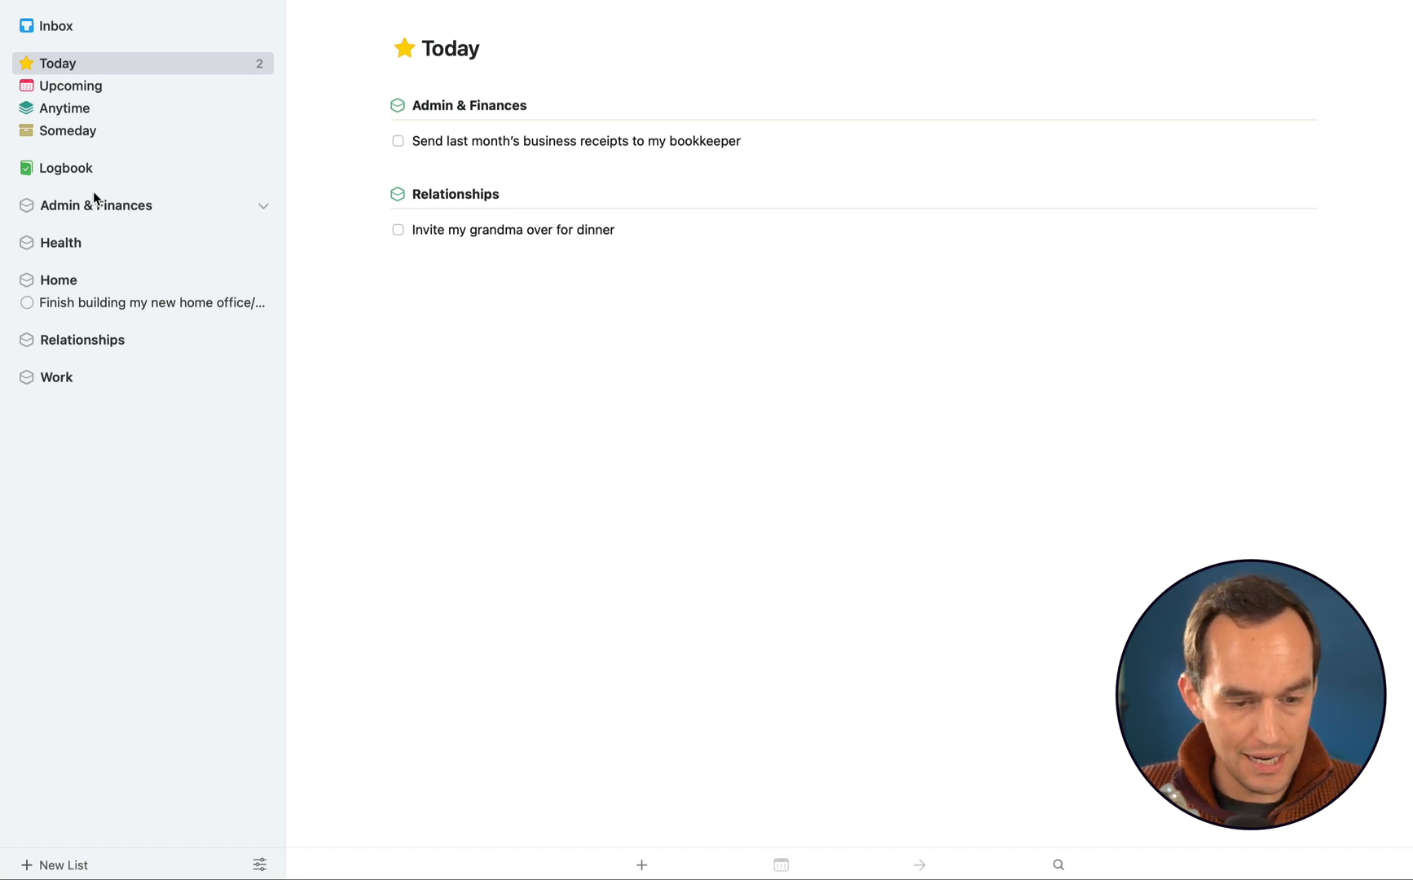
Clear the today date from the bookkeeper receipts to-do so it leaves the Today list
left_click(573, 141)
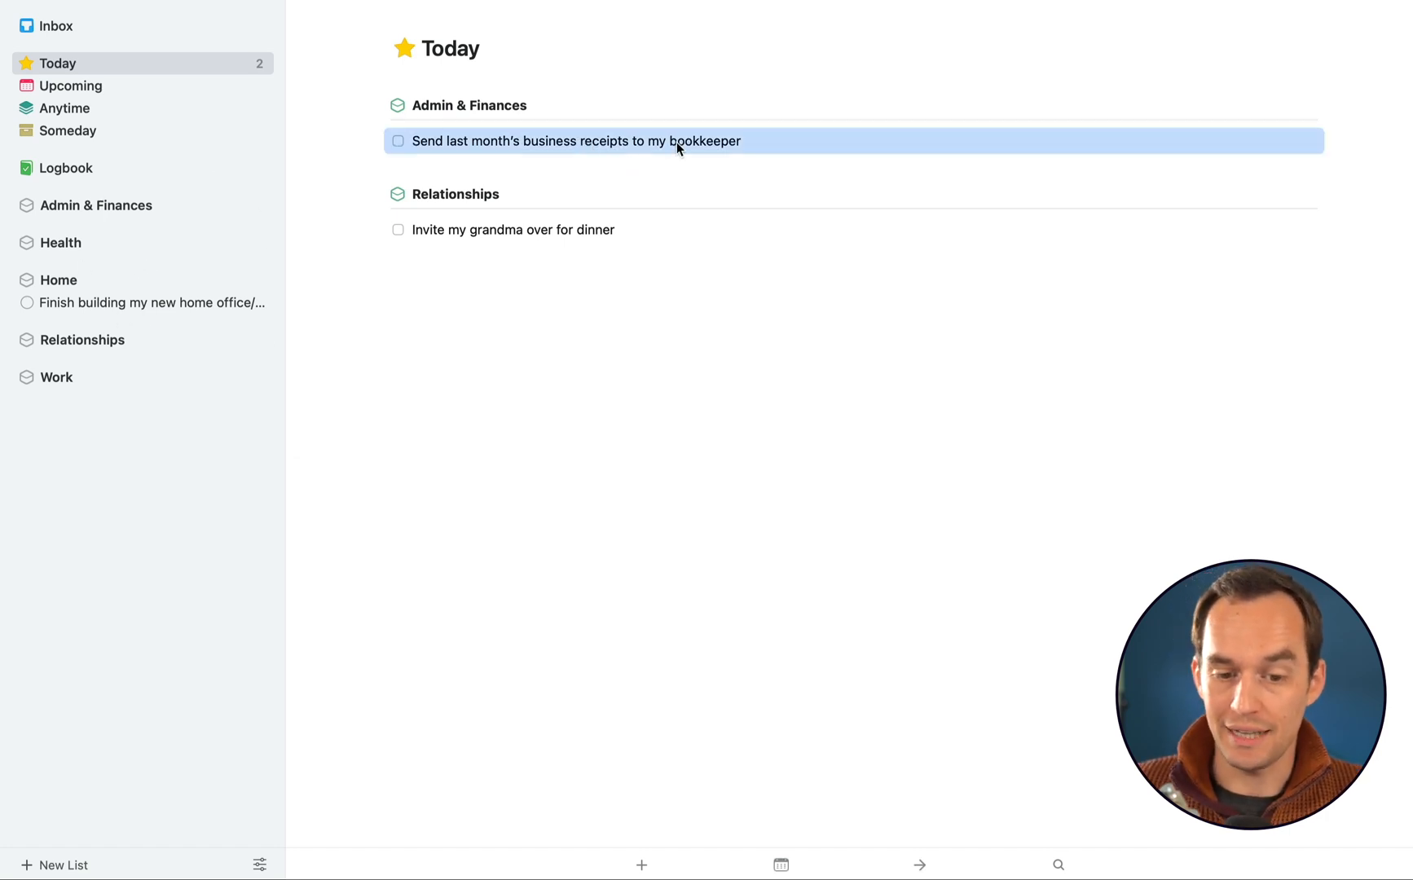
mouse_move(718, 146)
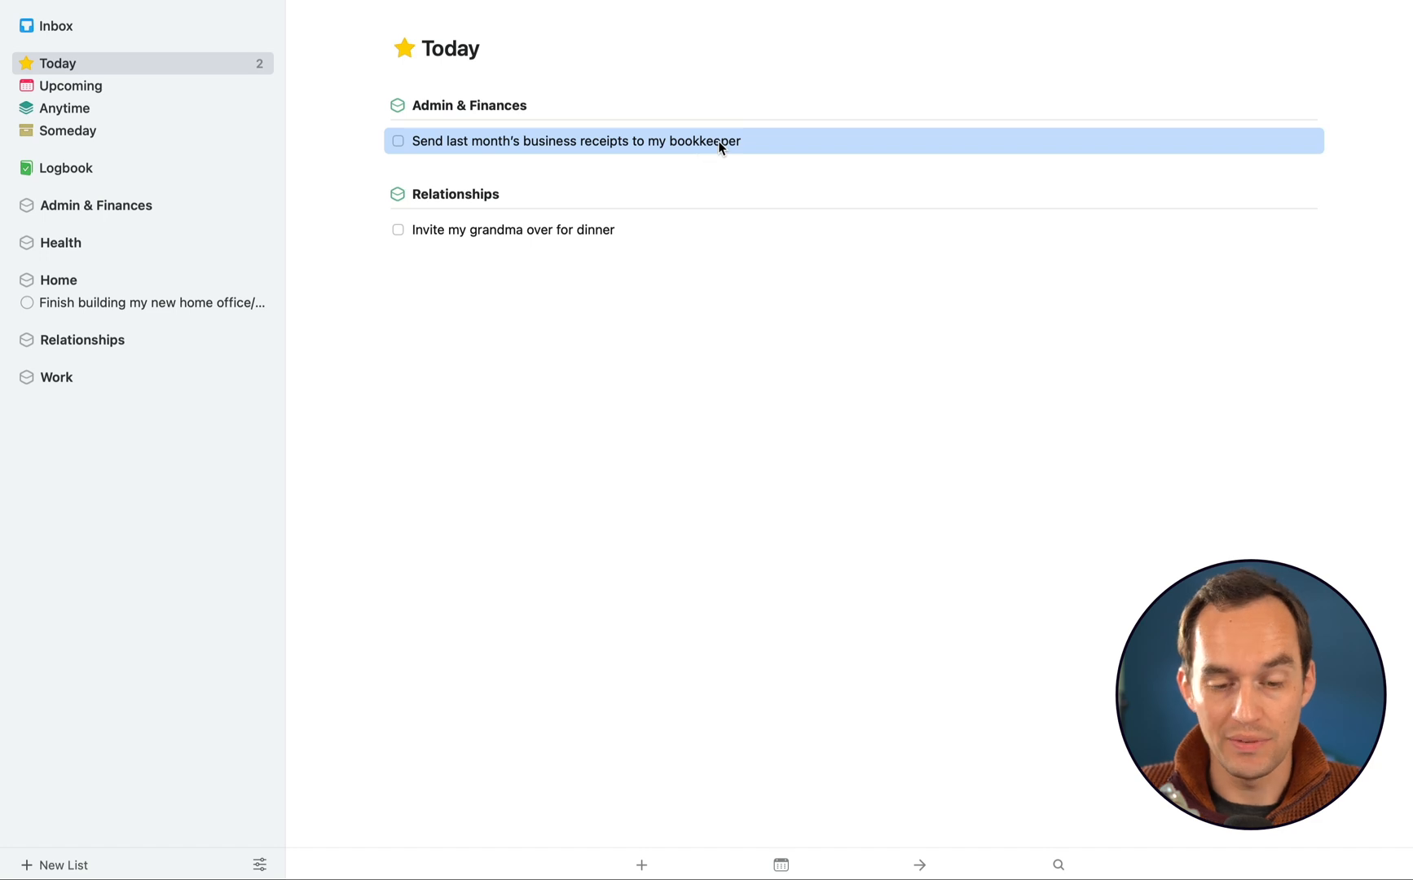
mouse_move(741, 141)
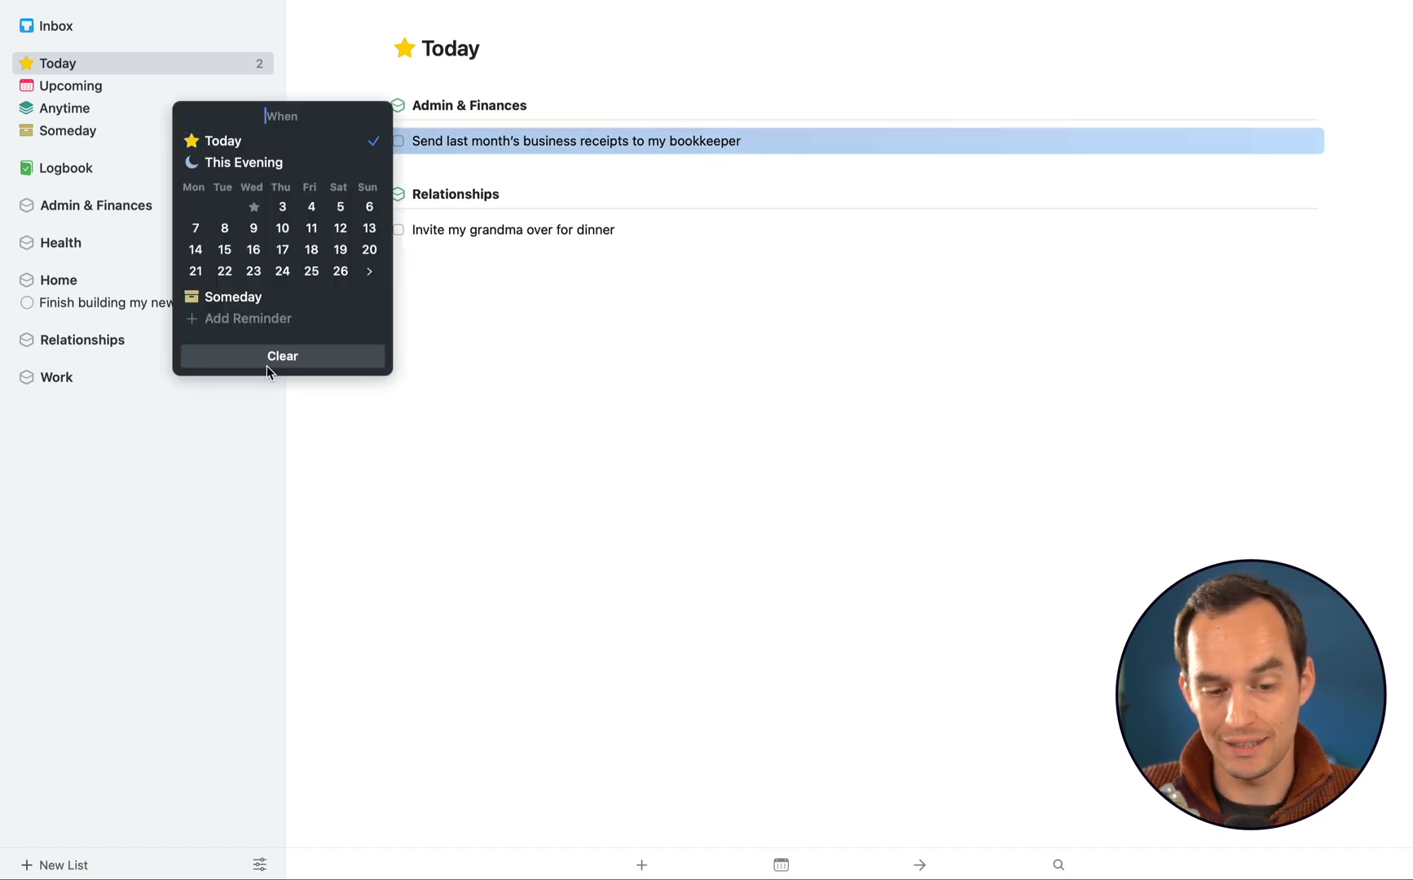
left_click(282, 355)
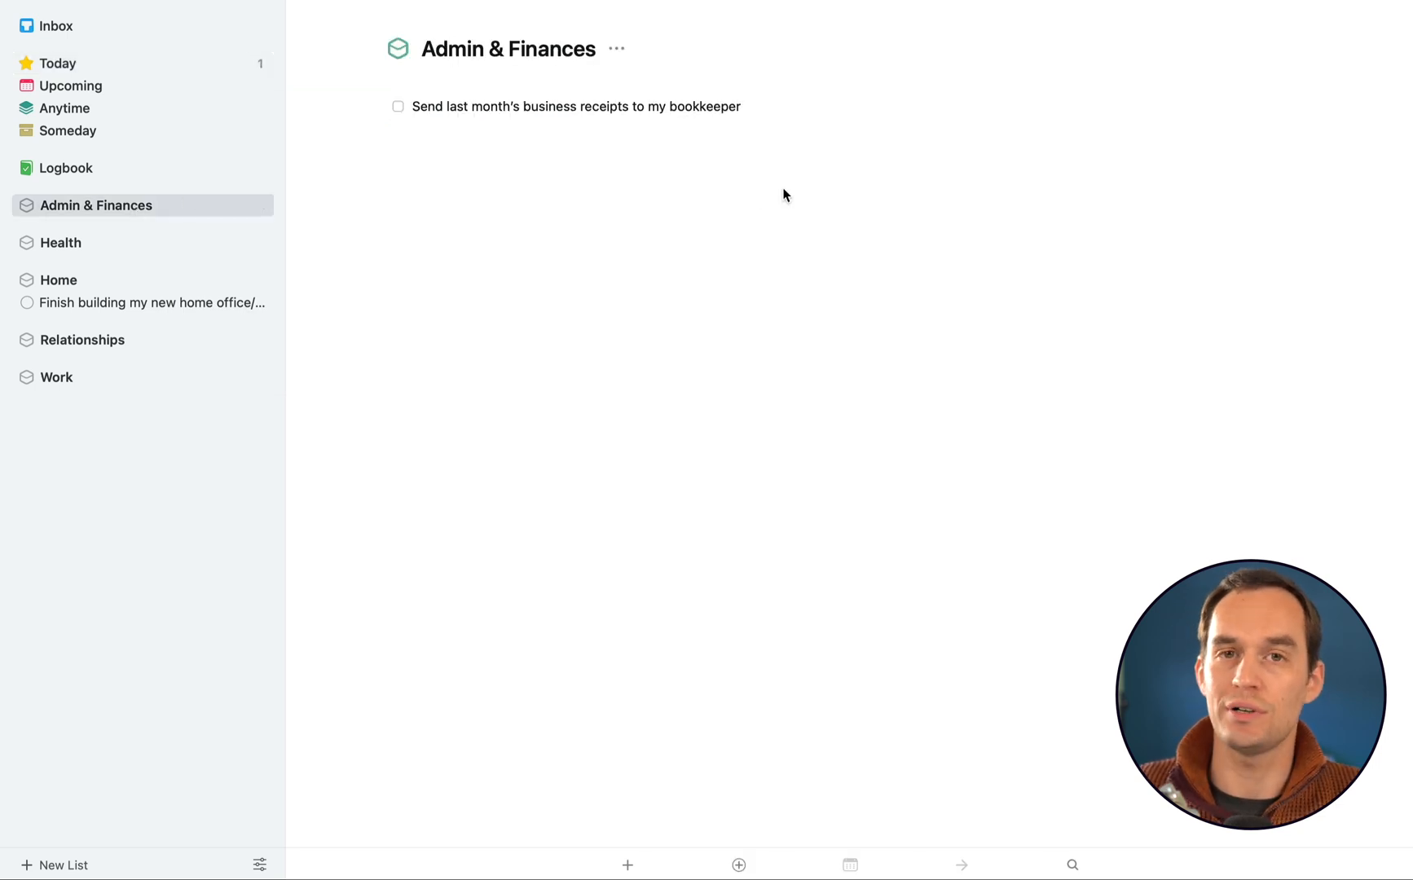
mouse_move(620, 81)
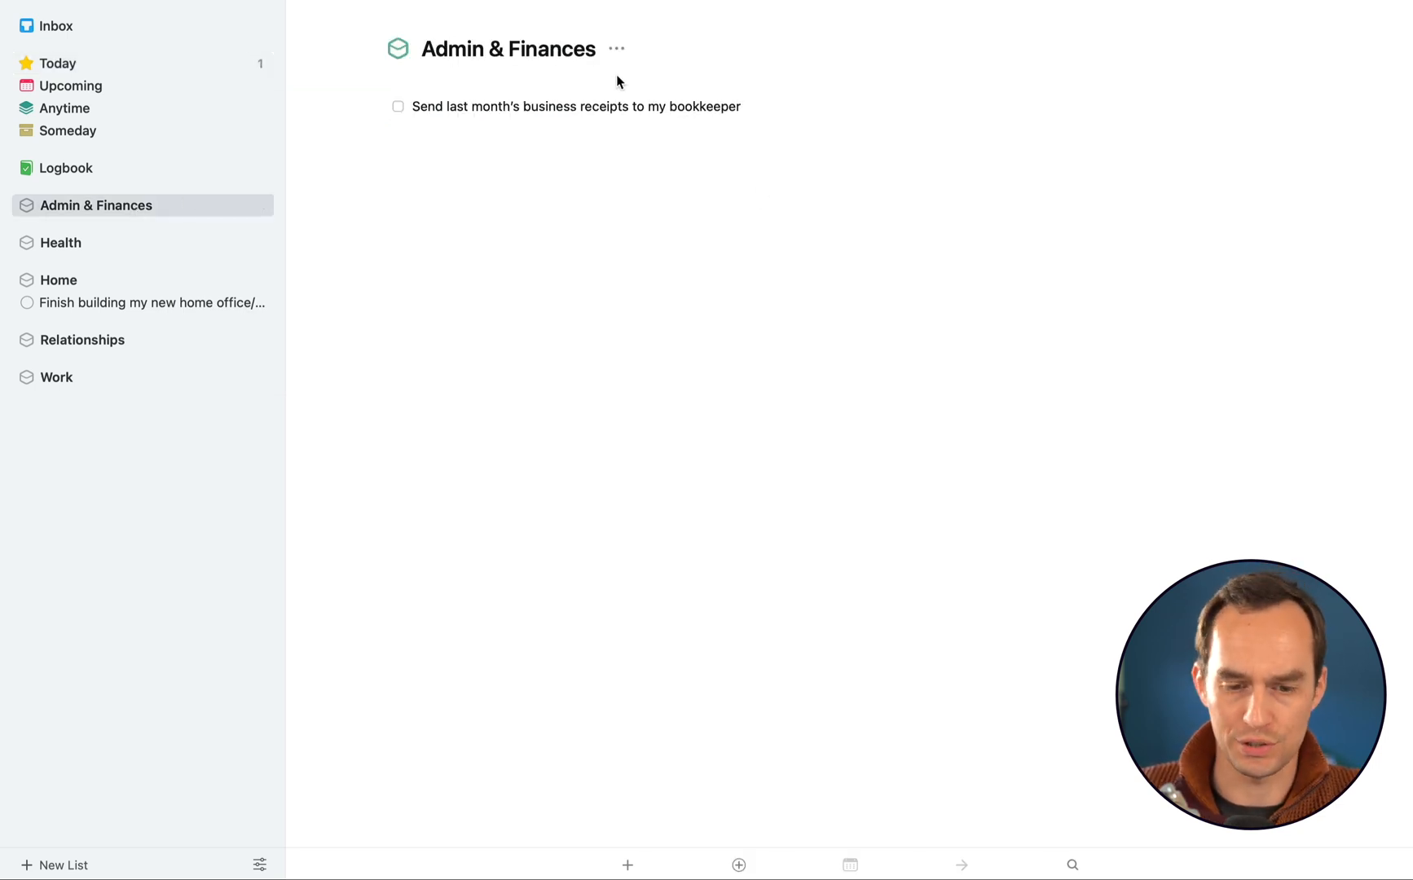
Expand the bookkeeper receipts to-do in Admin & Finances to edit its details
left_click(567, 105)
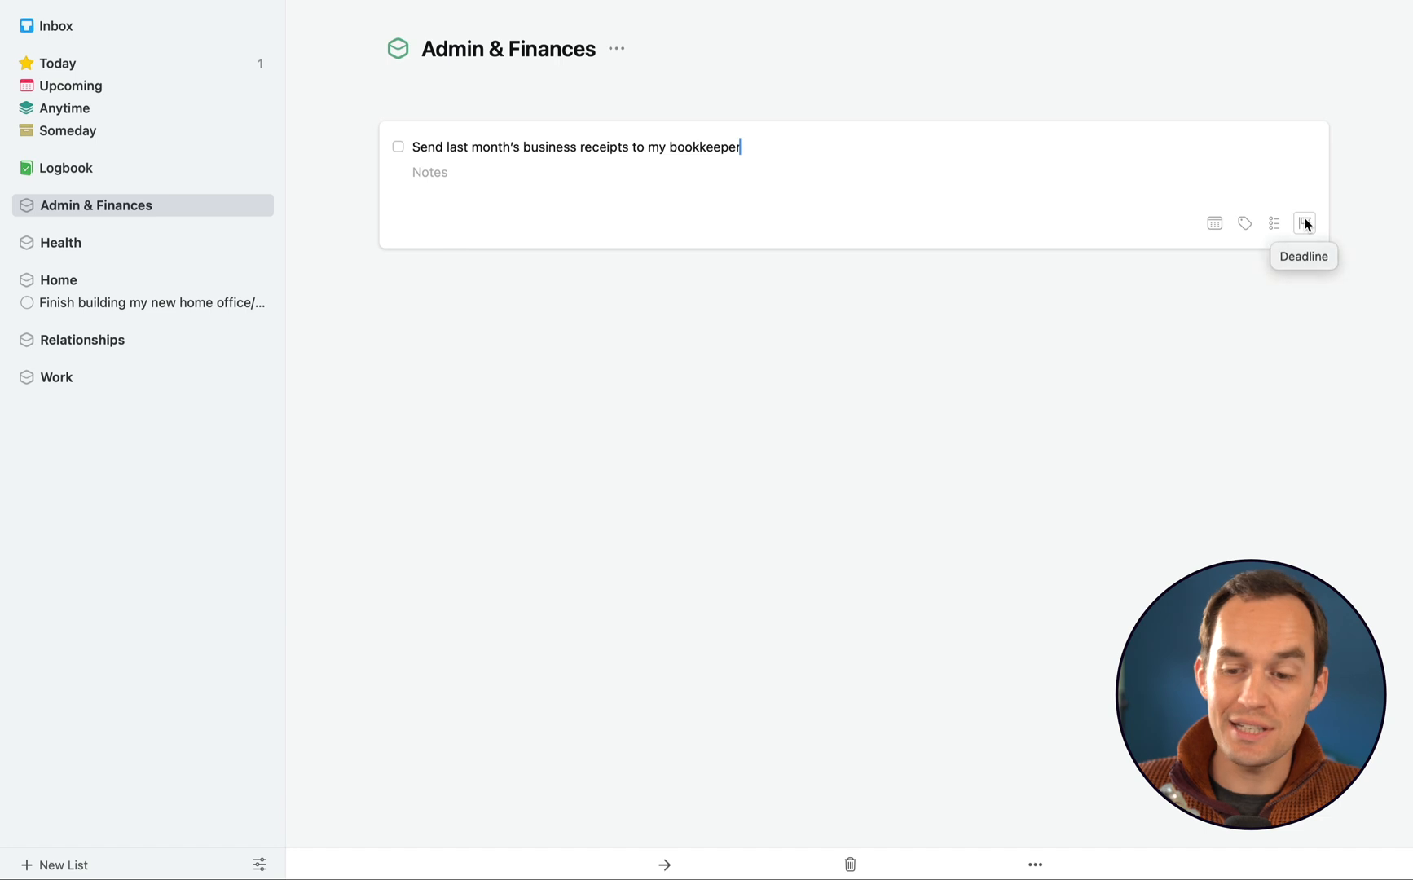
left_click(1305, 223)
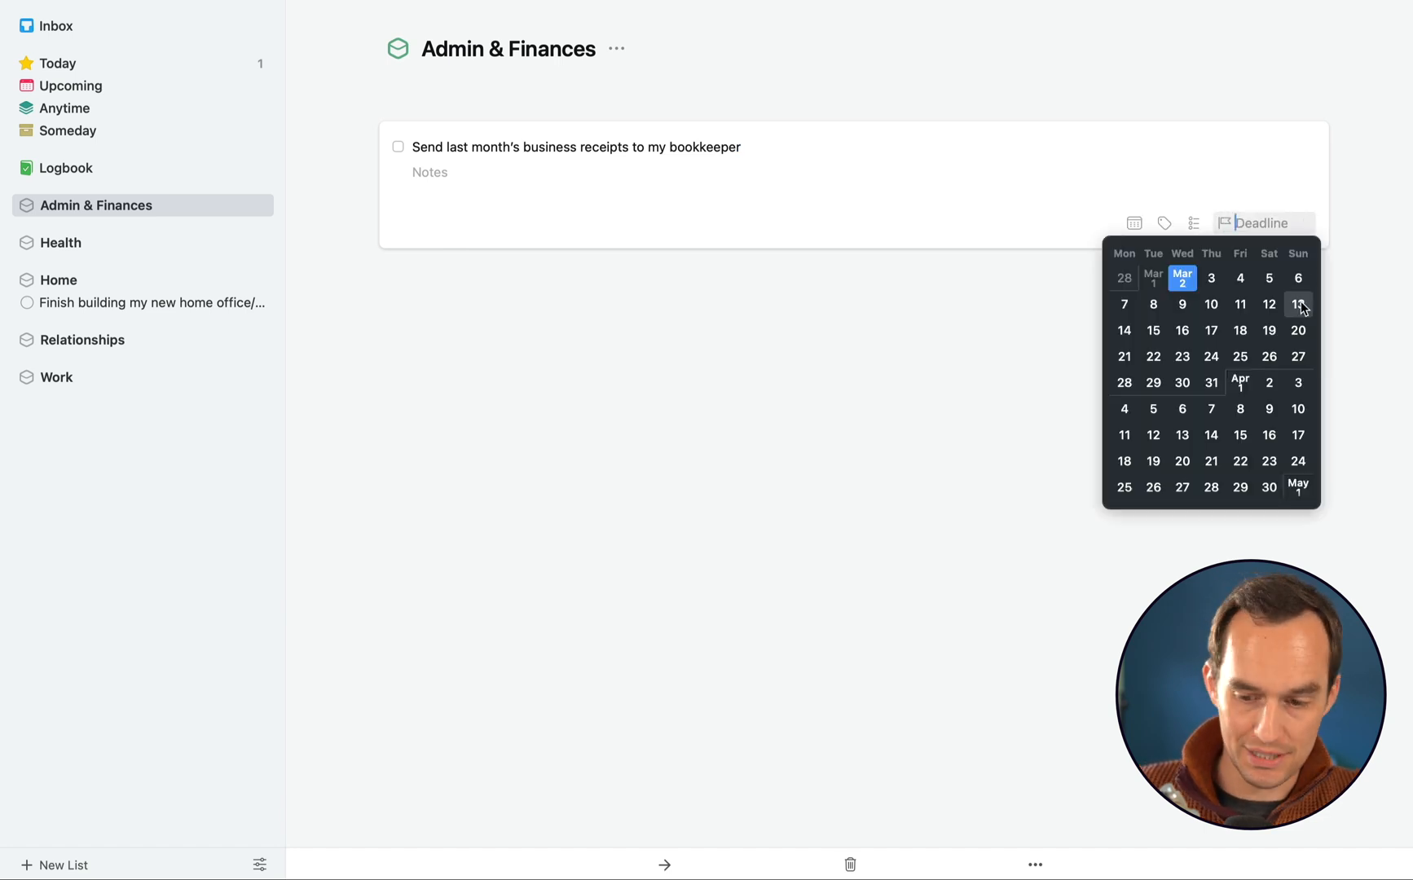
mouse_move(1299, 331)
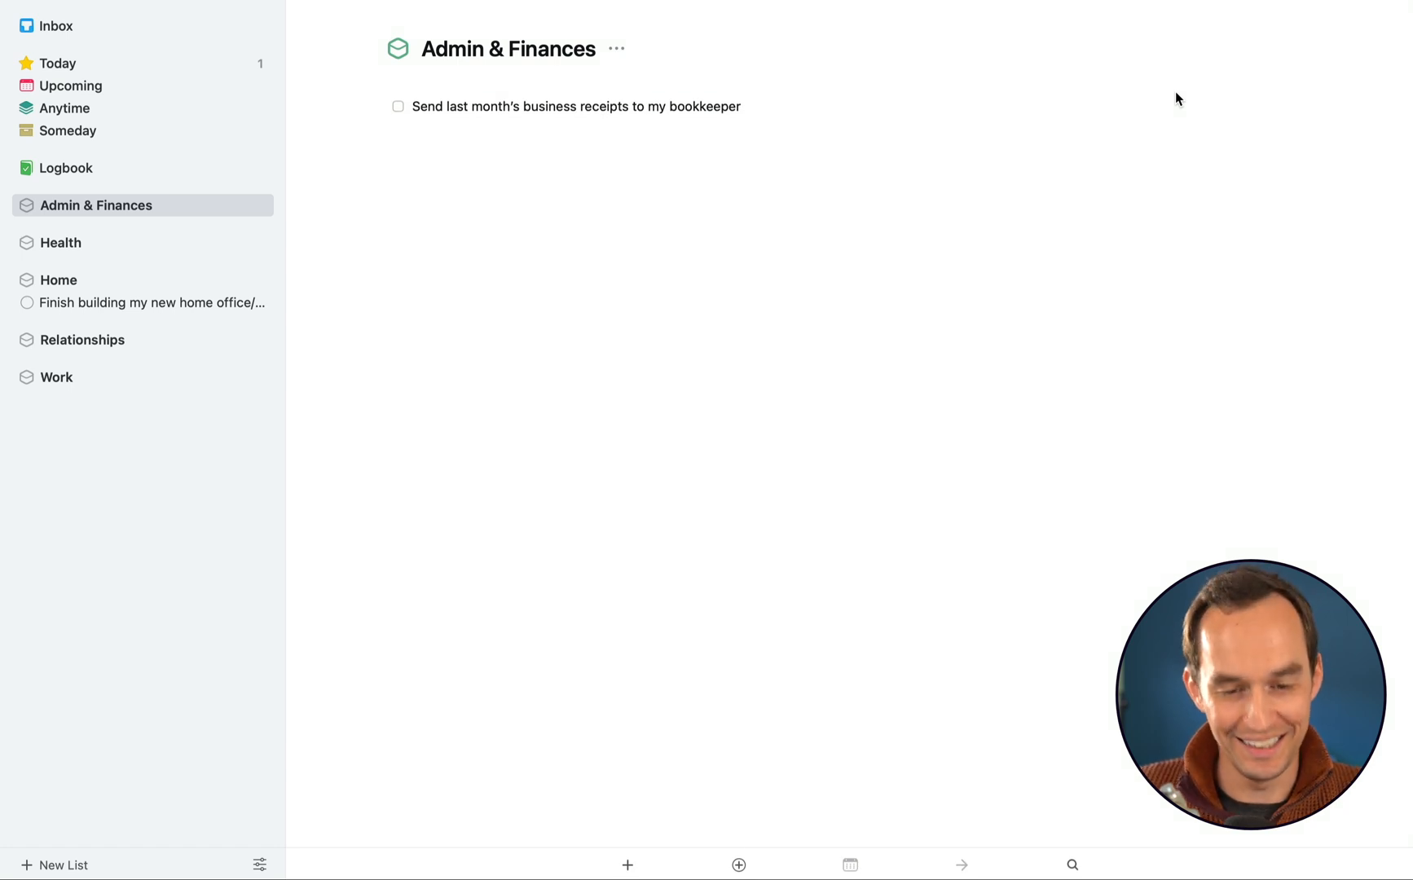
left_click(573, 106)
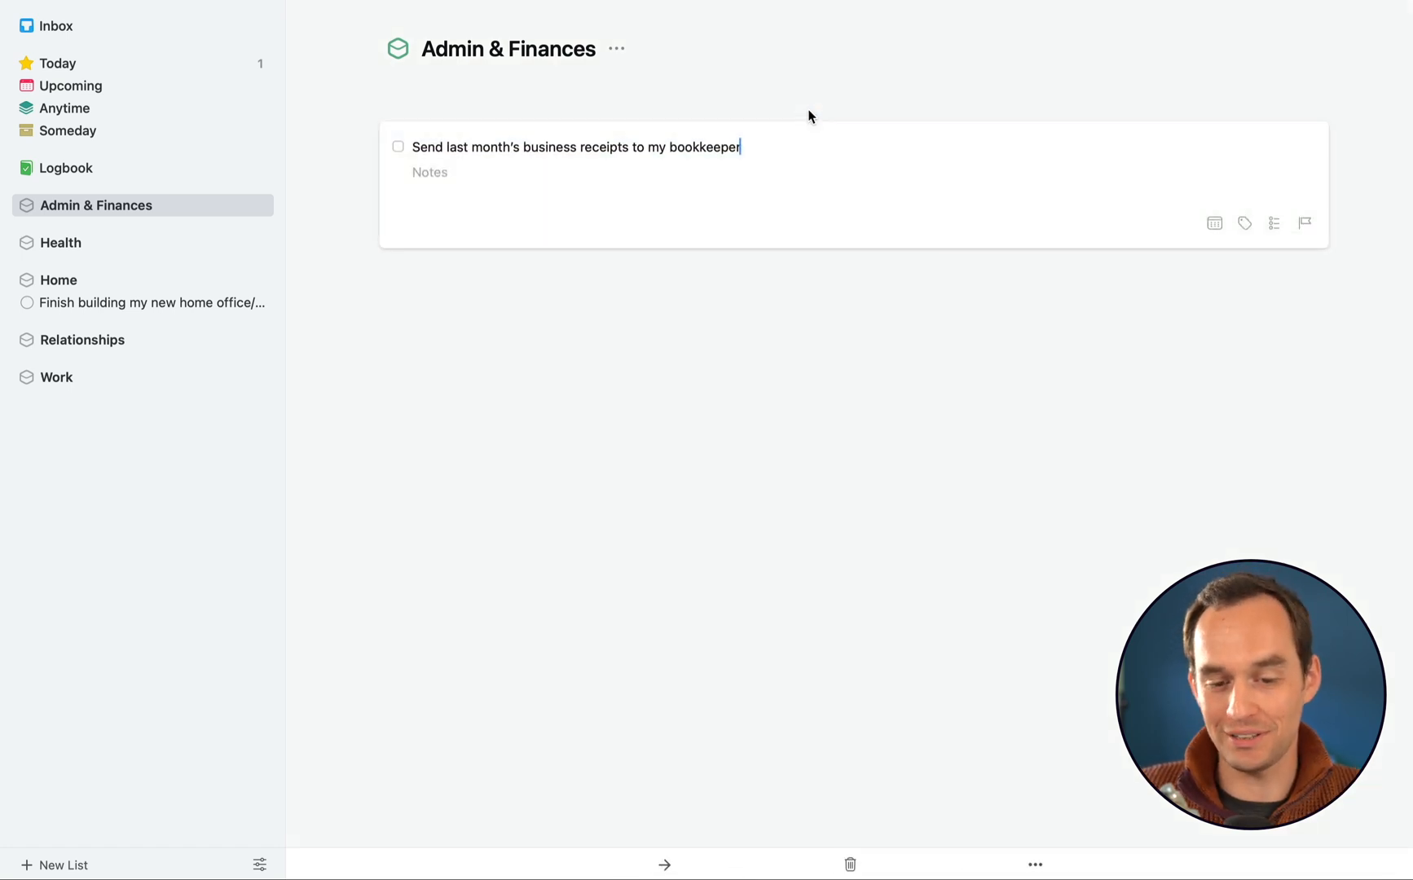
mouse_move(926, 117)
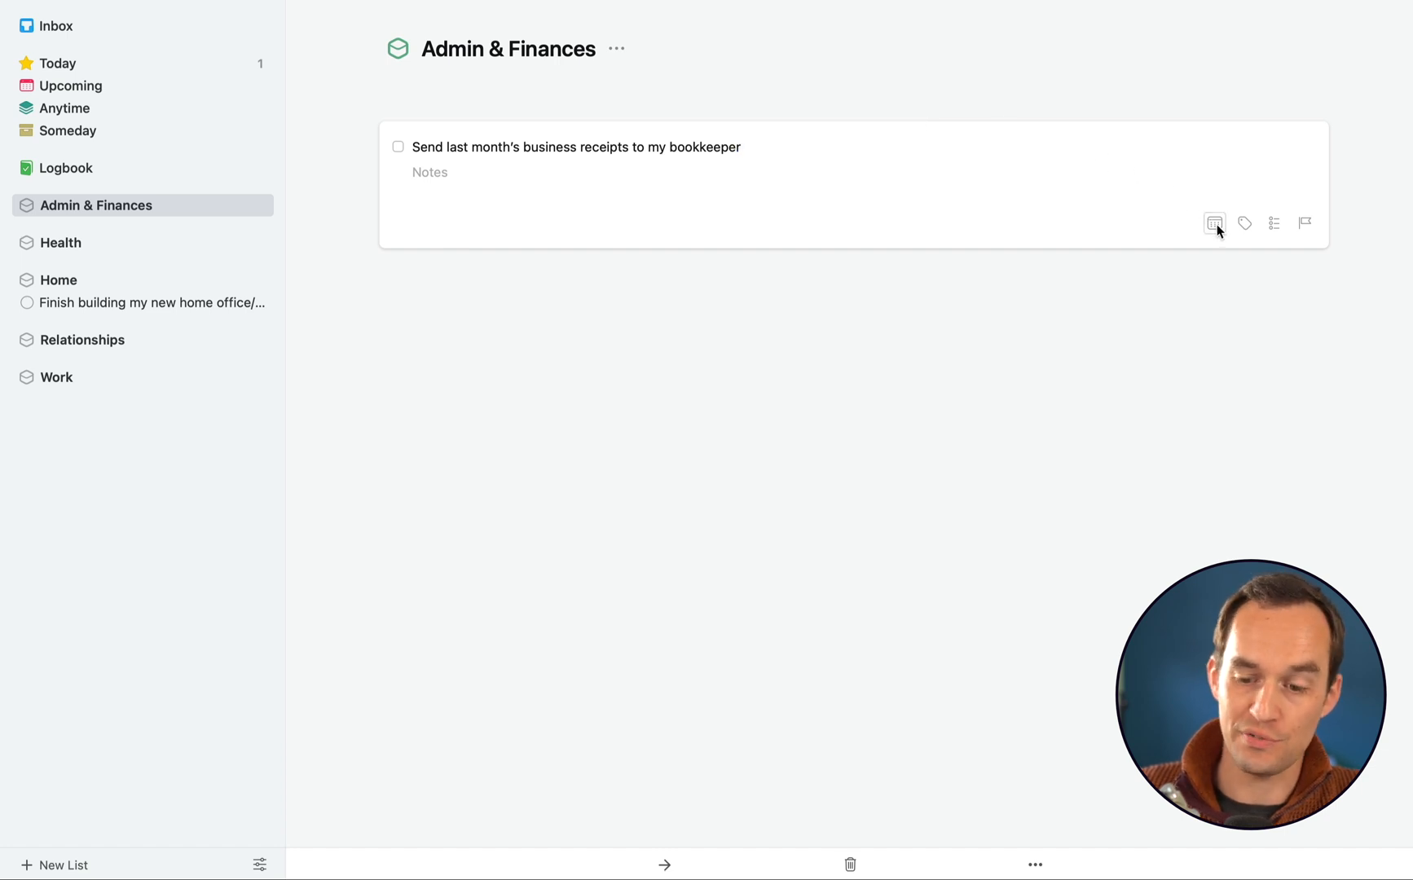
mouse_move(1245, 223)
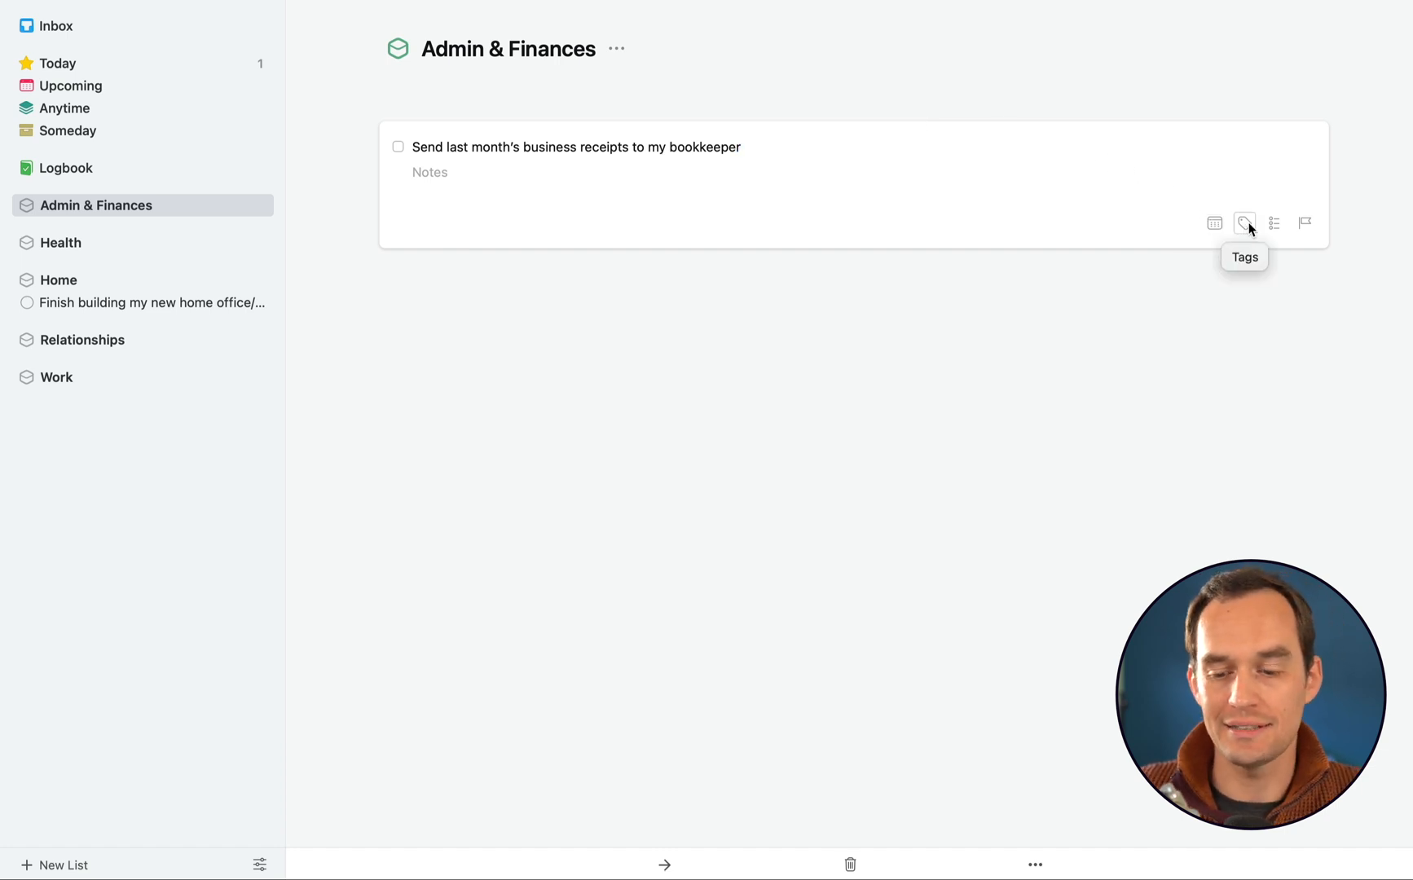
left_click(576, 147)
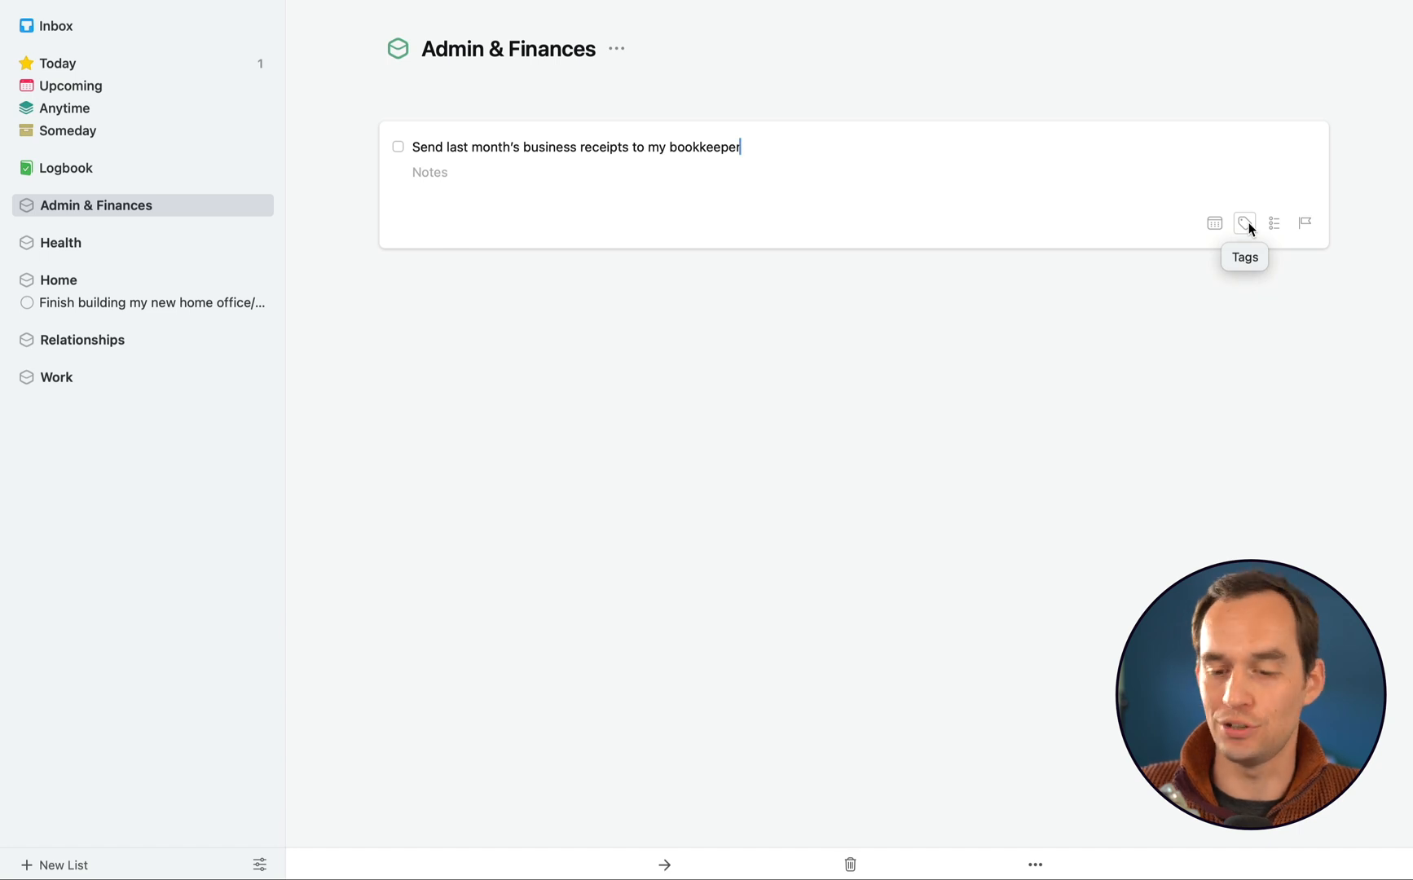
mouse_move(1275, 224)
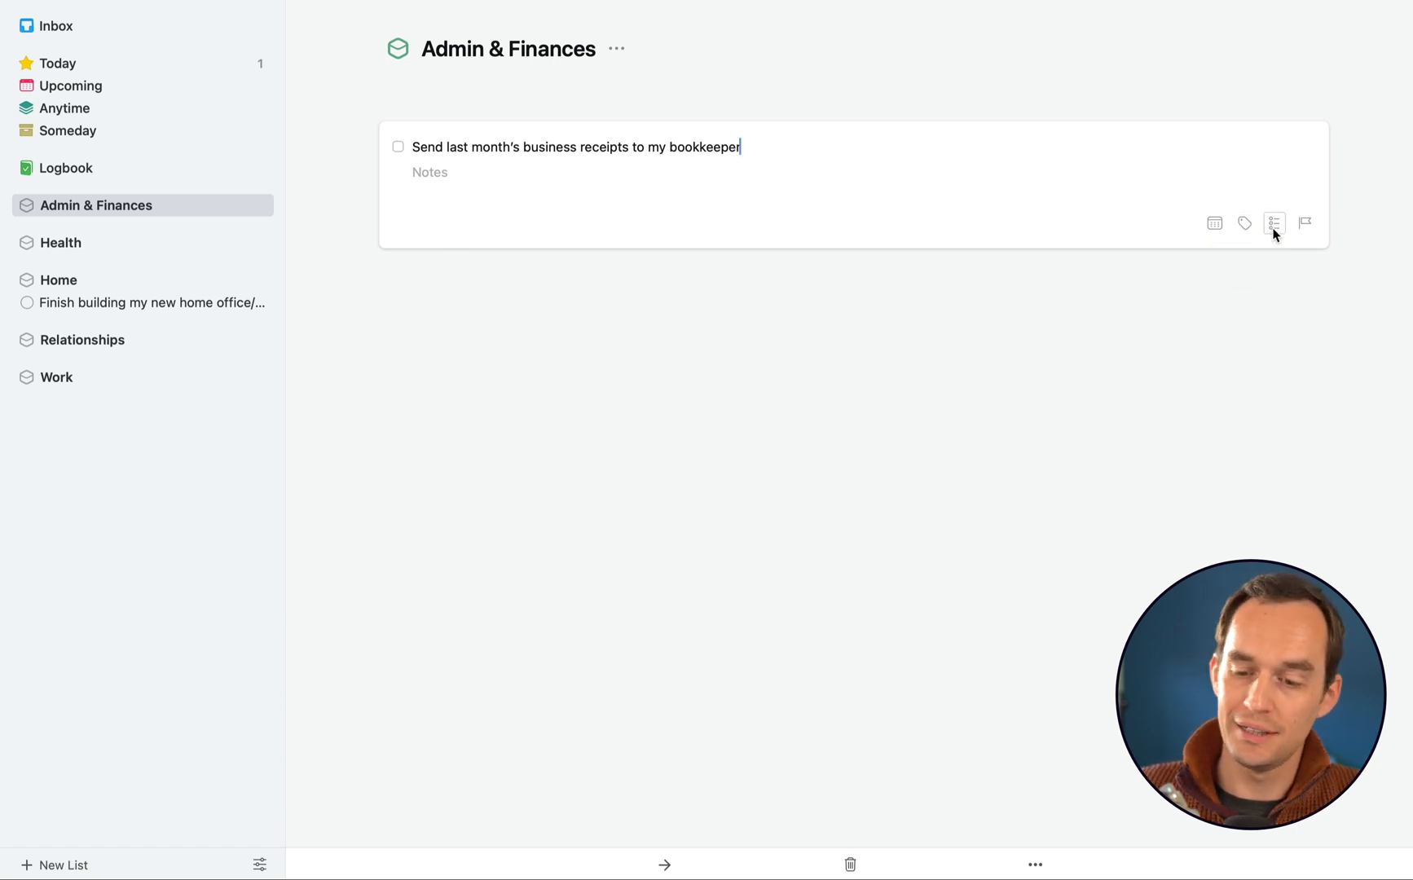
mouse_move(1275, 223)
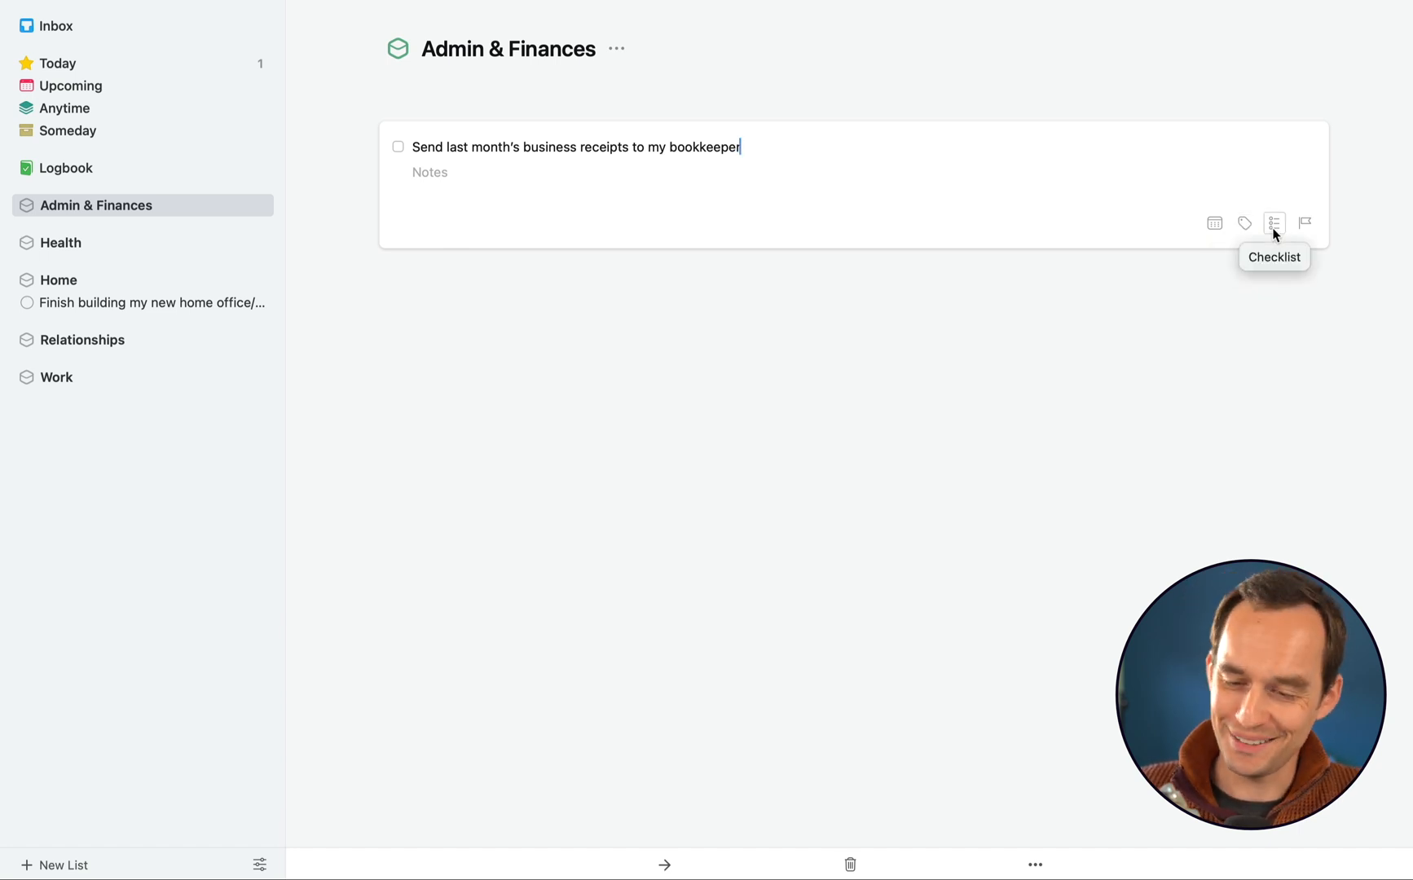
mouse_move(1304, 223)
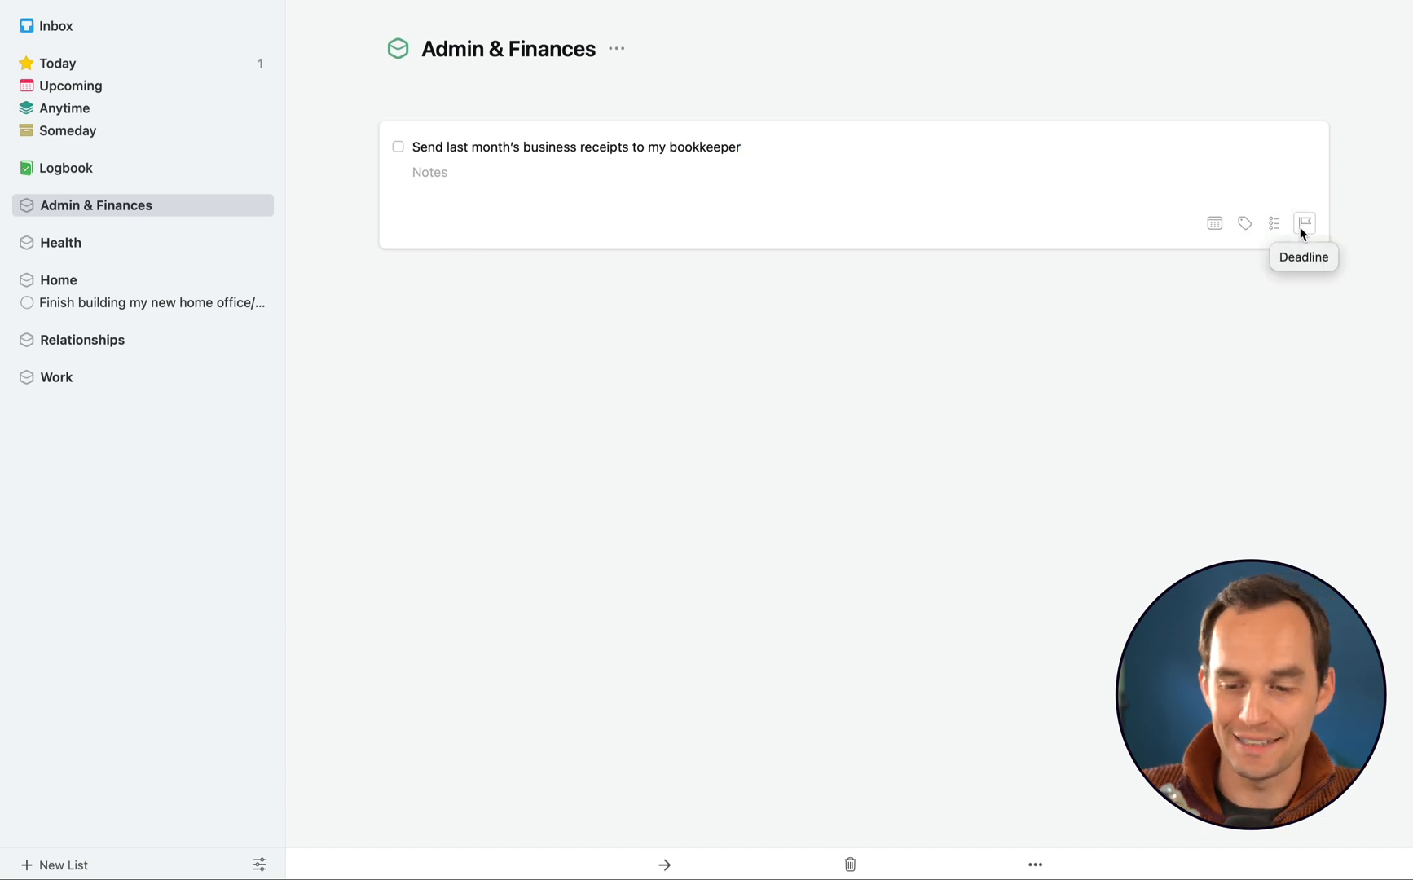
Set the to-do's deadline to Sunday 20 March and collapse it back into the list
left_click(1304, 223)
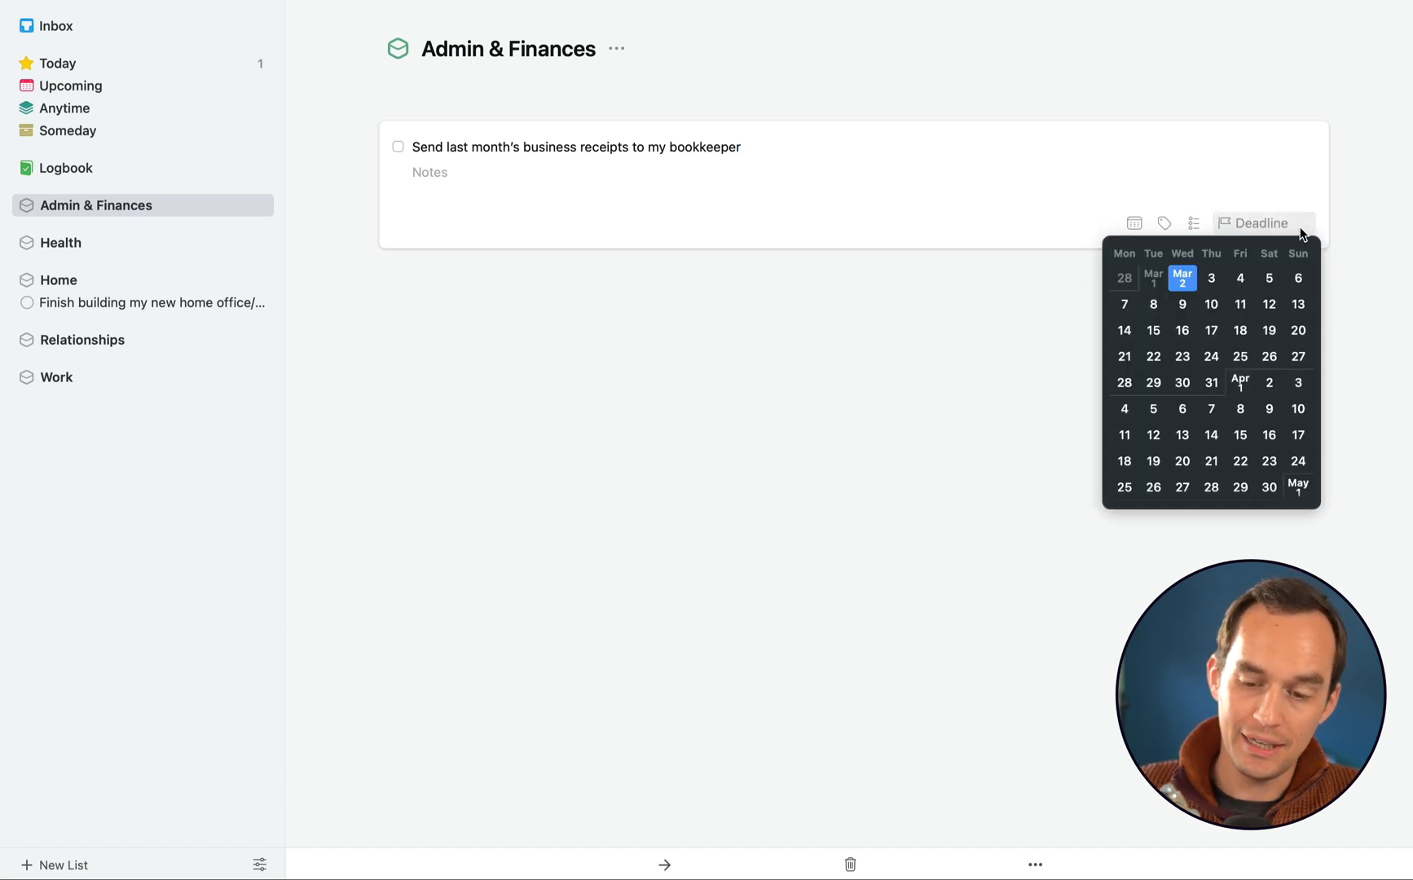
left_click(1299, 330)
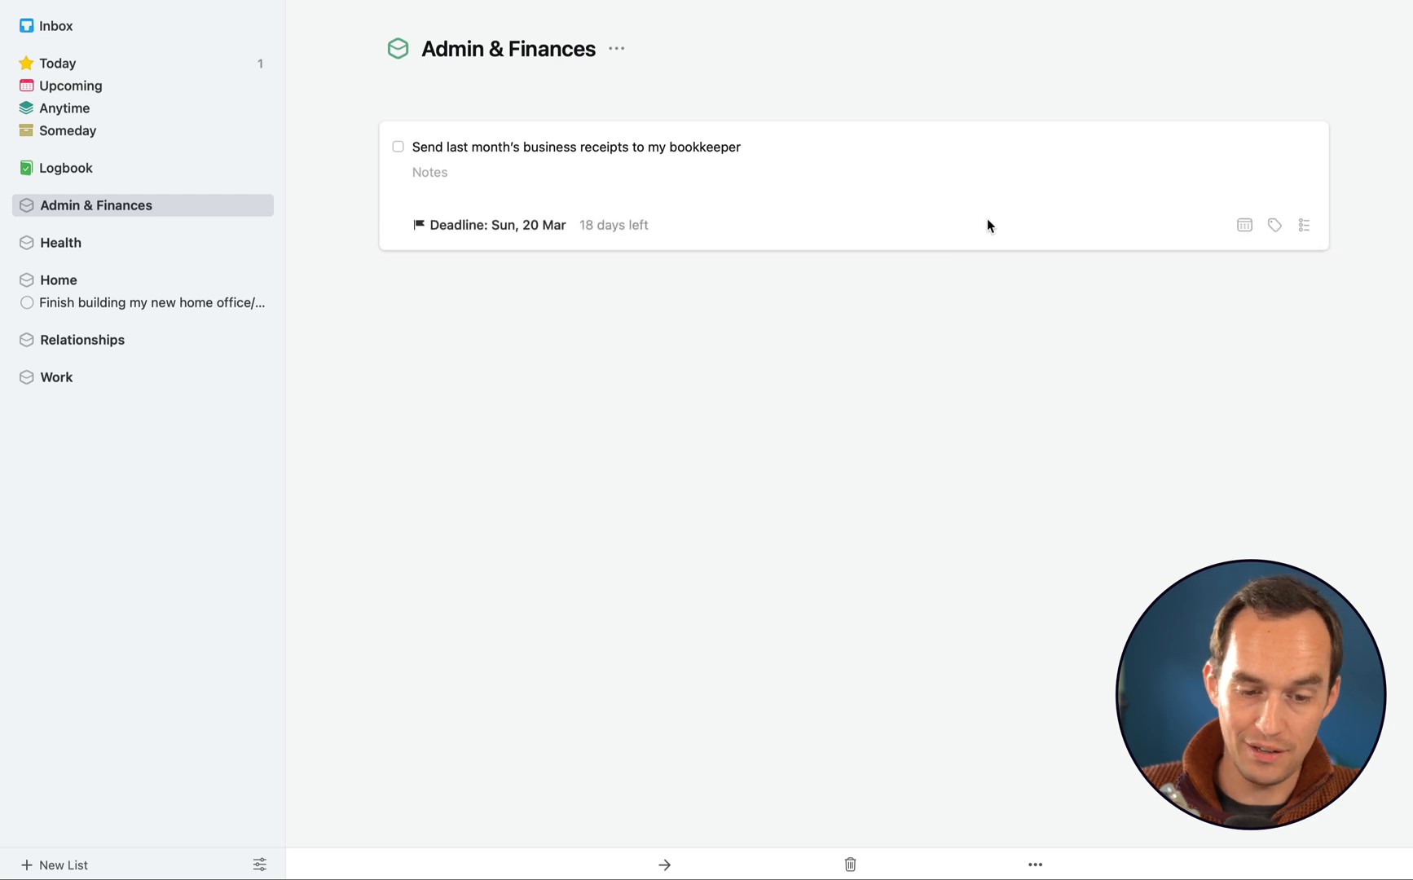
mouse_move(455, 246)
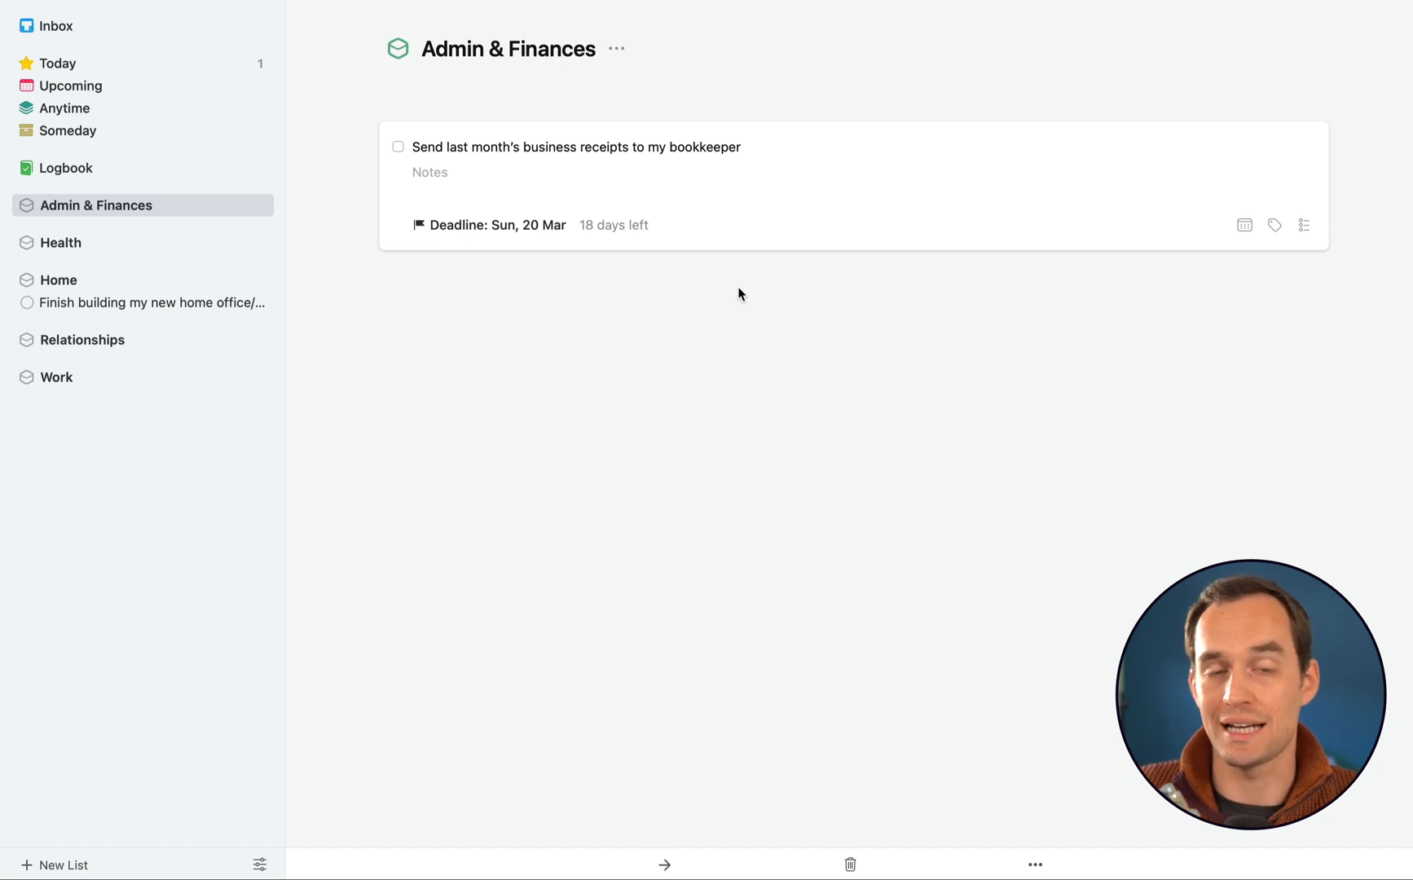
left_click(739, 294)
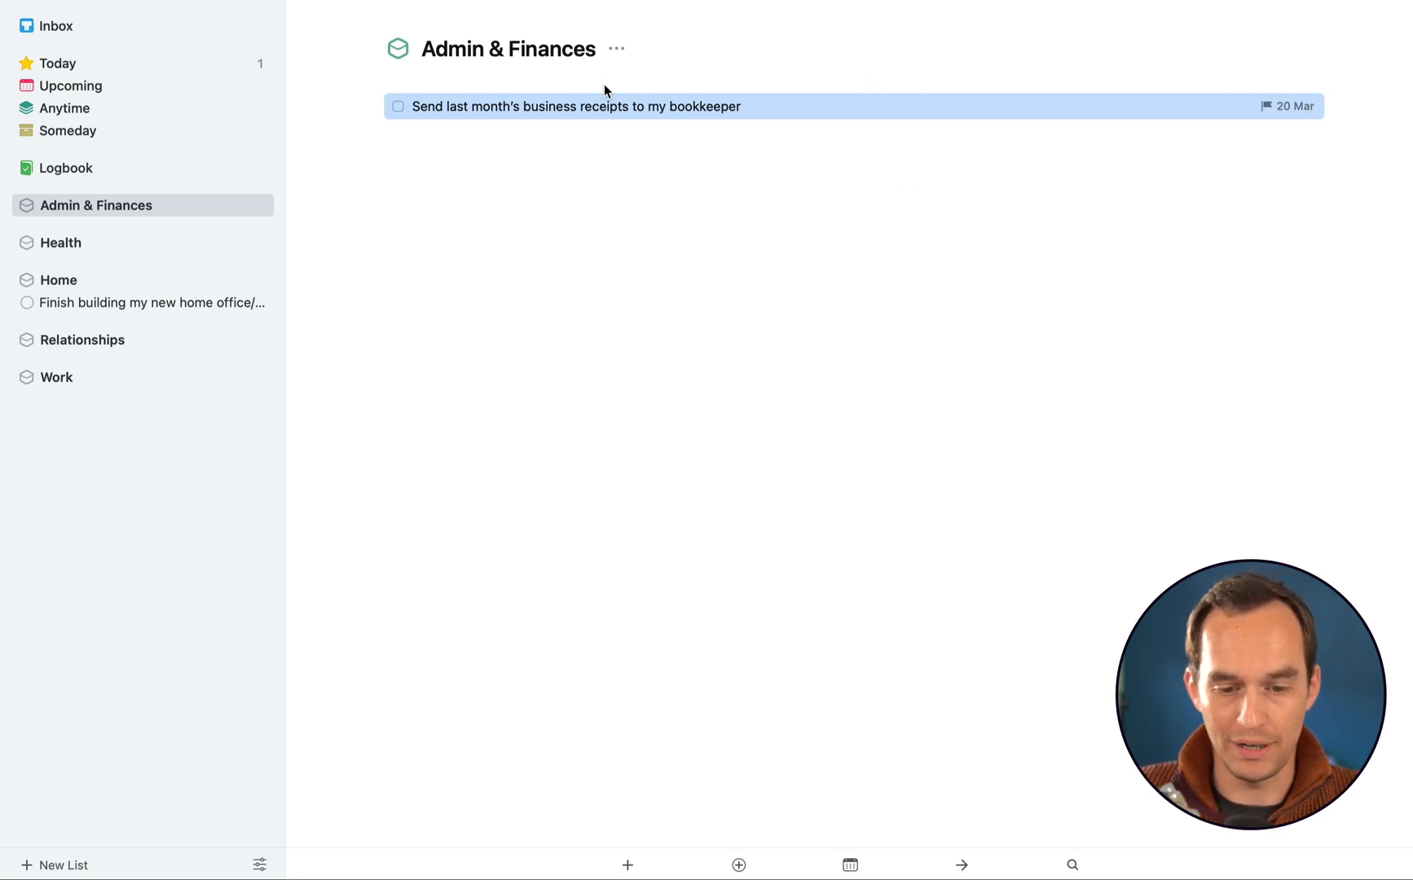
Schedule the receipts to-do for Today and view it in the Today list beside the grandma dinner to-do
left_click(575, 106)
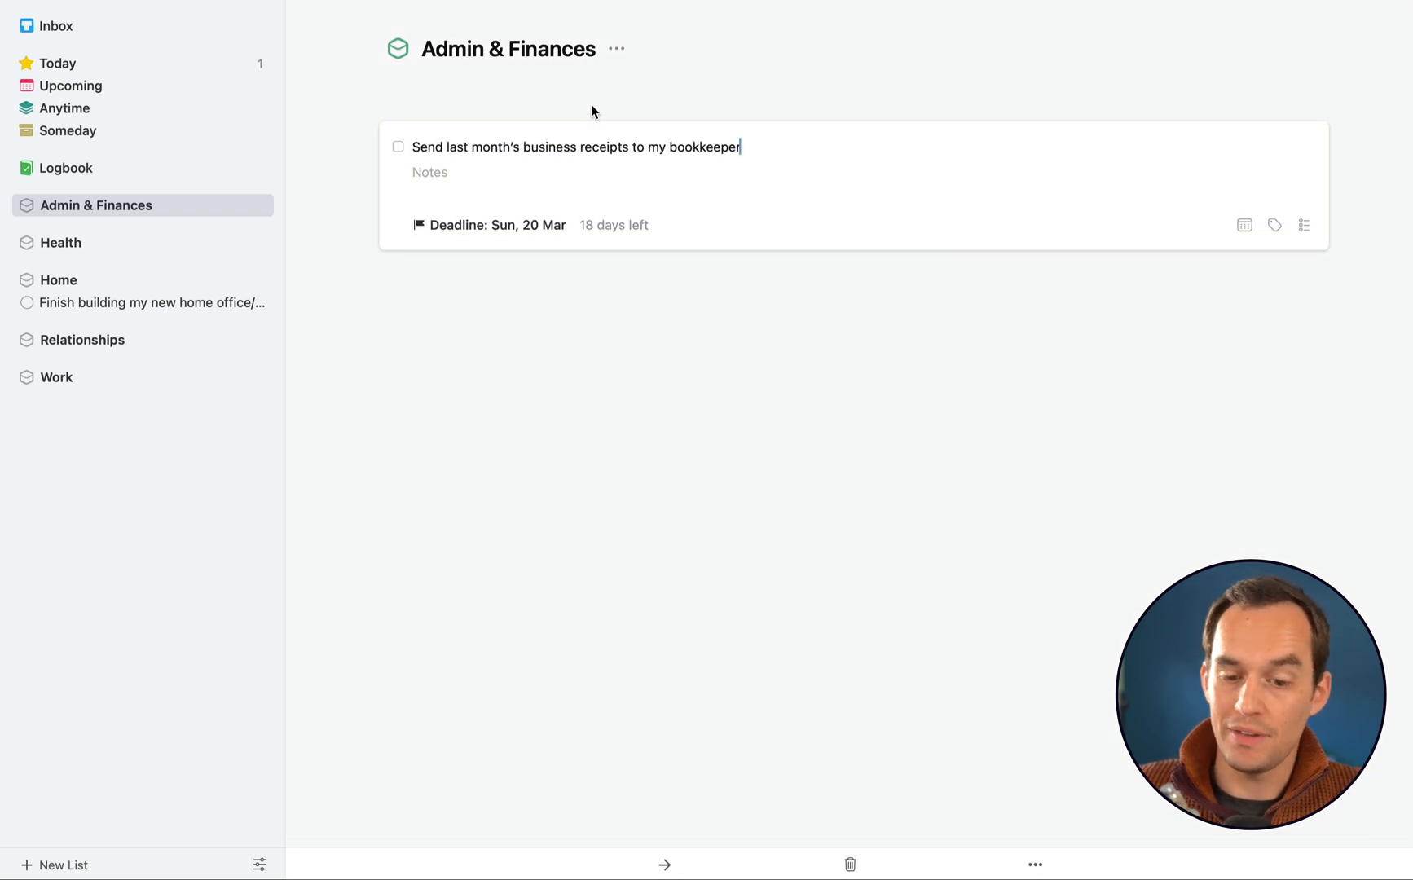
left_click(1245, 225)
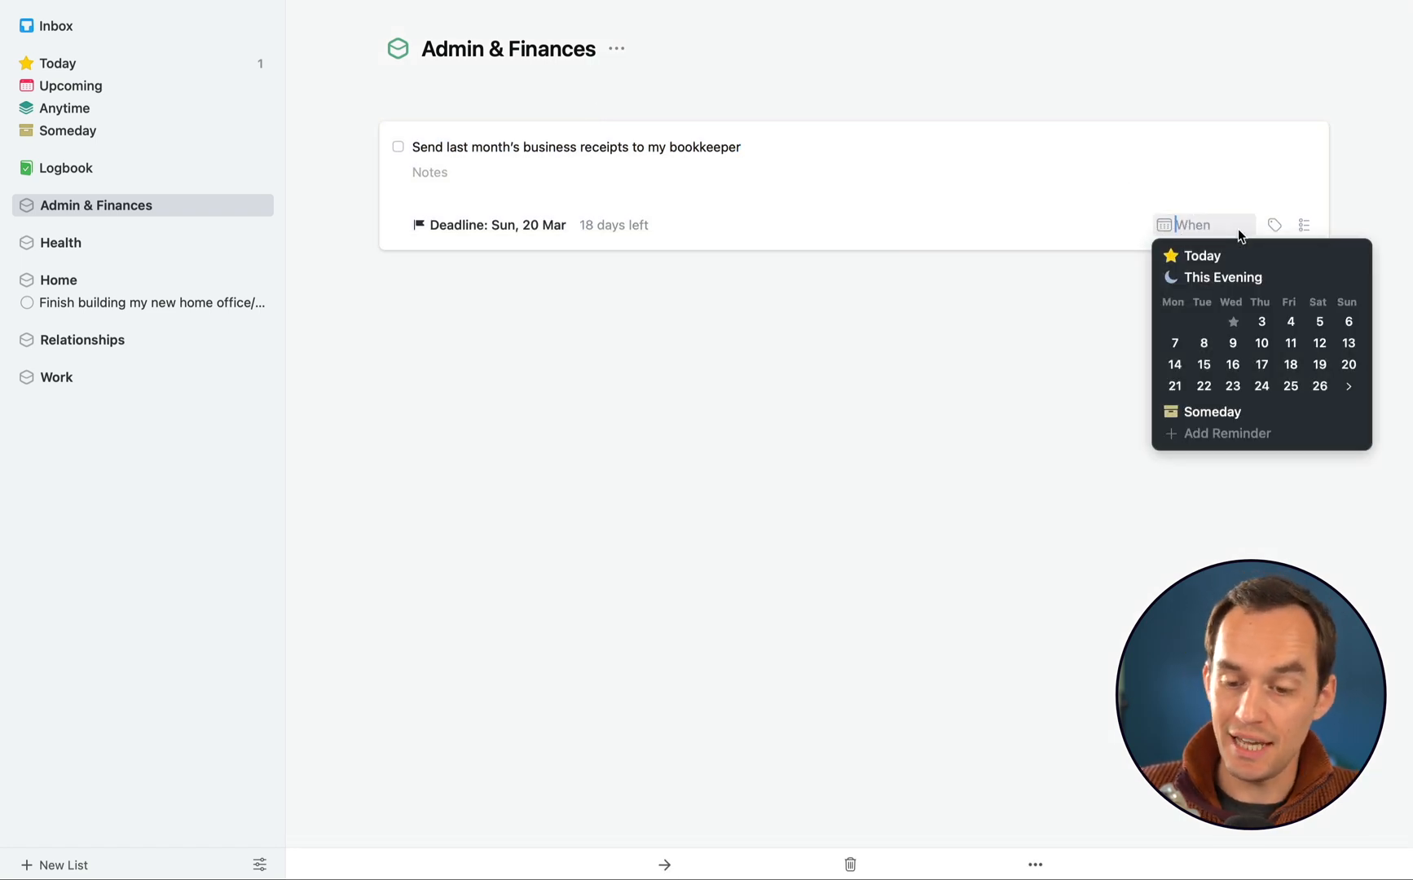
left_click(1202, 254)
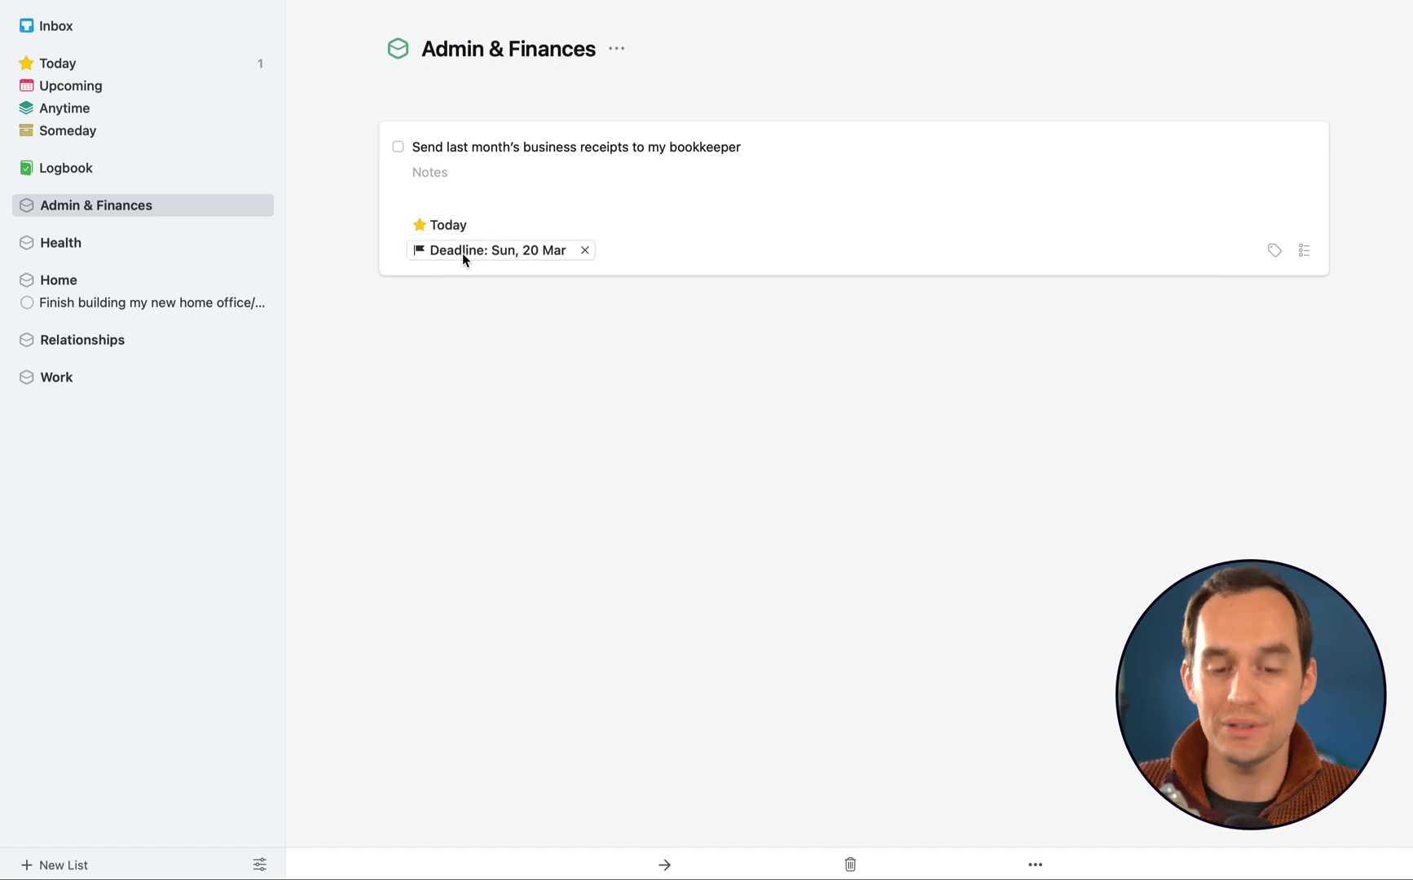
left_click(568, 303)
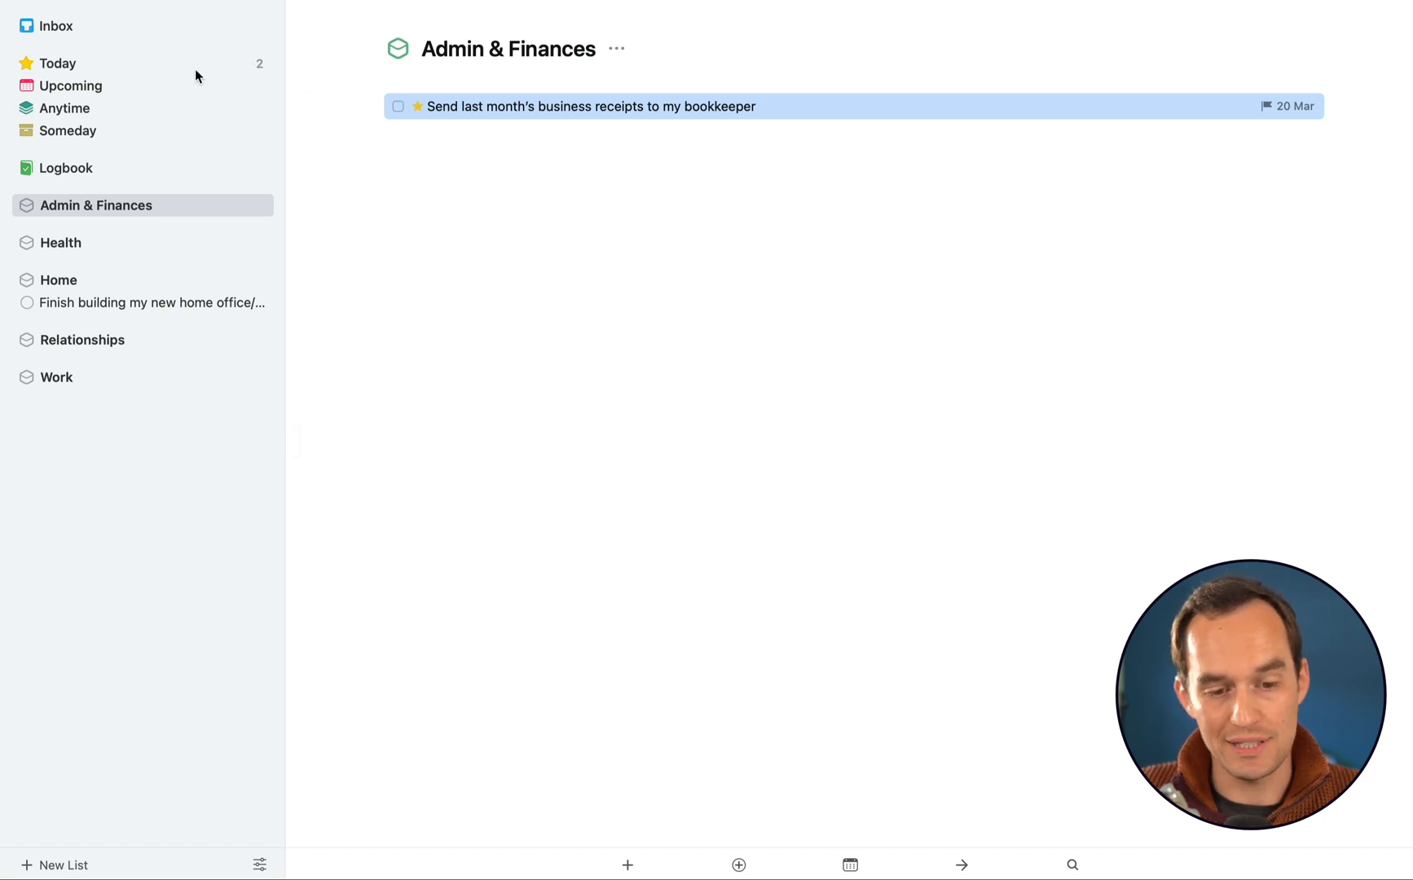
left_click(57, 64)
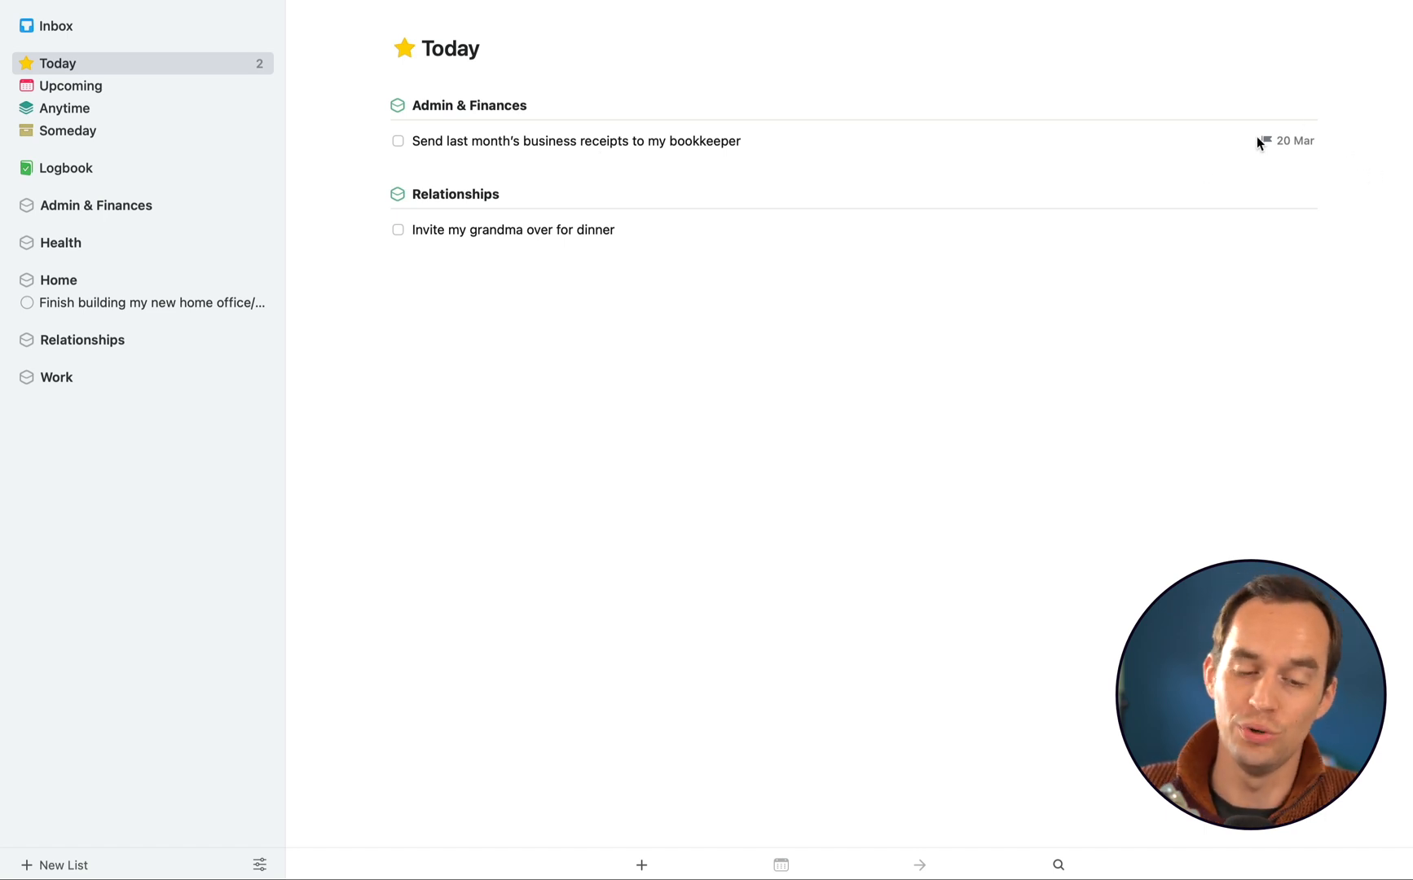
mouse_move(971, 92)
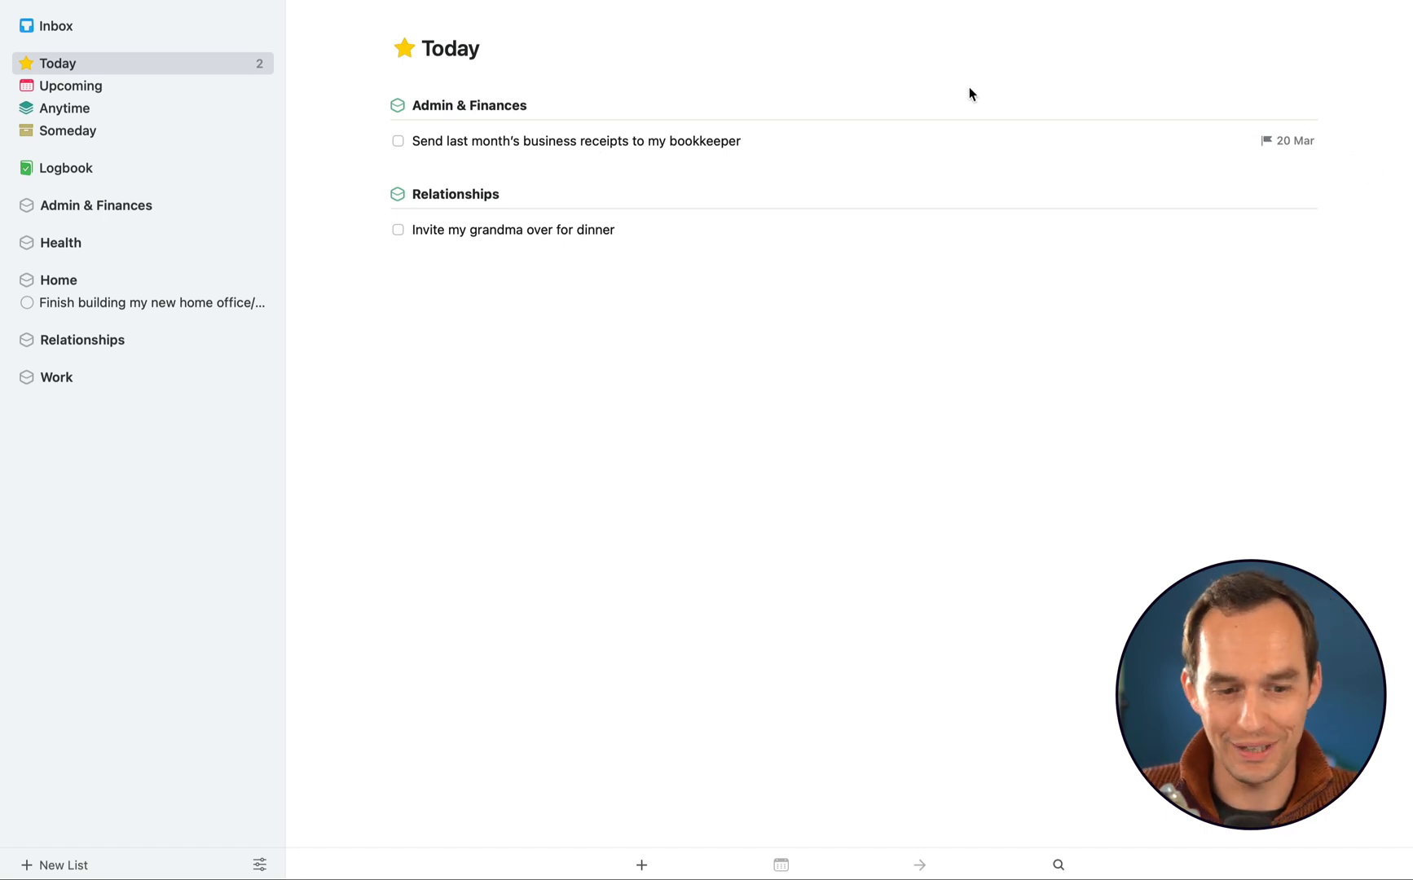
mouse_move(497, 90)
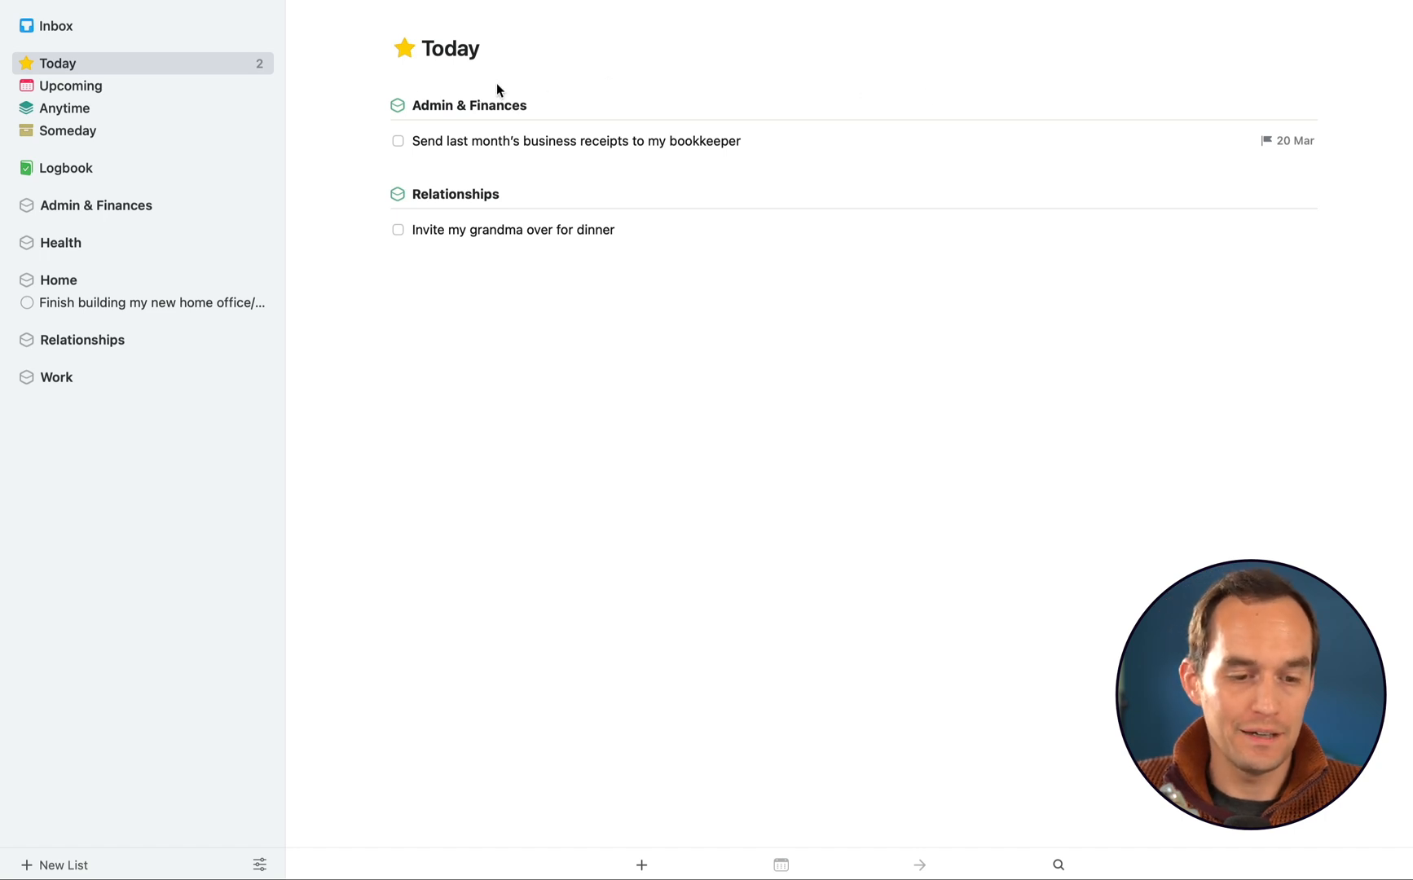
mouse_move(124, 88)
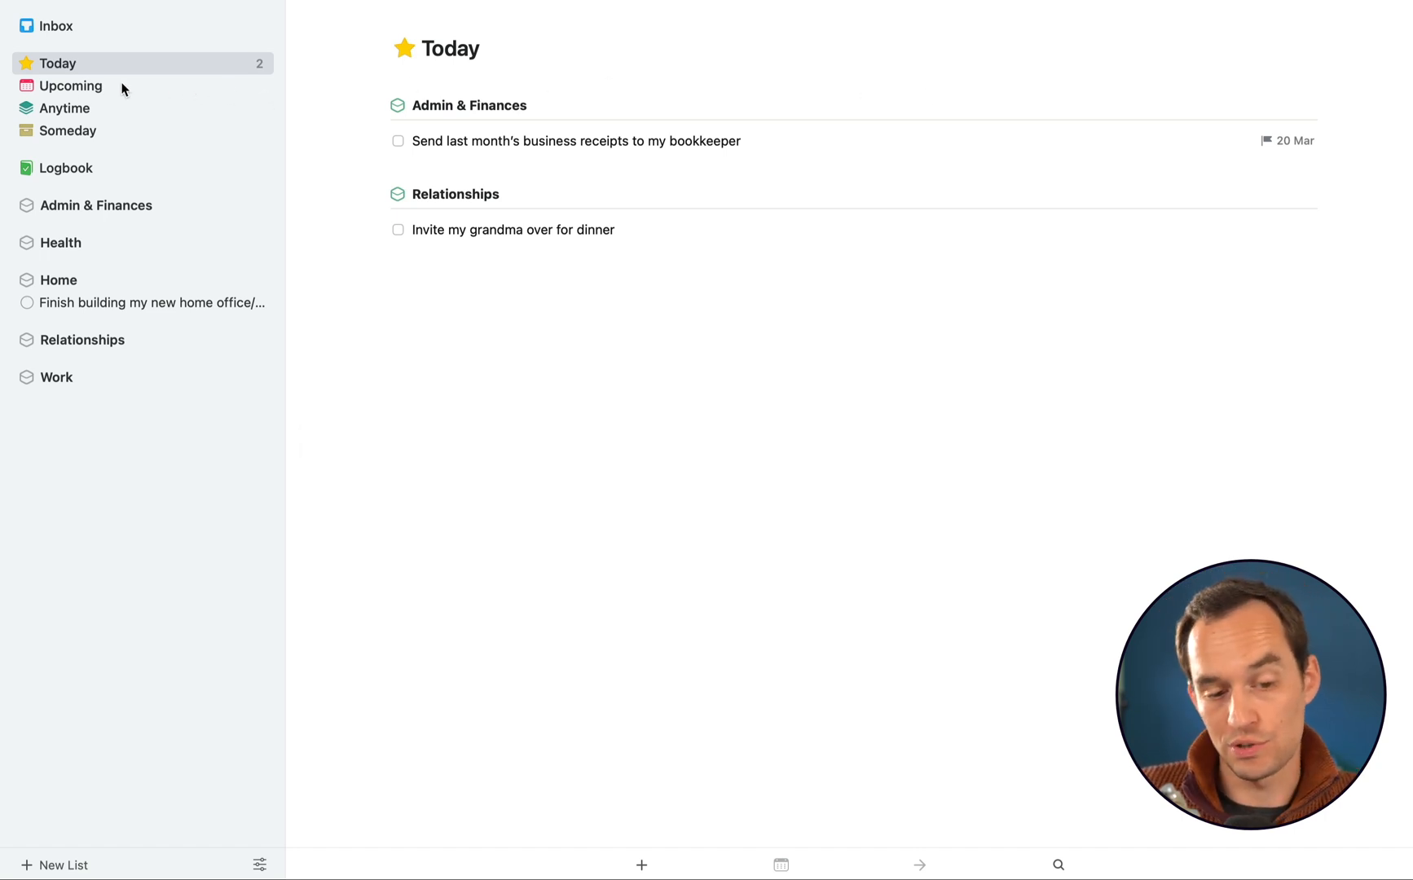
mouse_move(129, 89)
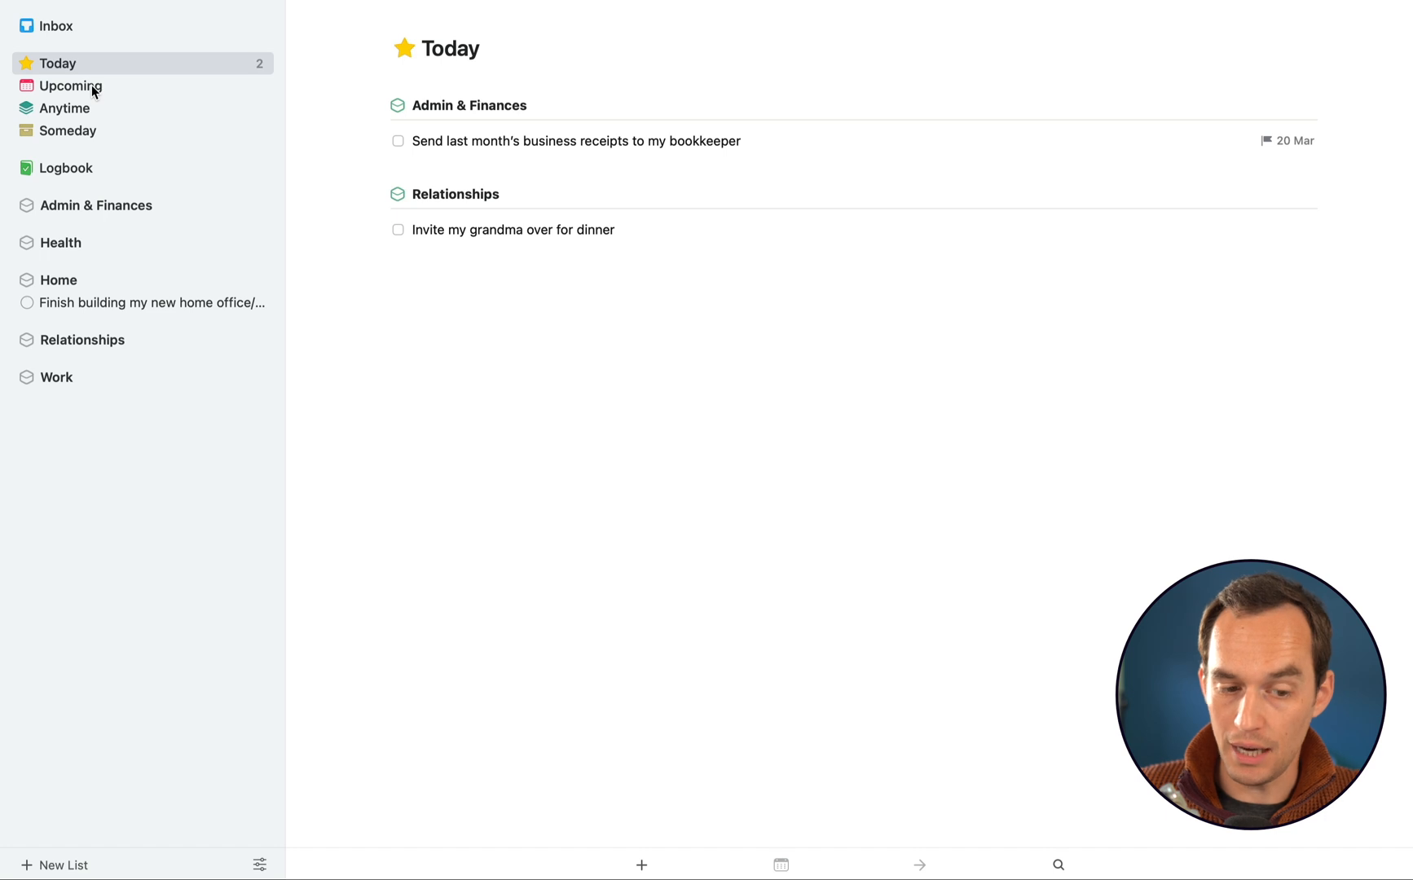
Show the Upcoming schedule, still empty for all coming days
left_click(70, 86)
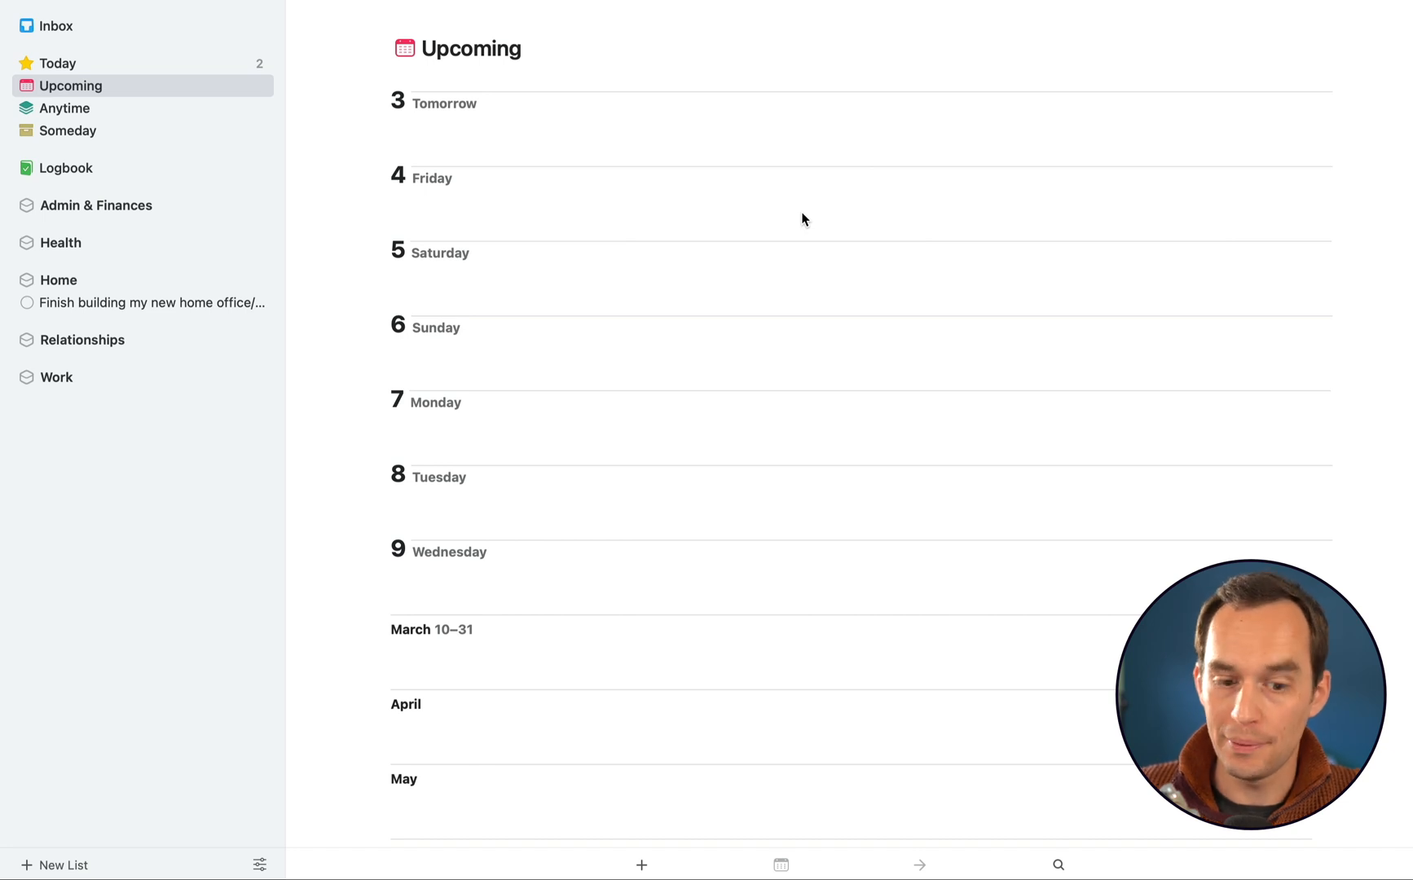
mouse_move(595, 145)
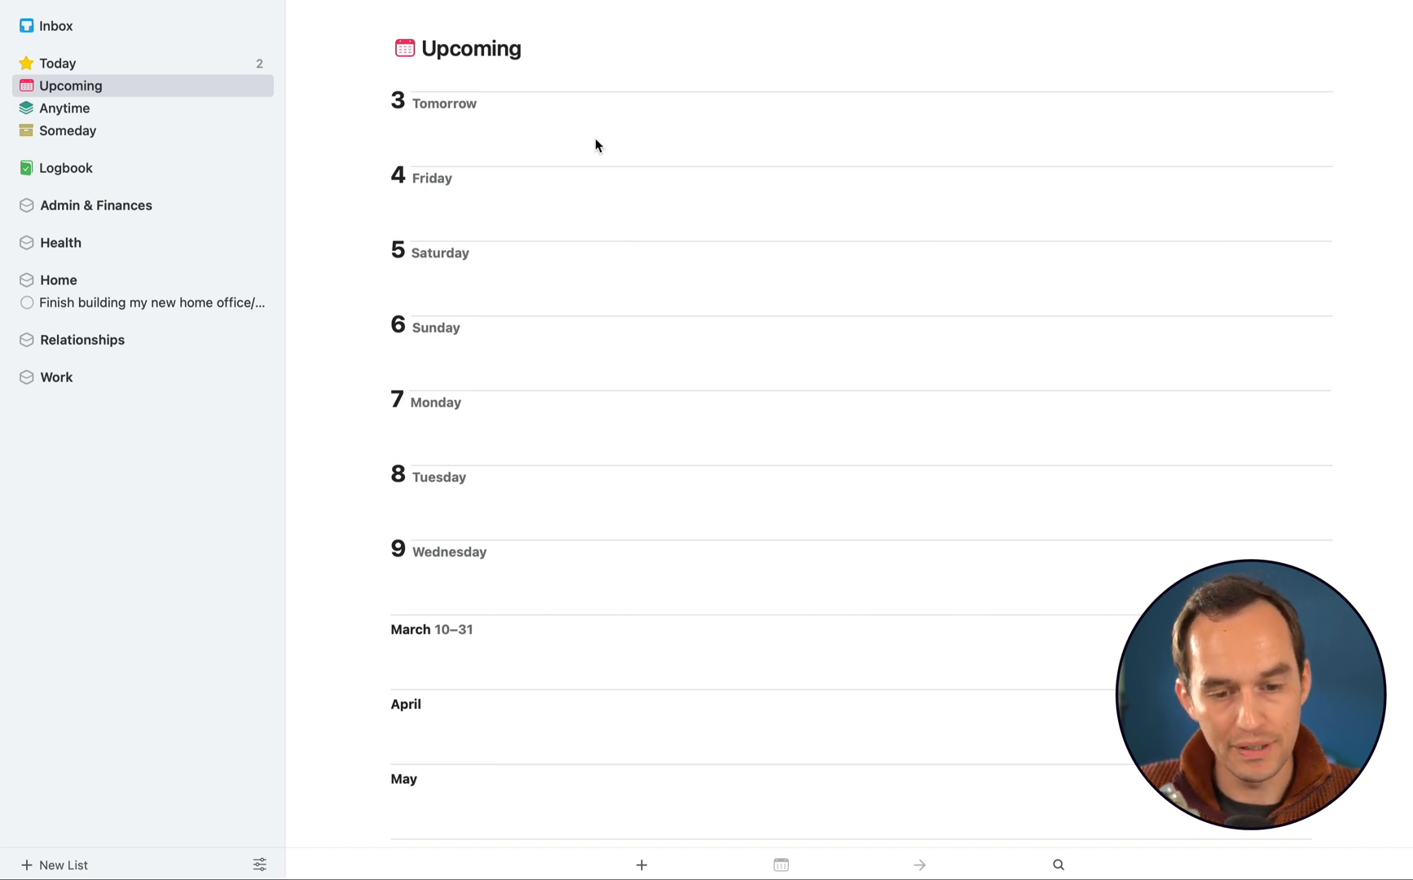
mouse_move(449, 101)
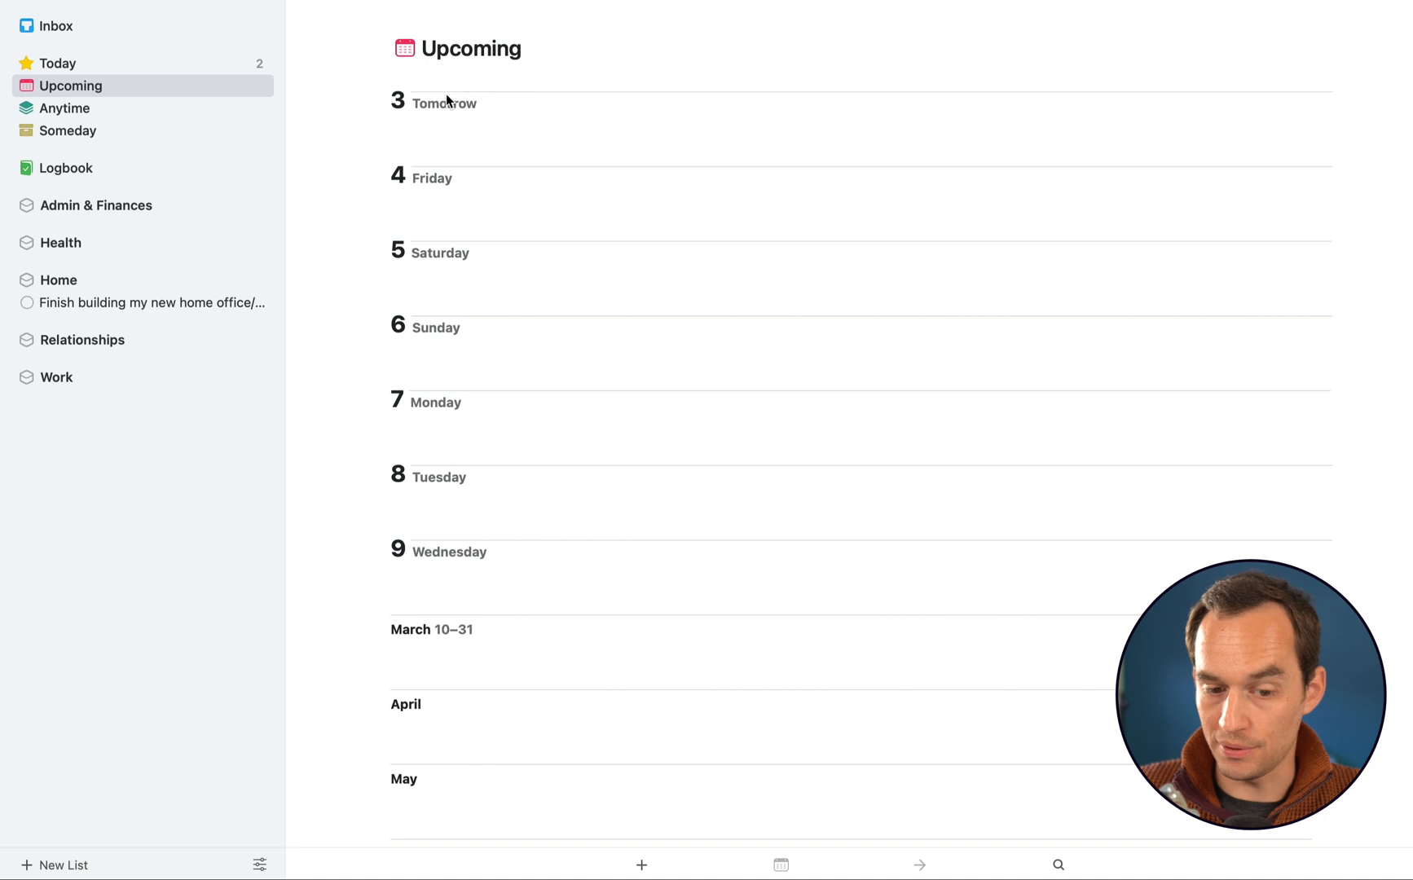
mouse_move(442, 153)
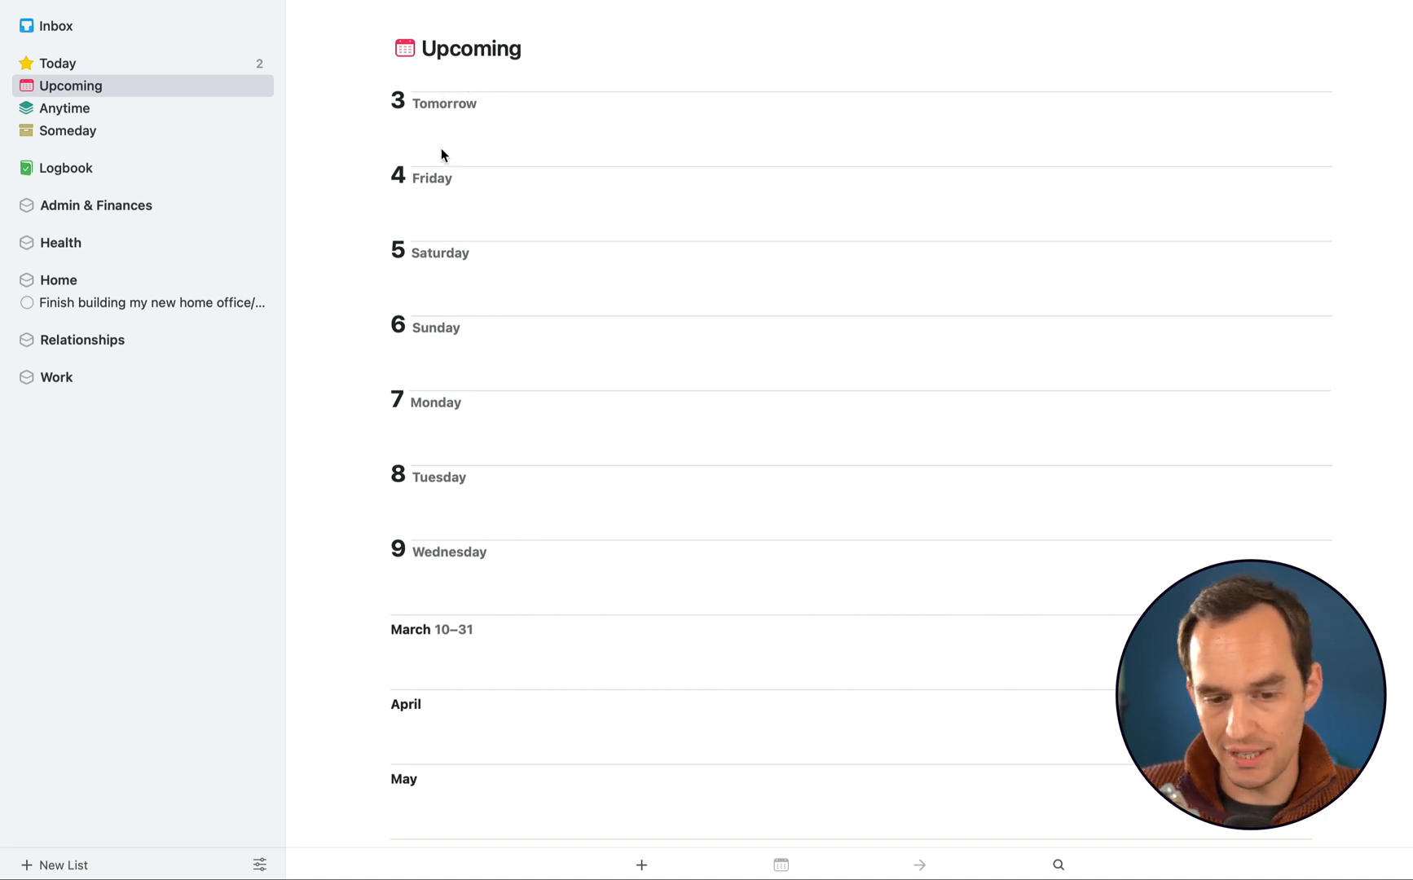
mouse_move(559, 130)
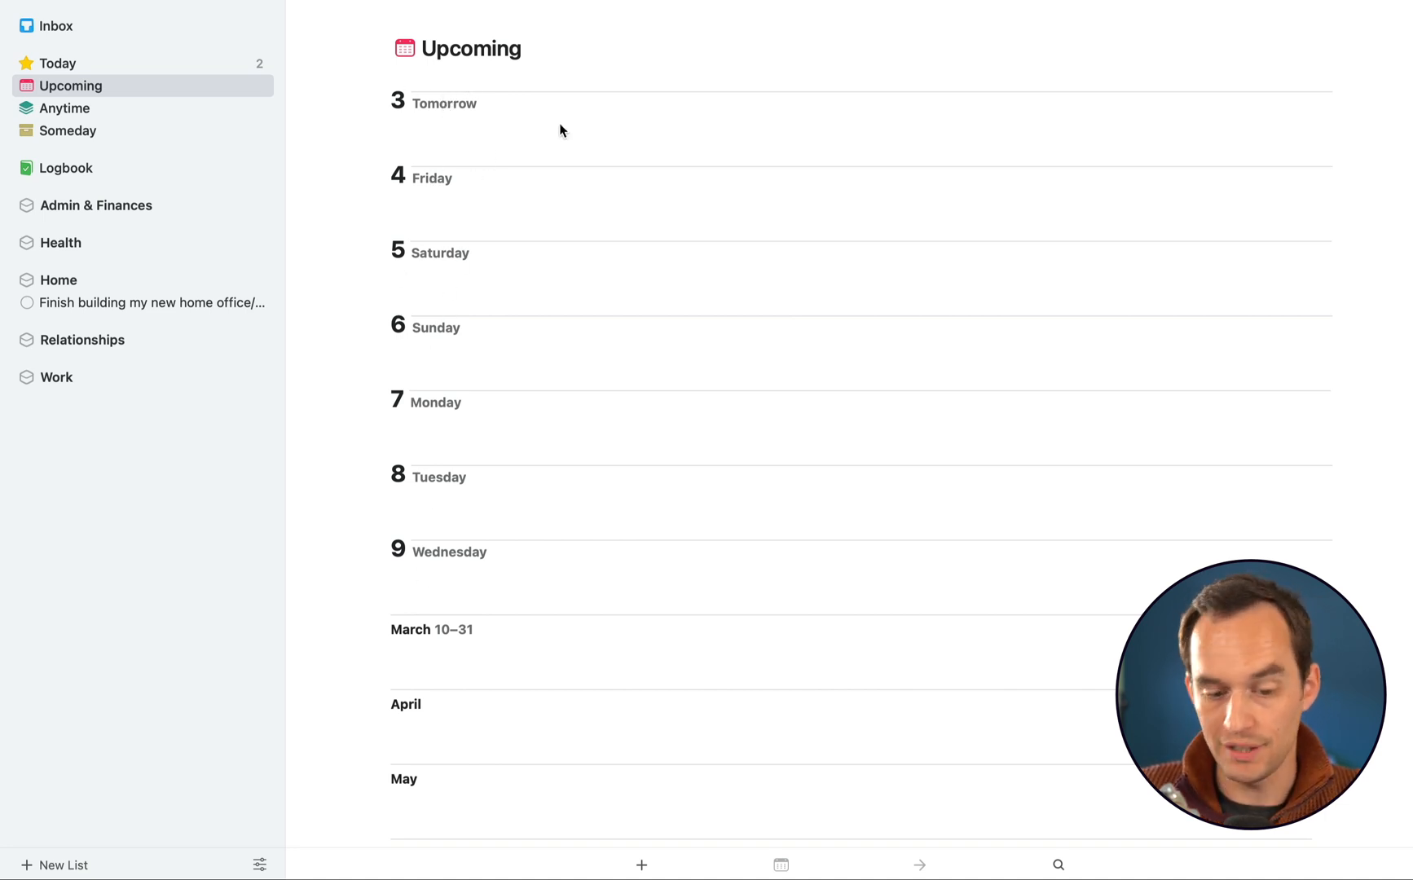
Remove the today date from the receipts to-do in Admin & Finances
left_click(96, 205)
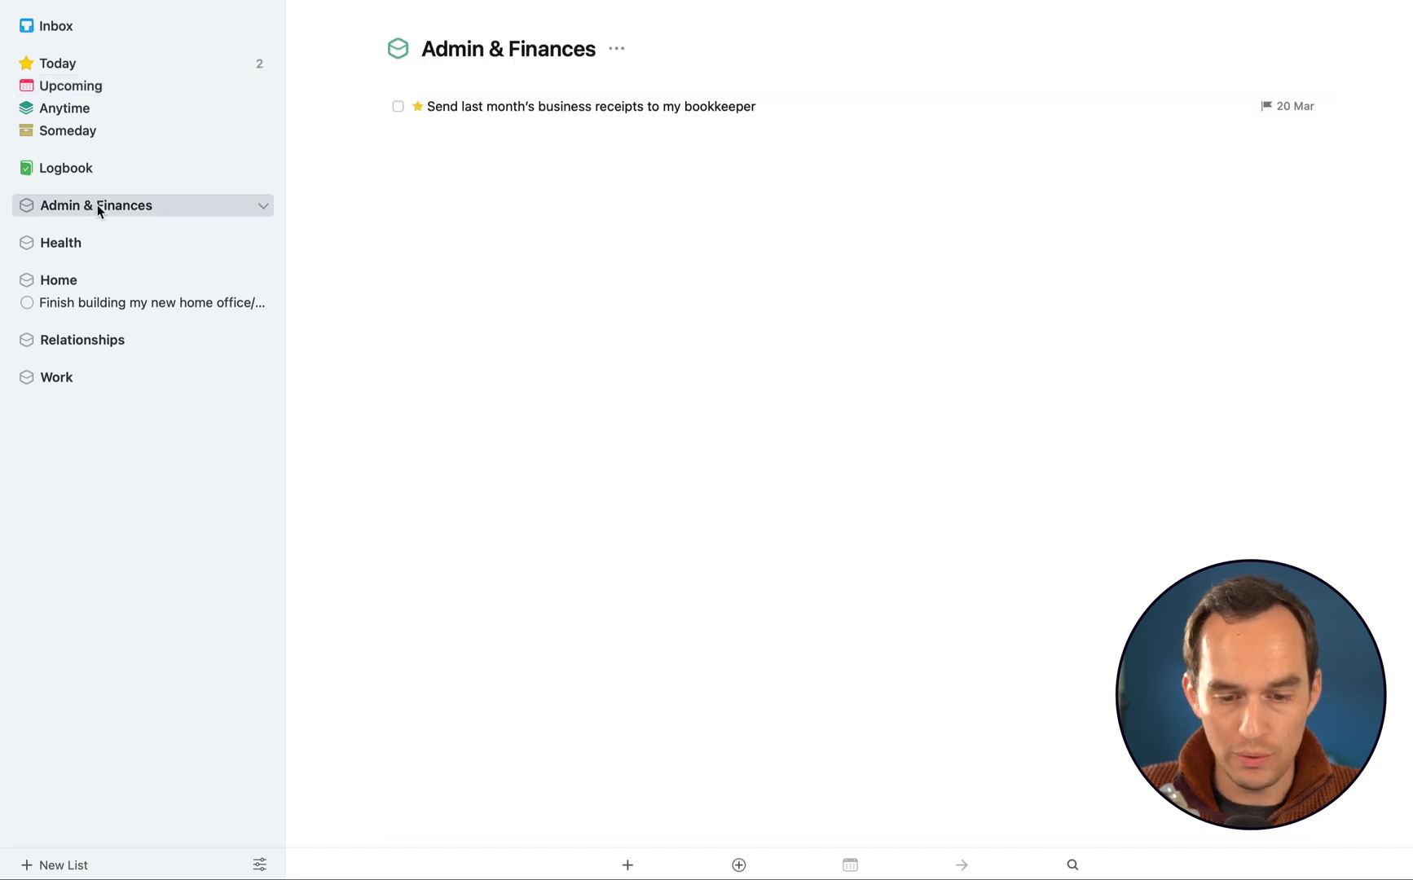
left_click(587, 106)
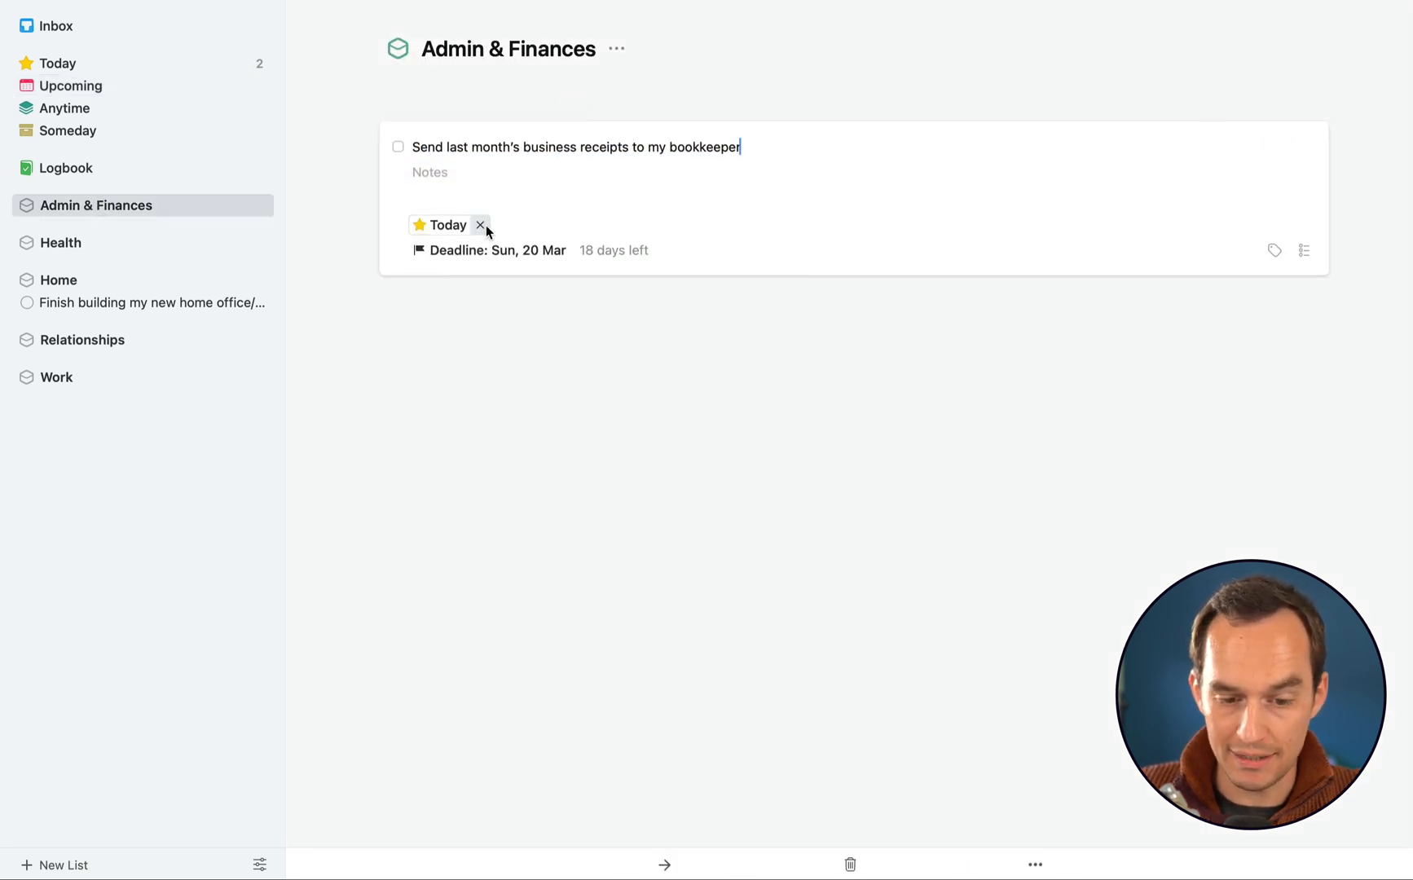
left_click(499, 225)
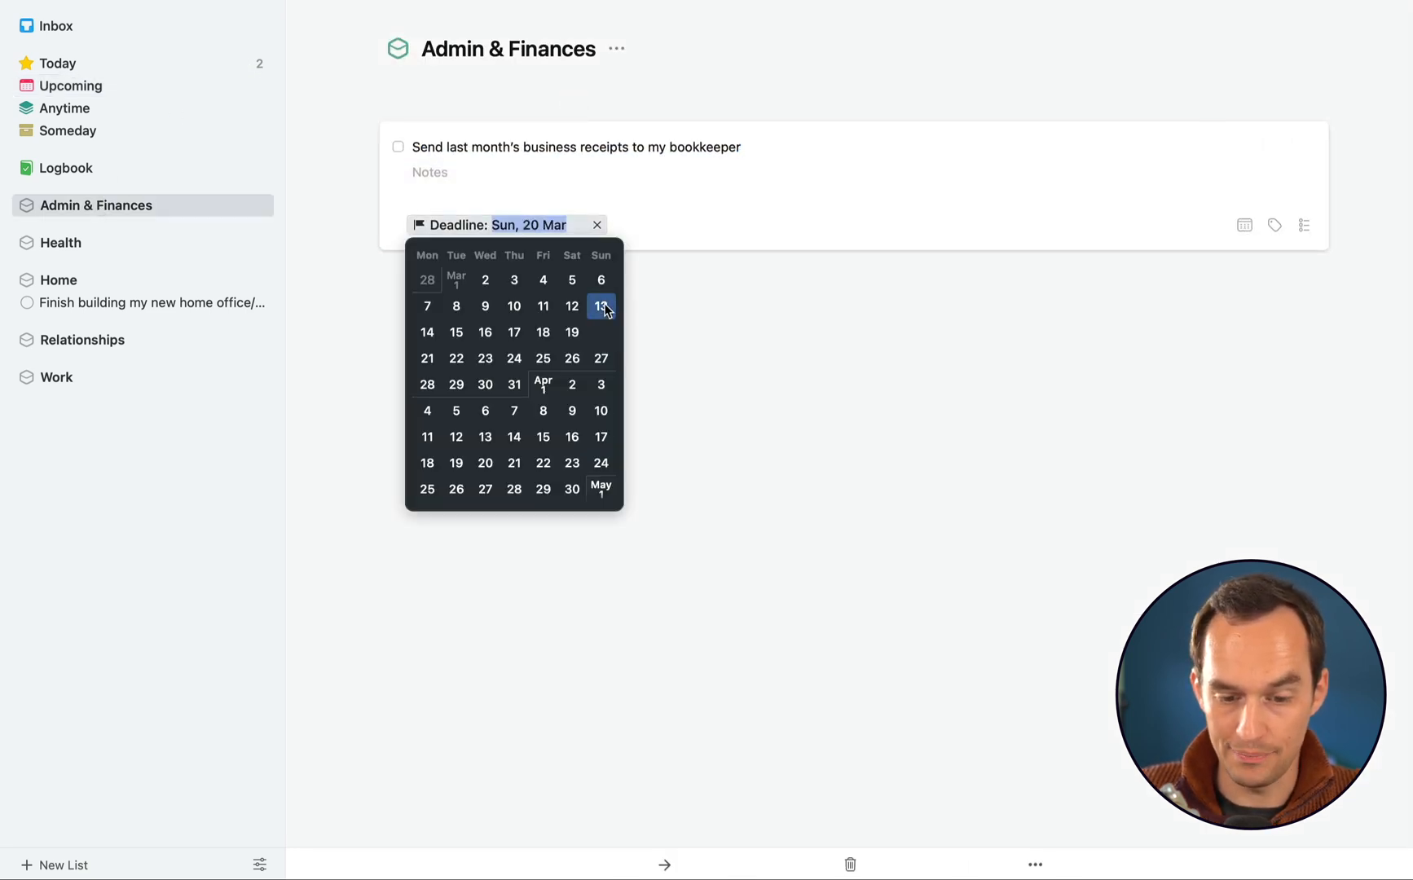
View Upcoming and select the receipts to-do listed under March 10–31
left_click(70, 87)
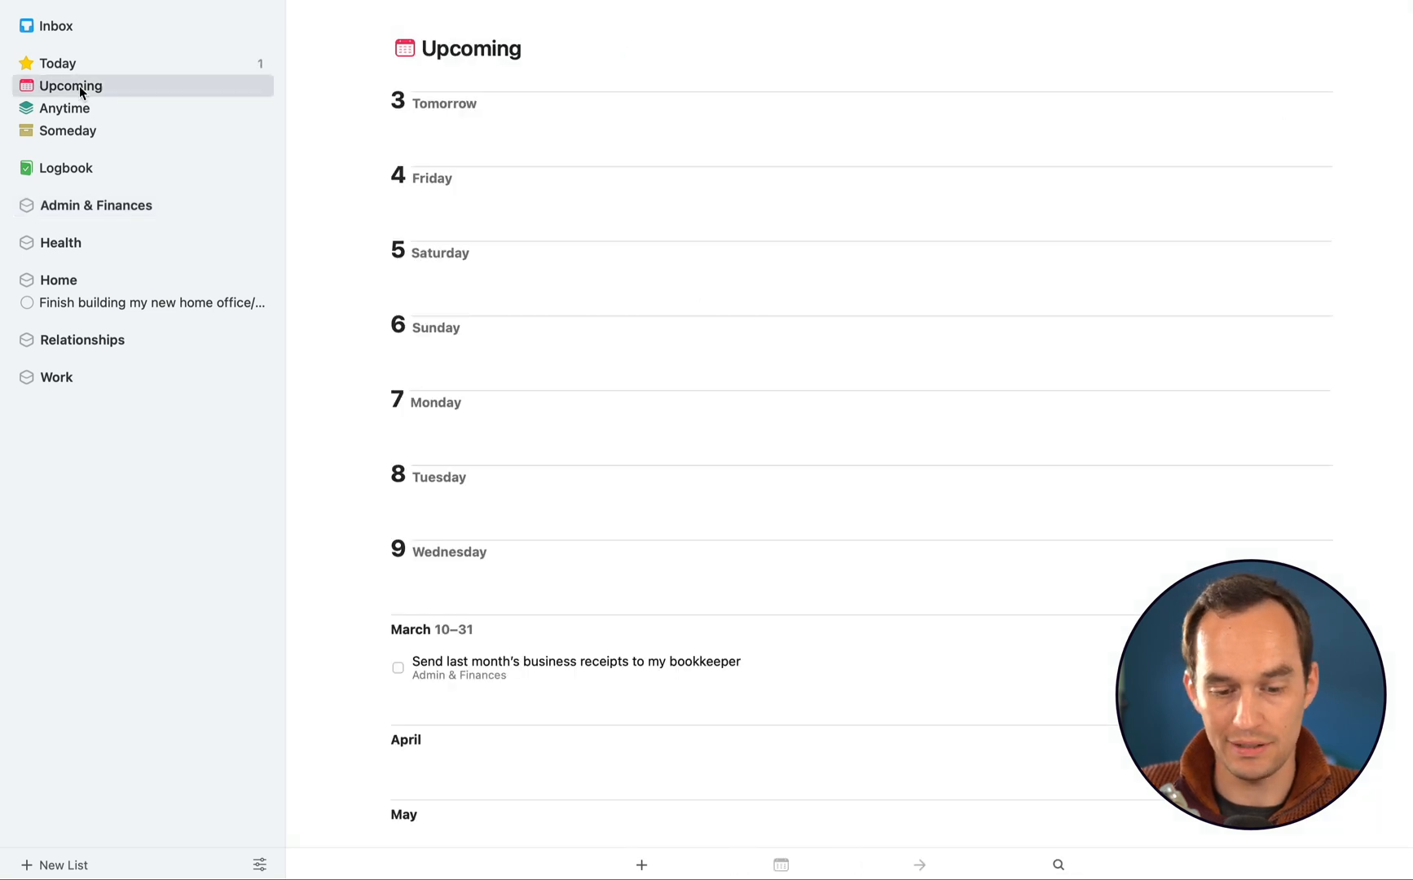
left_click(574, 668)
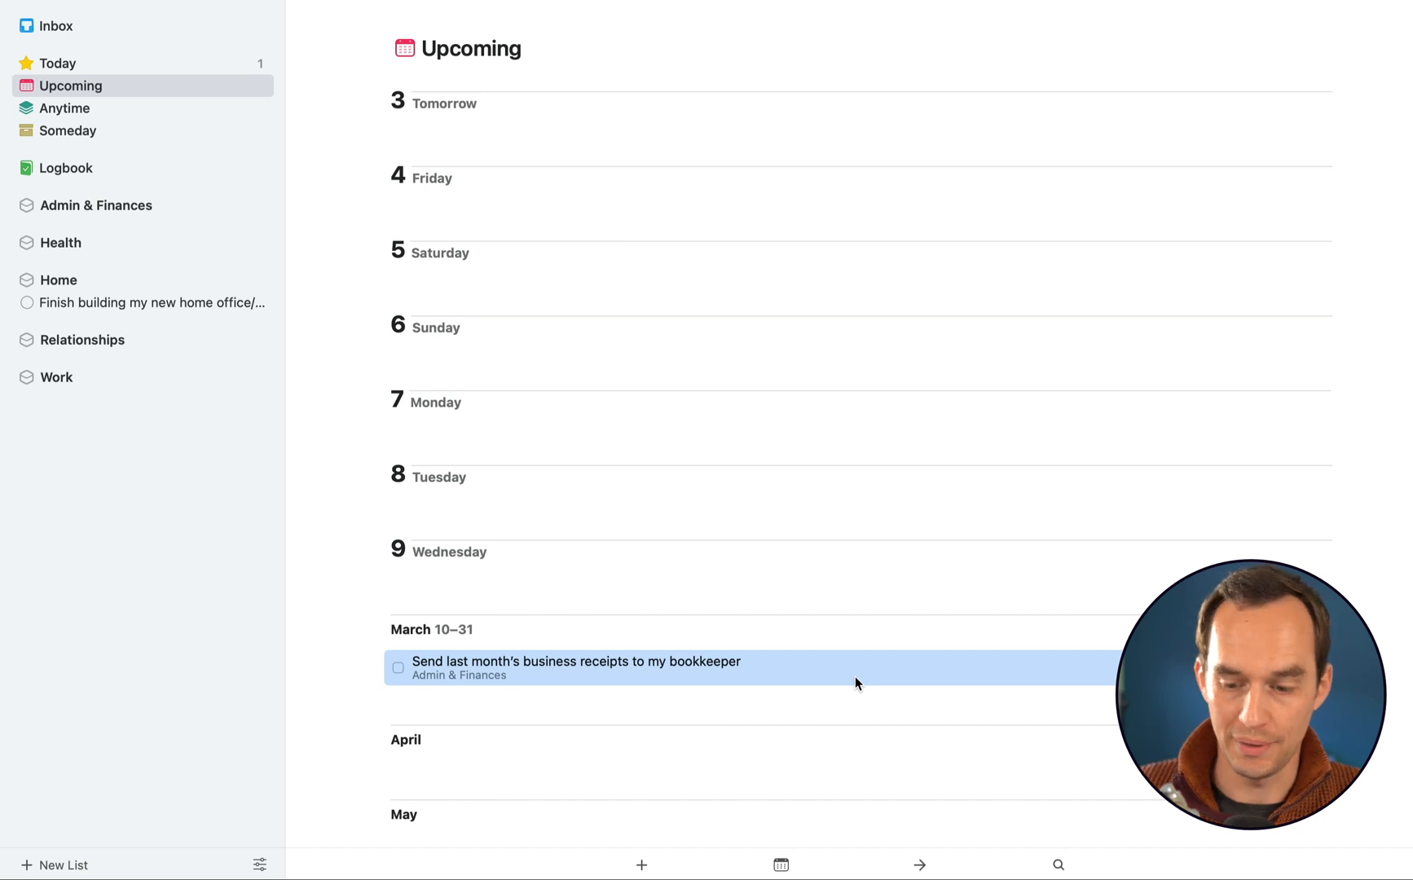
mouse_move(1388, 571)
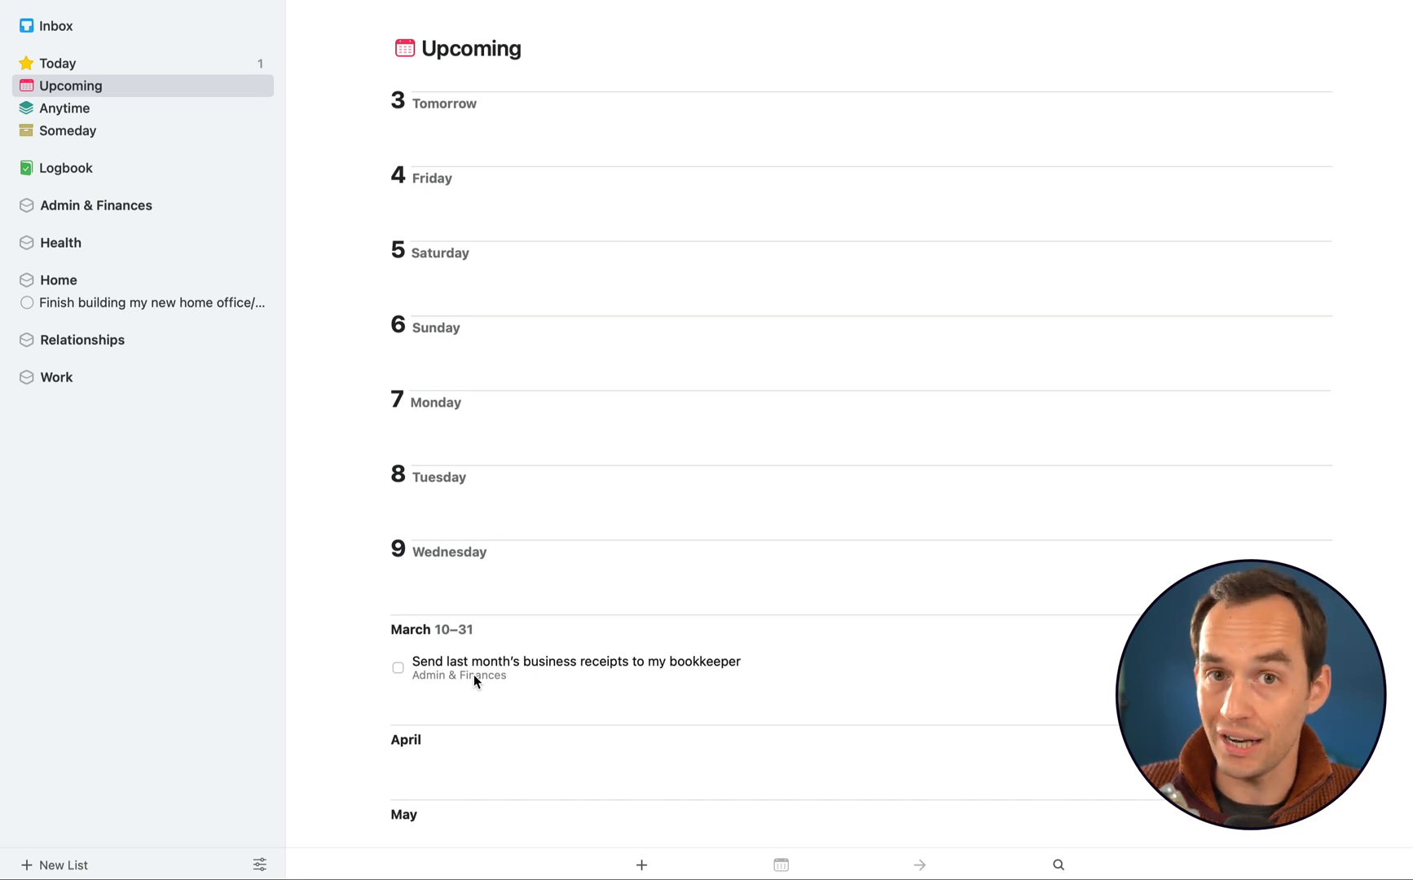
left_click(577, 668)
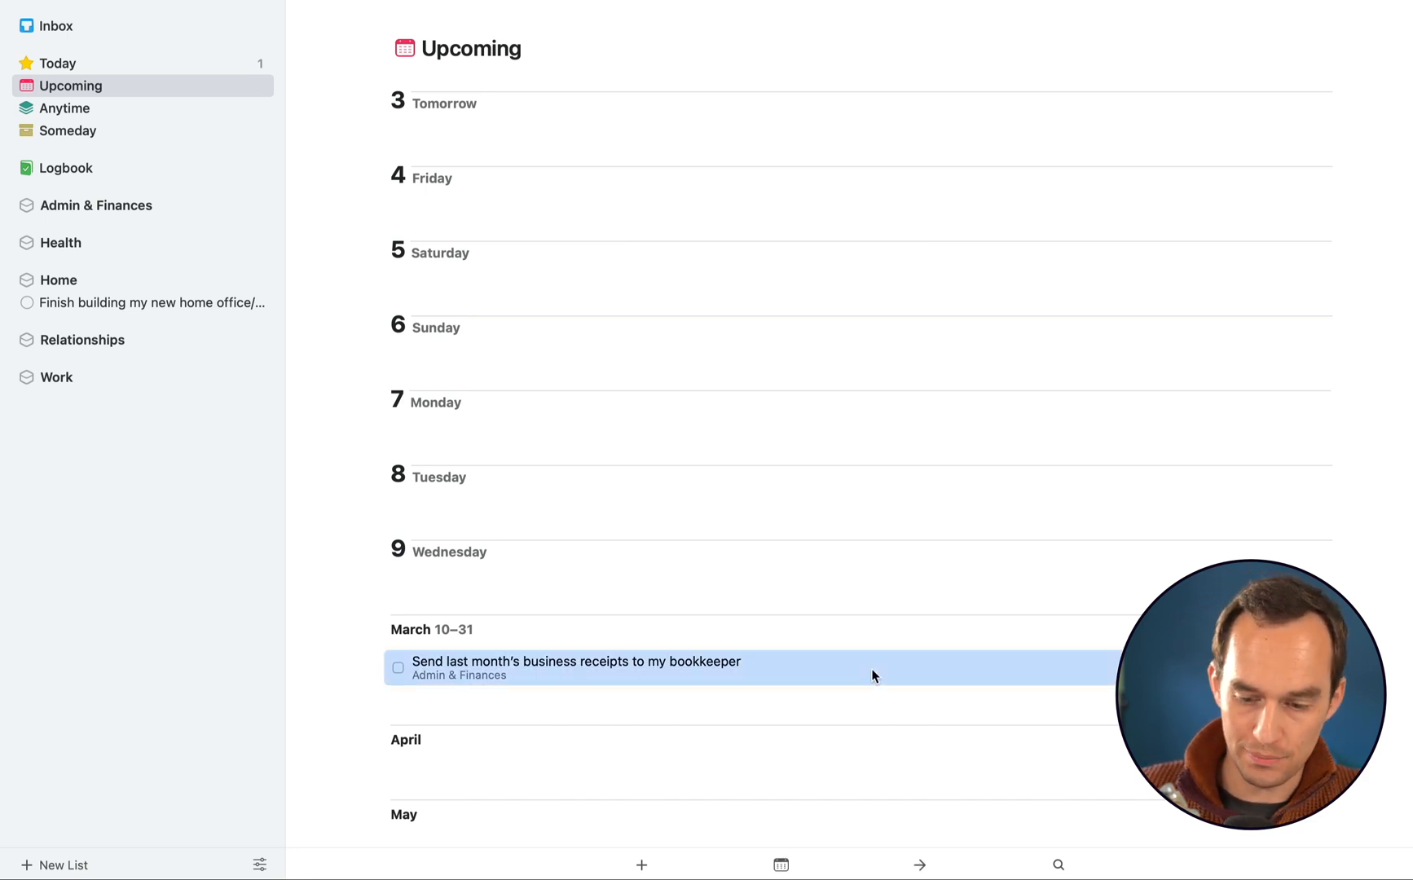
mouse_move(442, 636)
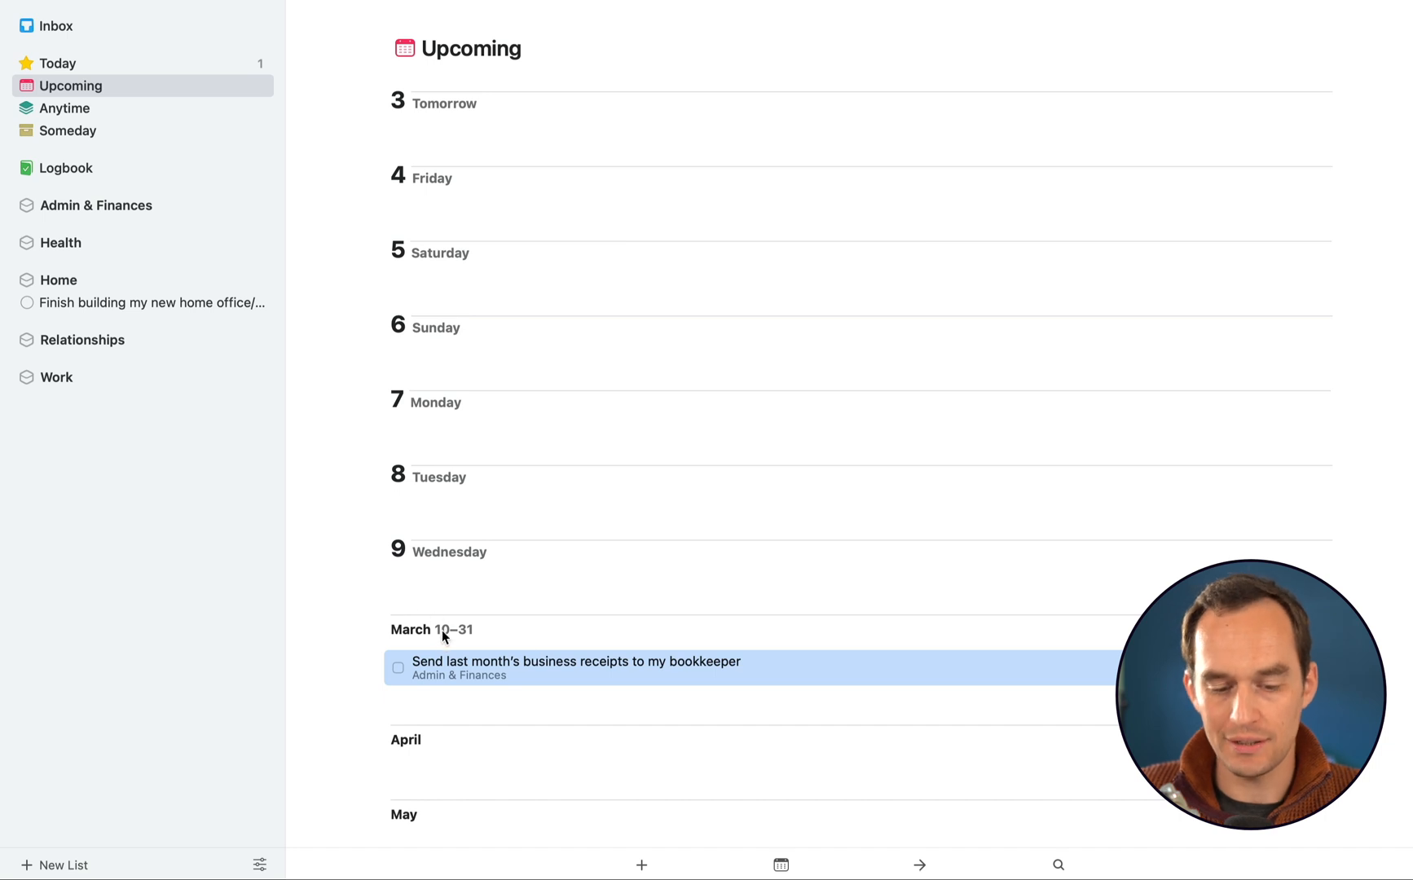
mouse_move(441, 463)
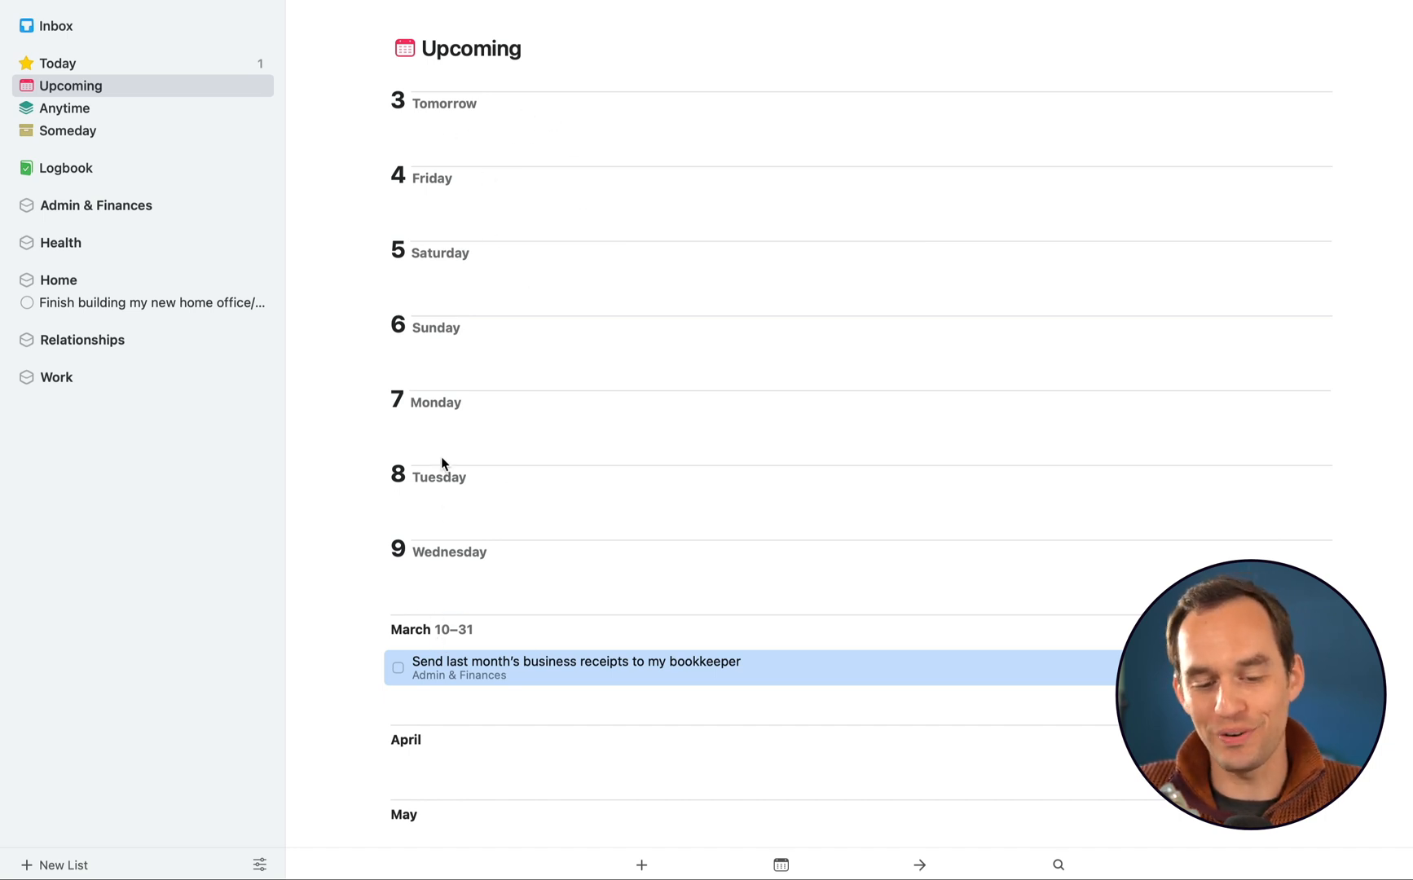
mouse_move(438, 631)
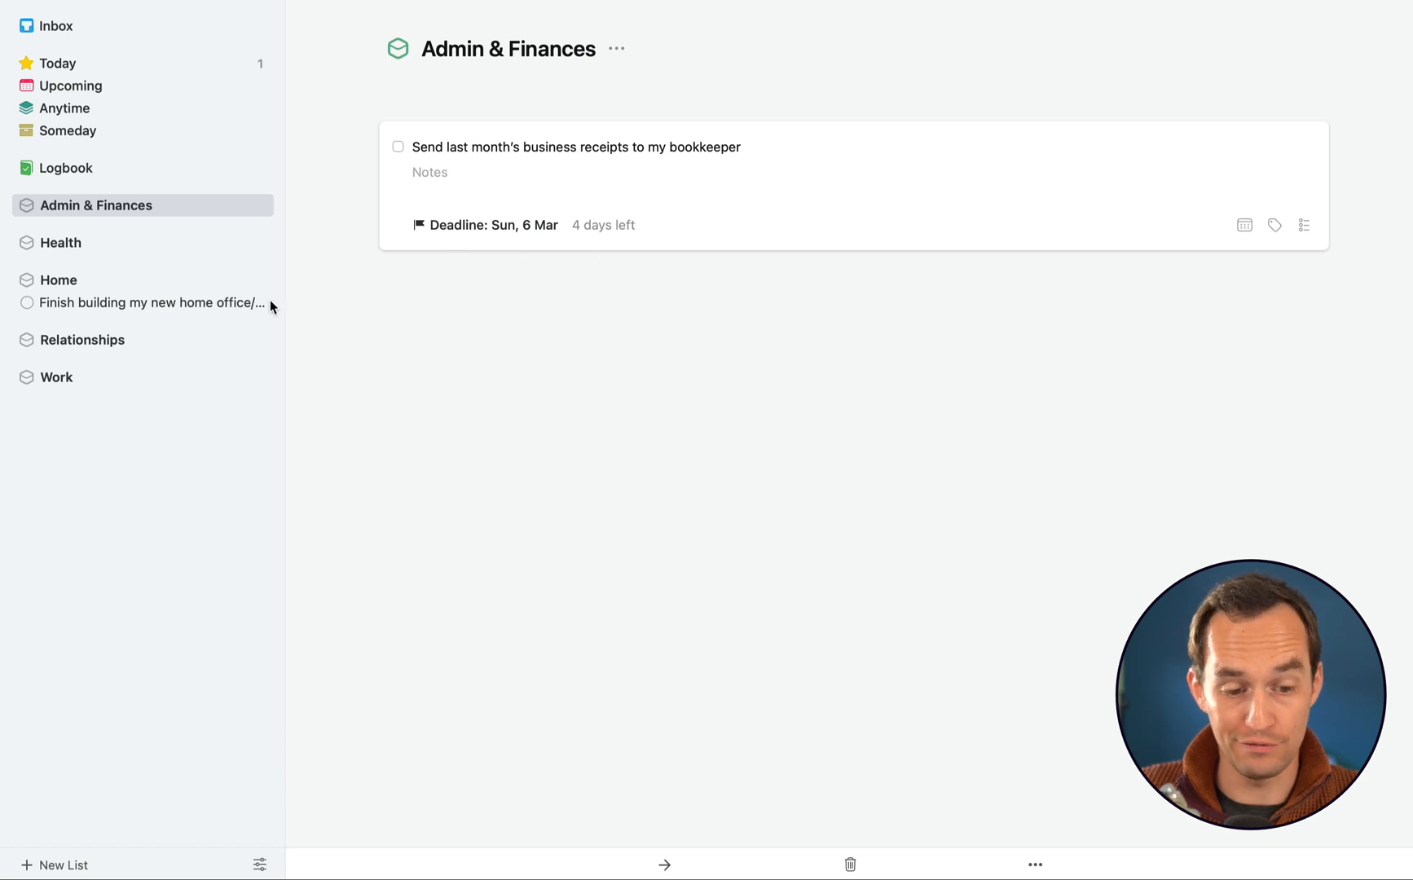
Switch between Upcoming and Today to check where the receipts to-do now sits
left_click(70, 85)
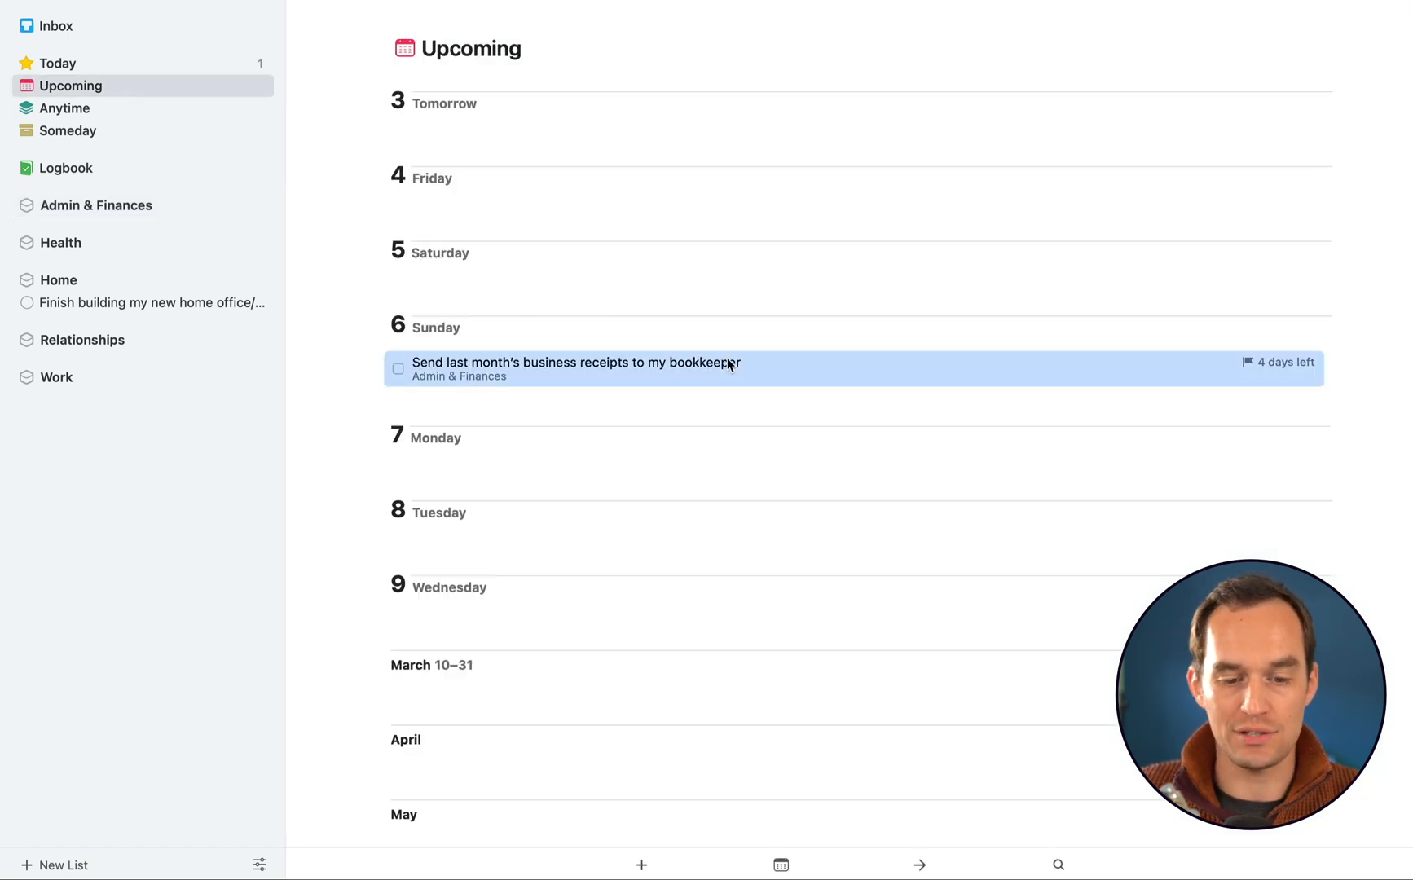
mouse_move(840, 301)
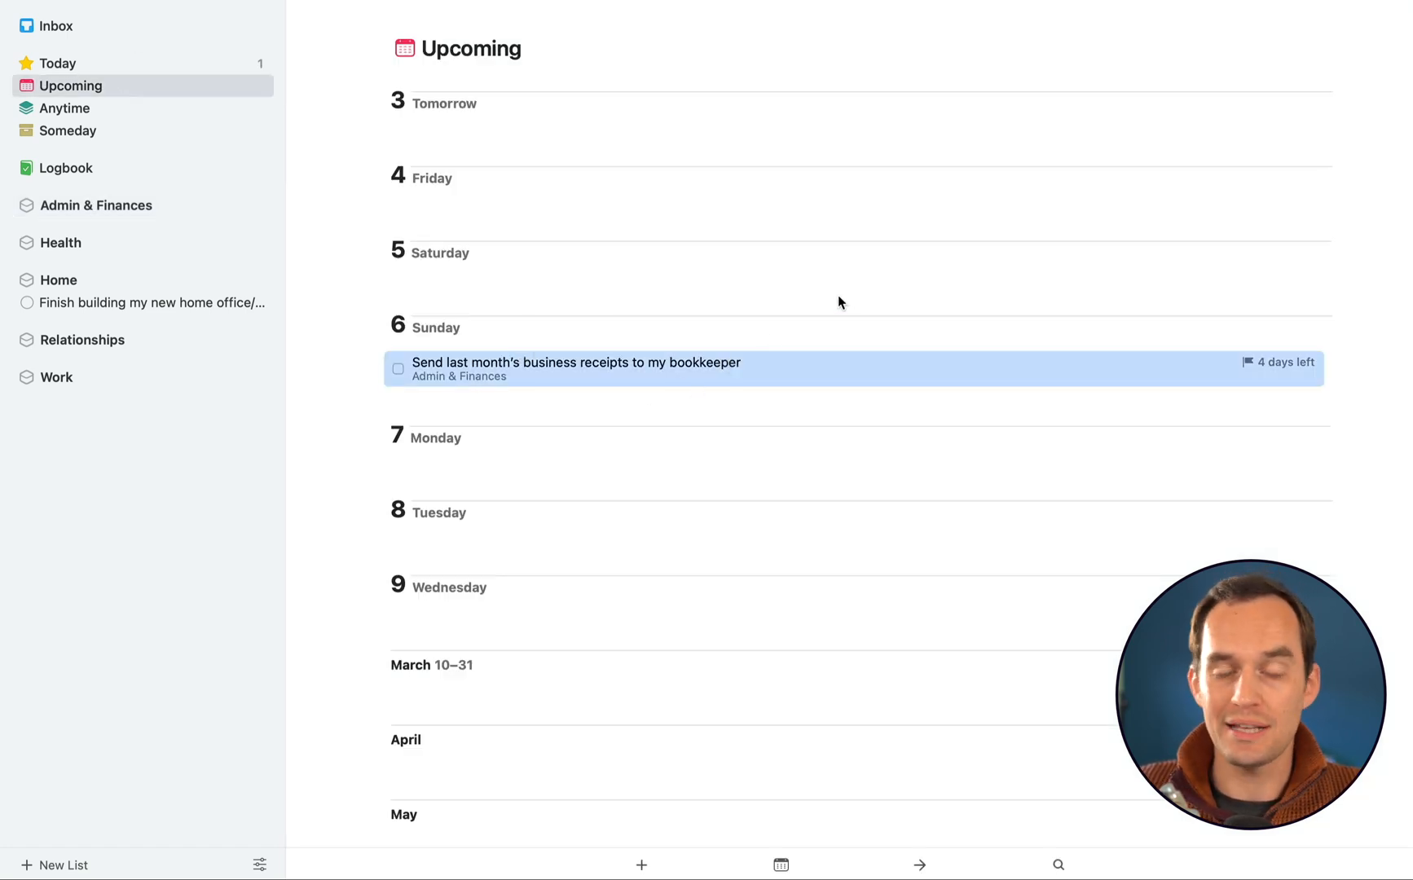
mouse_move(613, 373)
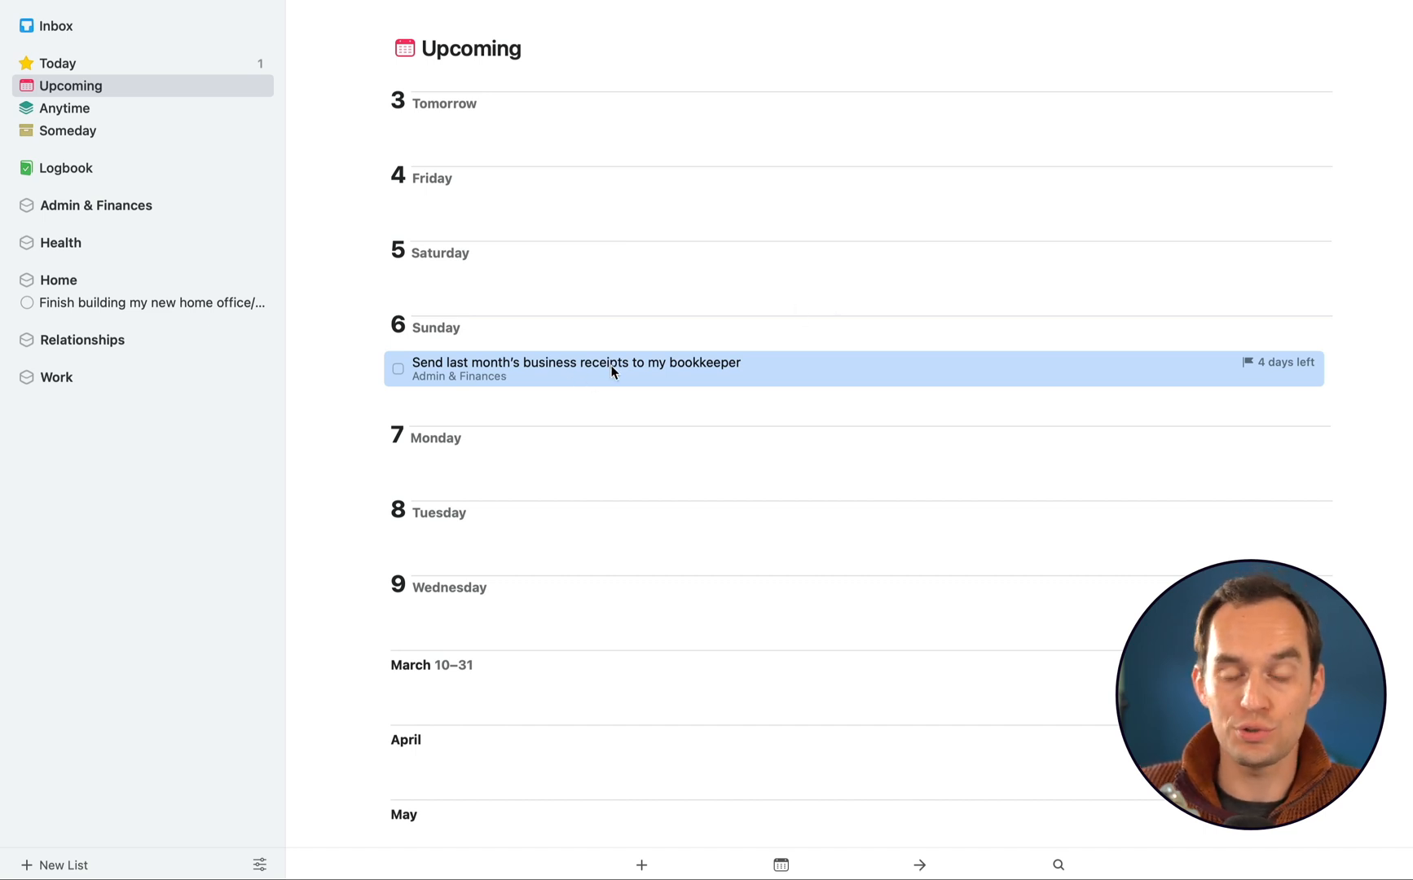
left_click(57, 62)
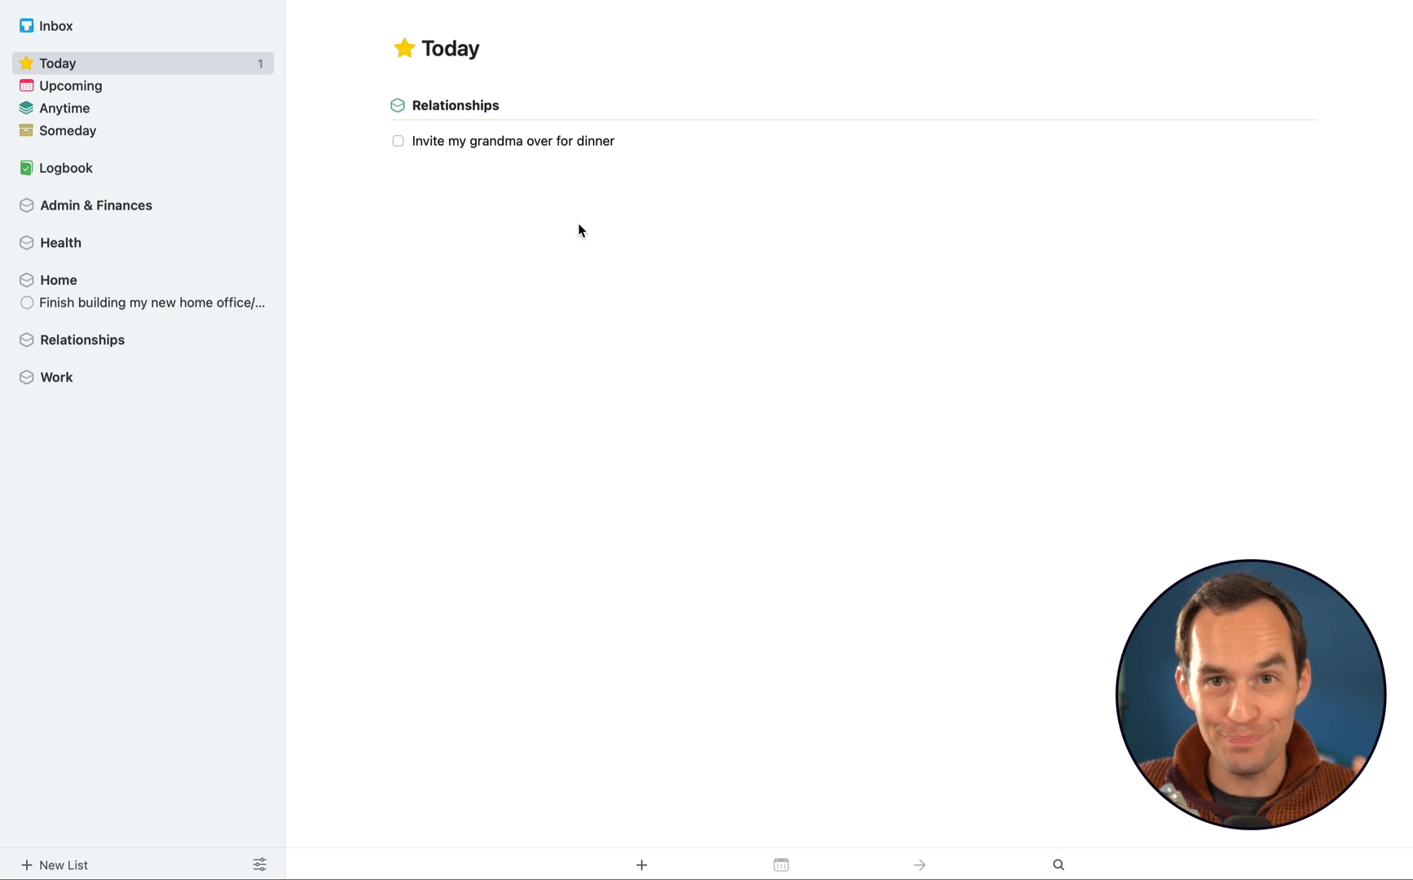
left_click(70, 85)
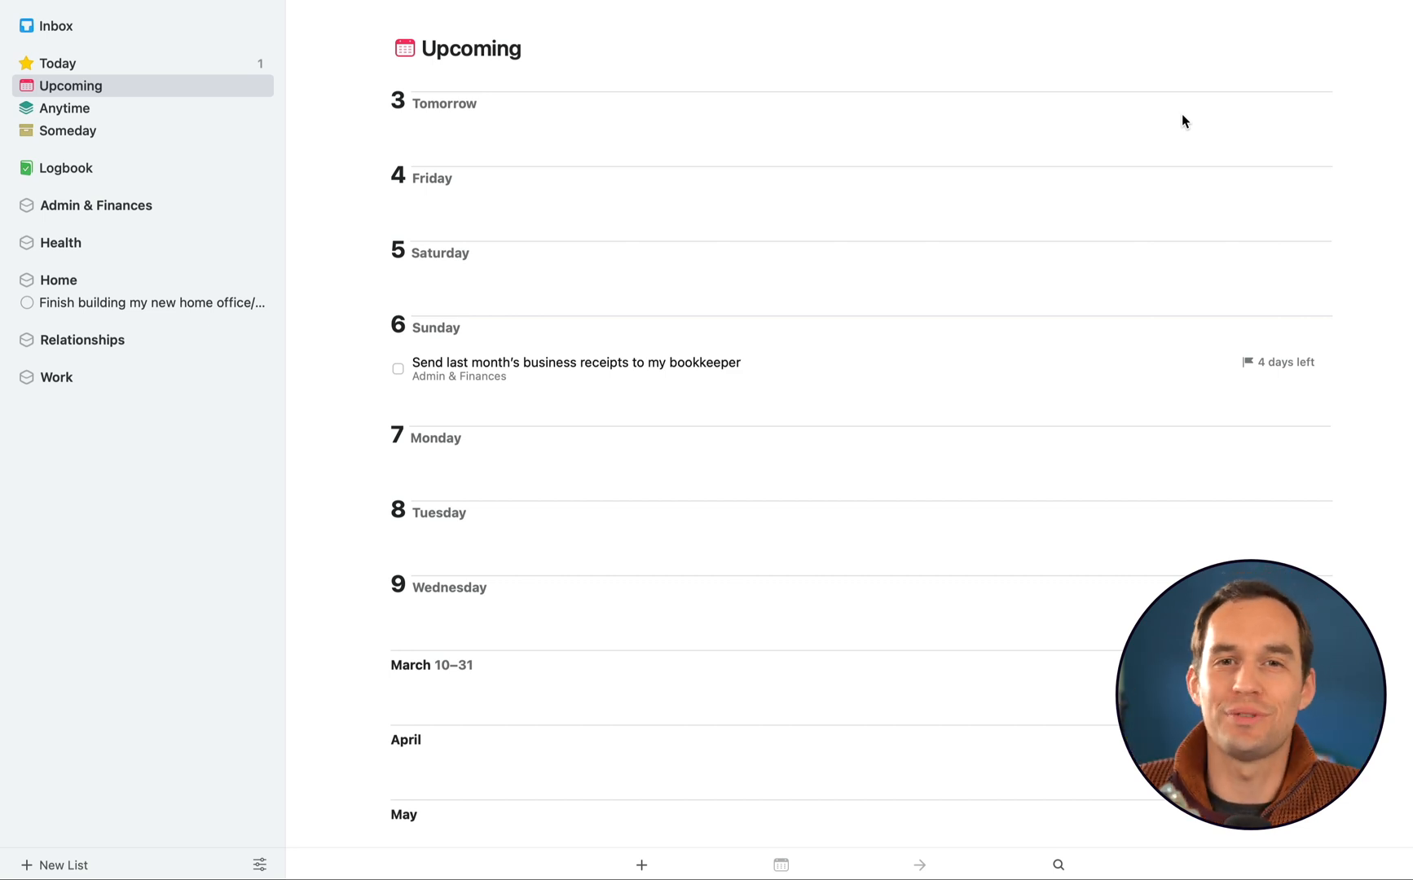
mouse_move(765, 331)
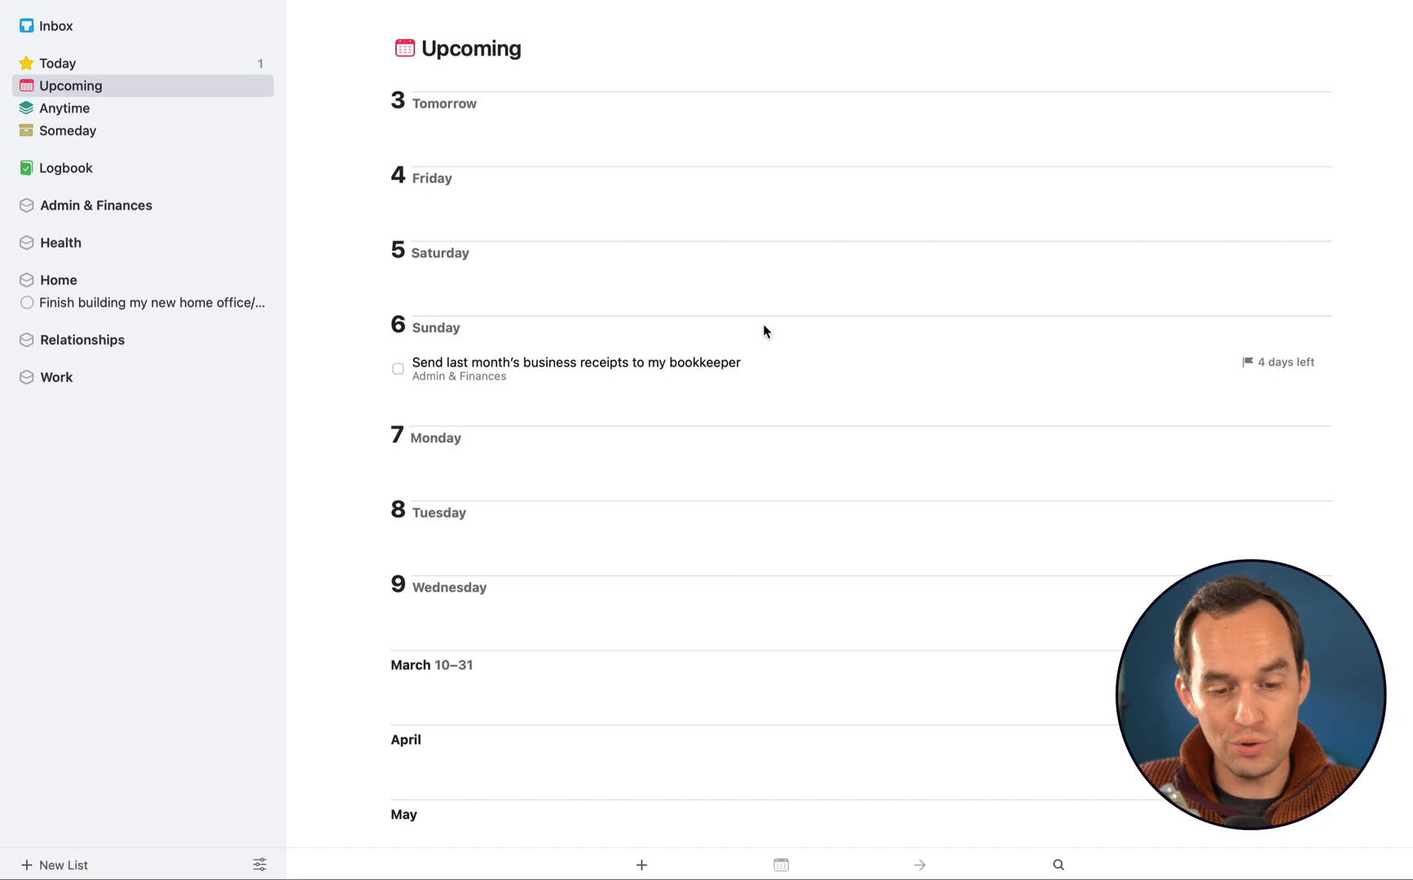
mouse_move(880, 380)
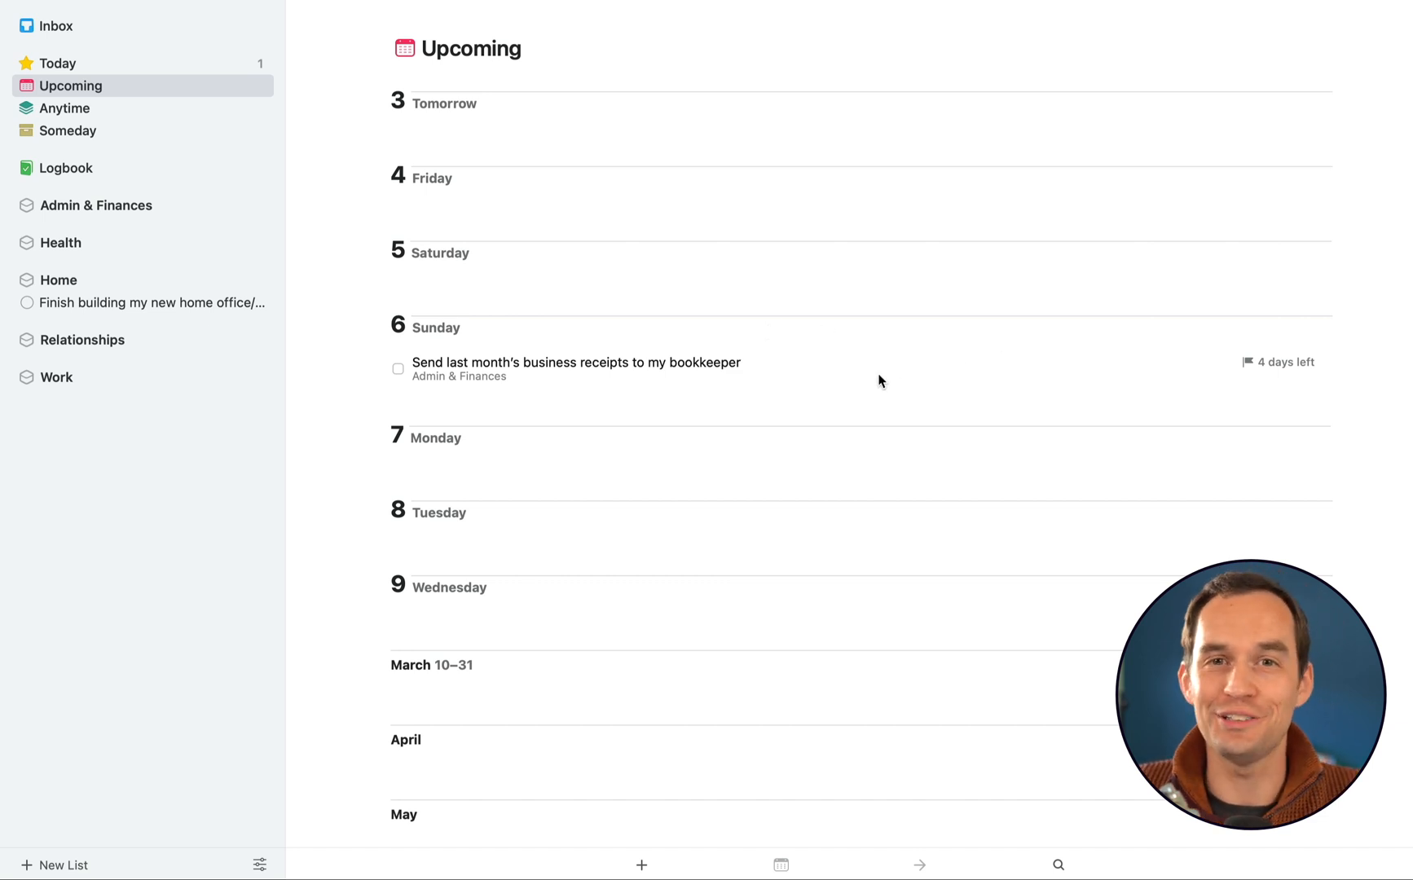
mouse_move(593, 378)
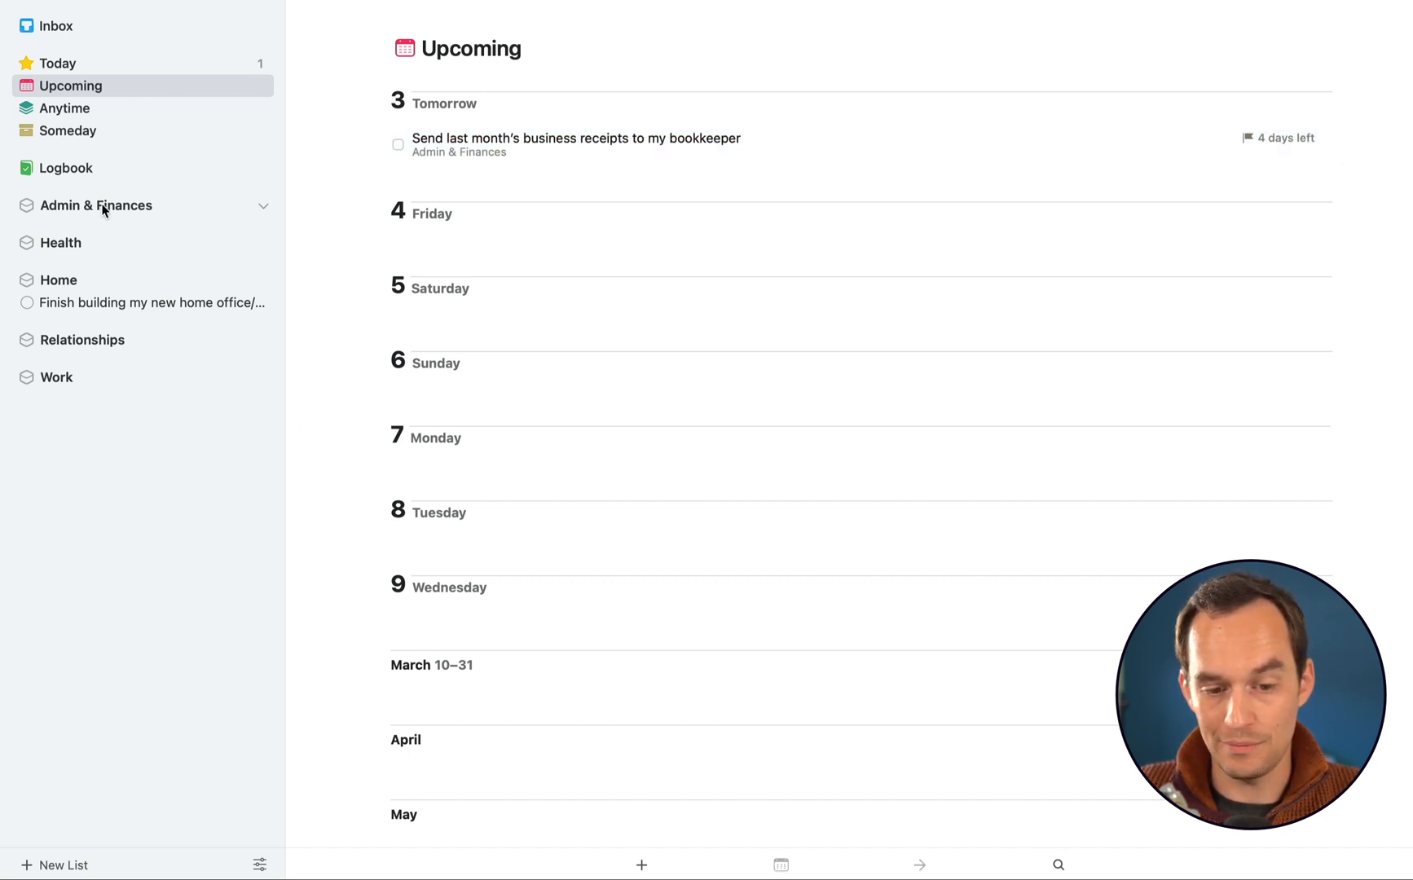
Check the receipts to-do as upcoming Thursday in Admin & Finances, then return to Upcoming
left_click(97, 206)
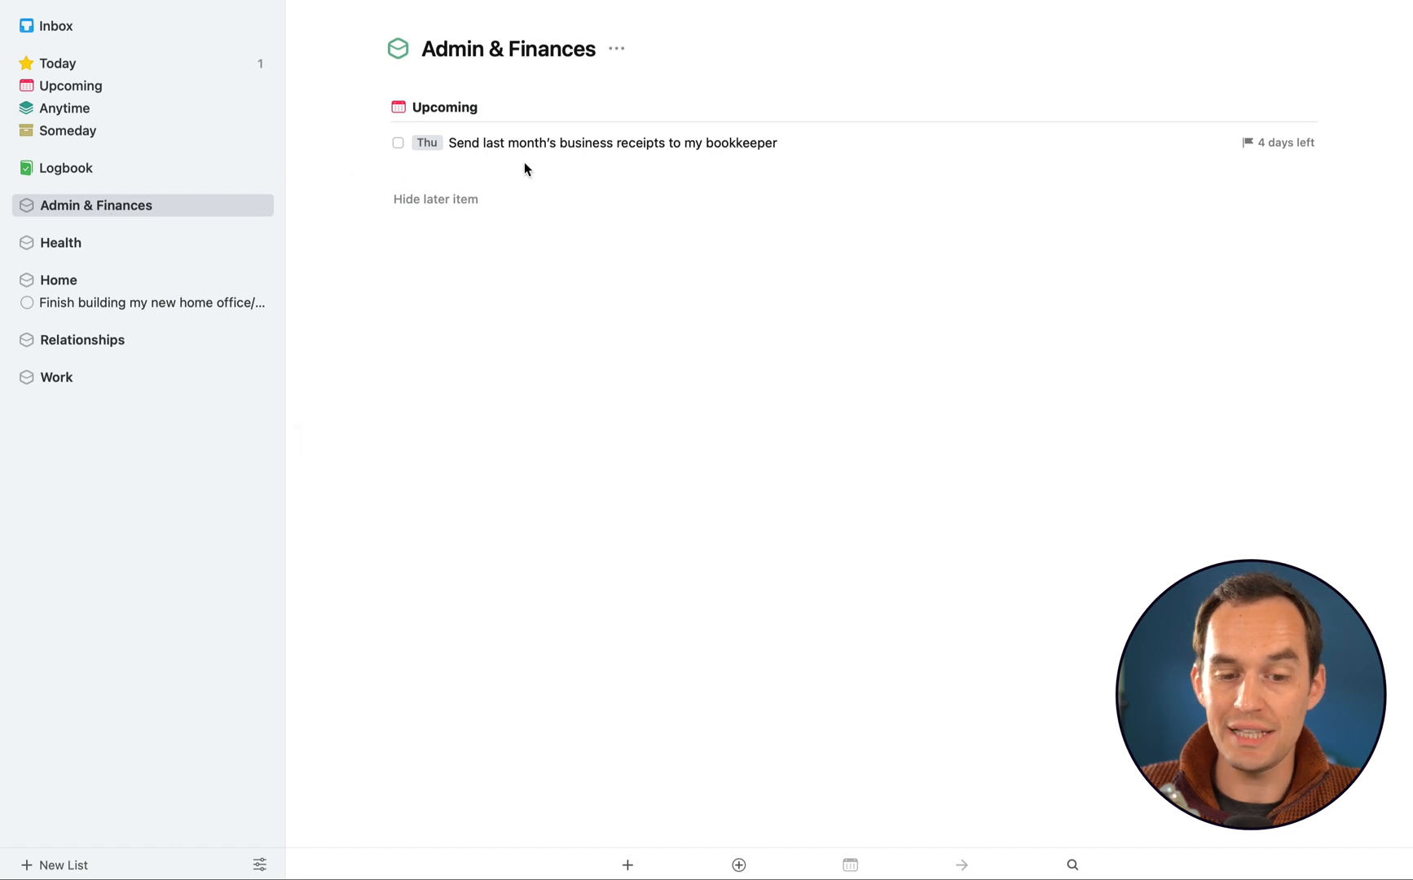
mouse_move(838, 305)
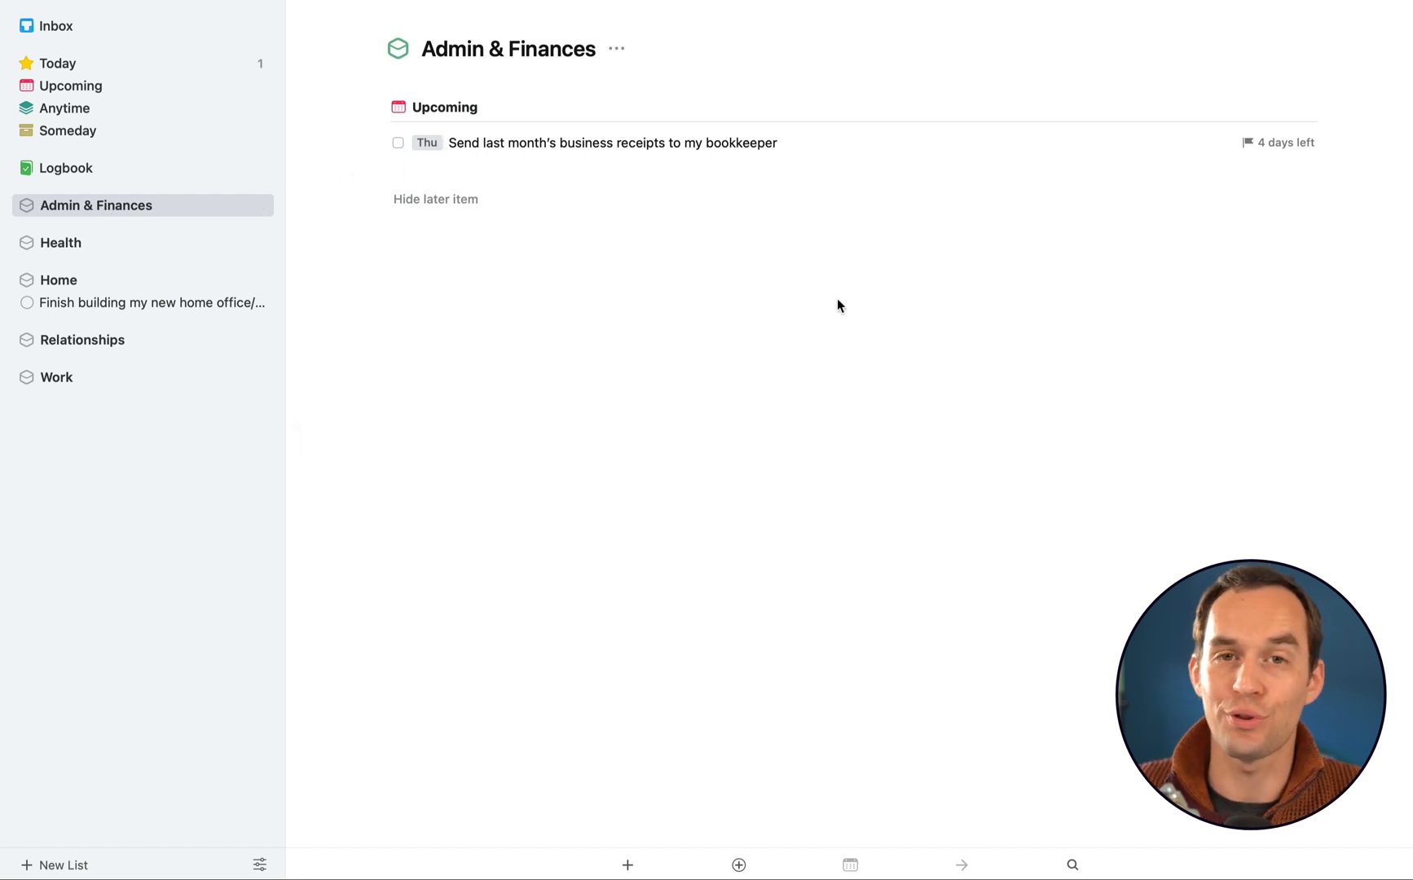
mouse_move(969, 336)
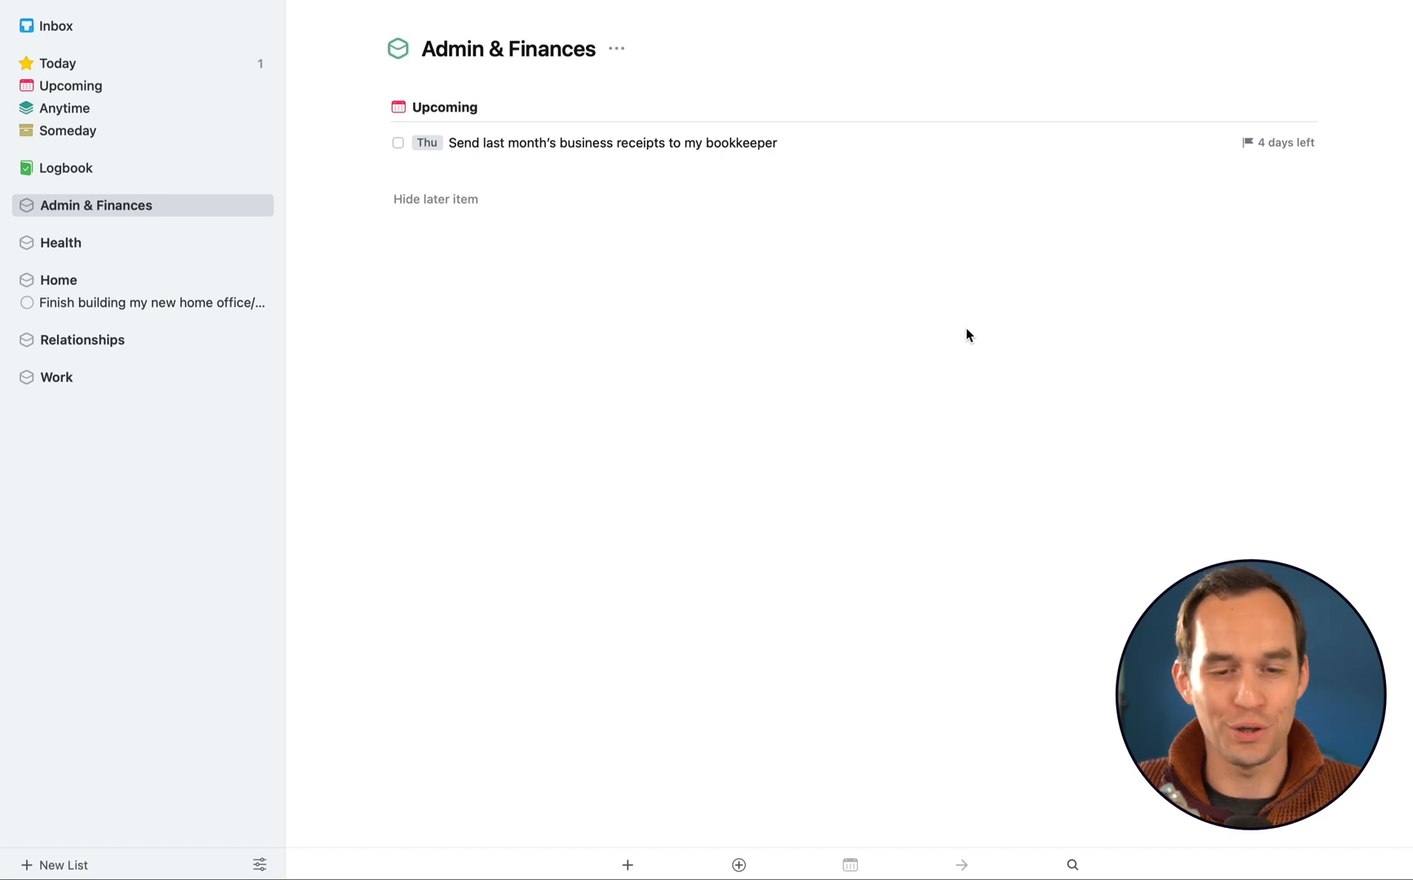
mouse_move(723, 237)
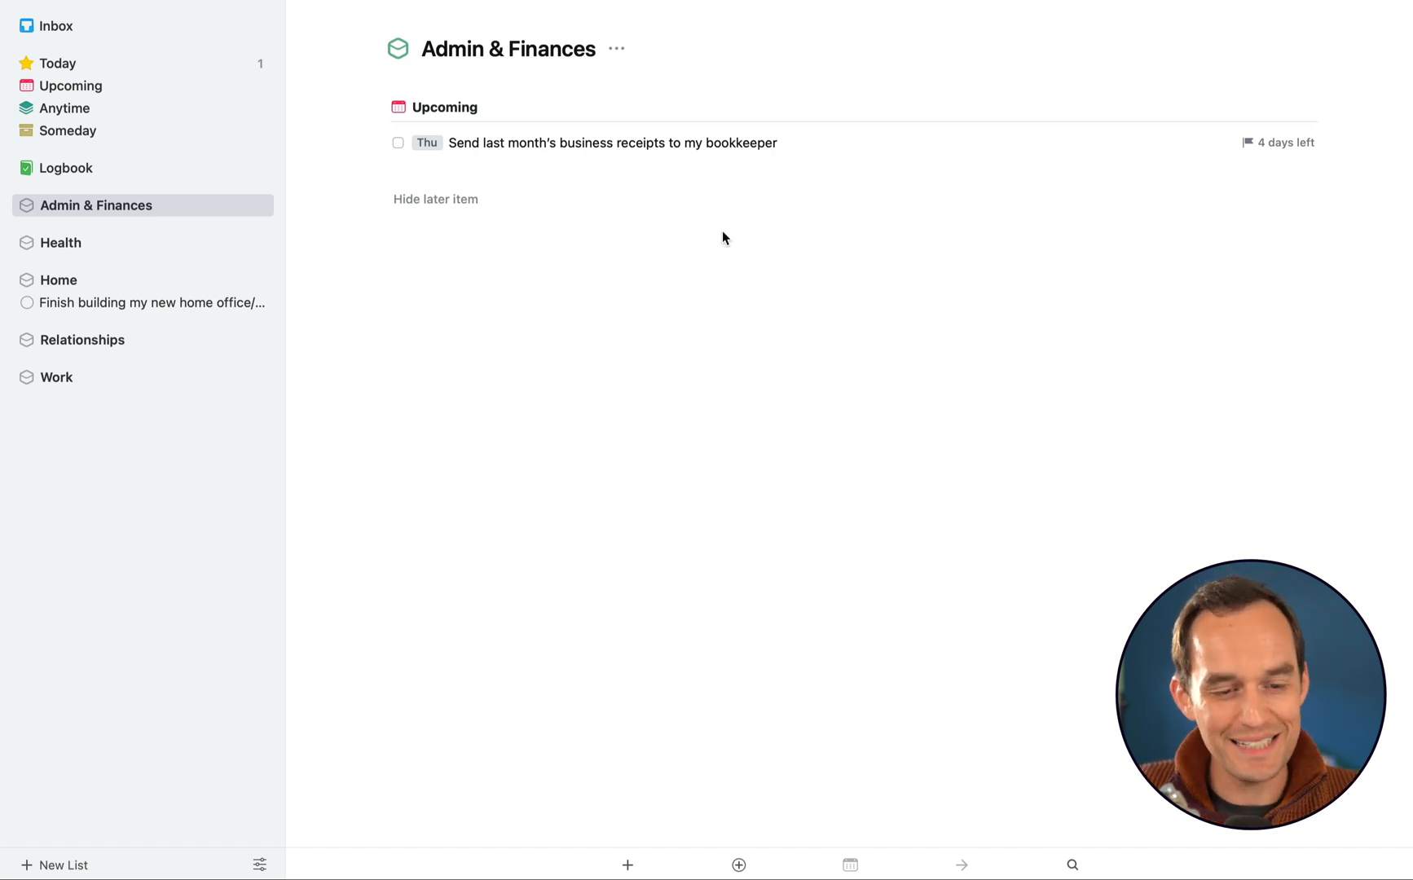
left_click(70, 85)
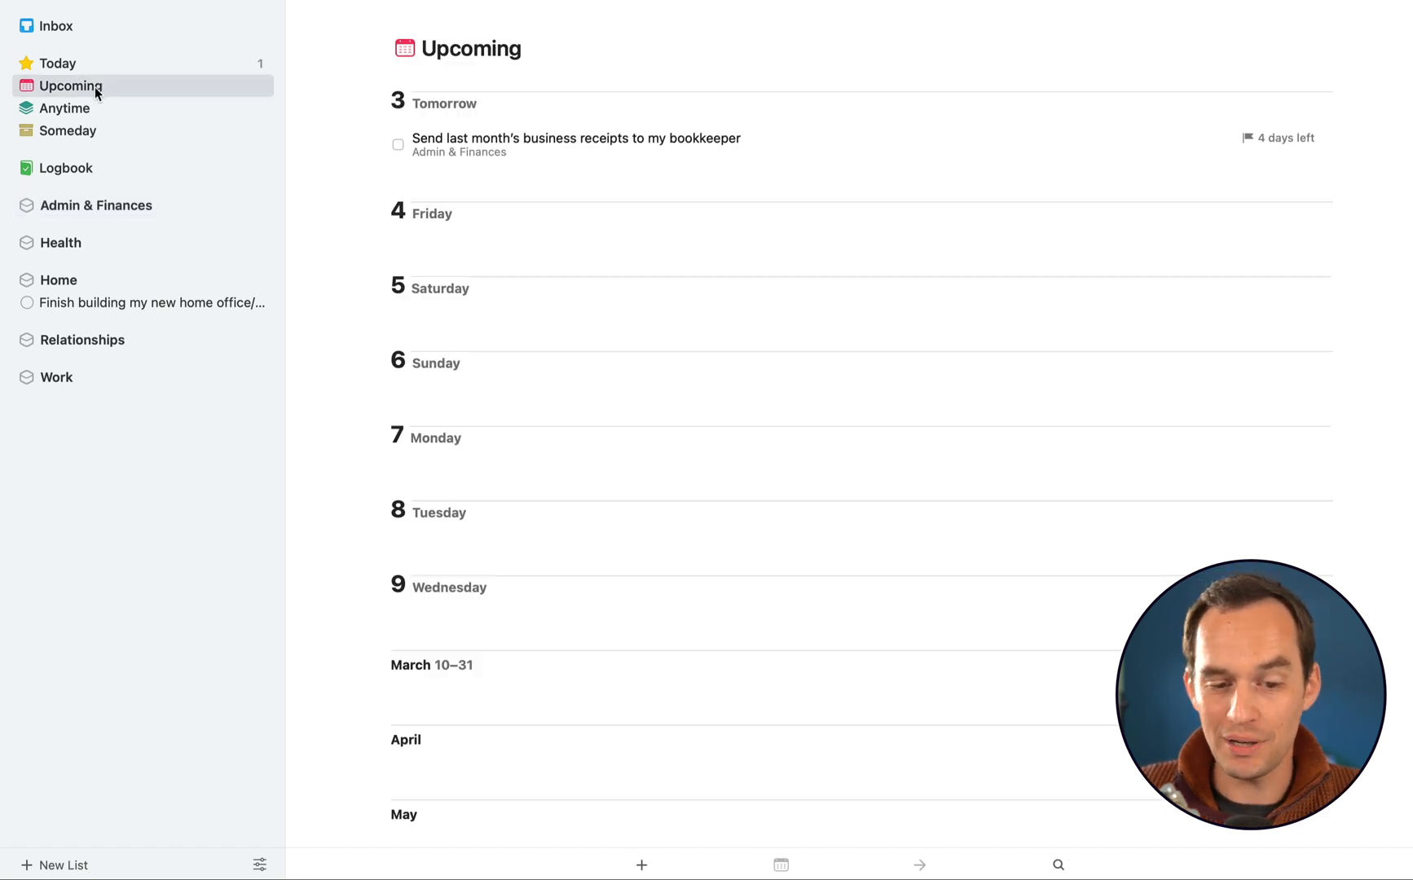
mouse_move(949, 313)
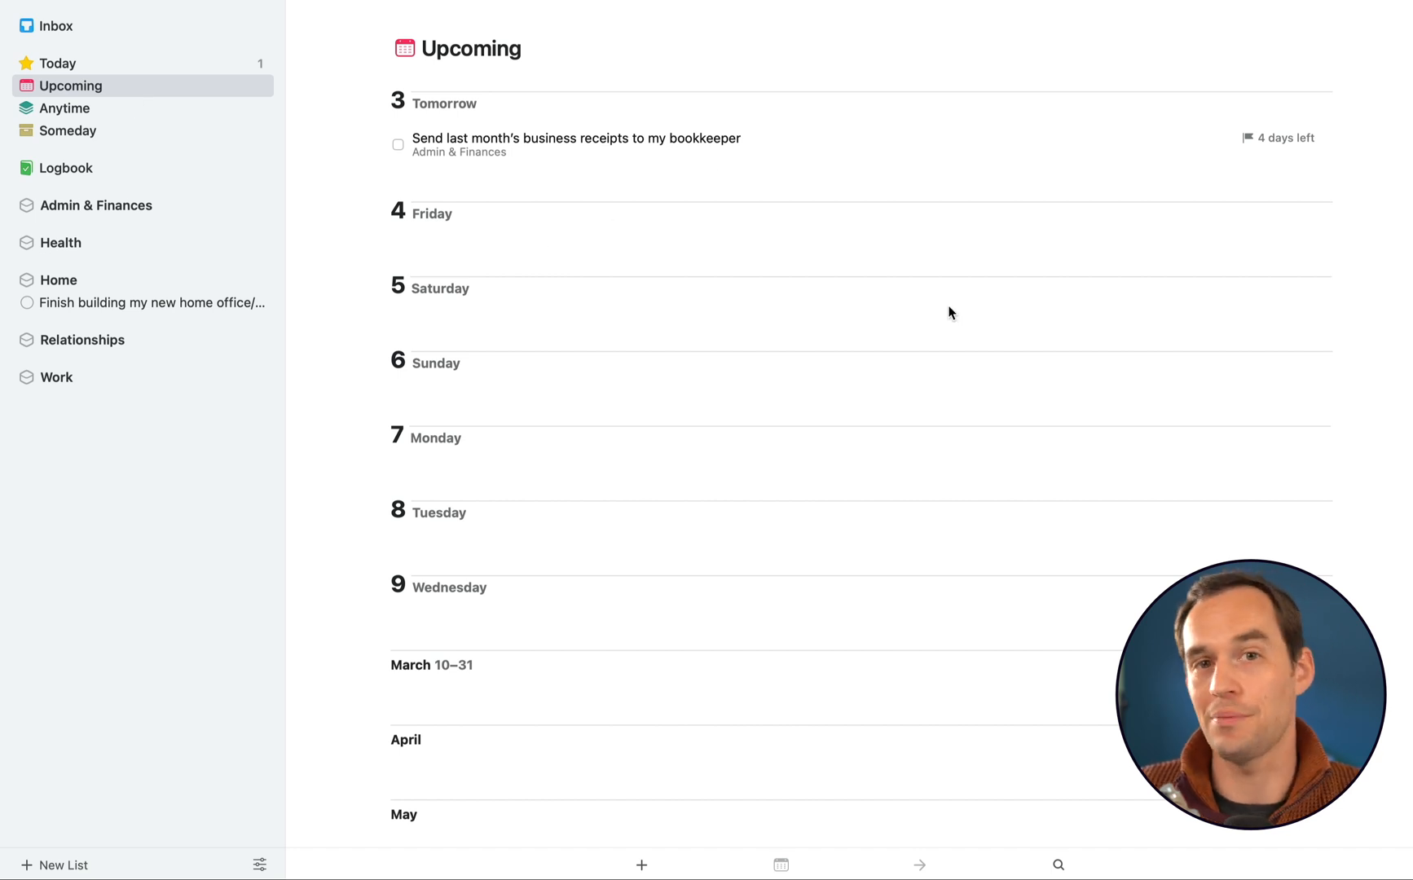
mouse_move(853, 270)
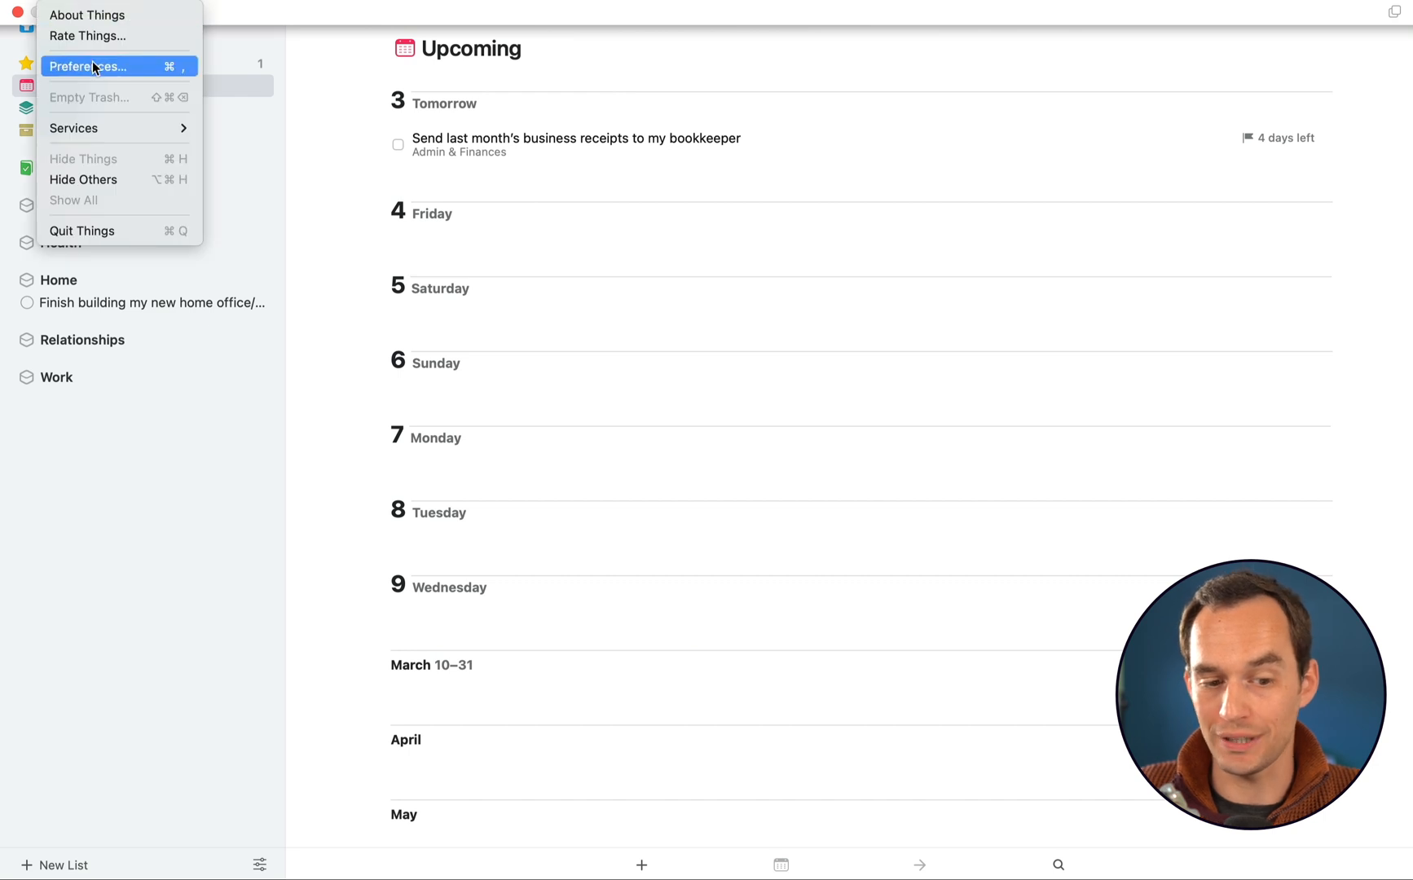
Enable the Home calendar in Preferences so its events show in Today and Upcoming
left_click(88, 65)
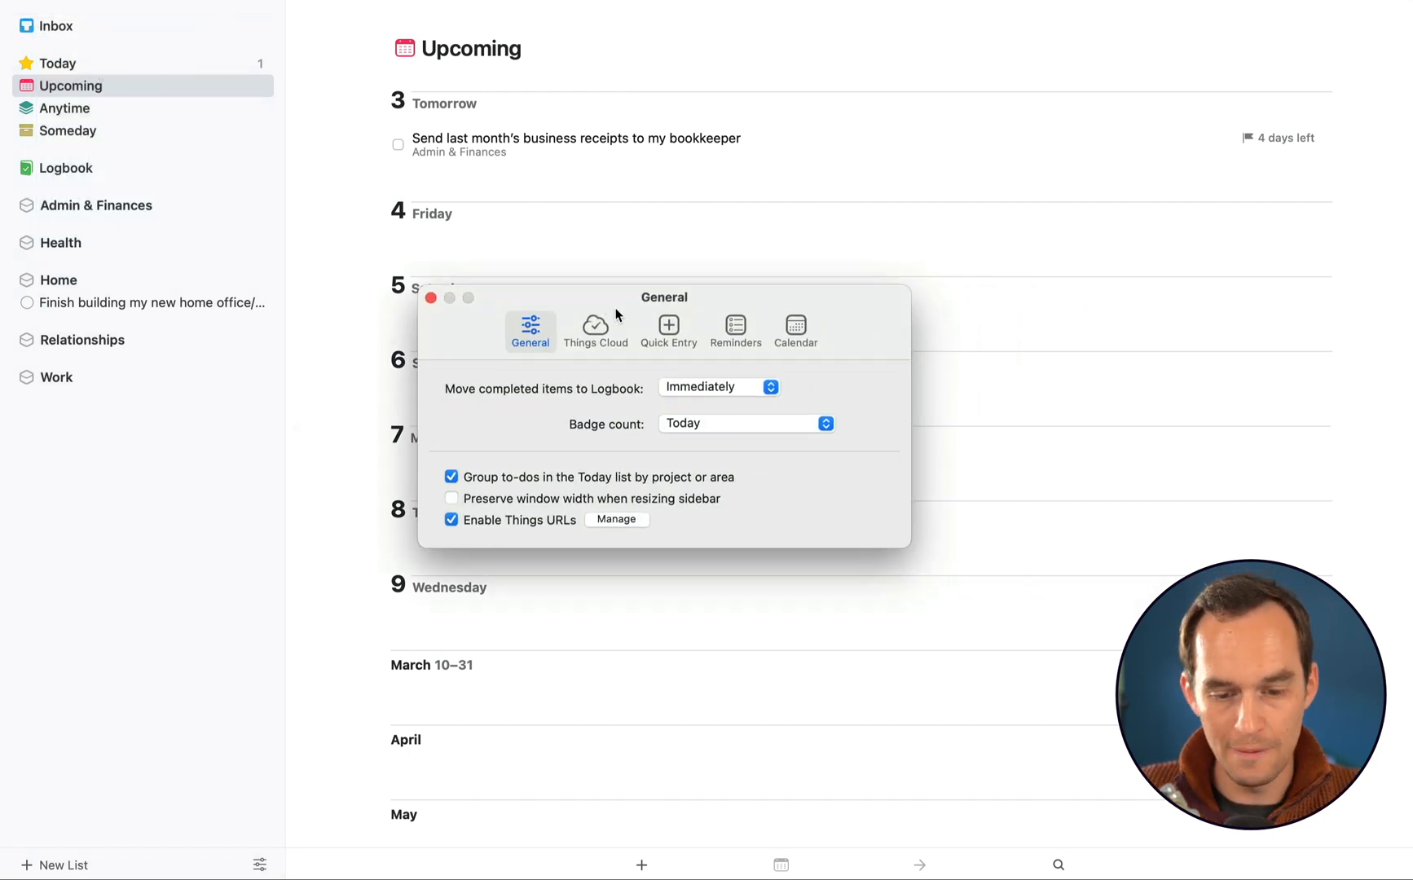
left_click(794, 326)
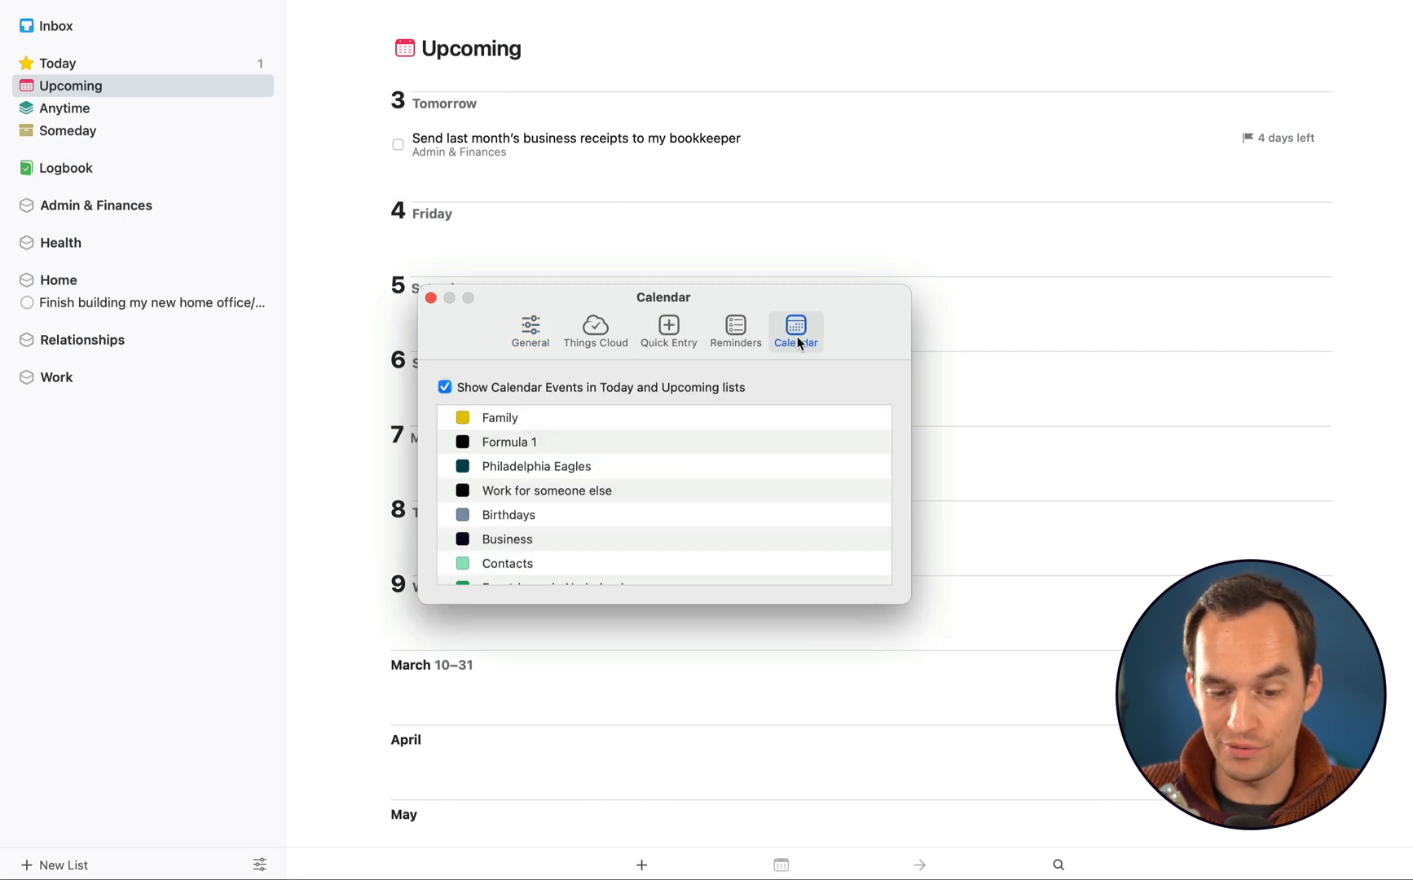
mouse_move(522, 396)
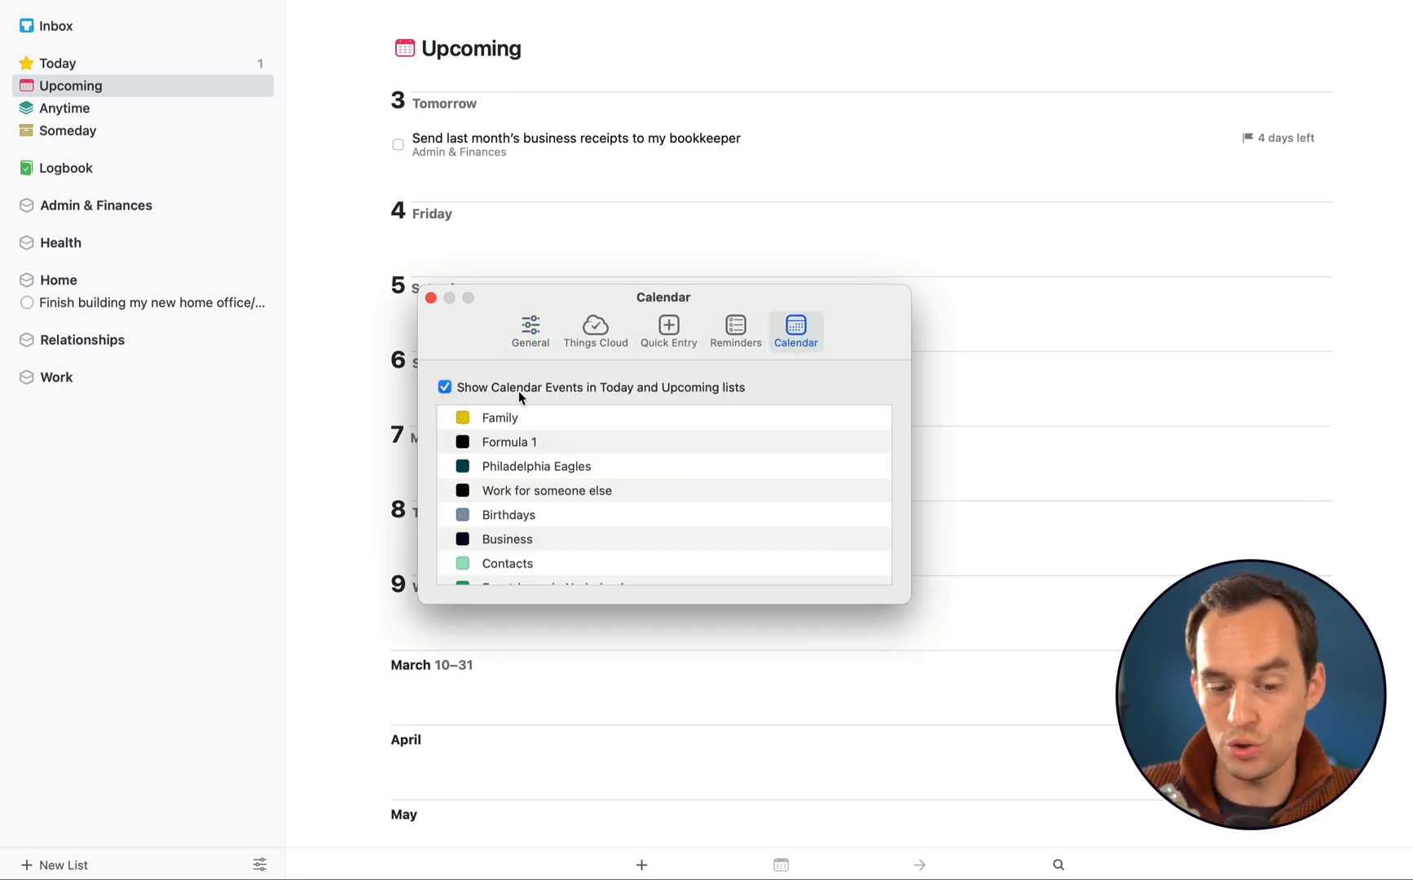
mouse_move(582, 518)
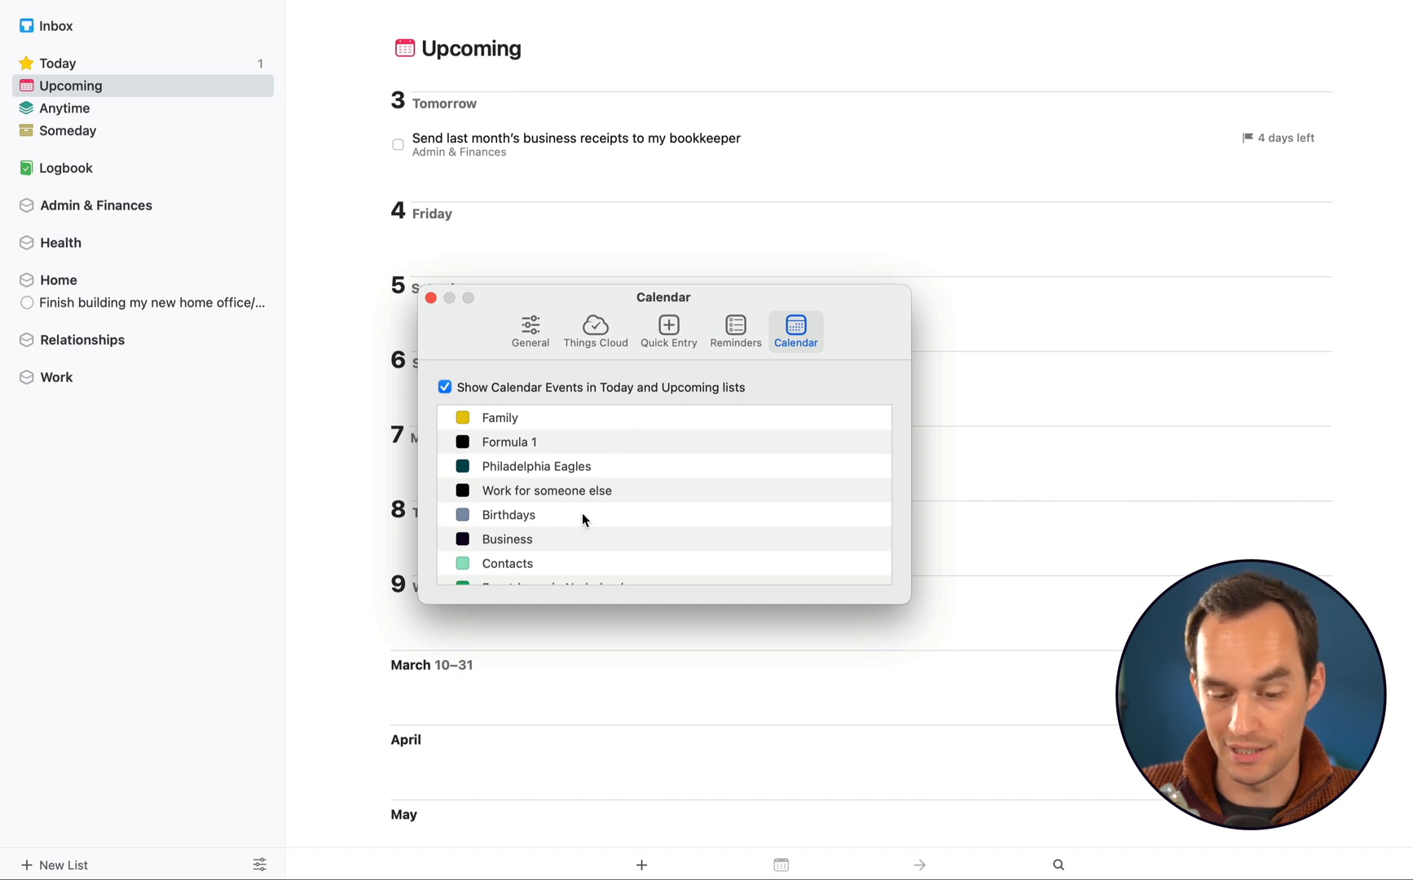
scroll("down", 3)
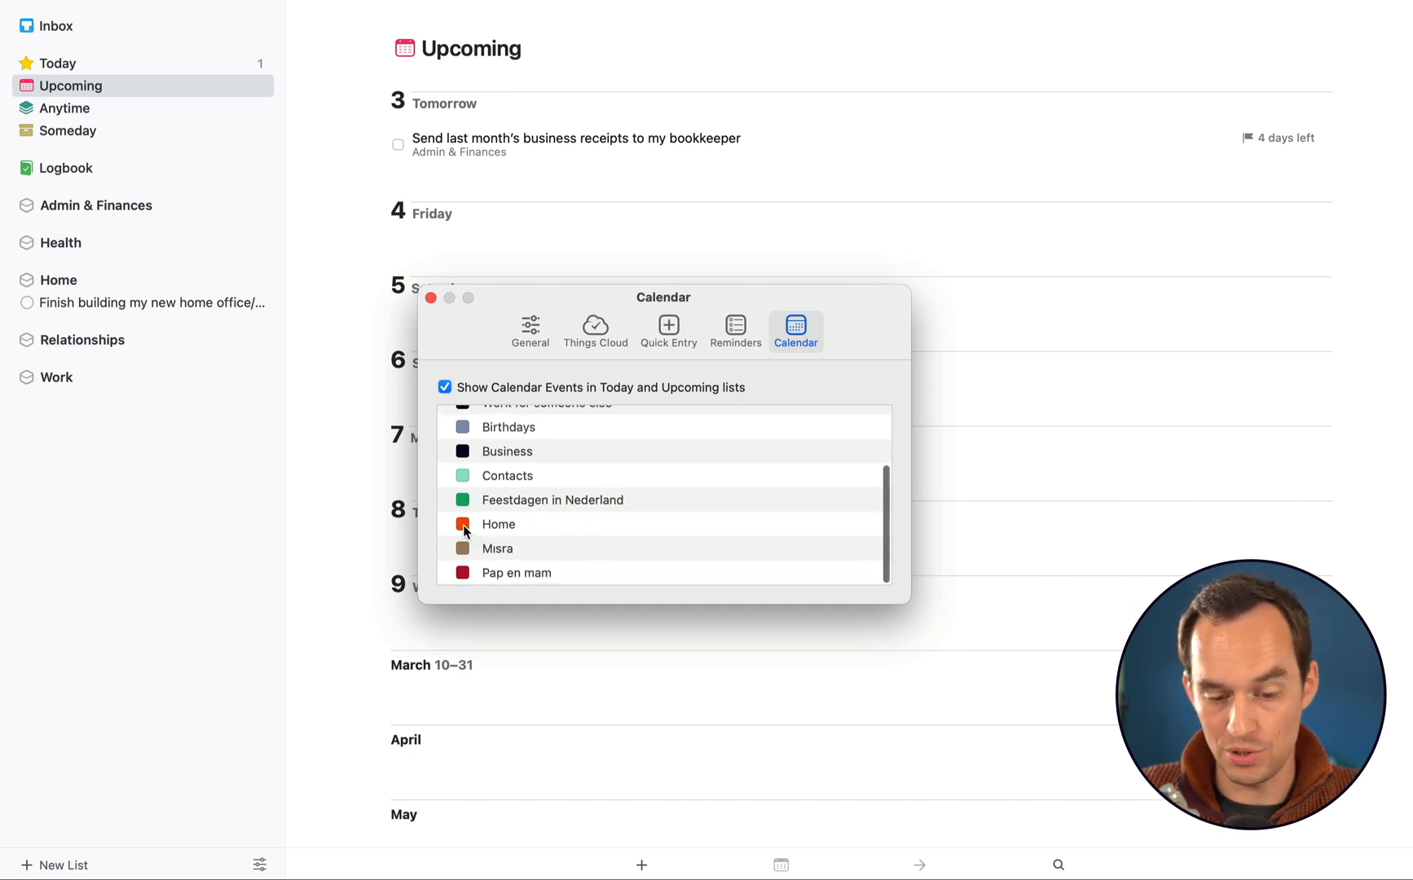
left_click(463, 524)
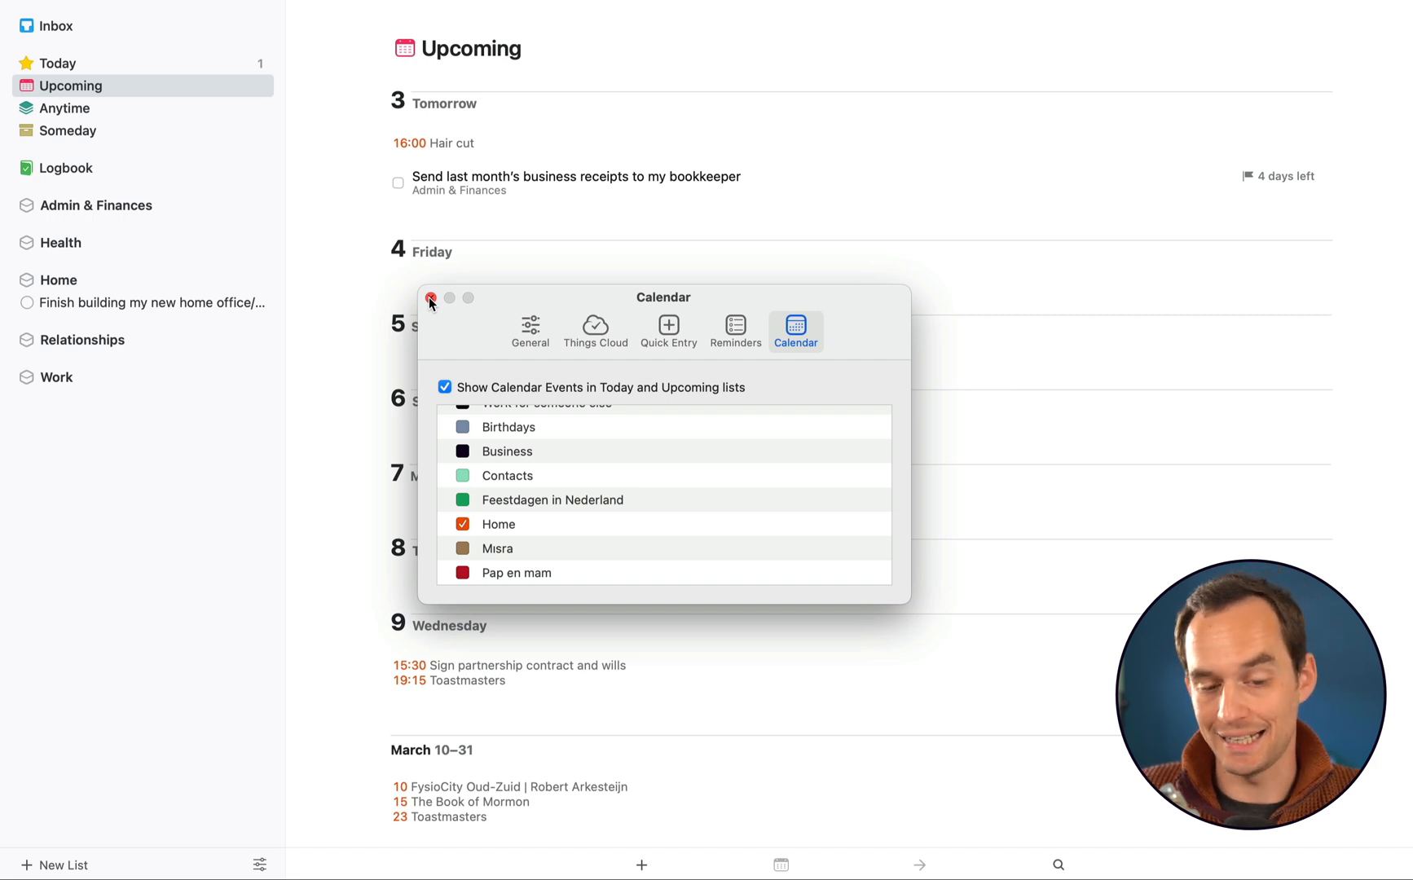
left_click(432, 298)
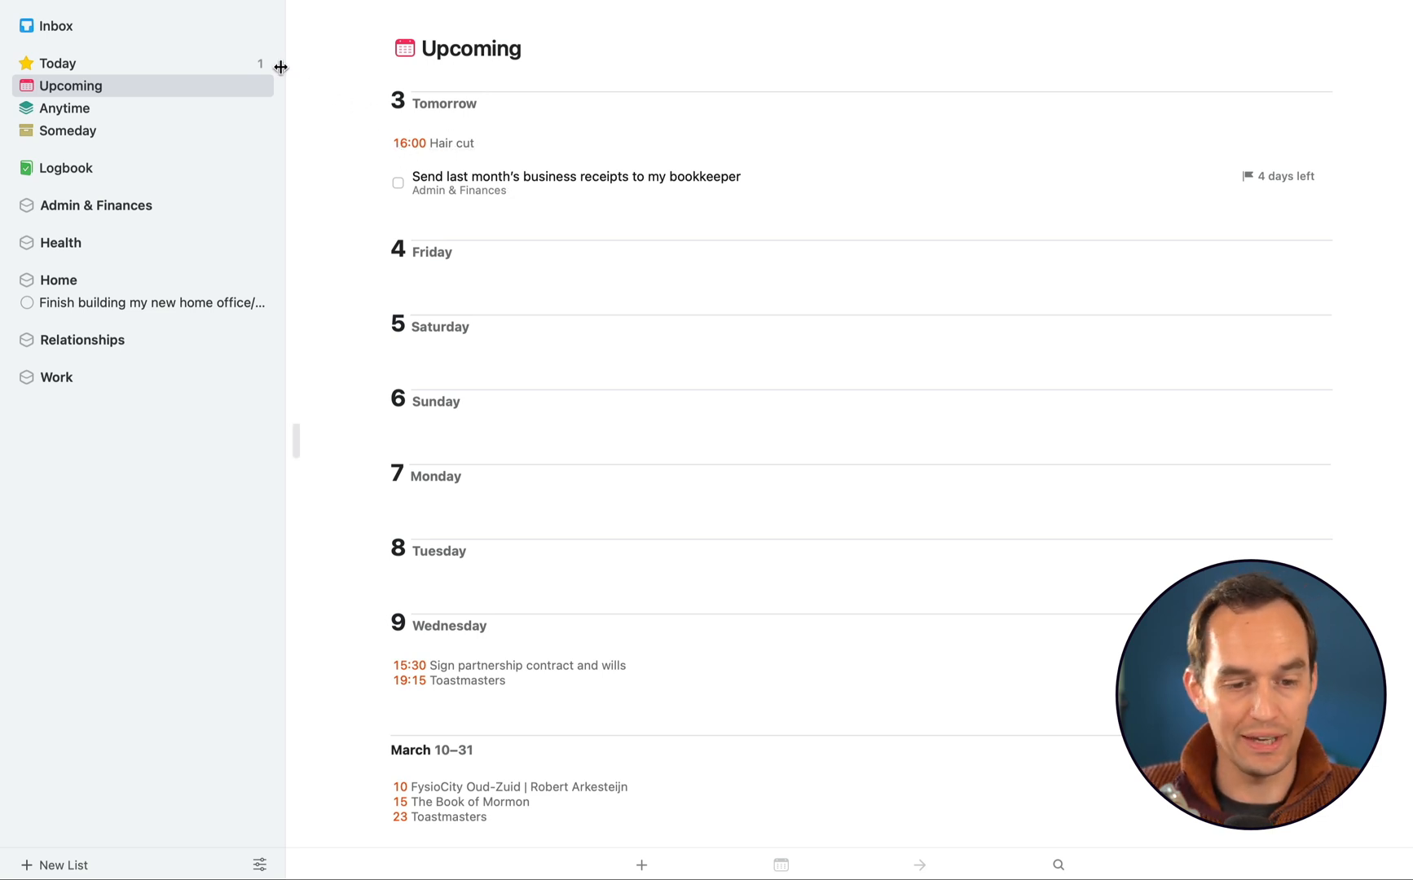
left_click(57, 62)
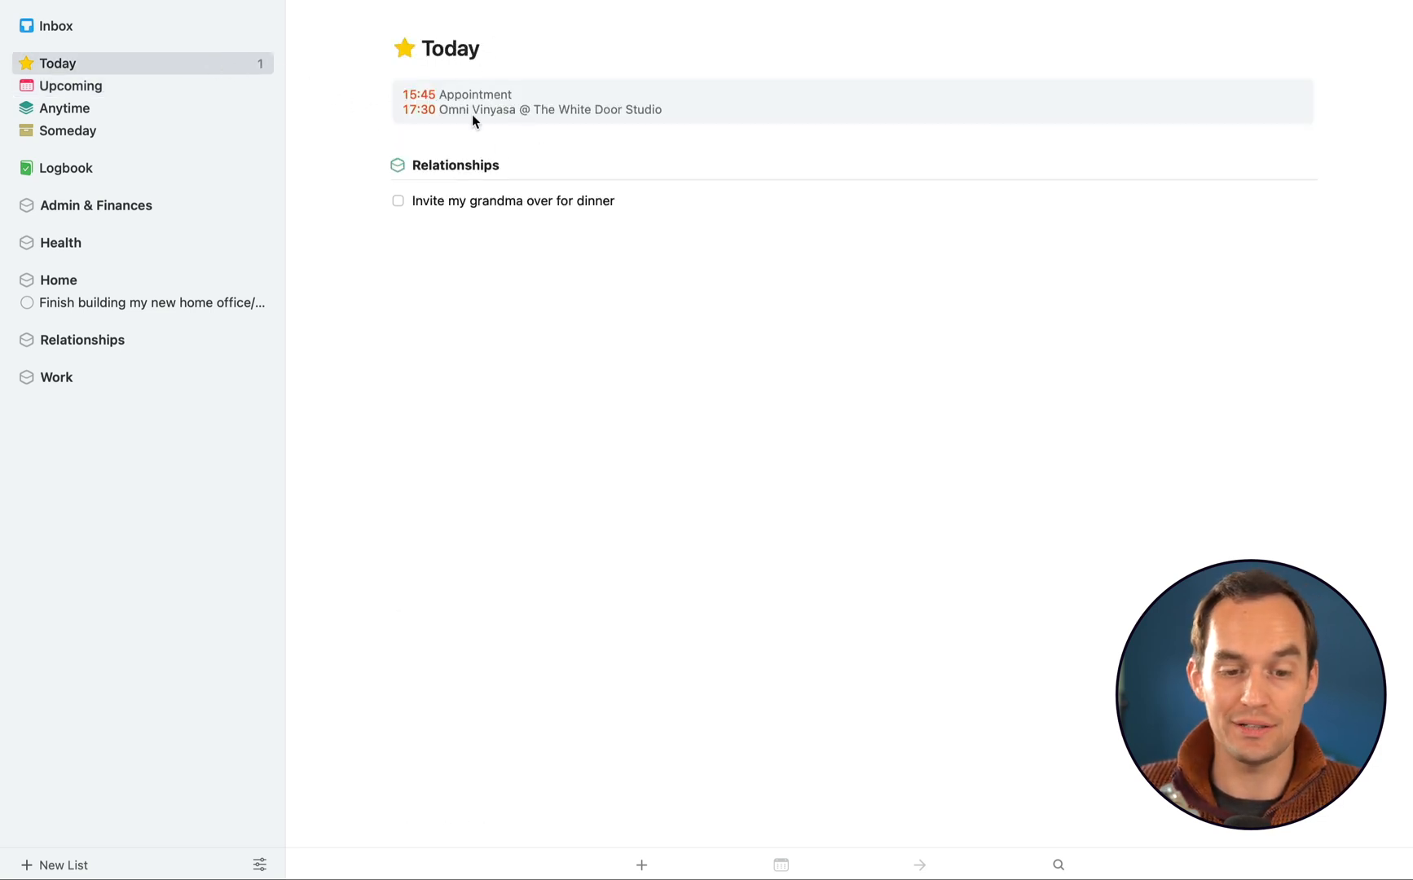
mouse_move(474, 93)
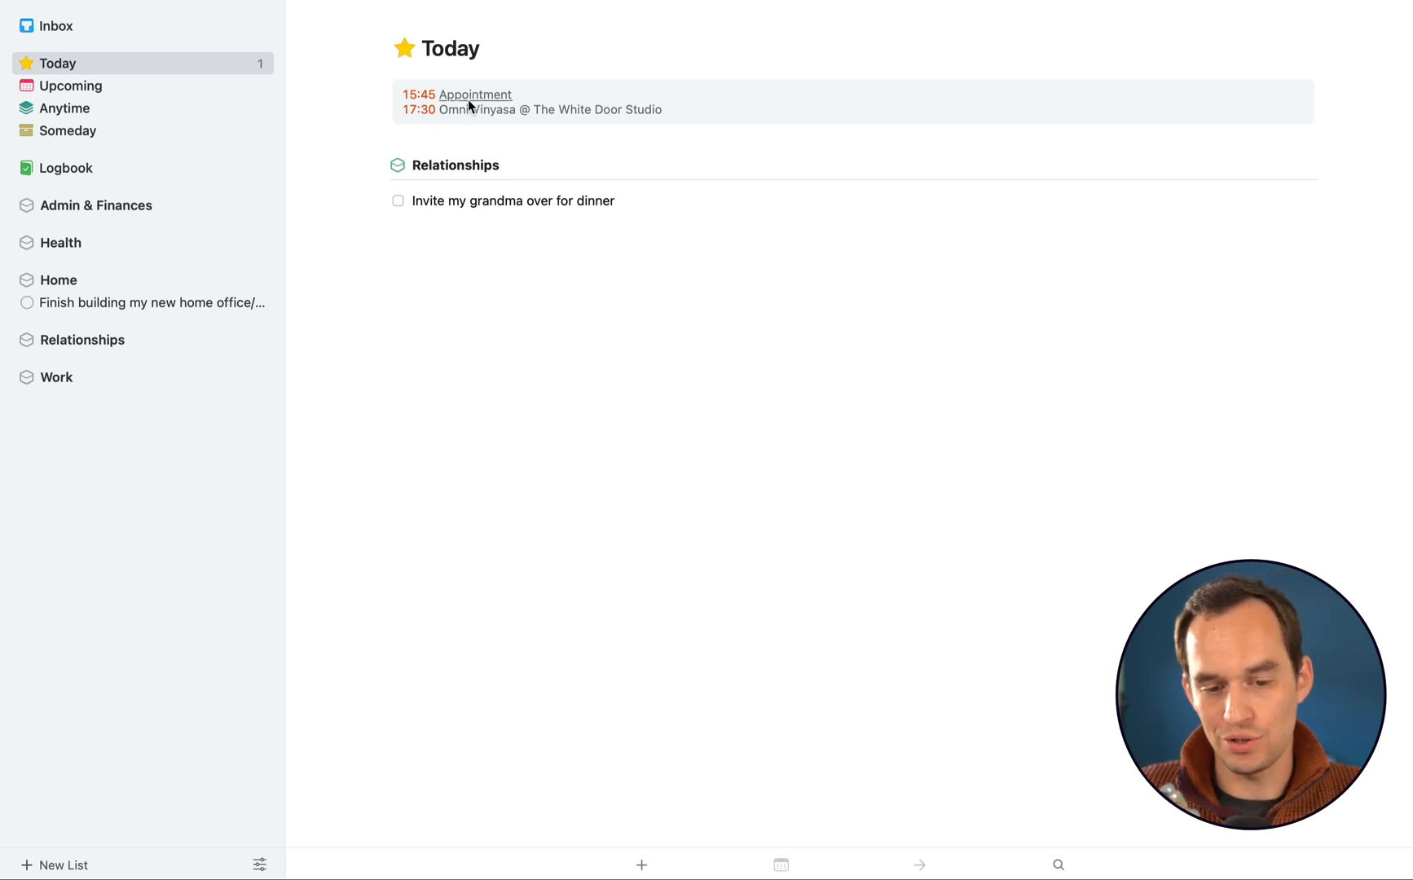
mouse_move(714, 311)
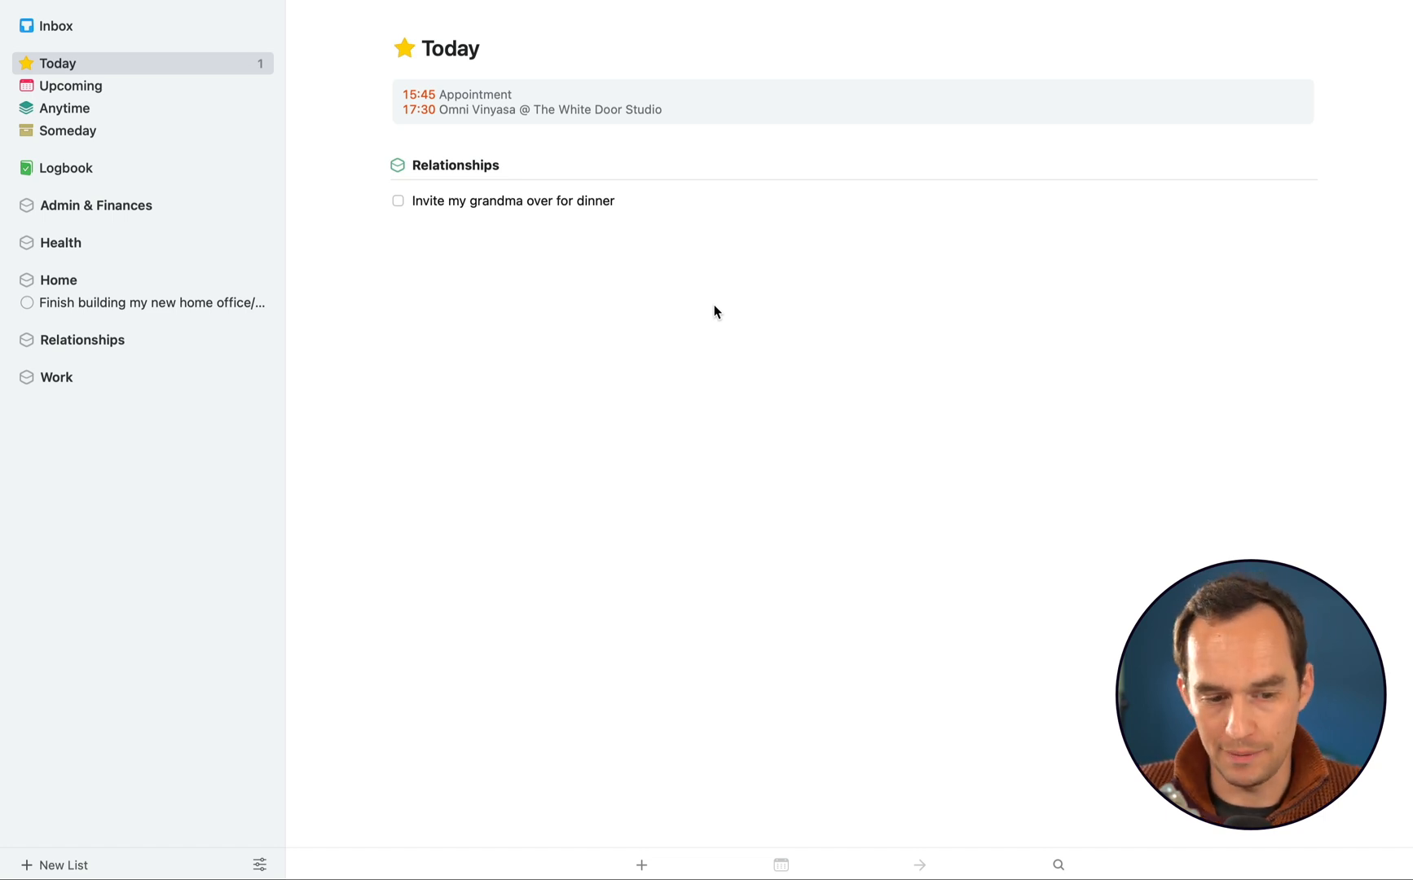
mouse_move(81, 136)
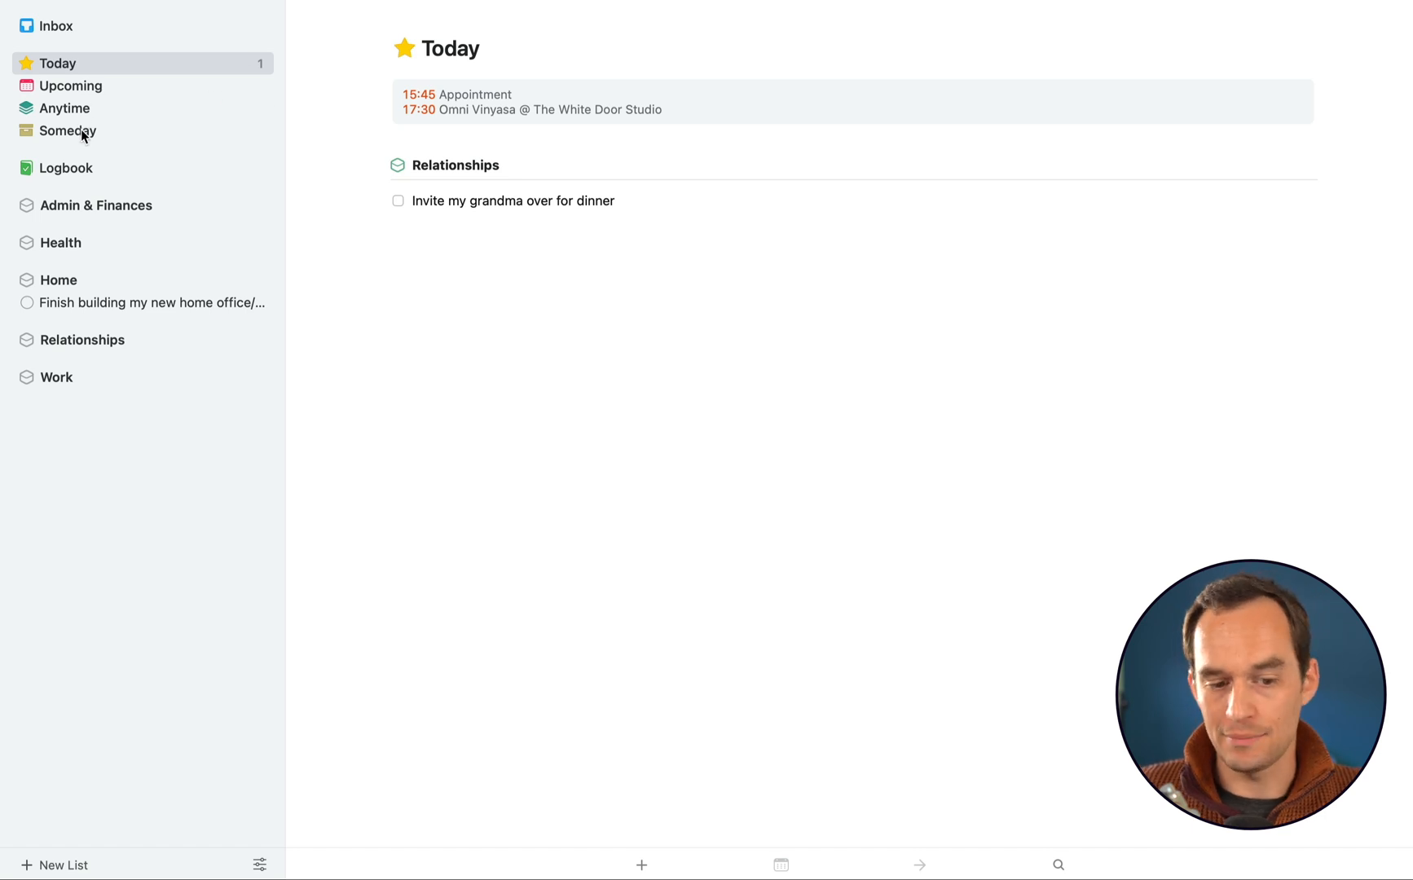
mouse_move(580, 220)
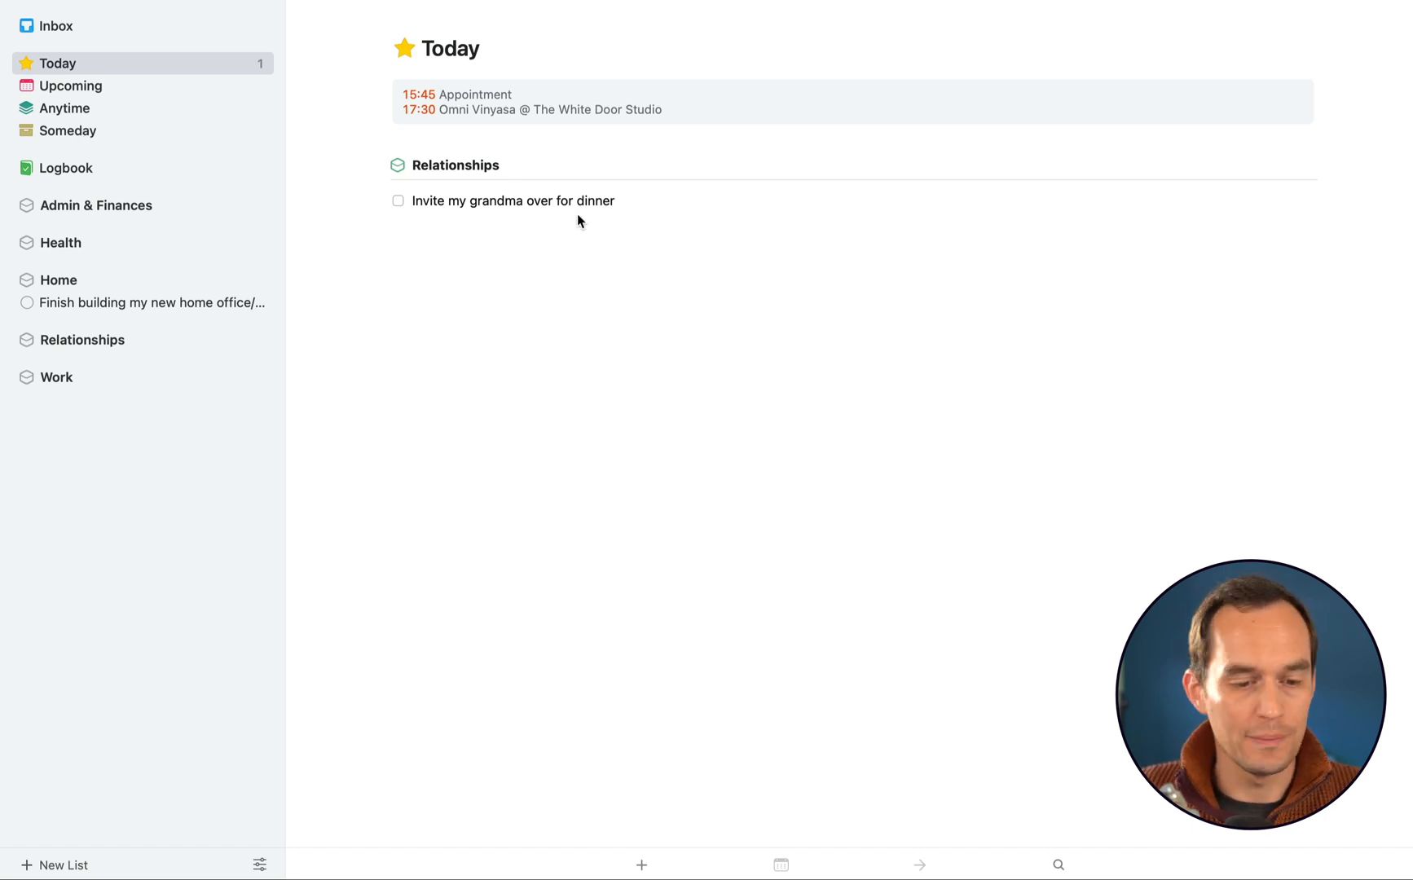
mouse_move(104, 283)
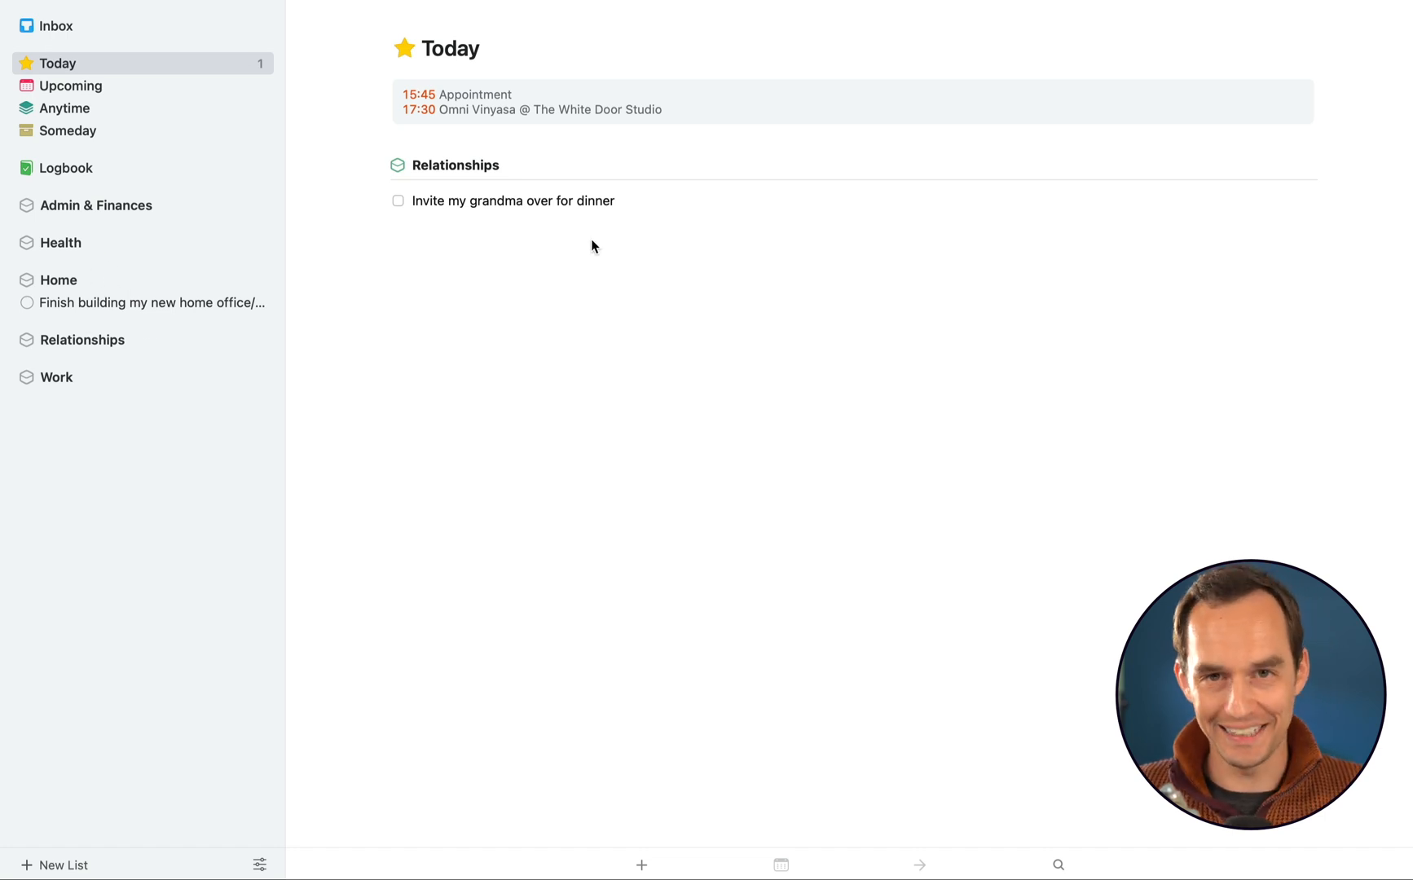
mouse_move(82, 268)
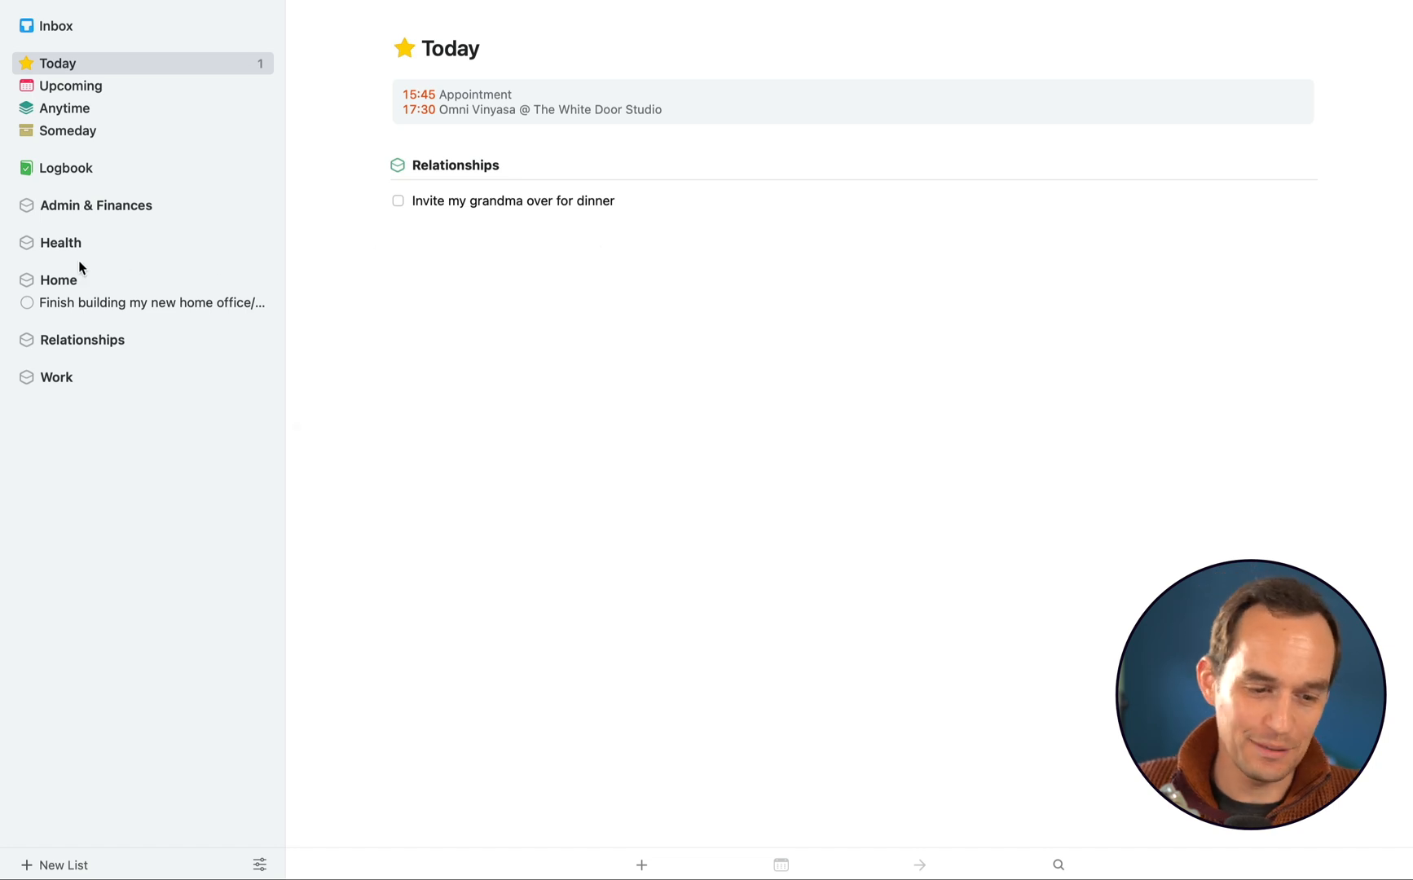
Add a 'Recycle old hard drives' to-do in the Home area and defer it to Someday
left_click(57, 280)
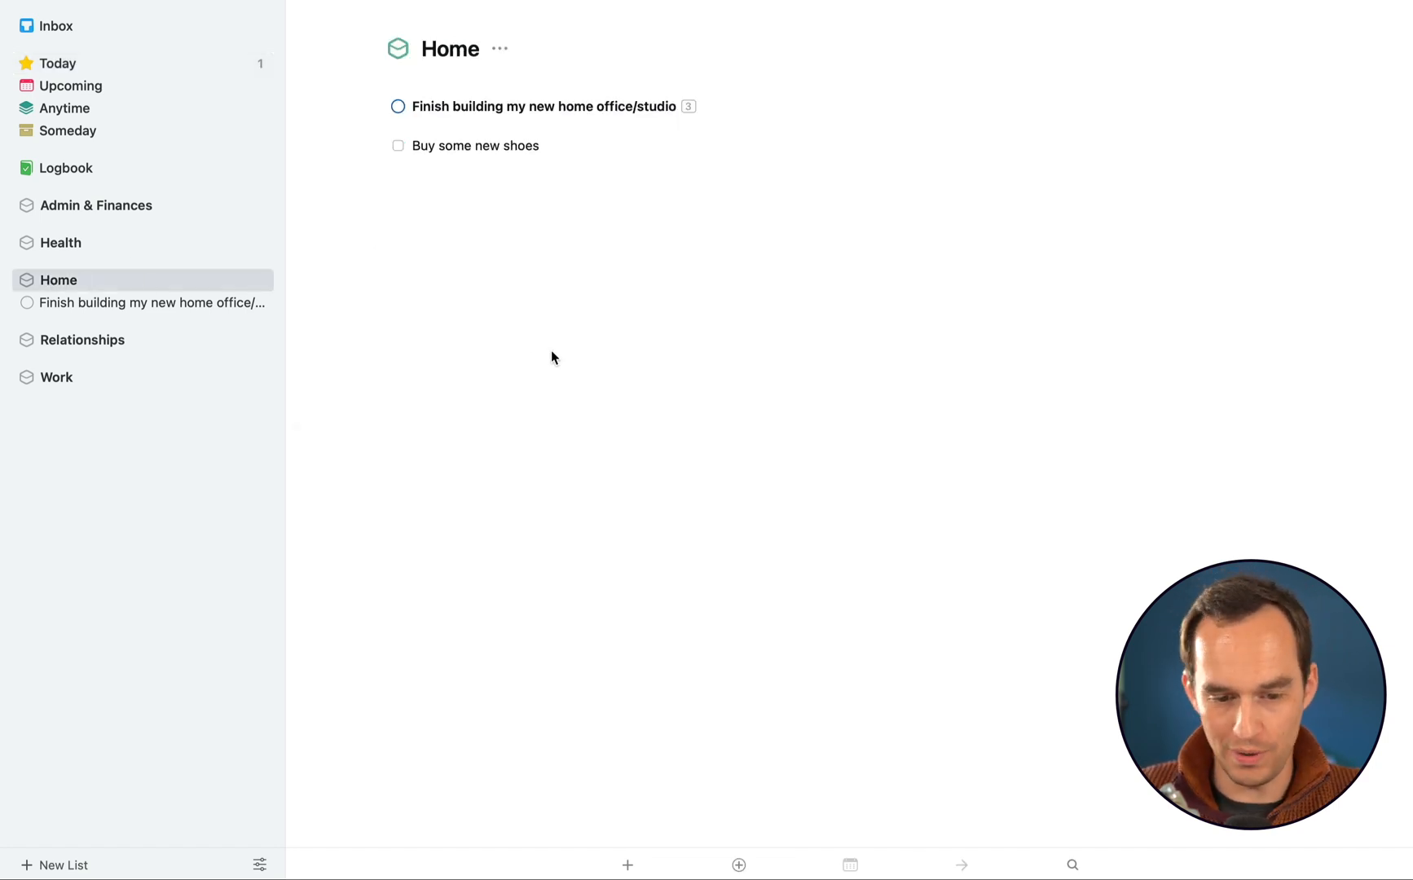
left_click(628, 865)
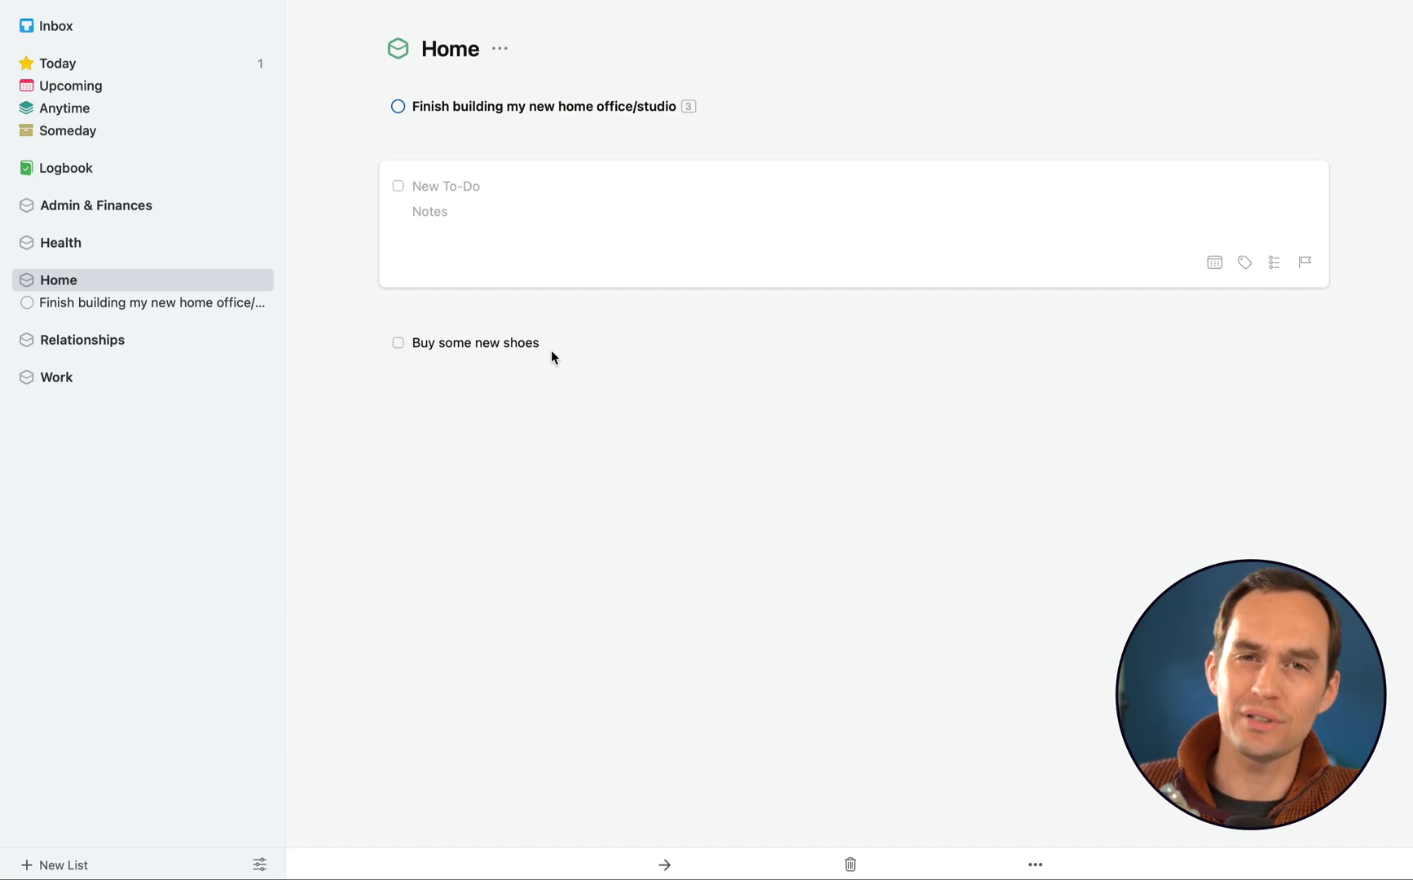
type("Red")
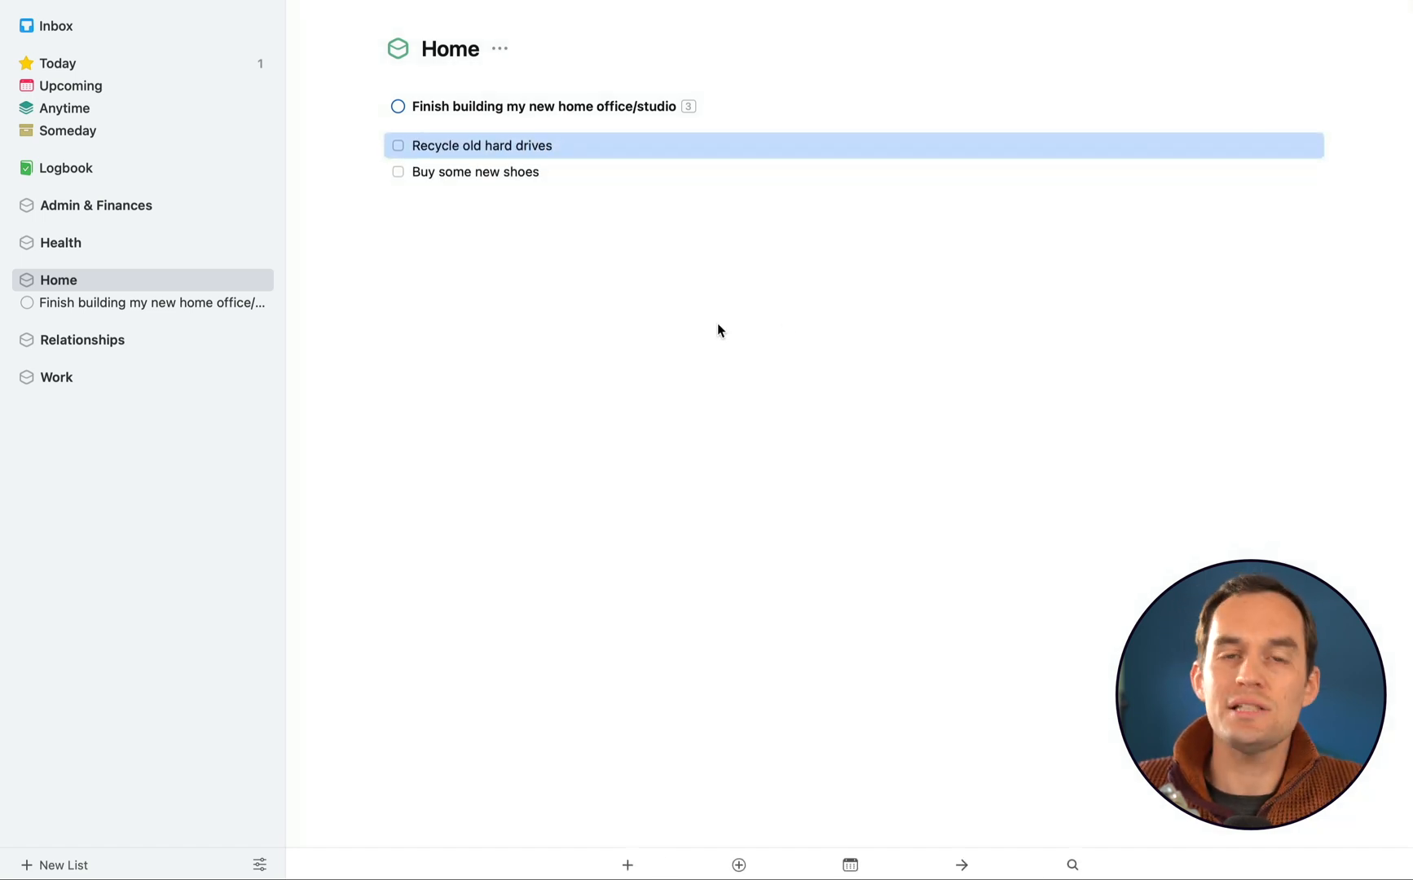
mouse_move(783, 329)
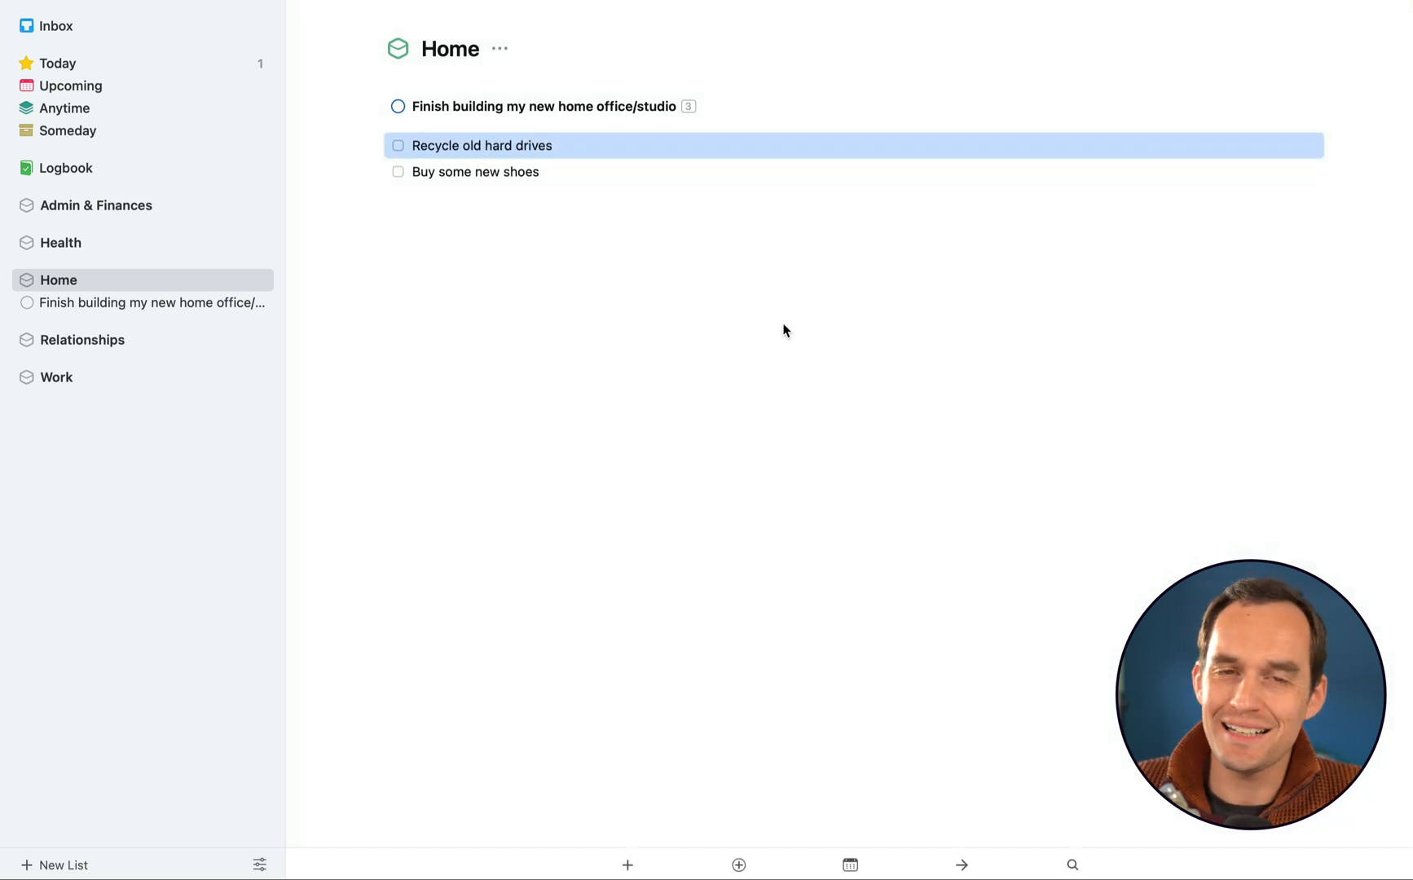
mouse_move(761, 192)
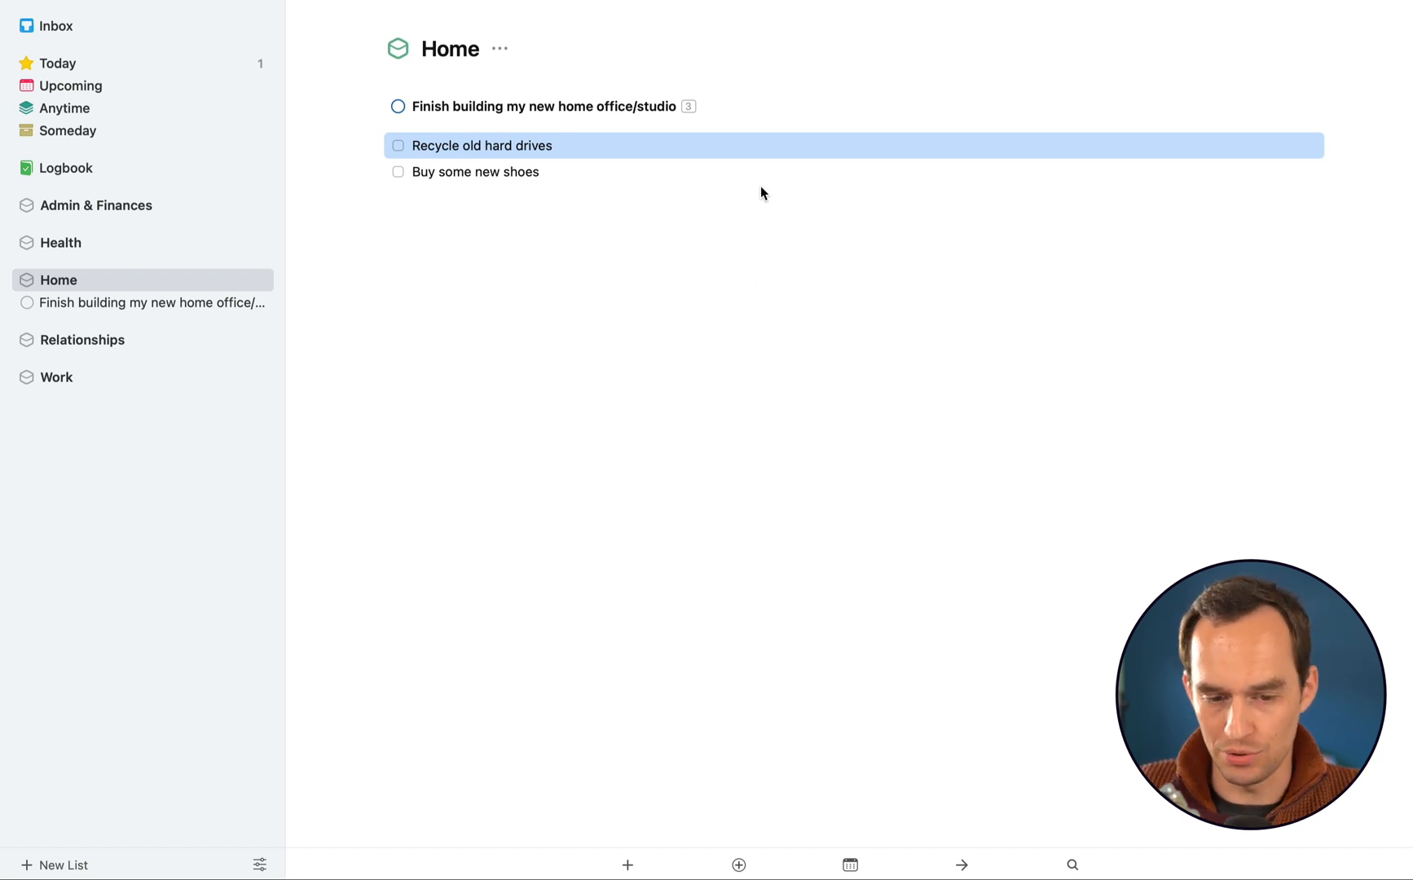
mouse_move(93, 132)
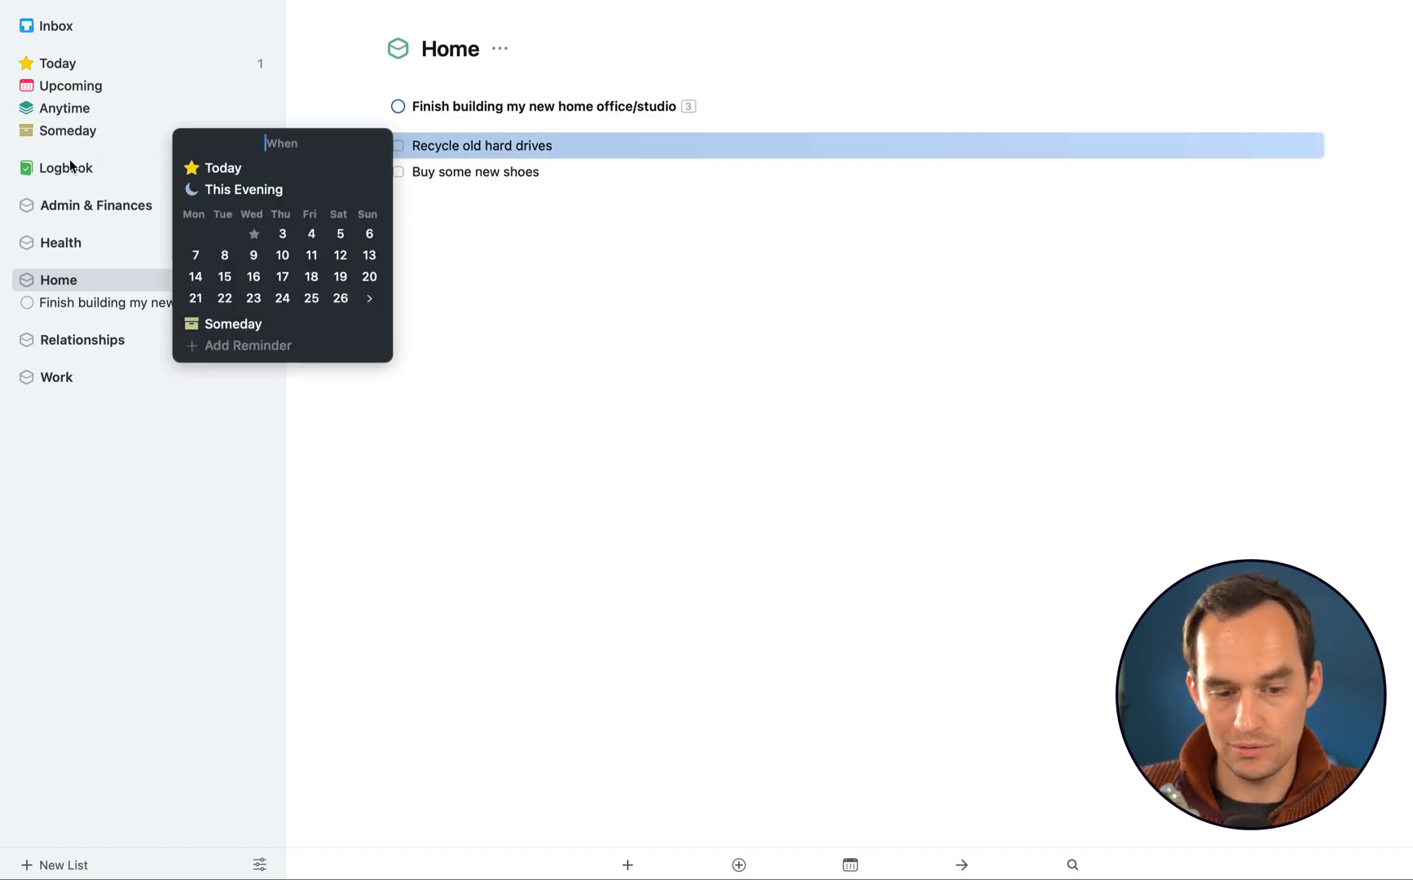
type("someday")
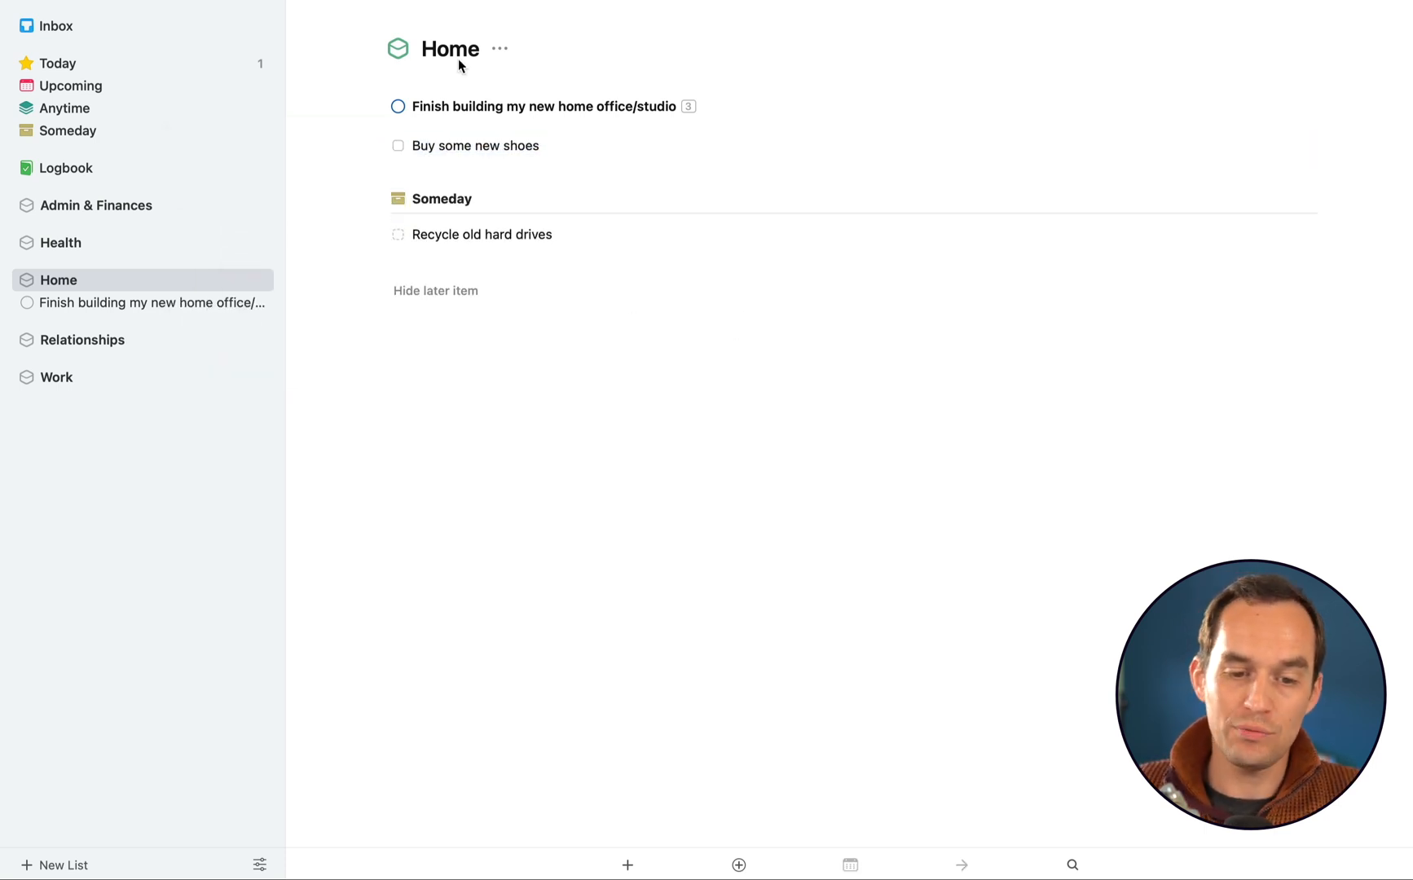
mouse_move(468, 212)
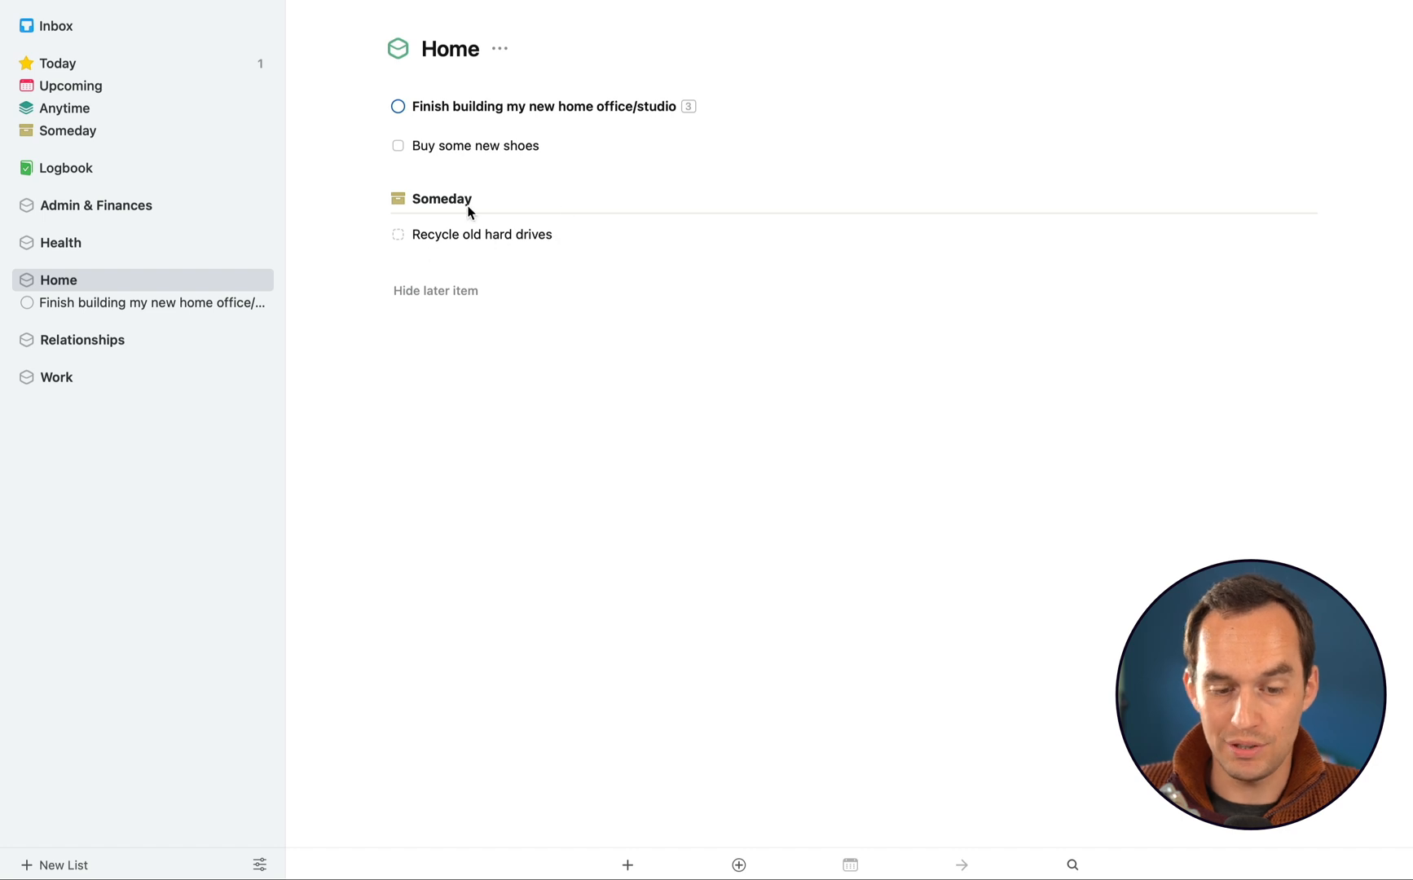
mouse_move(171, 145)
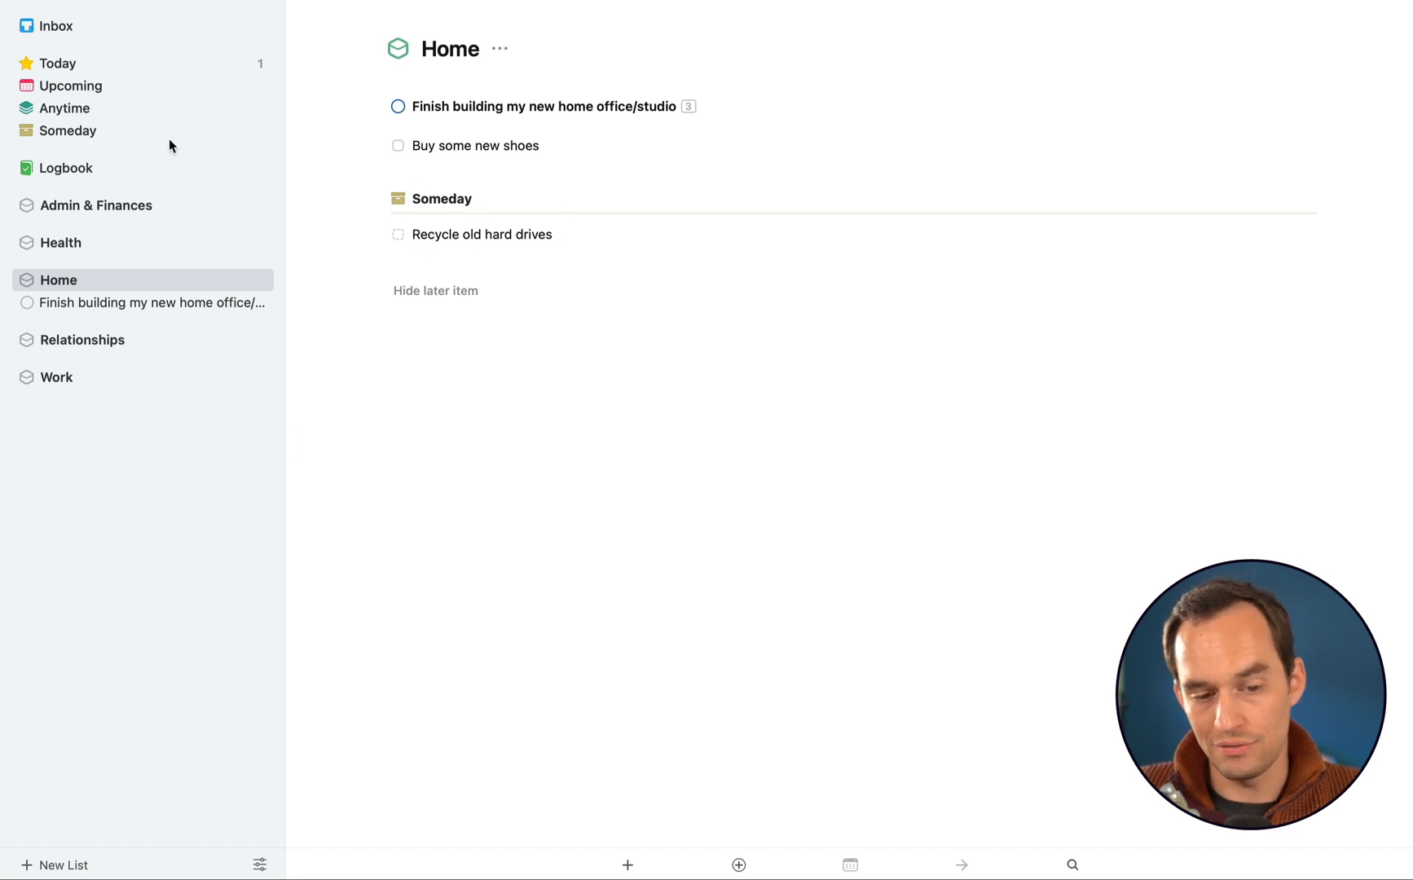
Show the Someday list with Recycle old hard drives grouped under Home
left_click(68, 131)
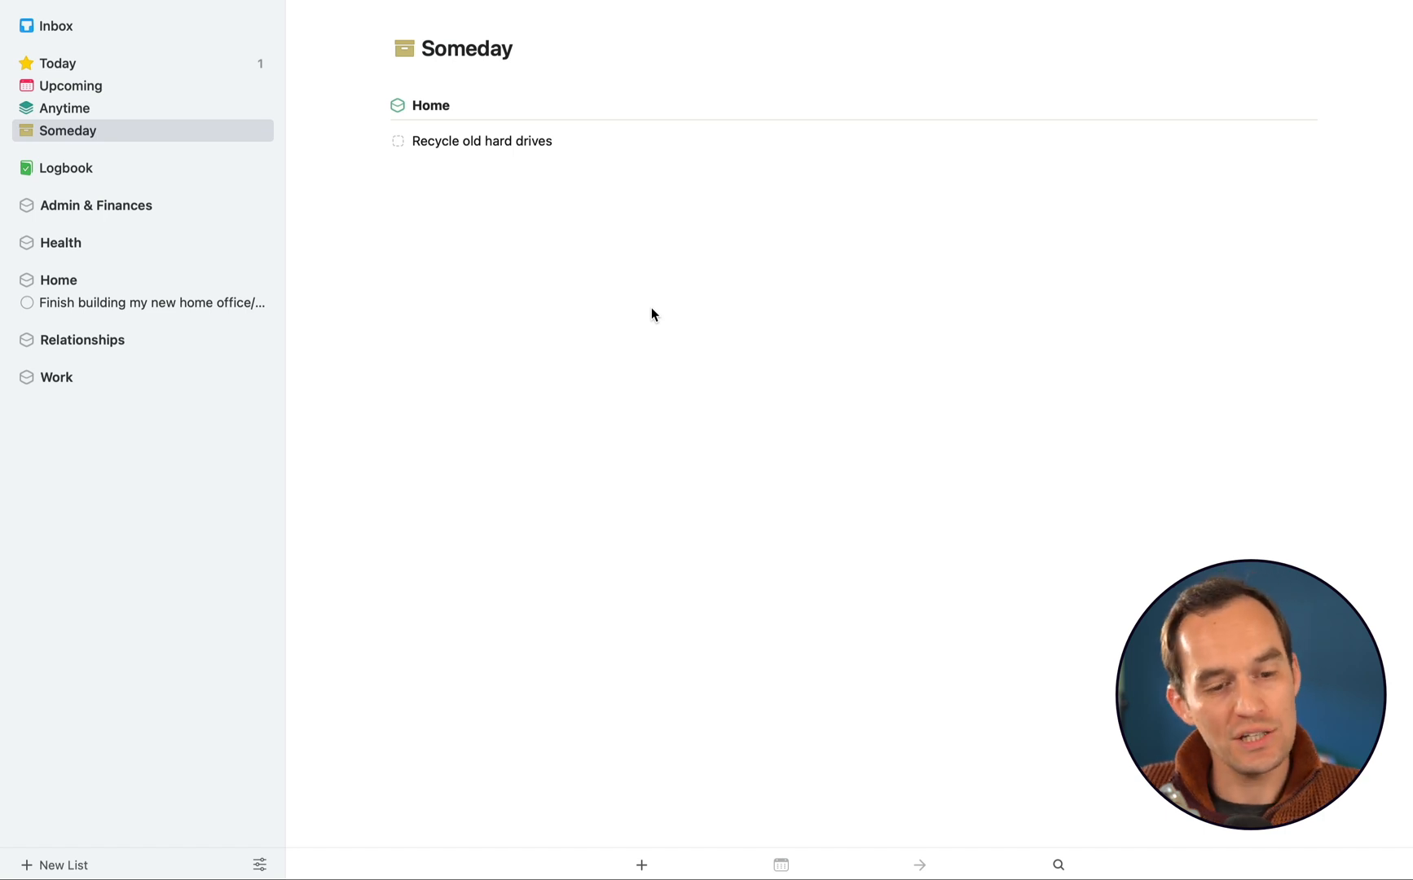
mouse_move(530, 292)
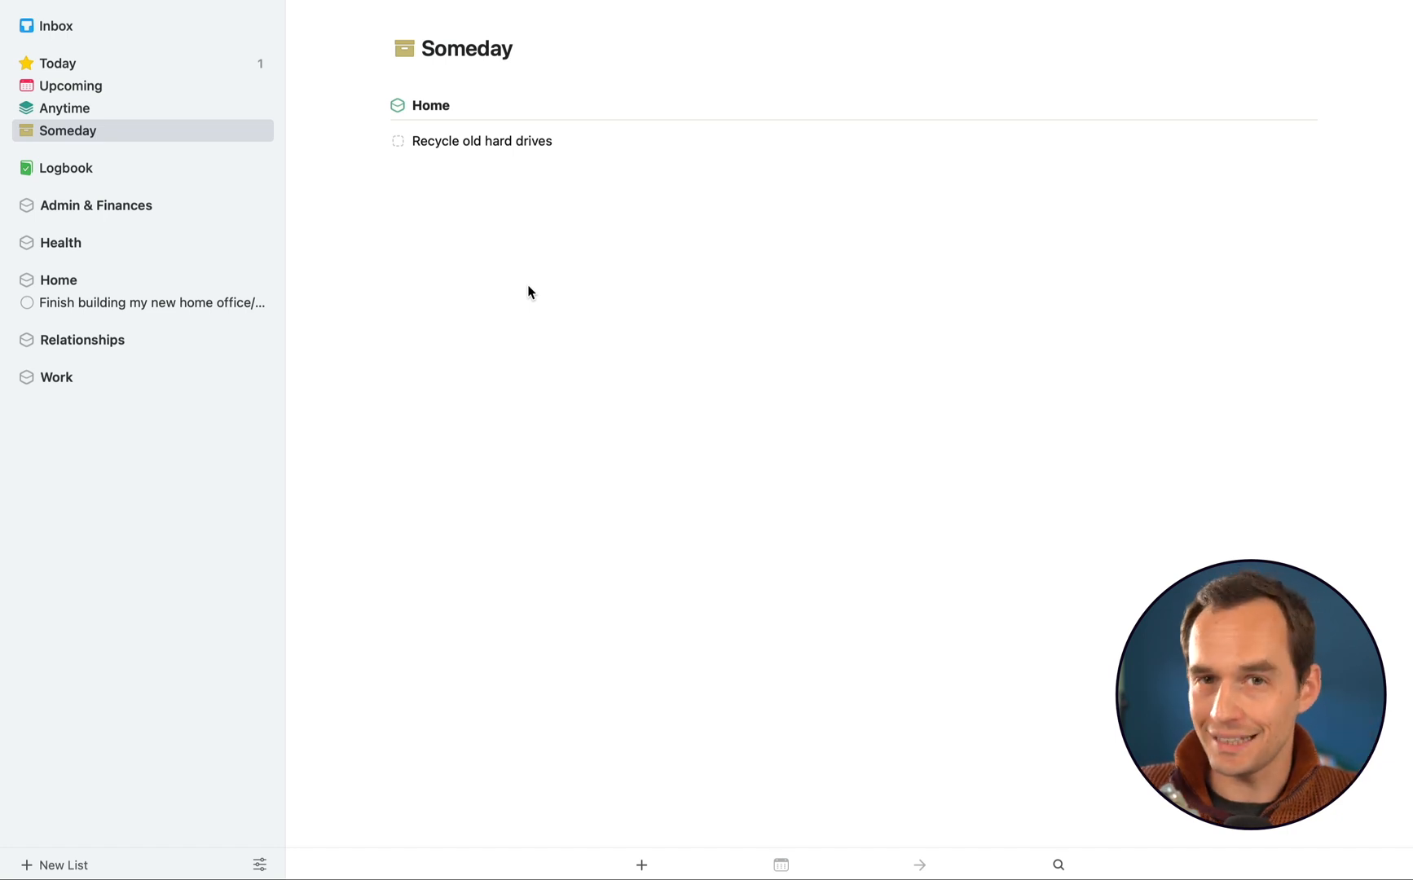
mouse_move(184, 136)
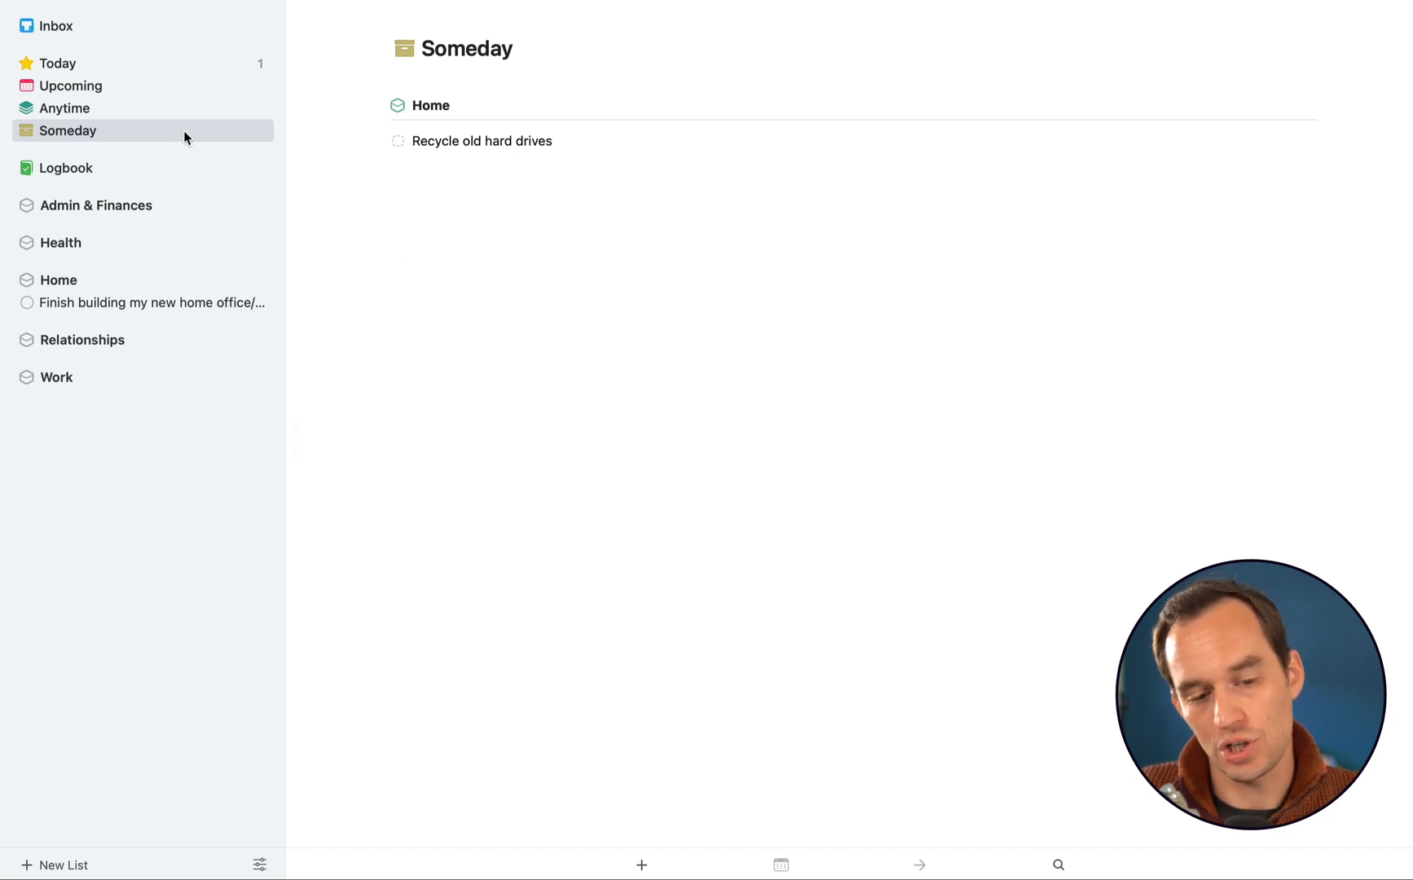
mouse_move(479, 264)
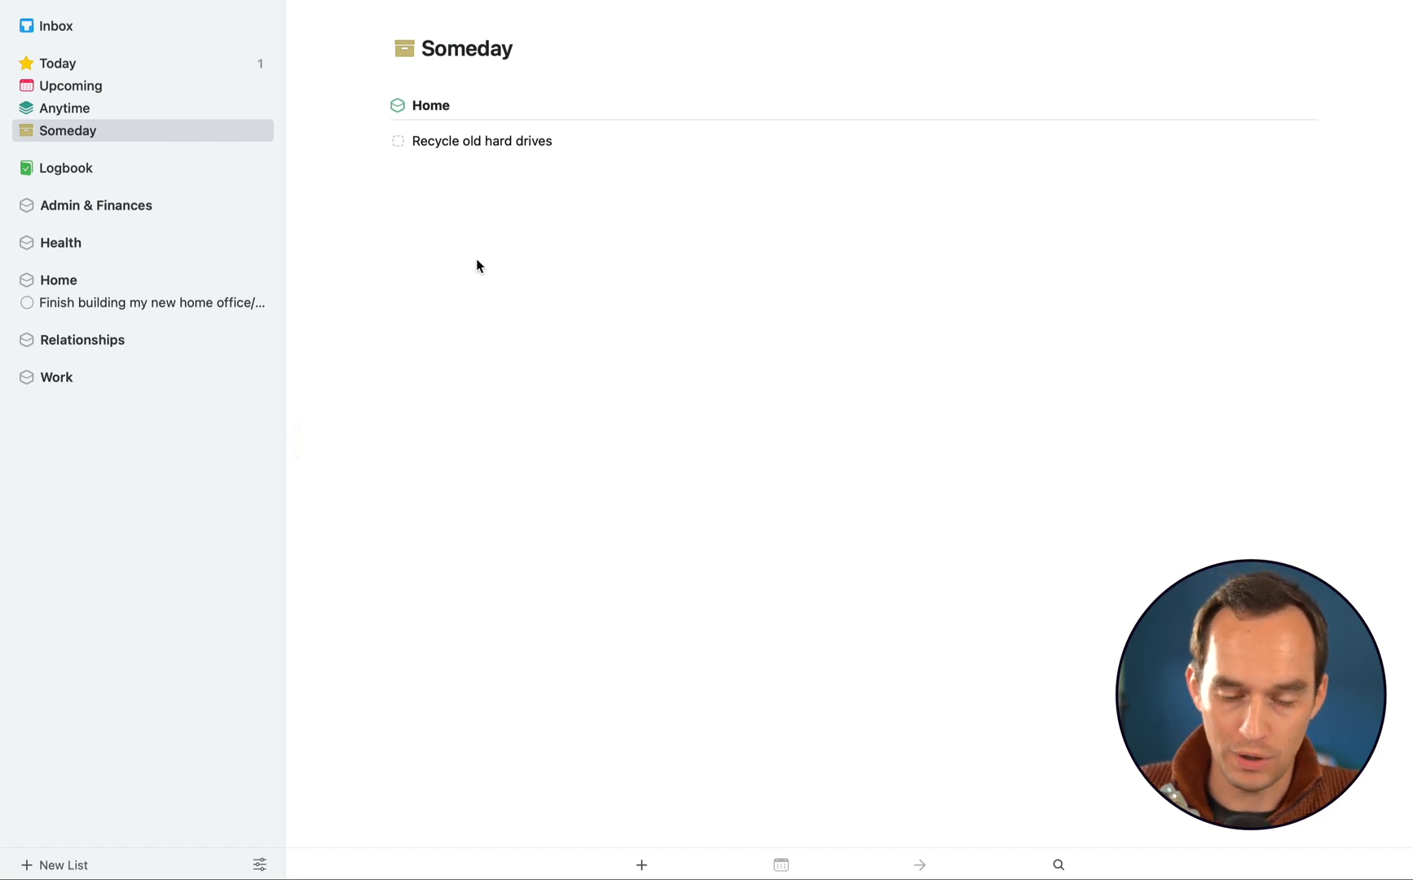
mouse_move(211, 130)
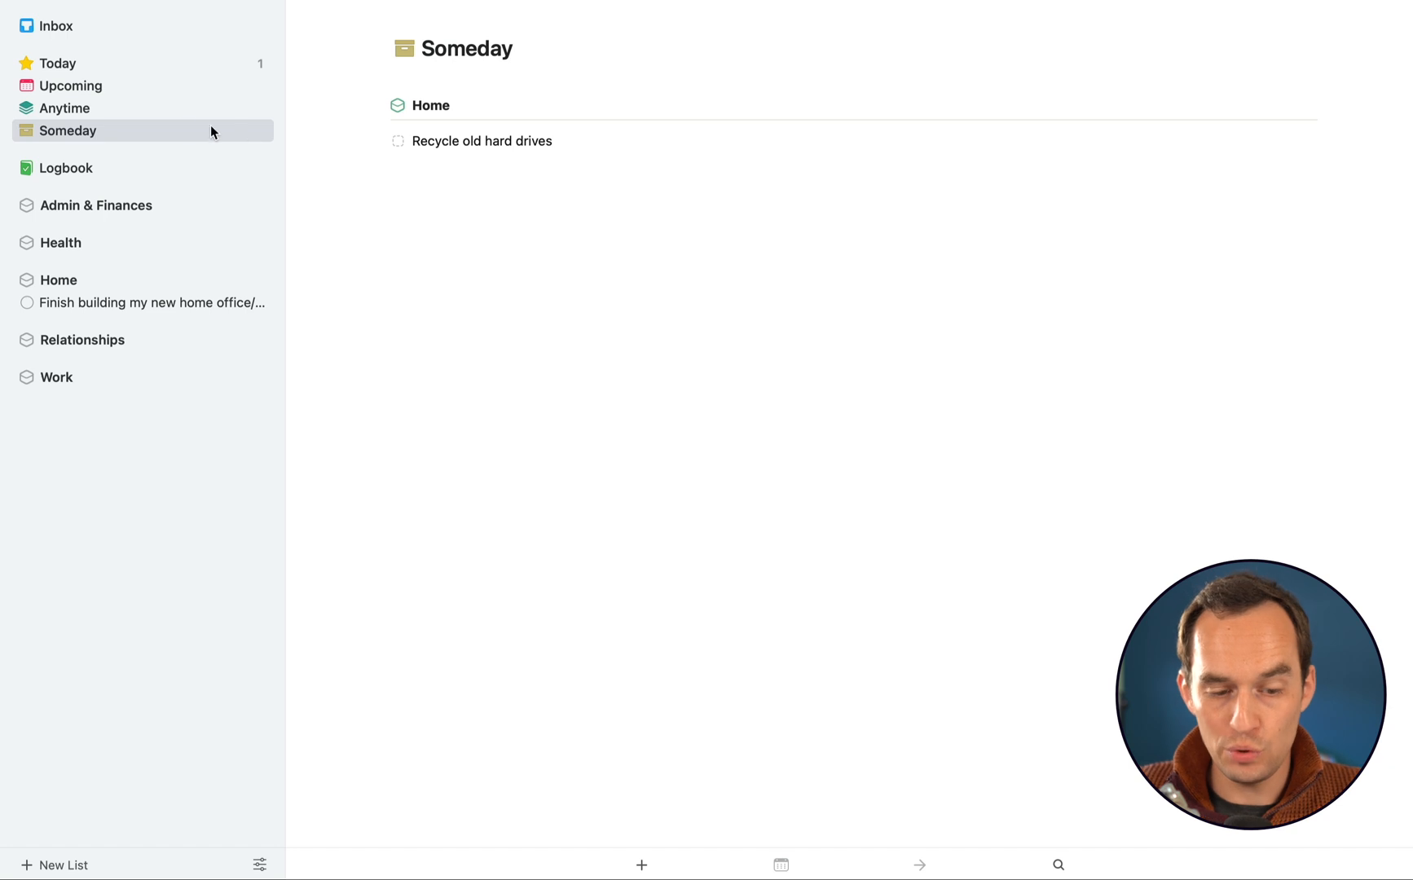
Review Anytime, Admin & Finances and Someday, then return to Anytime grouped by area
left_click(63, 108)
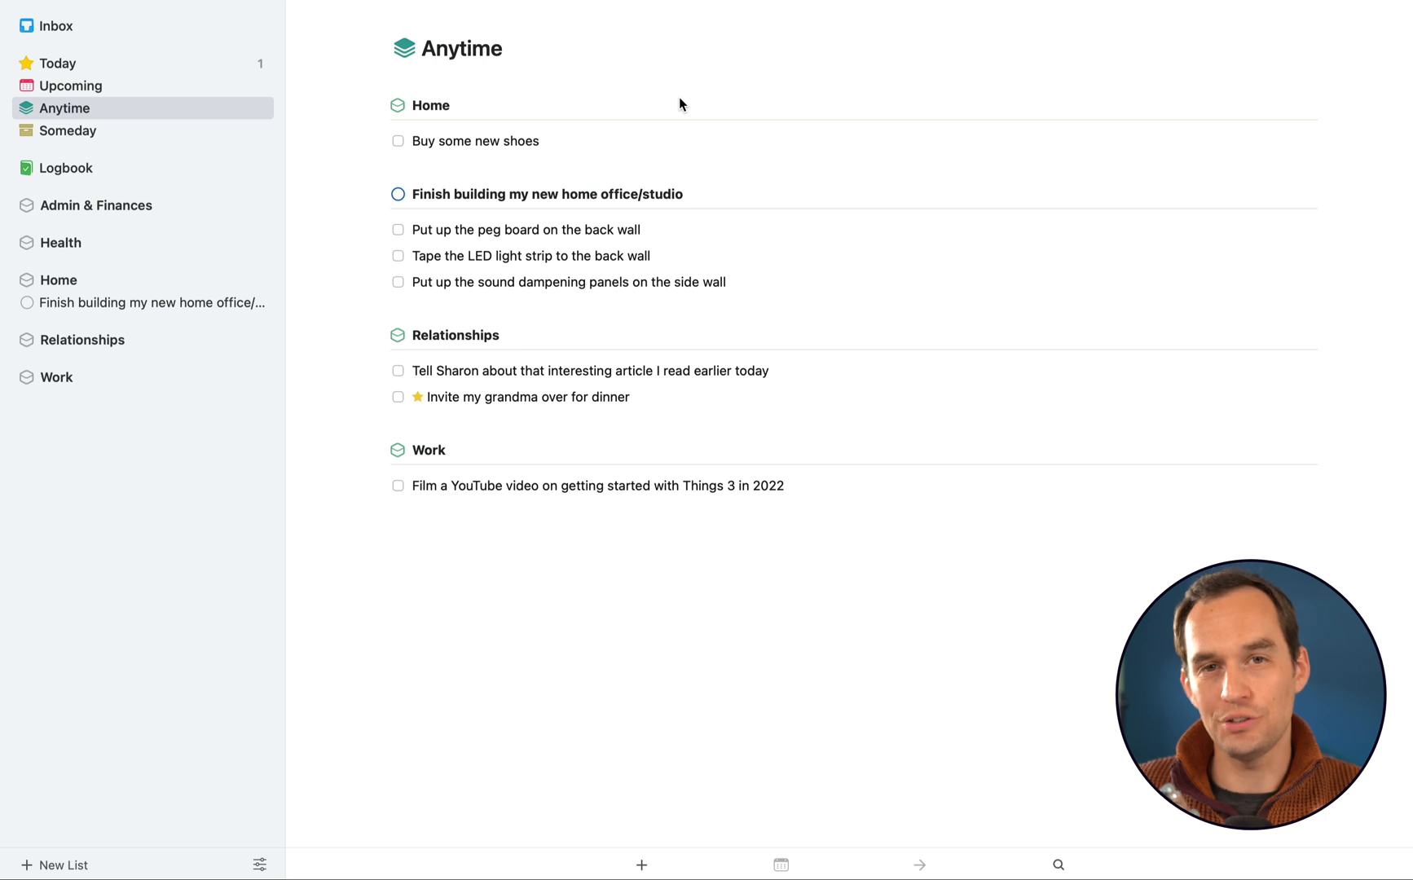
mouse_move(601, 124)
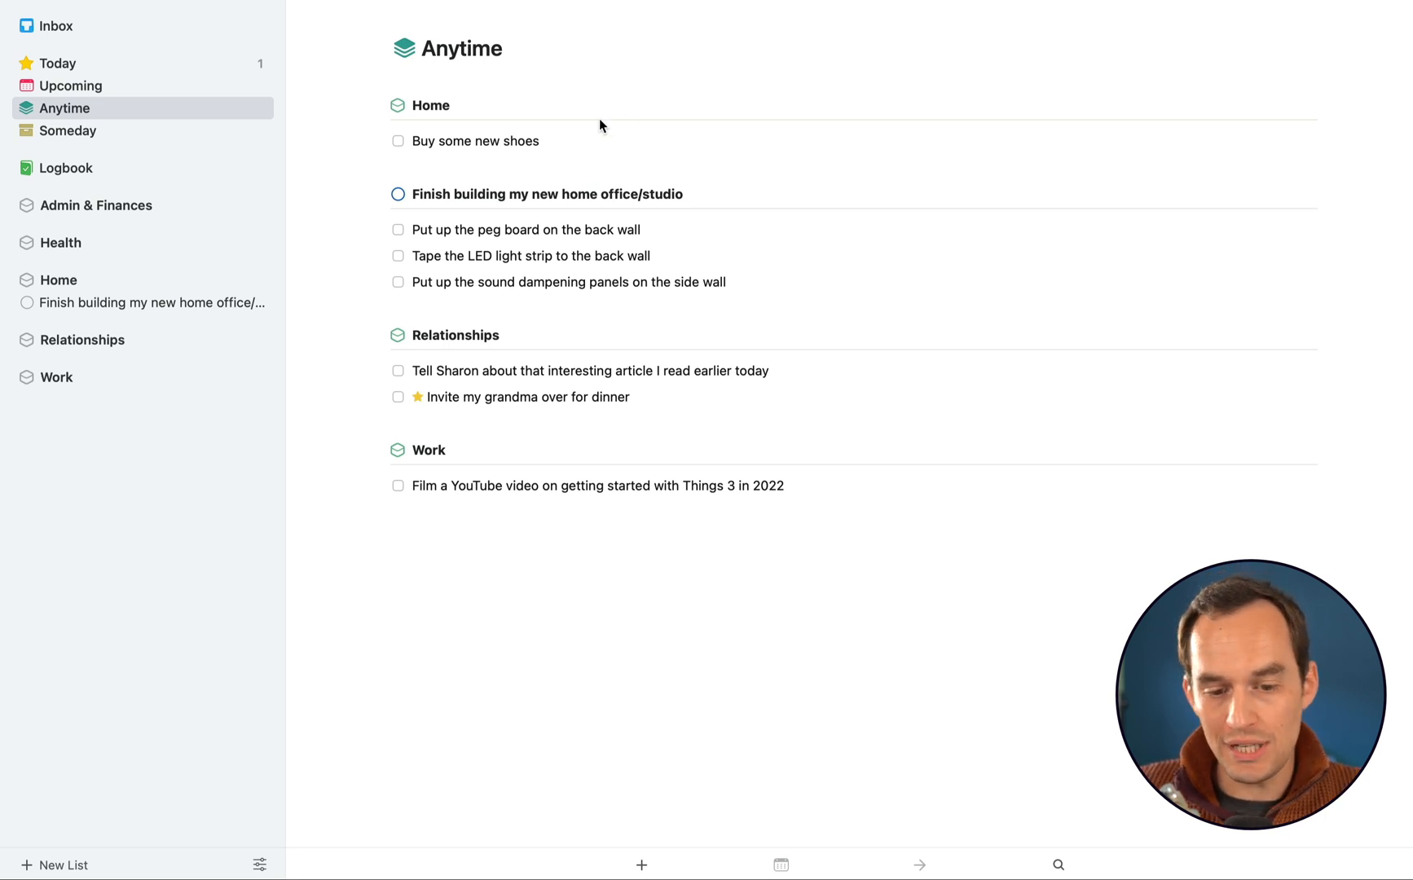
mouse_move(526, 494)
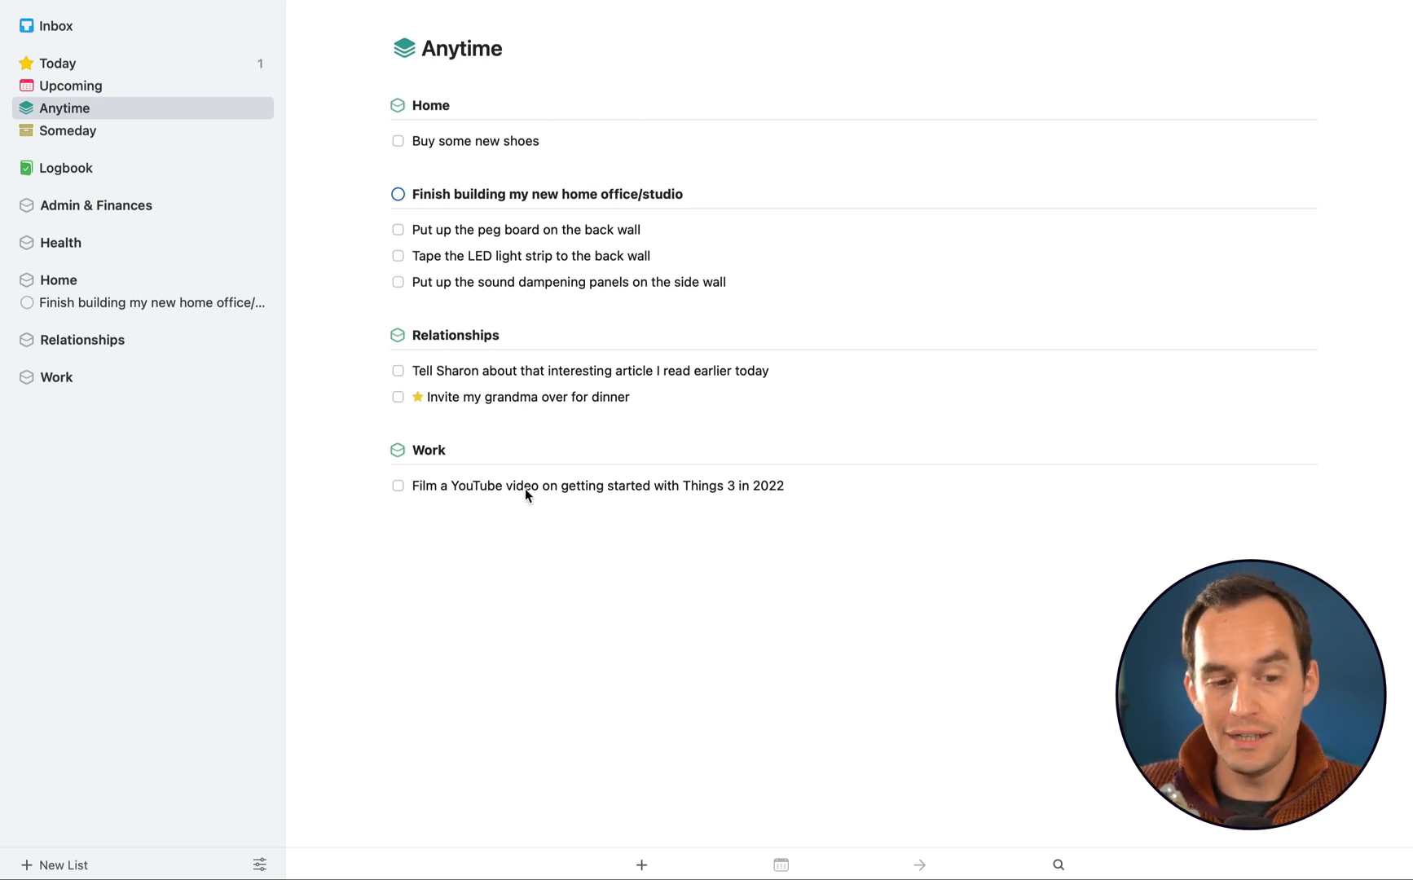
left_click(97, 206)
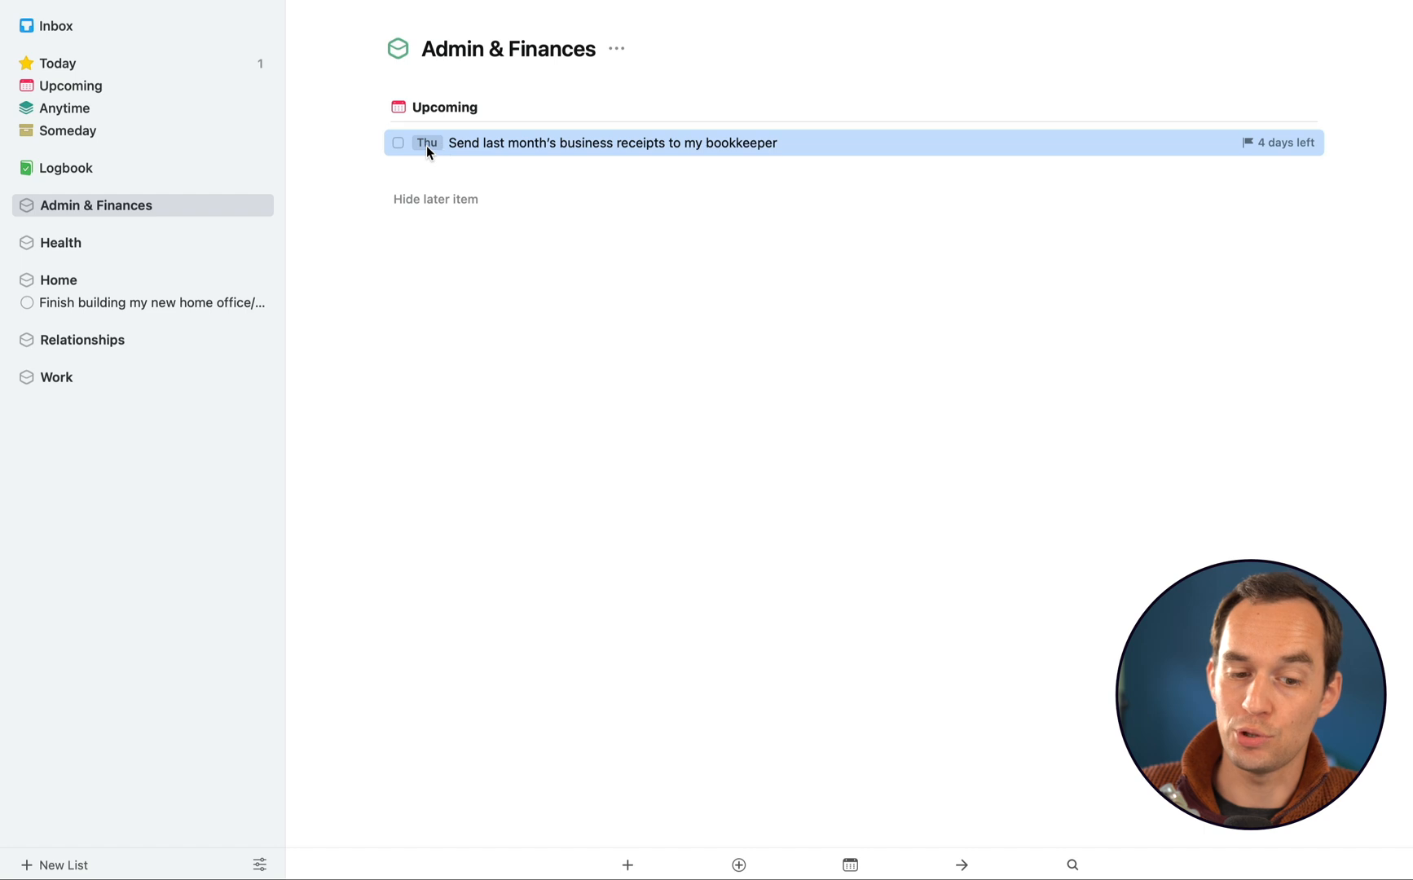
mouse_move(86, 140)
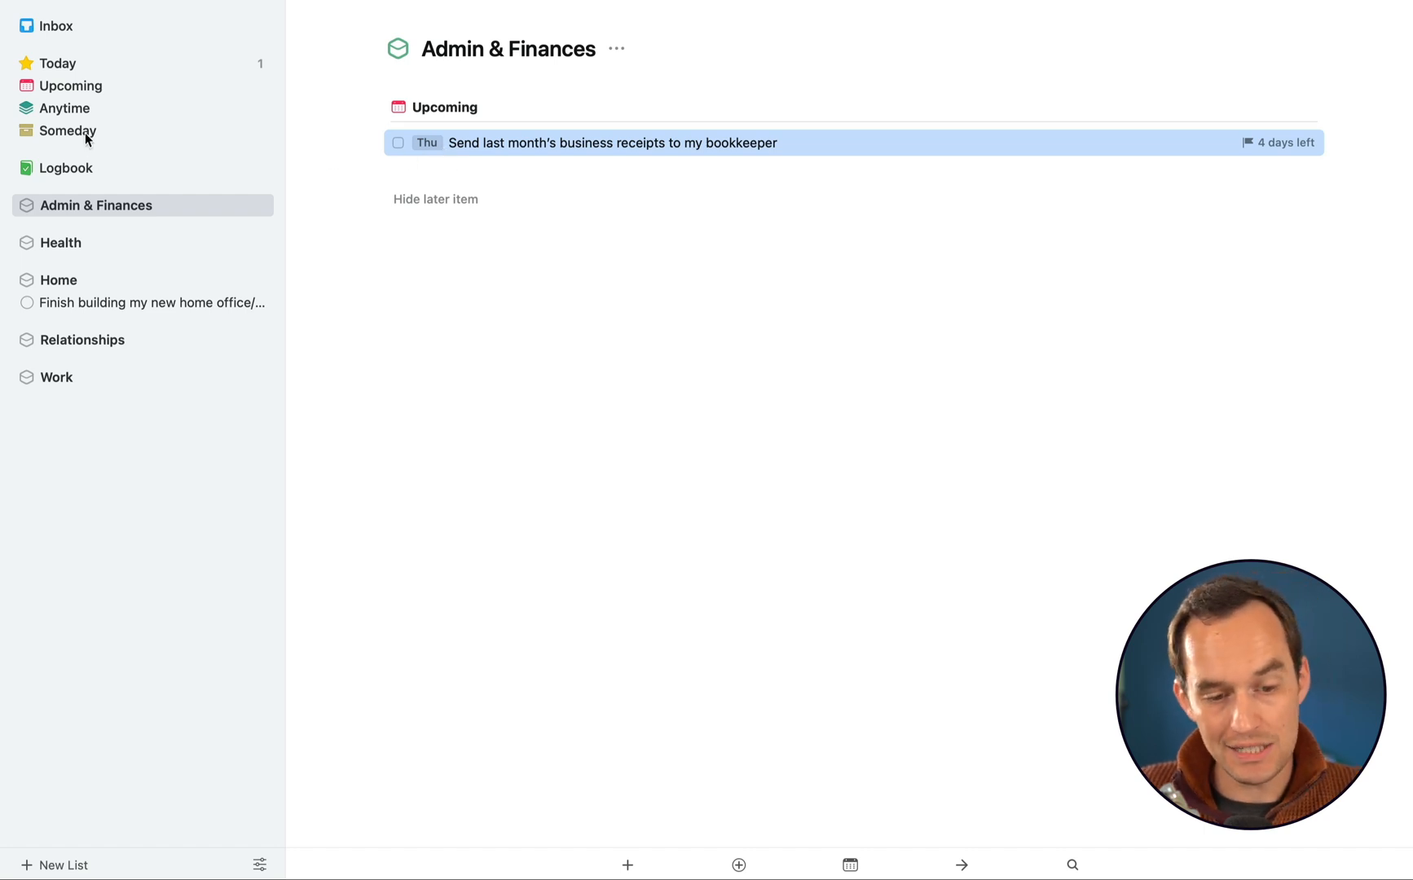
left_click(67, 130)
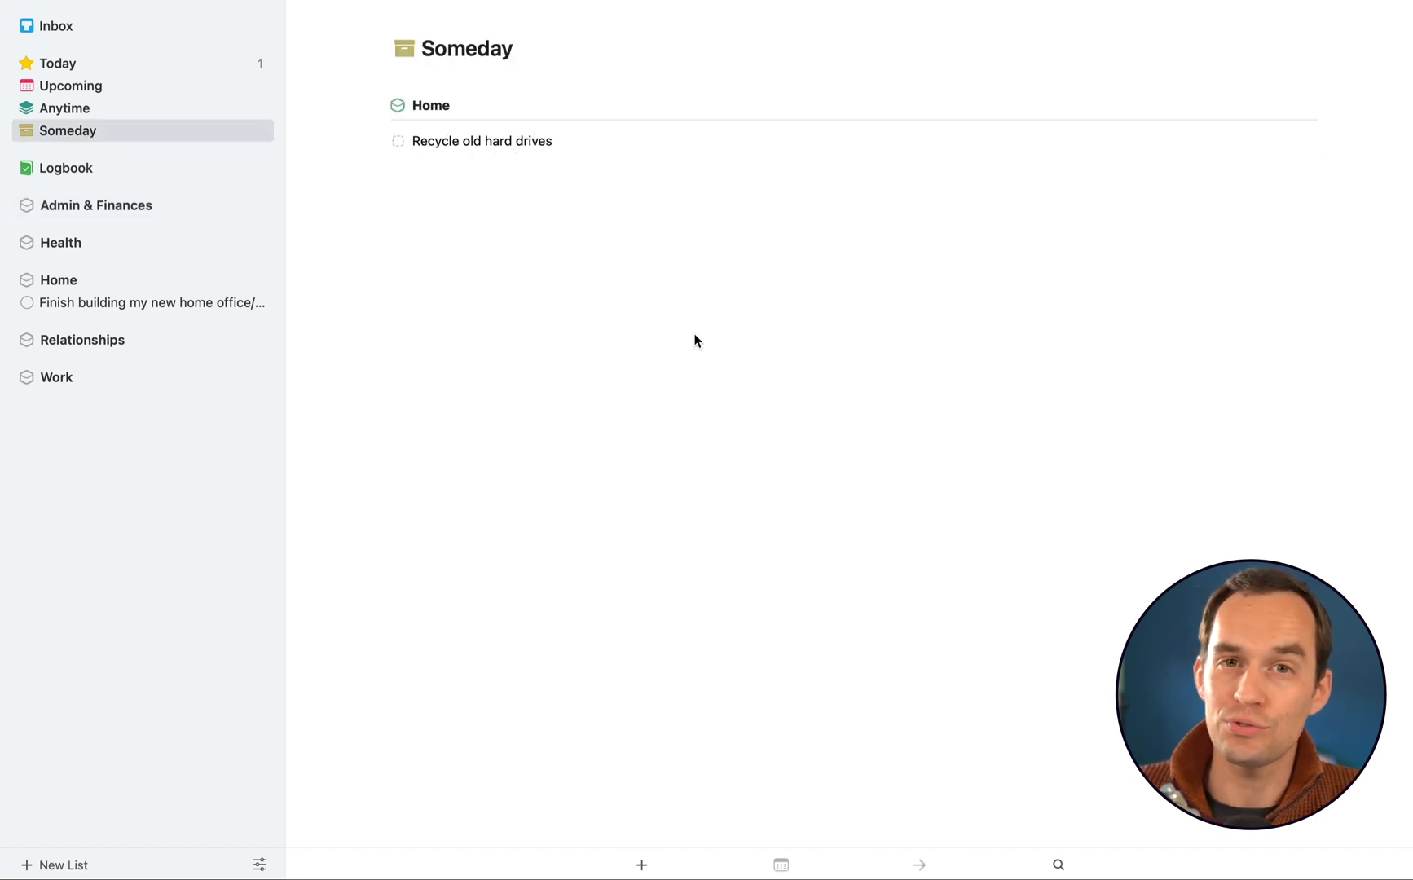
mouse_move(215, 225)
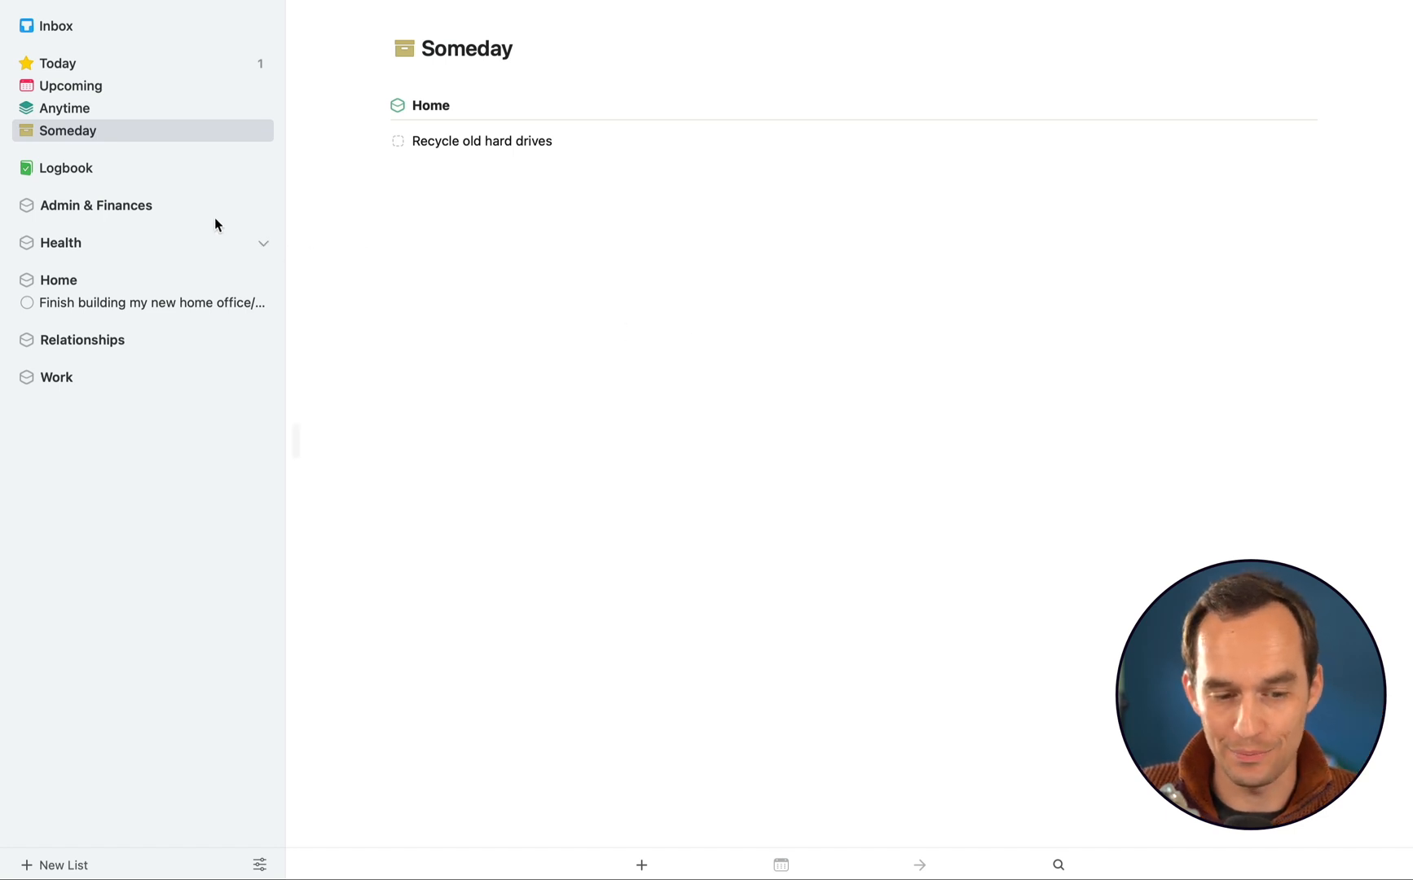
left_click(65, 108)
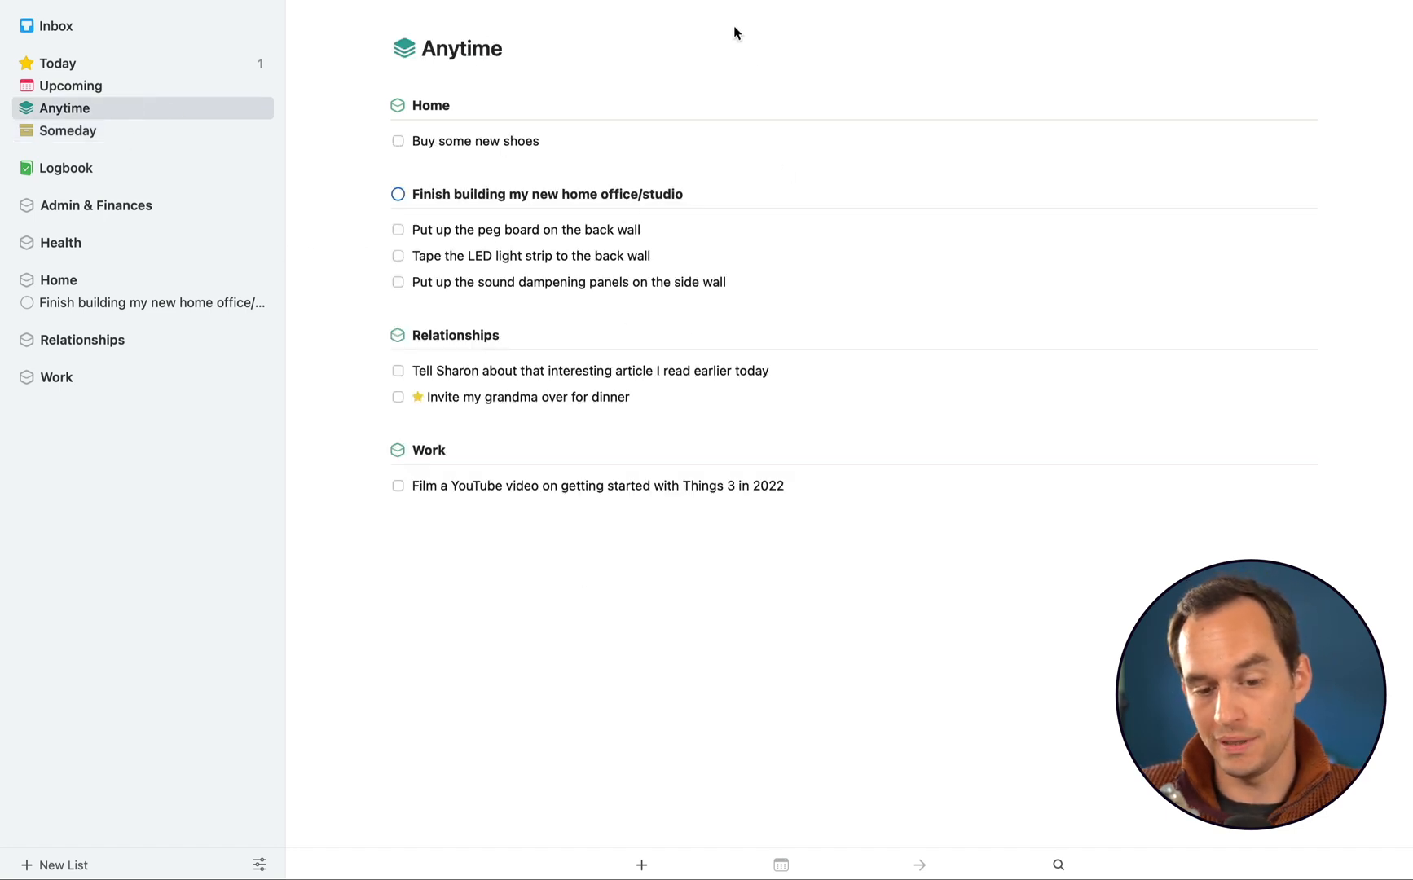
mouse_move(730, 34)
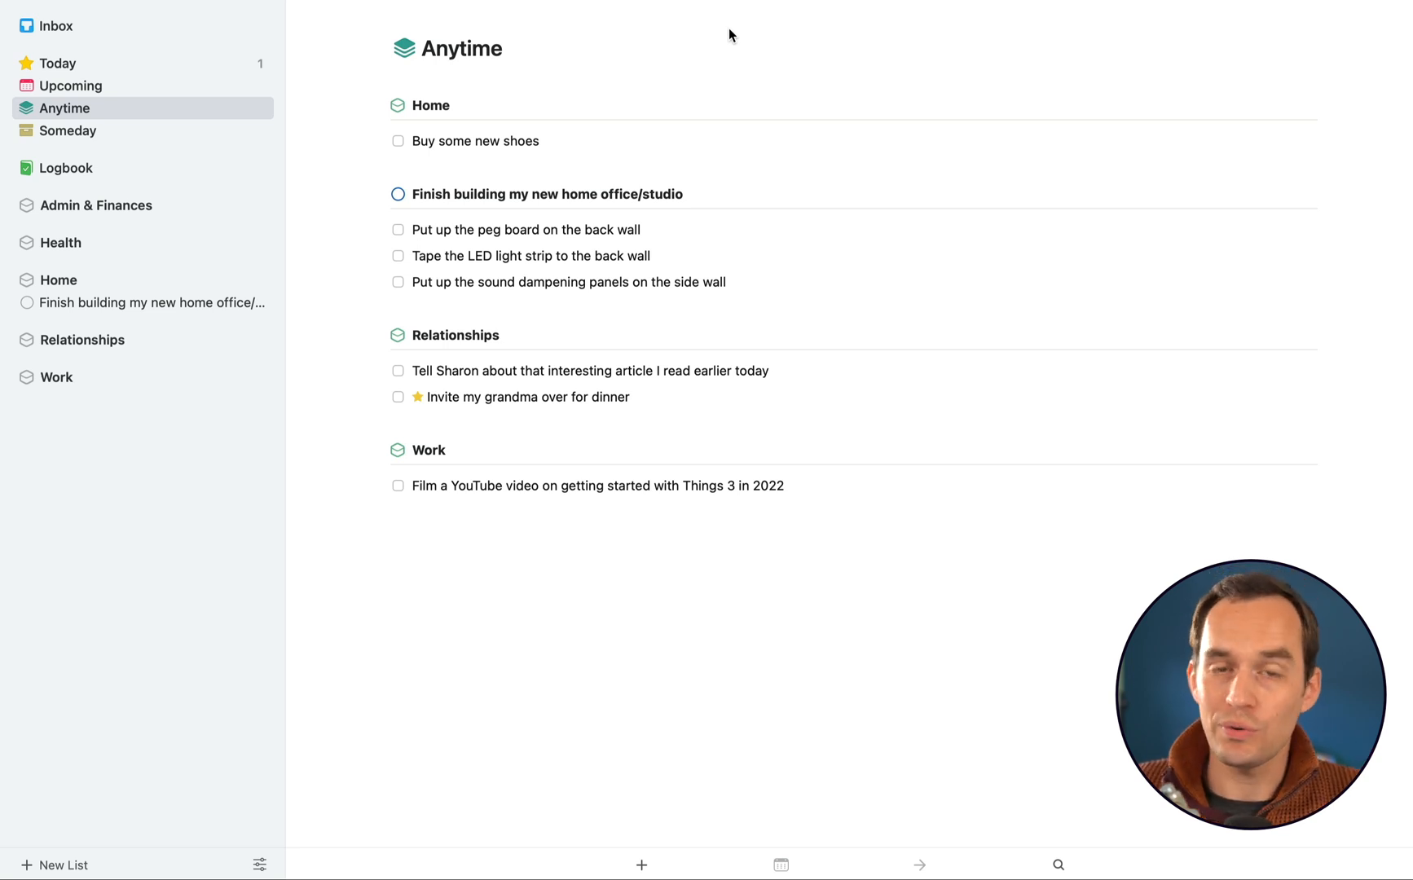
mouse_move(771, 320)
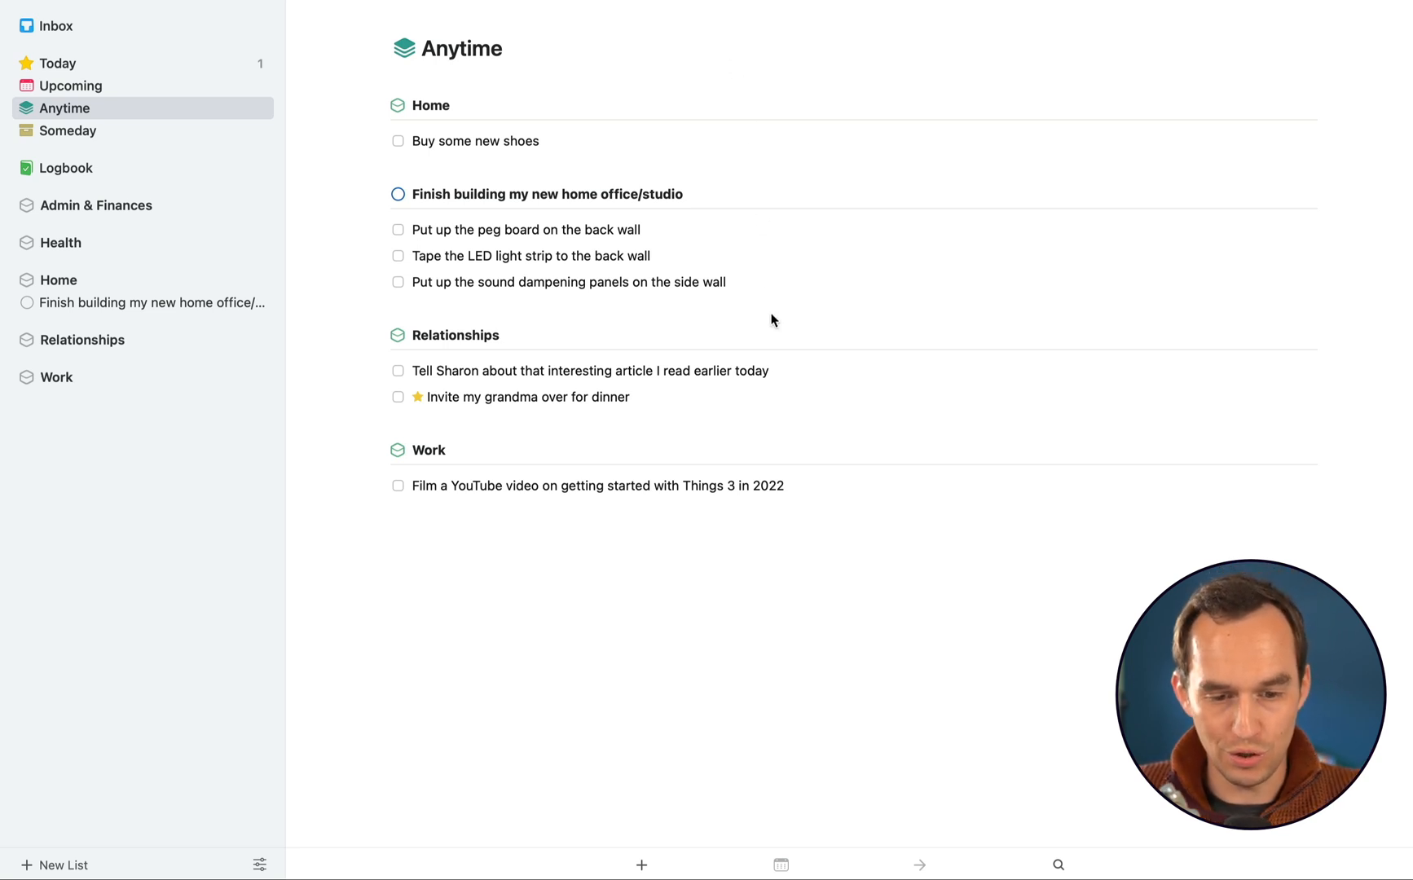
mouse_move(524, 178)
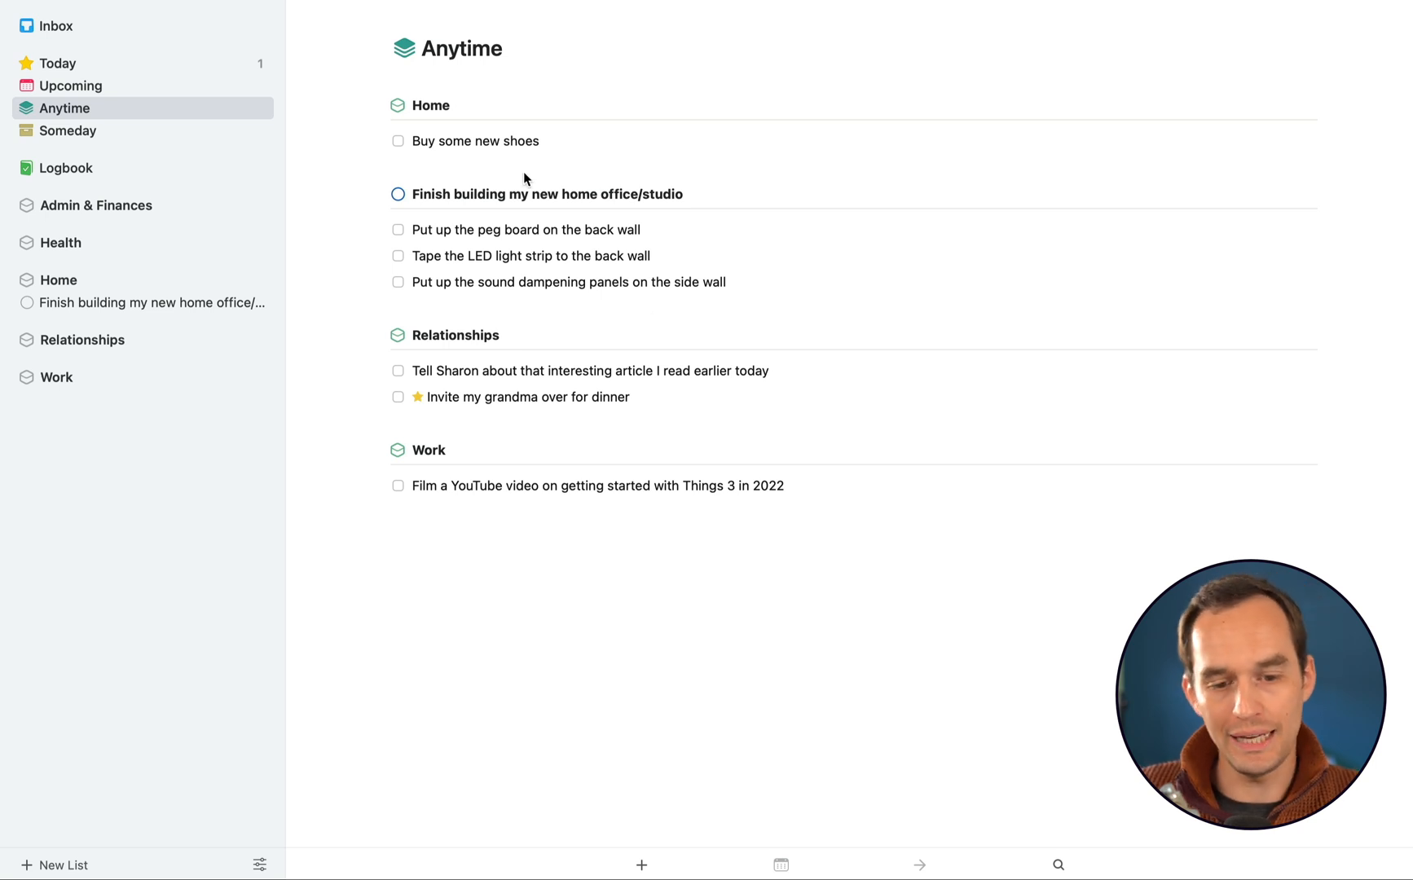
mouse_move(884, 145)
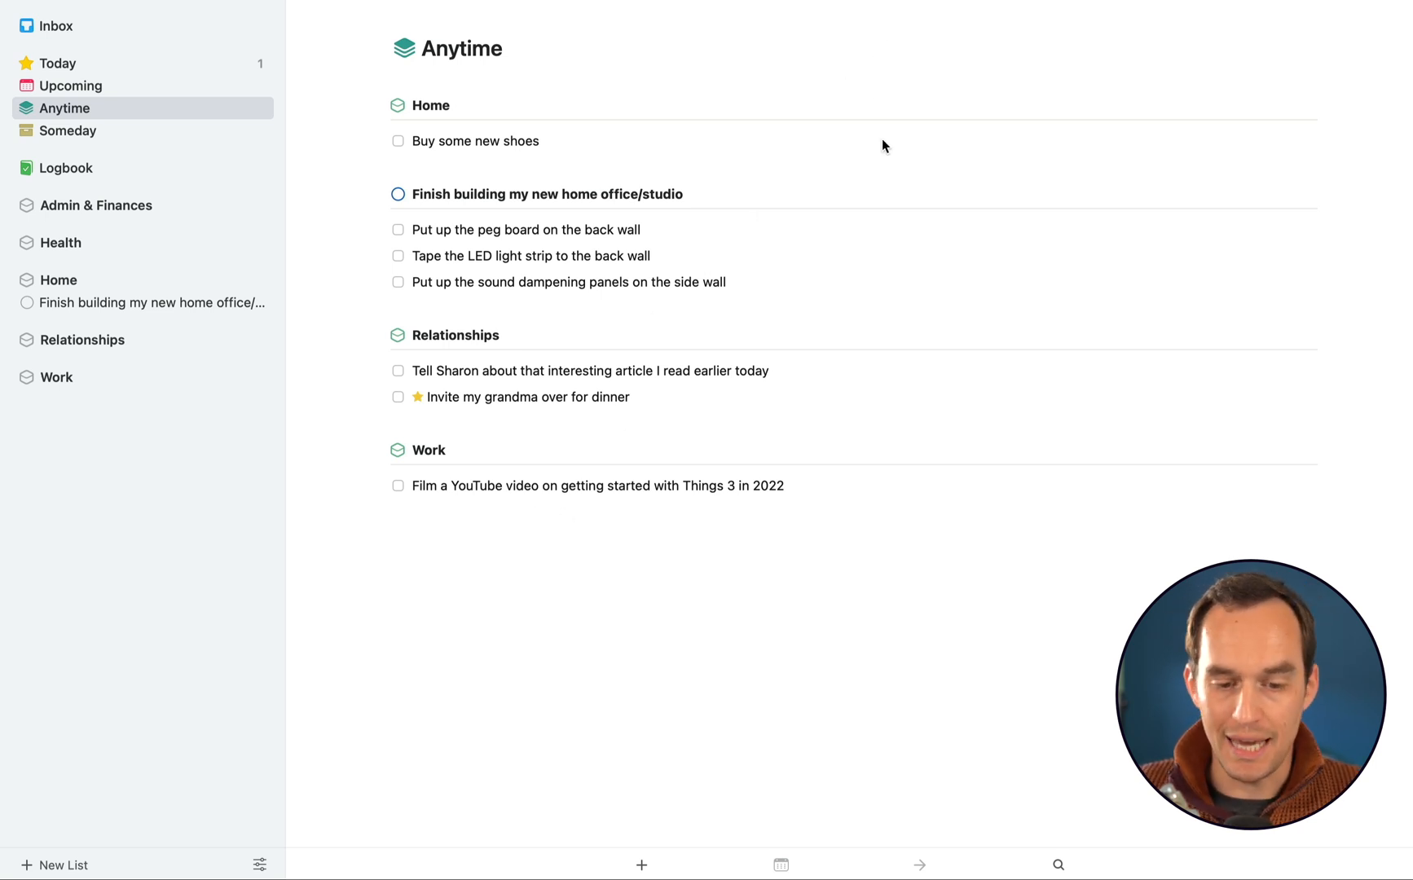
mouse_move(898, 173)
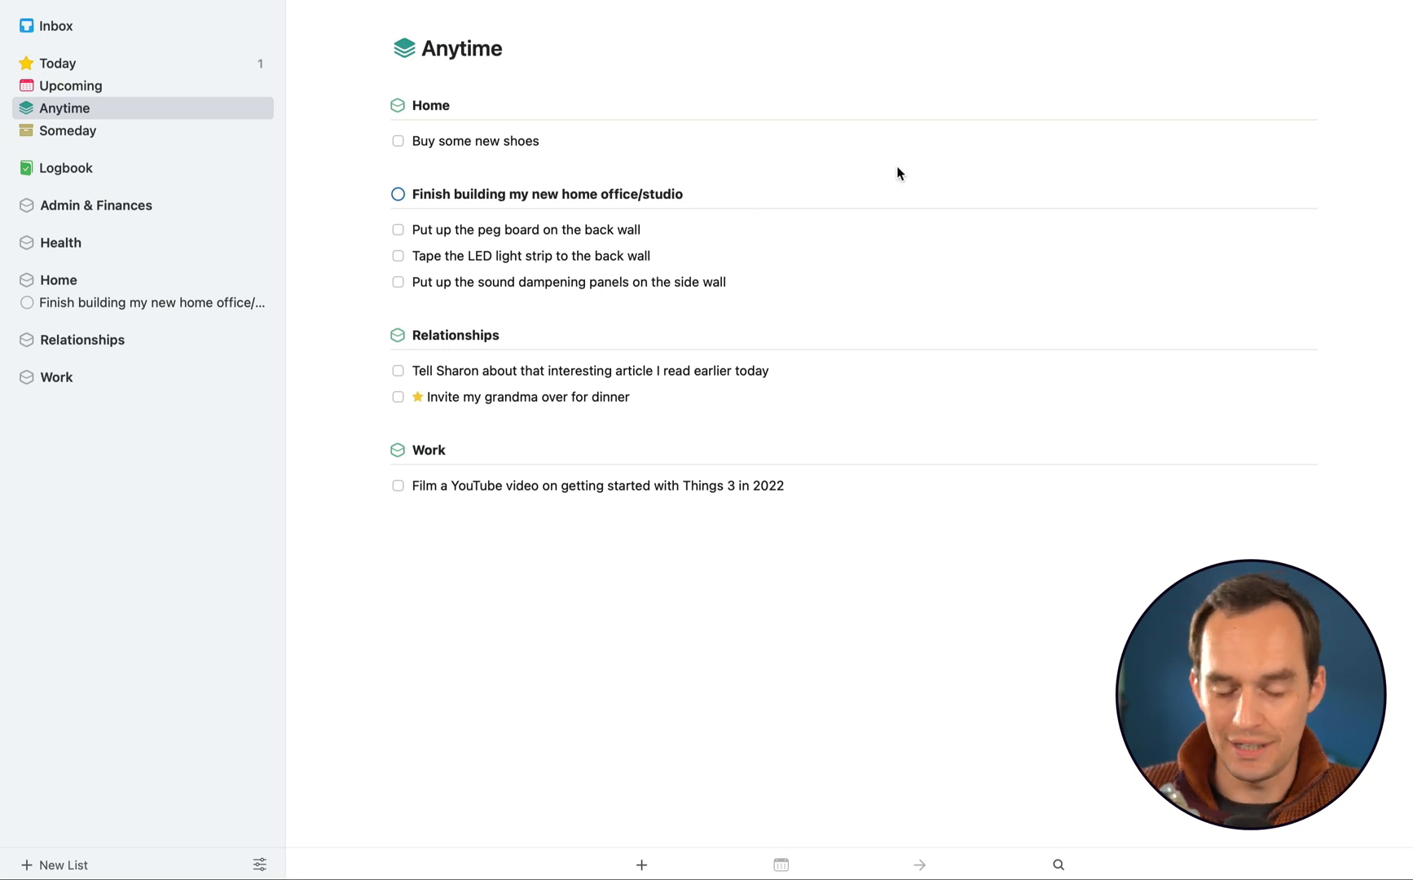
mouse_move(614, 271)
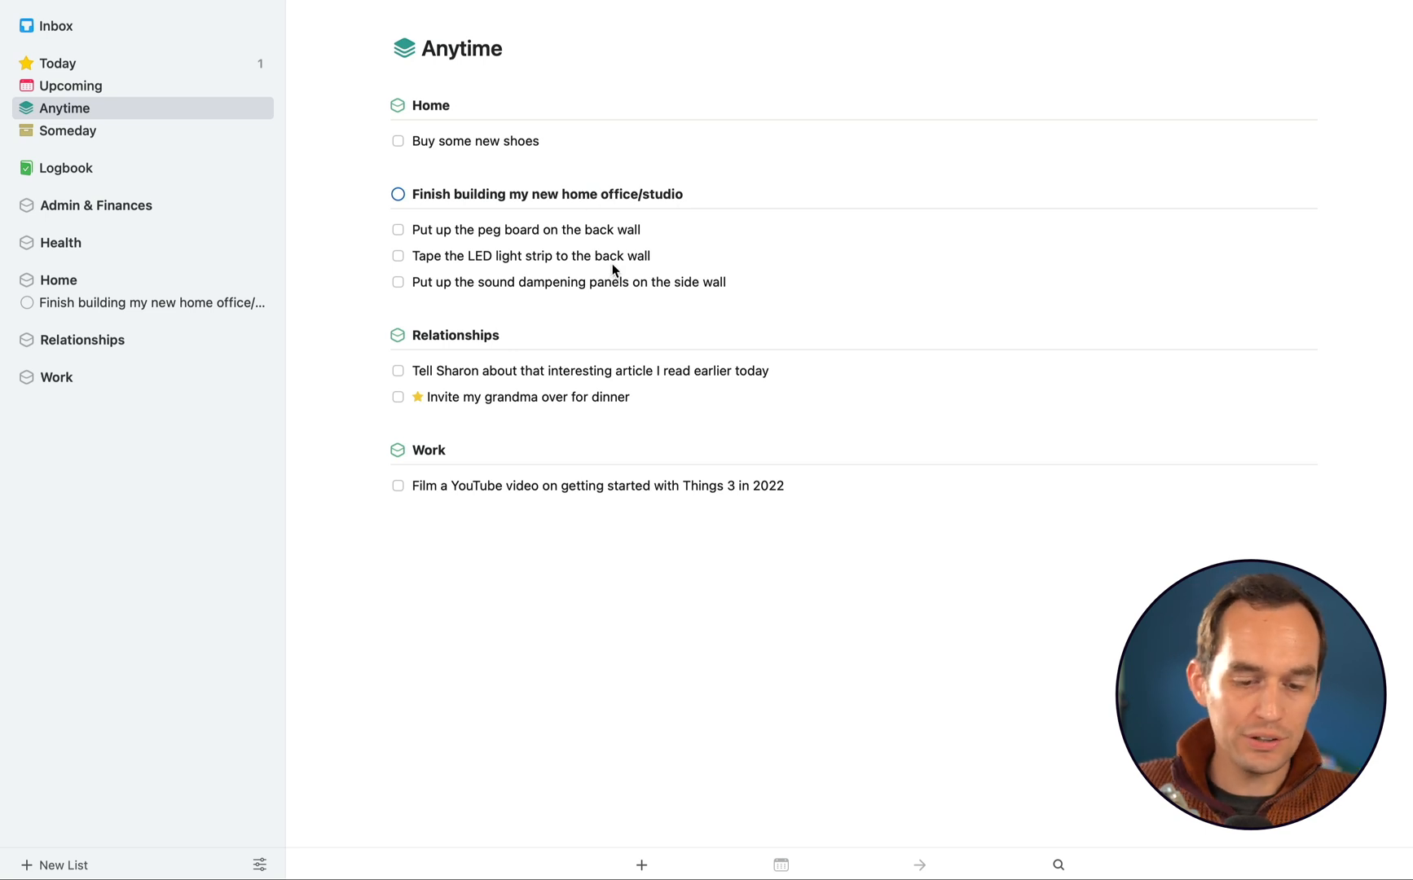
mouse_move(483, 142)
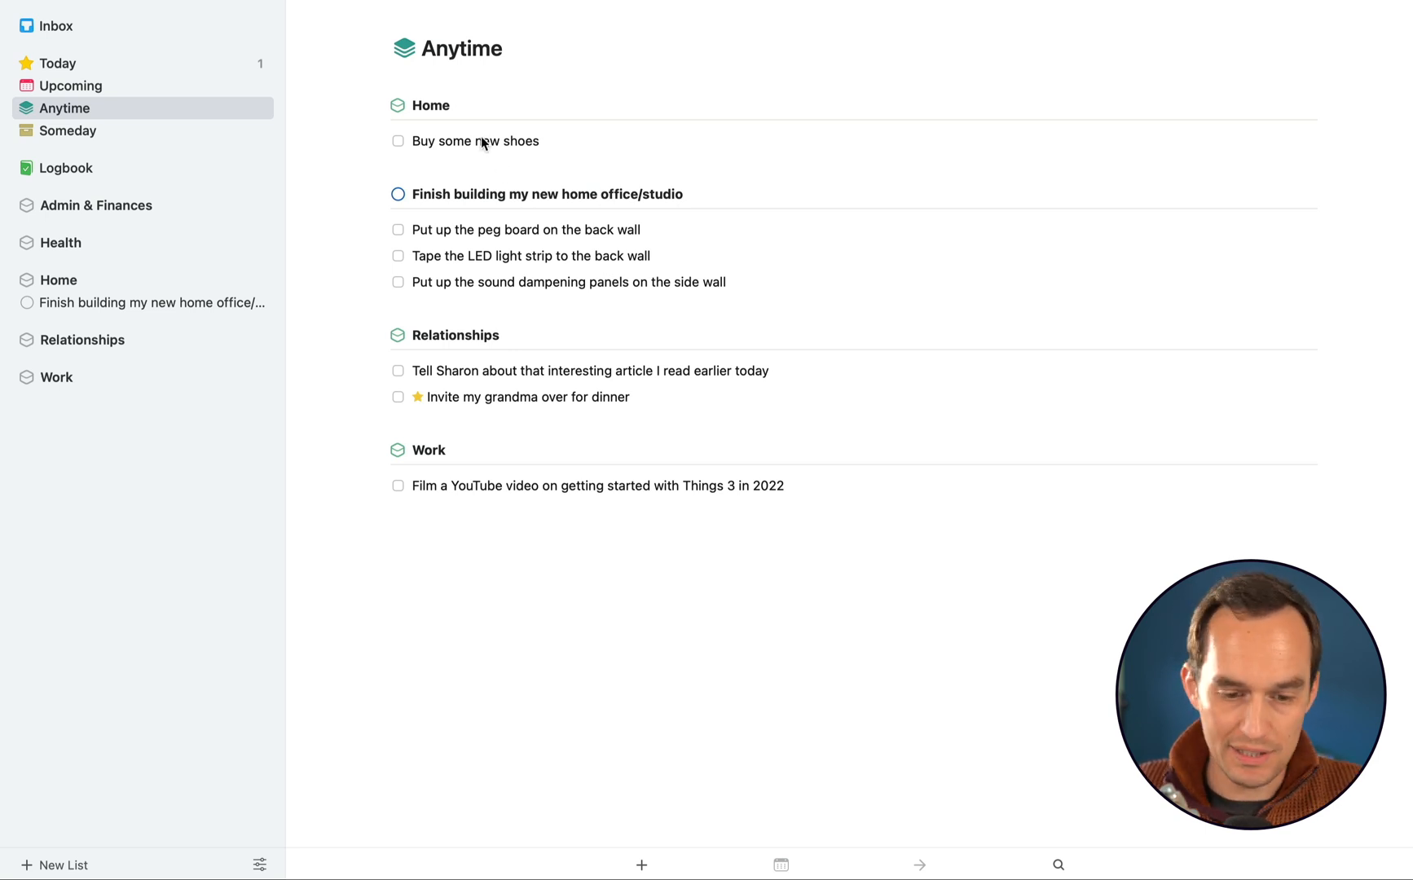
Move 'Buy some new shoes' and the YouTube video task to Today and confirm via Today and Upcoming
left_click(476, 140)
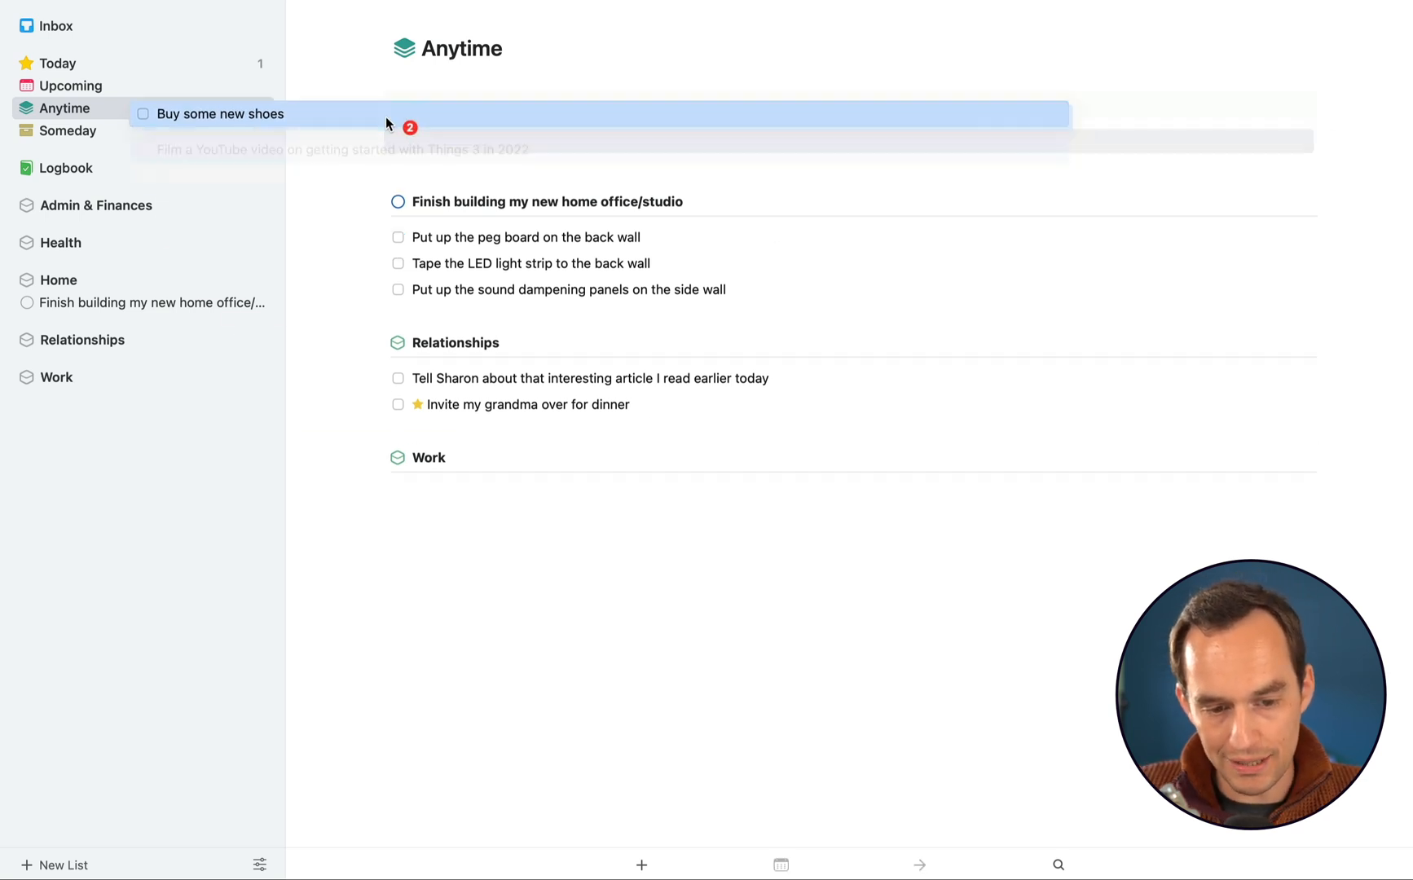
left_click(57, 62)
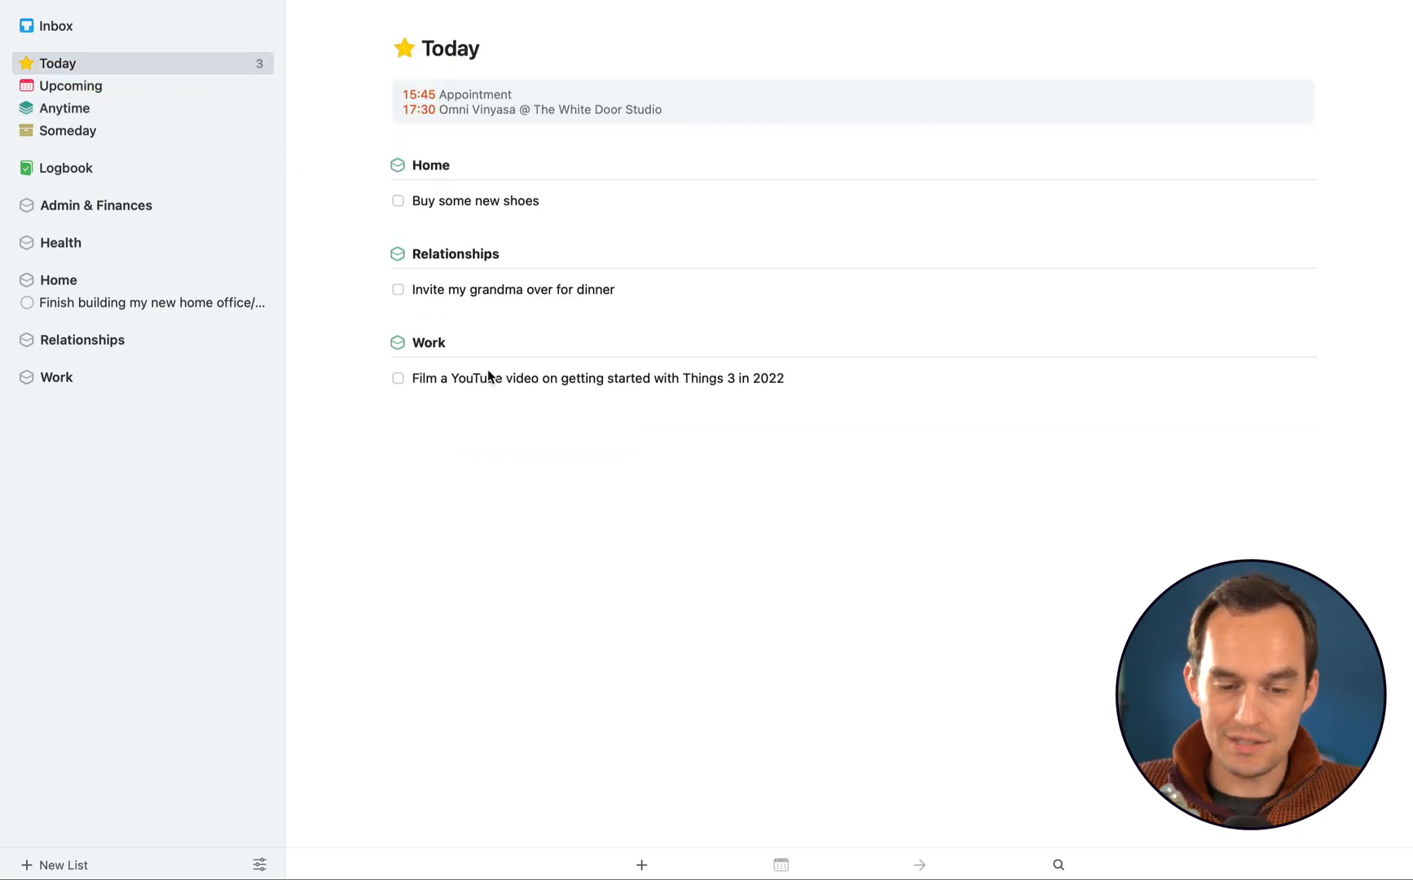
mouse_move(664, 544)
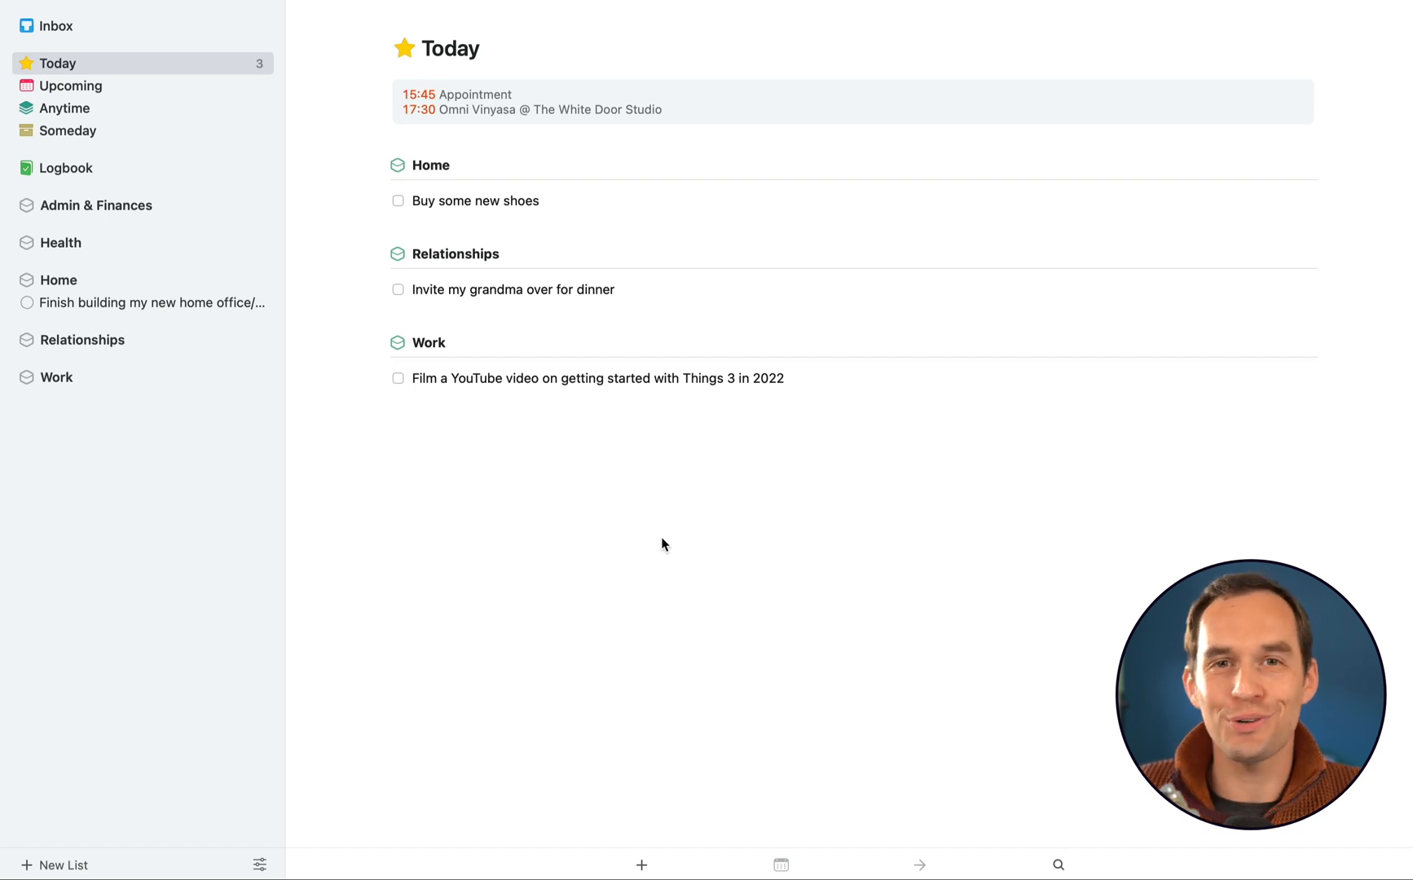
left_click(70, 86)
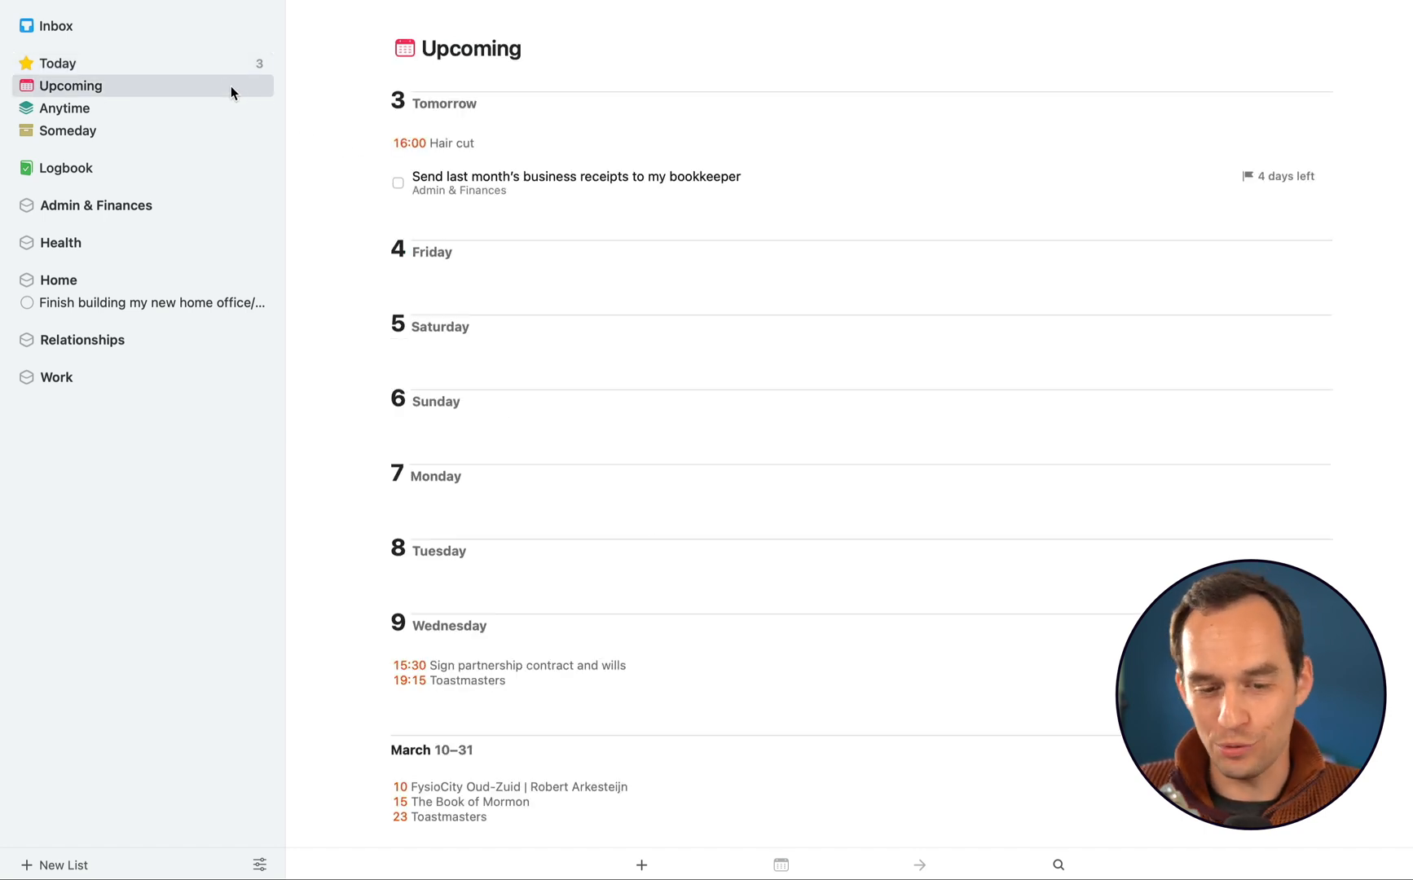
mouse_move(728, 315)
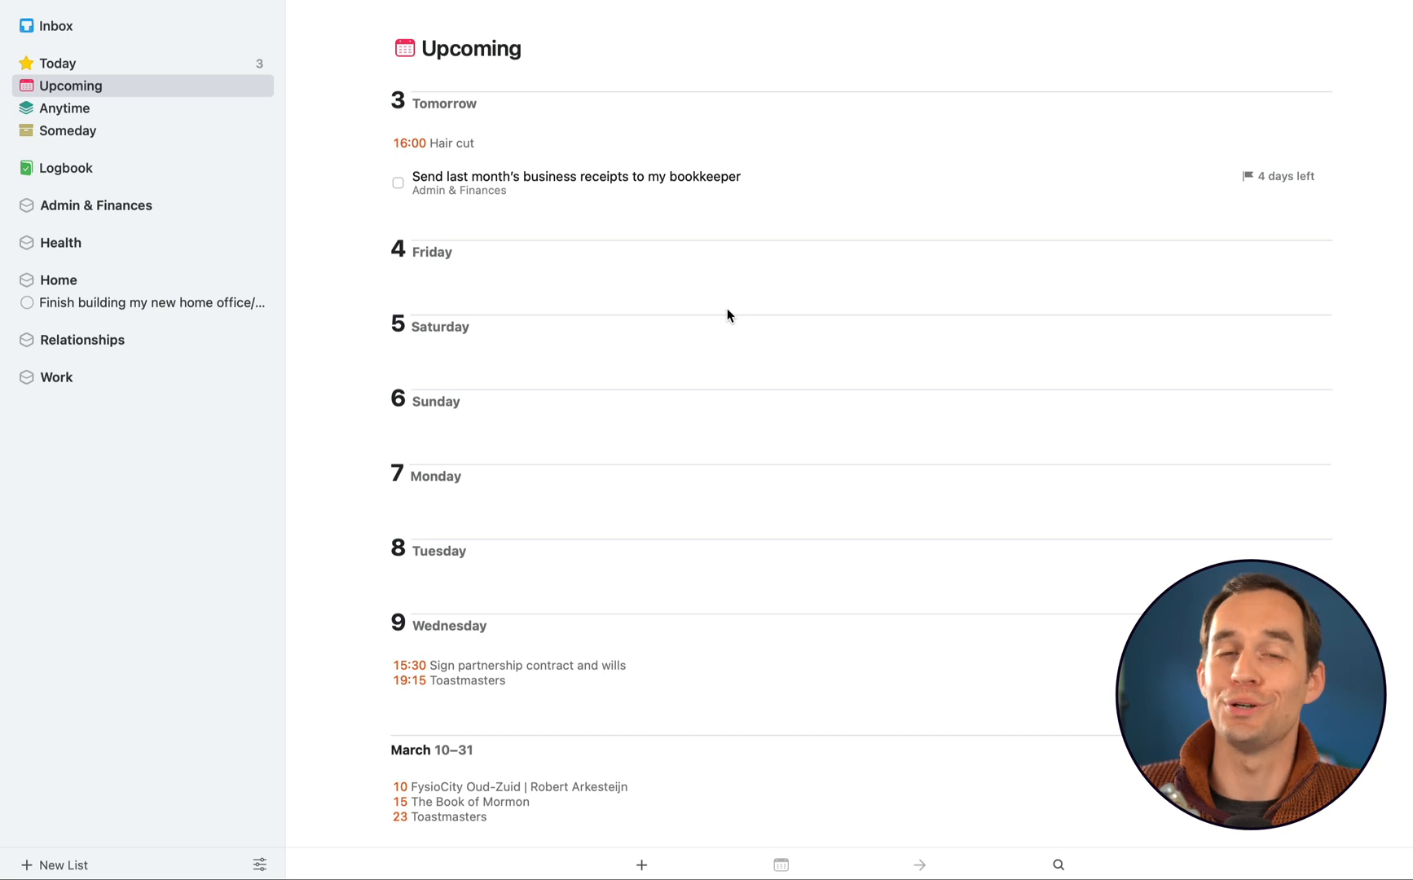
left_click(57, 62)
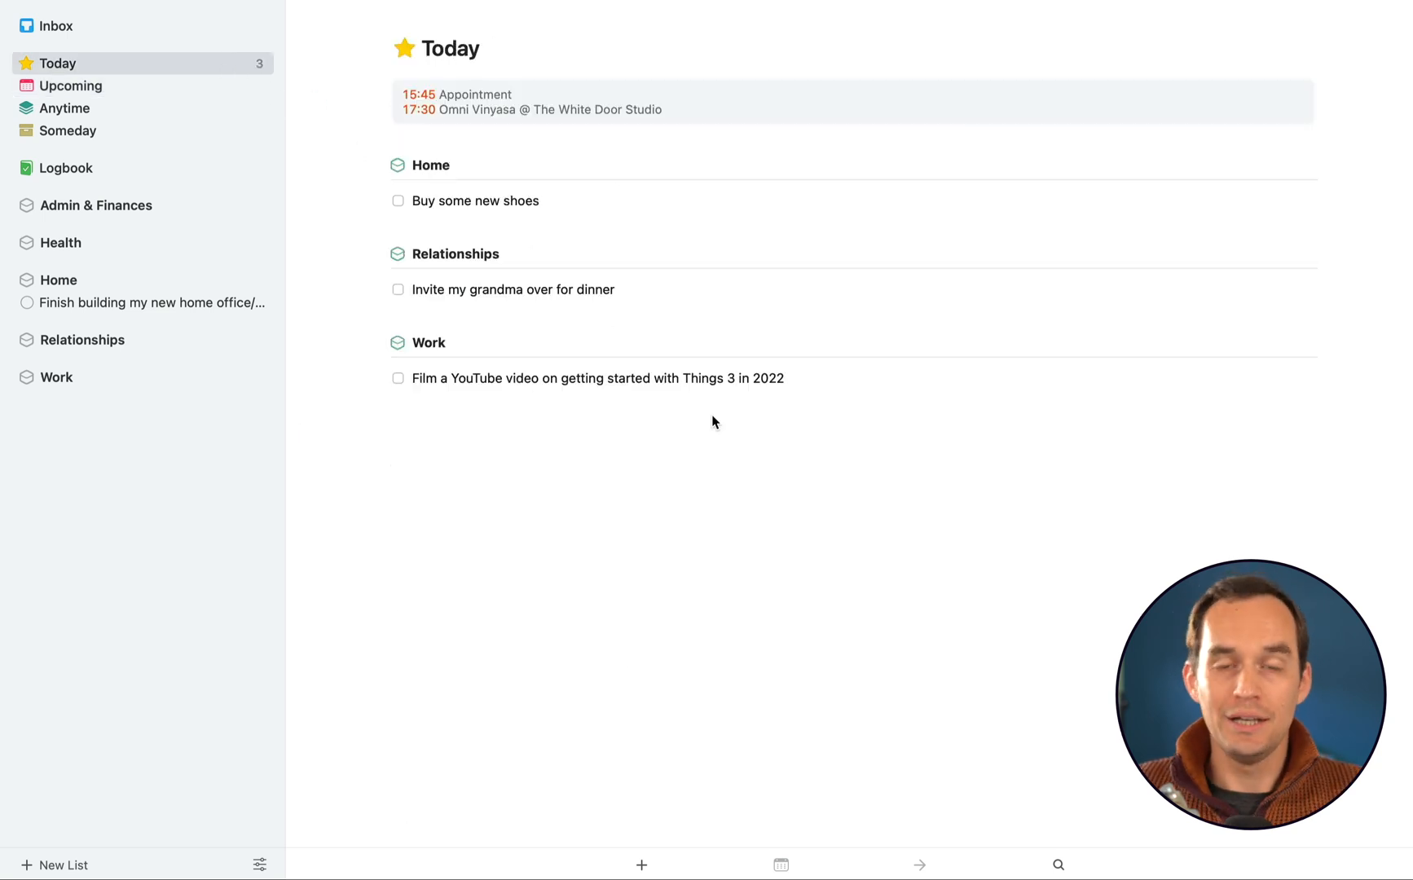